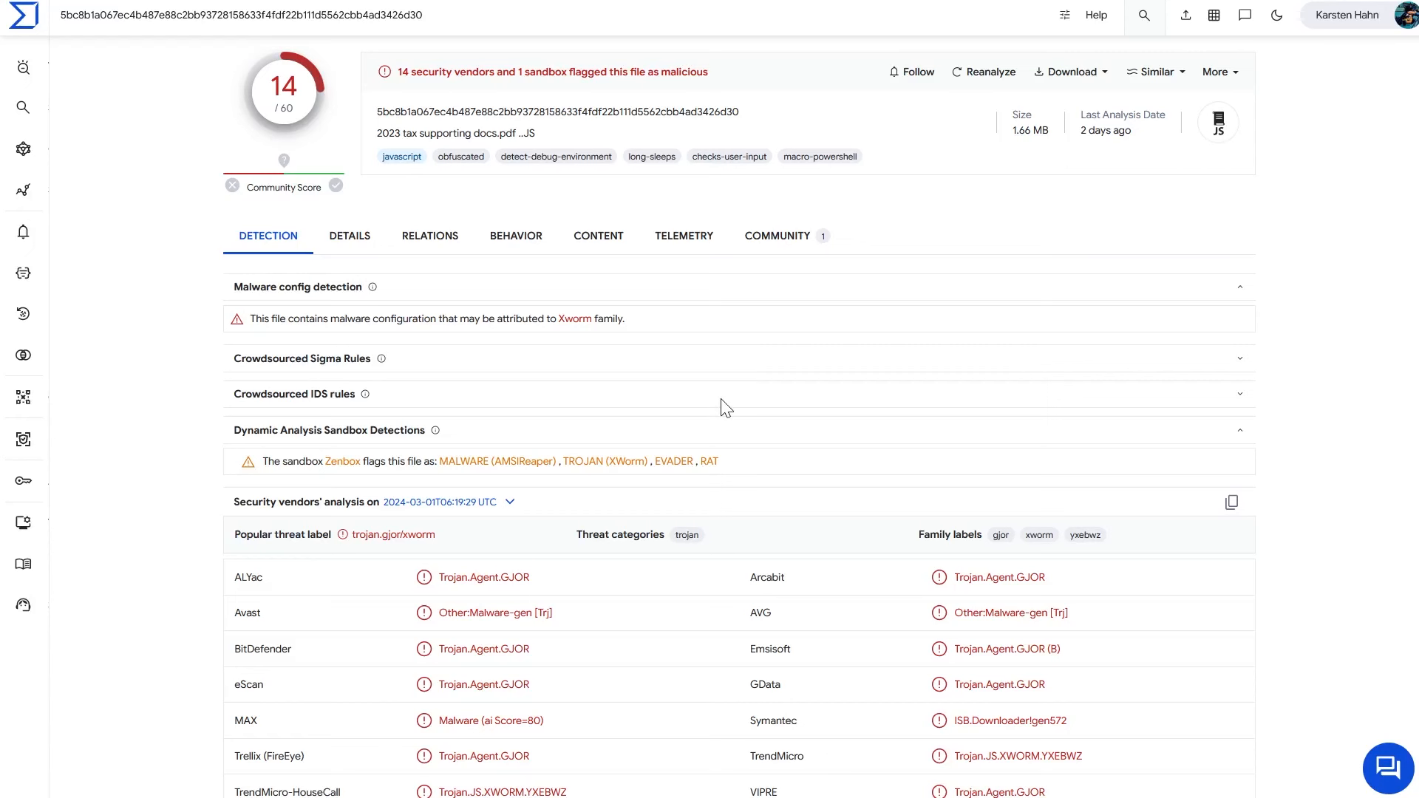
mouse_move(724, 391)
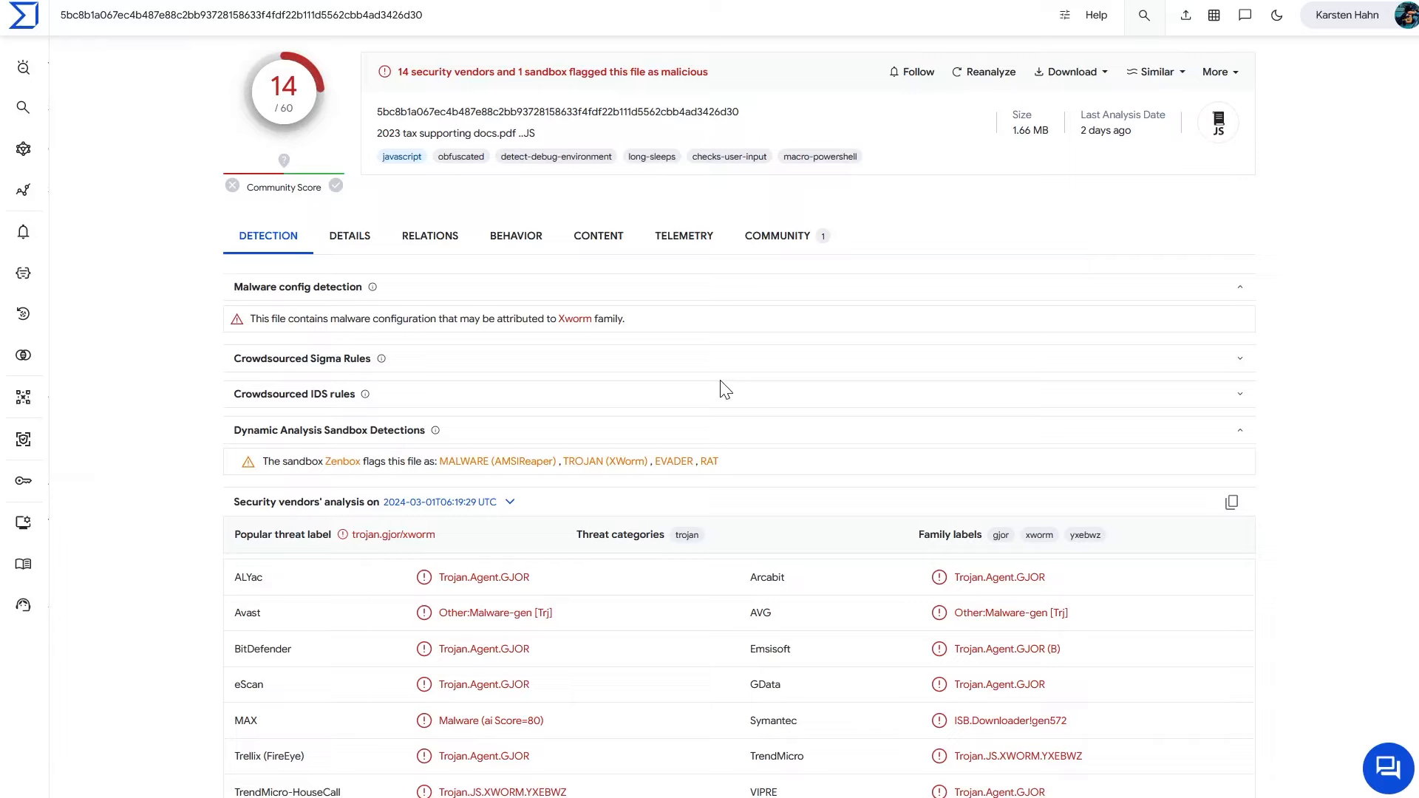
mouse_move(406, 90)
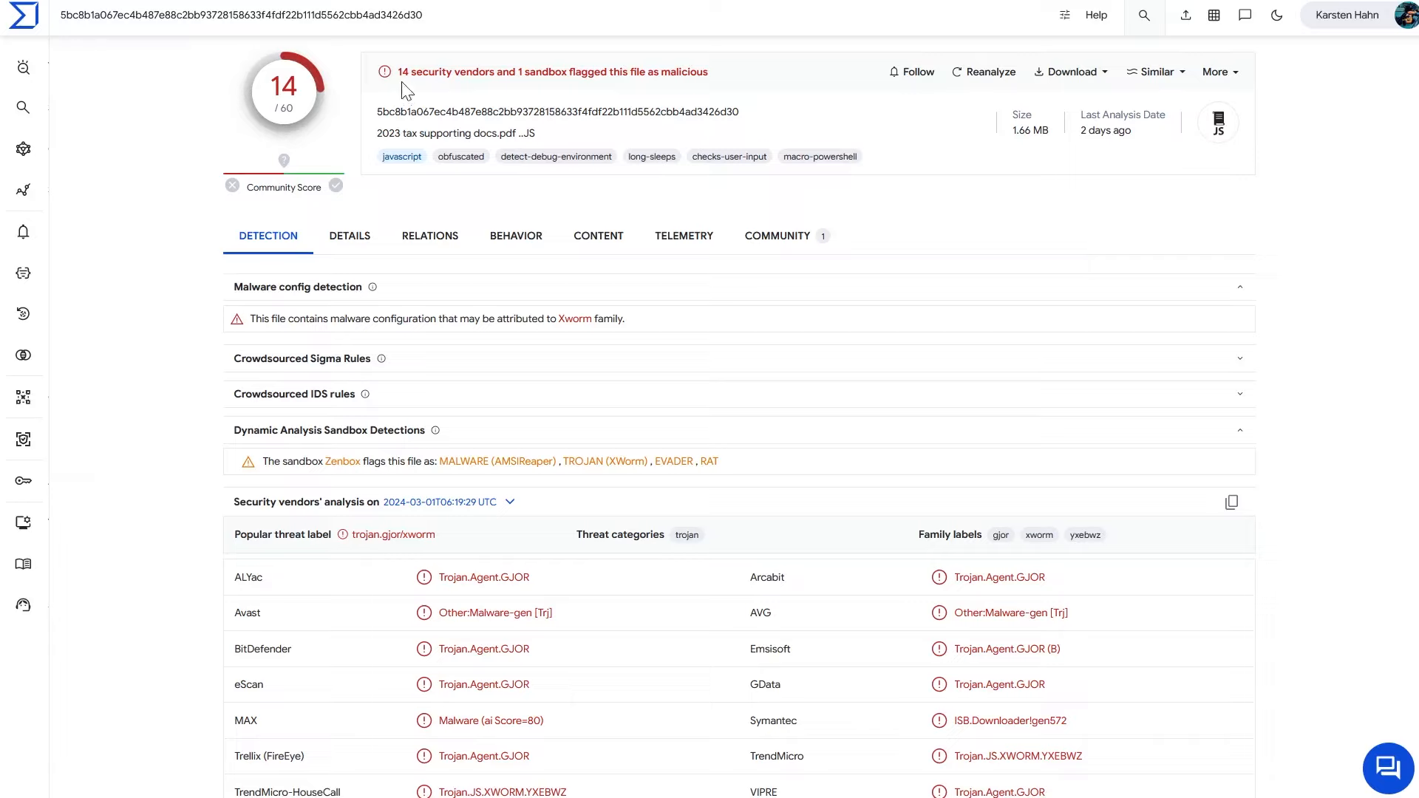
mouse_move(321, 139)
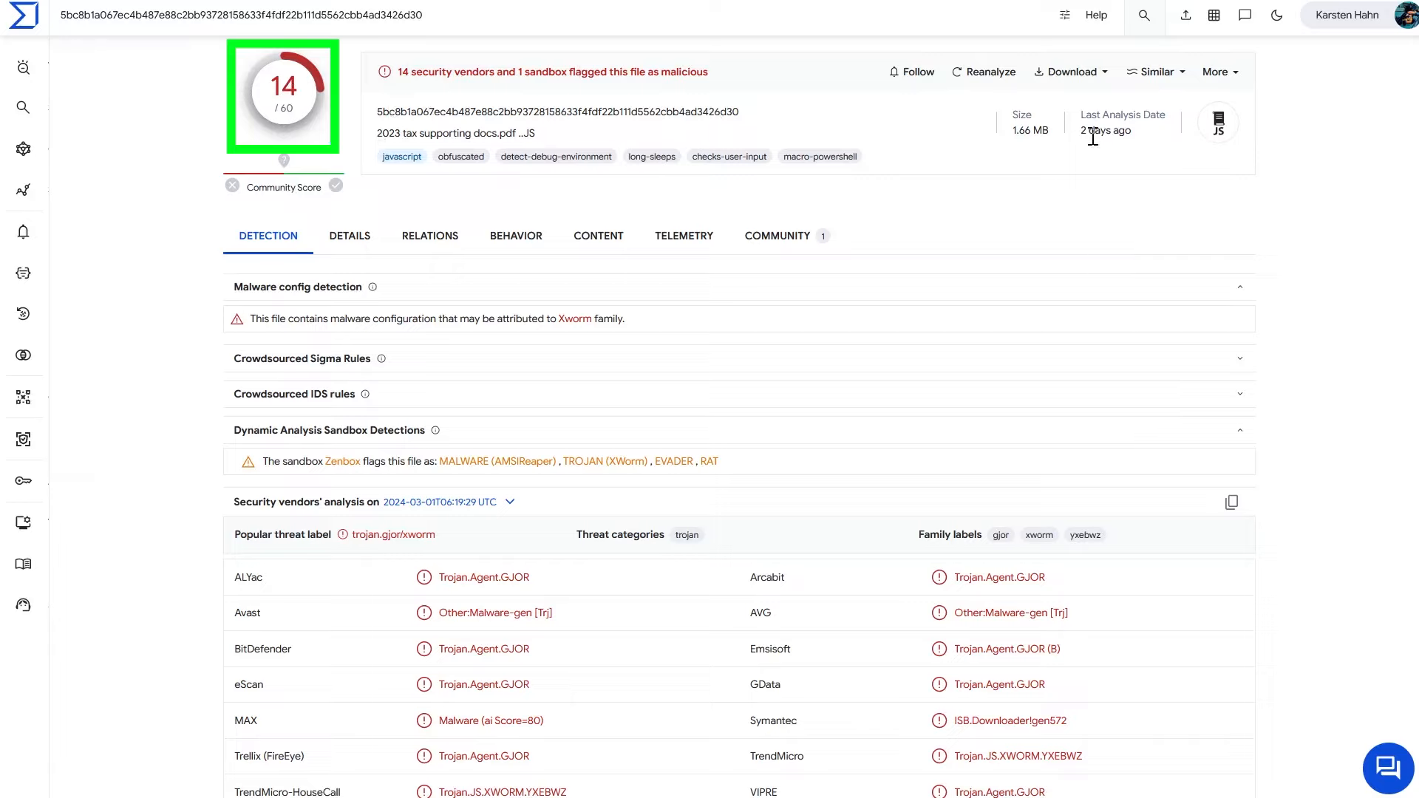
mouse_move(378, 77)
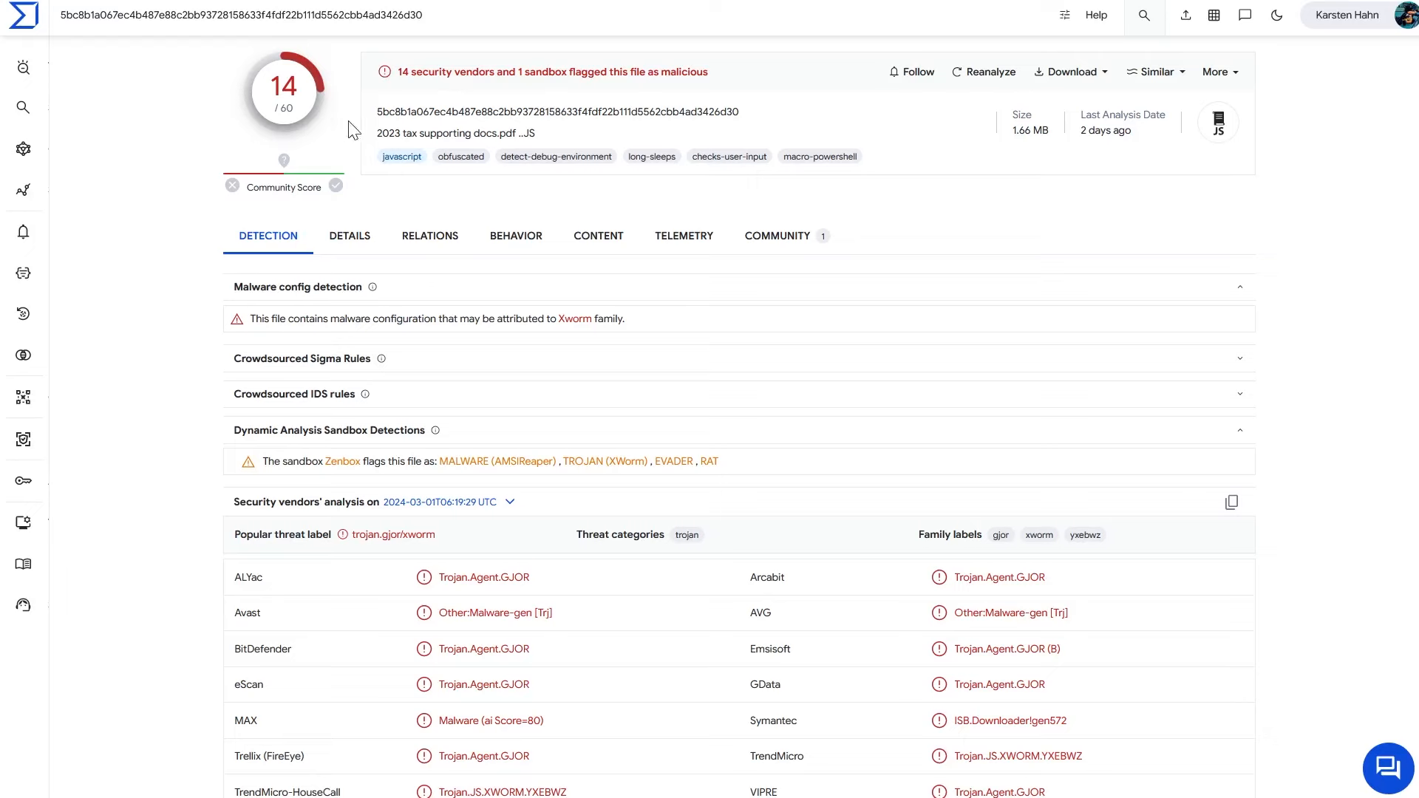
mouse_move(577, 456)
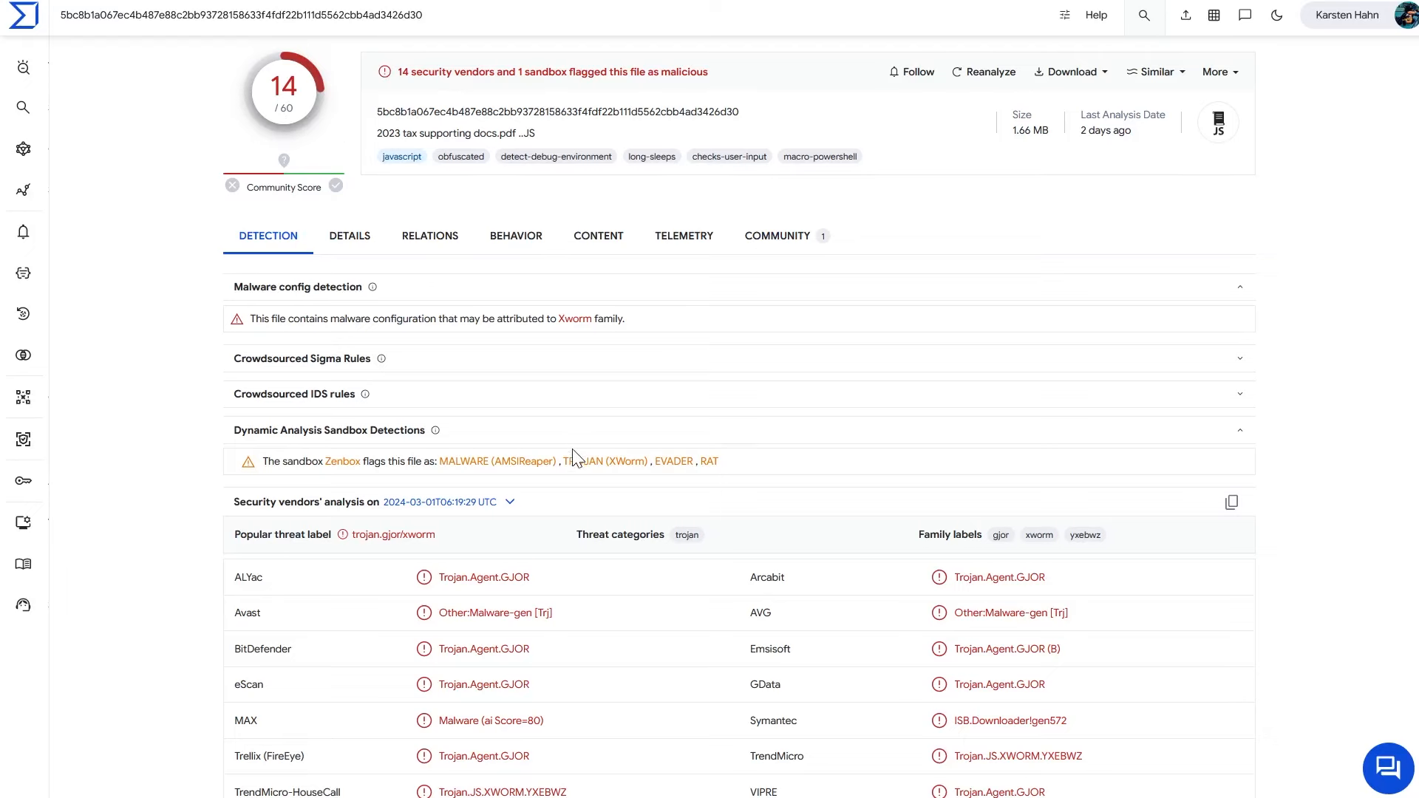
Step: Browse the sample's VirusTotal page and its community comments
scroll(down, 3)
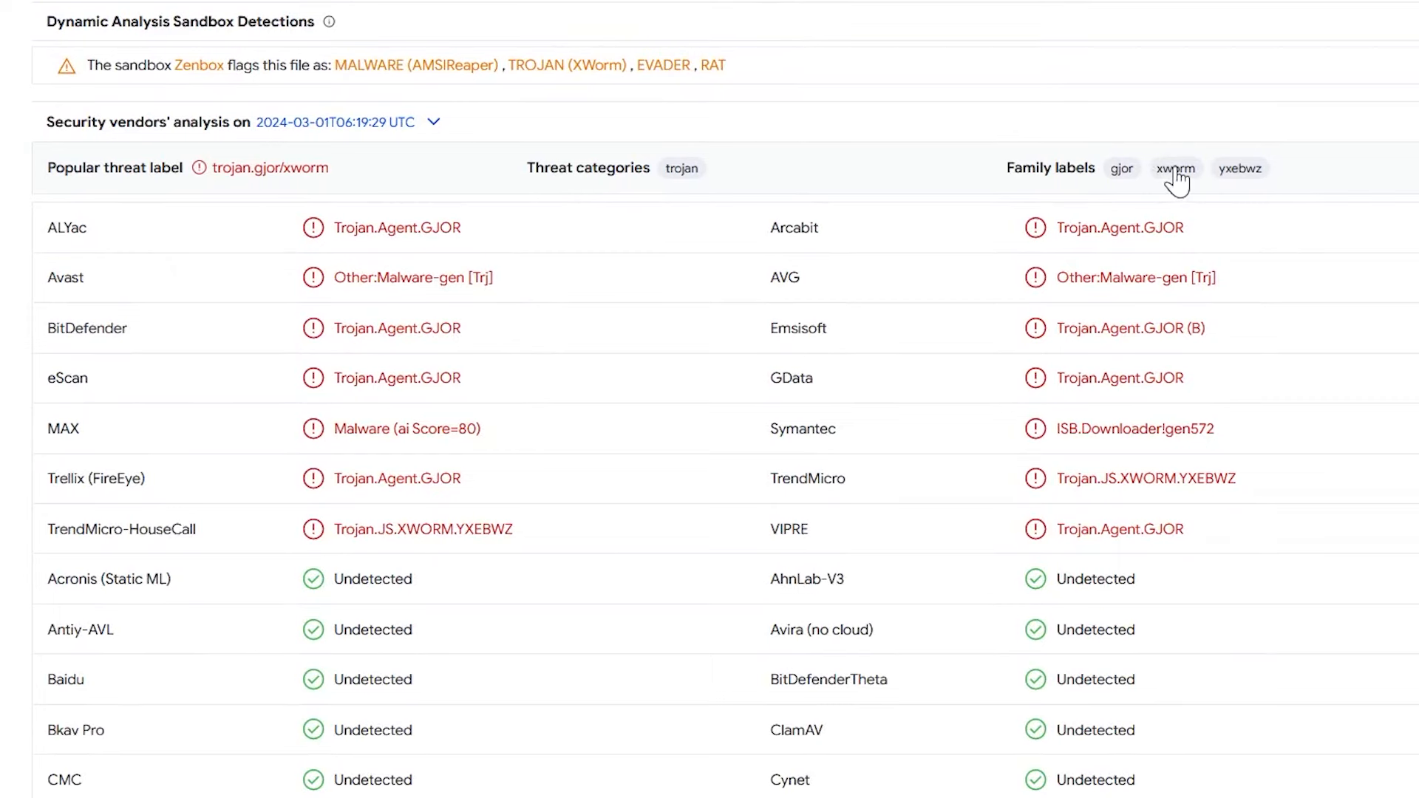
mouse_move(1230, 521)
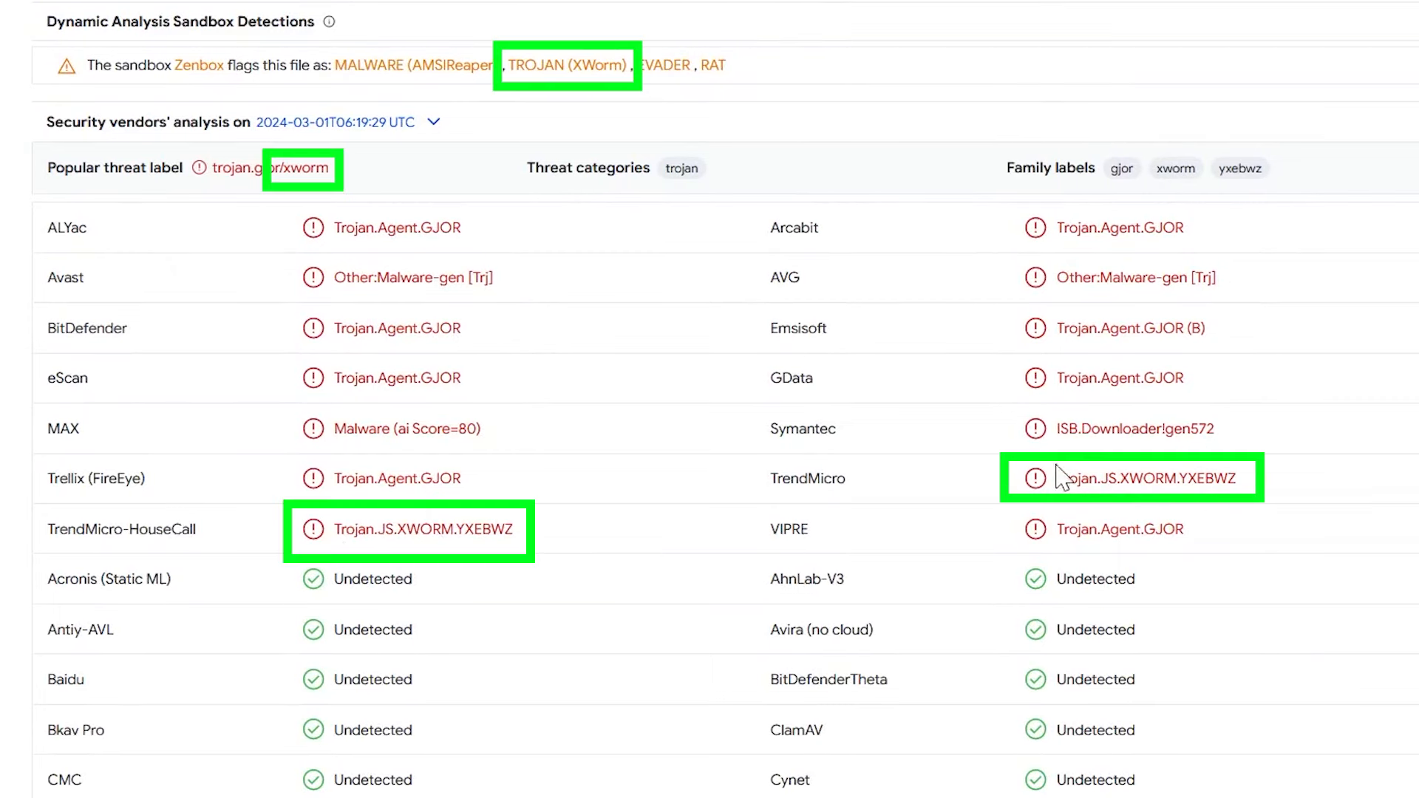
mouse_move(1126, 513)
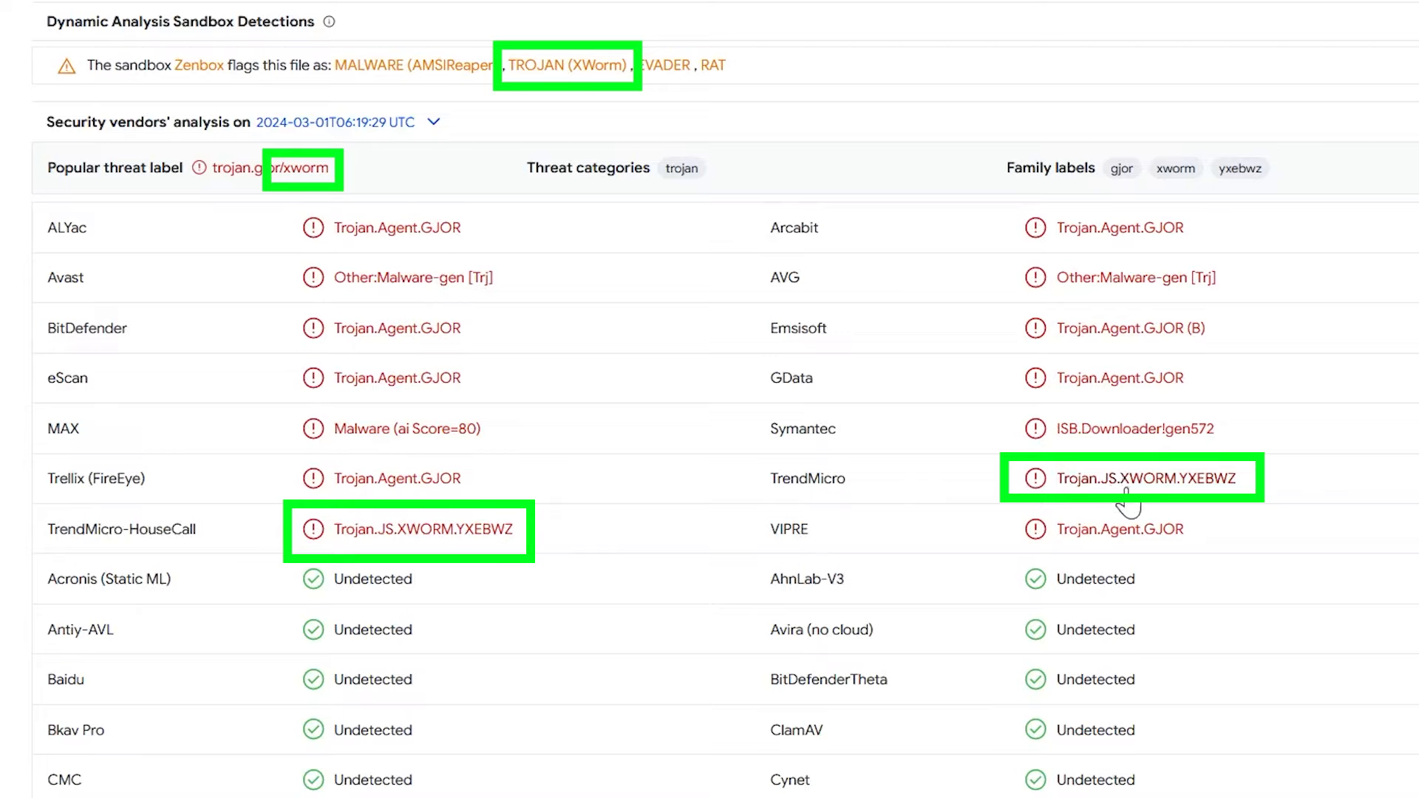
mouse_move(1125, 507)
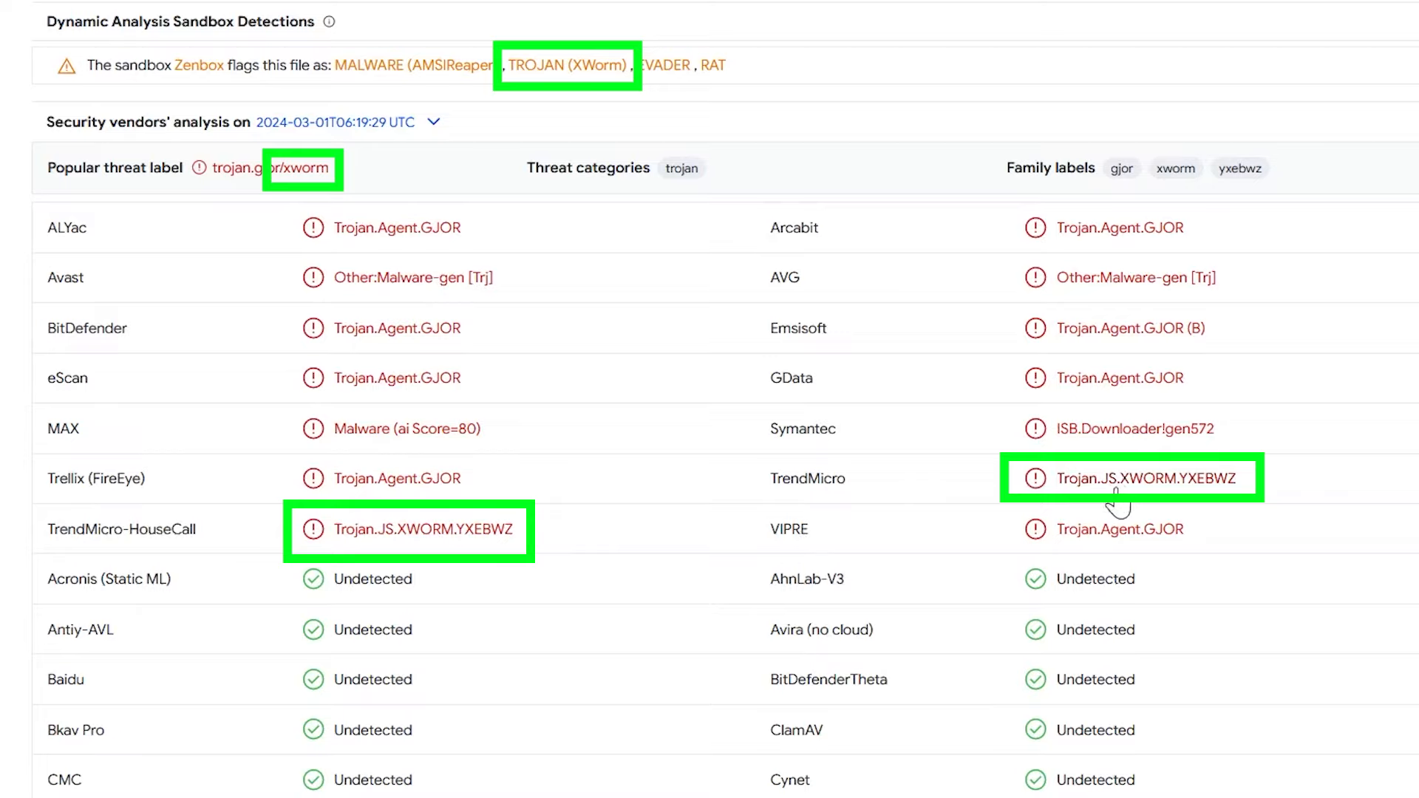
mouse_move(1122, 507)
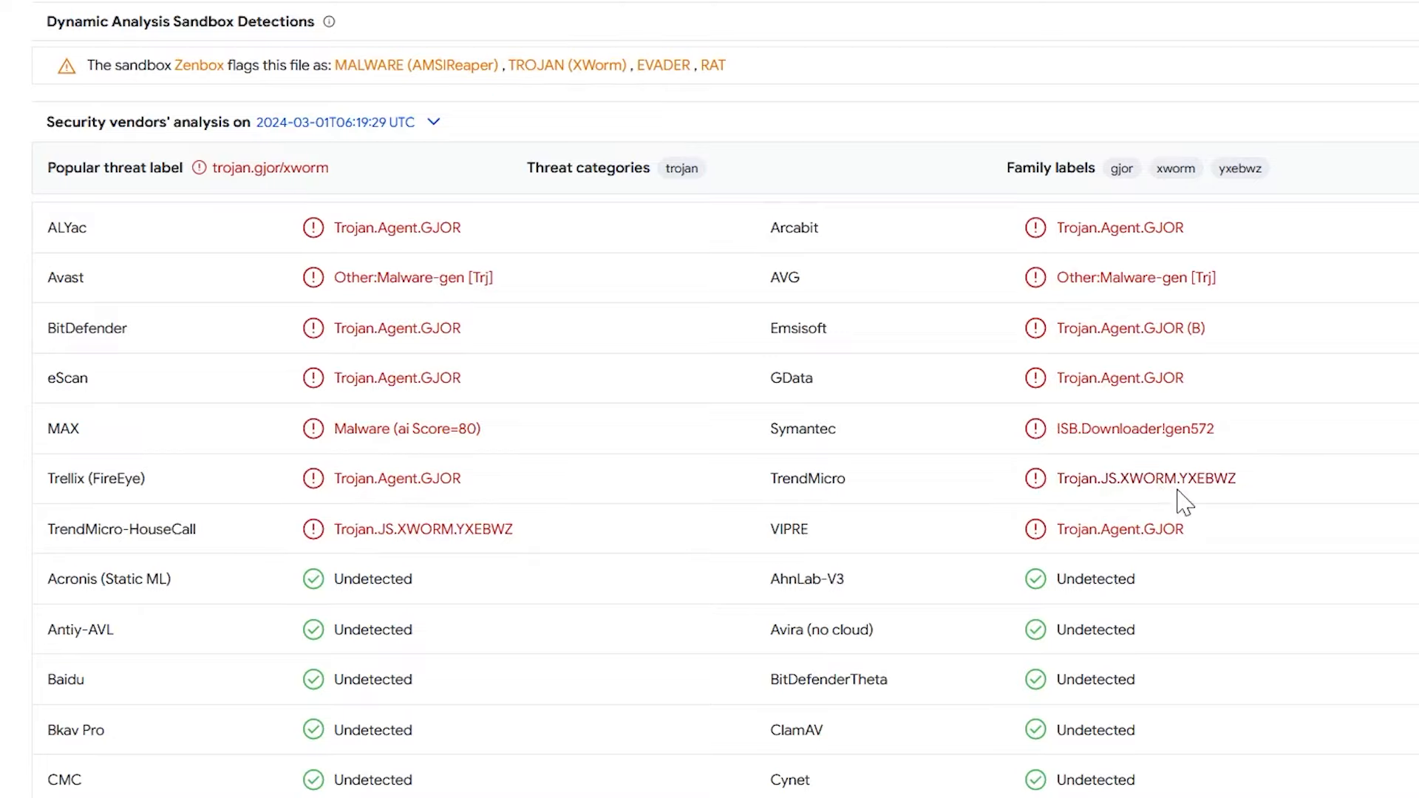
mouse_move(1168, 492)
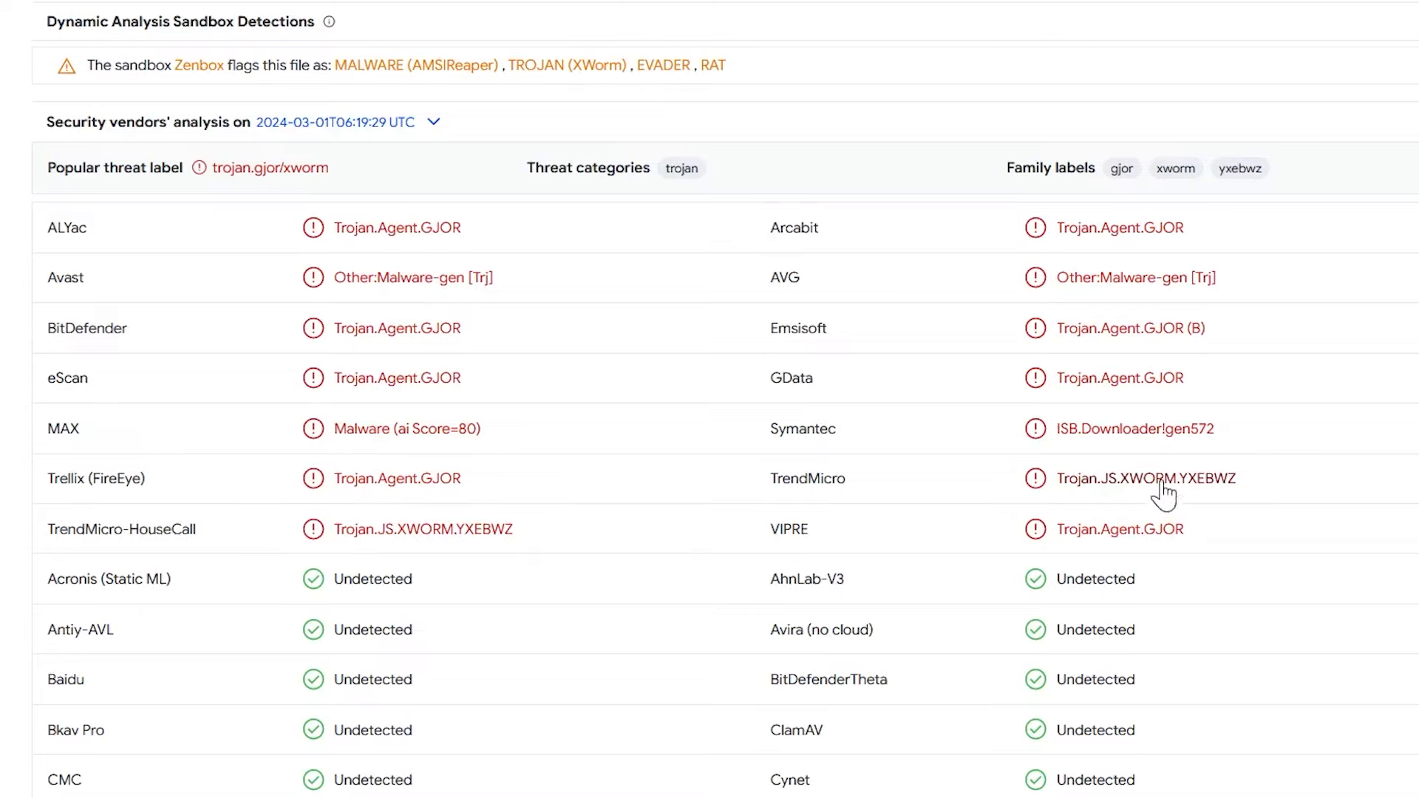
mouse_move(350, 546)
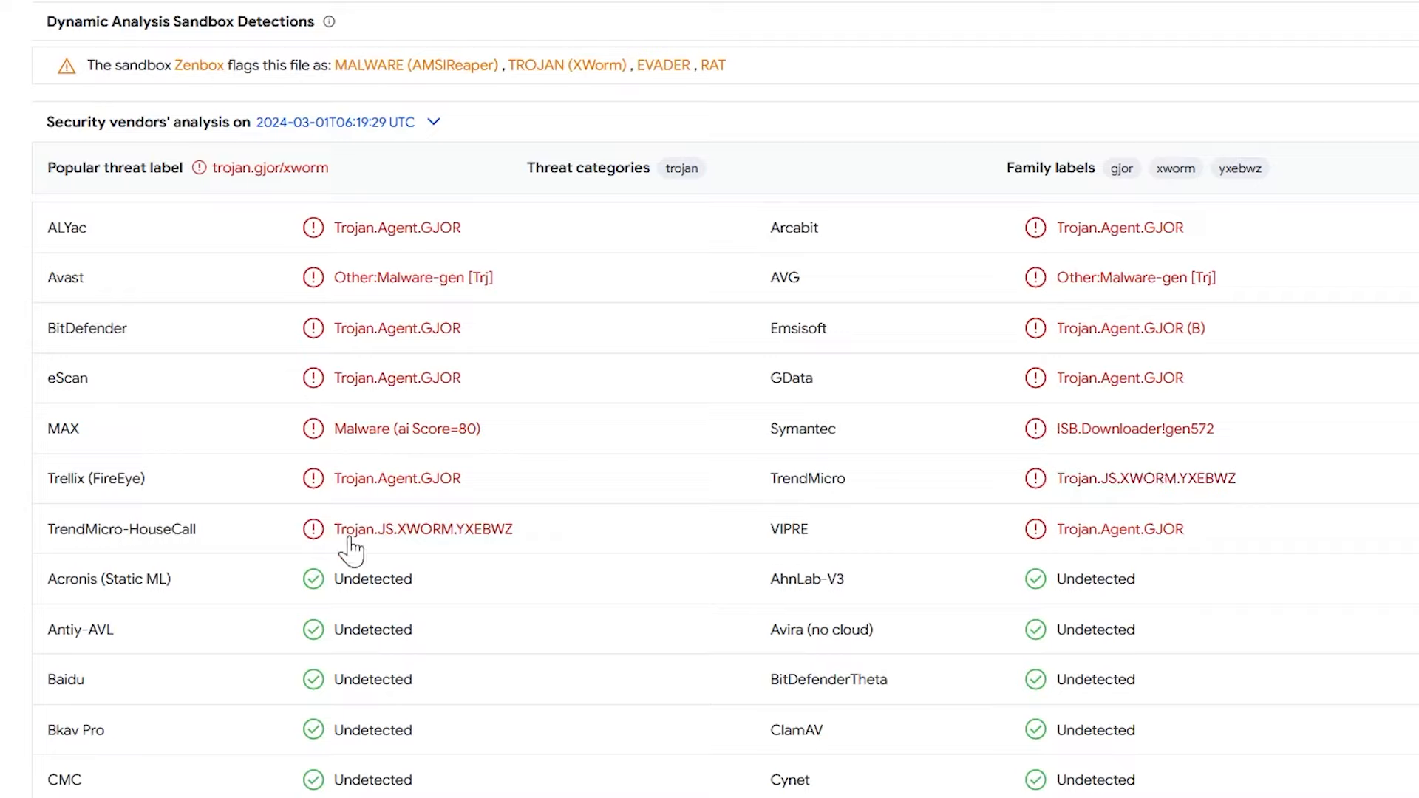
mouse_move(408, 541)
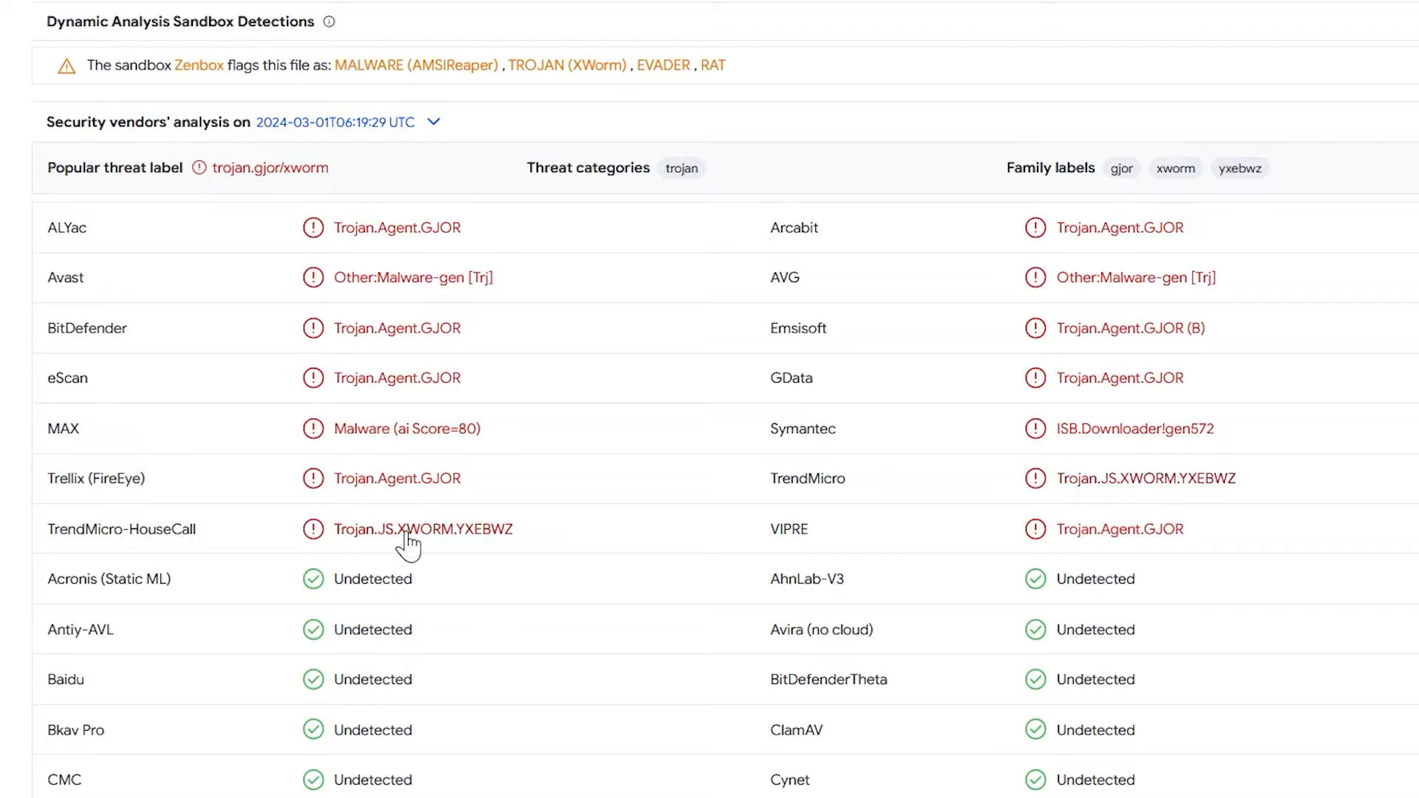
mouse_move(464, 549)
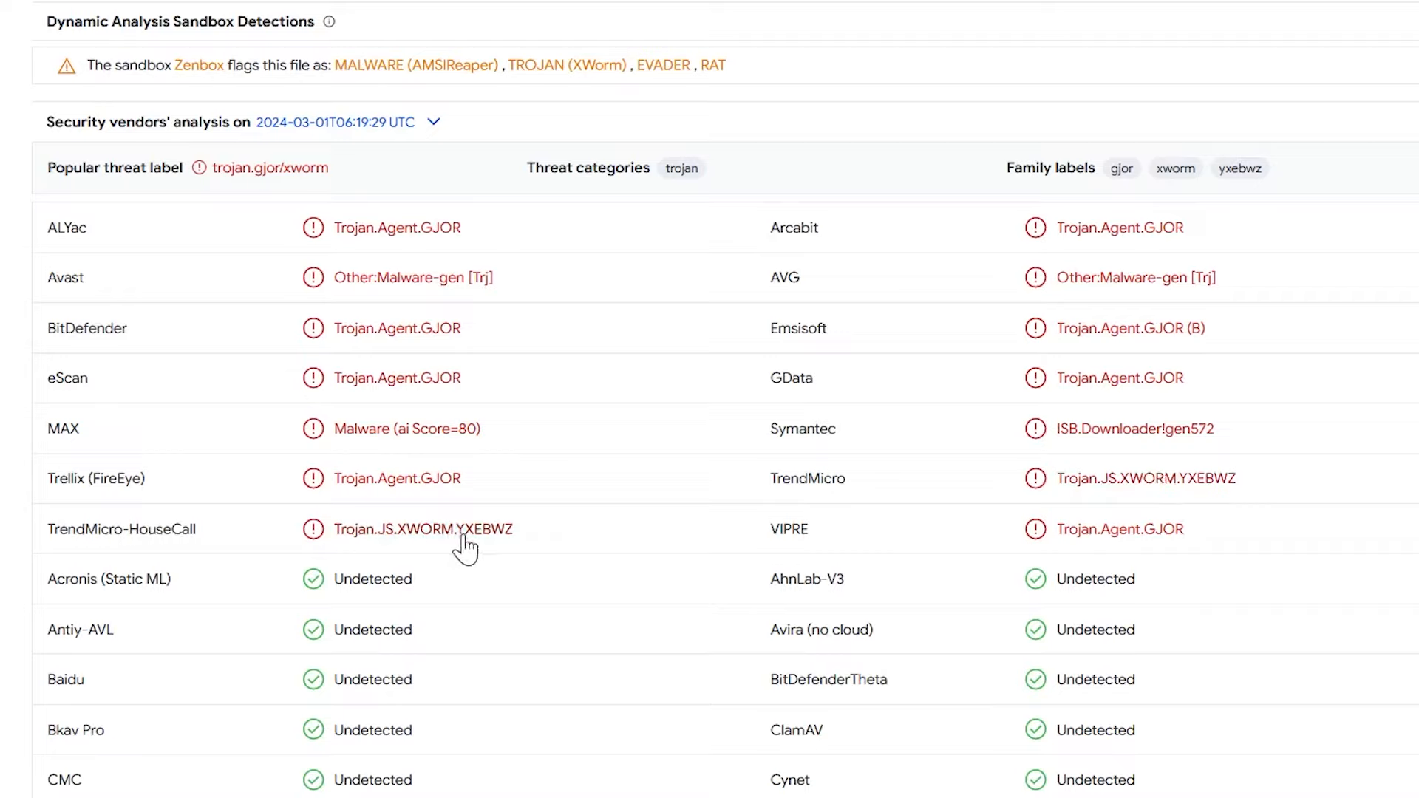
scroll(up, 3)
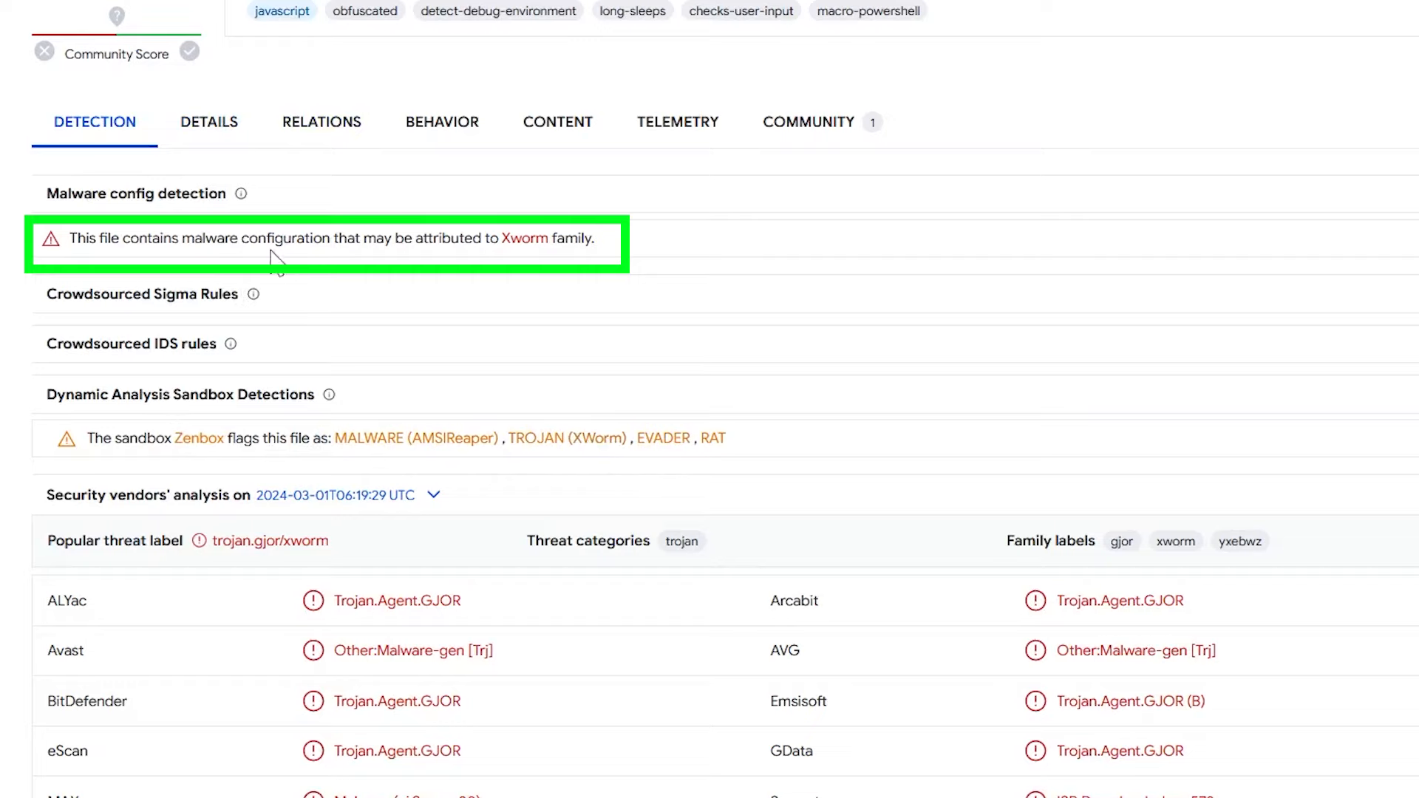
mouse_move(532, 249)
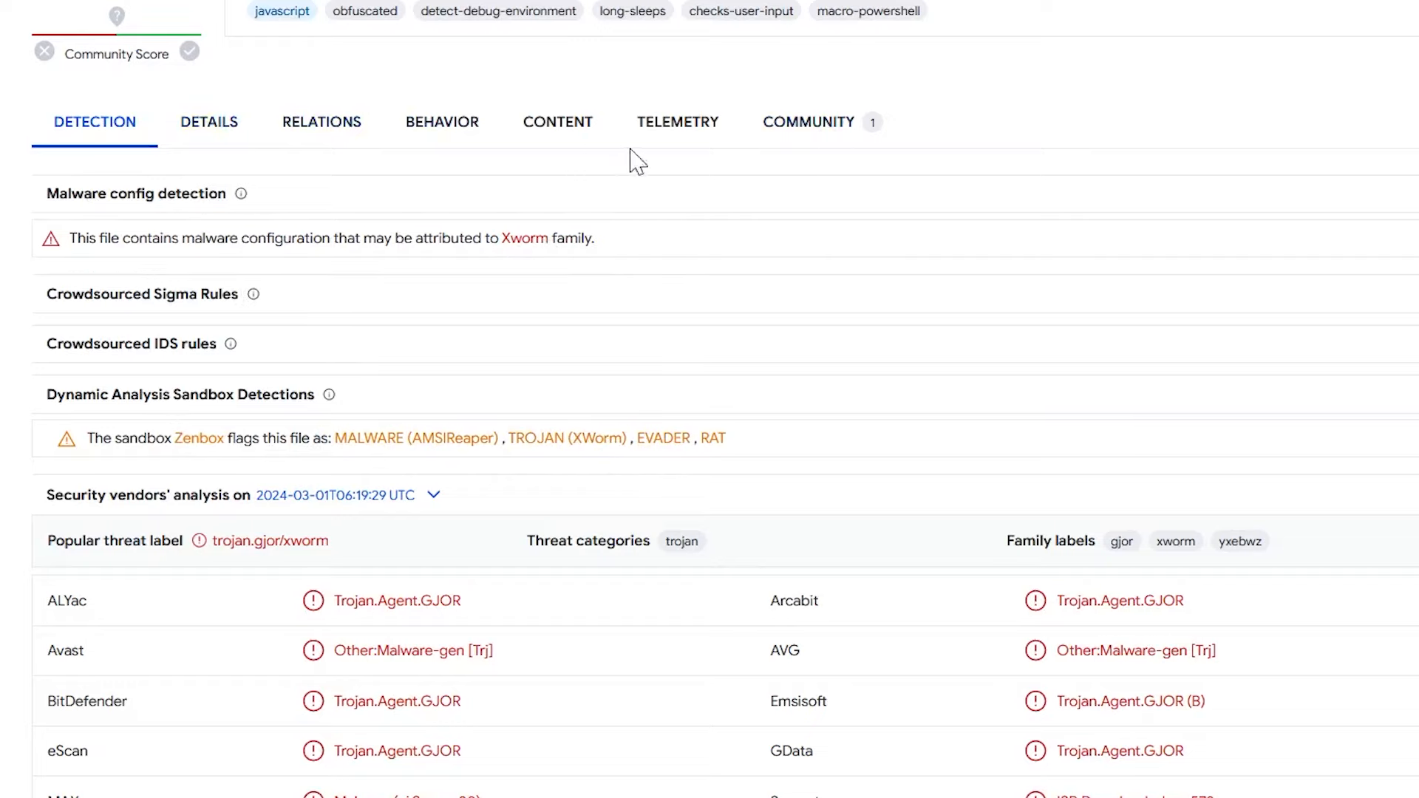
click(807, 122)
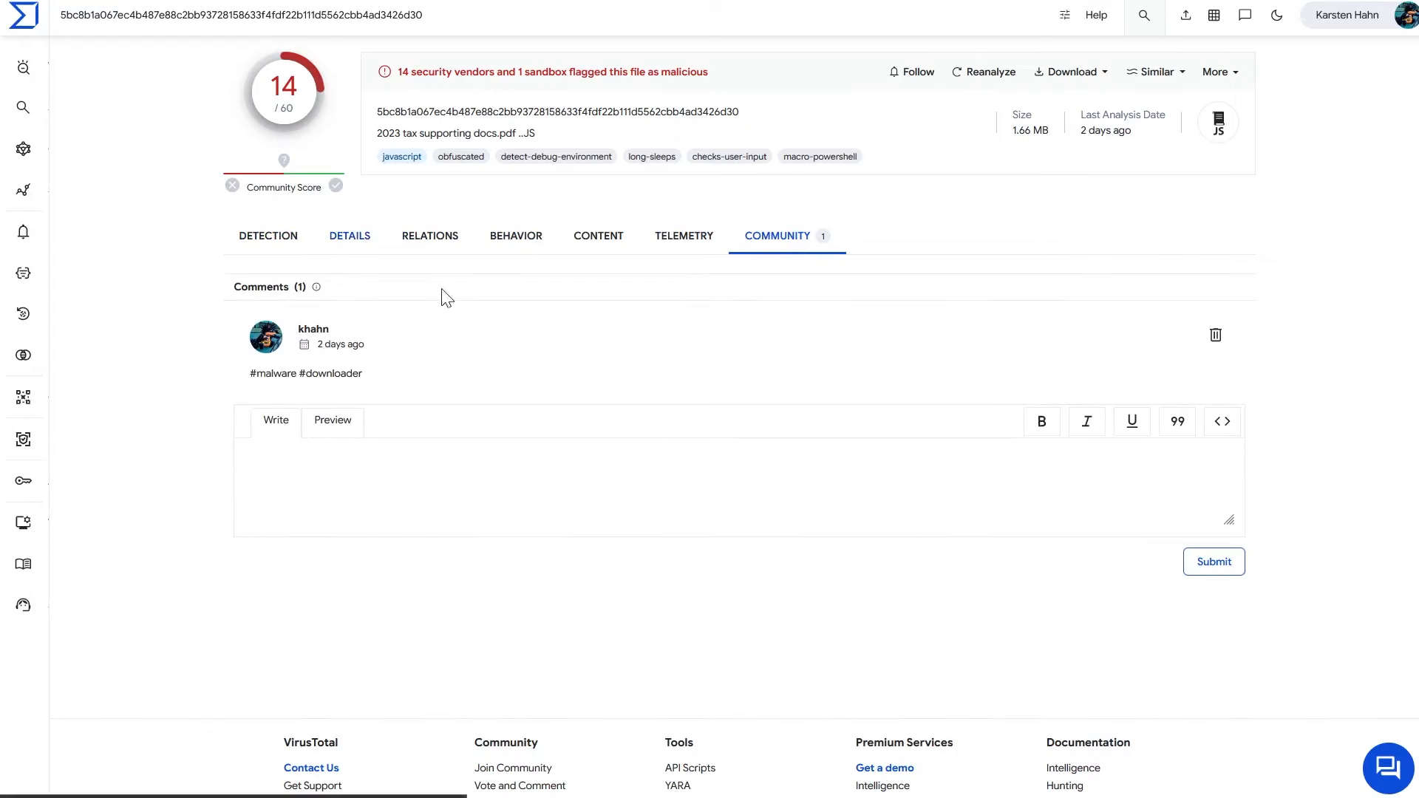
Step: Scroll the Details report to the XWorm config and select C2 IP 91.92.245.231
click(350, 235)
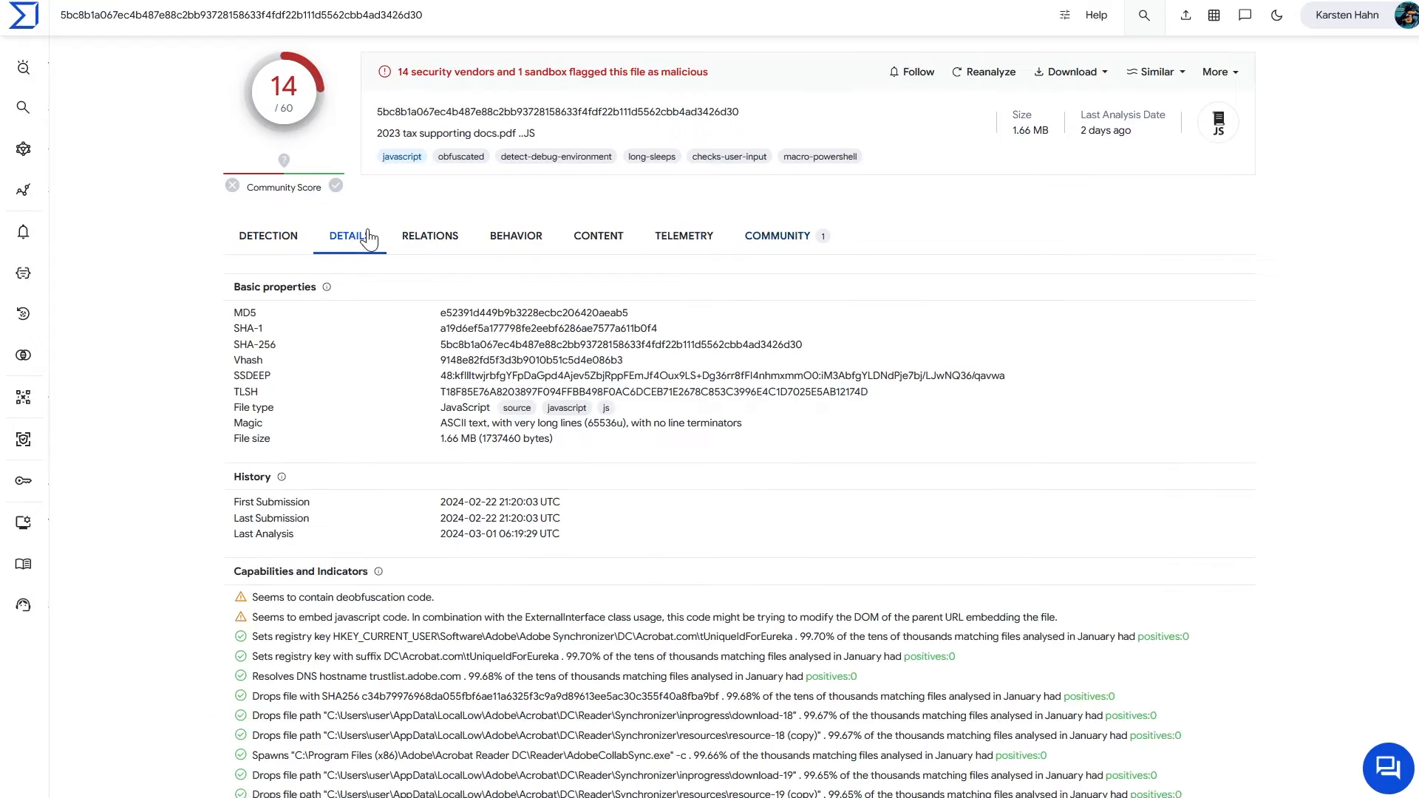
scroll(down, 3)
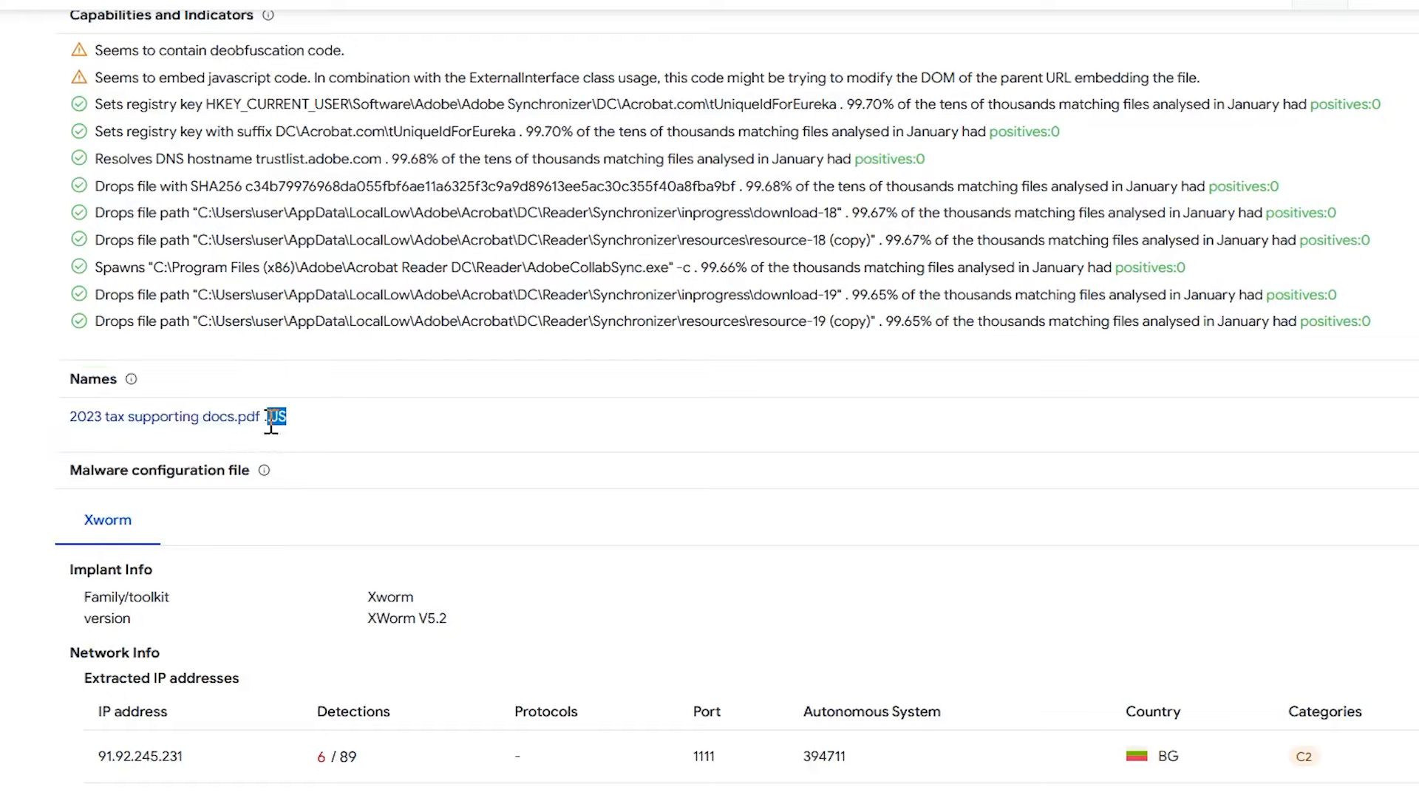
scroll(down, 3)
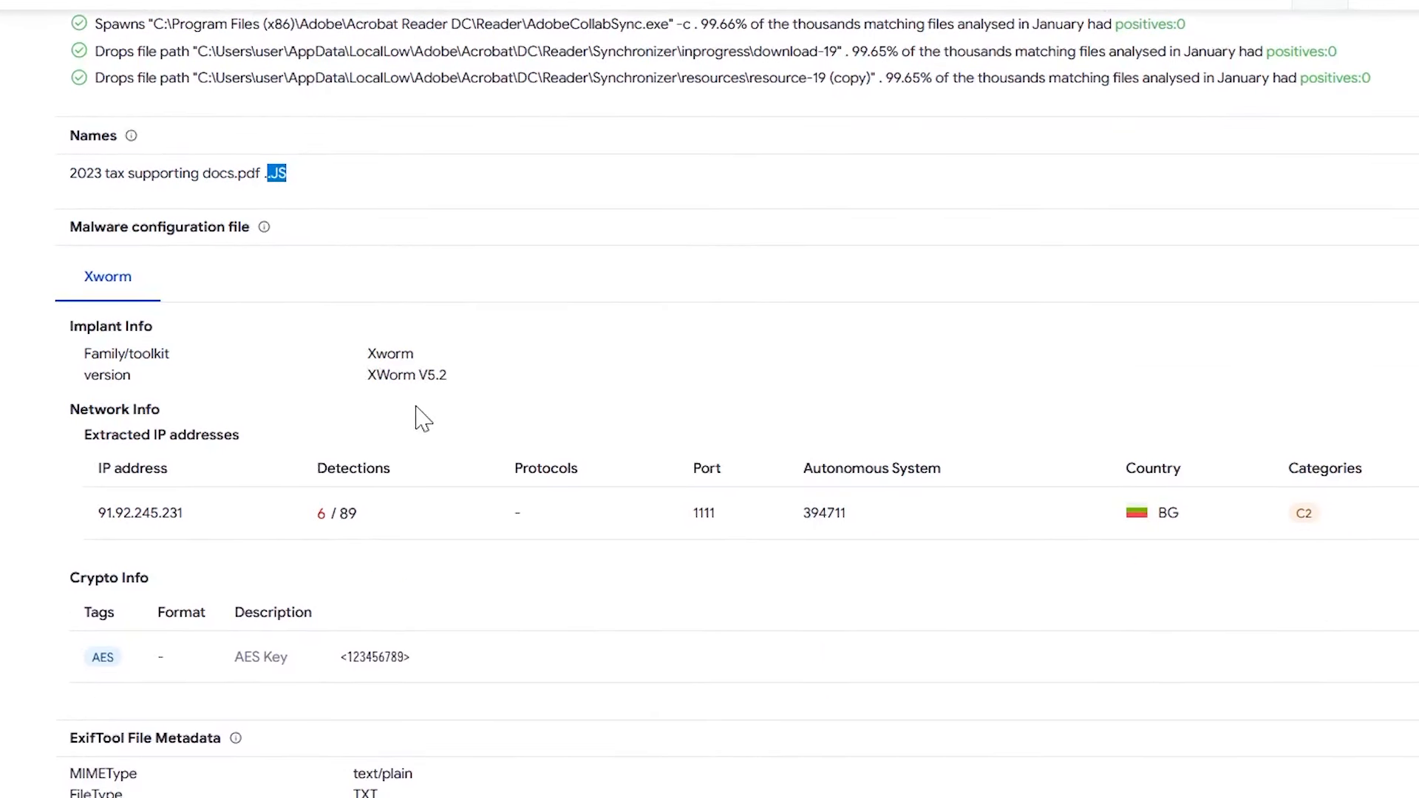
double_click(406, 374)
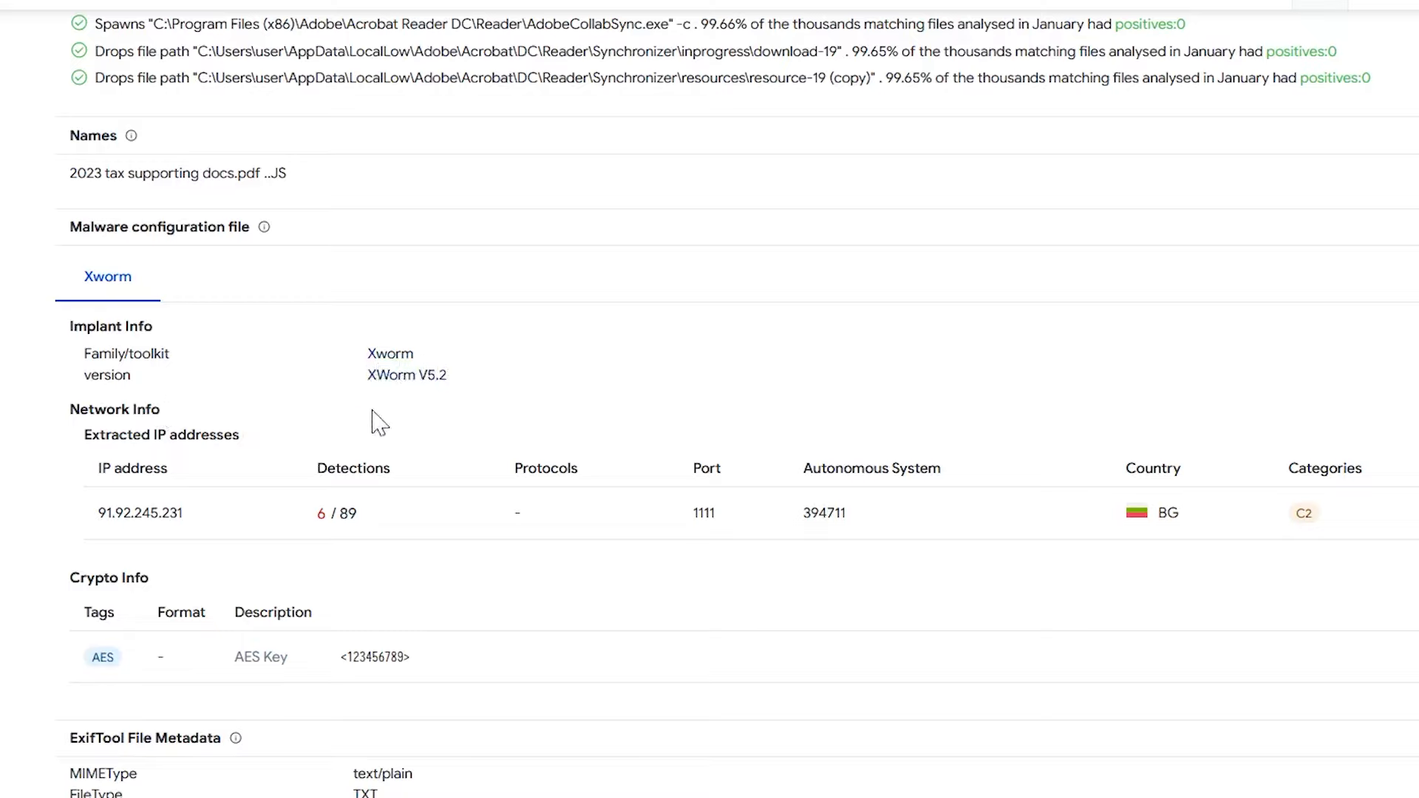
mouse_move(172, 399)
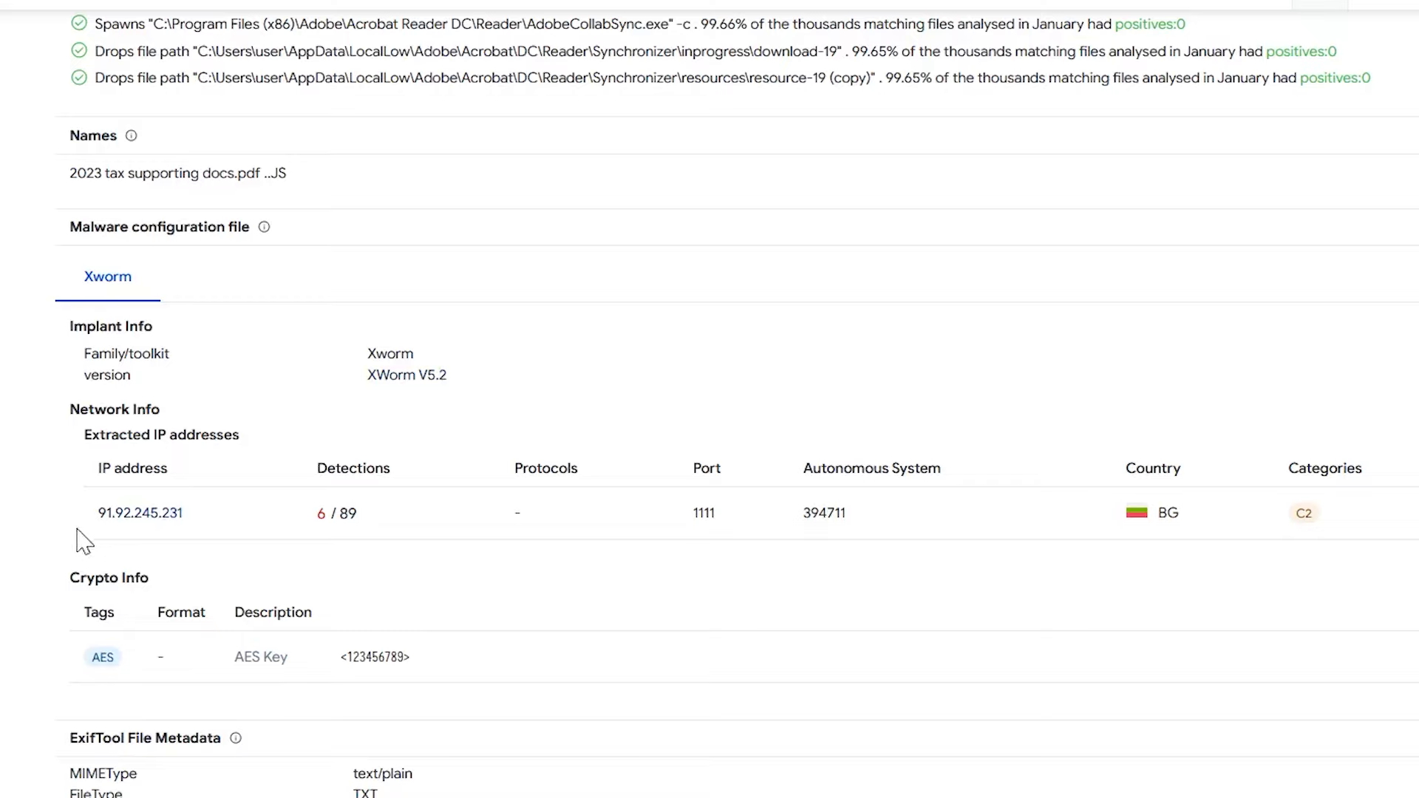
double_click(140, 512)
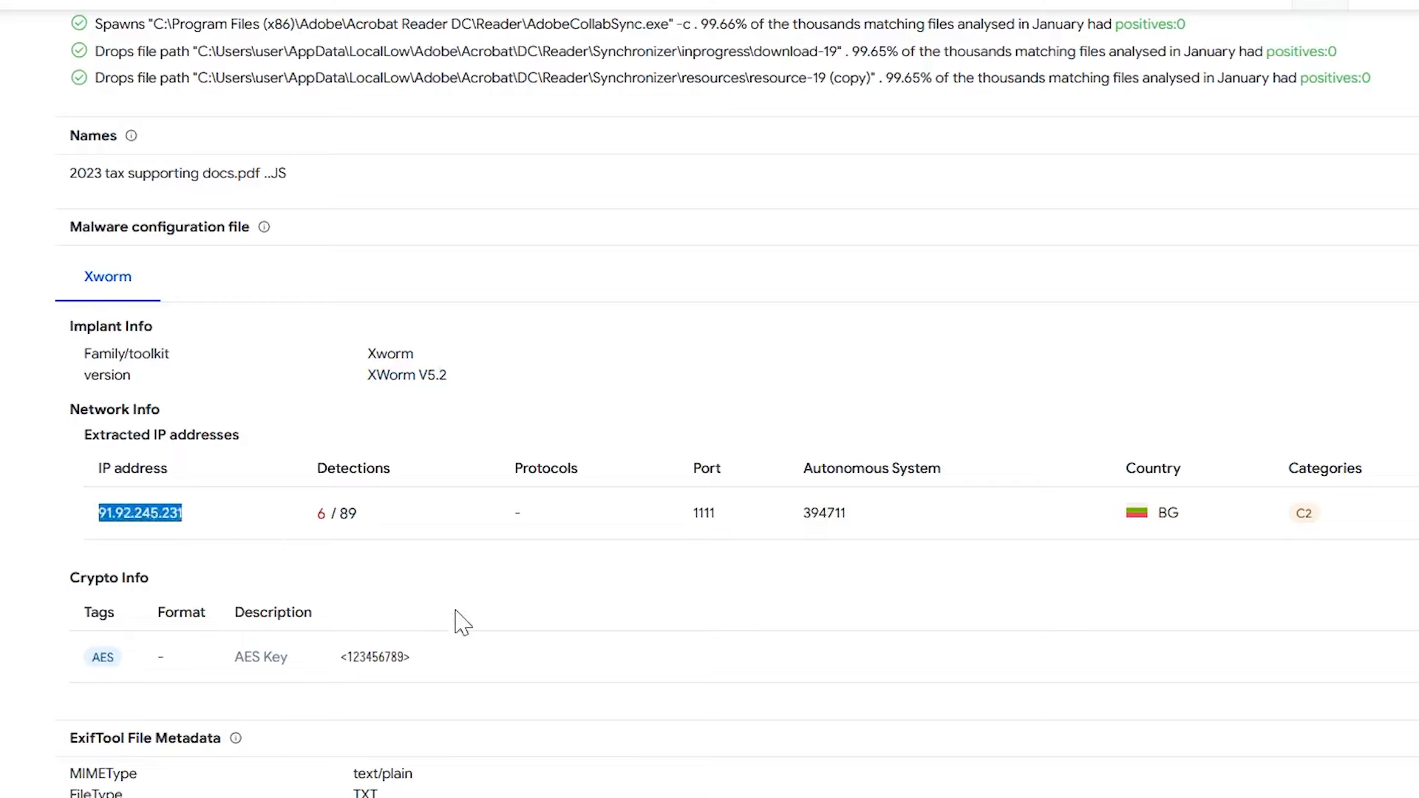
click(378, 686)
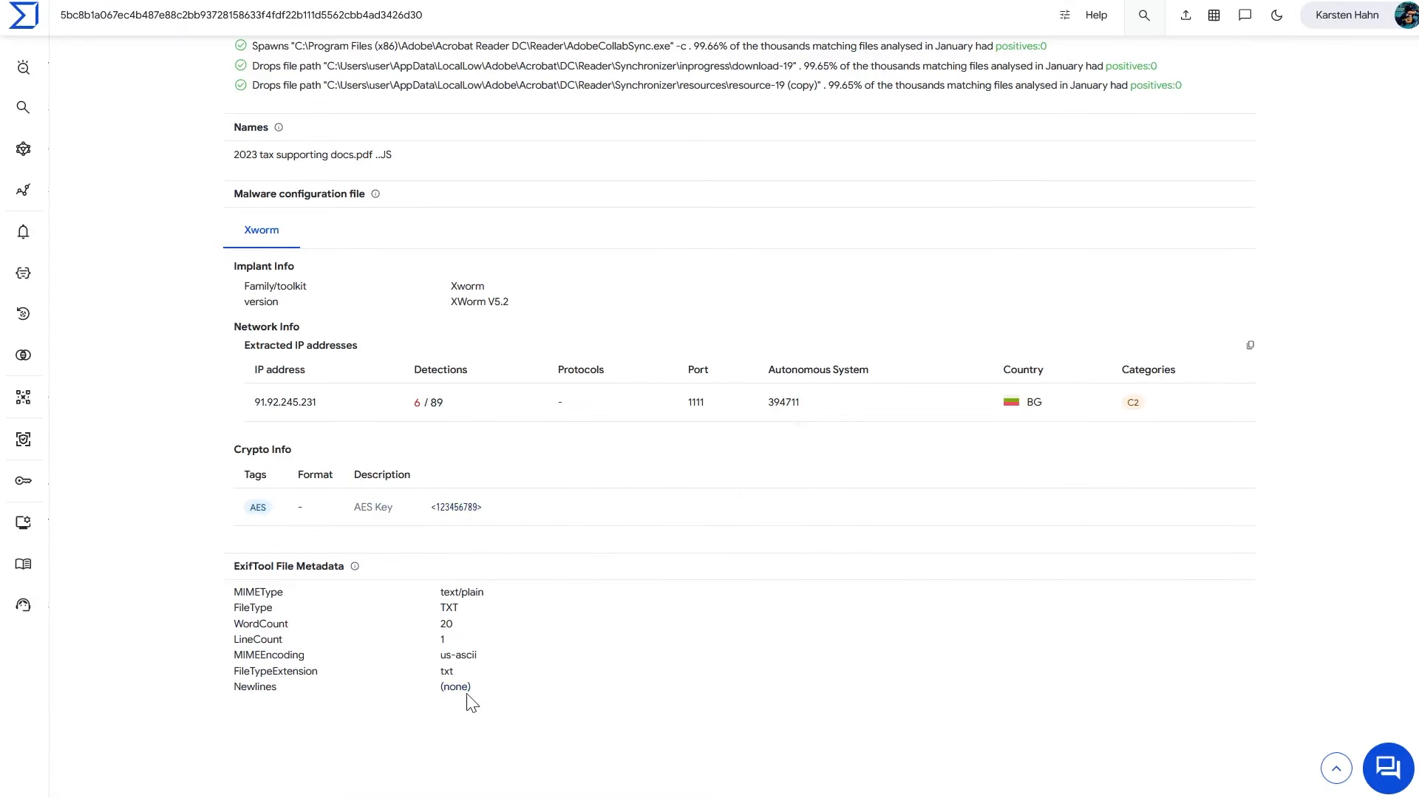
scroll(up, 3)
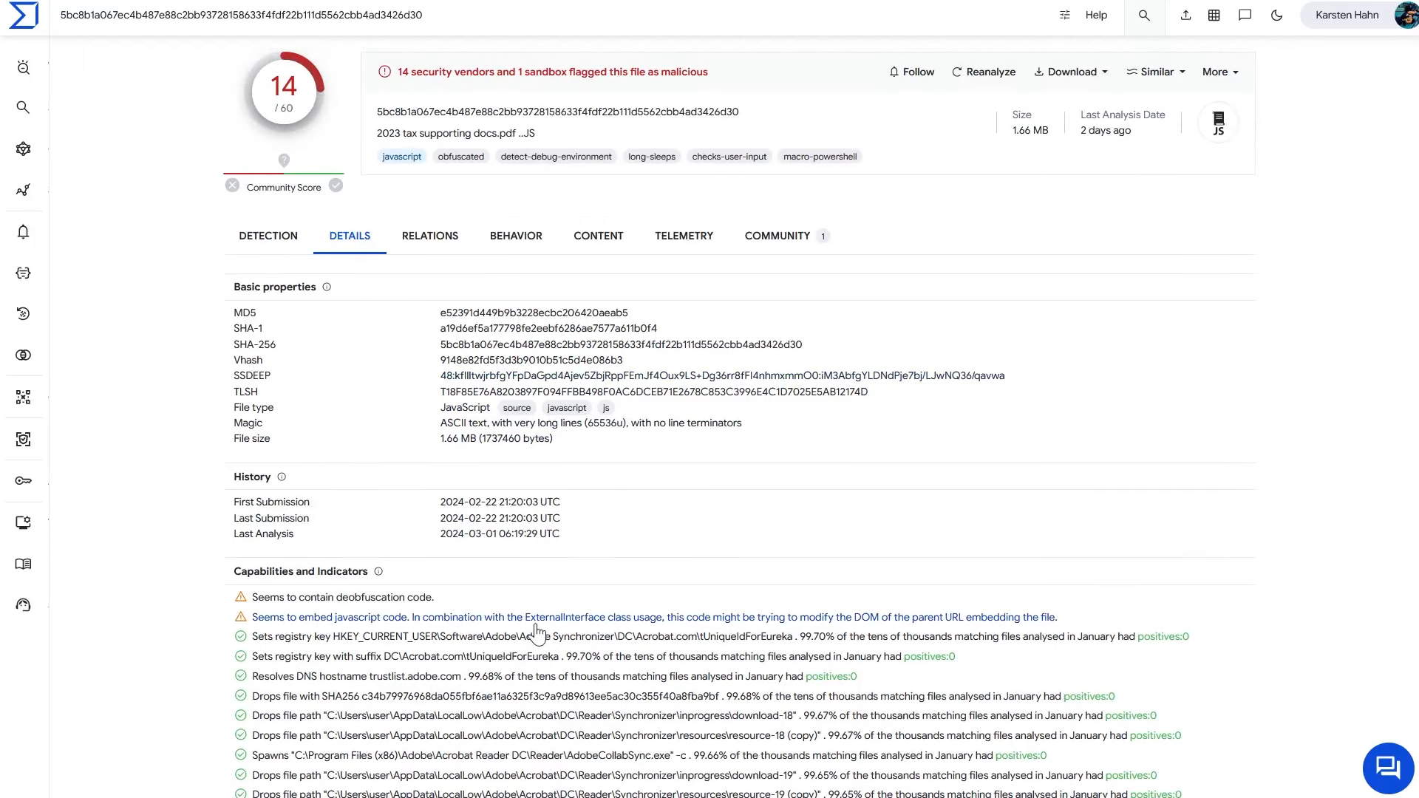
mouse_move(512, 463)
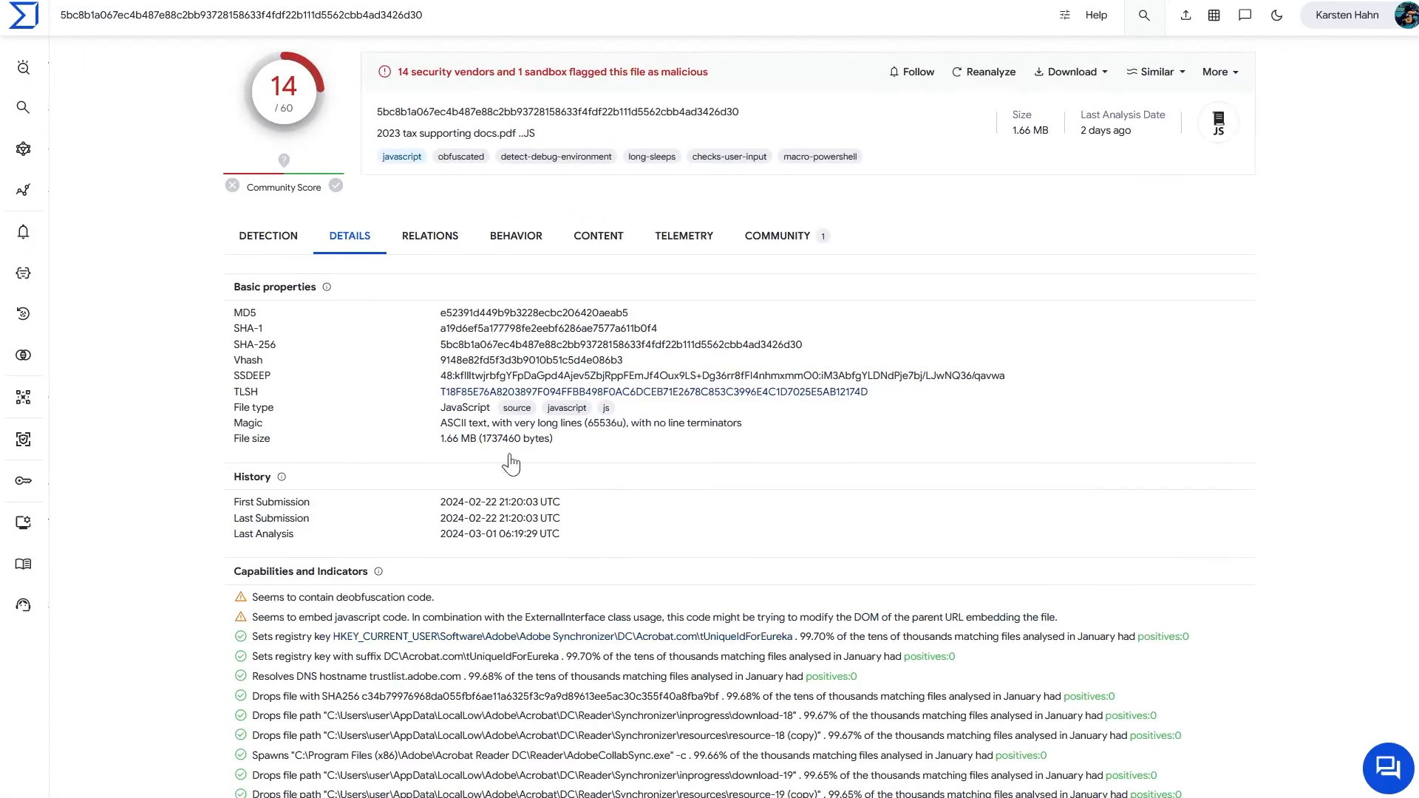
mouse_move(414, 488)
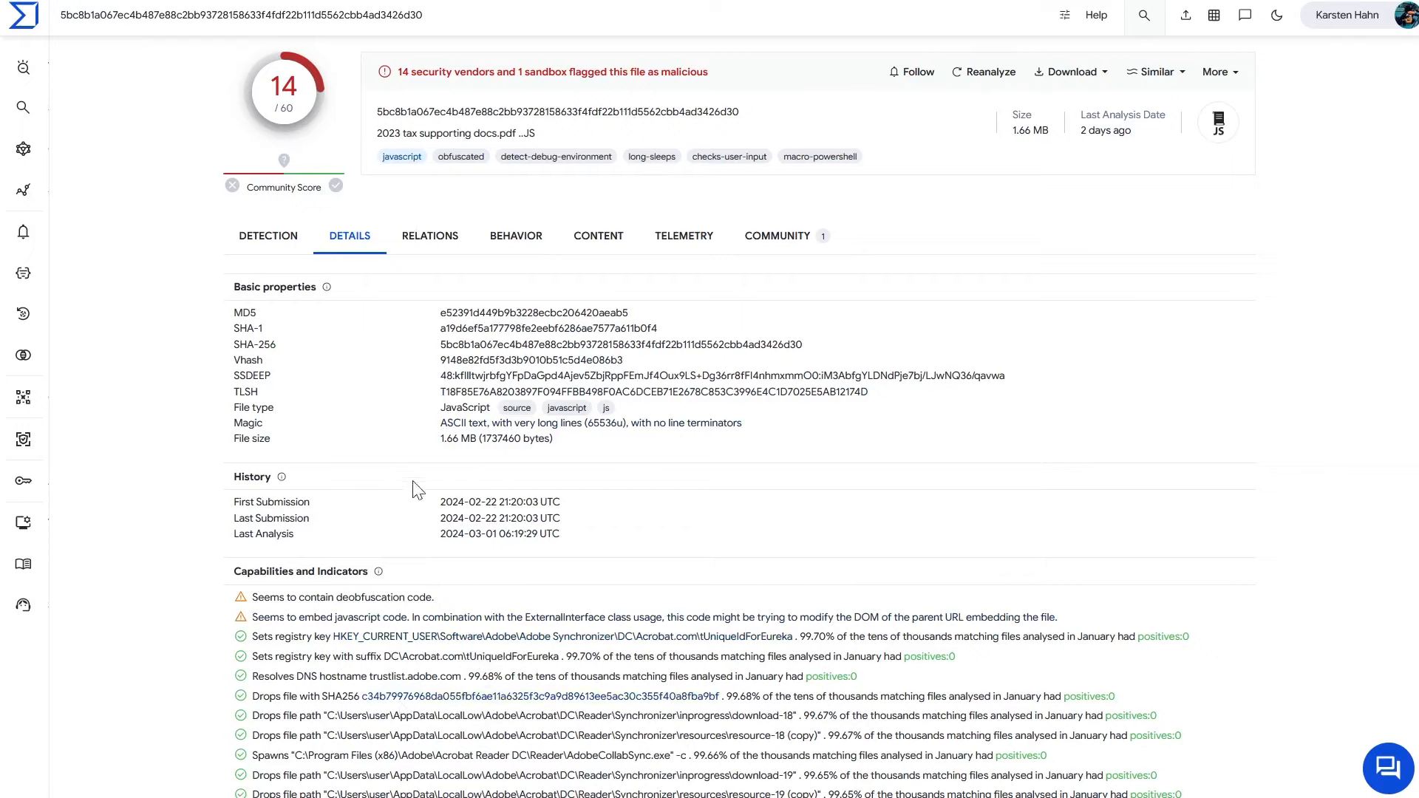
mouse_move(1136, 546)
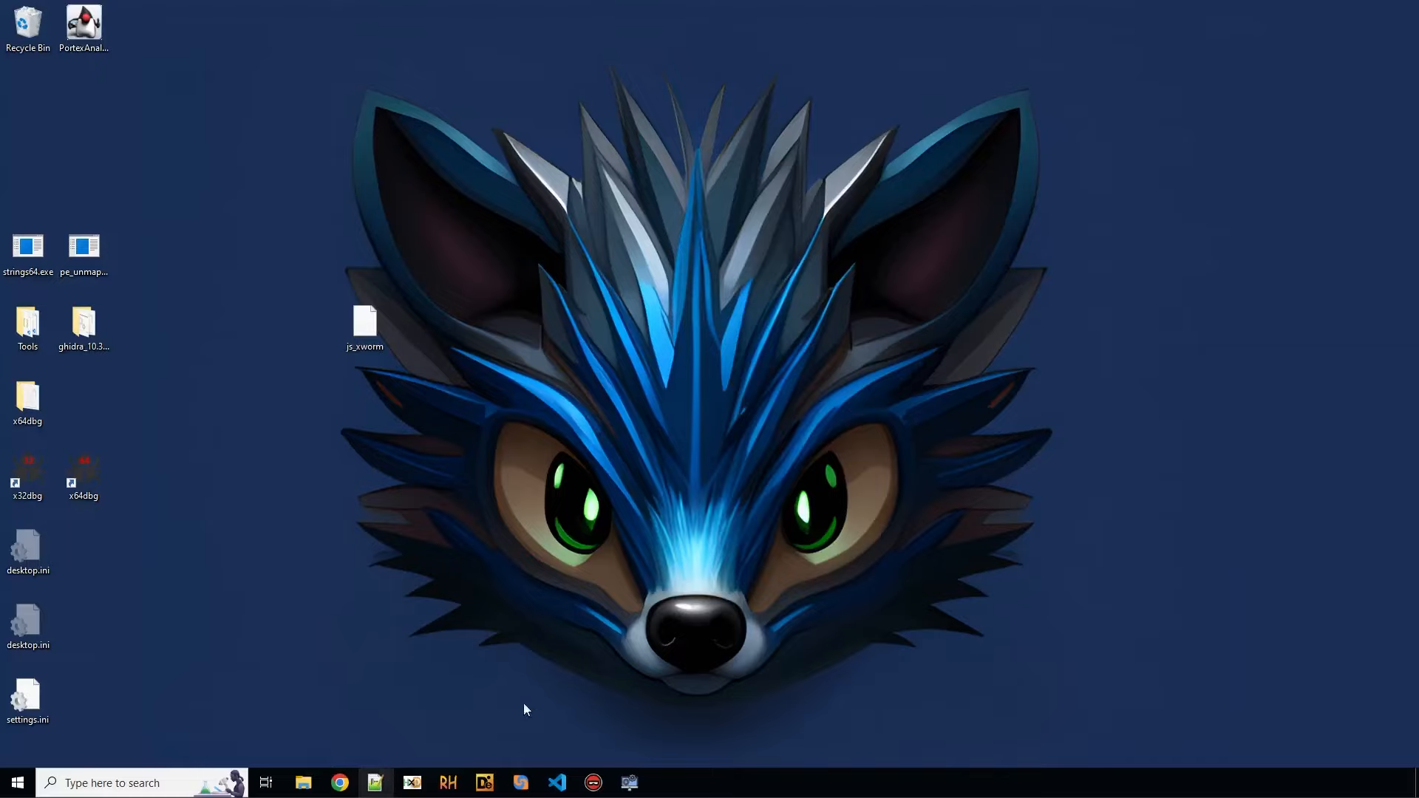
Step: View js_xworm in Notepad++, scrolling its single 1.7 MB junk-padded line
click(375, 782)
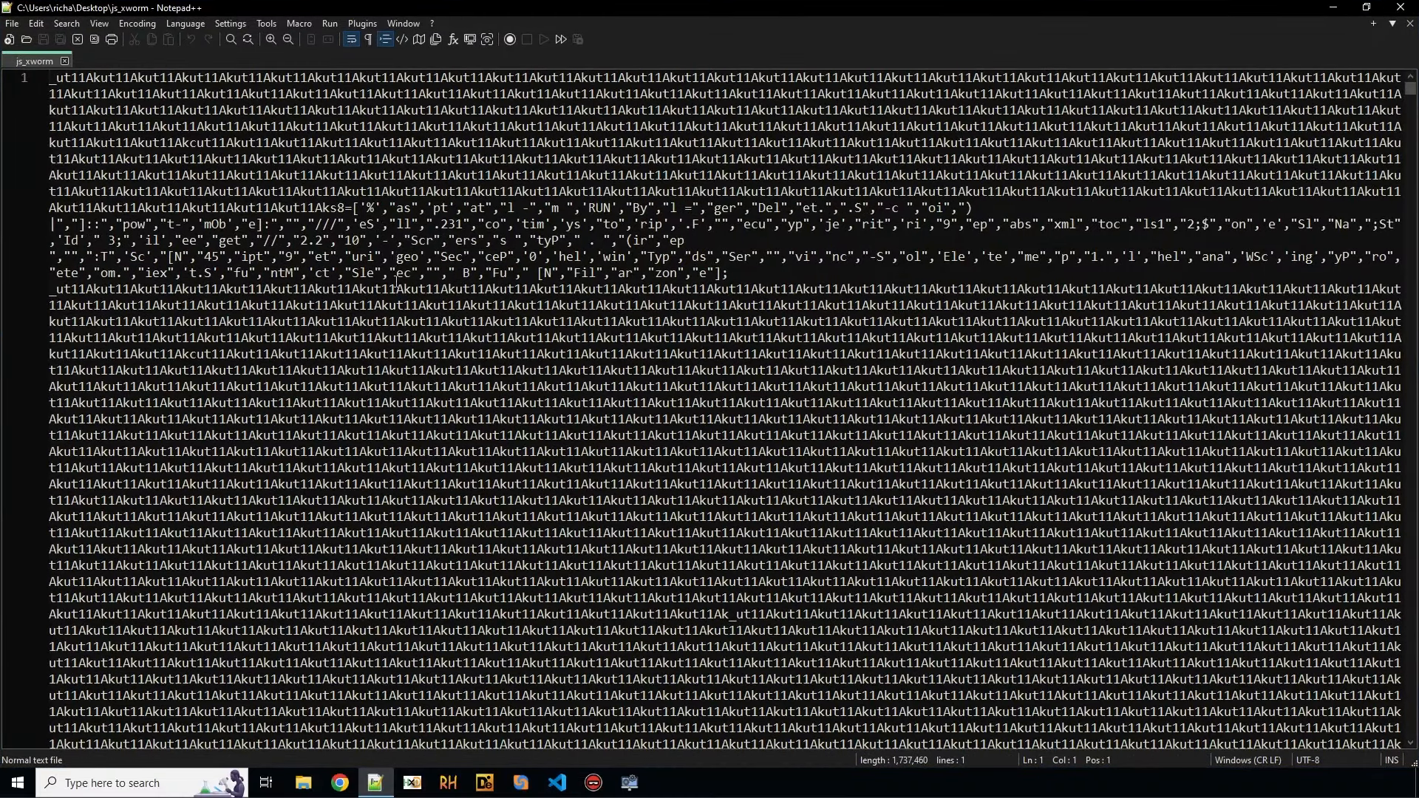
mouse_move(376, 455)
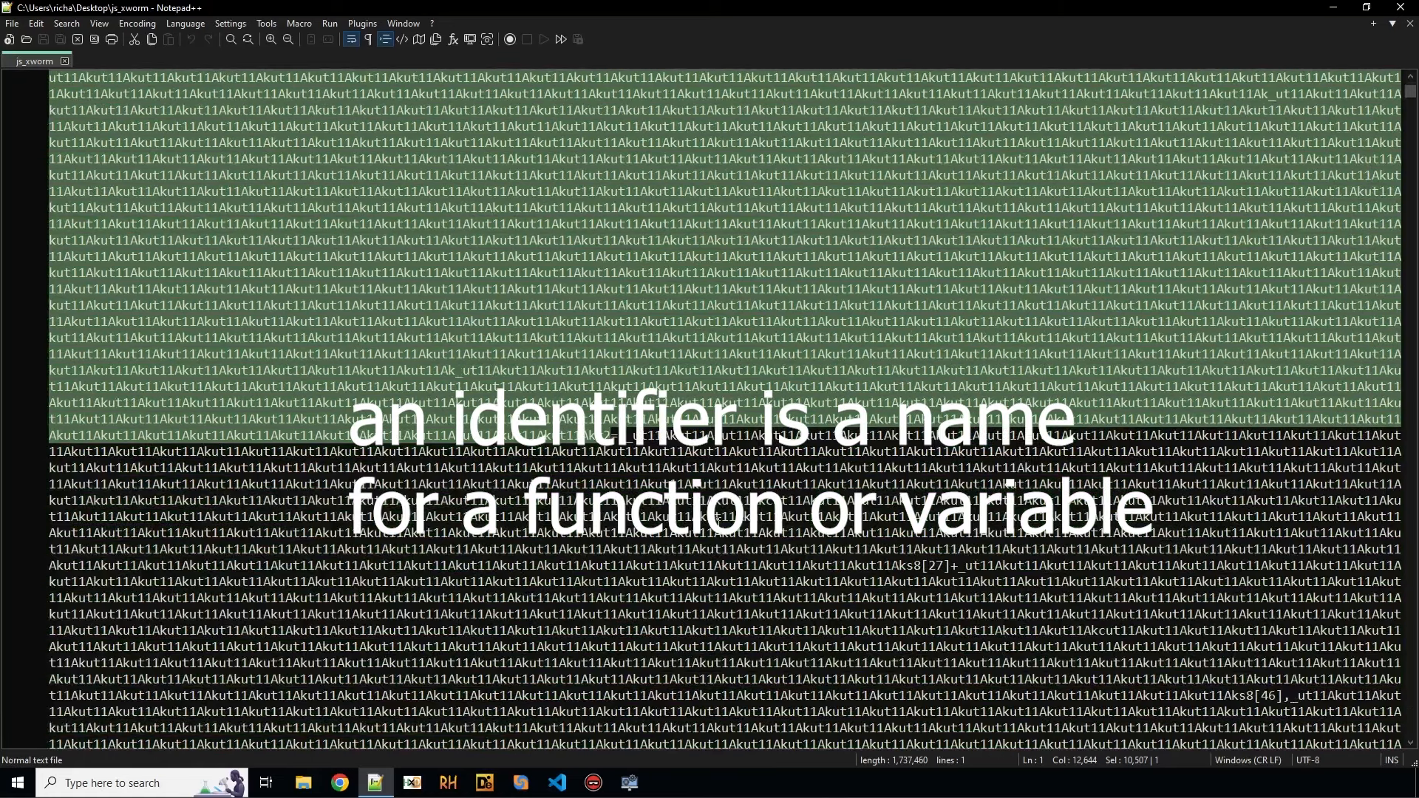
scroll(down, 3)
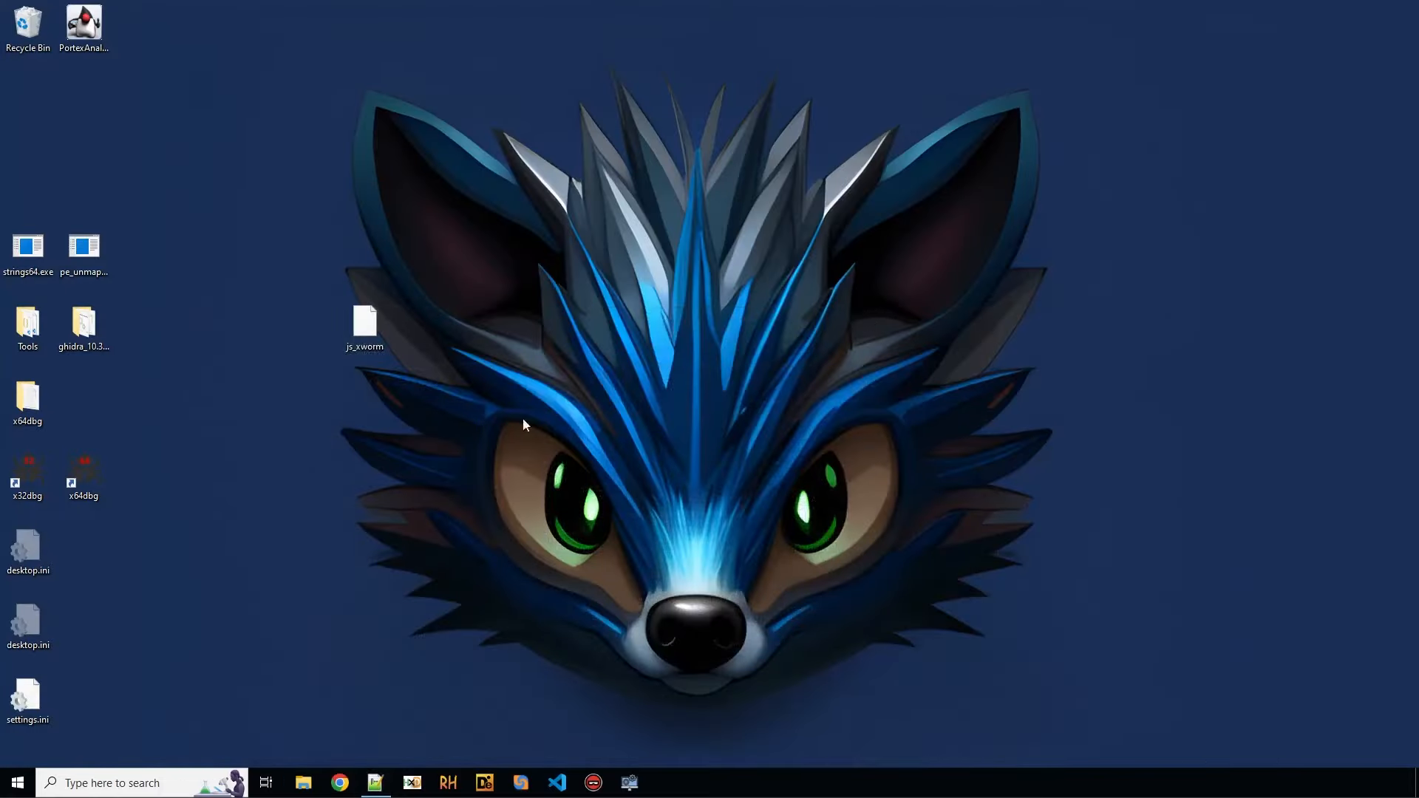
mouse_move(415, 555)
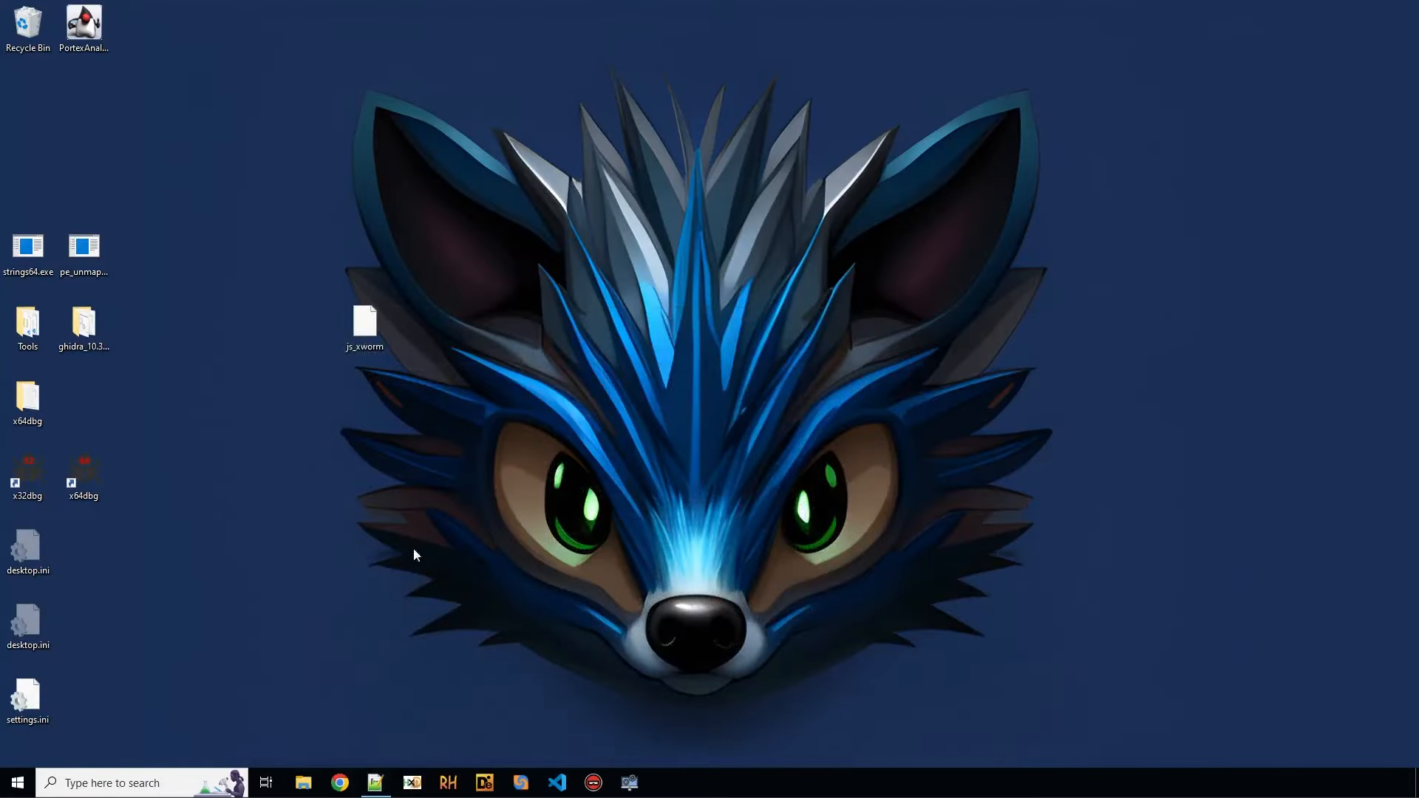
Step: Open Command Prompt and start a pipeline emitting js_xworm
text(ter)
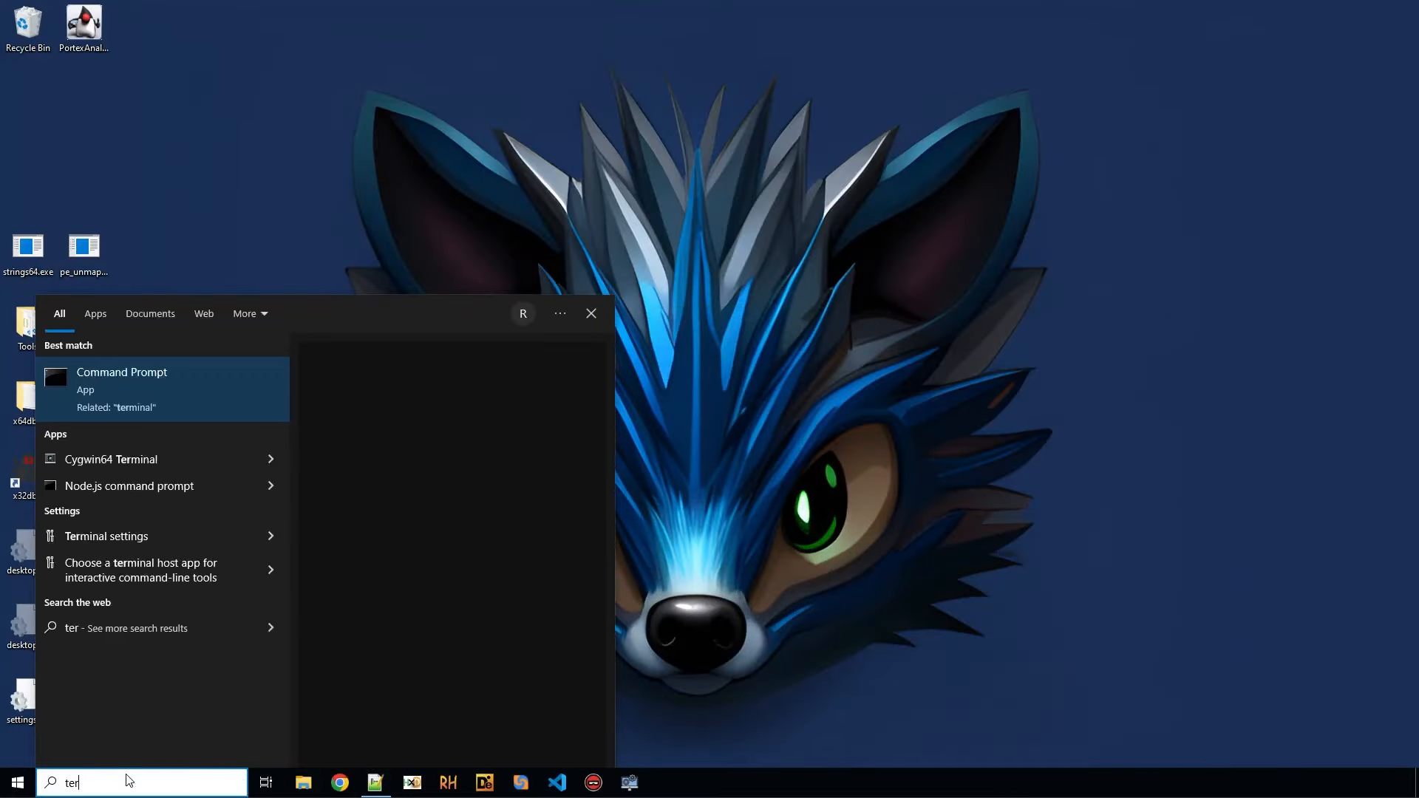
click(121, 372)
text(emit)
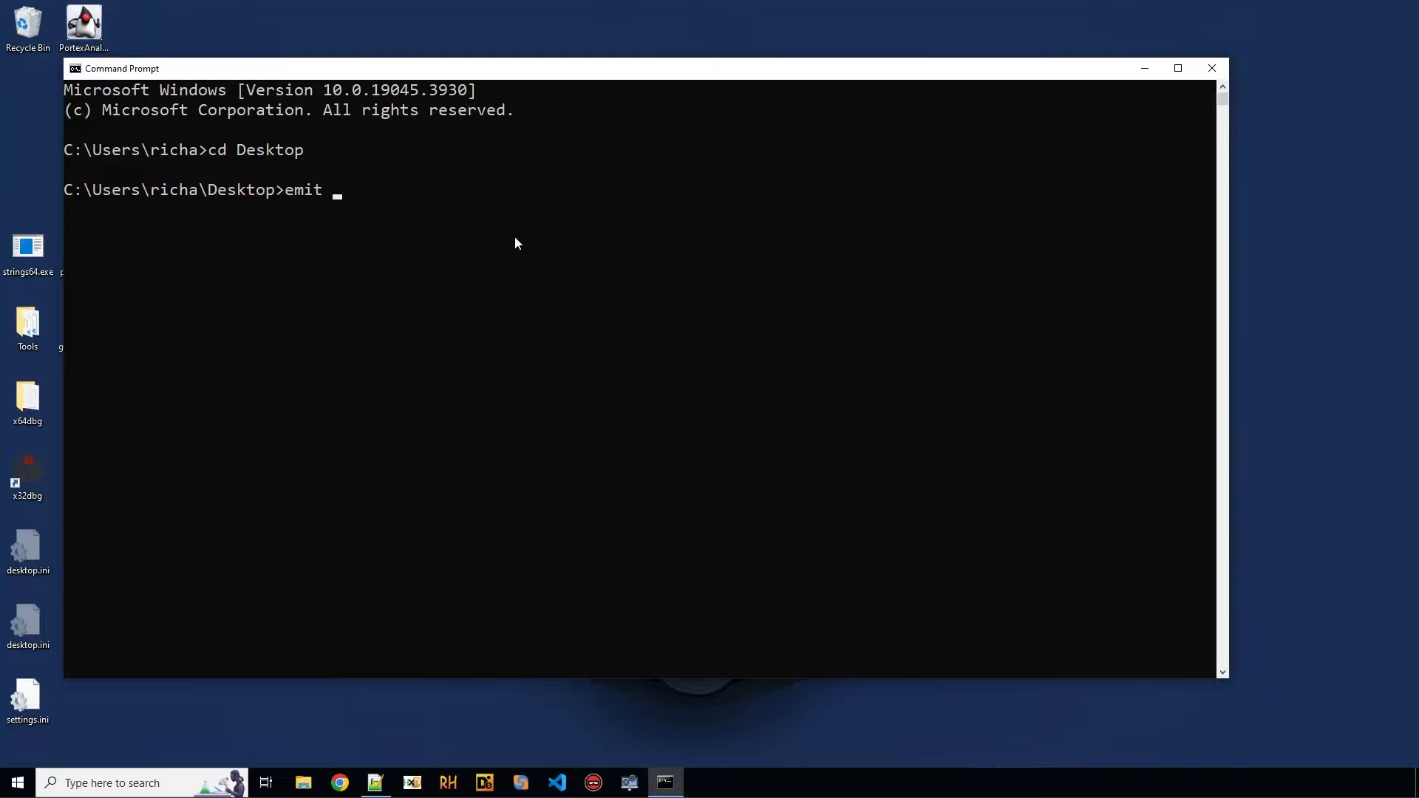
text(js_xworm | peek)
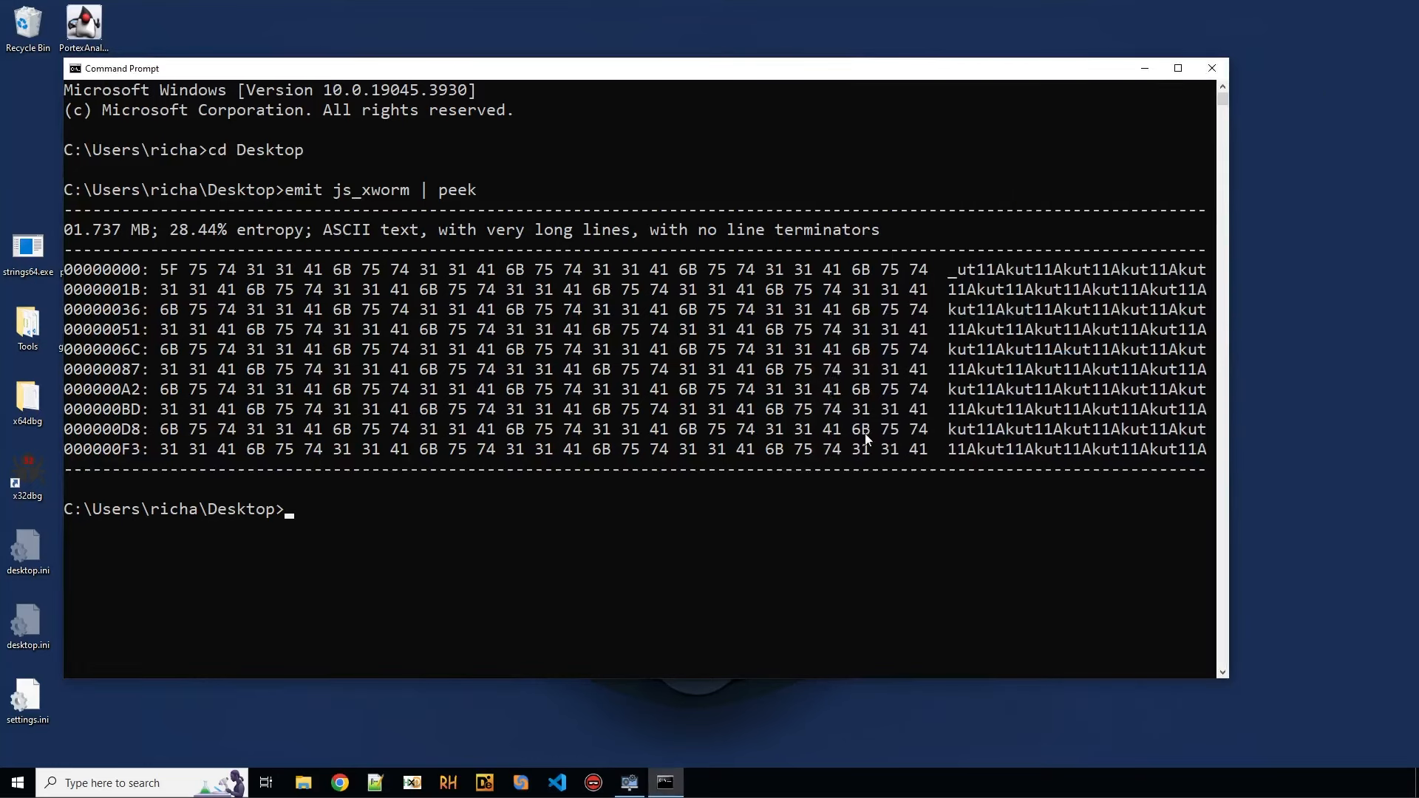
mouse_move(656, 567)
text(emit js_xworm |)
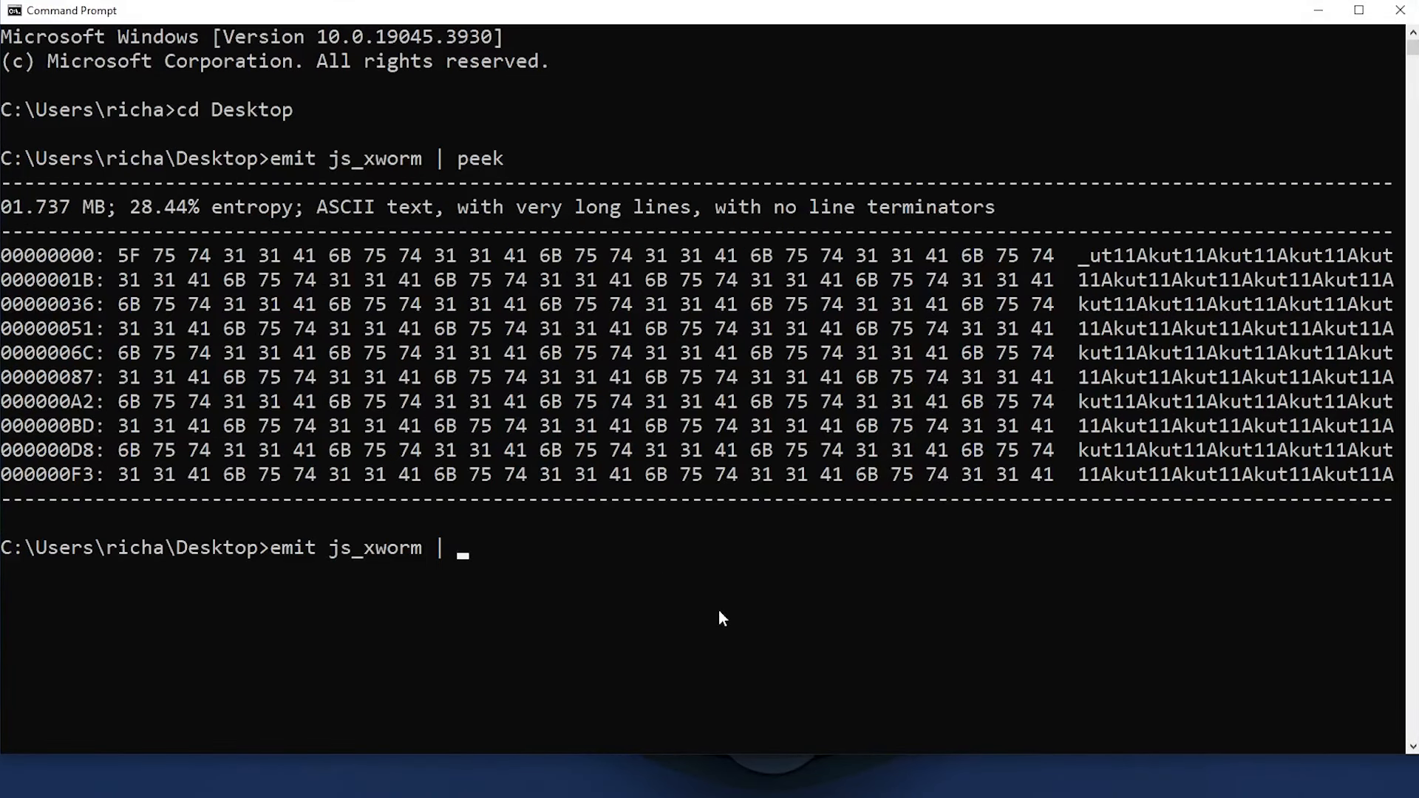
text("")
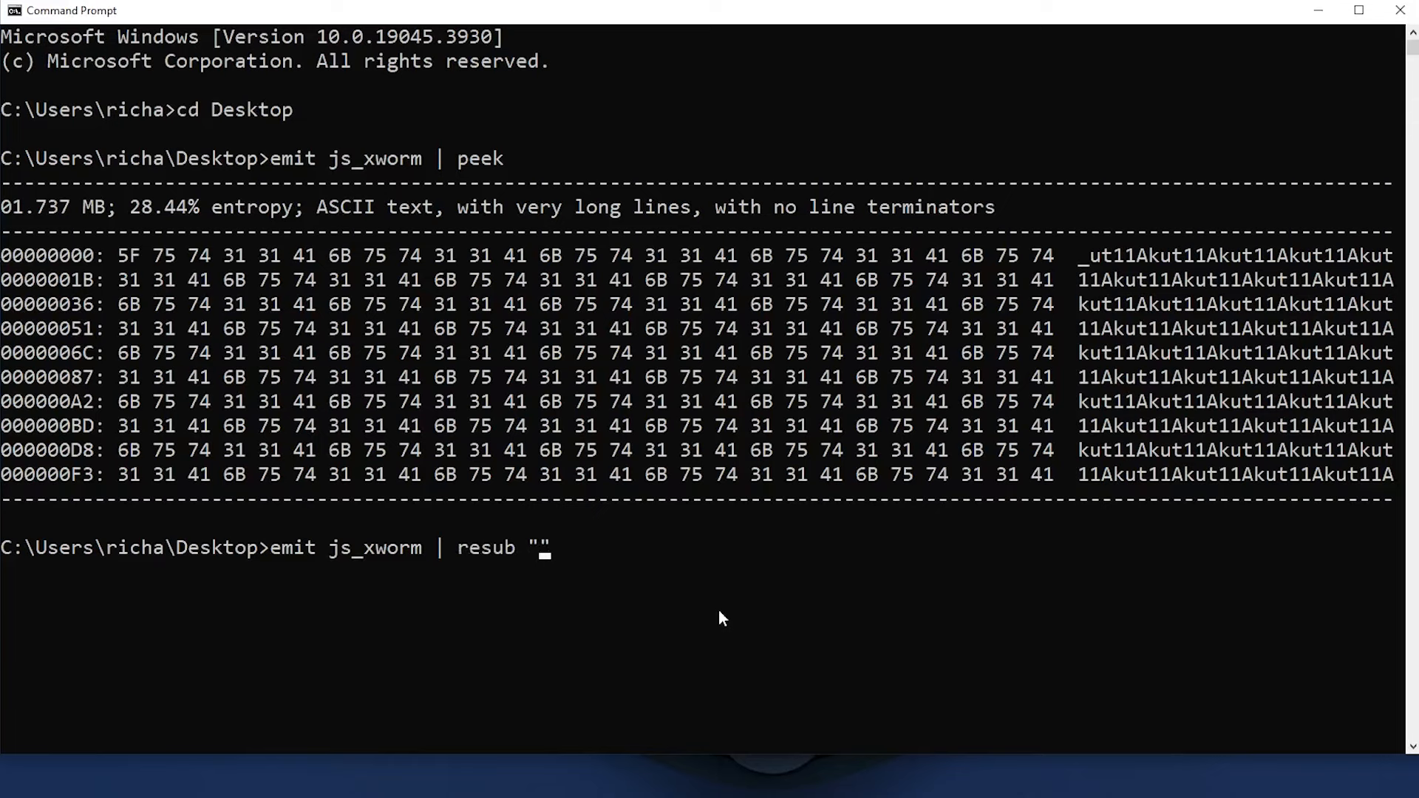
Step: Strip "Akut11" with resub, dump to js_xworm_resubbed, and launch Notepad++
text(aku)
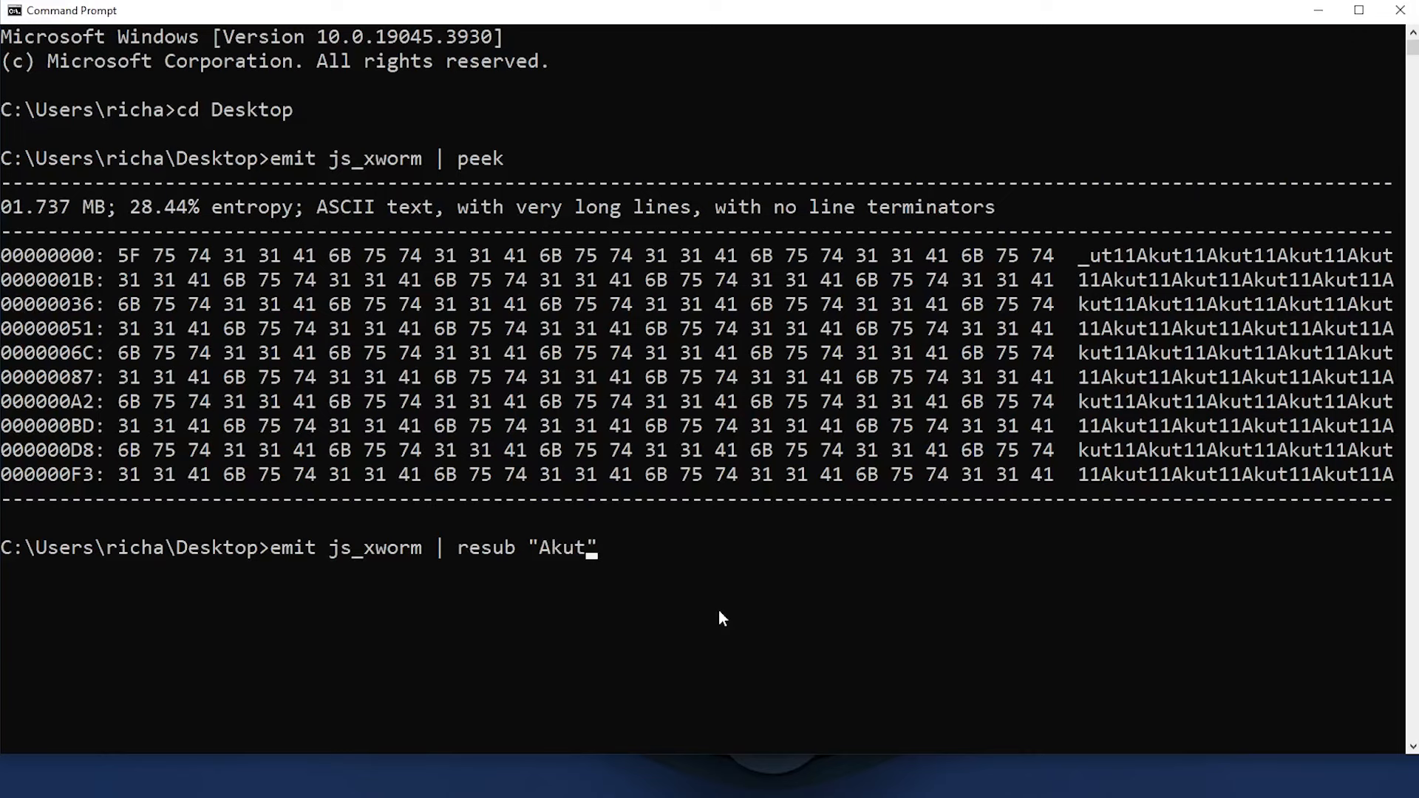
text(11" "")
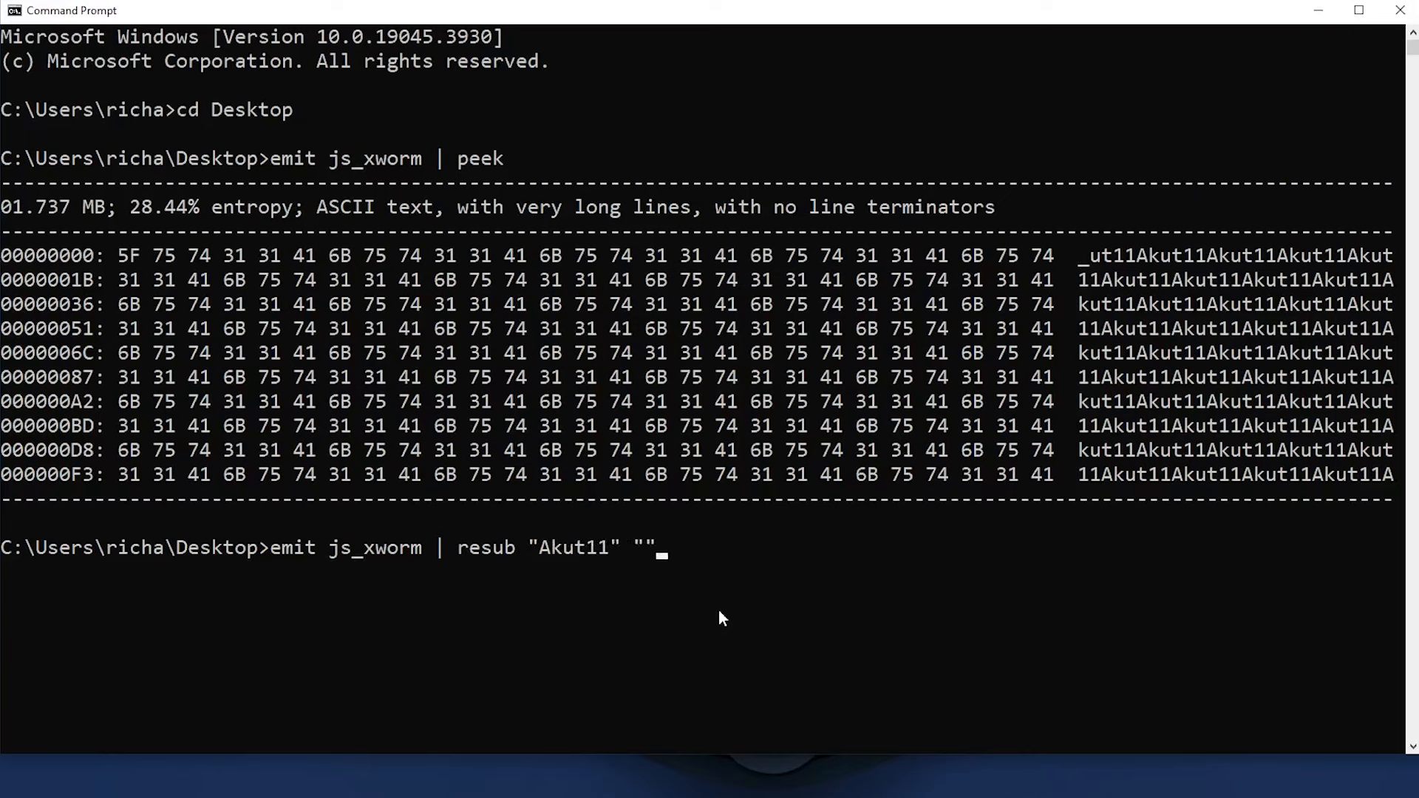
text(| p)
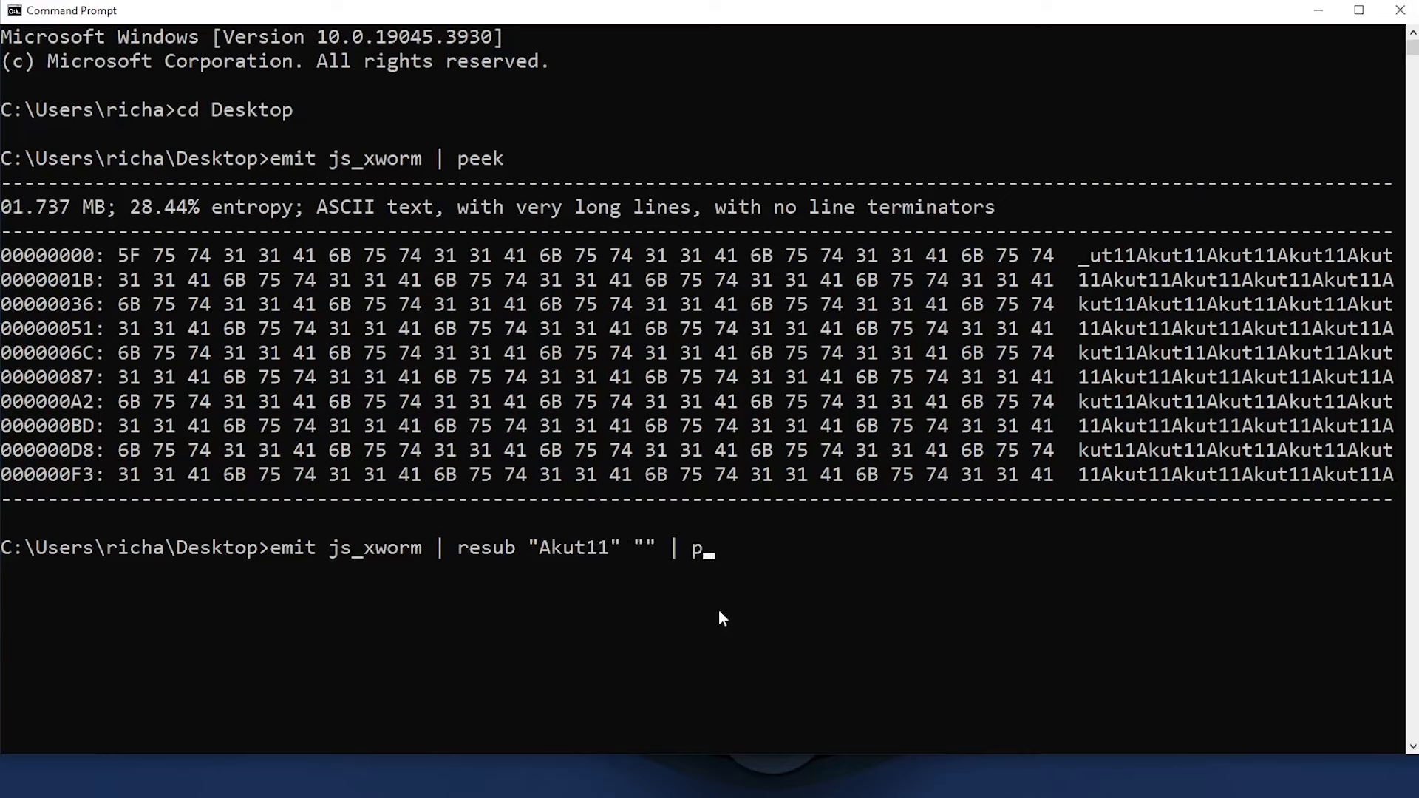
text(ump)
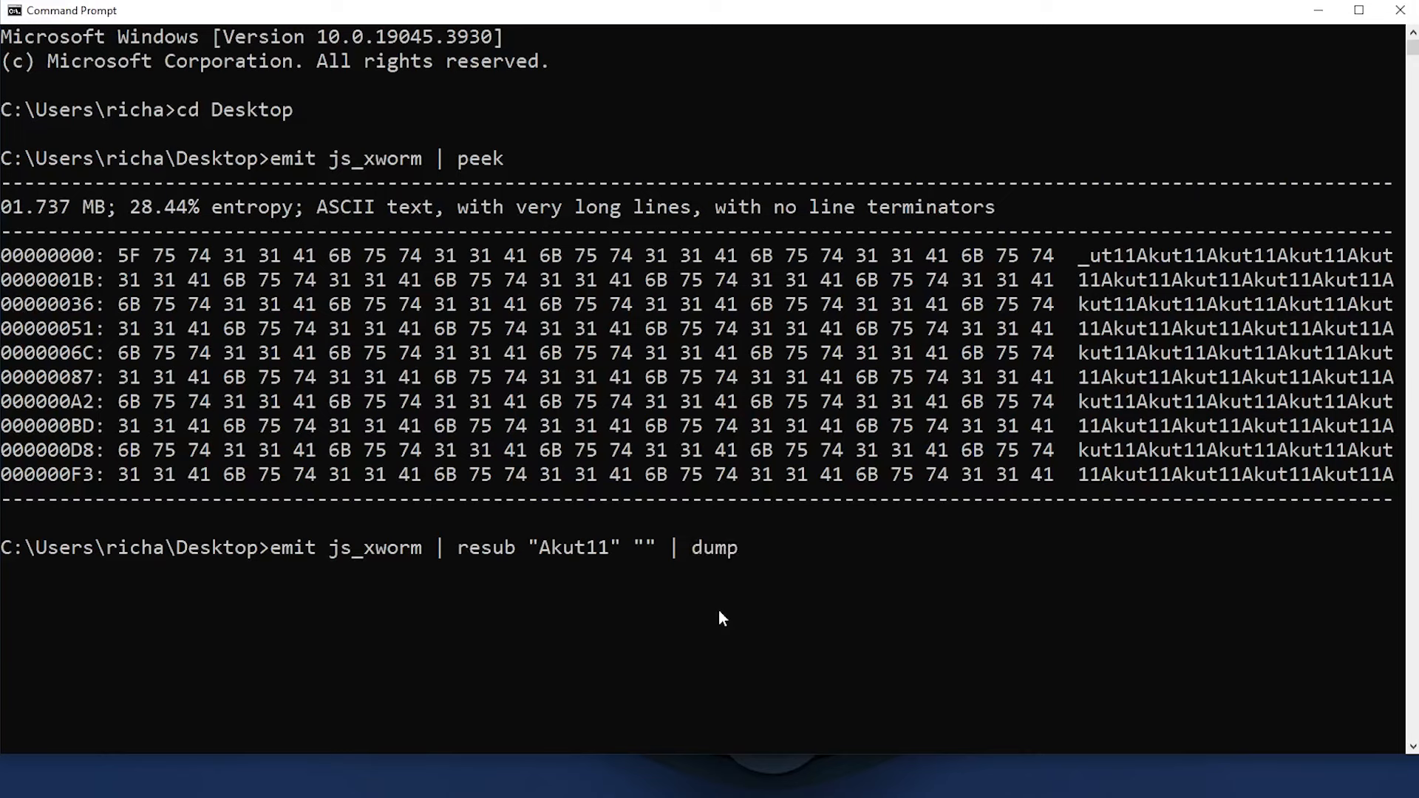
text(js_xworm)
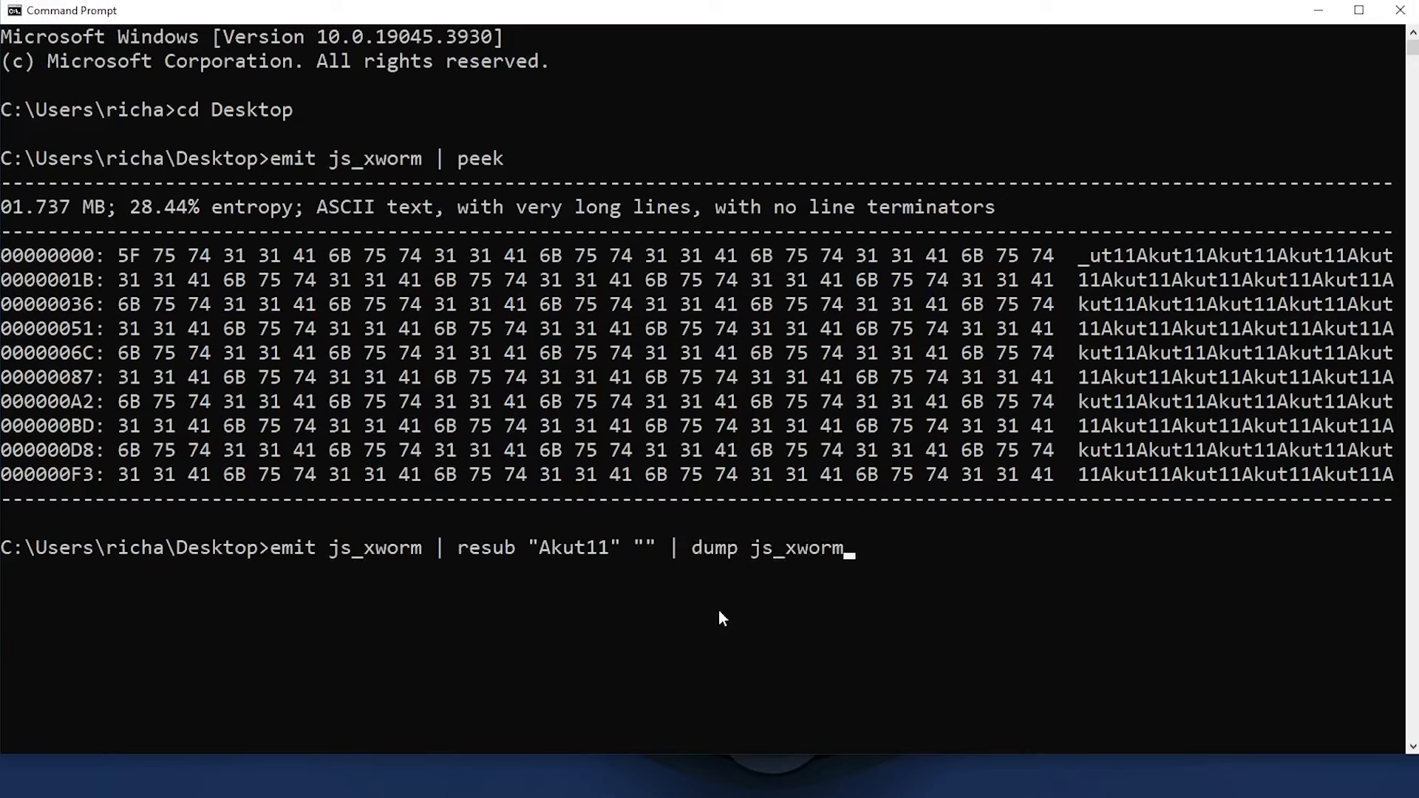
text(_resubbed)
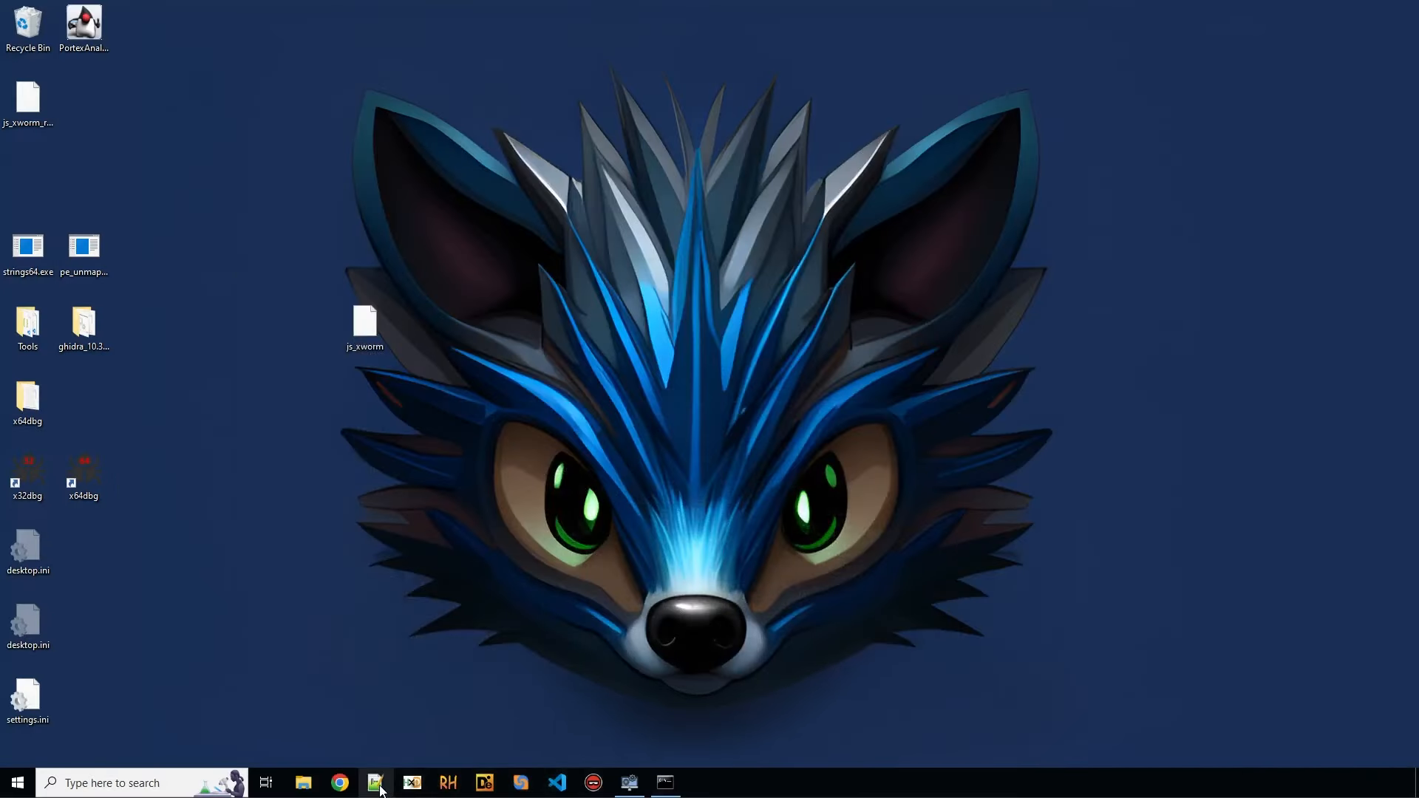
click(374, 783)
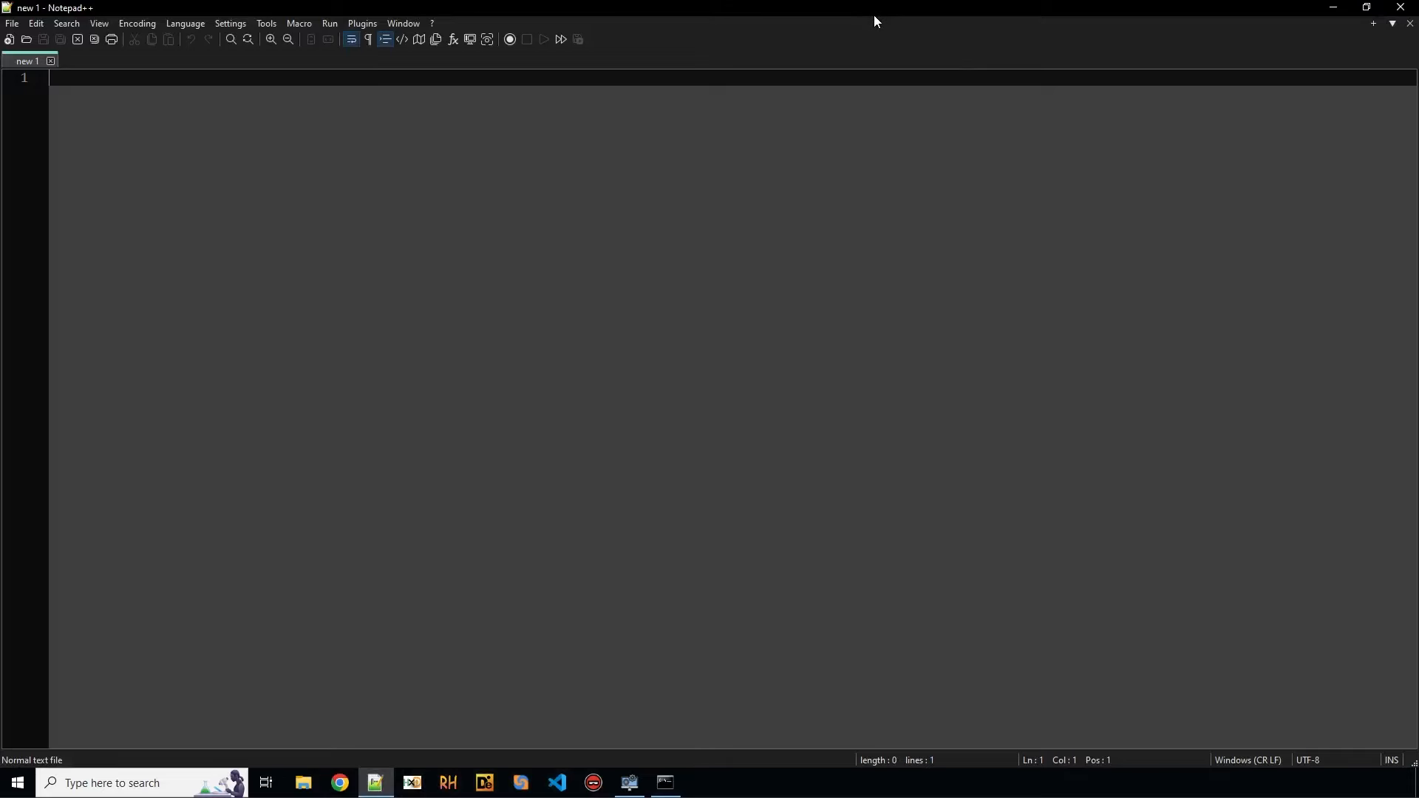
click(1367, 7)
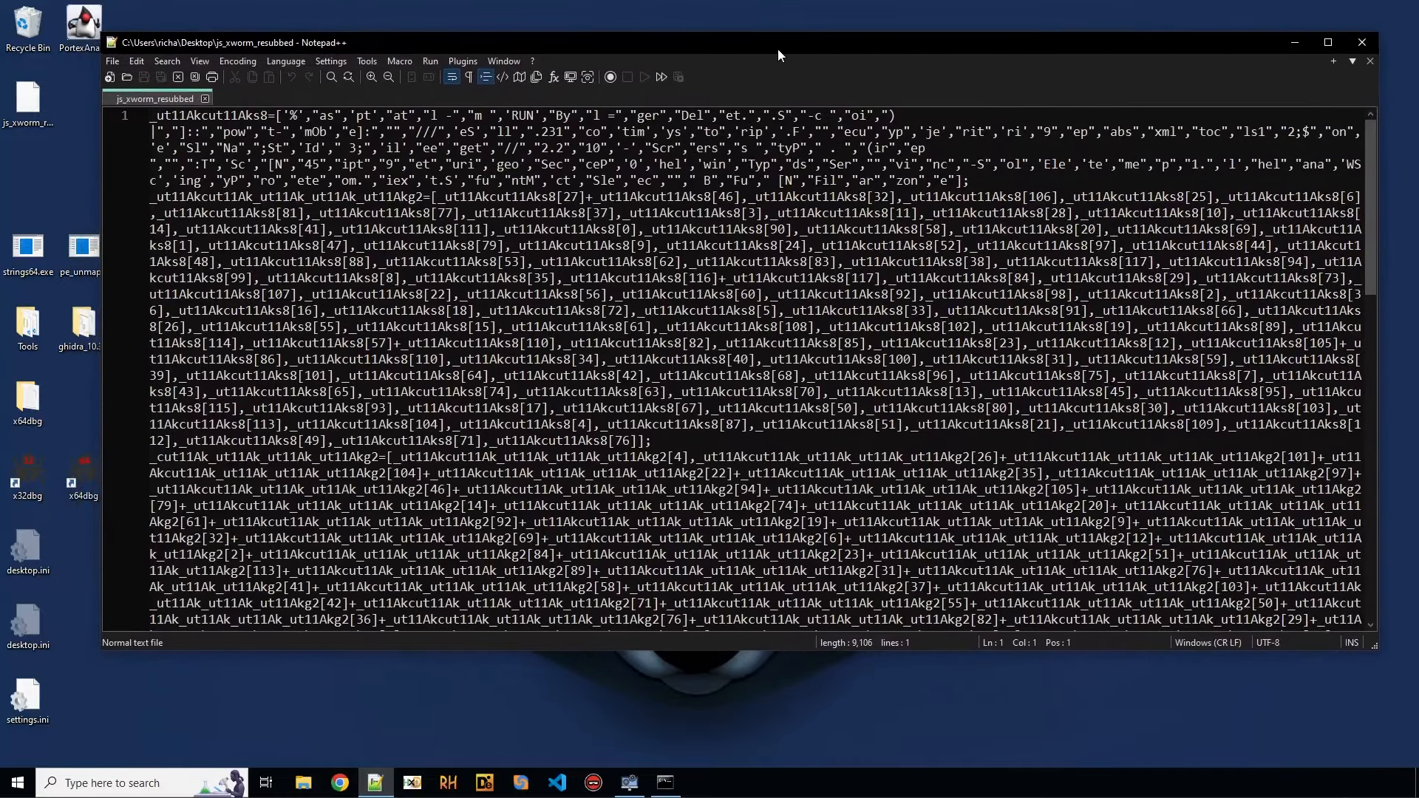
Step: Scroll the cleaned js_xworm_resubbed script and pick the obfuscated array name _ut11Akcut11Aks8
scroll(down, 3)
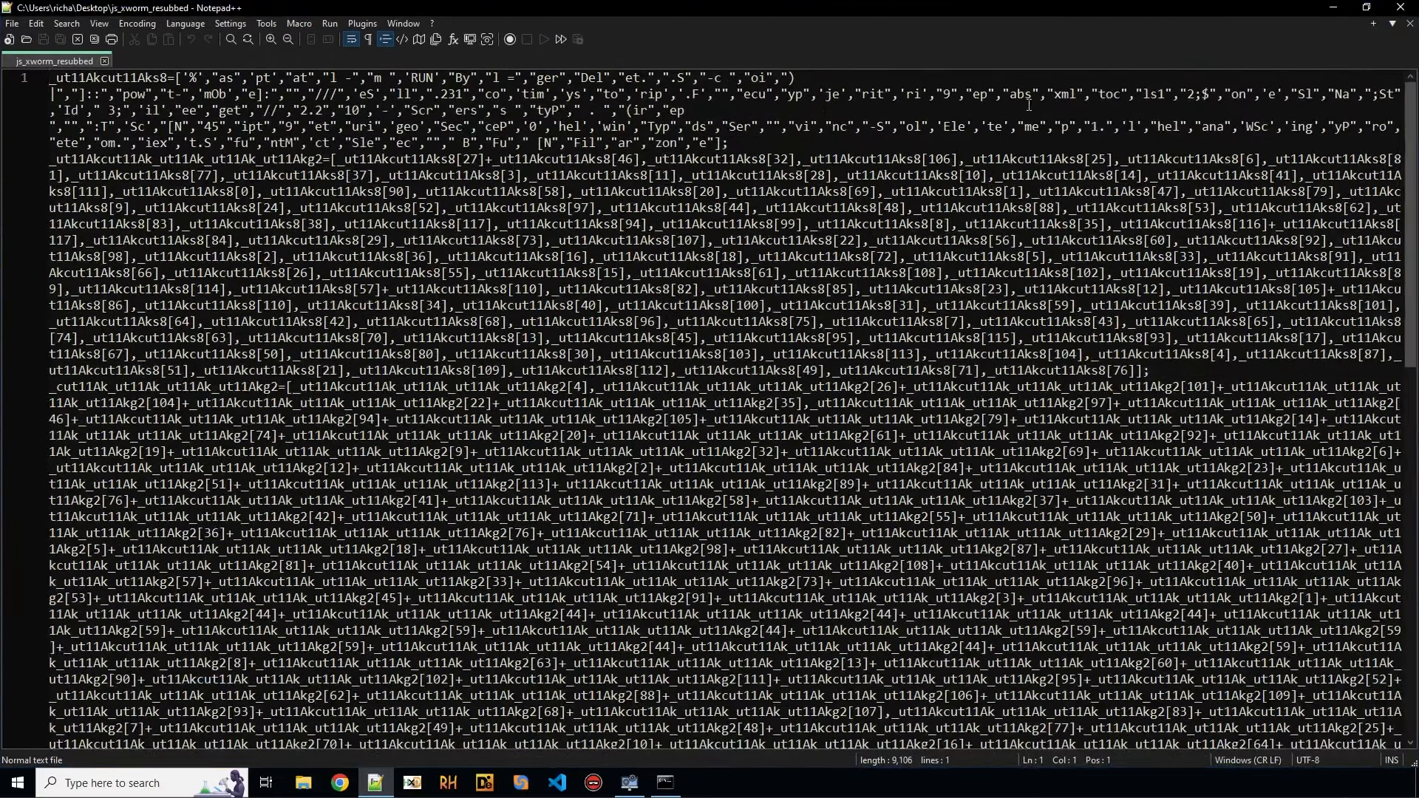
click(184, 23)
text(deobfus_array)
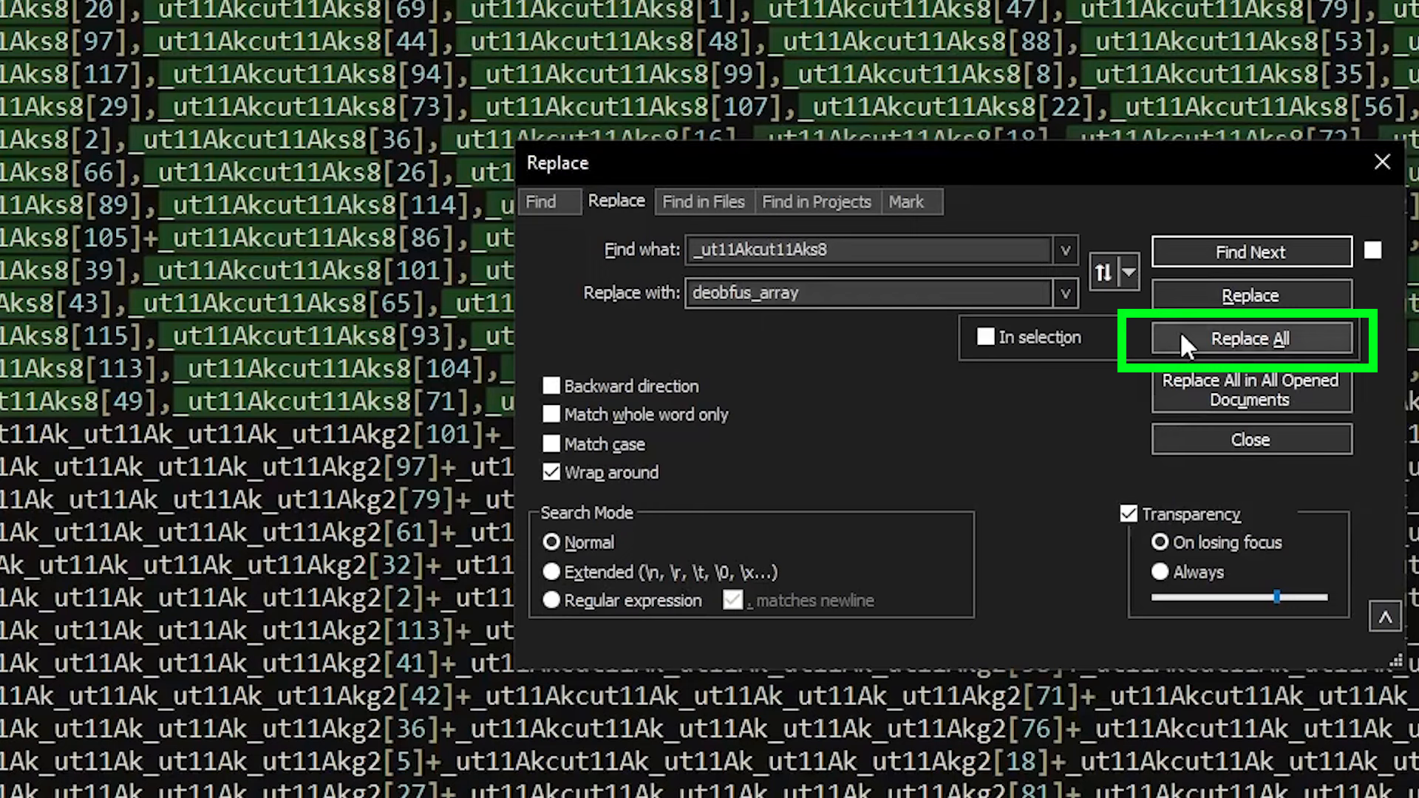
Step: Replace all occurrences of the array with deobfus_array and the next variable with a1
click(1251, 338)
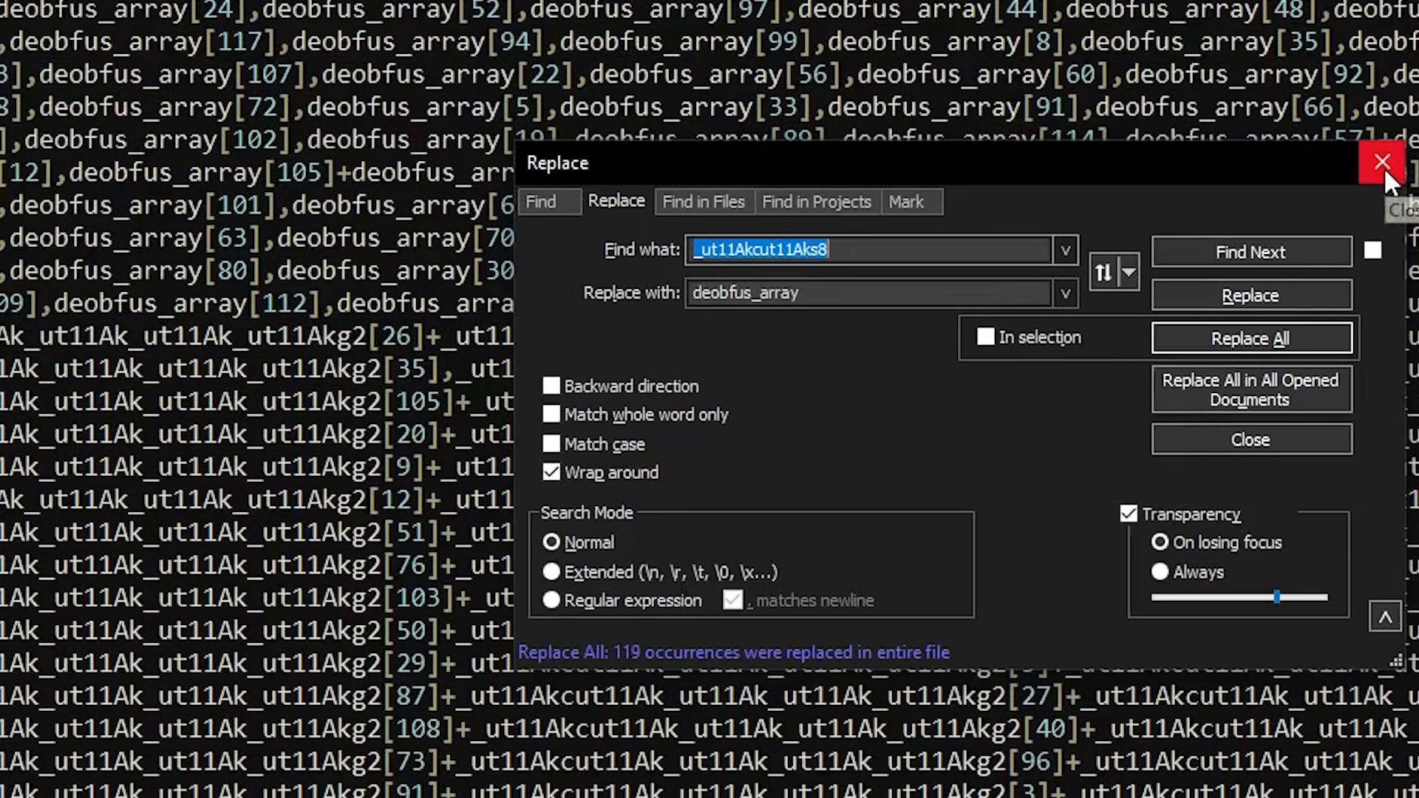
click(1382, 162)
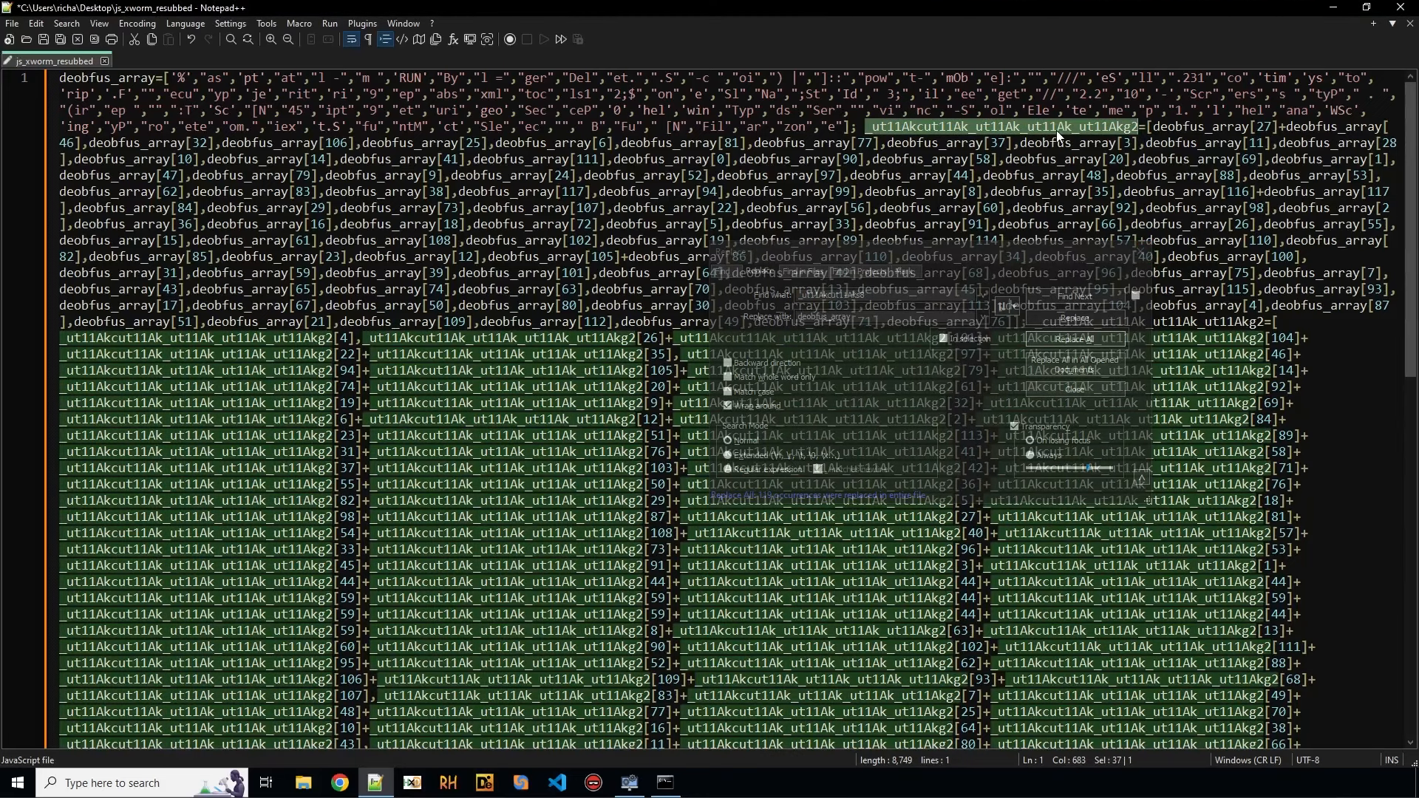
click(1072, 339)
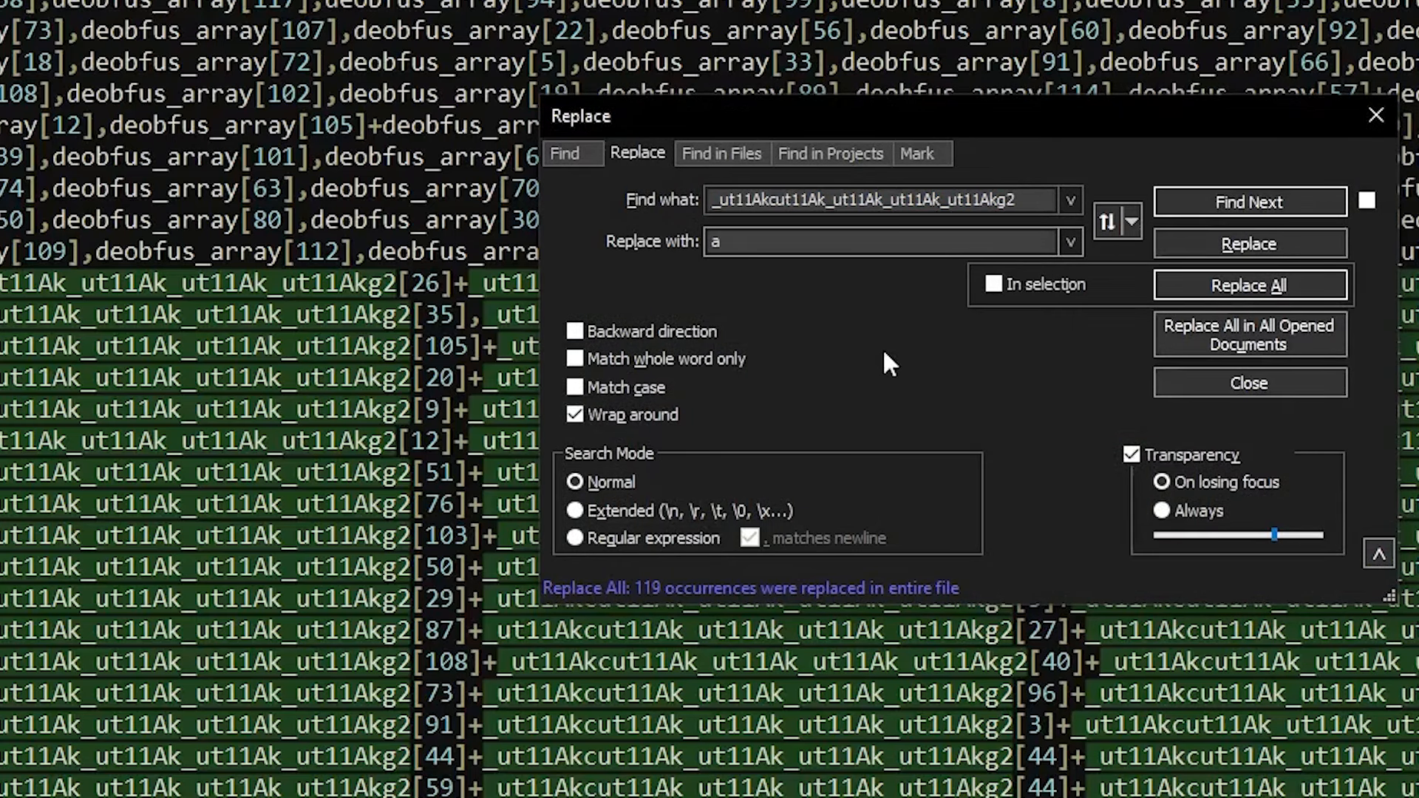
text(1)
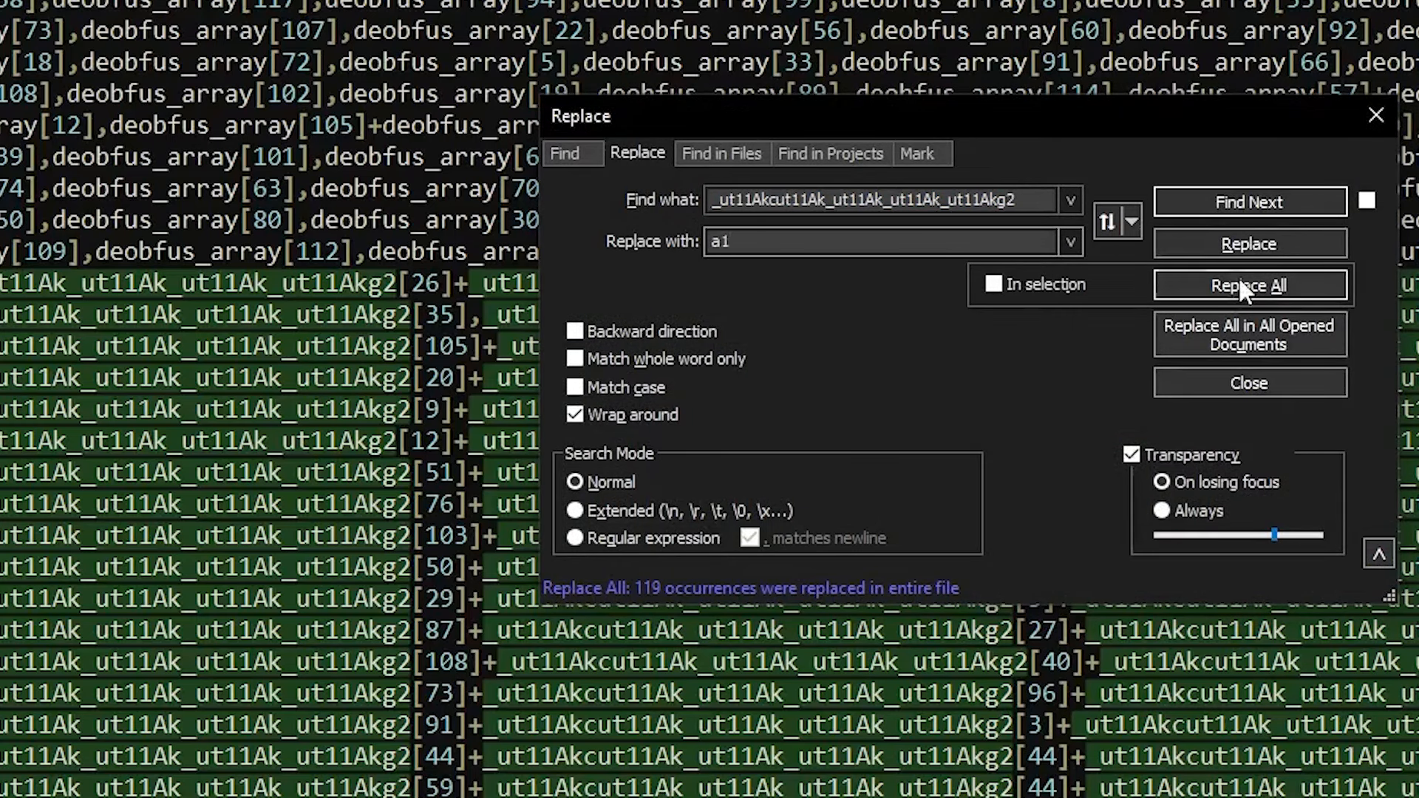
click(1249, 285)
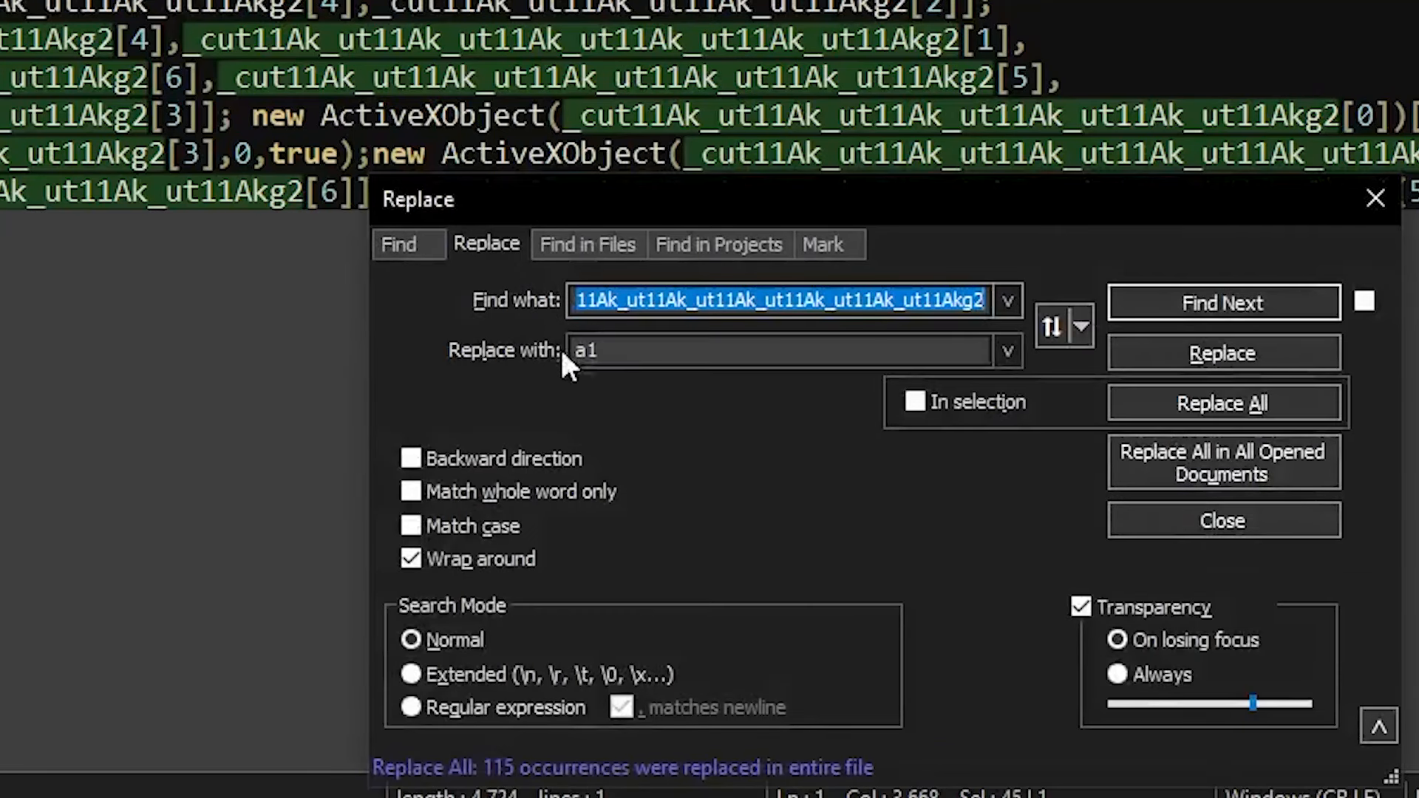
Step: Rename the remaining obfuscated variables to b2 and c3, then select the whole script
text(b2)
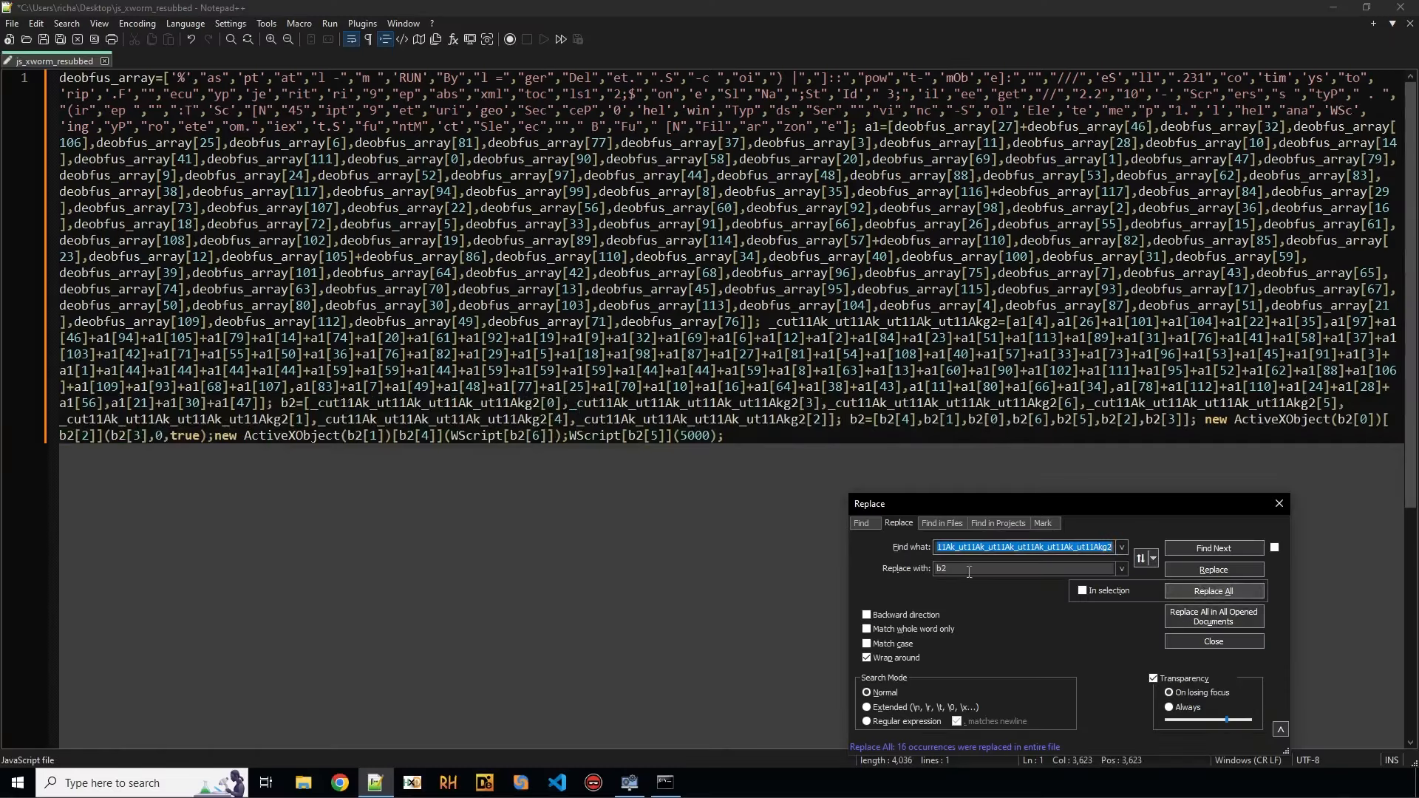
click(1213, 547)
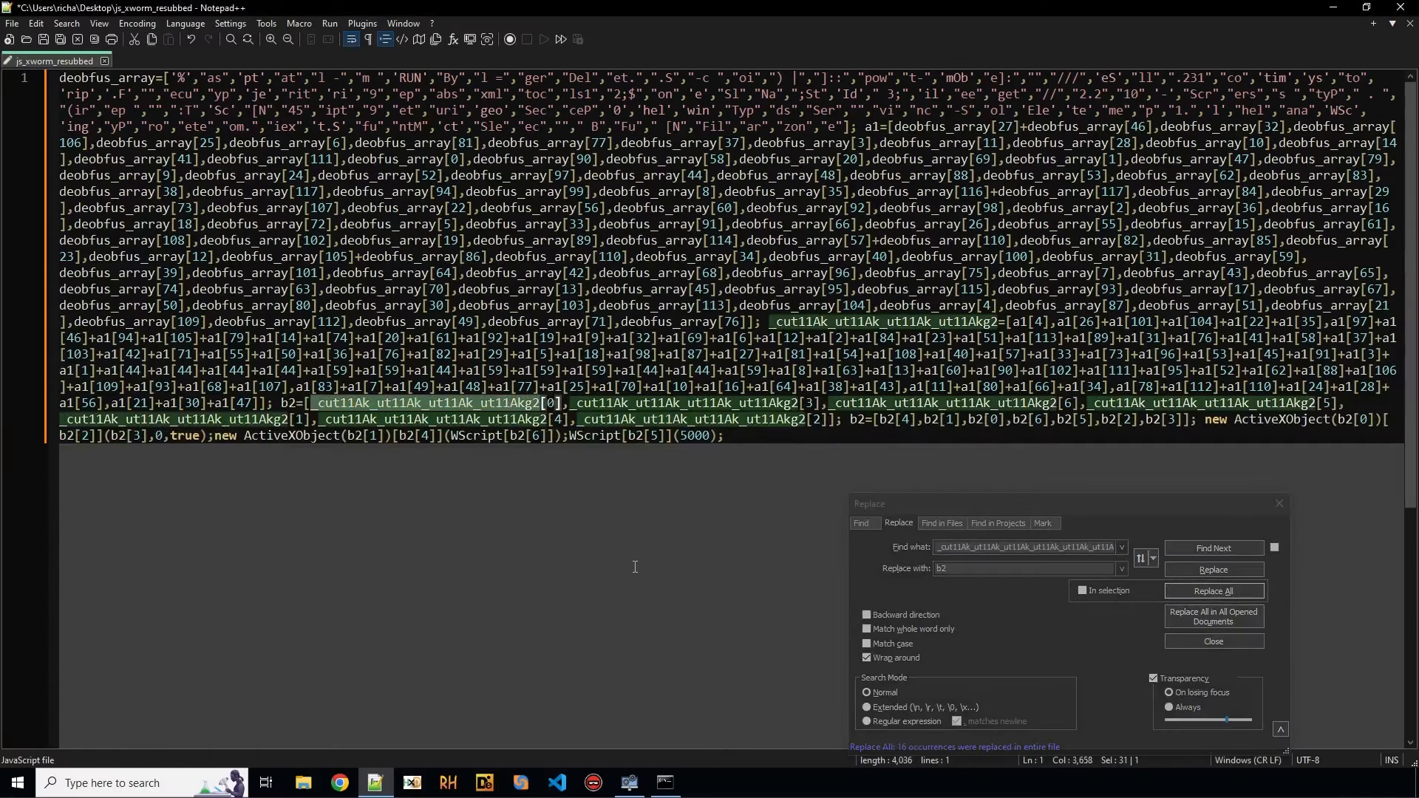
click(860, 523)
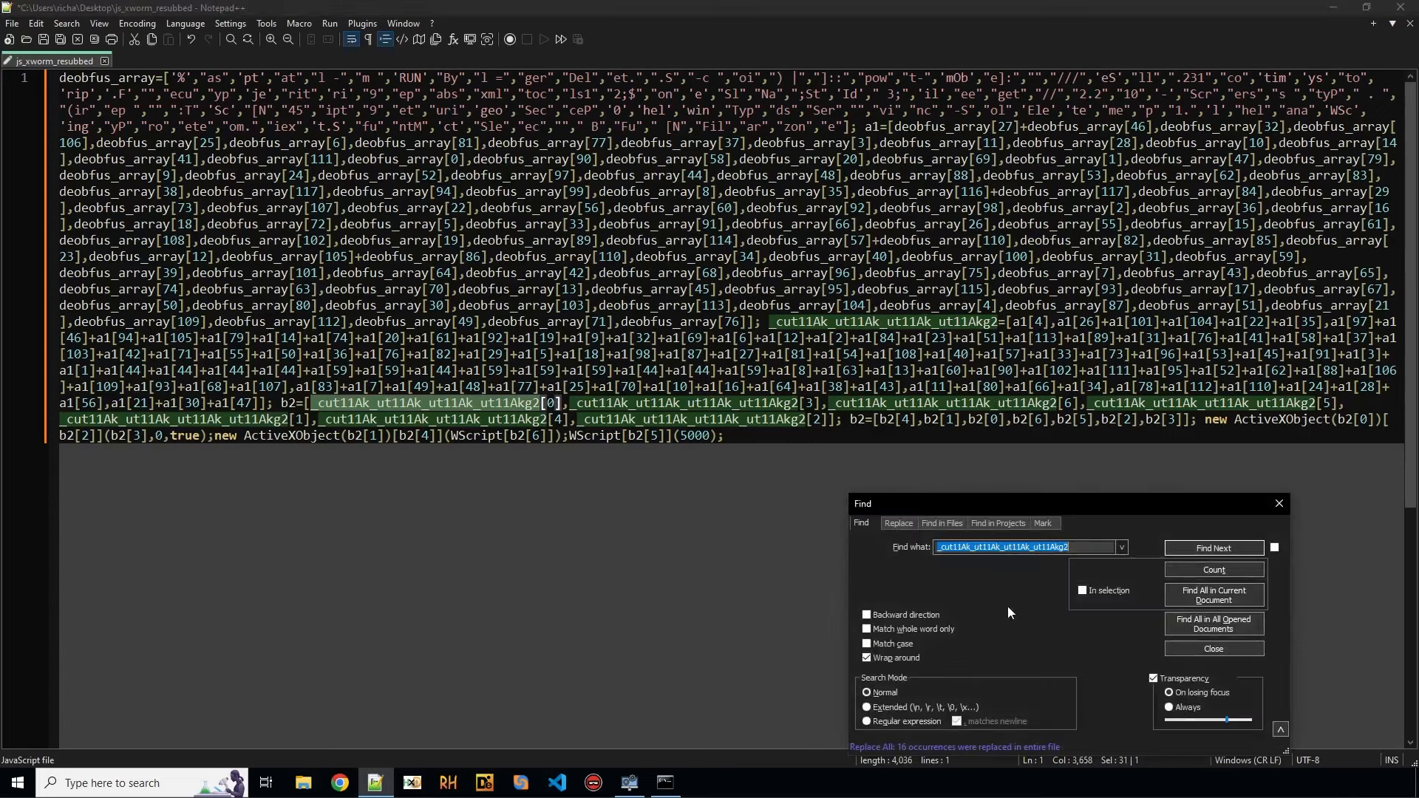
click(896, 523)
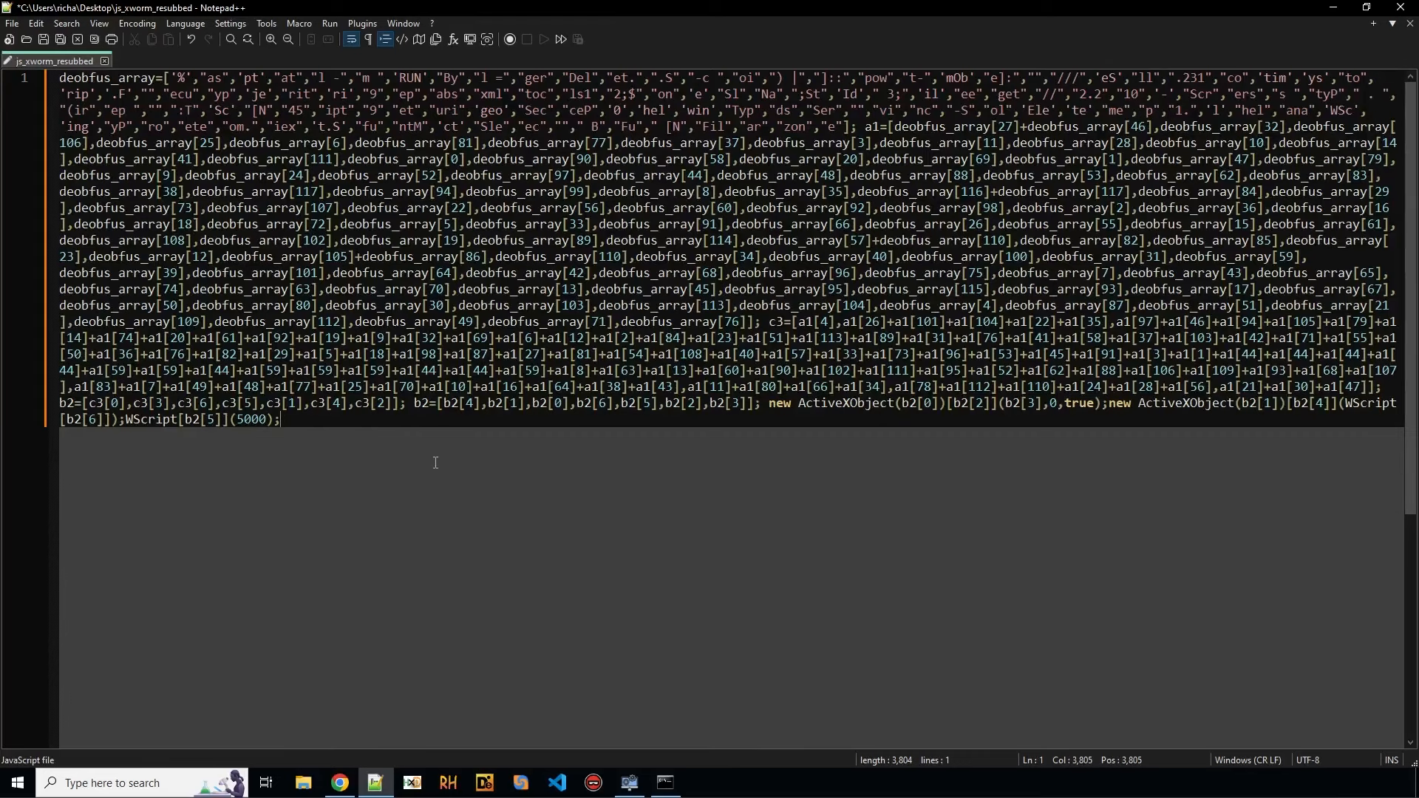
key(ctrl+a)
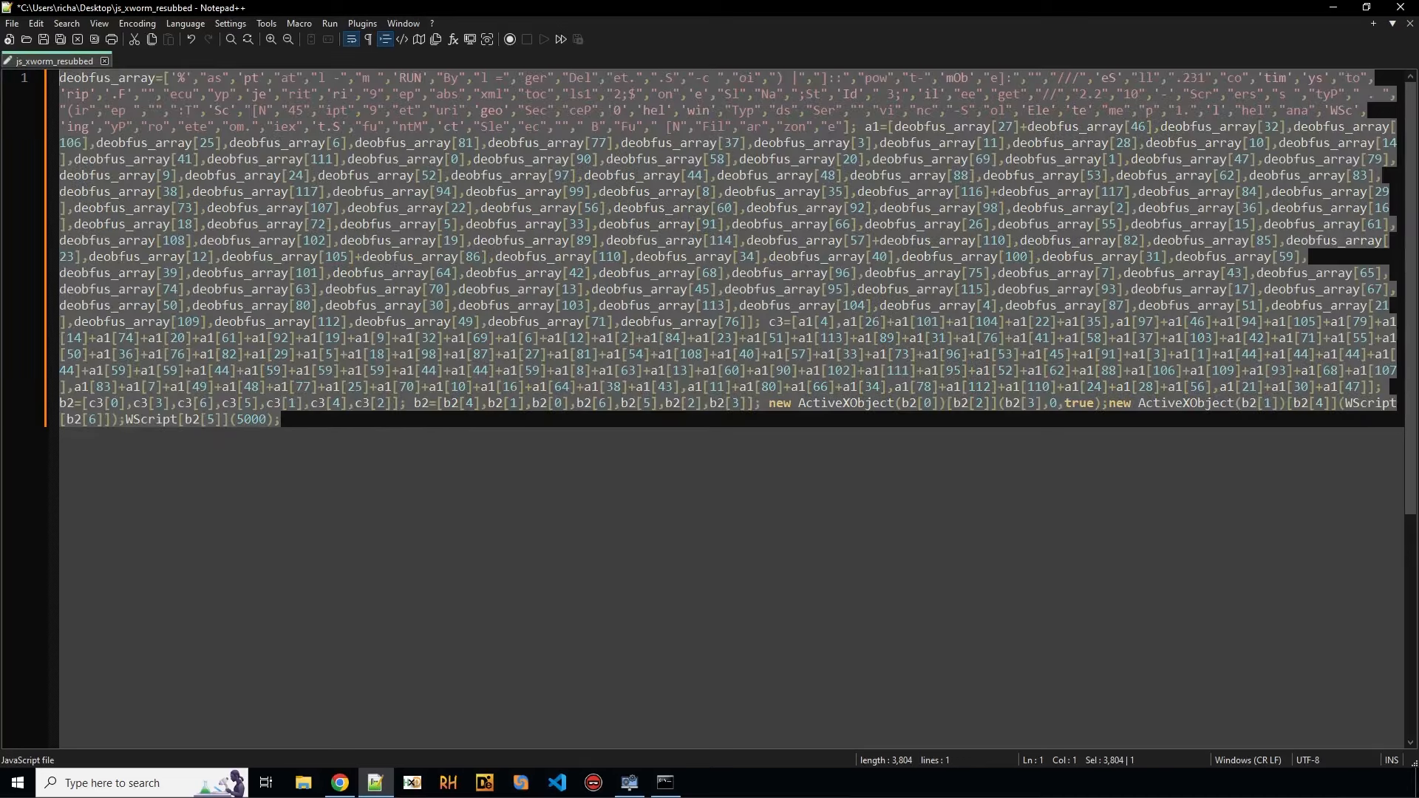
click(338, 782)
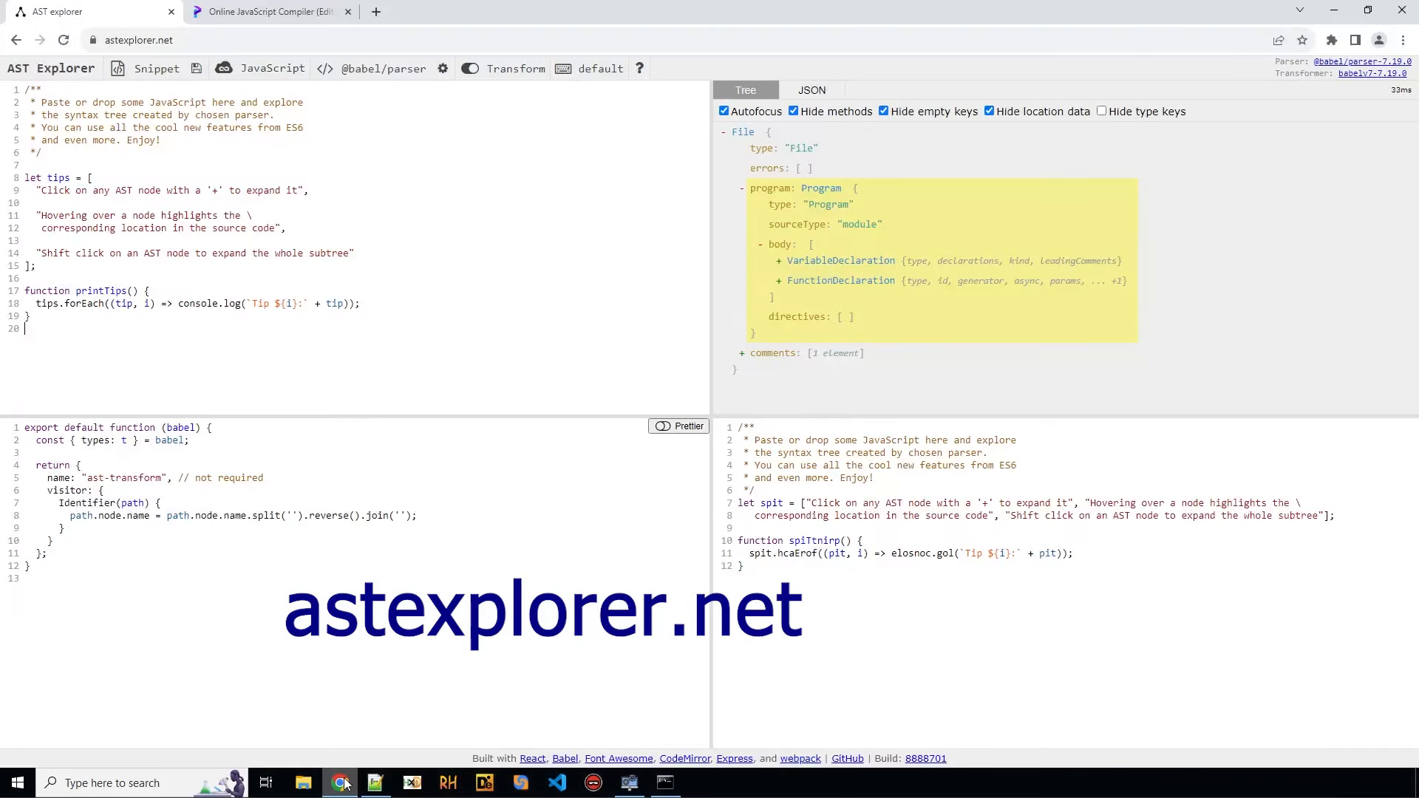
click(156, 68)
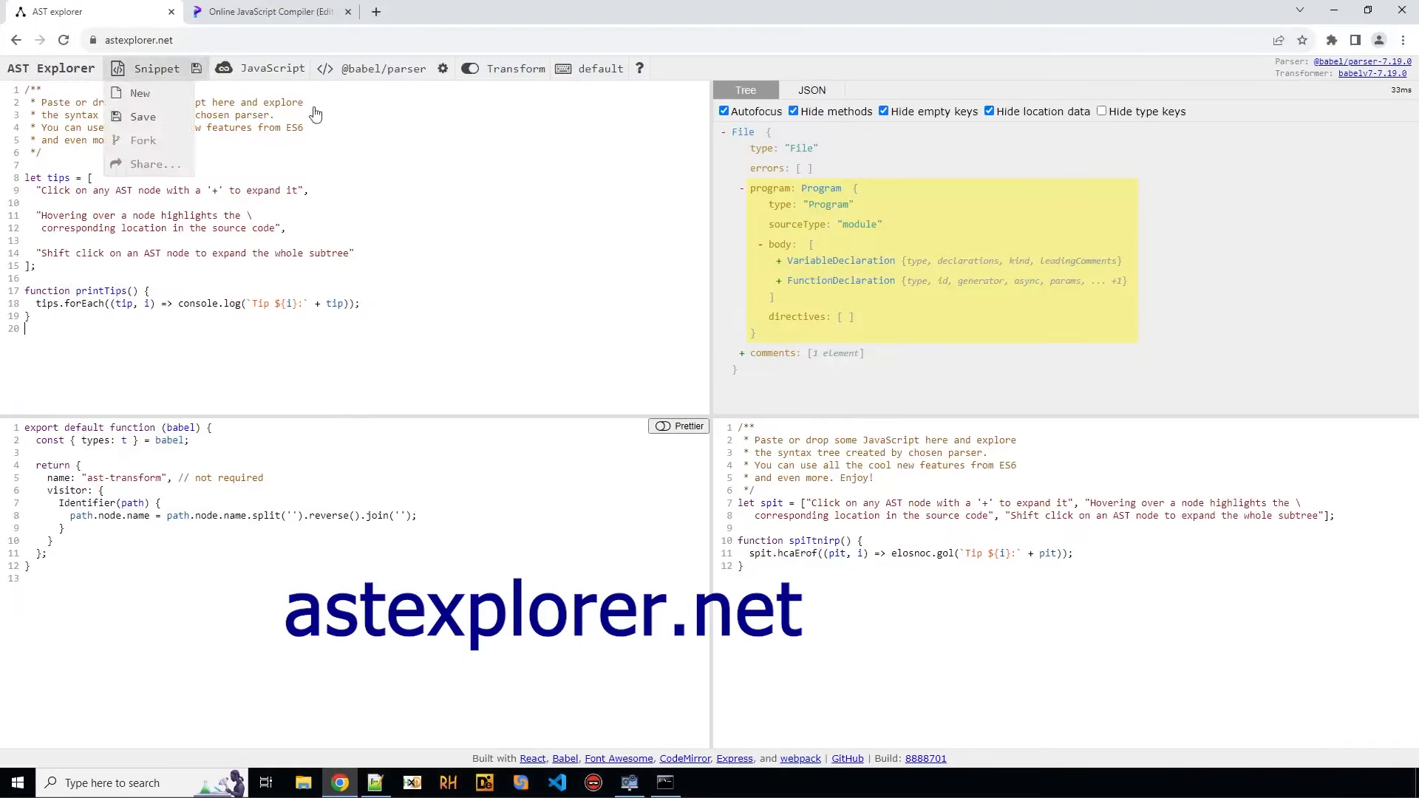
click(271, 68)
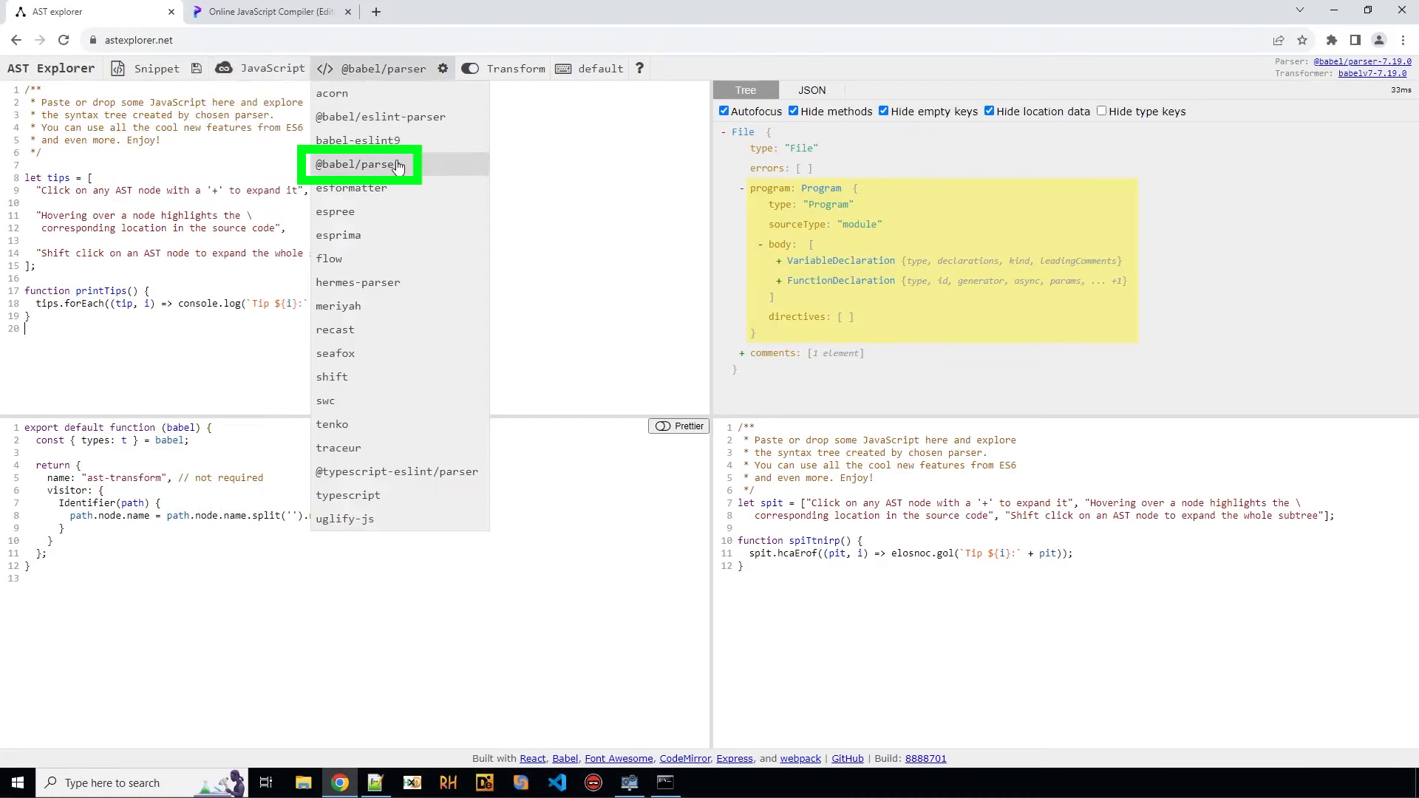
click(360, 164)
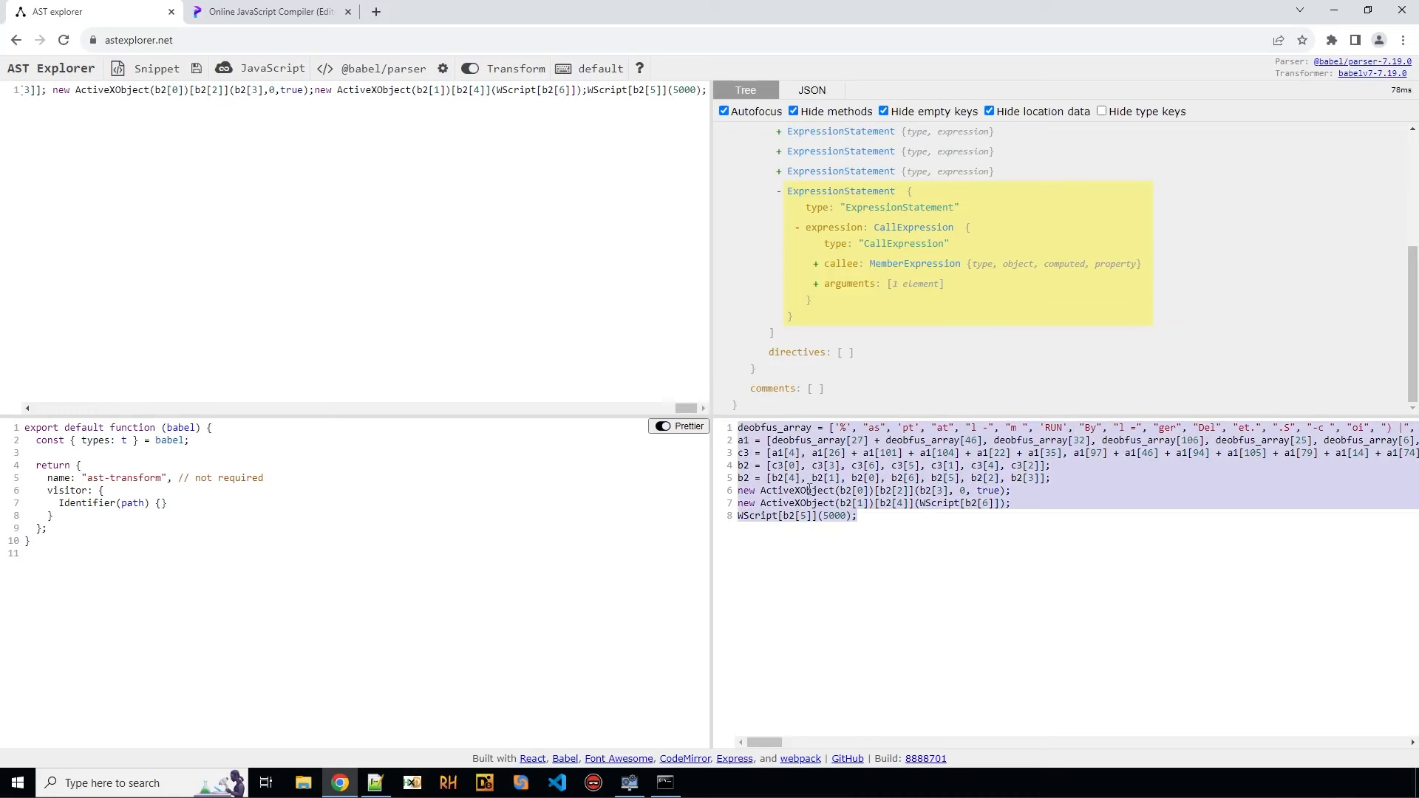
click(374, 782)
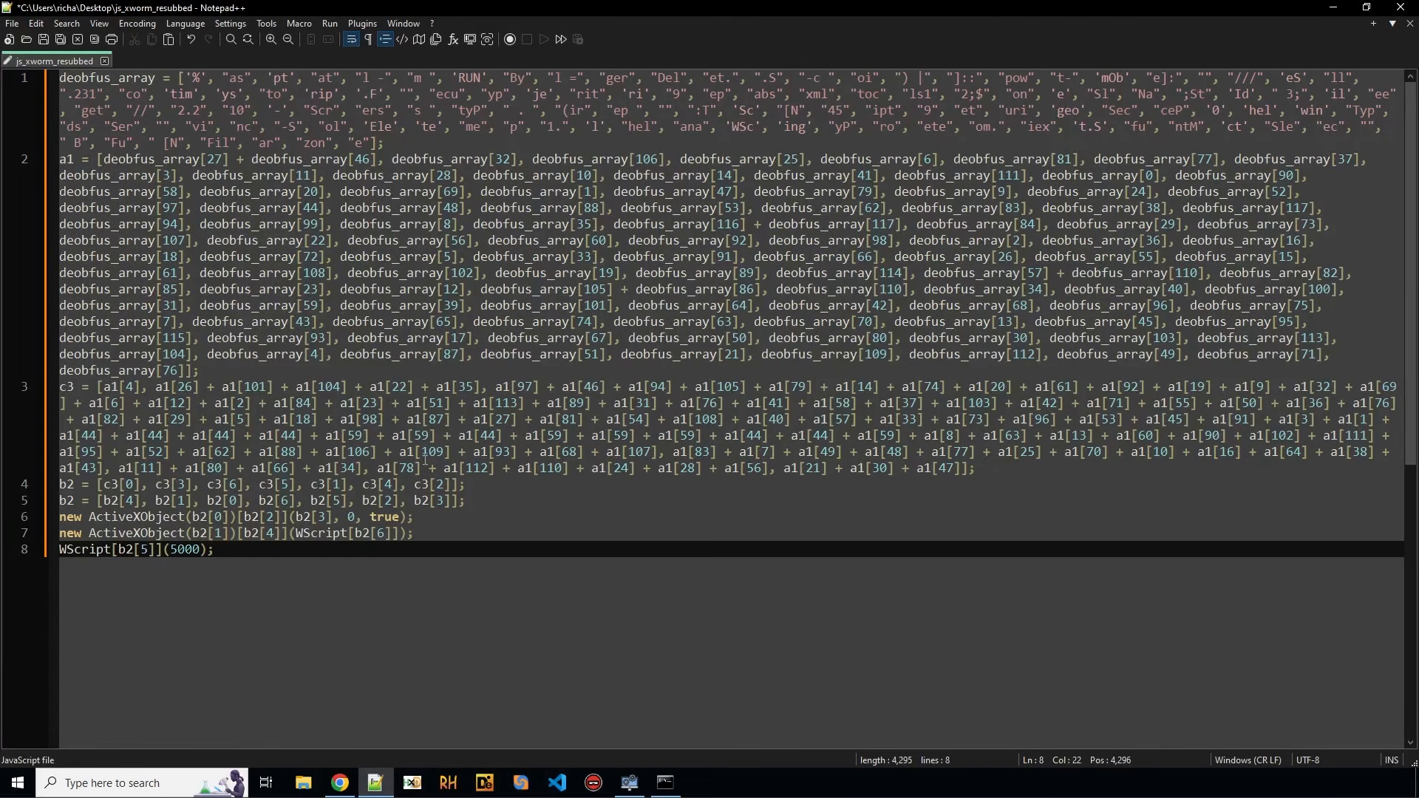
mouse_move(504, 576)
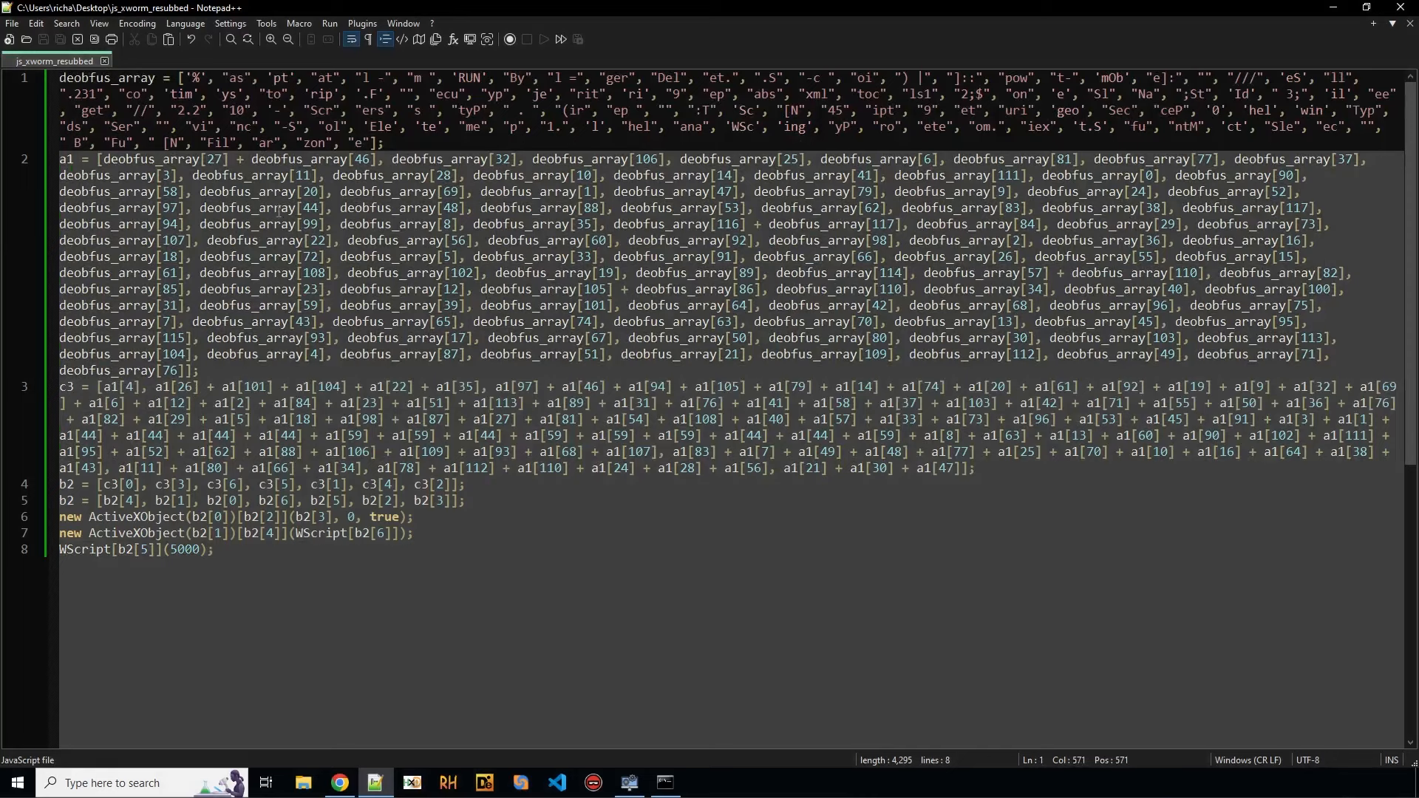
Step: Go to the end of the eight-line script and apply JavaScript syntax colouring
click(211, 549)
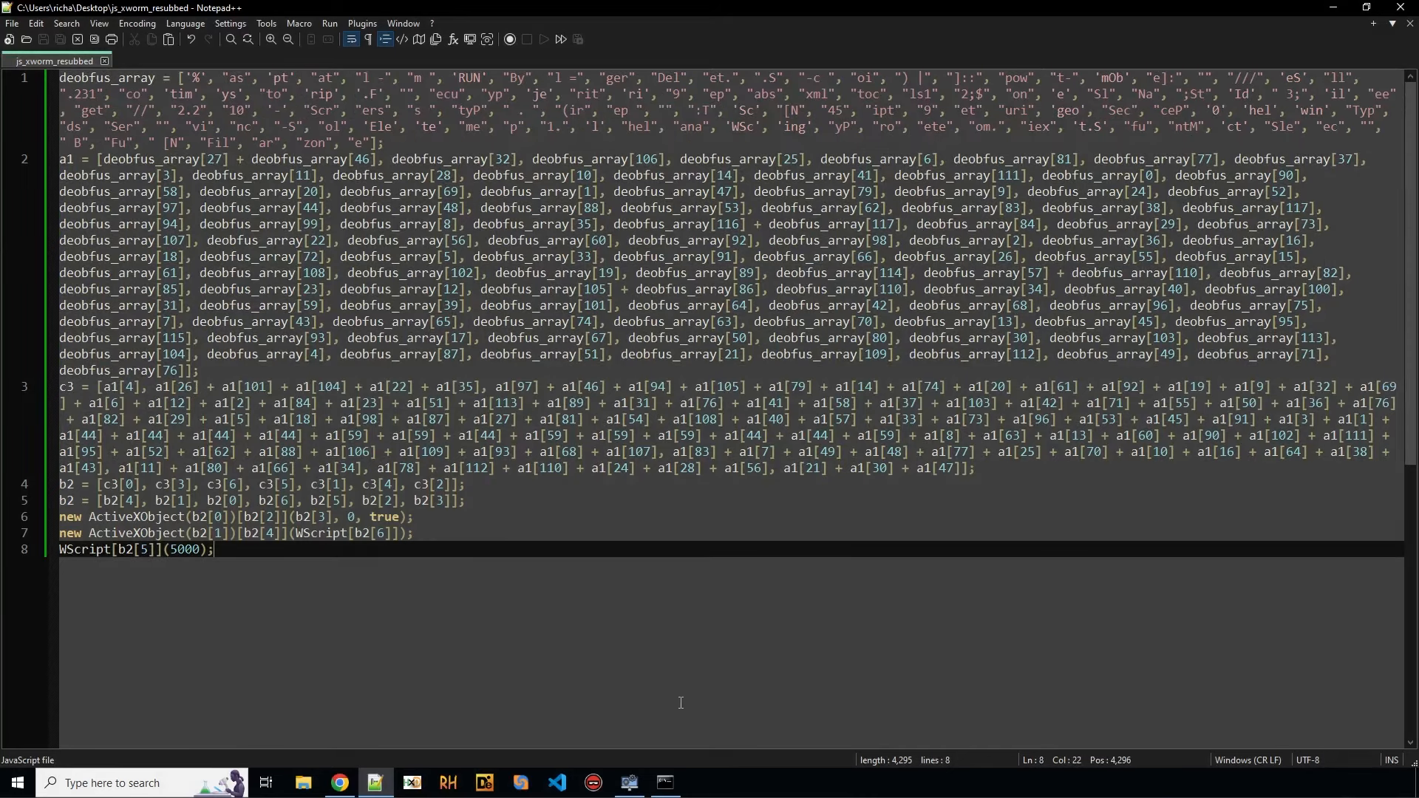
click(229, 22)
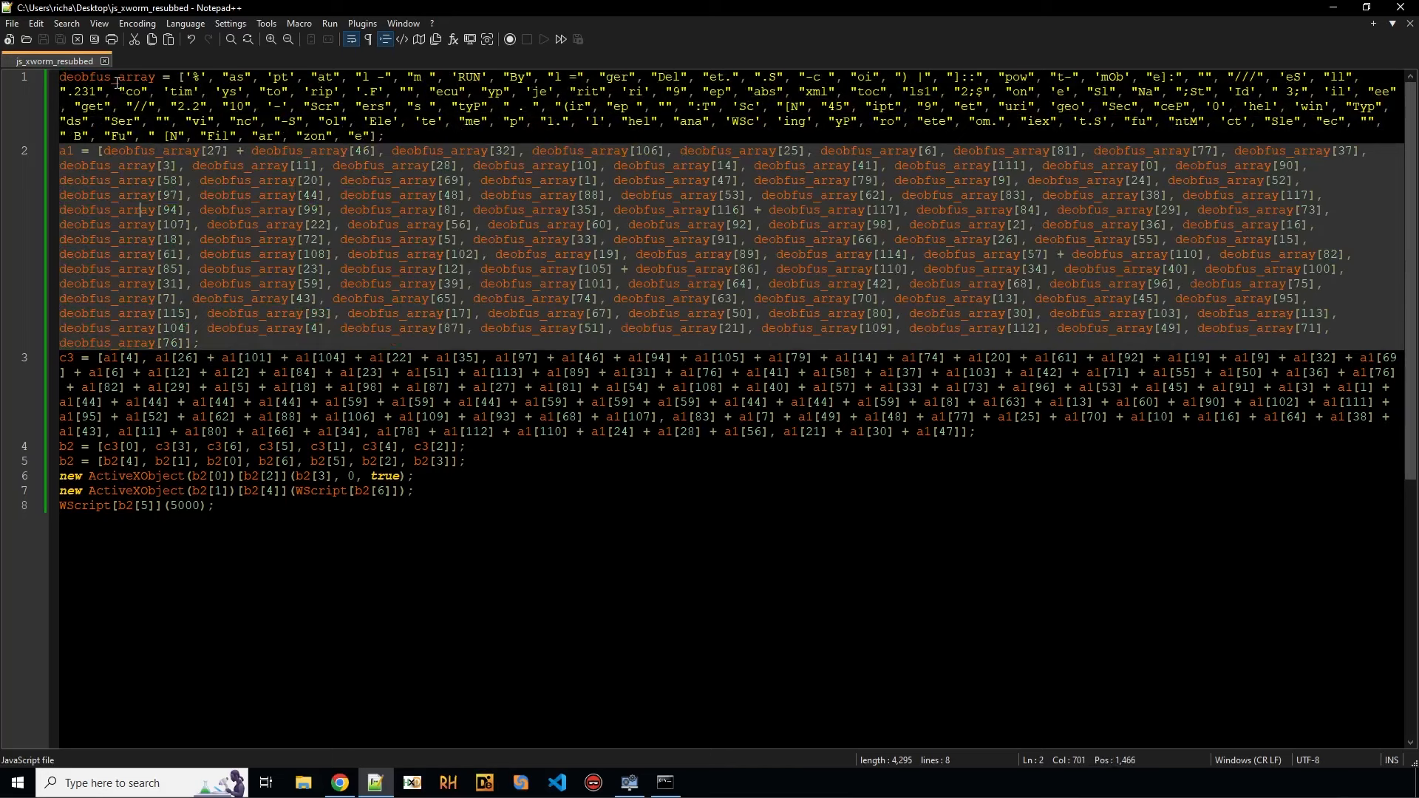
Step: Highlight every use of deobfus_array and b2 to trace the variable chain
double_click(105, 77)
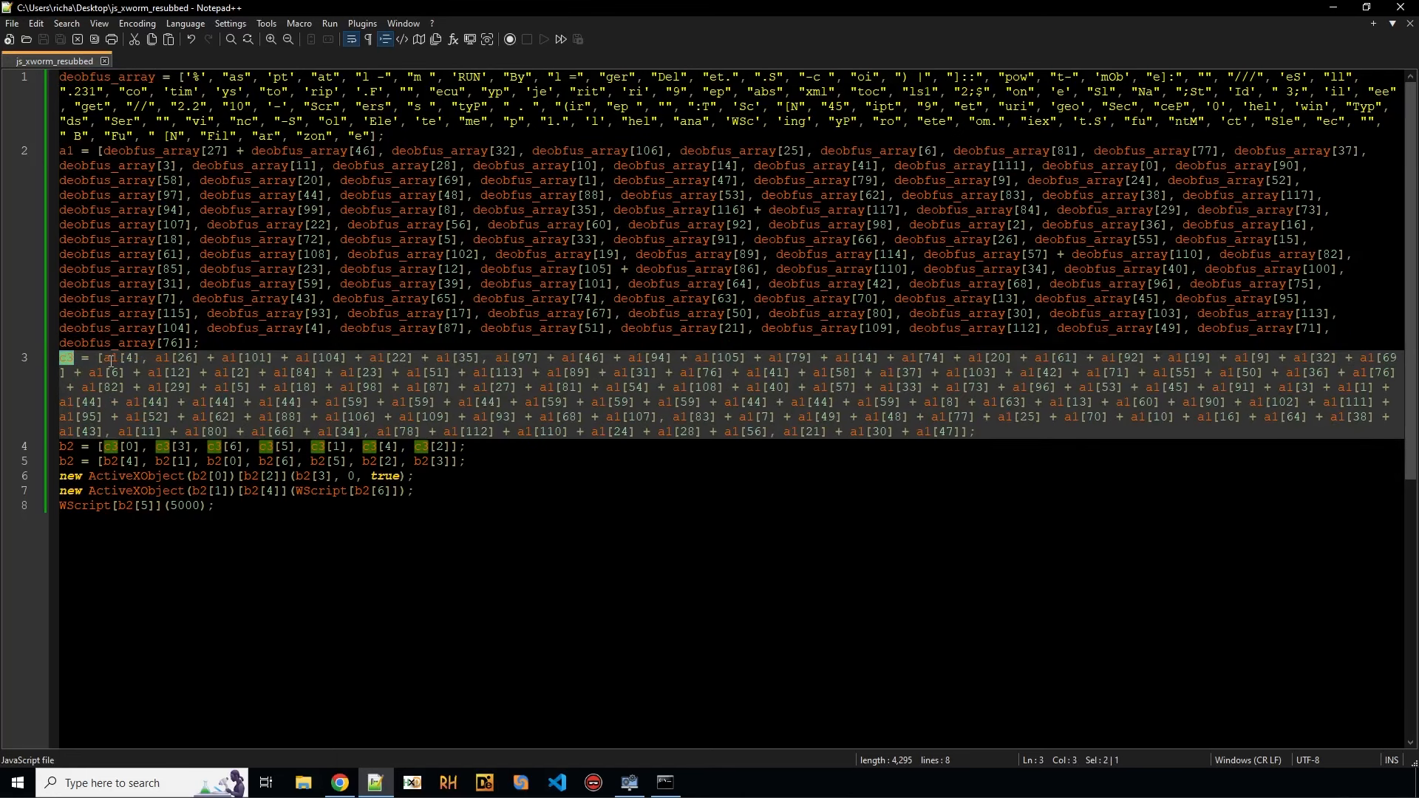
mouse_move(692, 435)
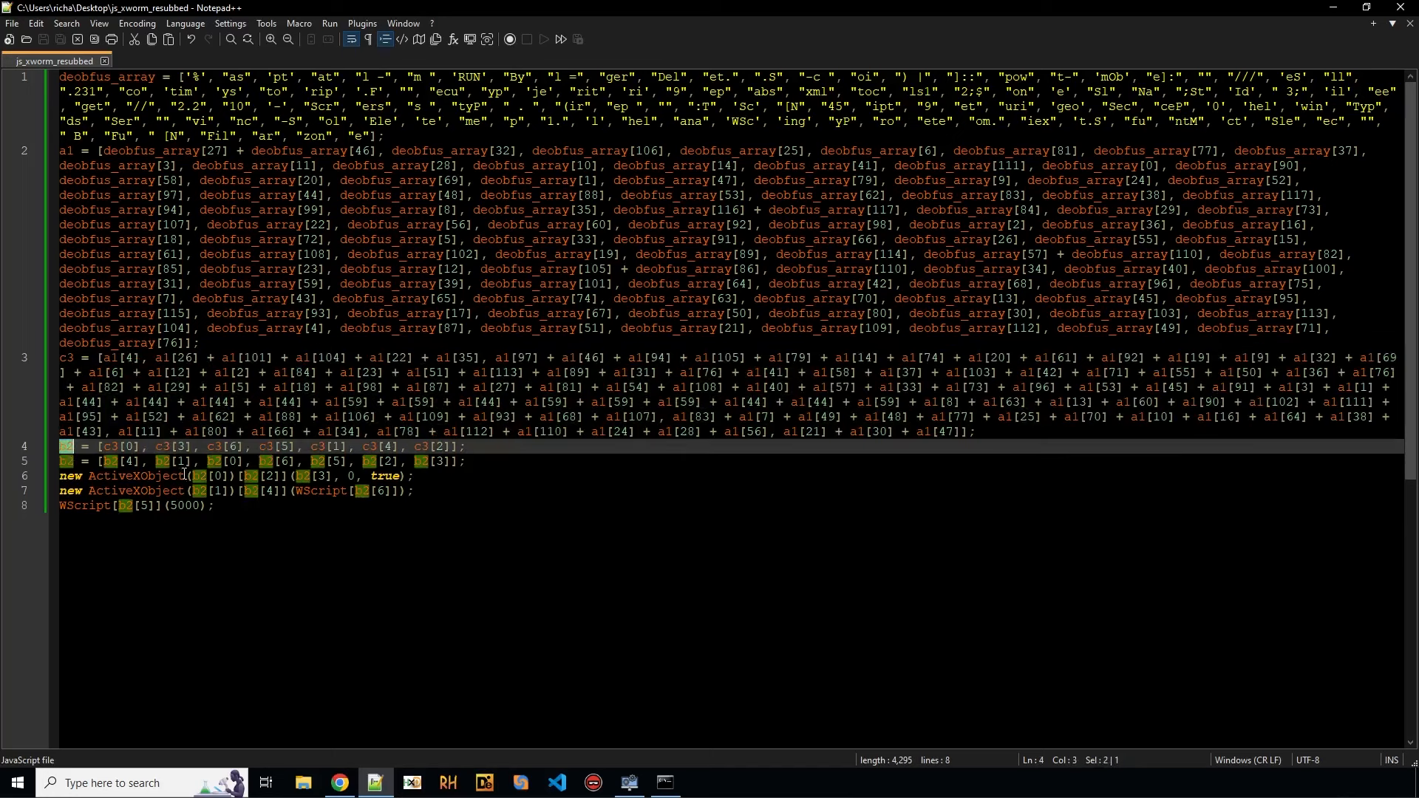
double_click(65, 445)
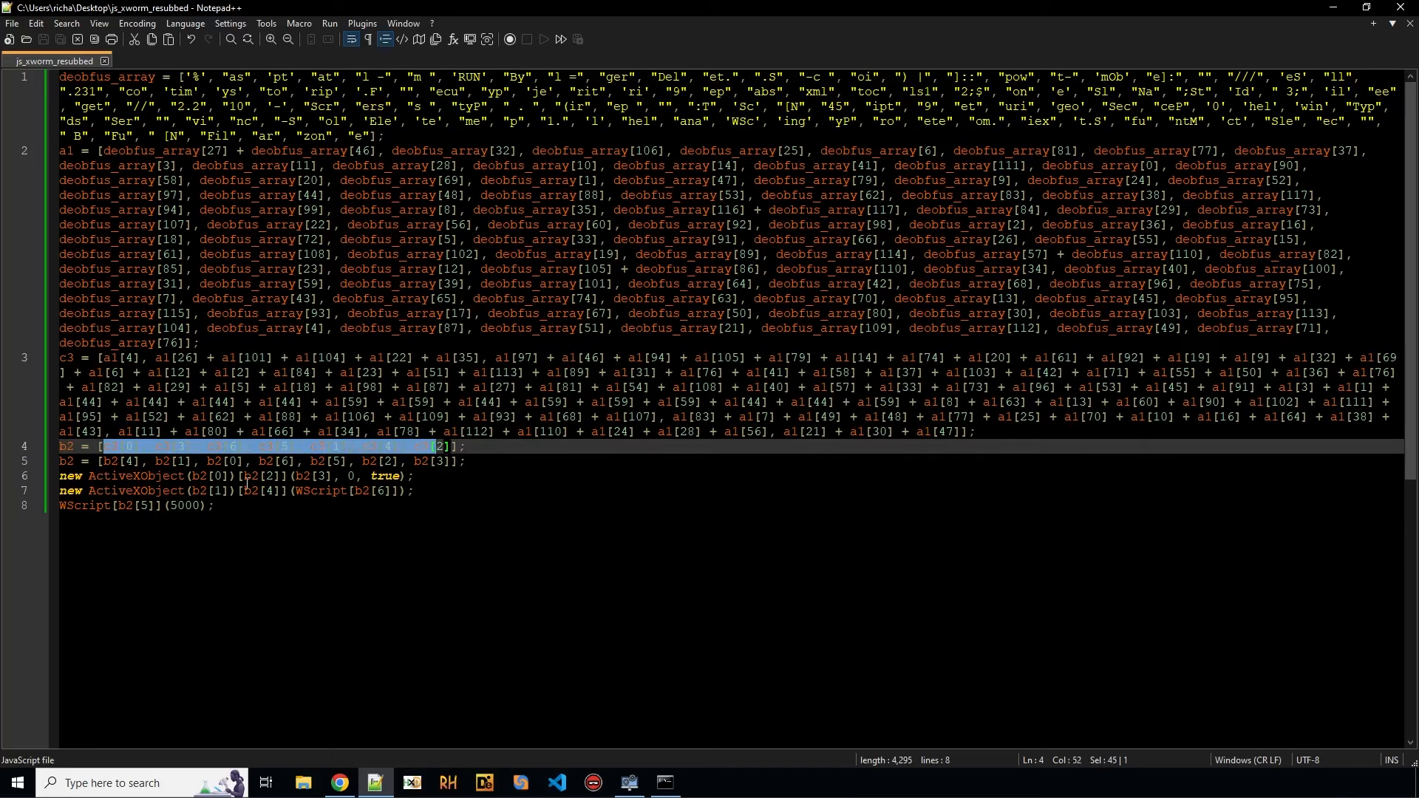
click(271, 461)
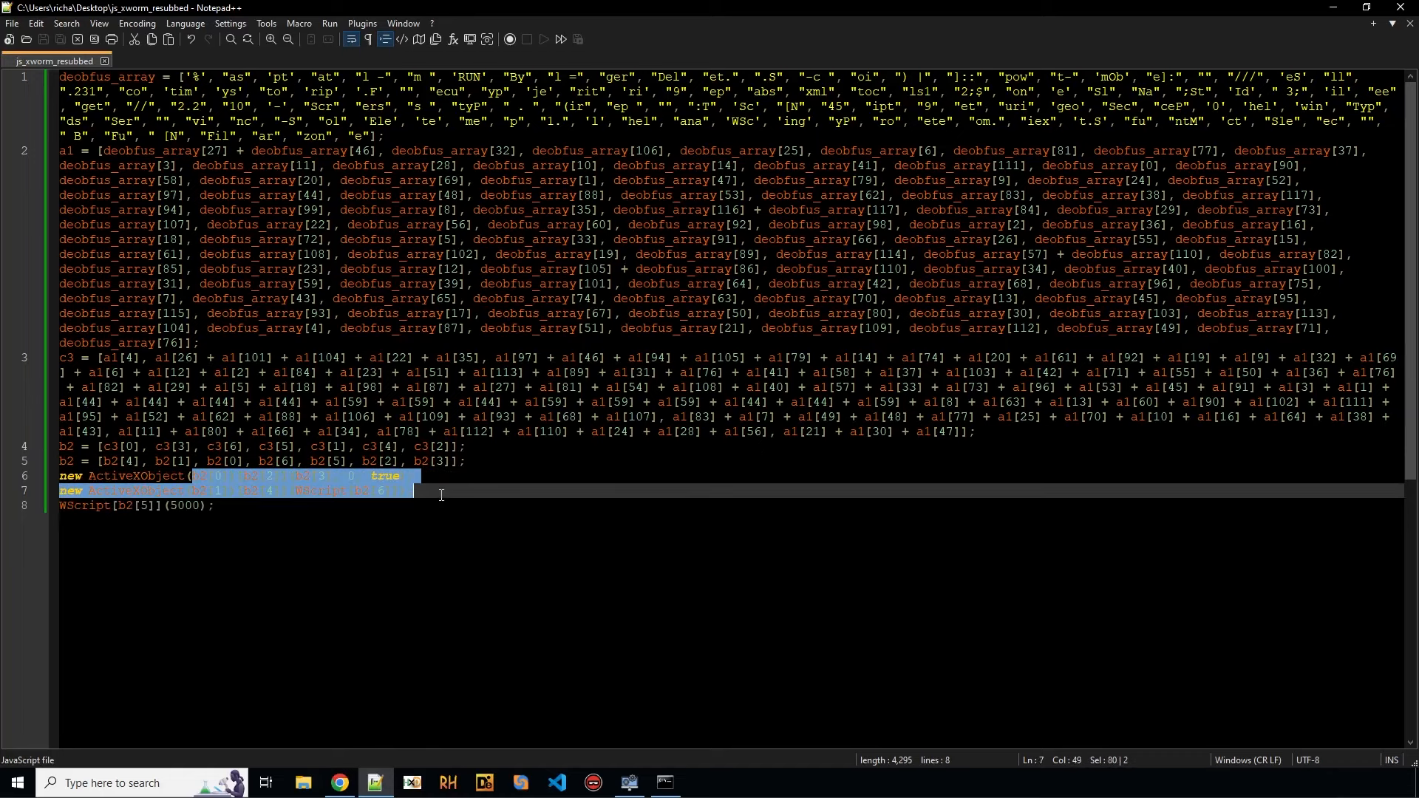
mouse_move(470, 464)
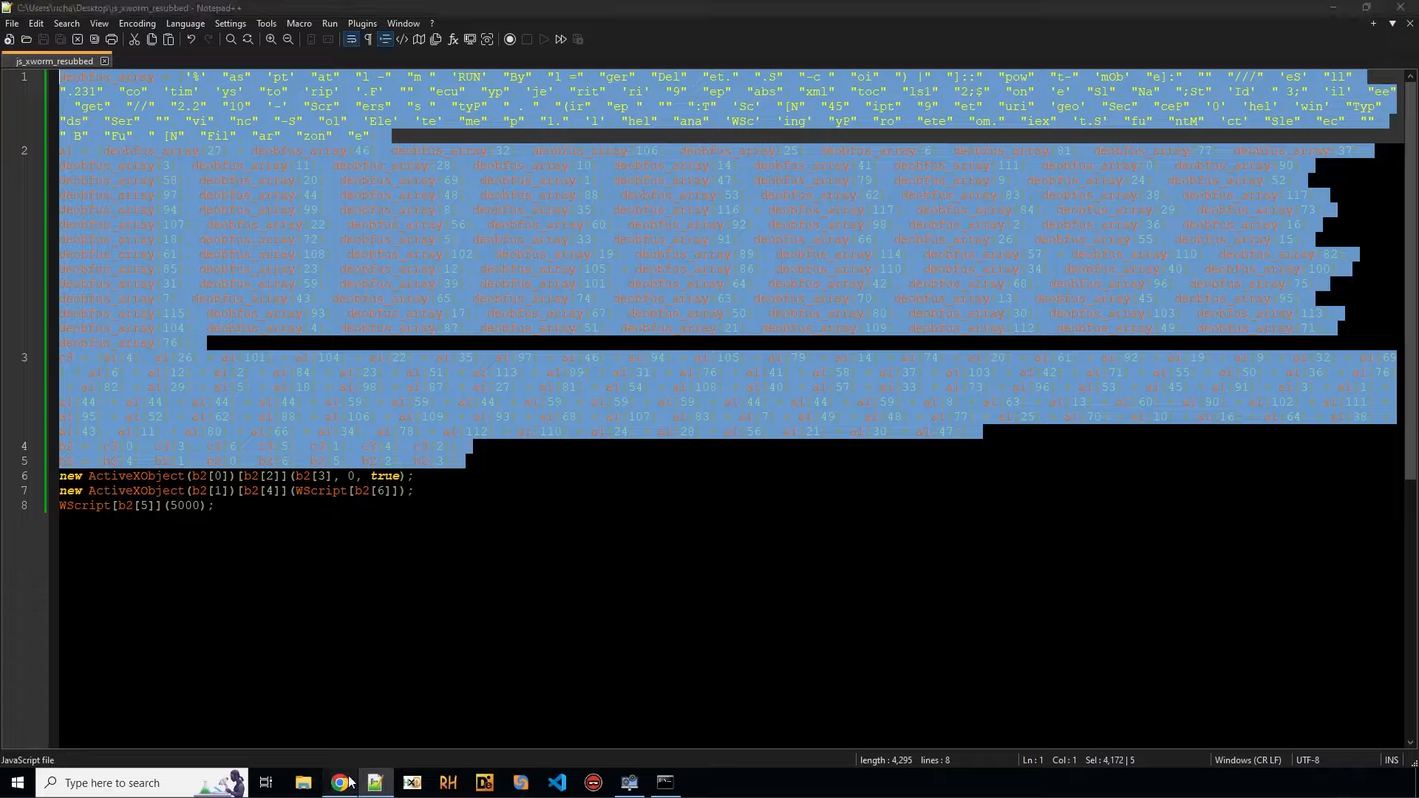
Step: Replace Programiz's sample code with the lines, run it printing b2, and take the output
click(338, 783)
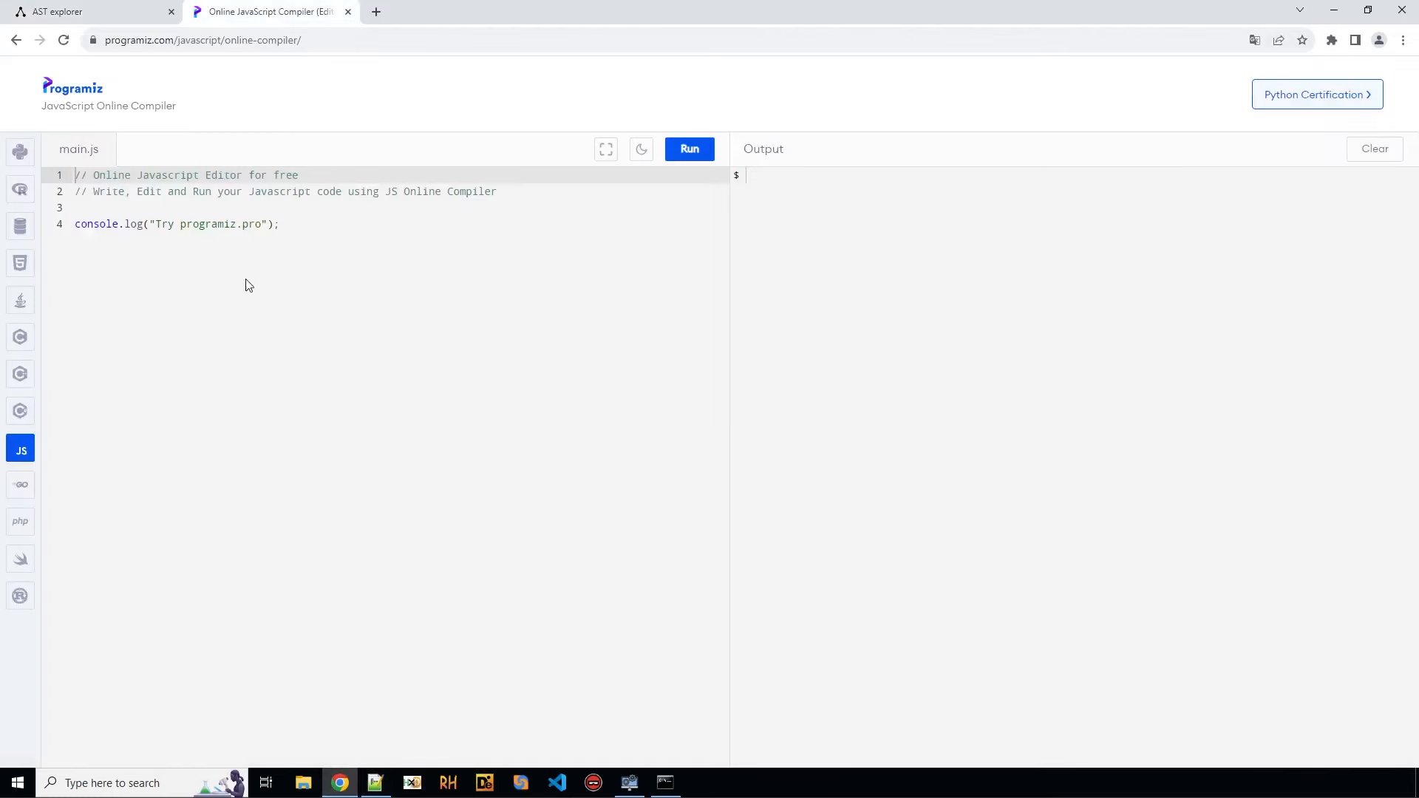
drag(77, 175, 495, 191)
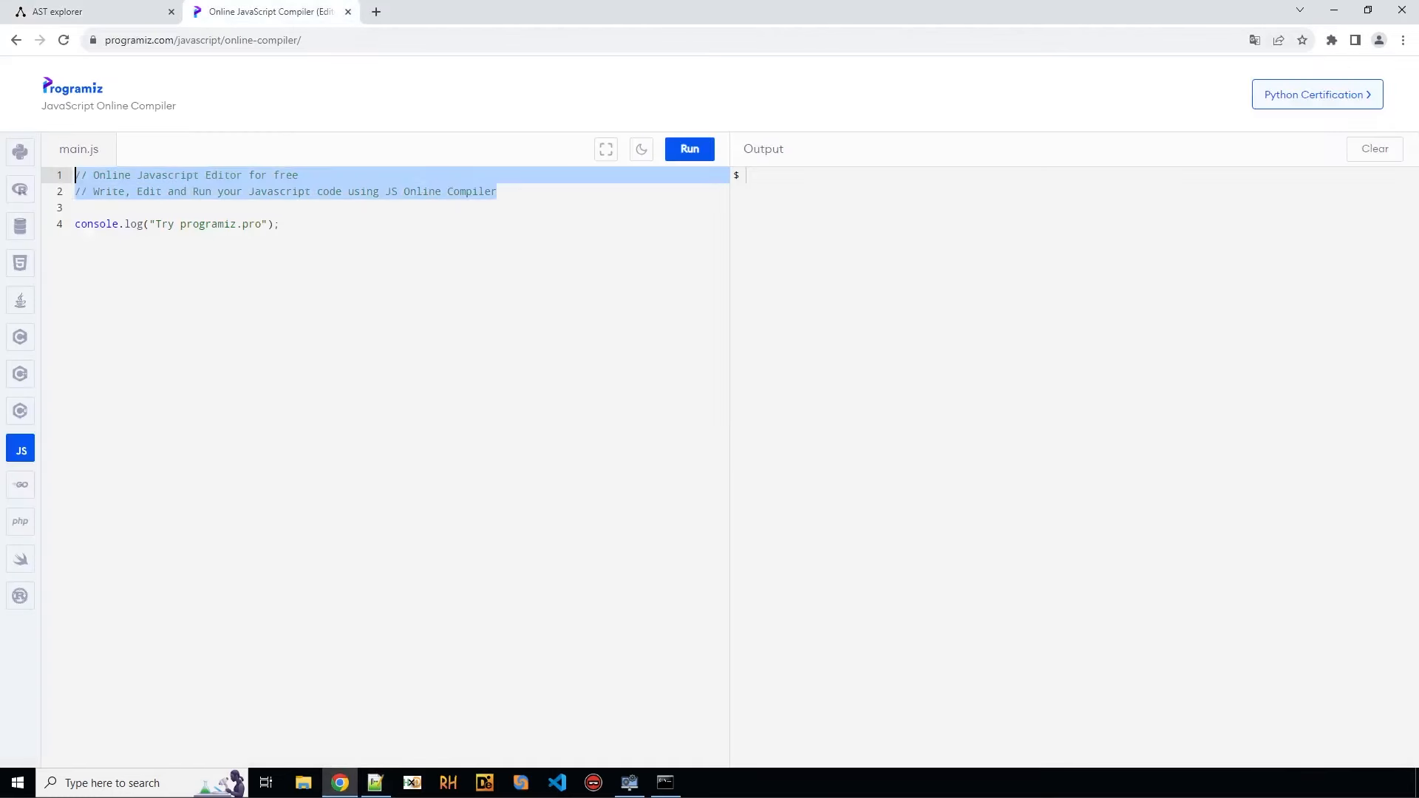
mouse_move(371, 370)
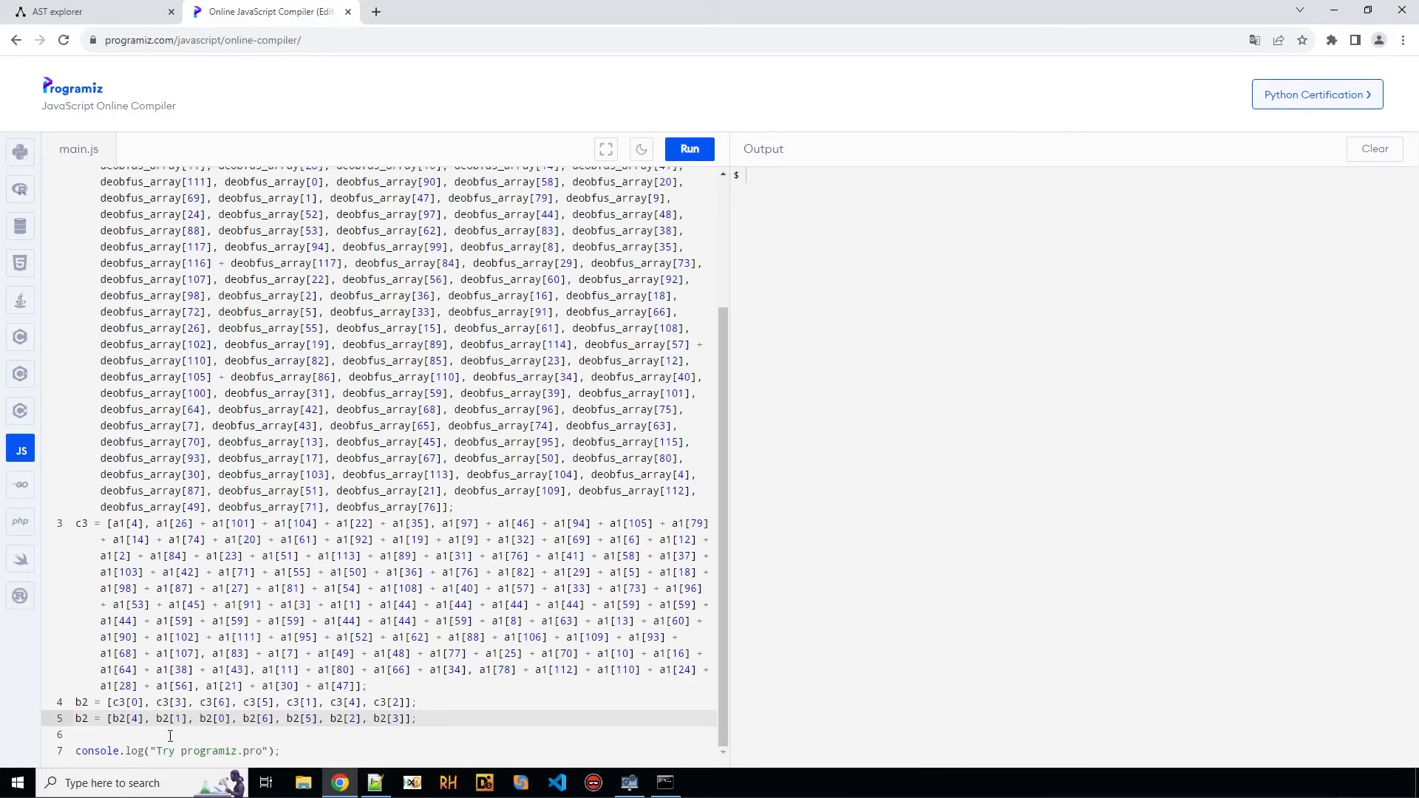
double_click(214, 750)
text(console.log(b2)
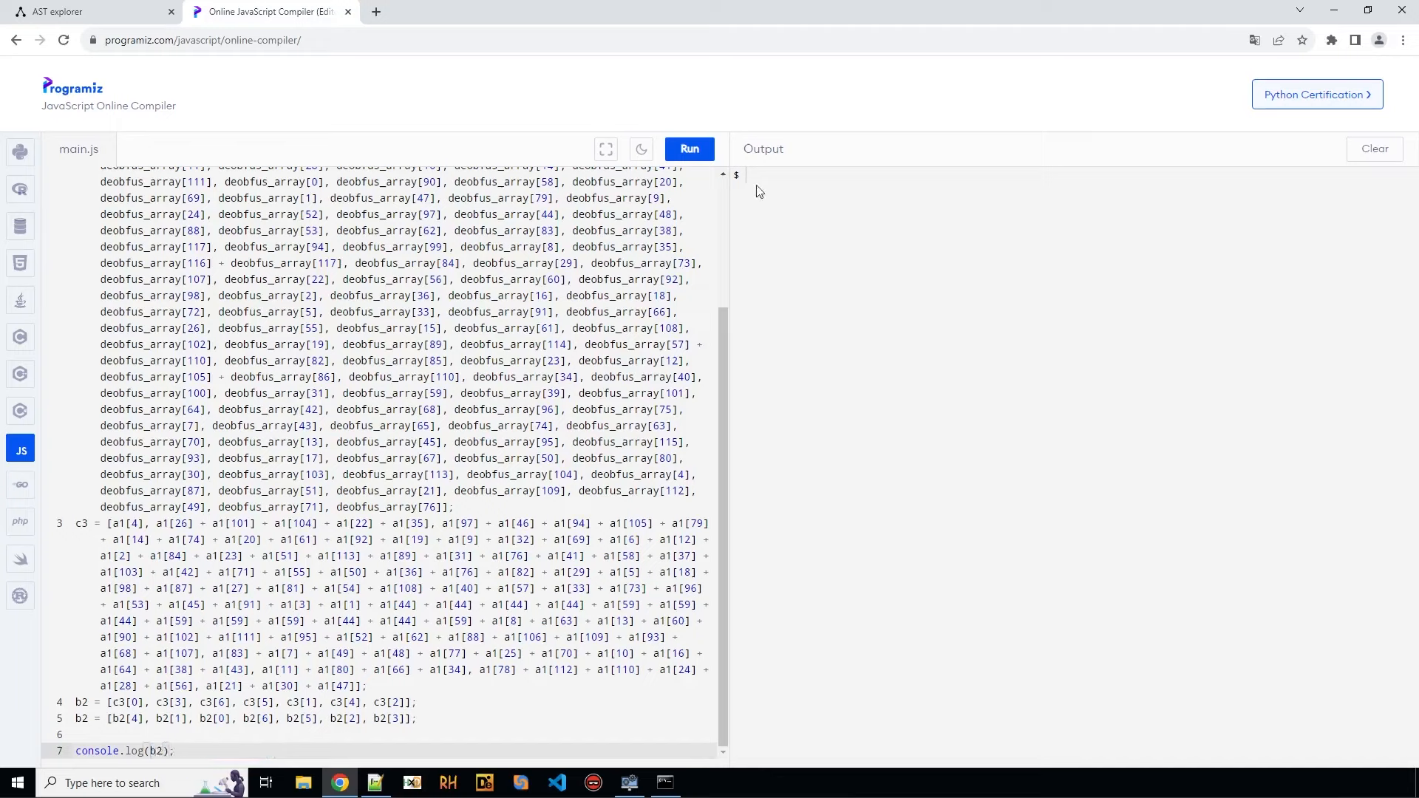
click(689, 148)
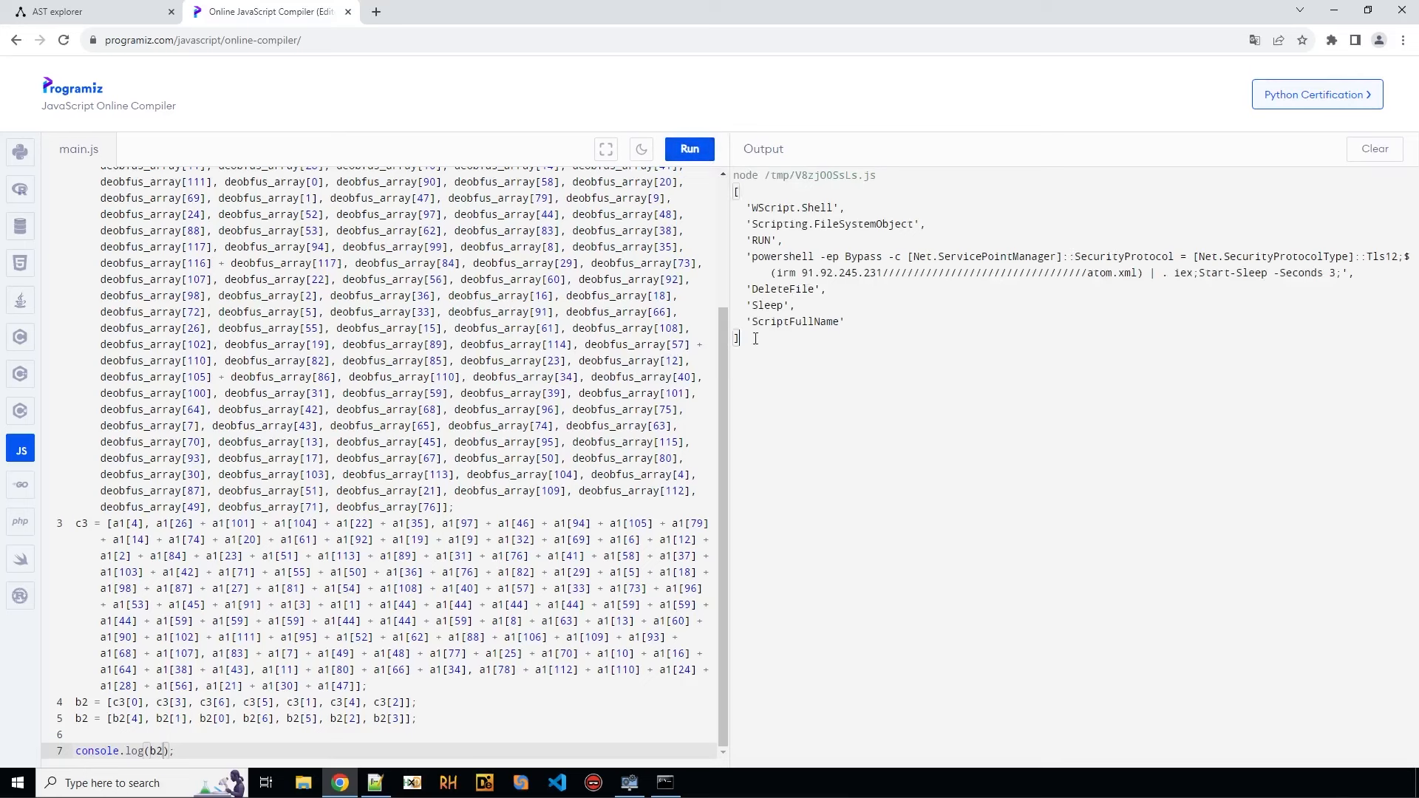
click(374, 789)
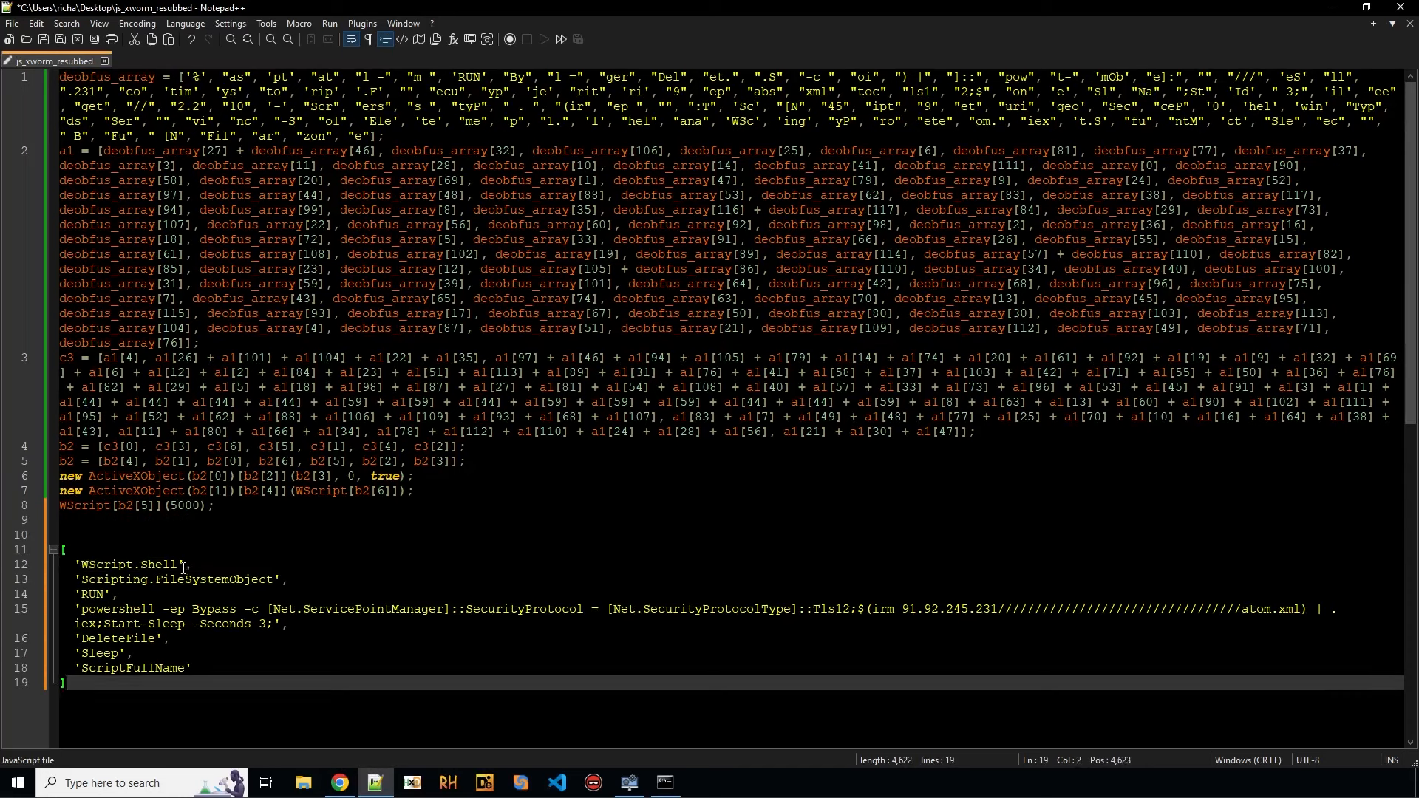
Step: Label the pasted b2 strings, starting with WScript.Shell, with their indices 0–6
double_click(126, 564)
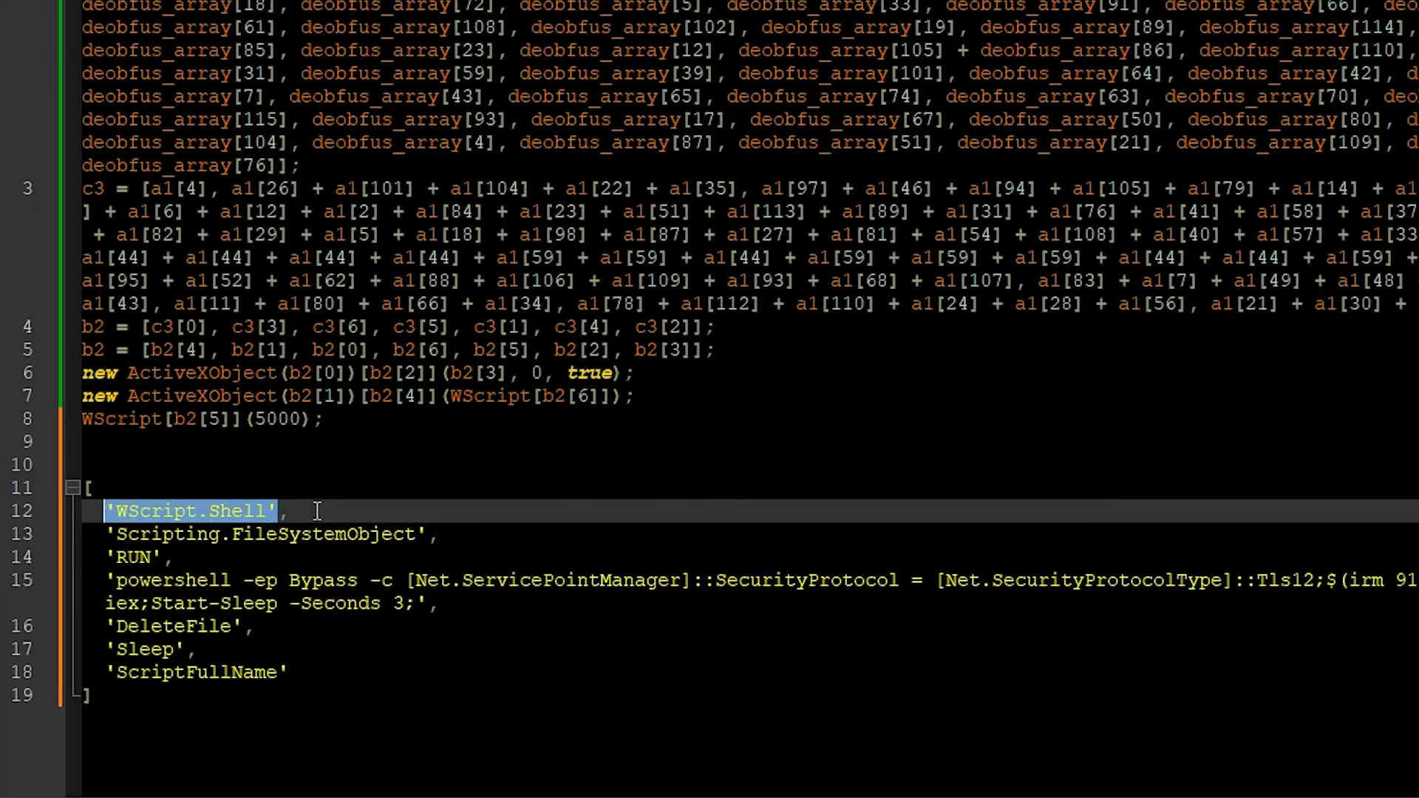
click(298, 510)
text( 0)
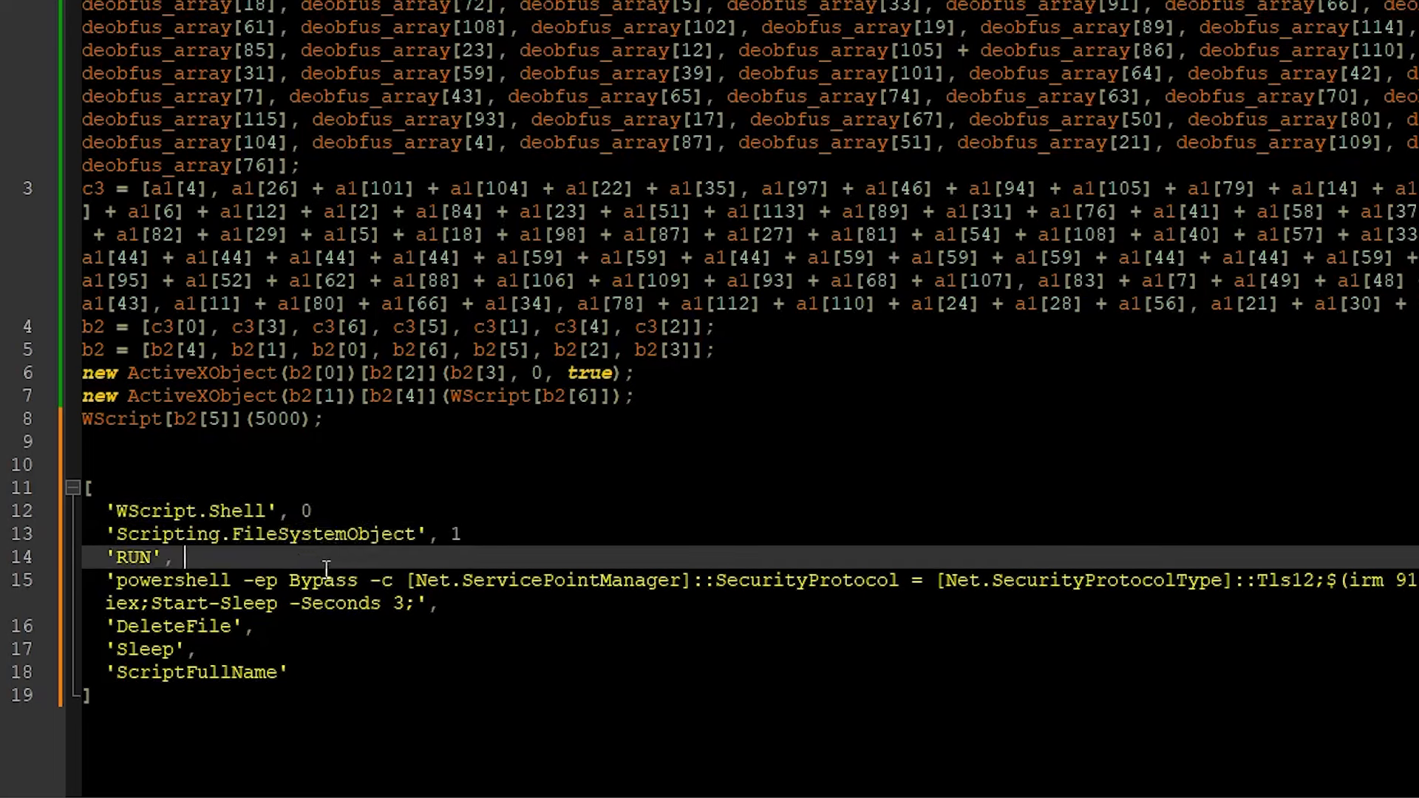
text(2)
click(759, 650)
text( 5)
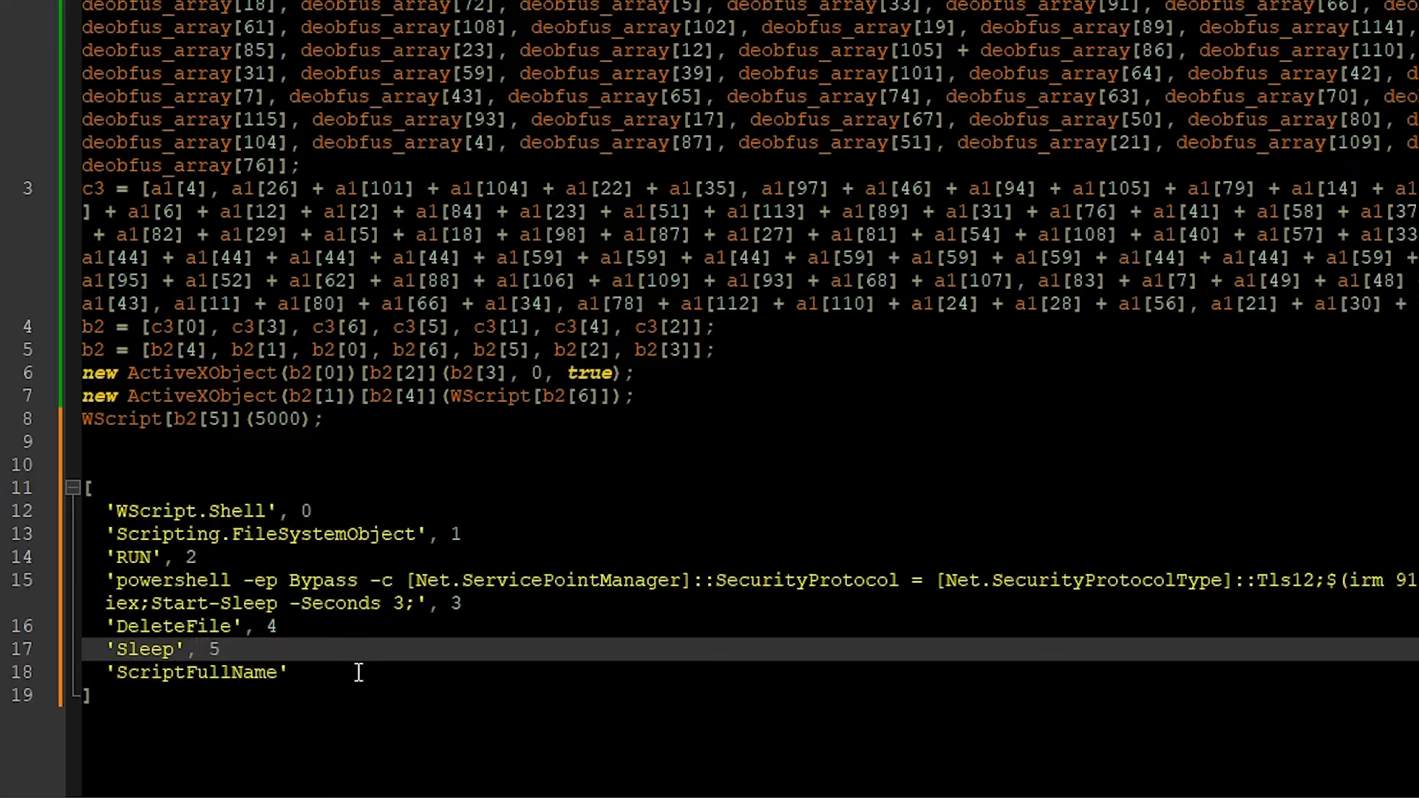
scroll(up, 3)
text( 6)
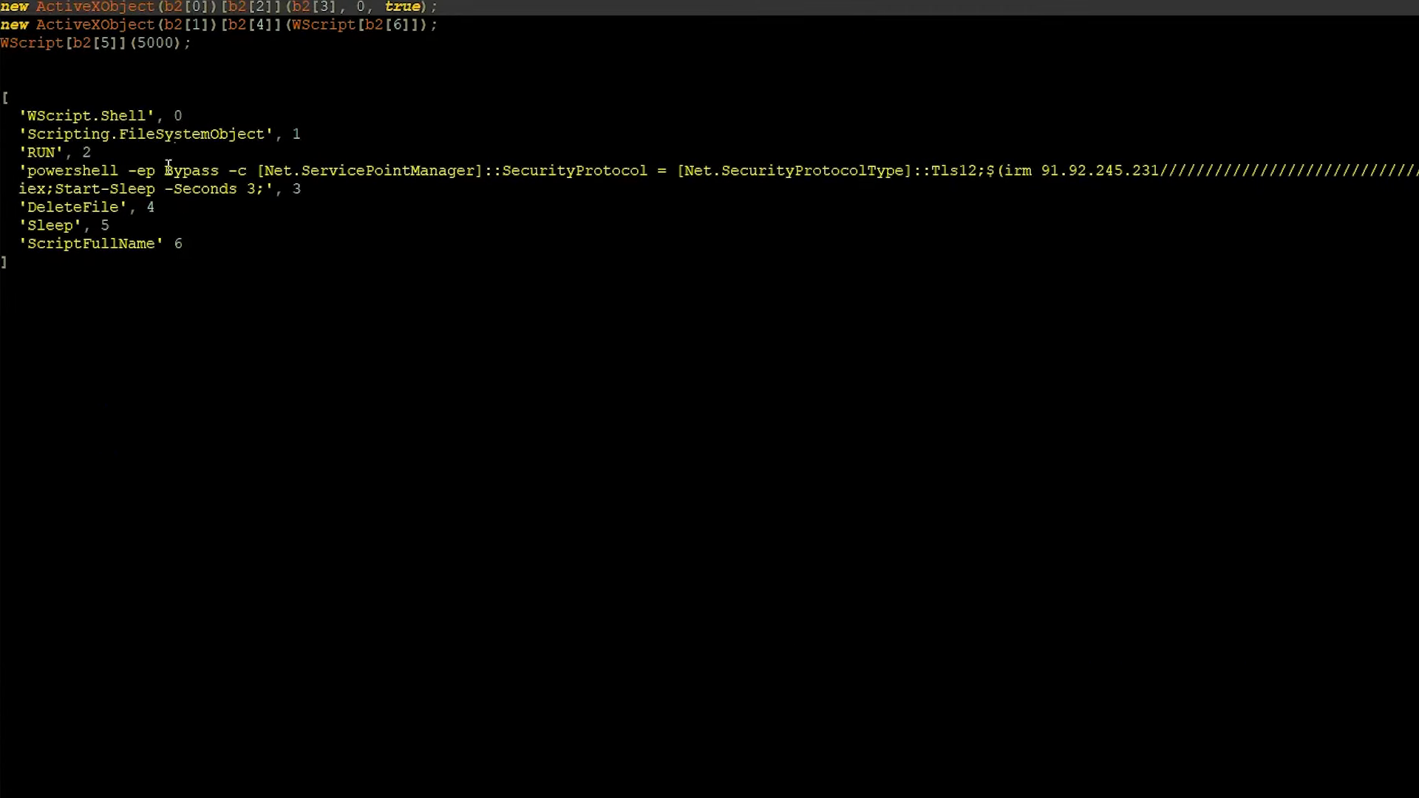
Step: Copy the WScript.Shell string and select the atom.xml download address to substitute over the b2 references
click(102, 115)
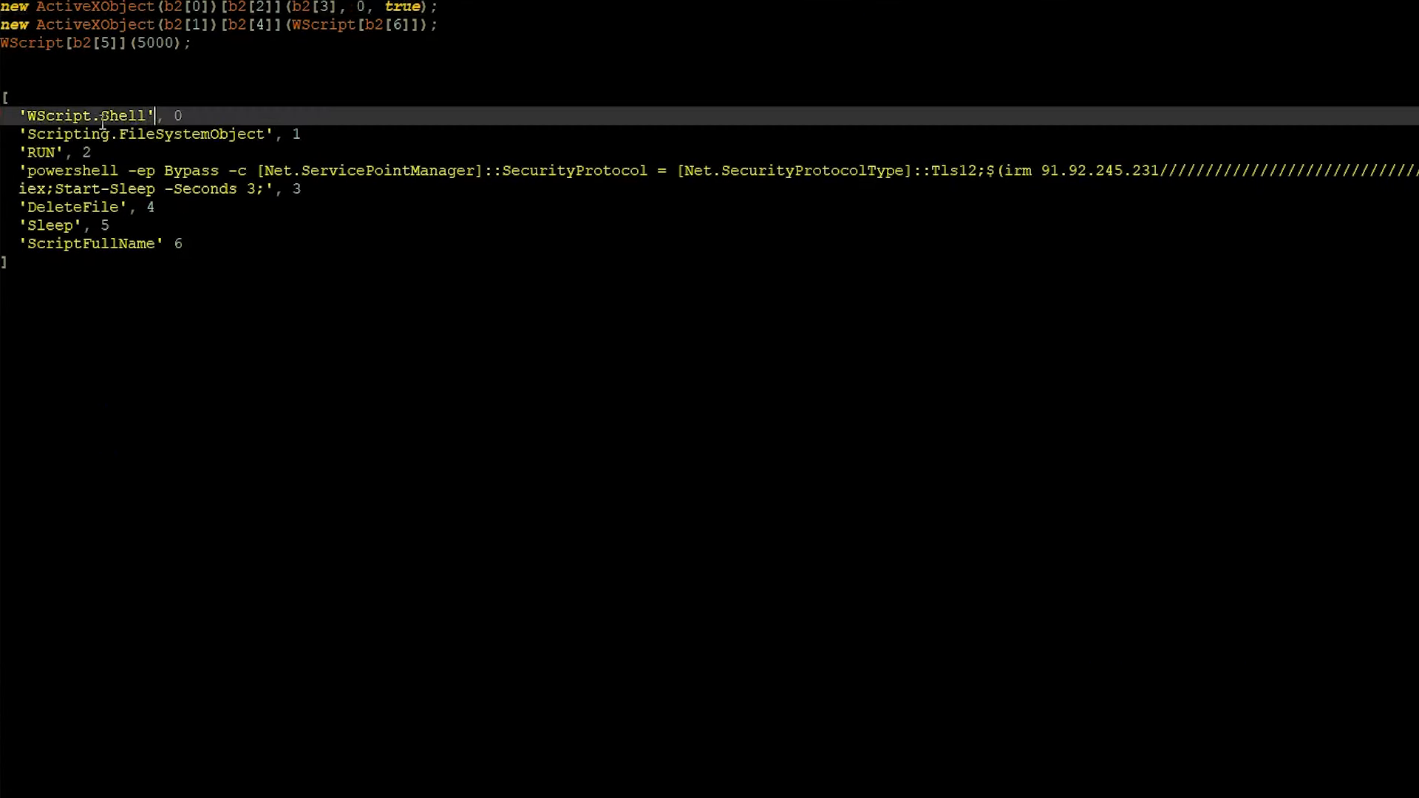
double_click(88, 115)
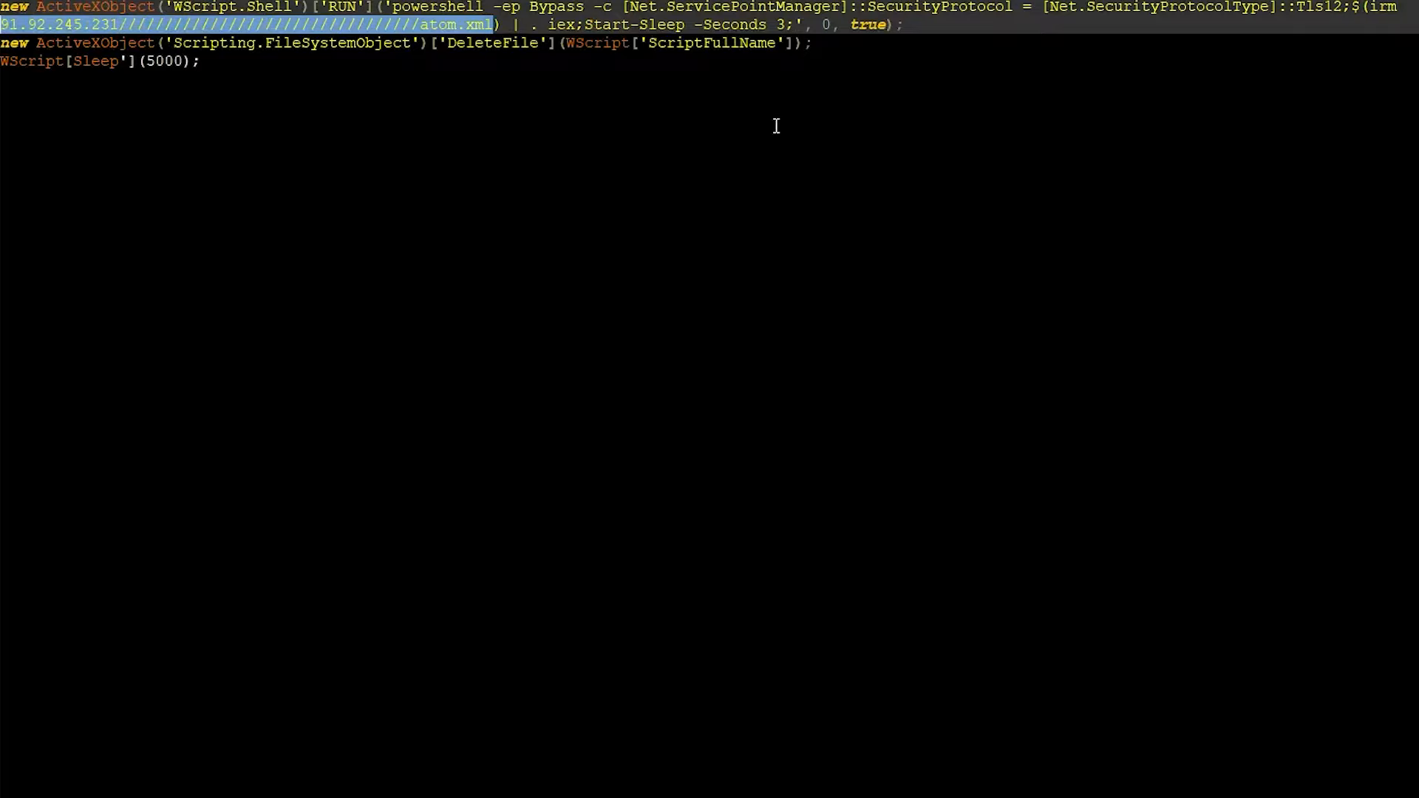
mouse_move(406, 51)
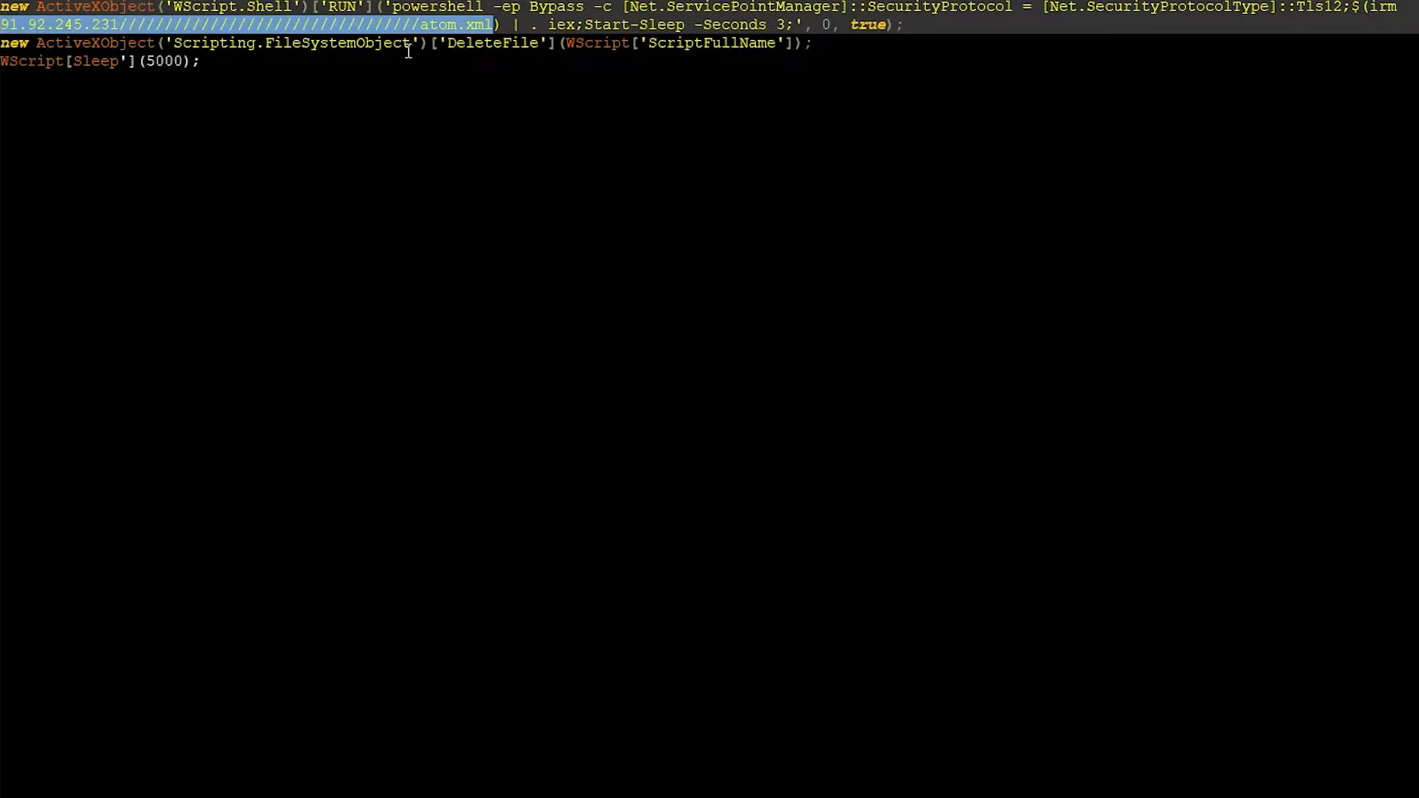
mouse_move(486, 64)
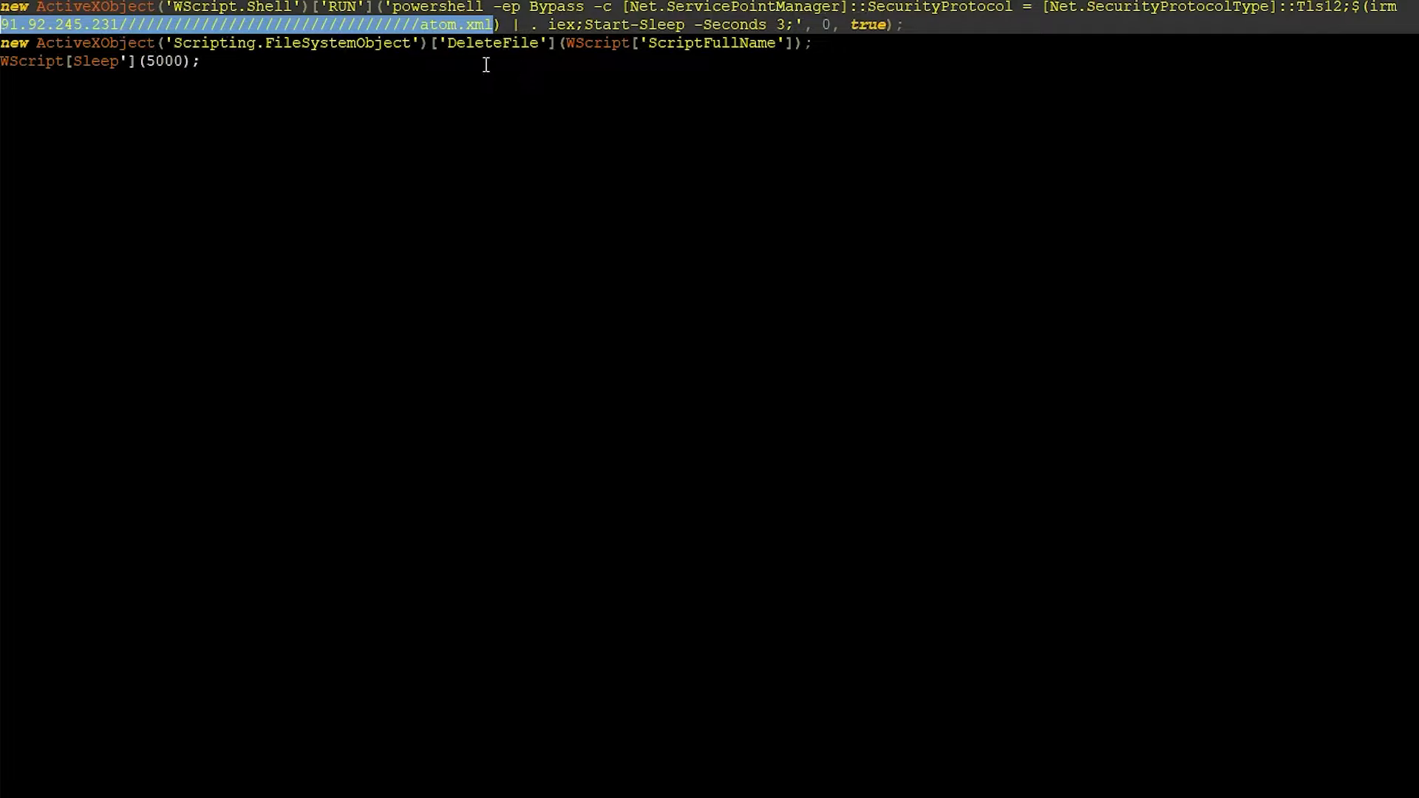
double_click(342, 7)
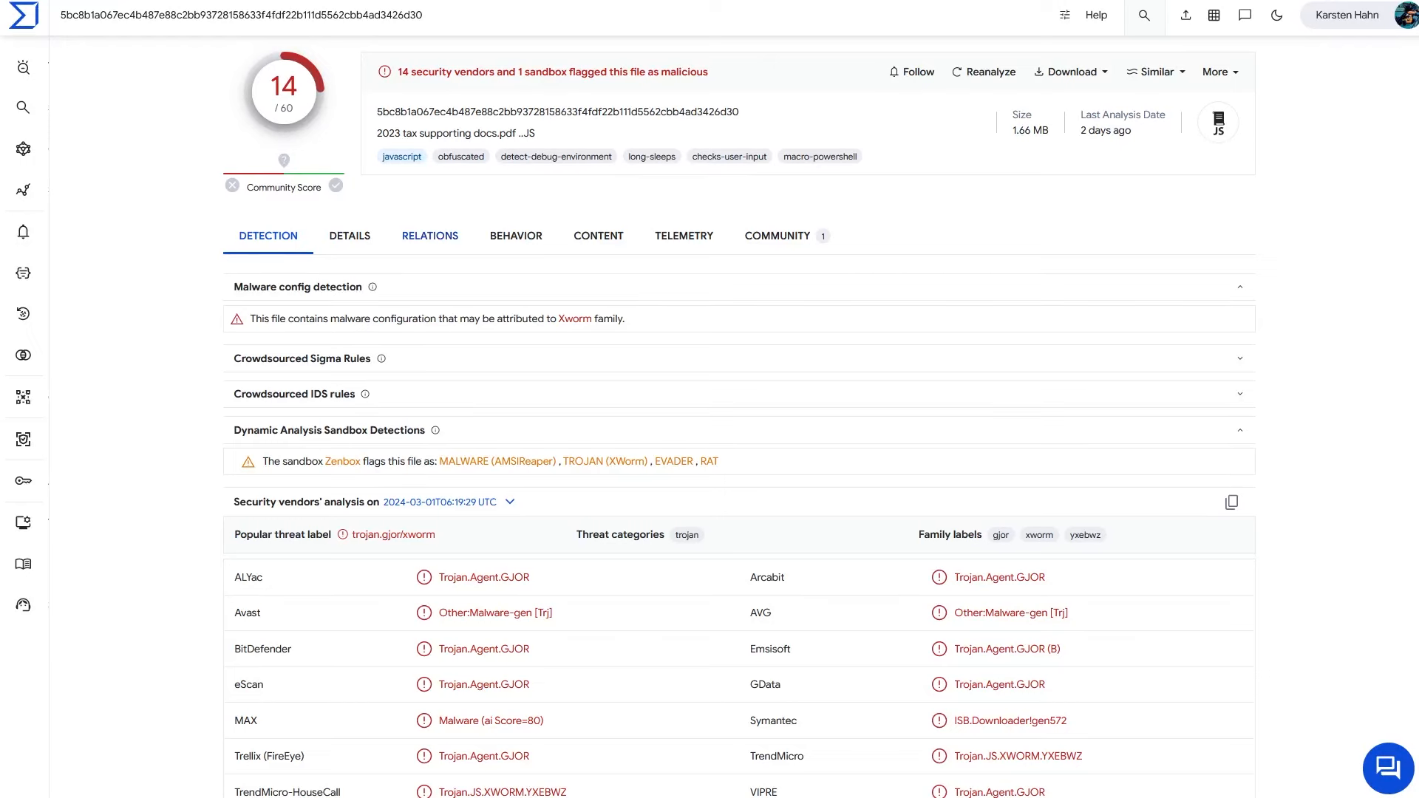
click(430, 235)
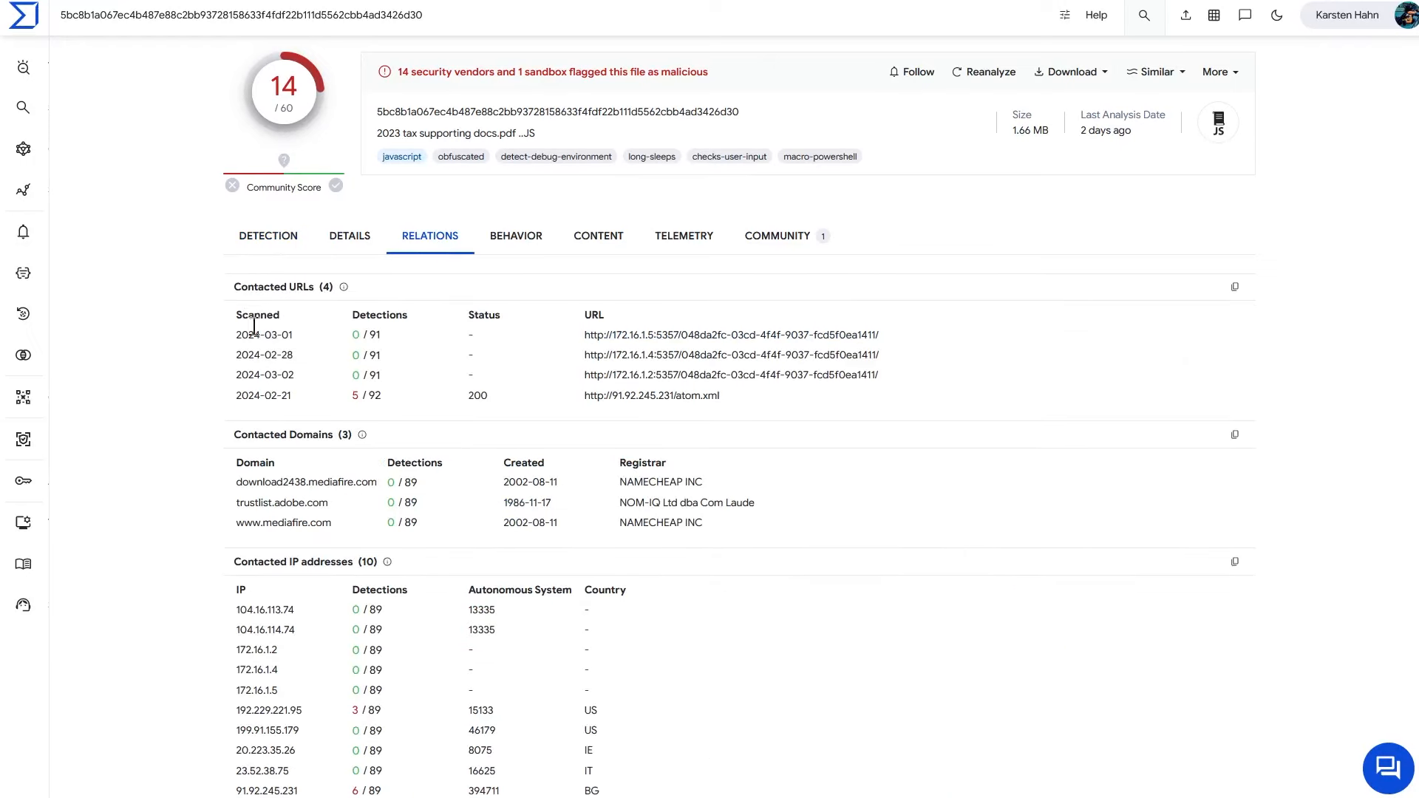
mouse_move(532, 366)
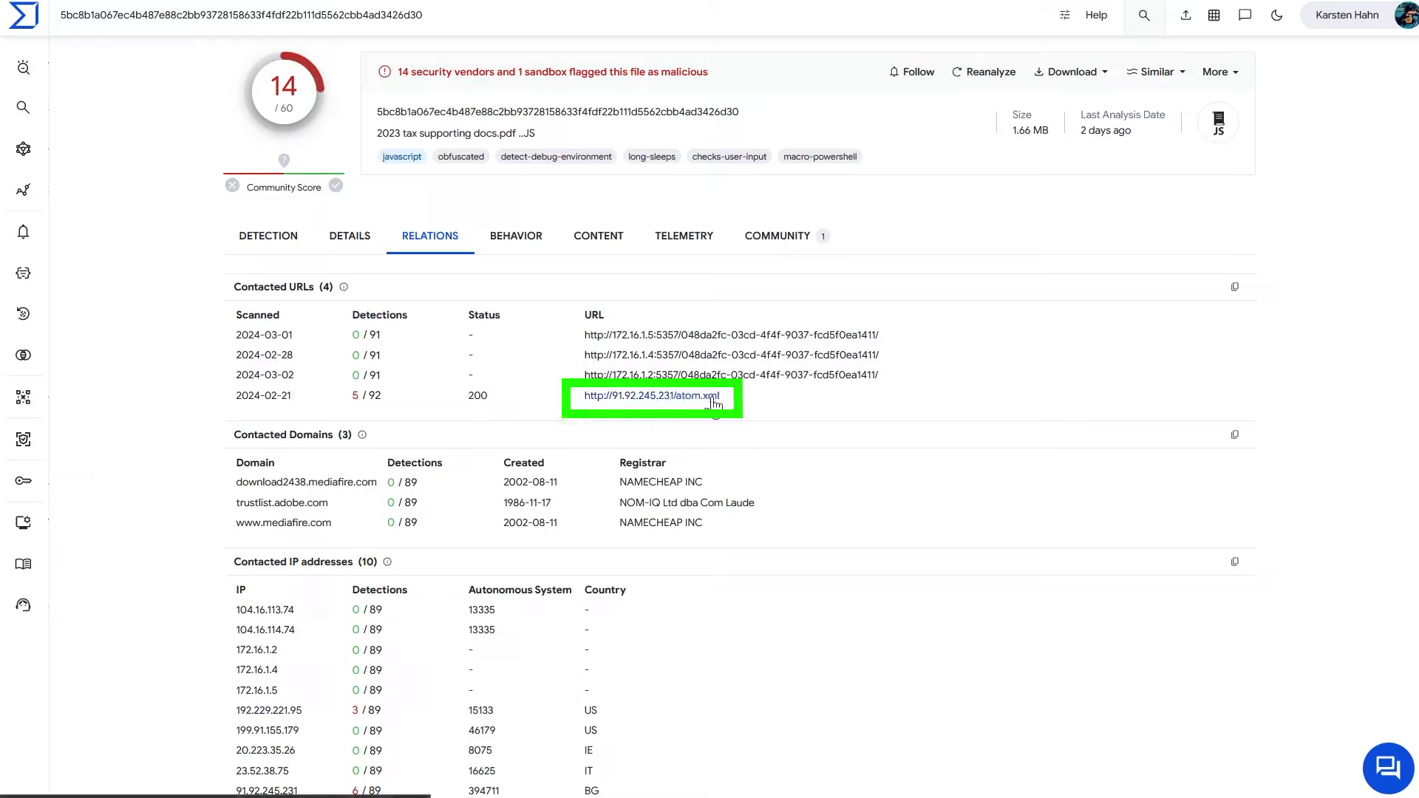
mouse_move(521, 403)
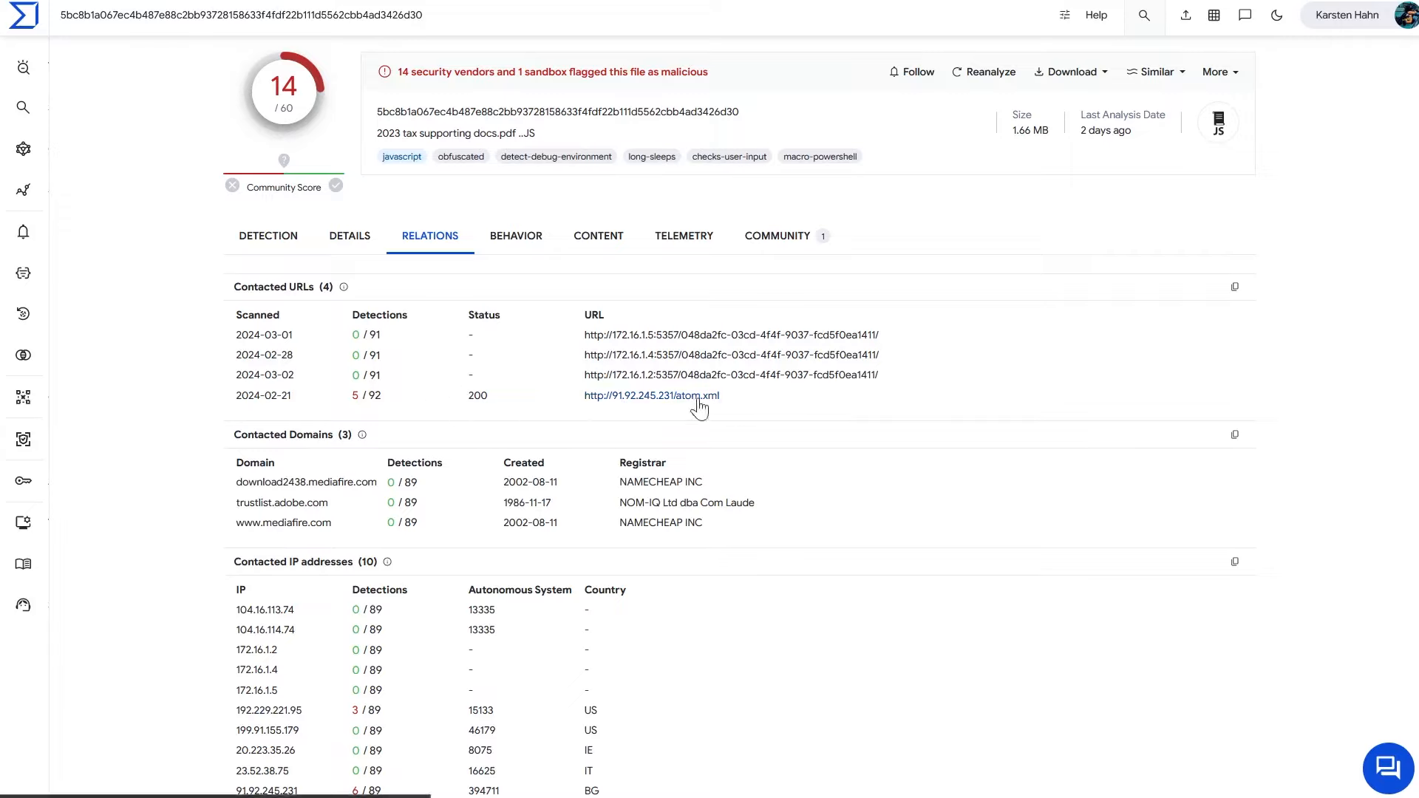
mouse_move(668, 404)
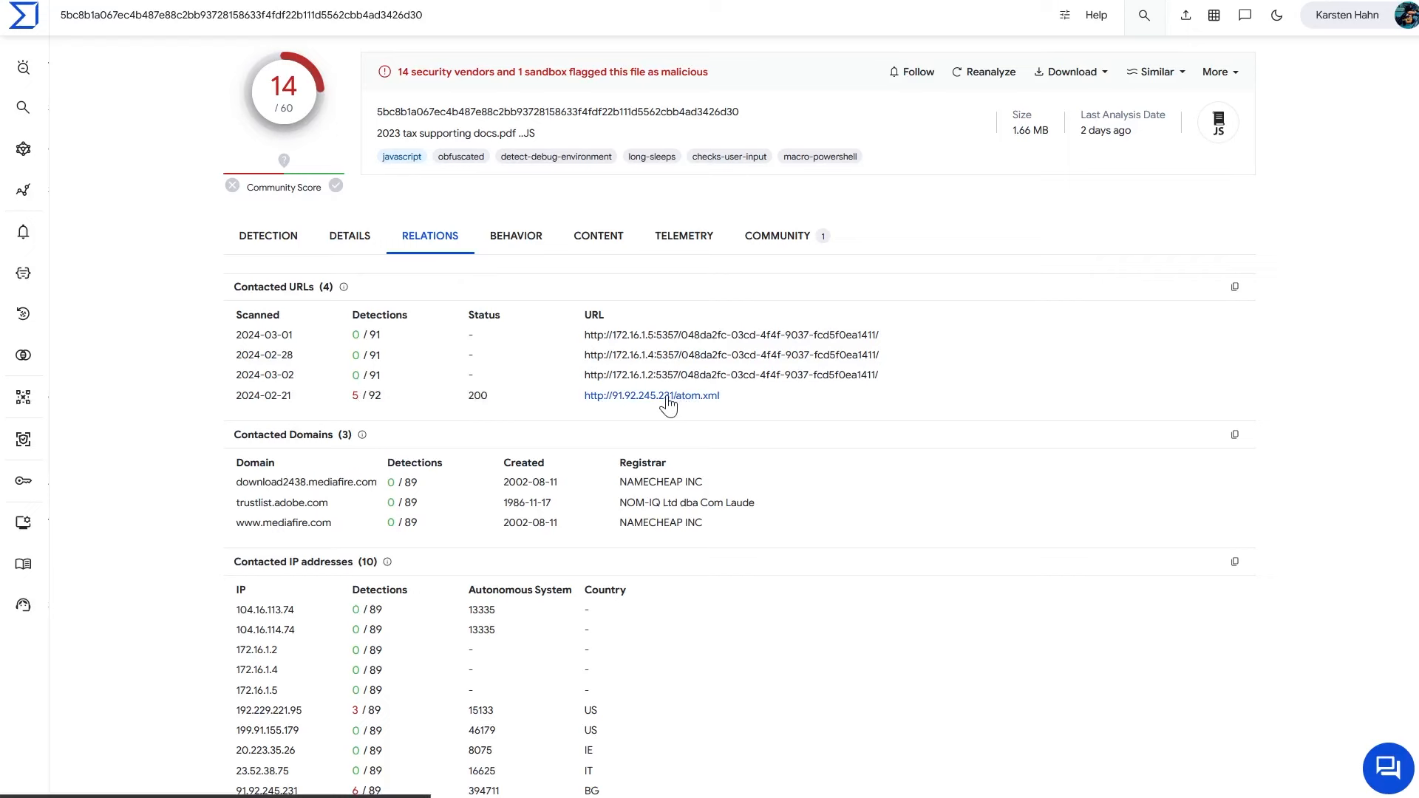
click(650, 396)
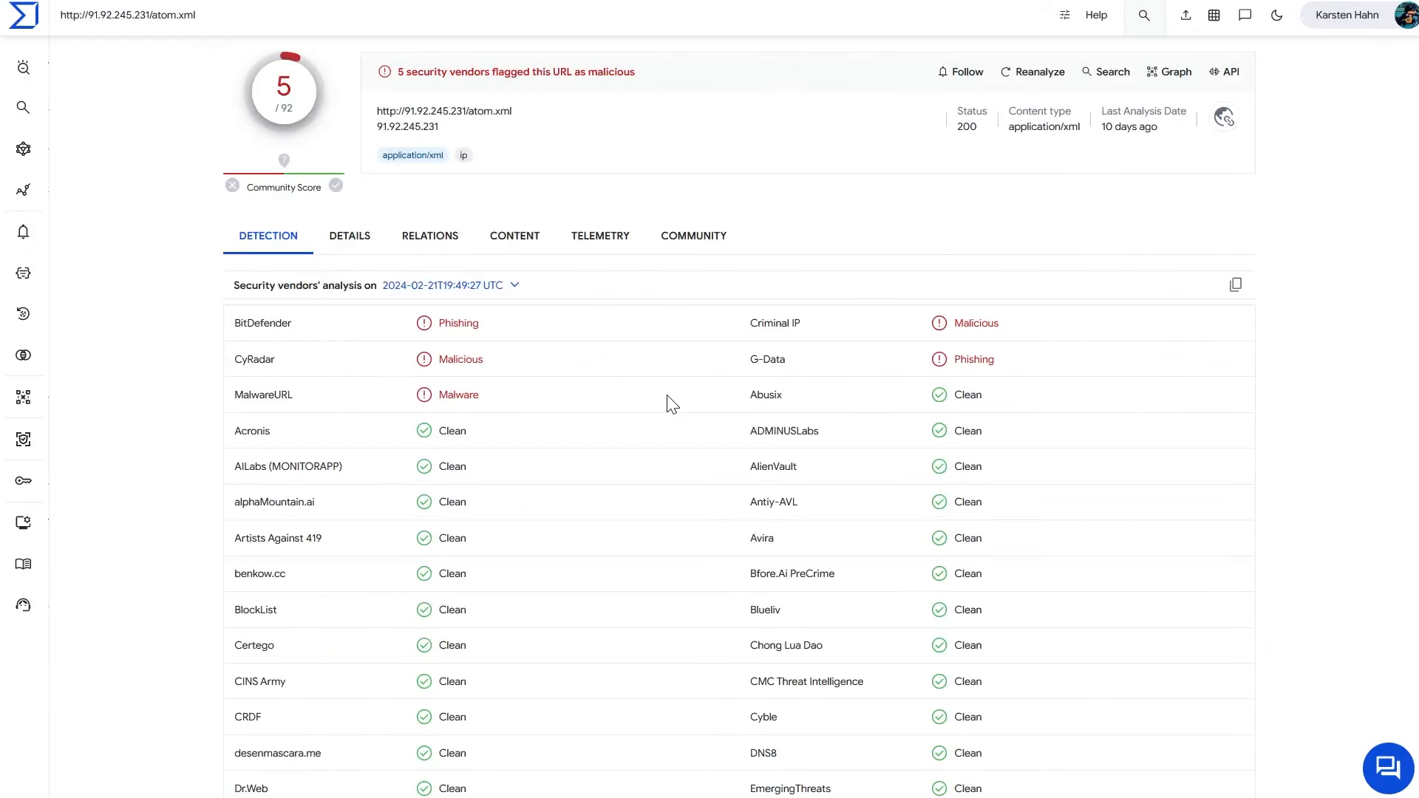
mouse_move(957, 239)
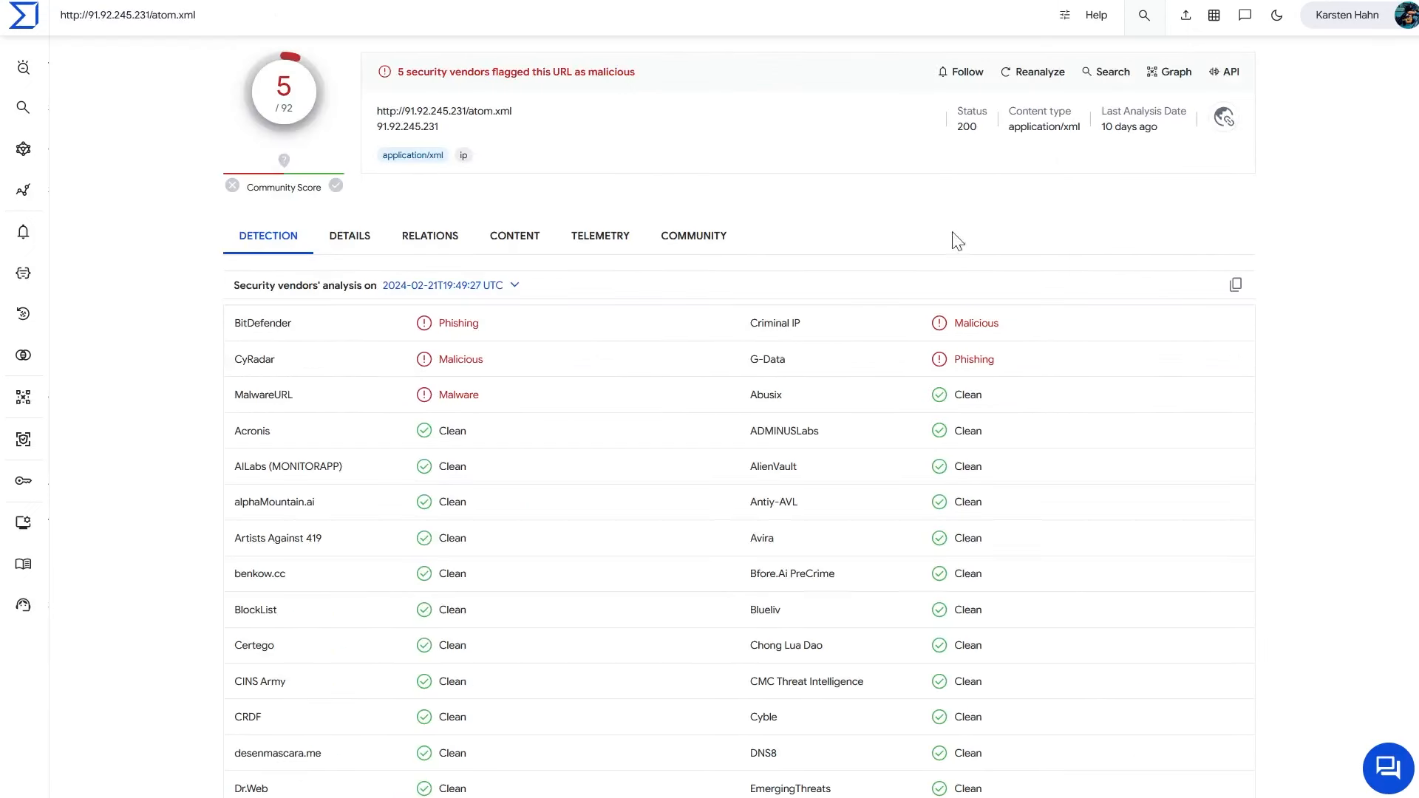
mouse_move(403, 309)
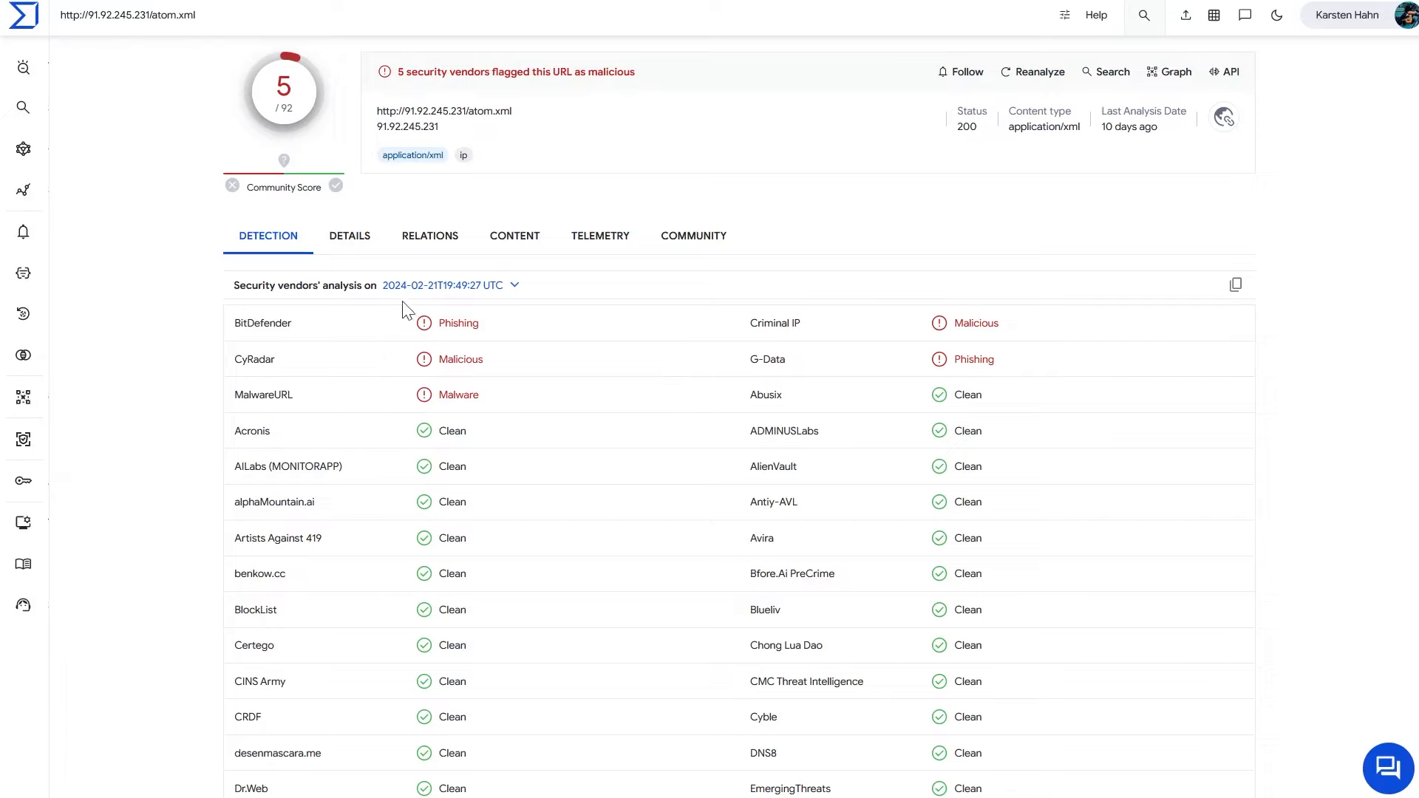
Step: Review the atom.xml URL details: HTTP status 200, 885.75 KB body with SHA-256, Apache headers
click(350, 237)
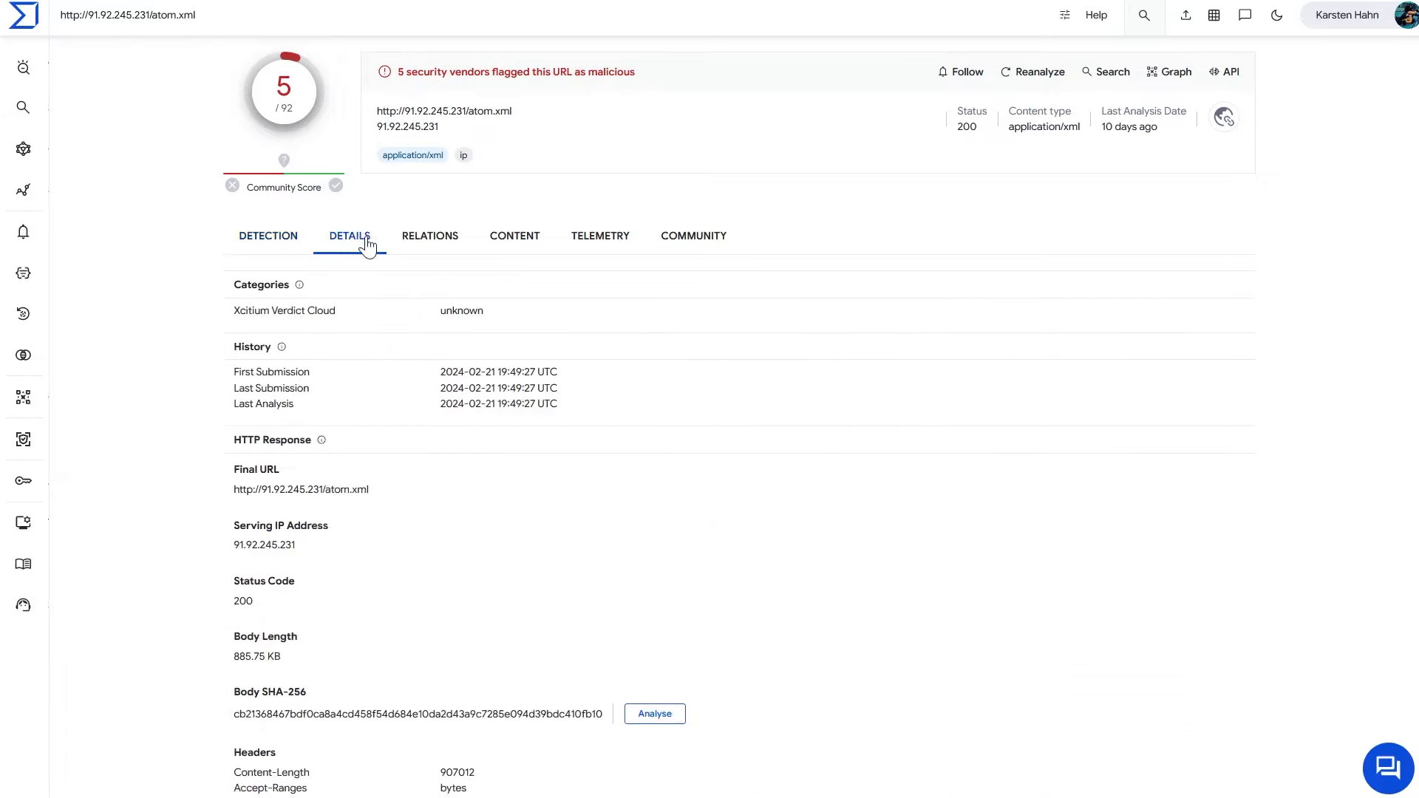
mouse_move(451, 445)
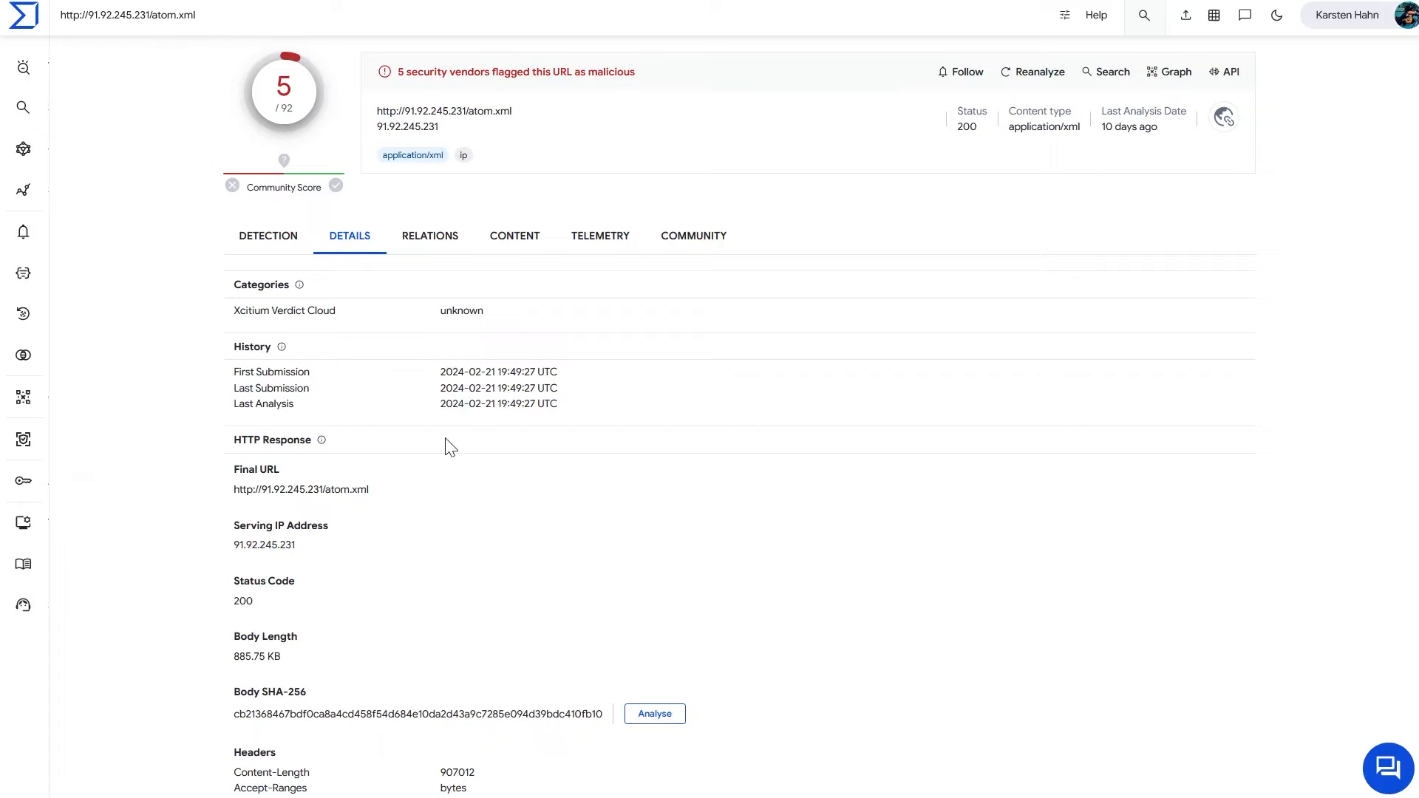
scroll(down, 3)
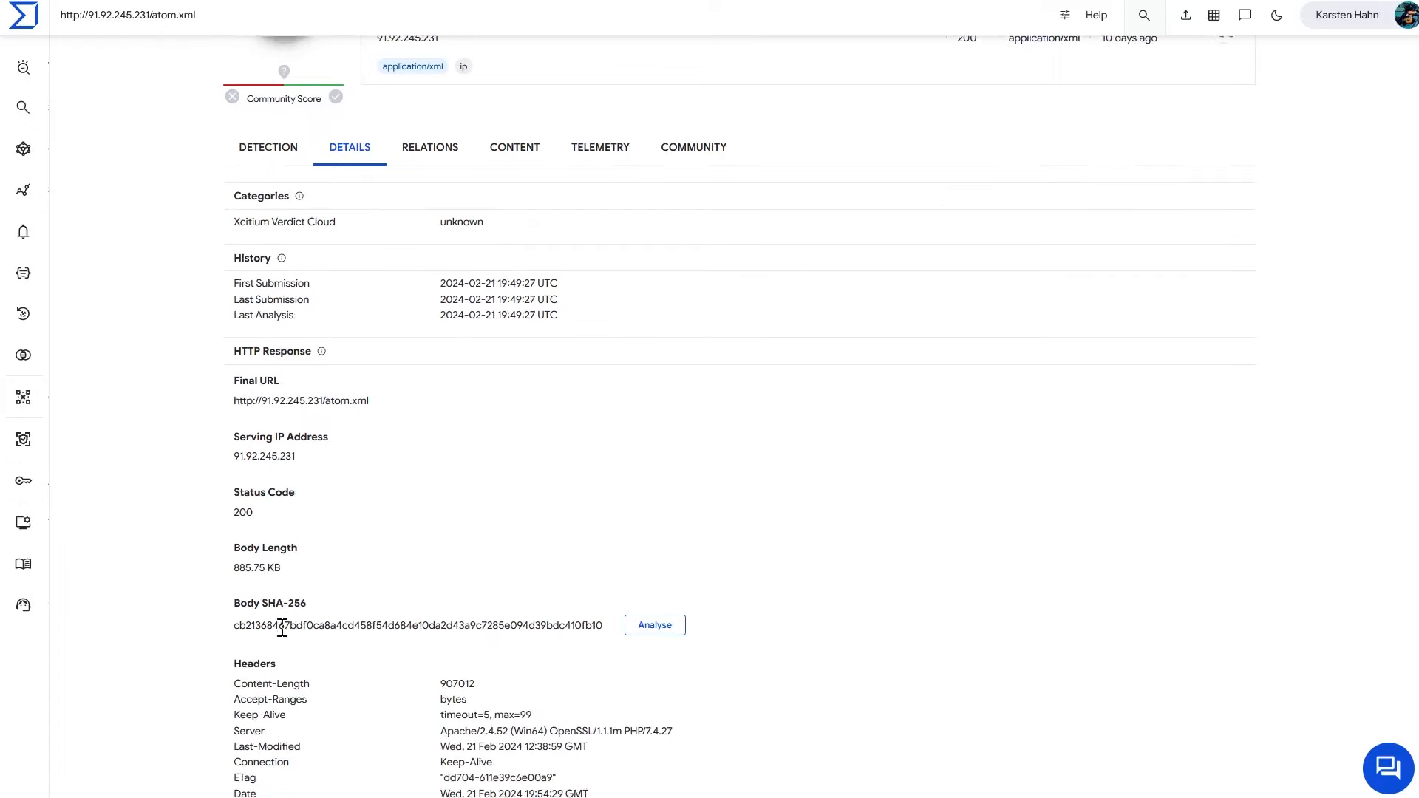
mouse_move(653, 624)
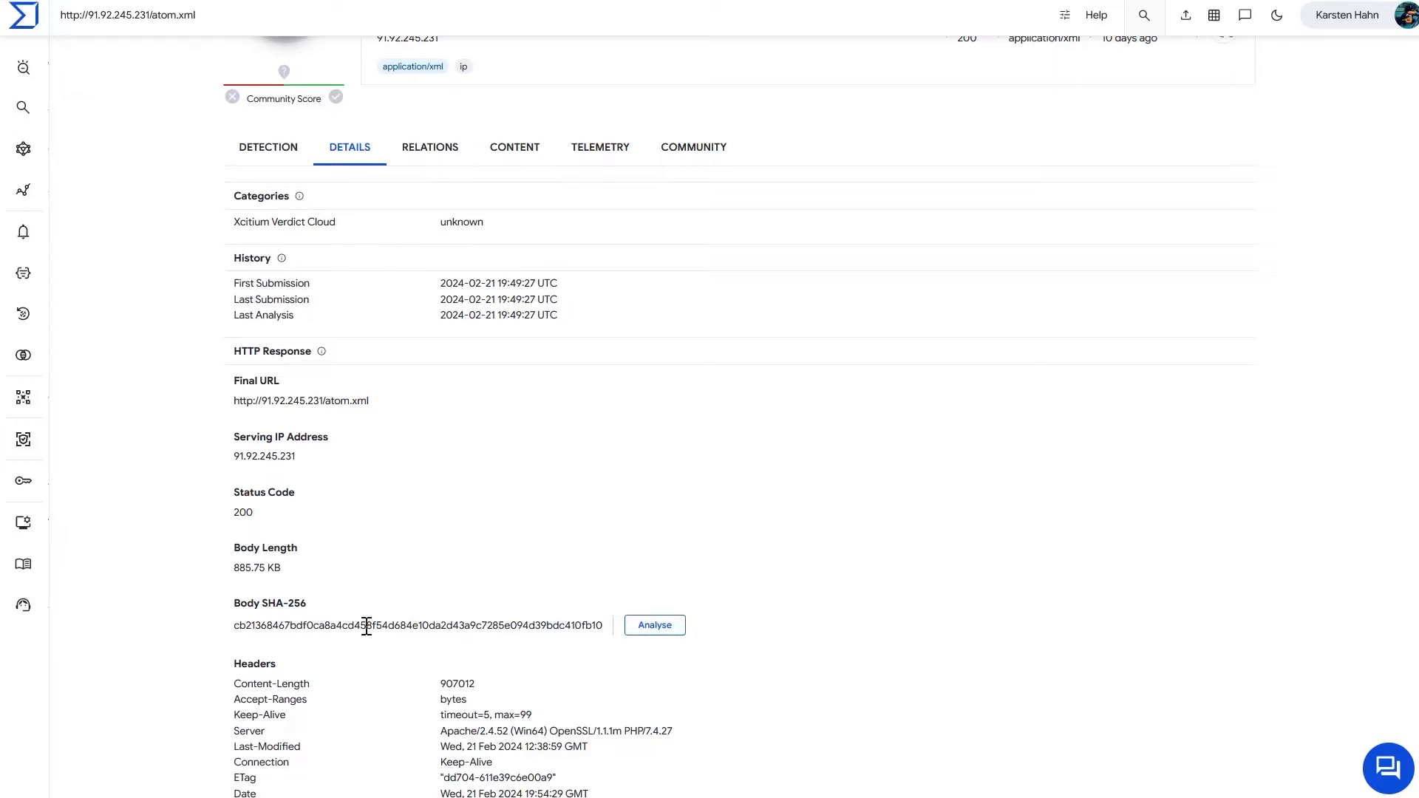
scroll(up, 3)
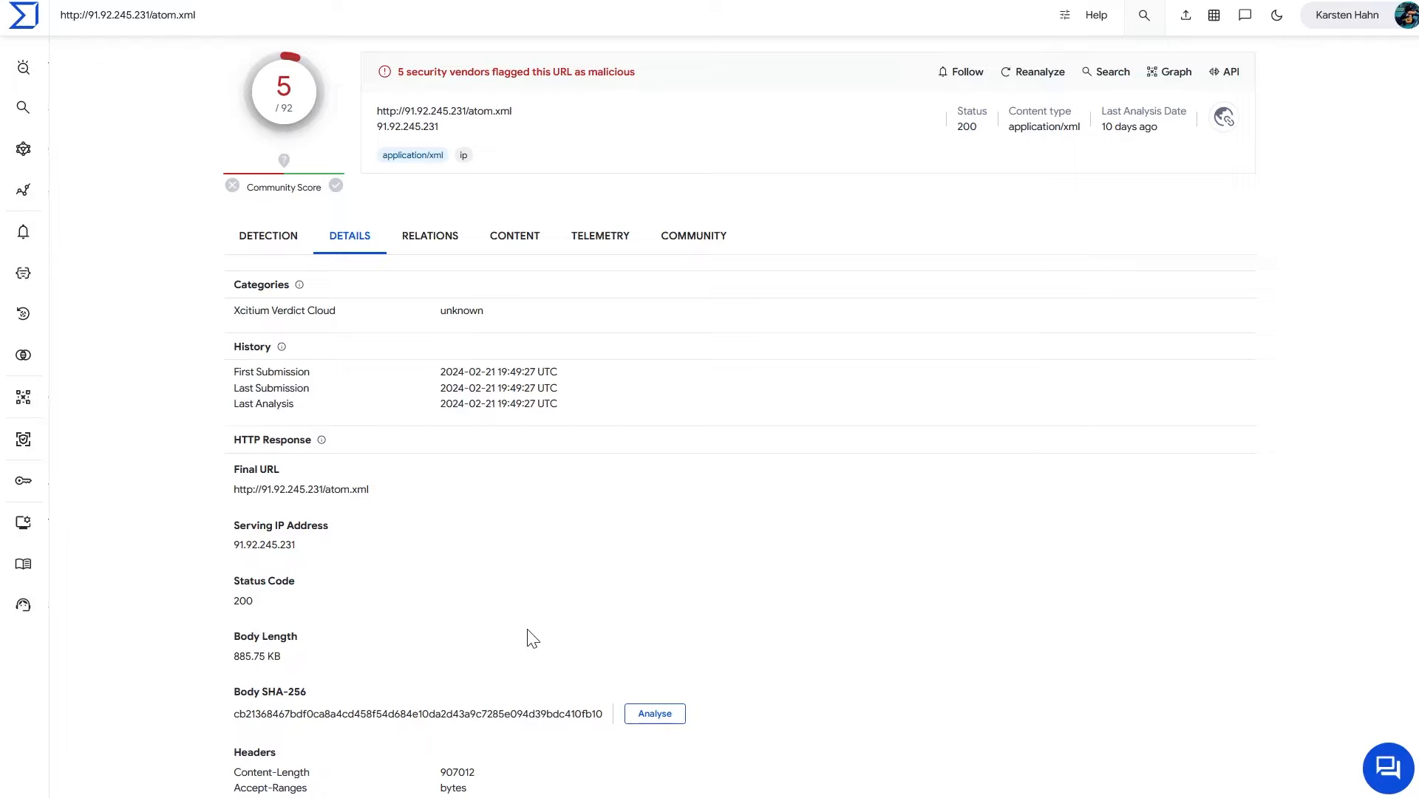
mouse_move(221, 20)
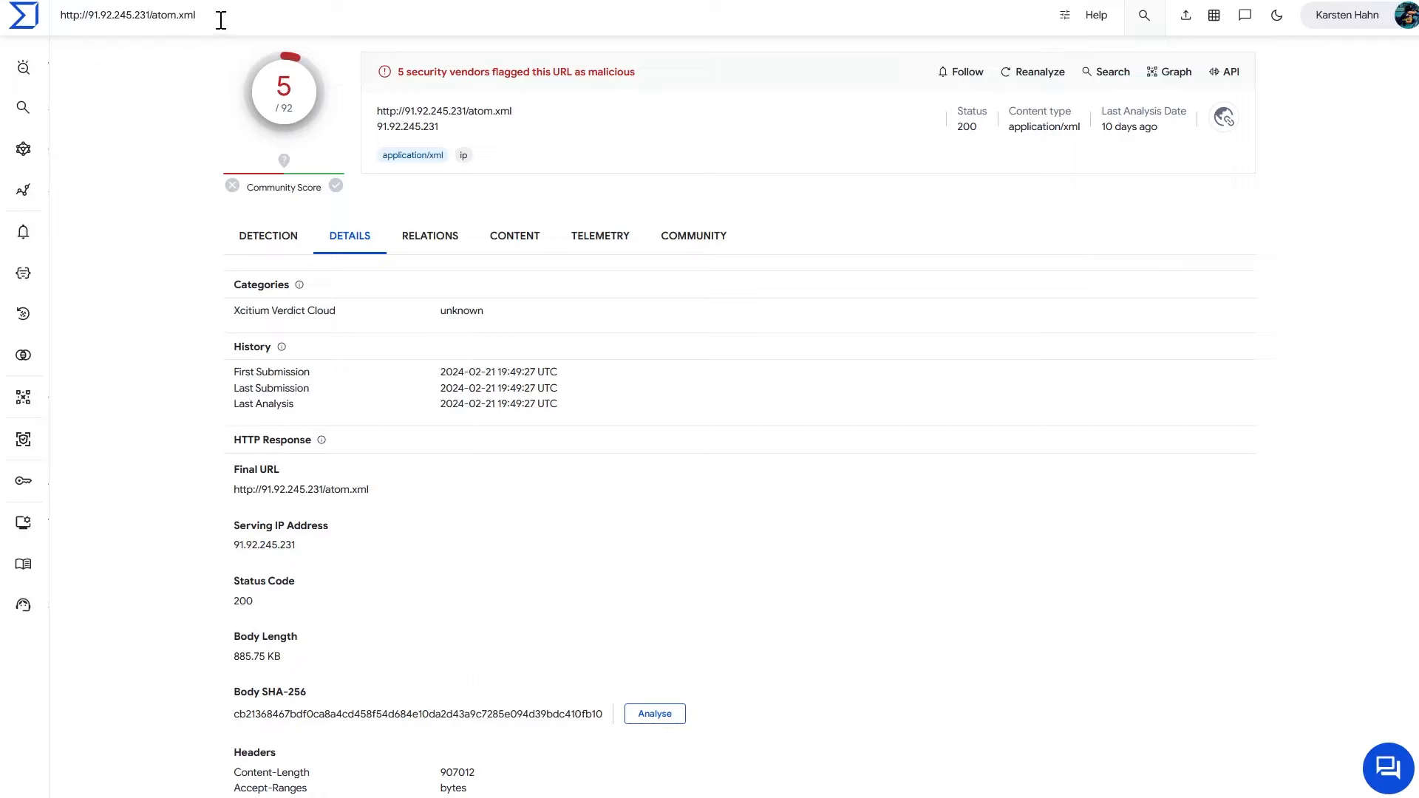
mouse_move(263, 25)
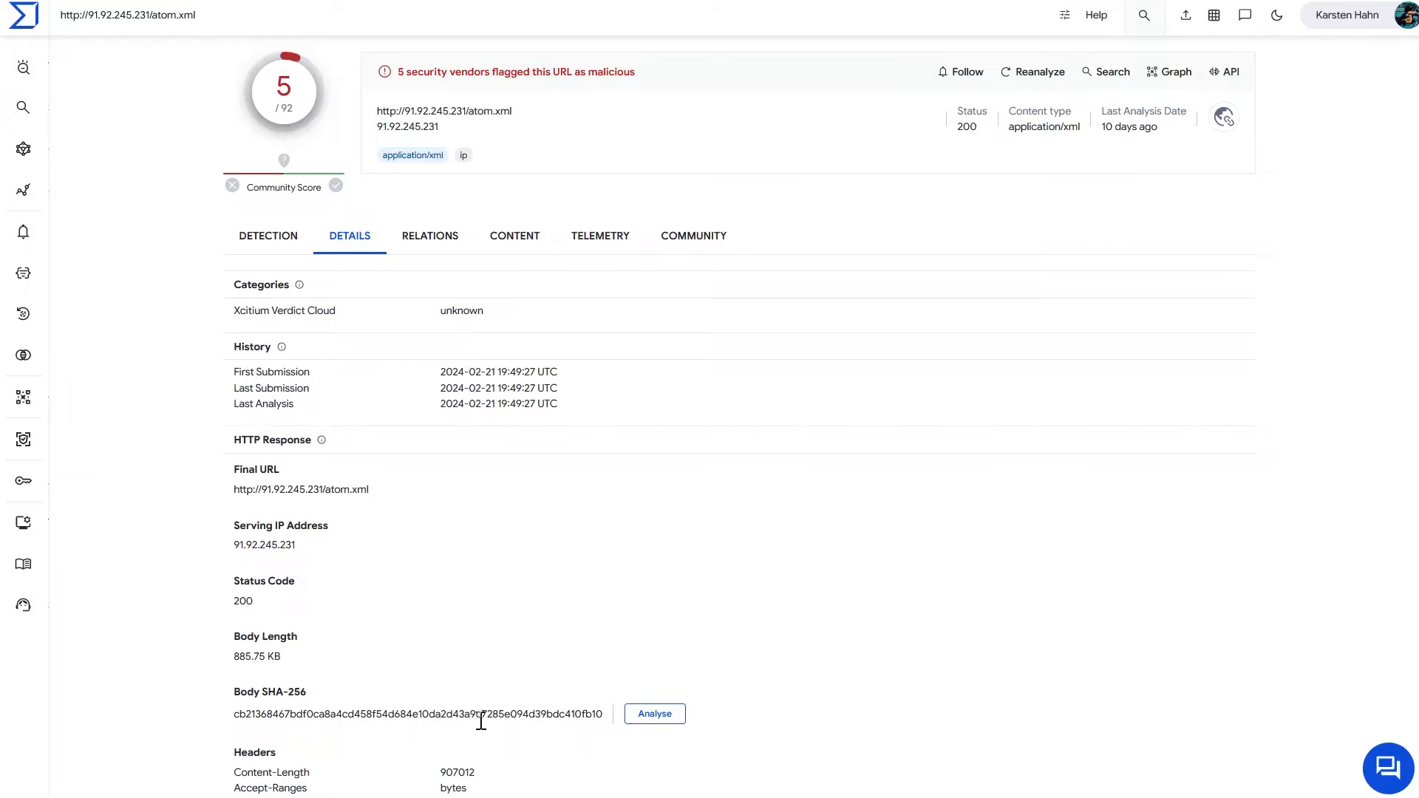
scroll(down, 3)
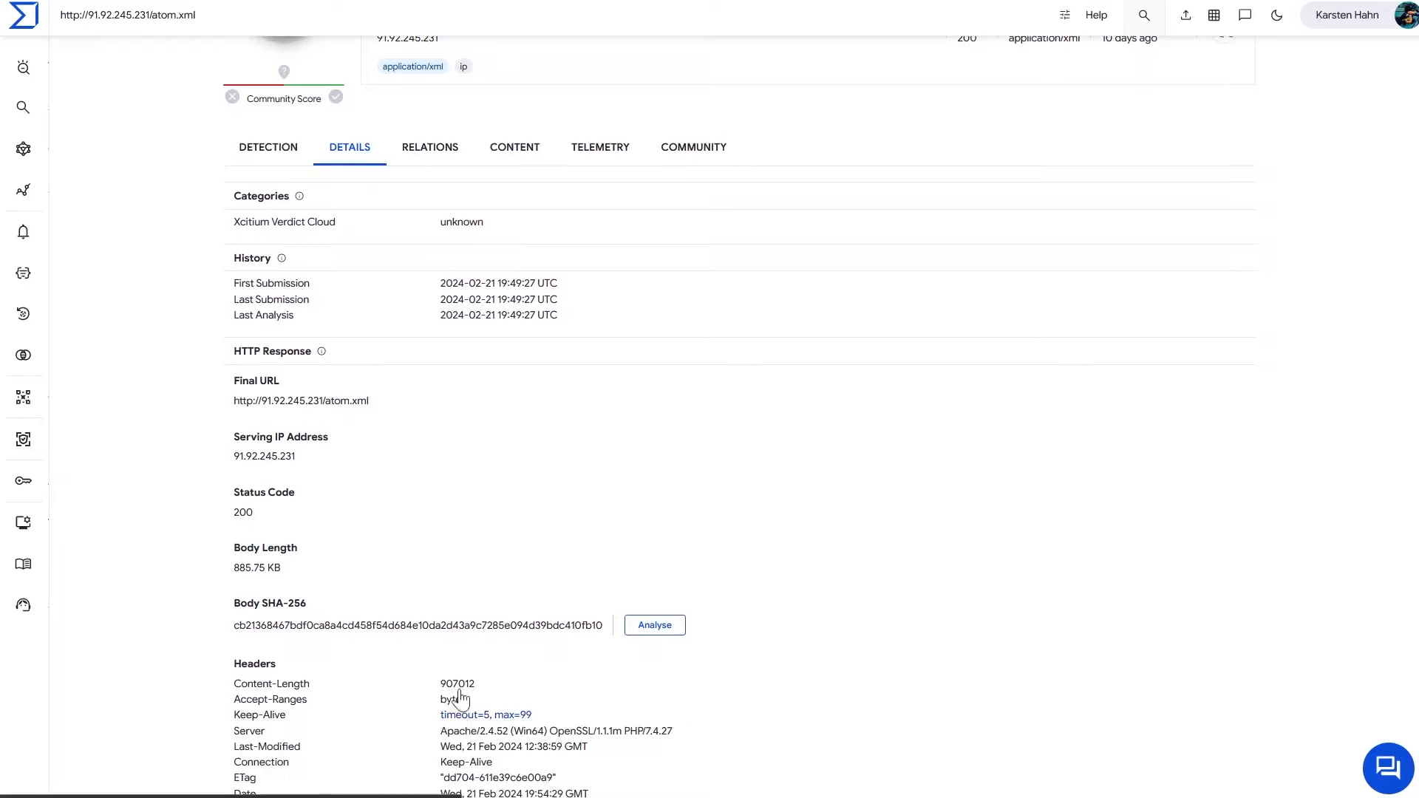
scroll(up, 3)
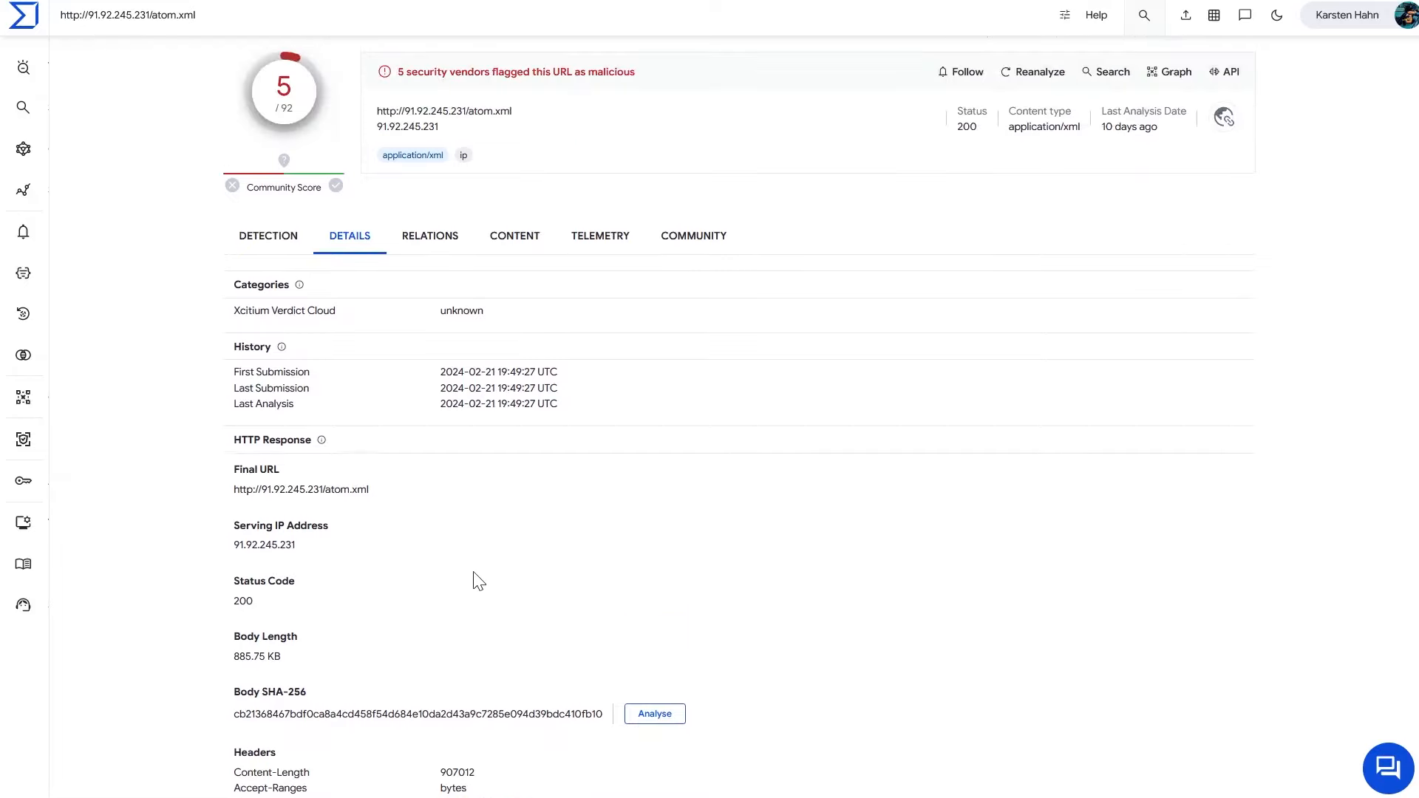
mouse_move(454, 577)
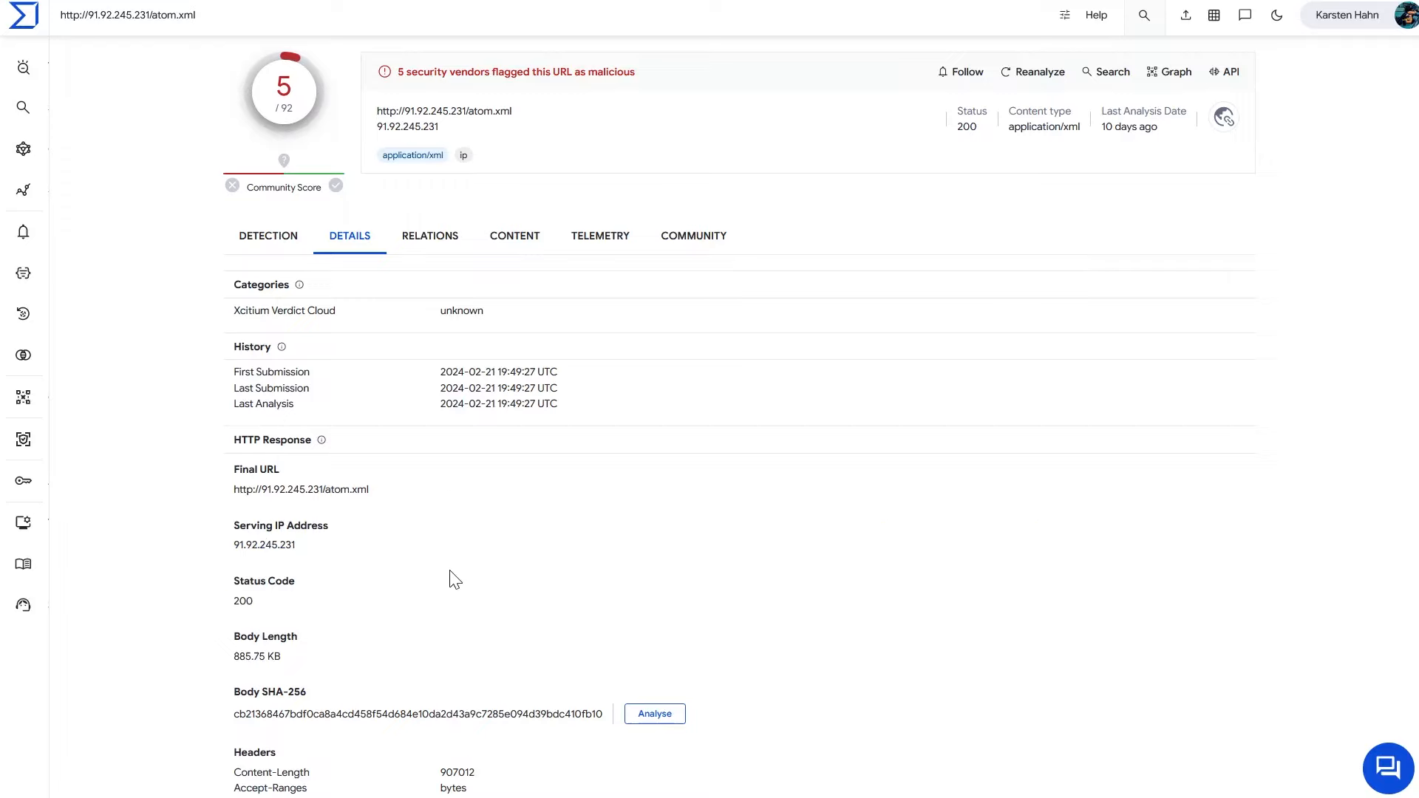
scroll(down, 3)
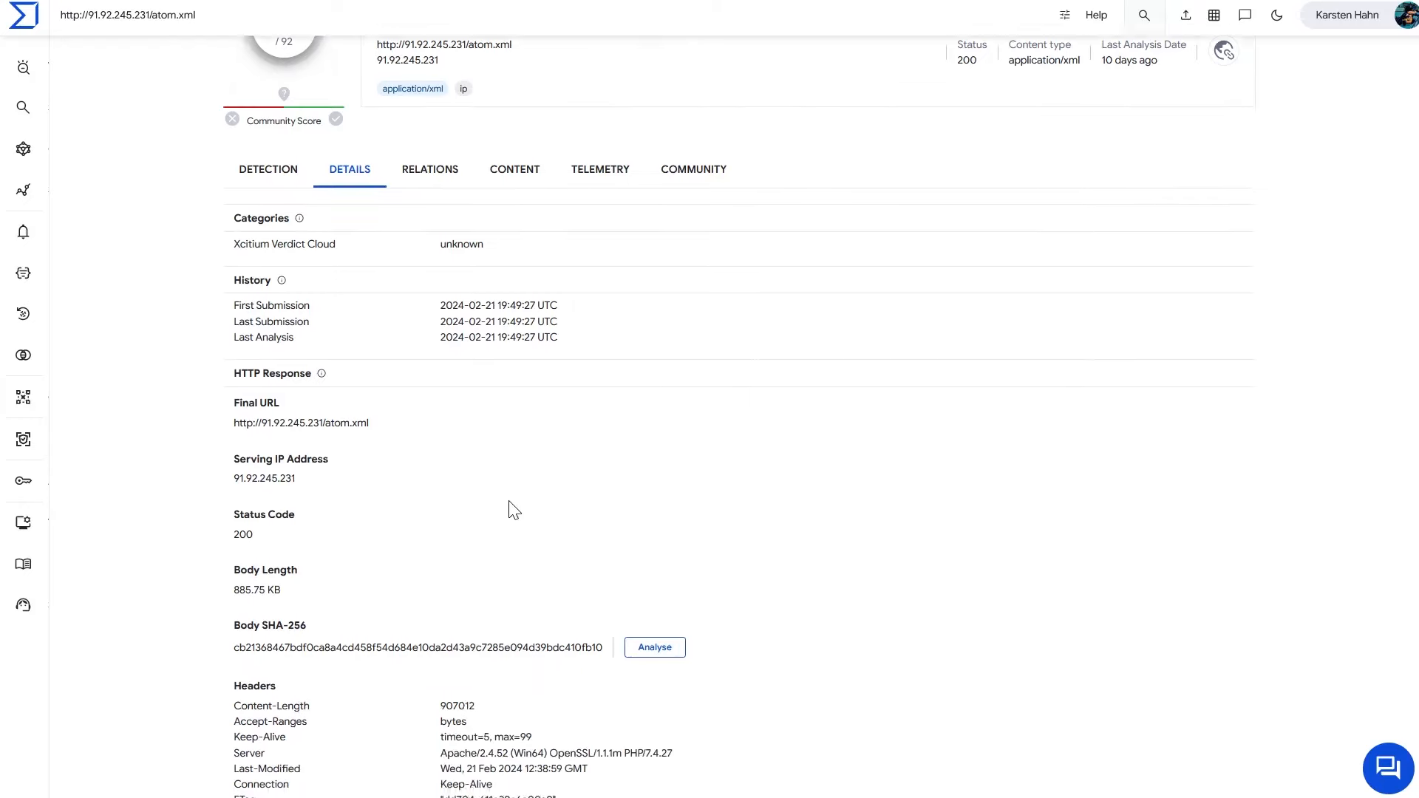
scroll(down, 3)
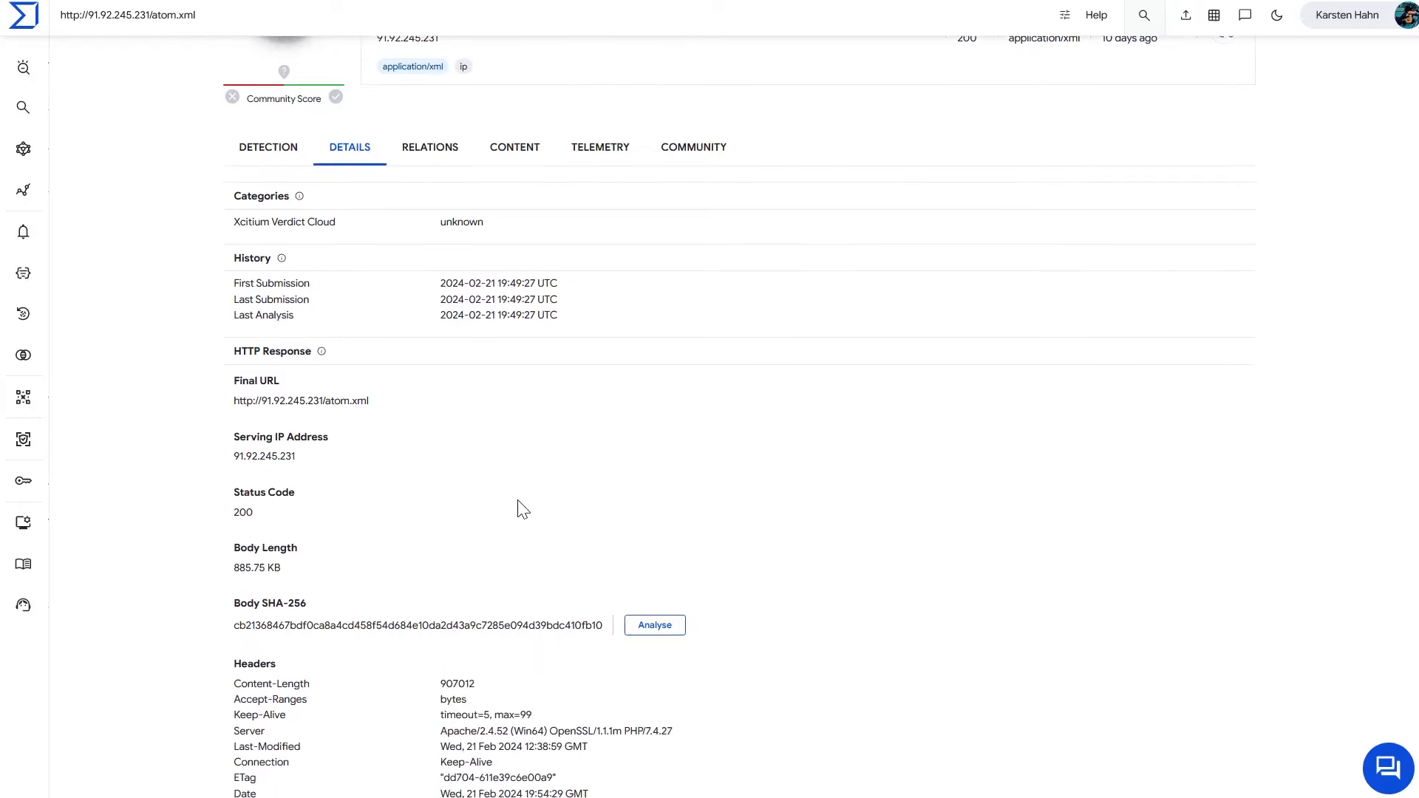
scroll(up, 3)
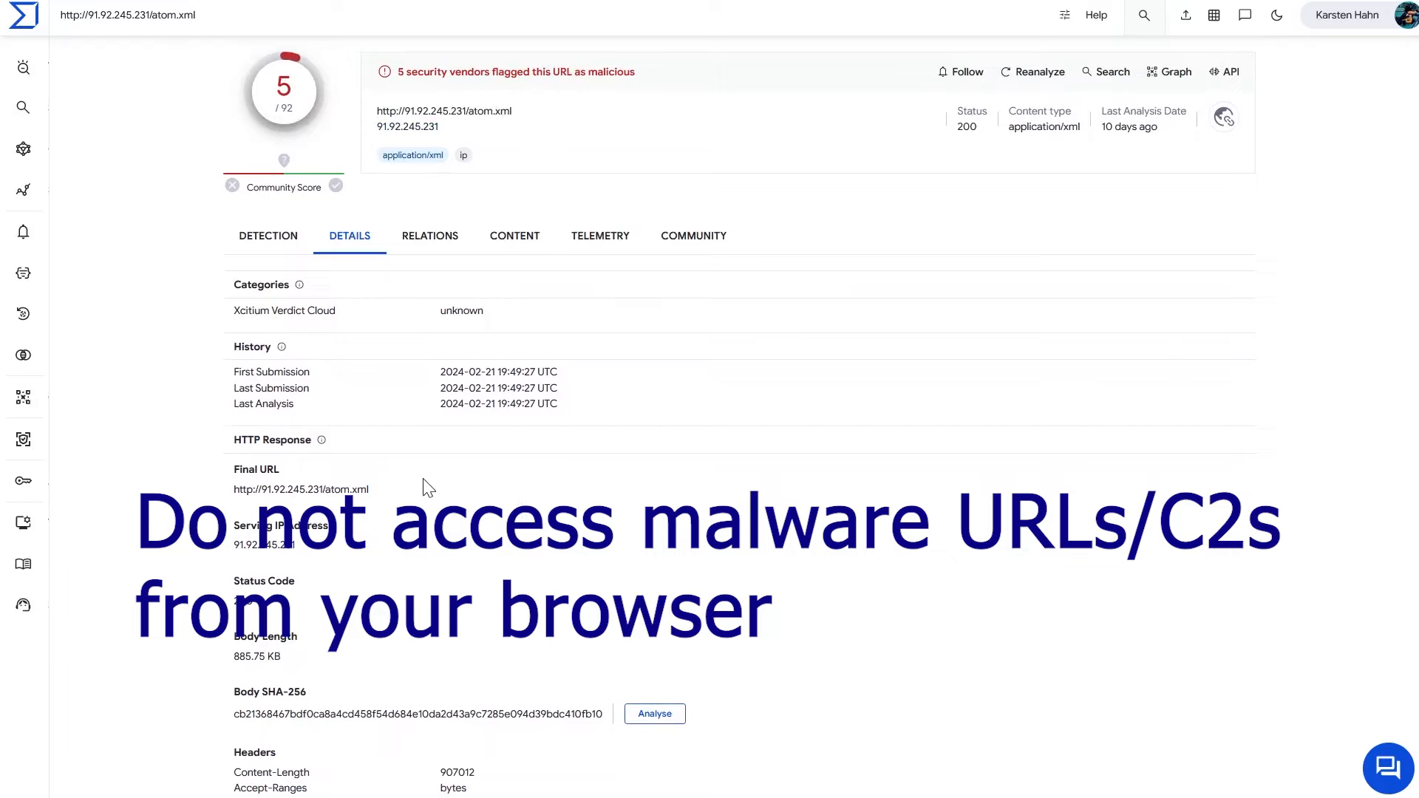
scroll(down, 3)
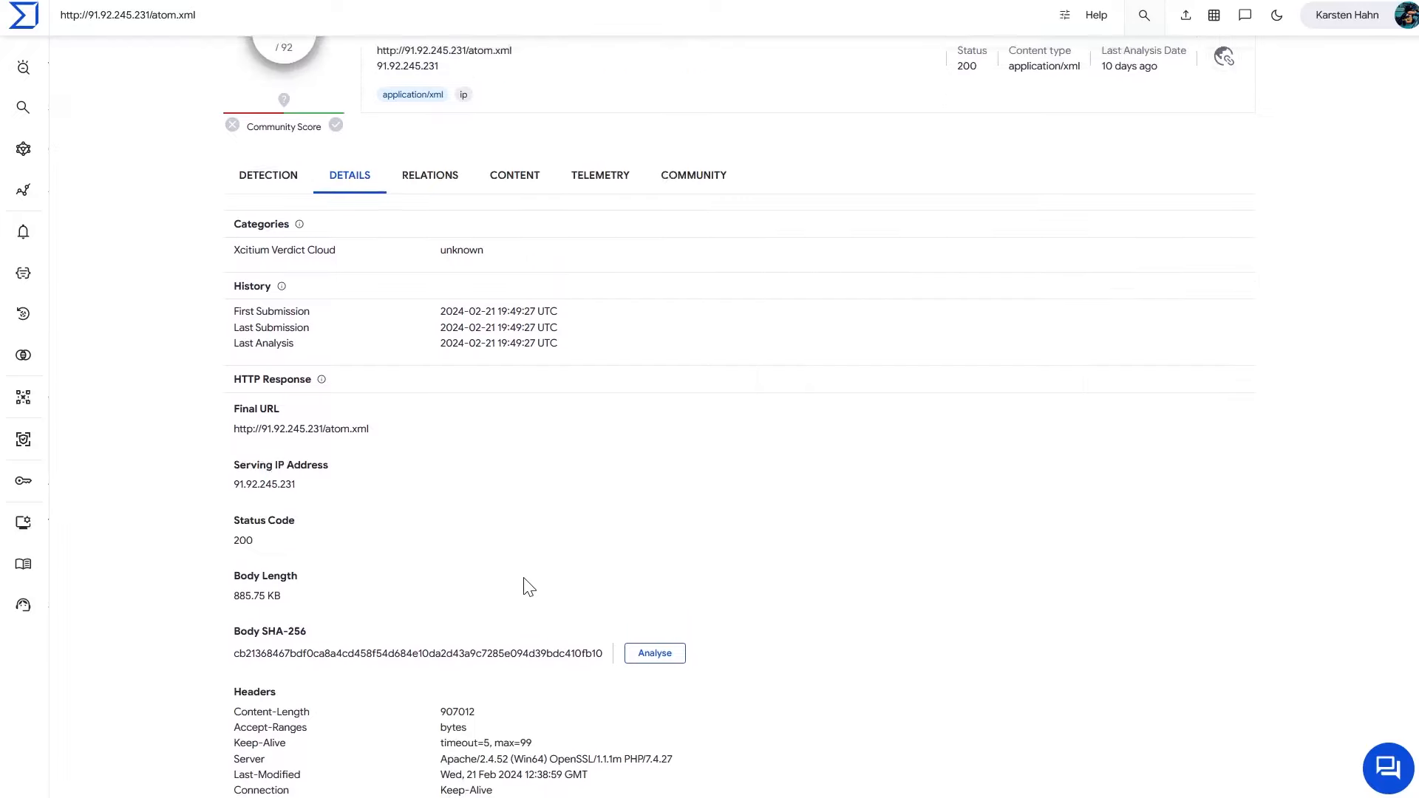
Step: Minimize the browser and open the desktop atom_xml file in Notepad++
click(653, 653)
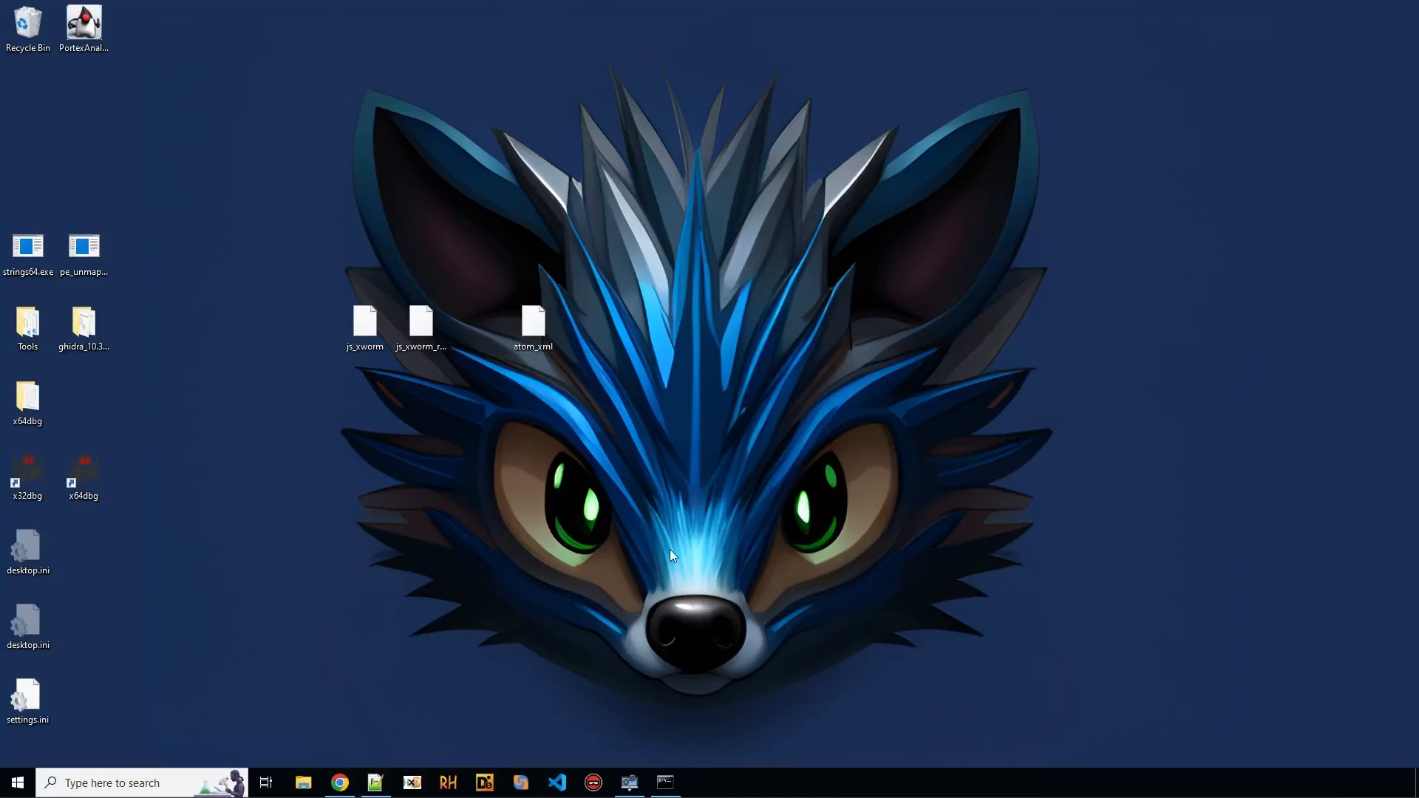
click(533, 323)
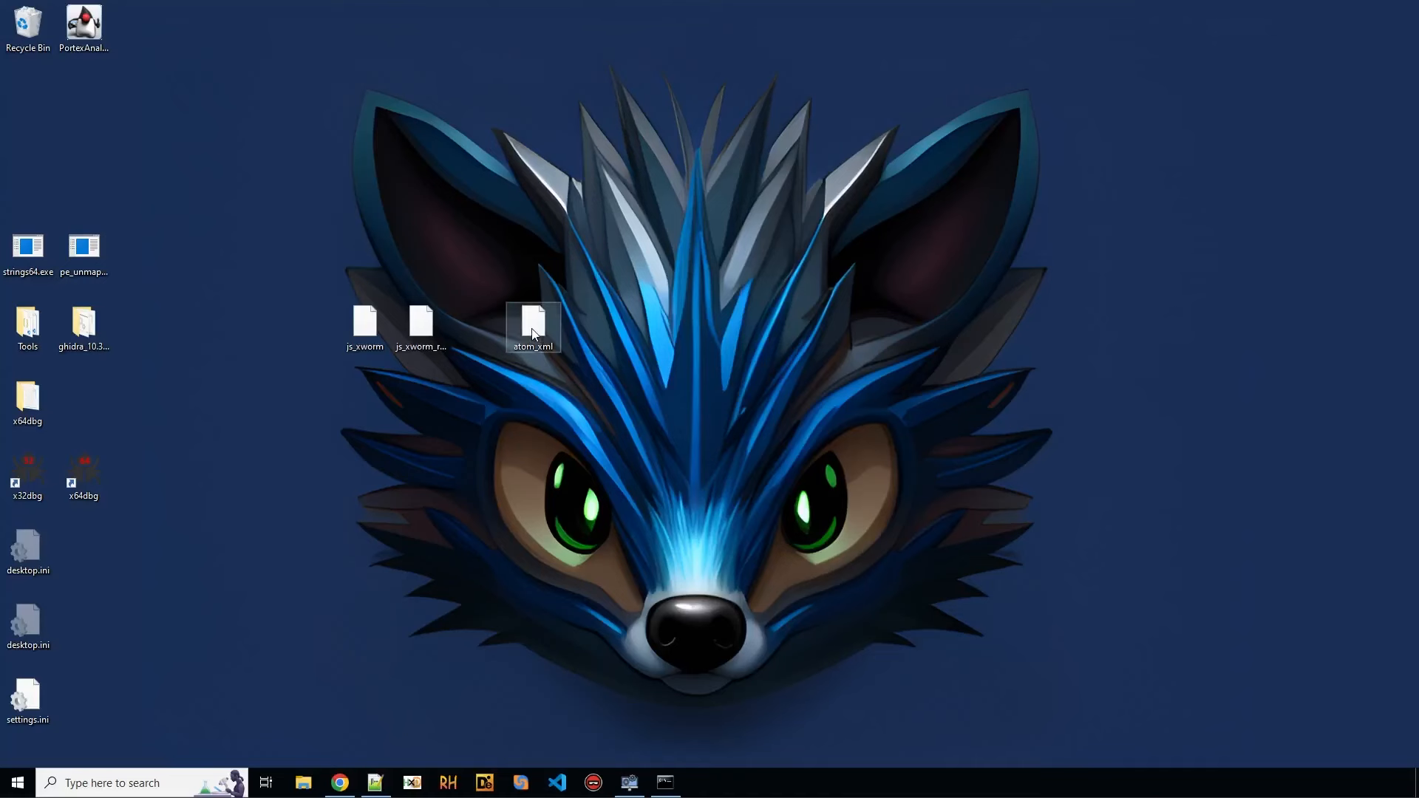
click(596, 425)
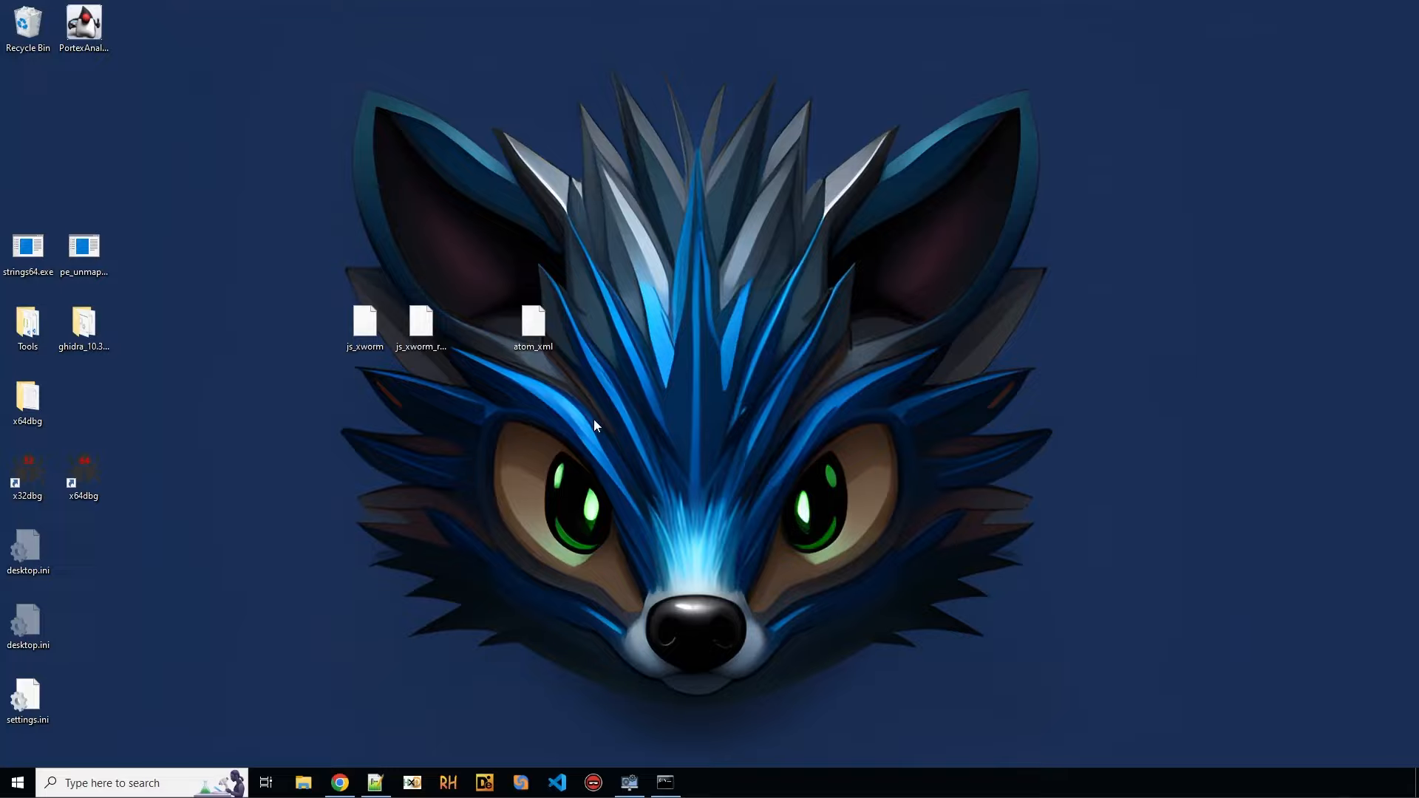
mouse_move(457, 694)
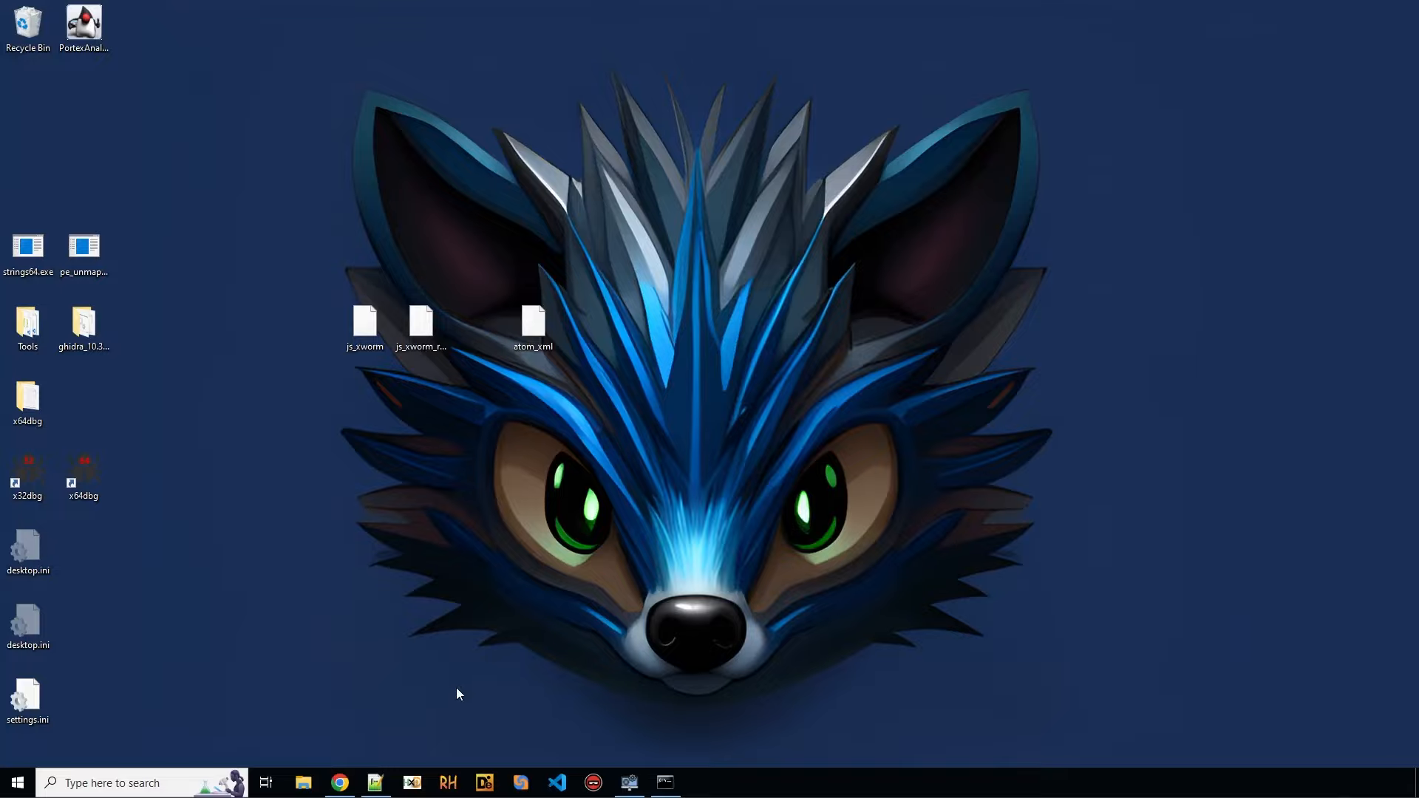
double_click(421, 322)
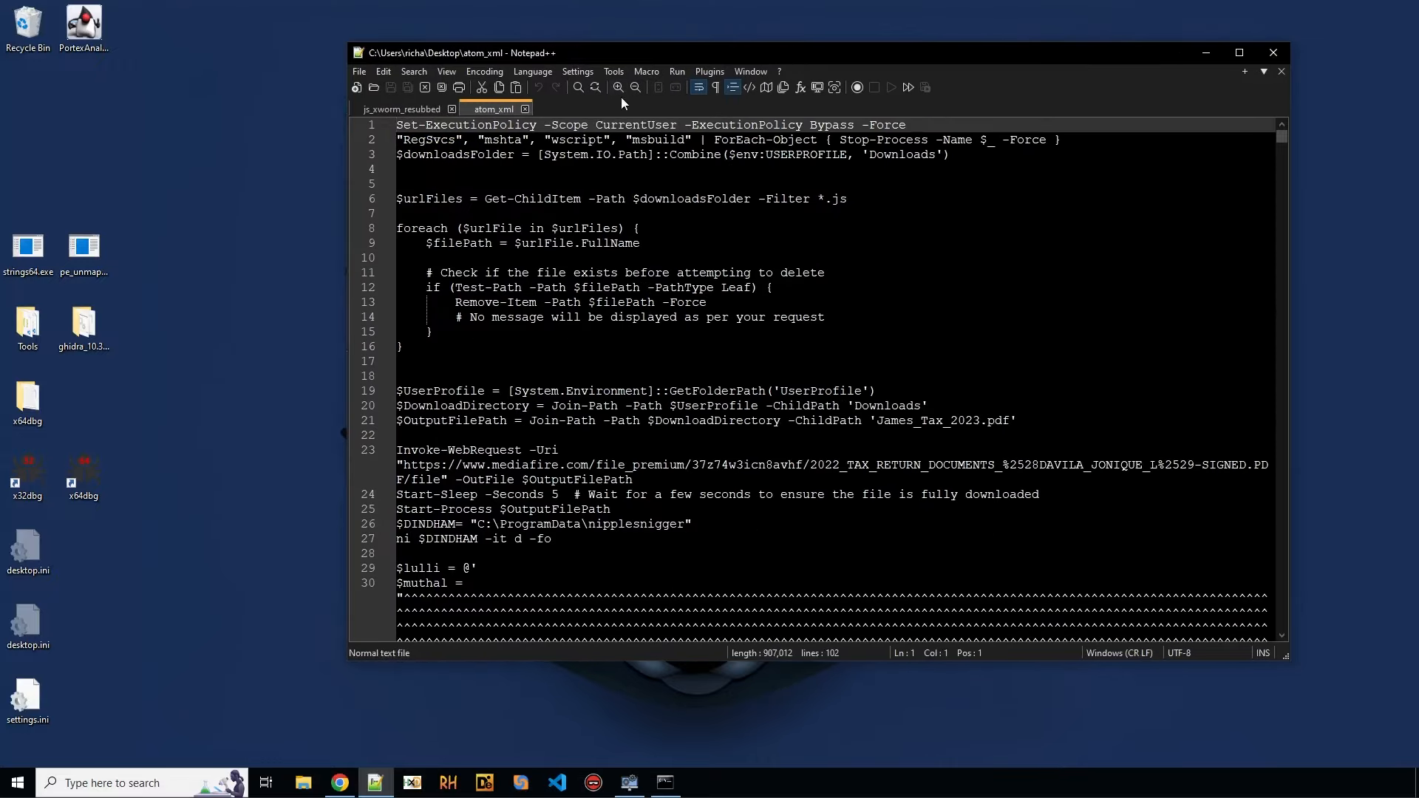
Step: Maximize Notepad++, scroll the atom_xml script and select the mediafire PDF URL on line 23
click(1238, 53)
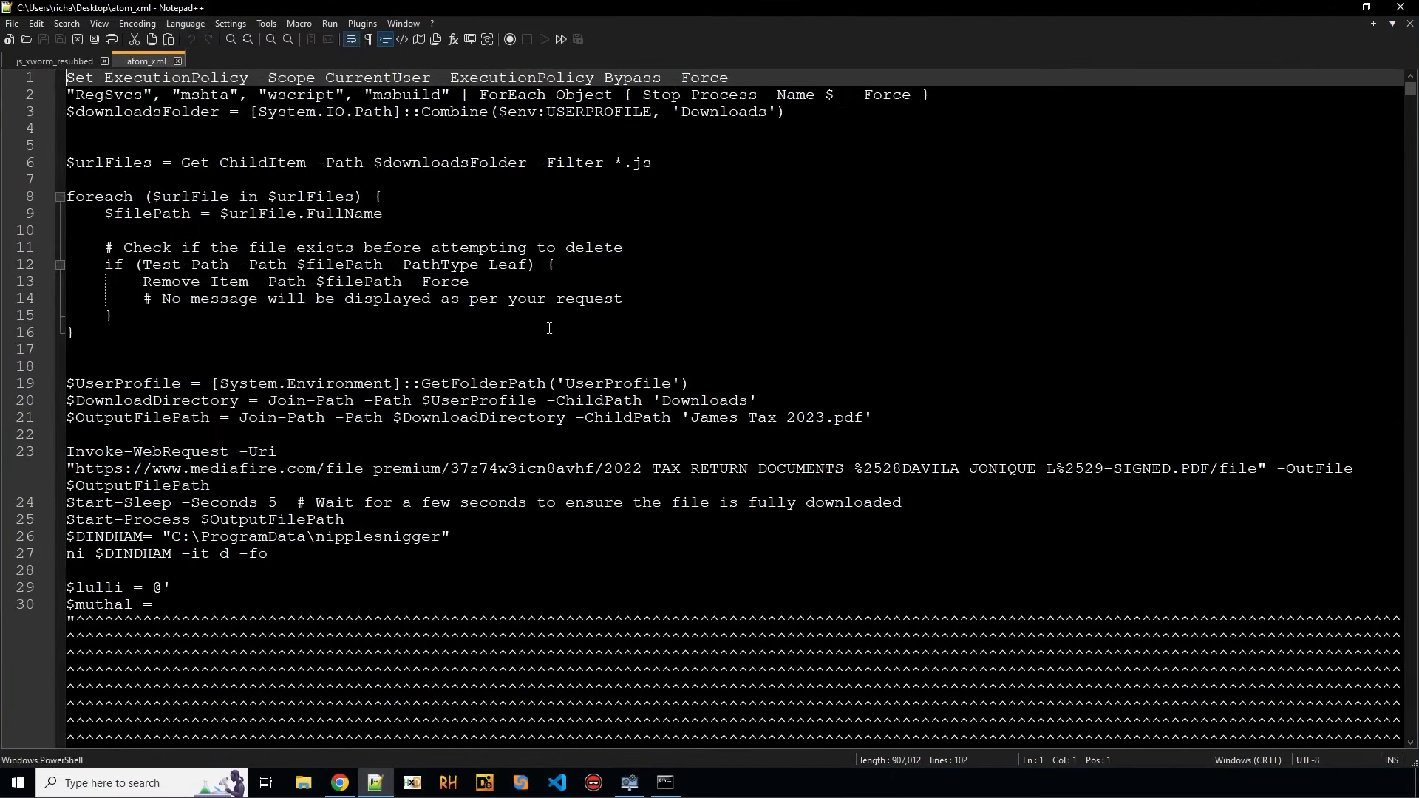
click(419, 503)
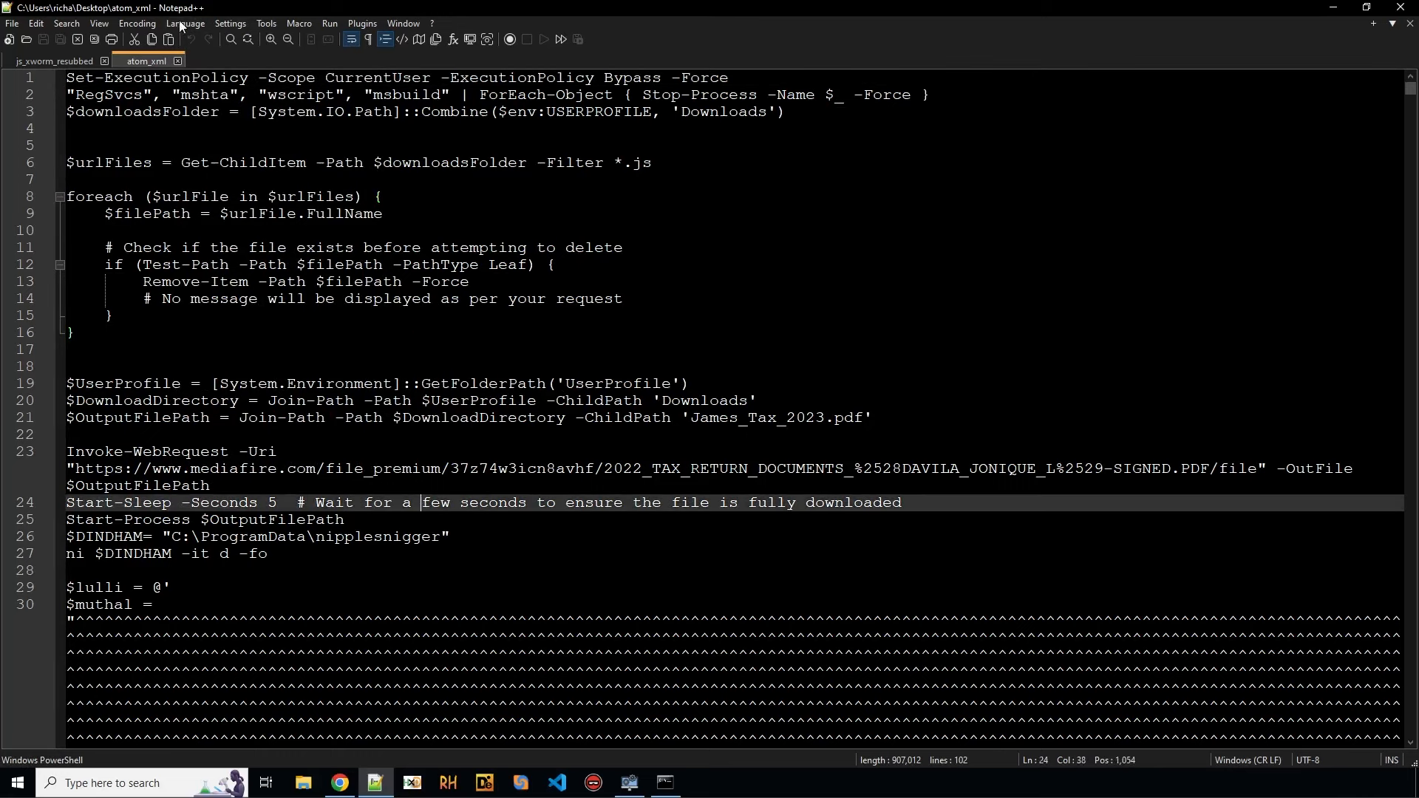
click(185, 24)
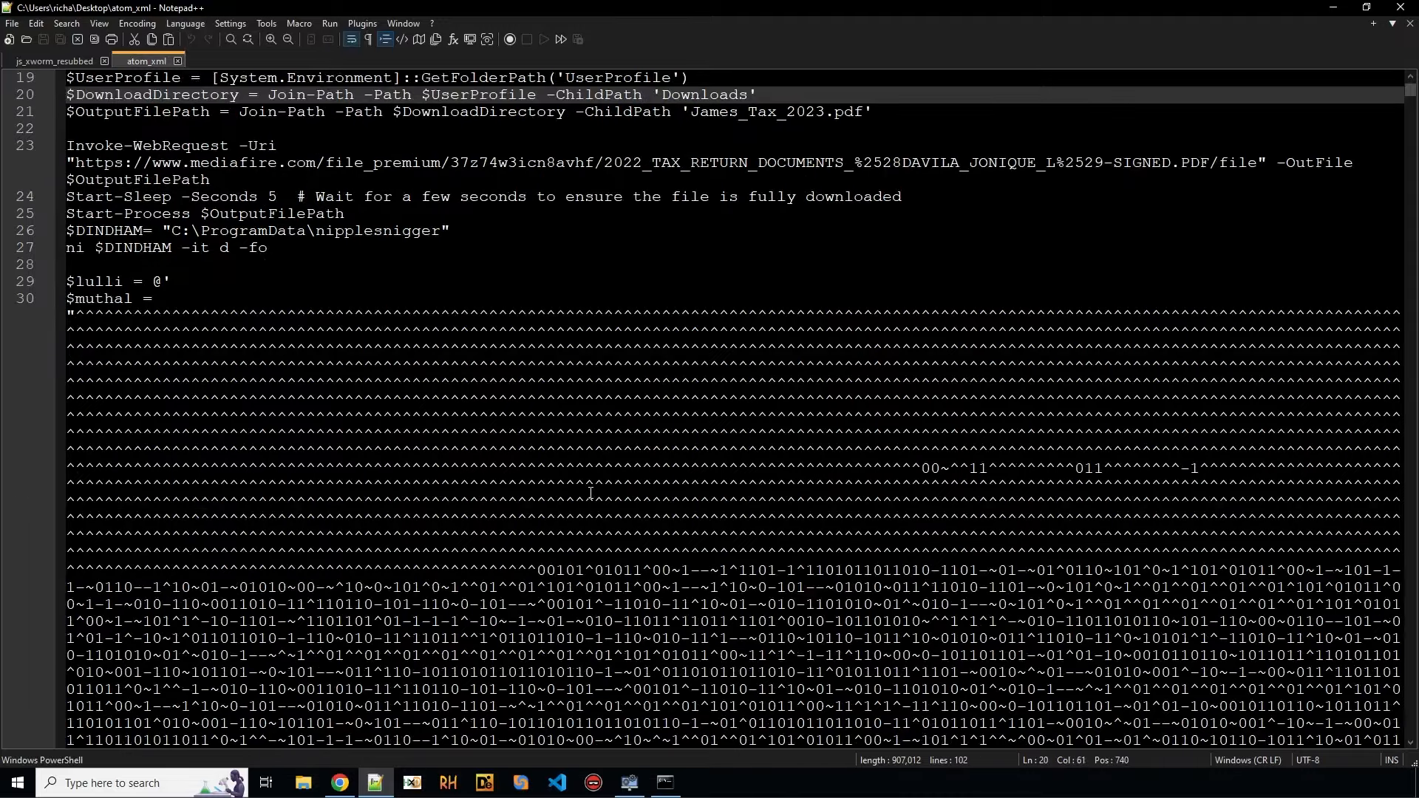
scroll(down, 3)
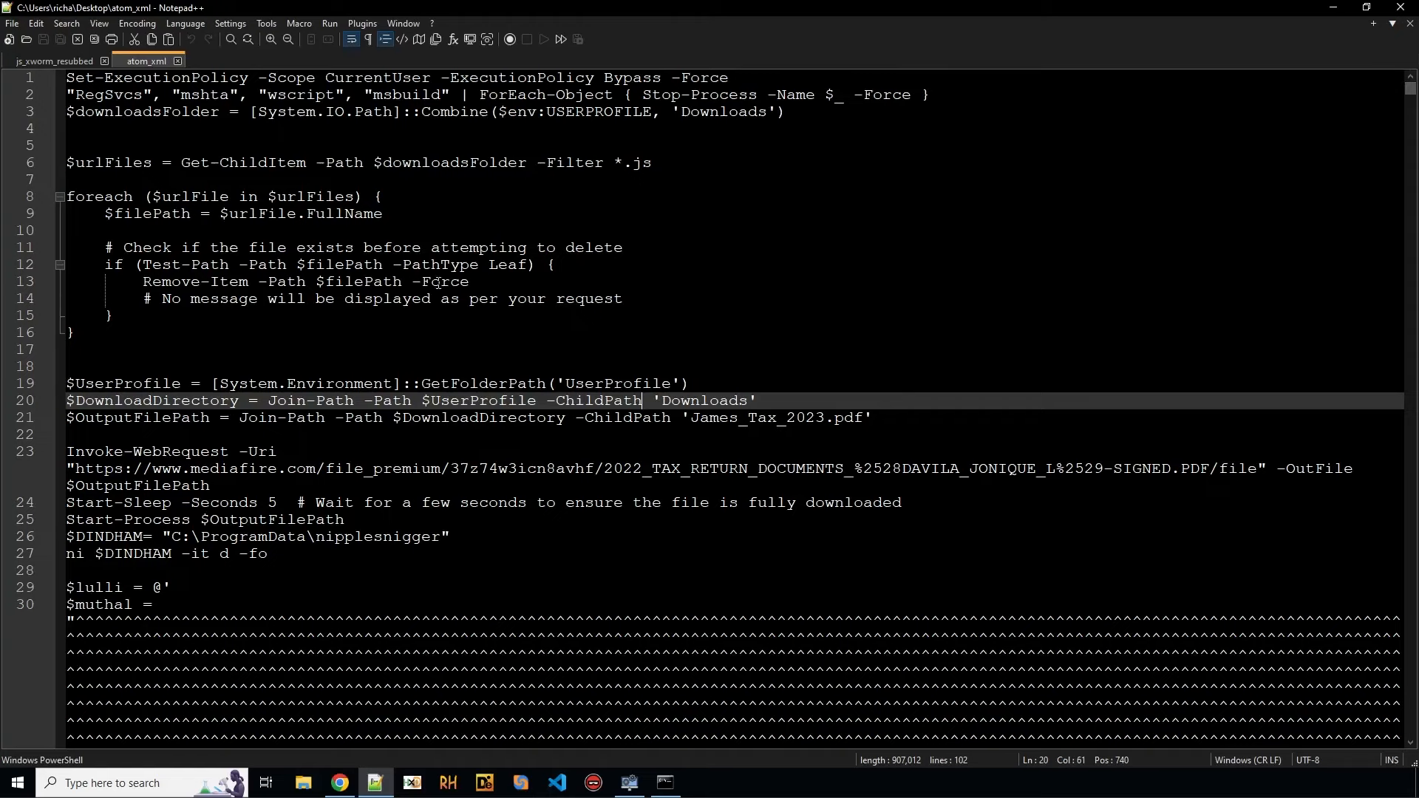
click(206, 485)
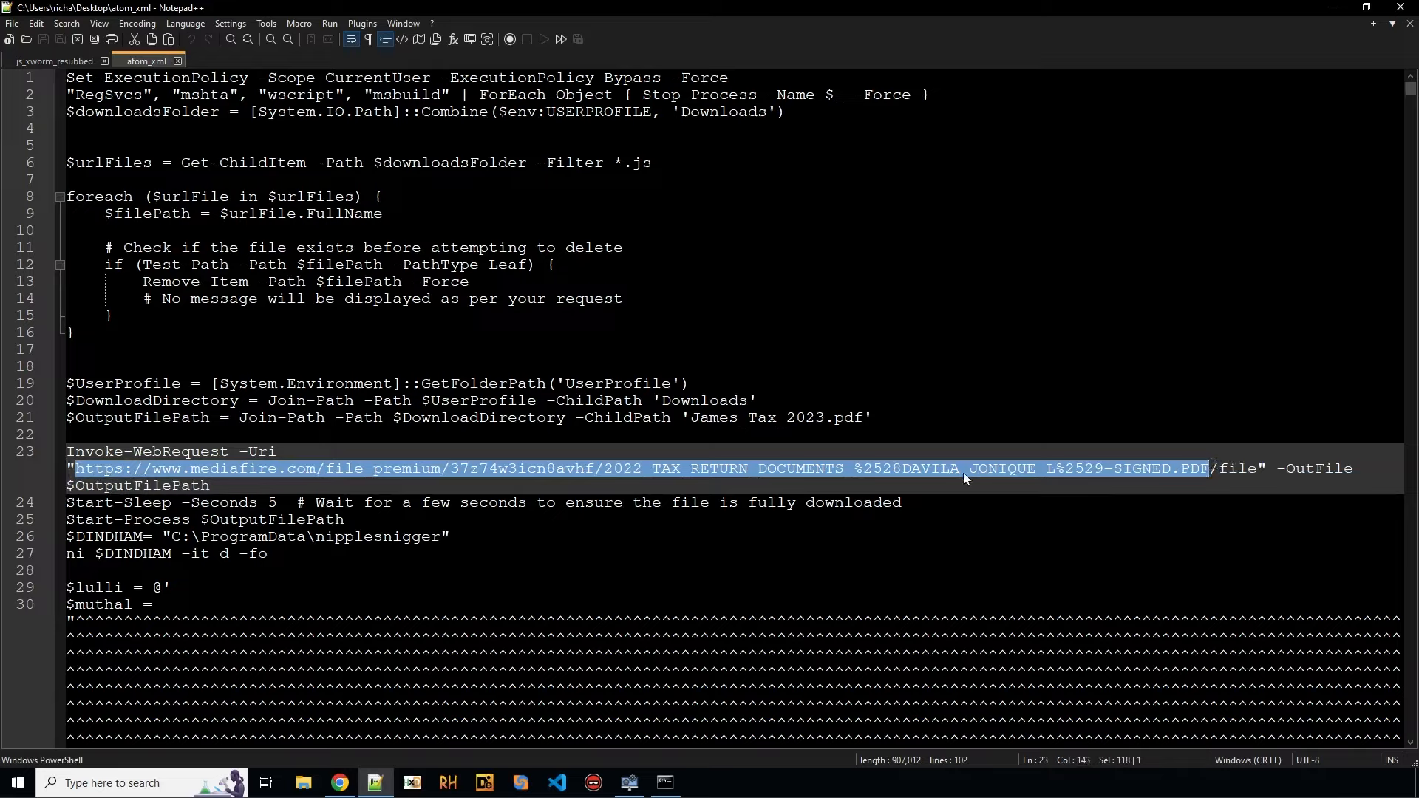
mouse_move(349, 523)
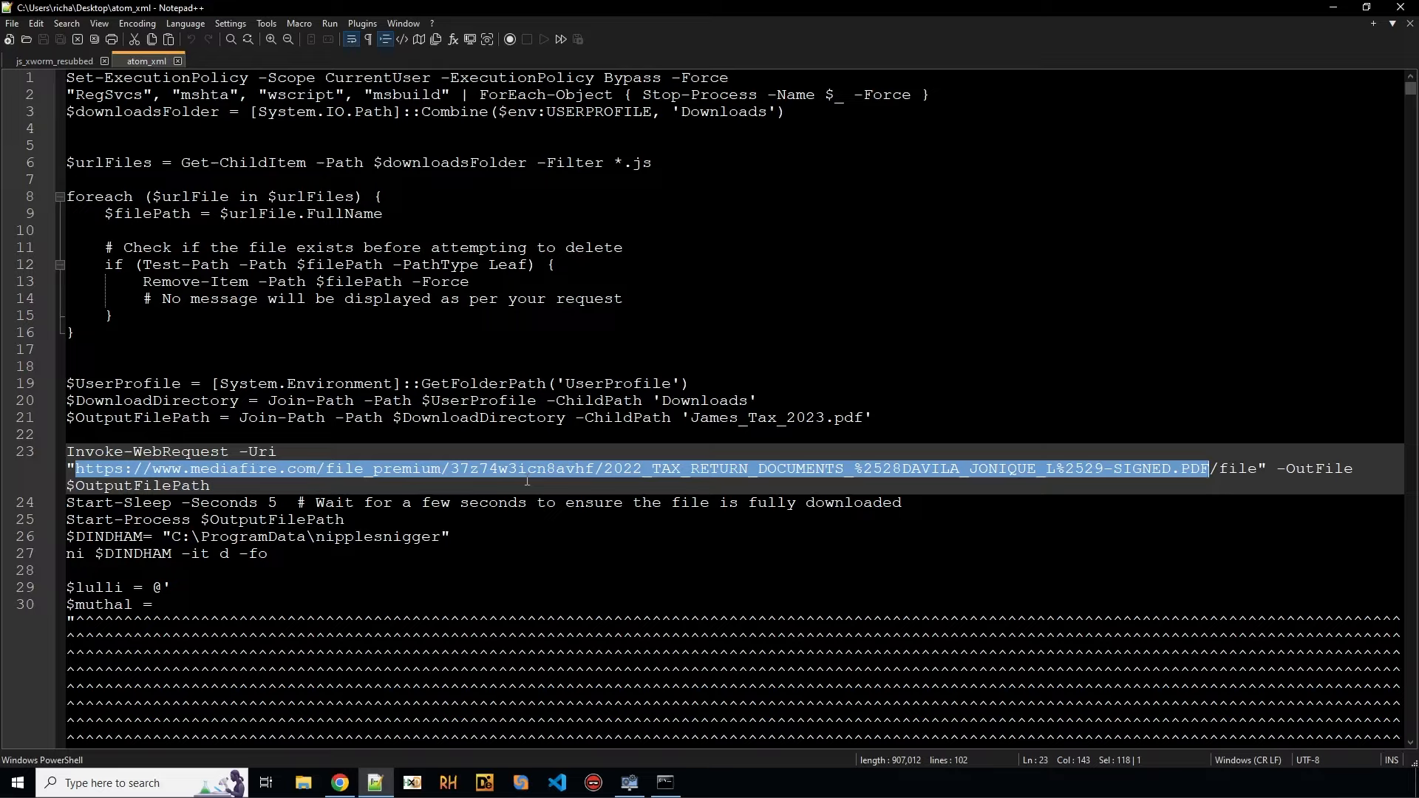
mouse_move(667, 536)
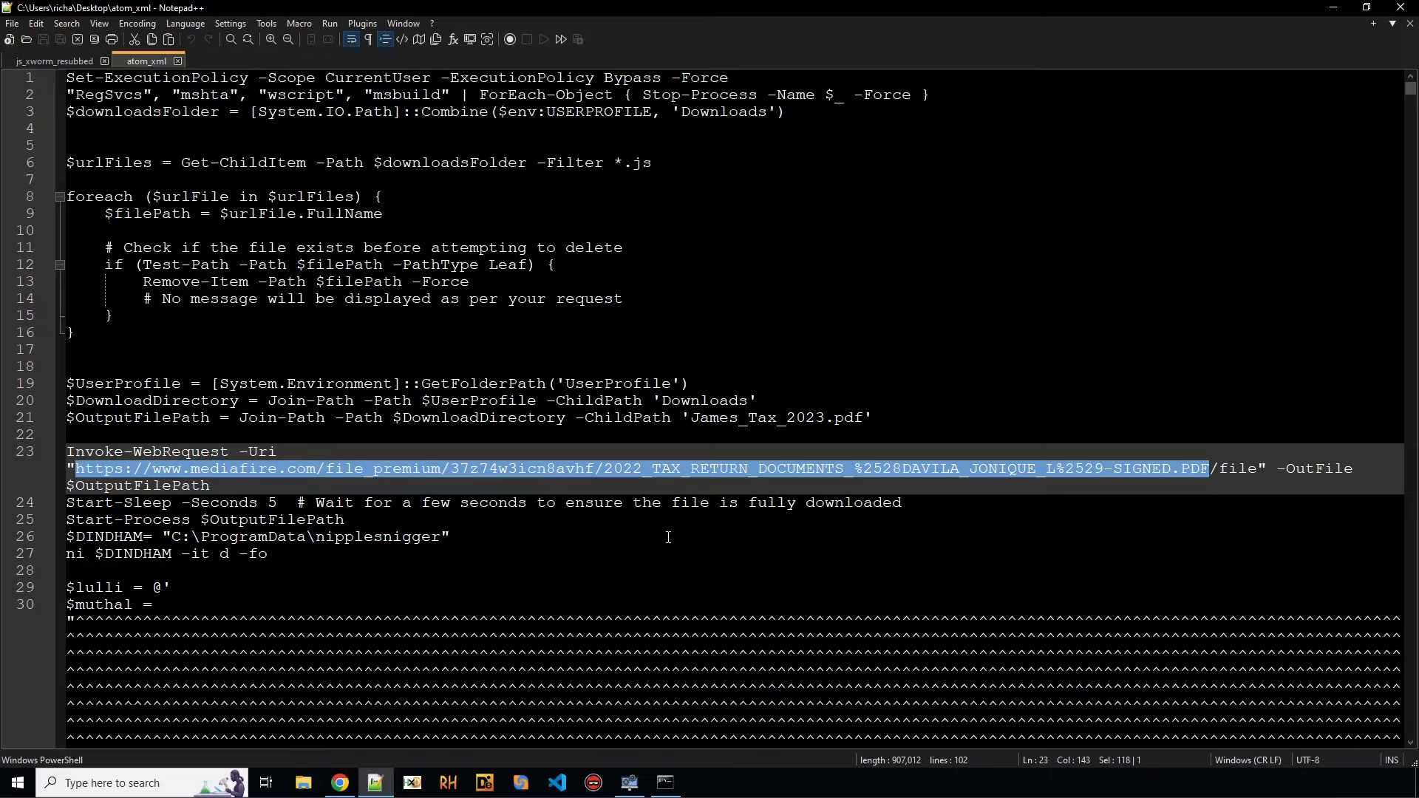
mouse_move(390, 515)
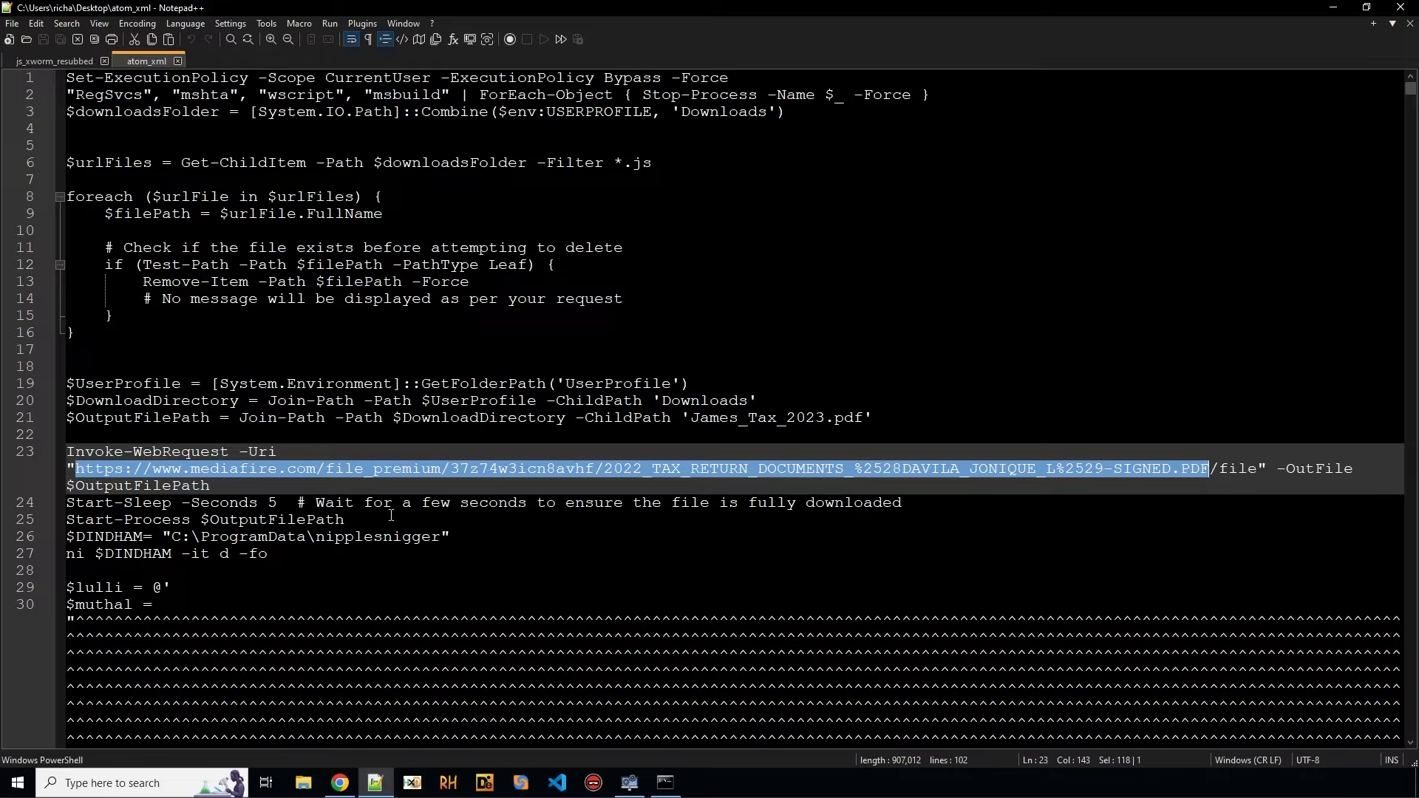
mouse_move(253, 520)
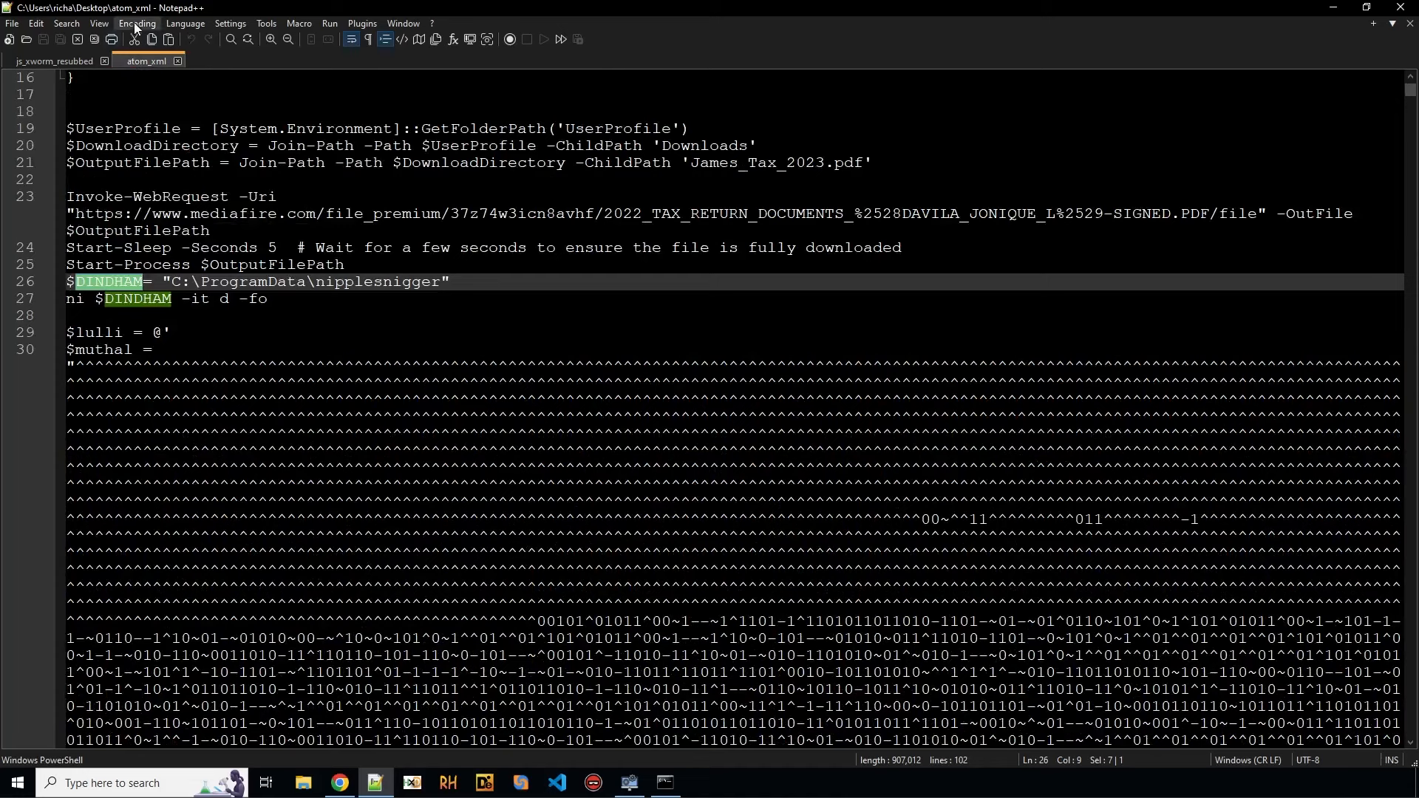
Step: Highlight every muthal variable occurrence and enable Word Wrap to see the full long strings
click(136, 23)
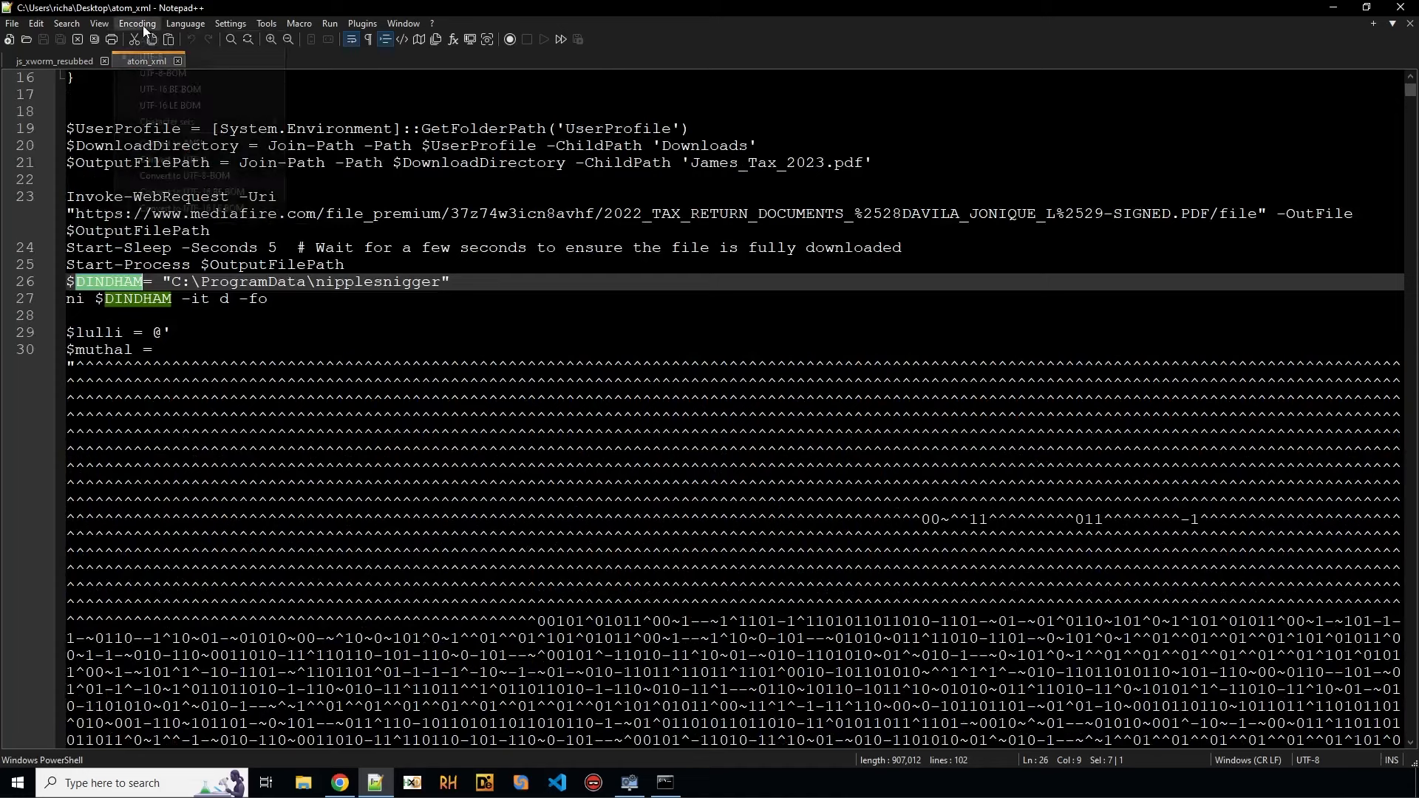
click(136, 23)
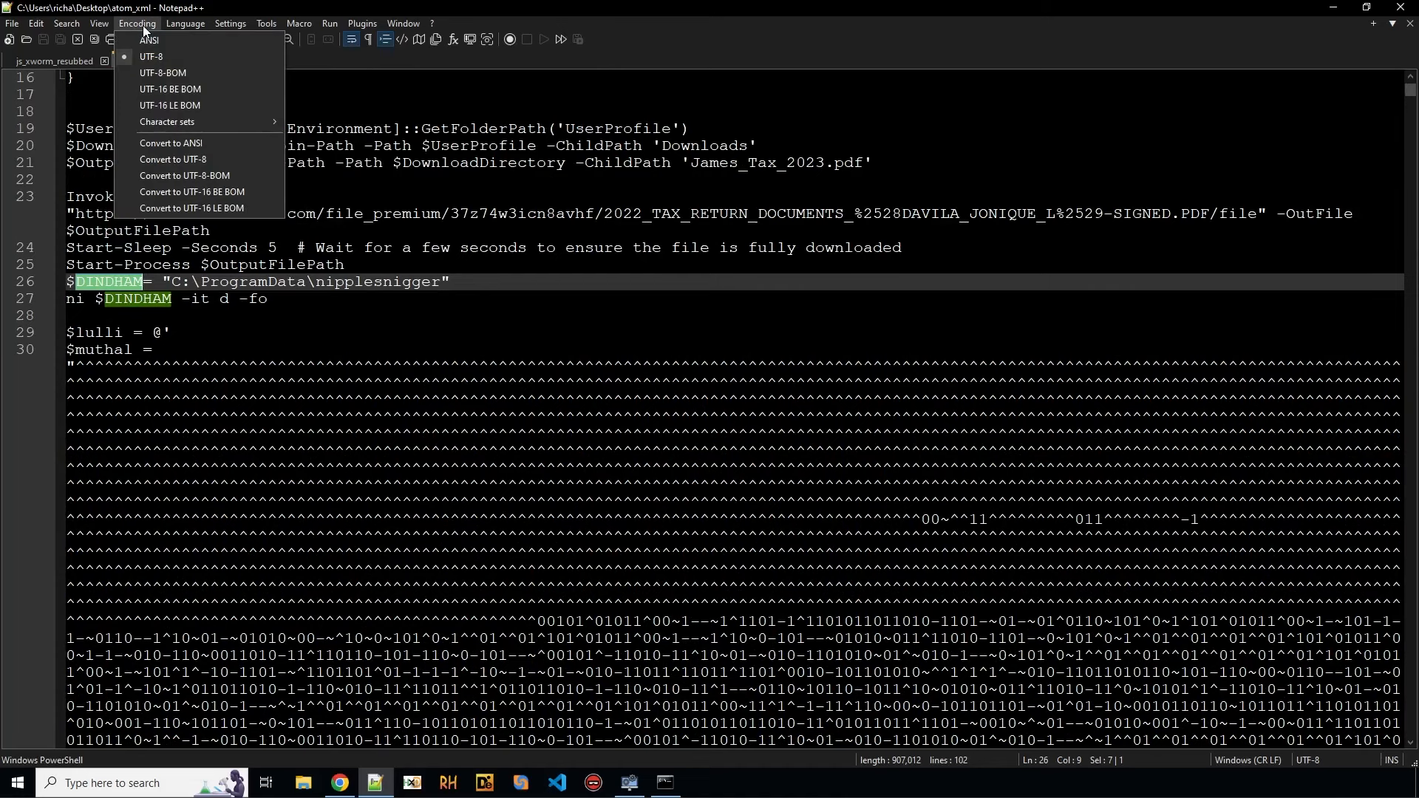
click(98, 23)
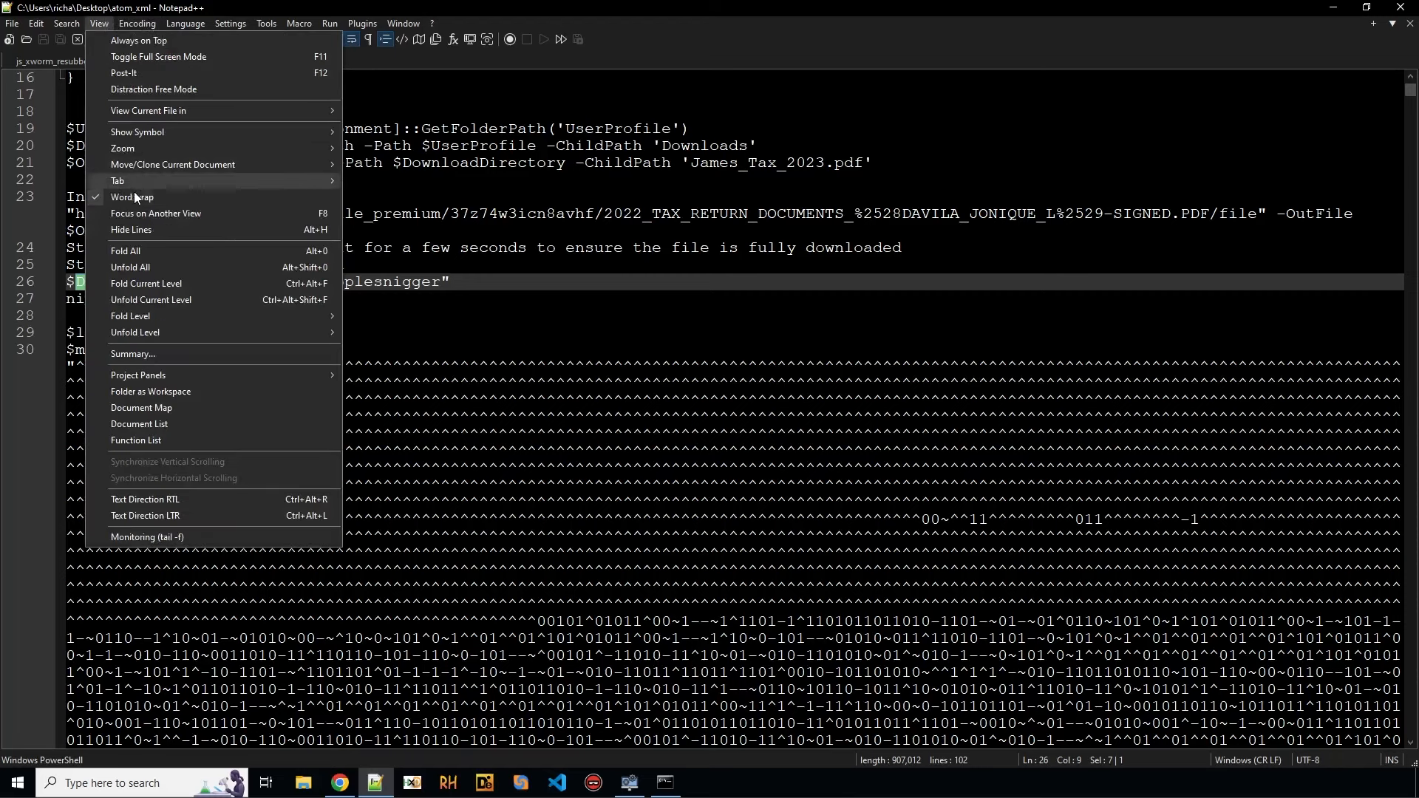
click(132, 197)
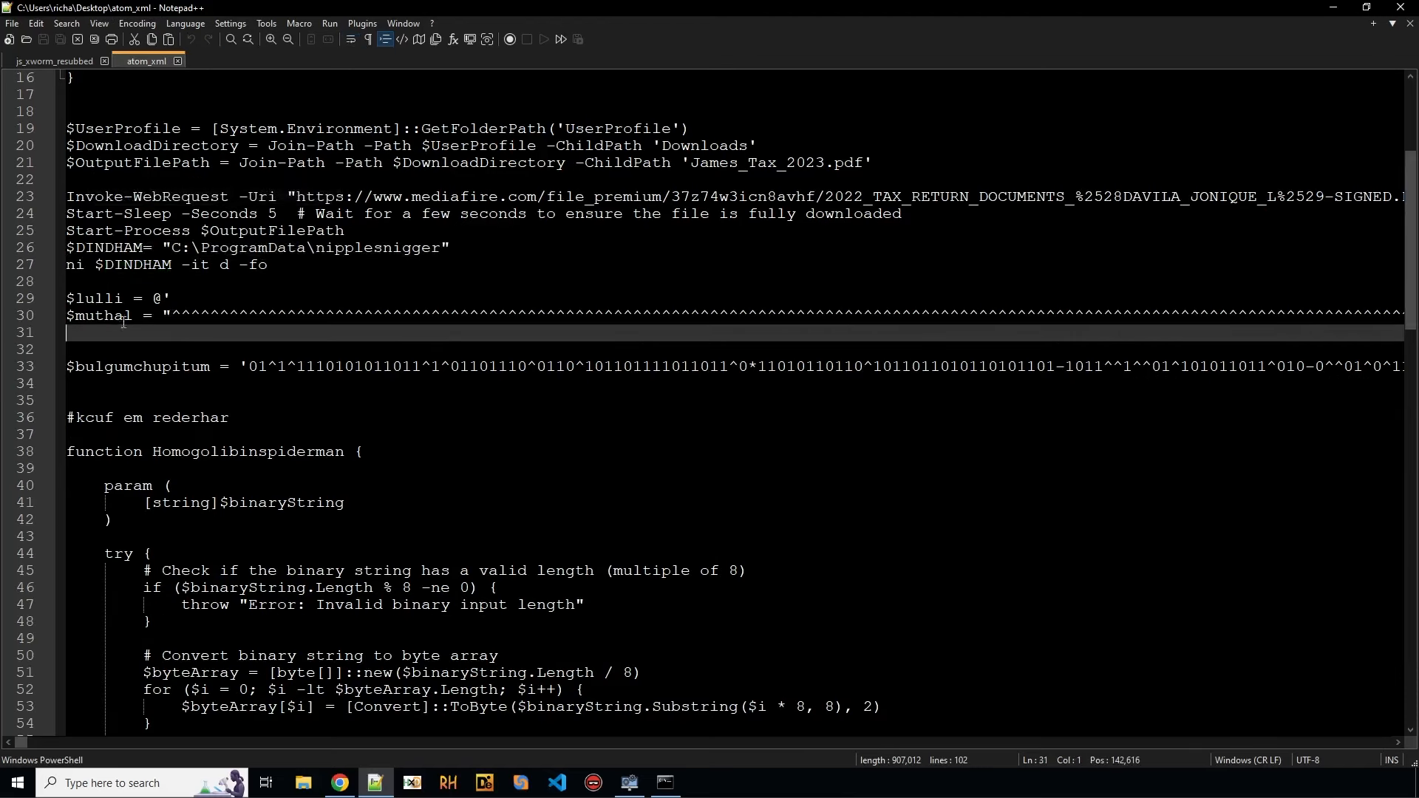
double_click(102, 315)
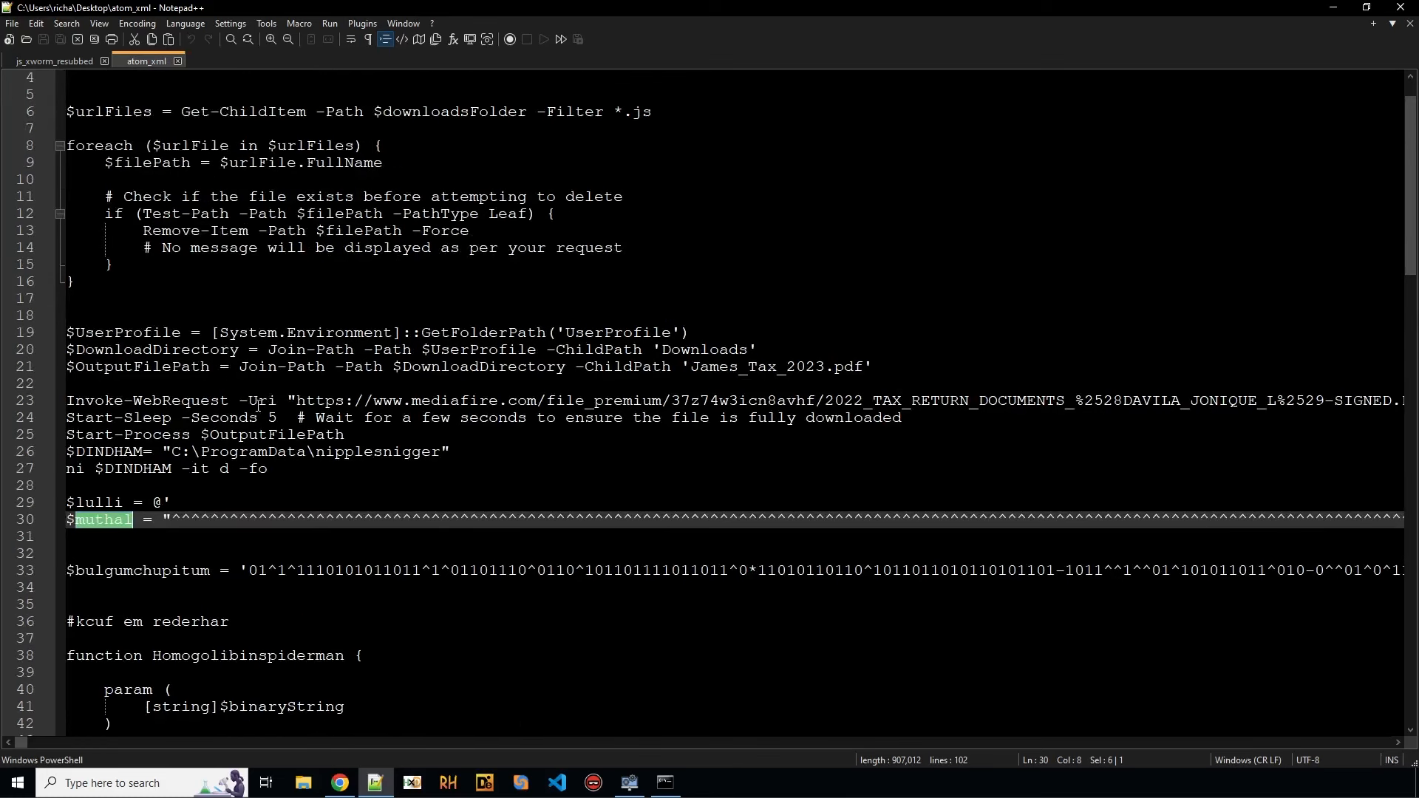
scroll(down, 3)
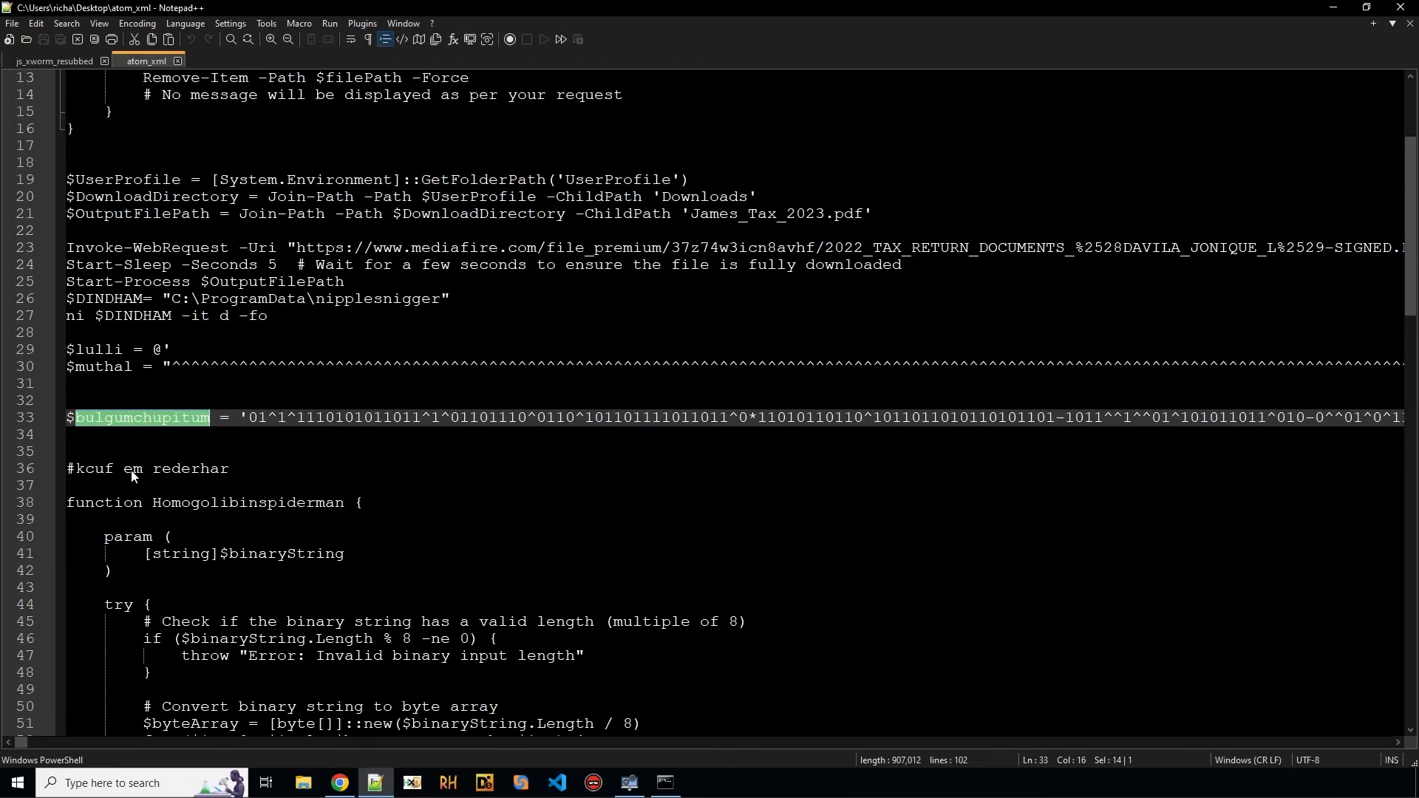
mouse_move(278, 564)
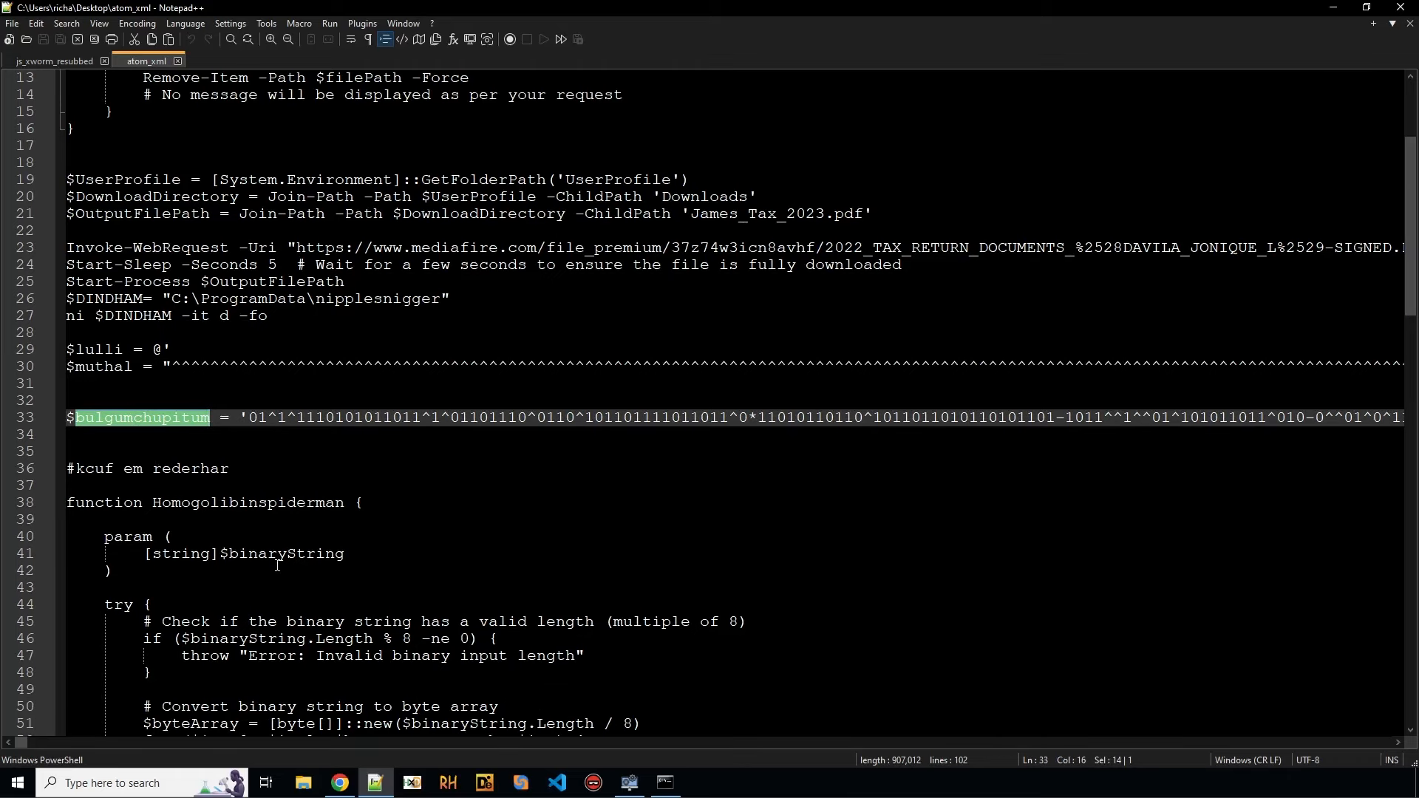
mouse_move(25, 744)
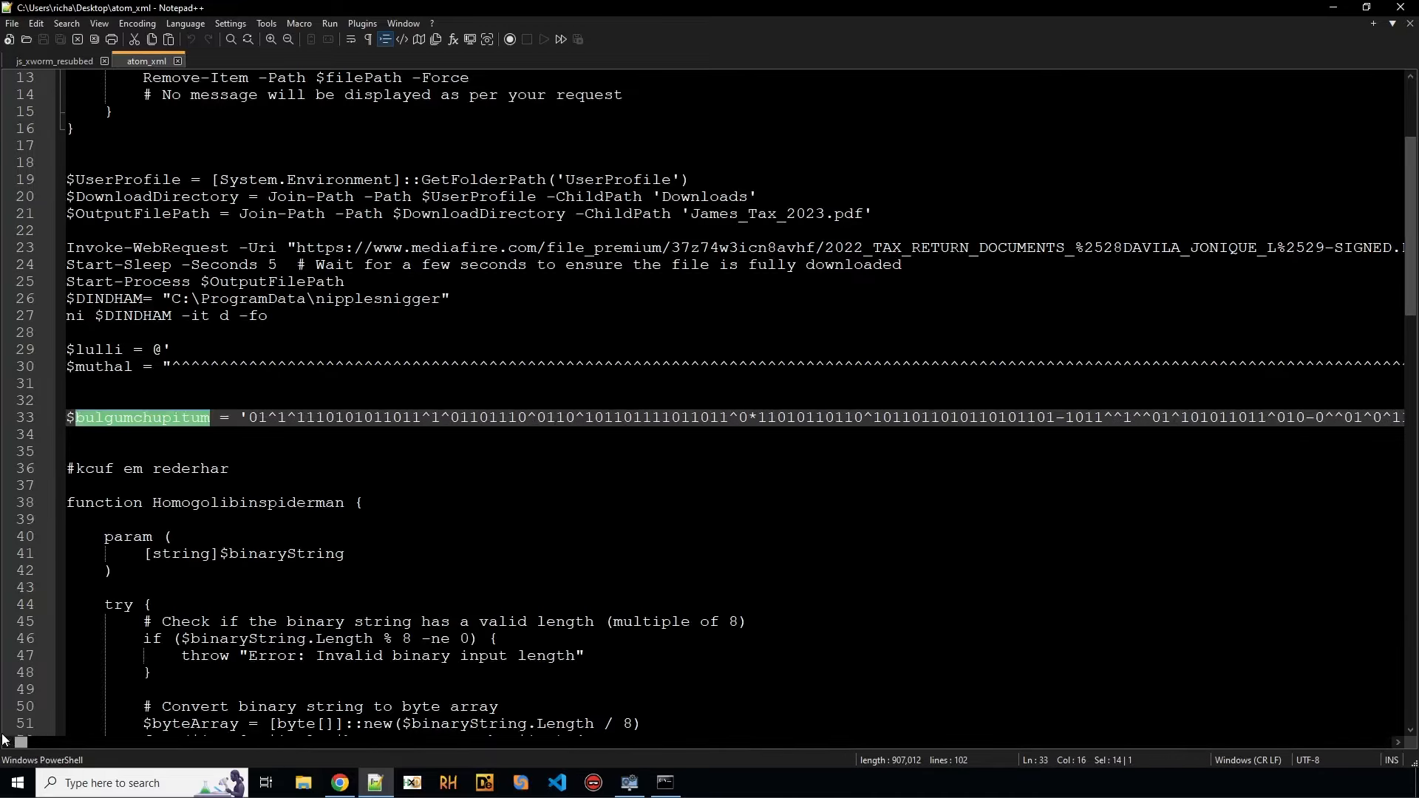
click(98, 23)
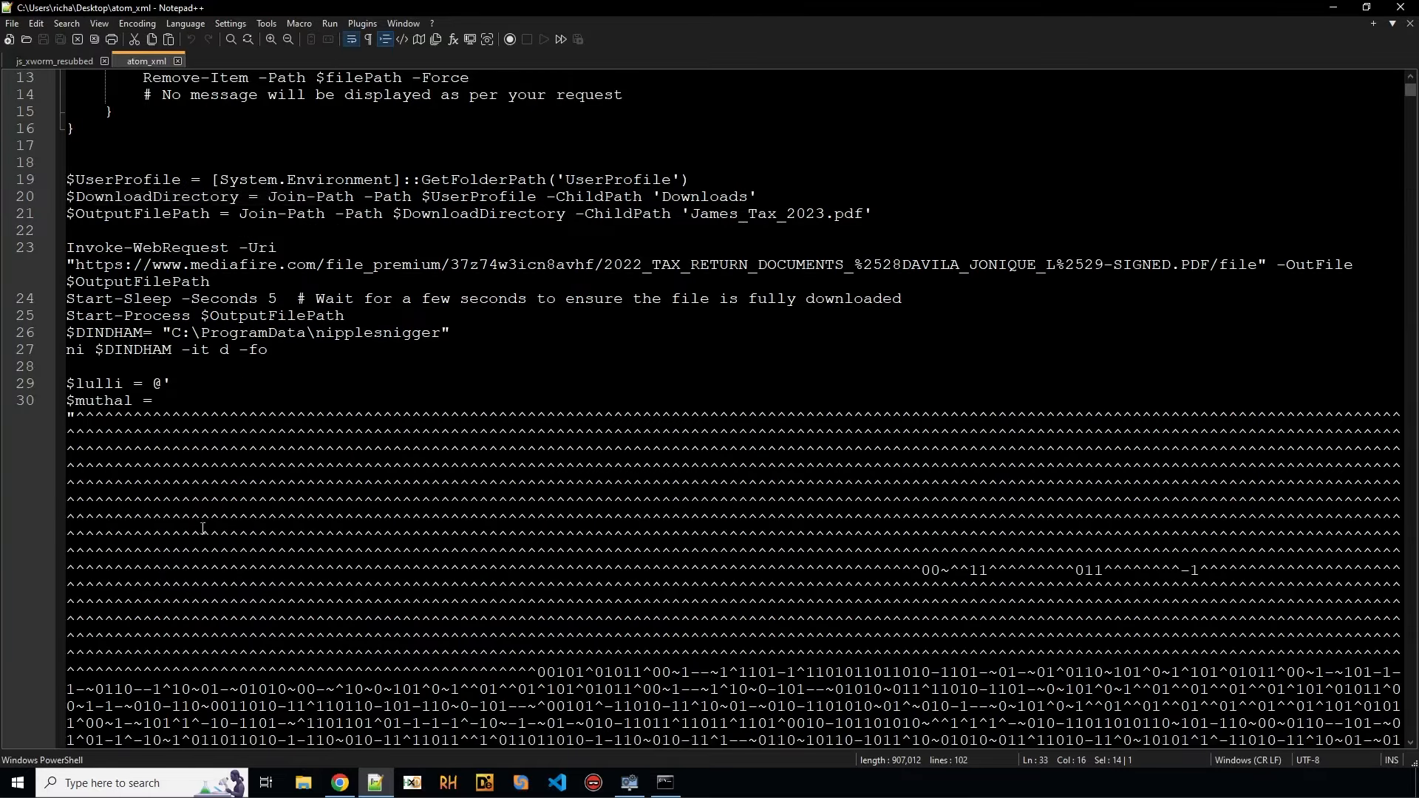
Step: Search to the end of the muthal string, then turn Word Wrap back off
scroll(down, 3)
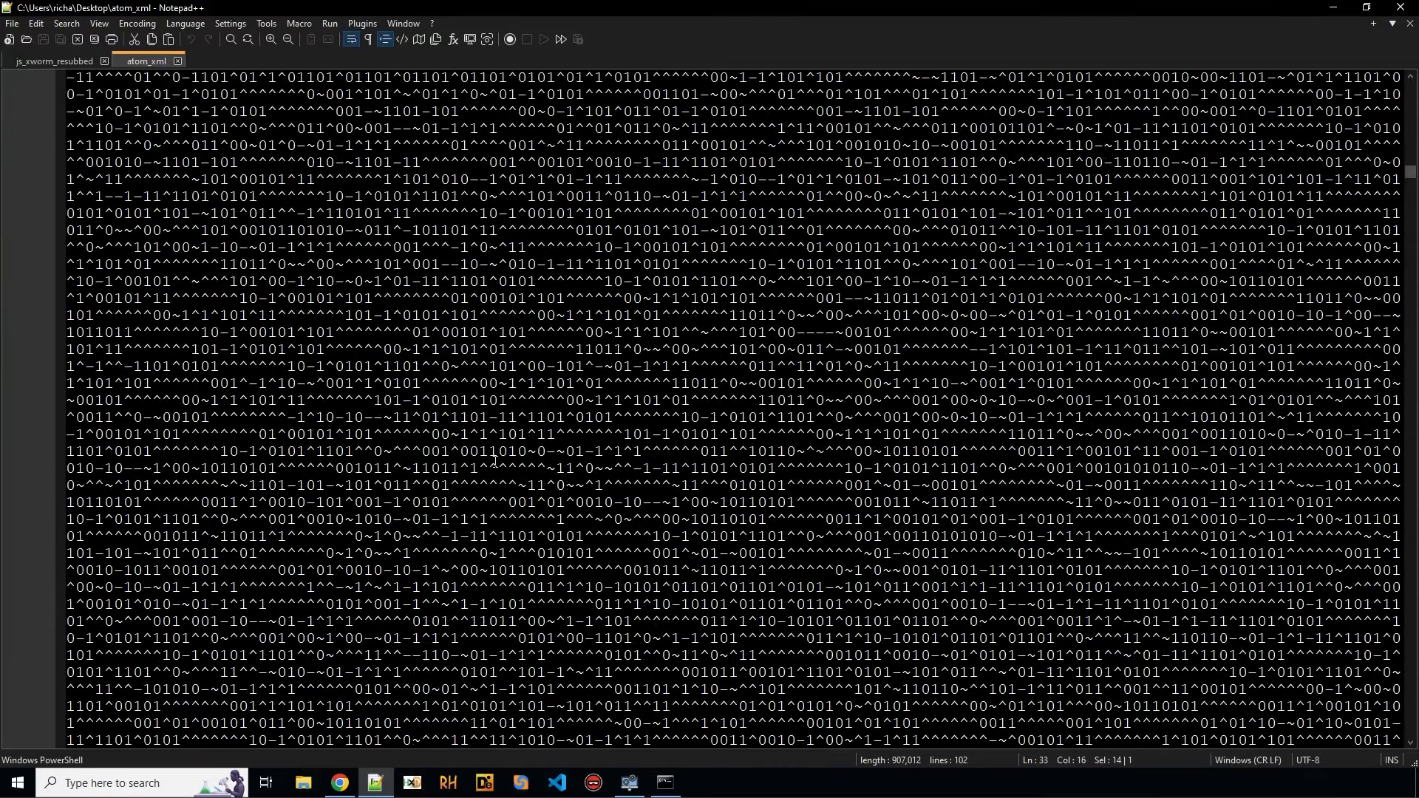
key(ctrl+f)
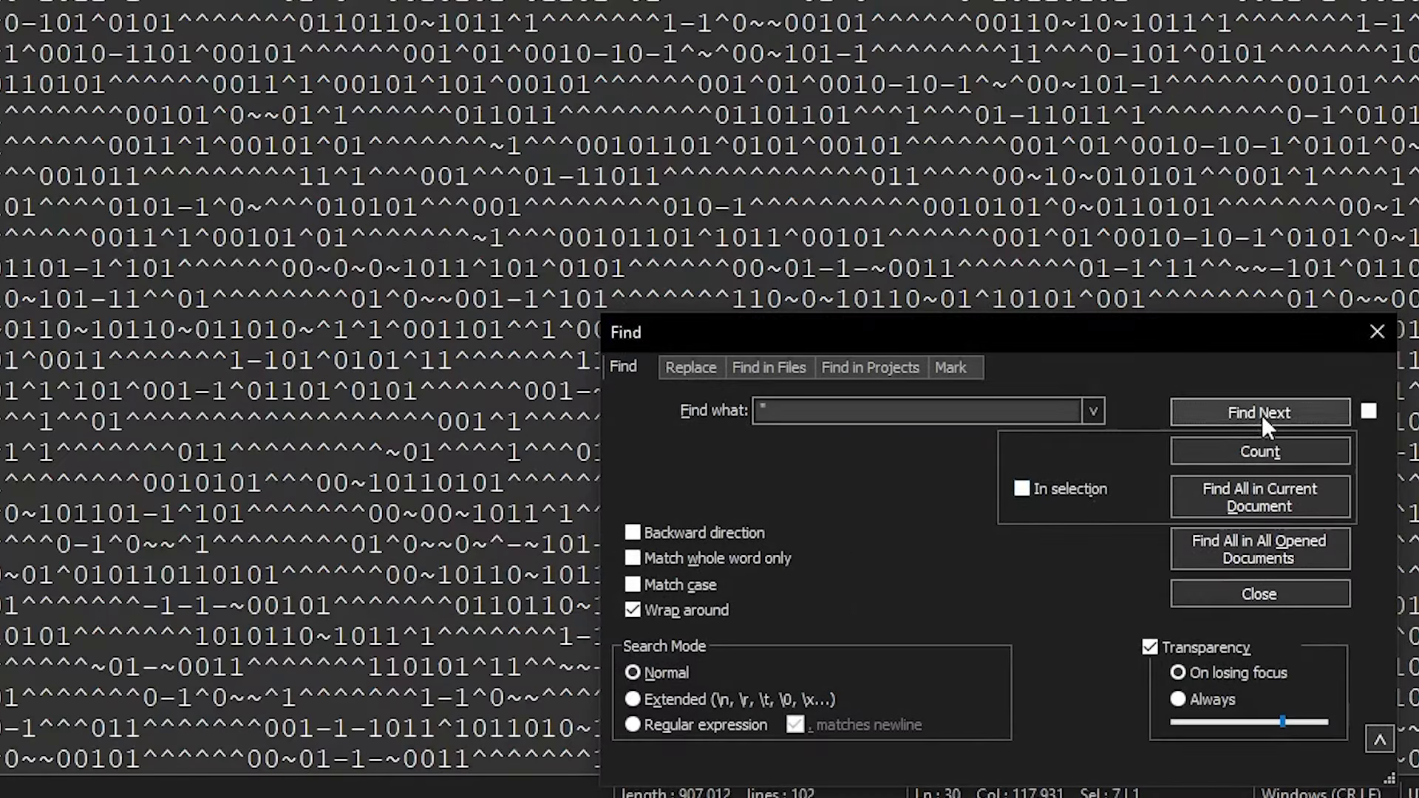
click(1257, 593)
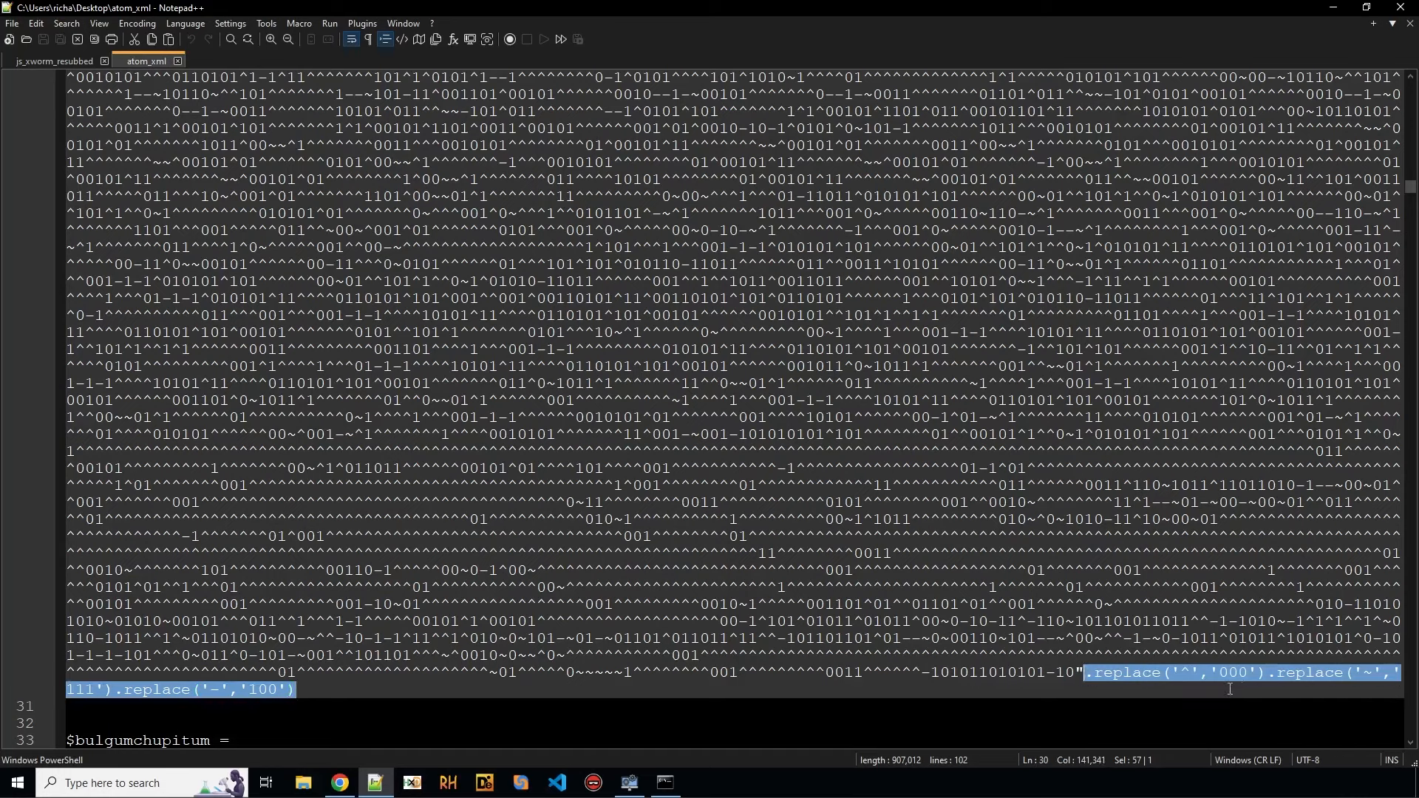
click(1185, 673)
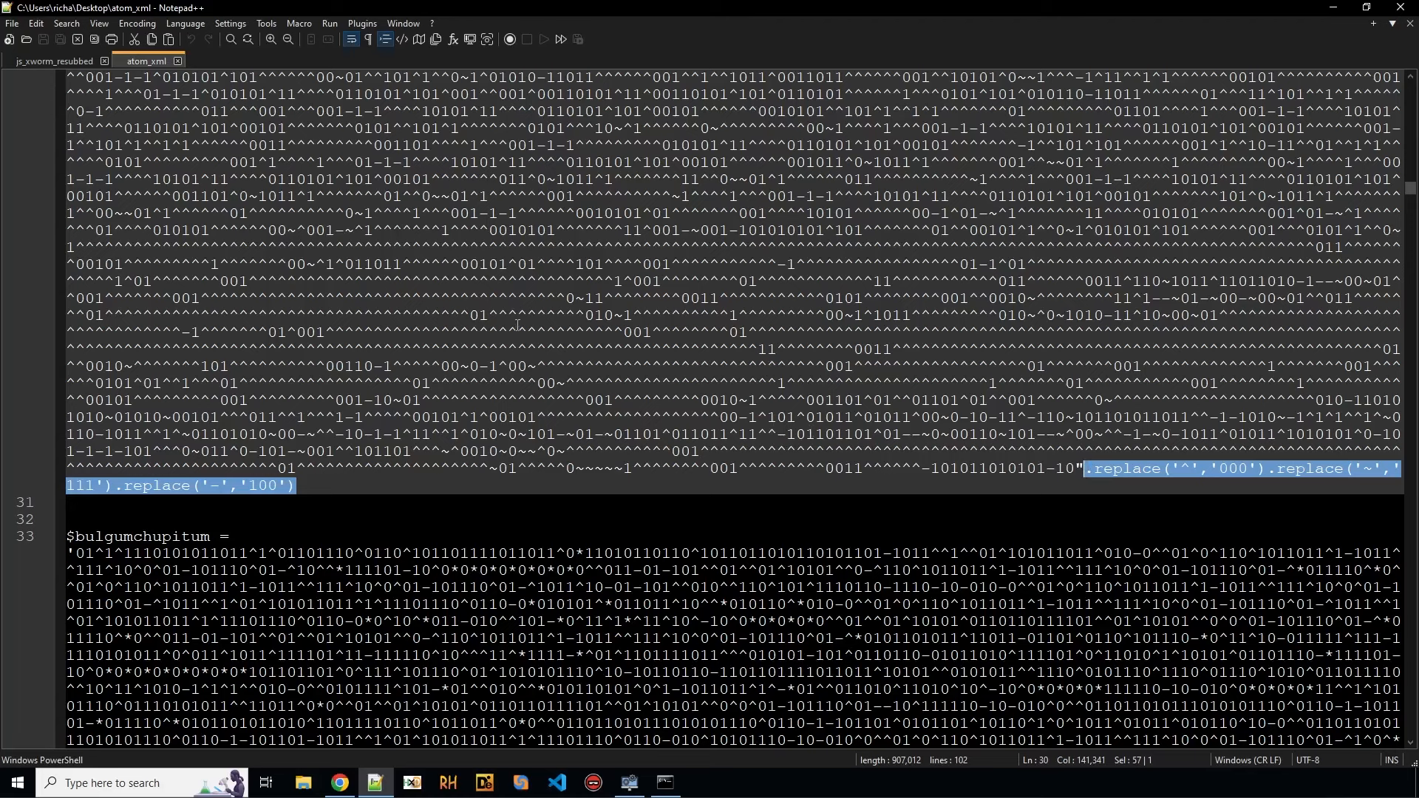
scroll(down, 3)
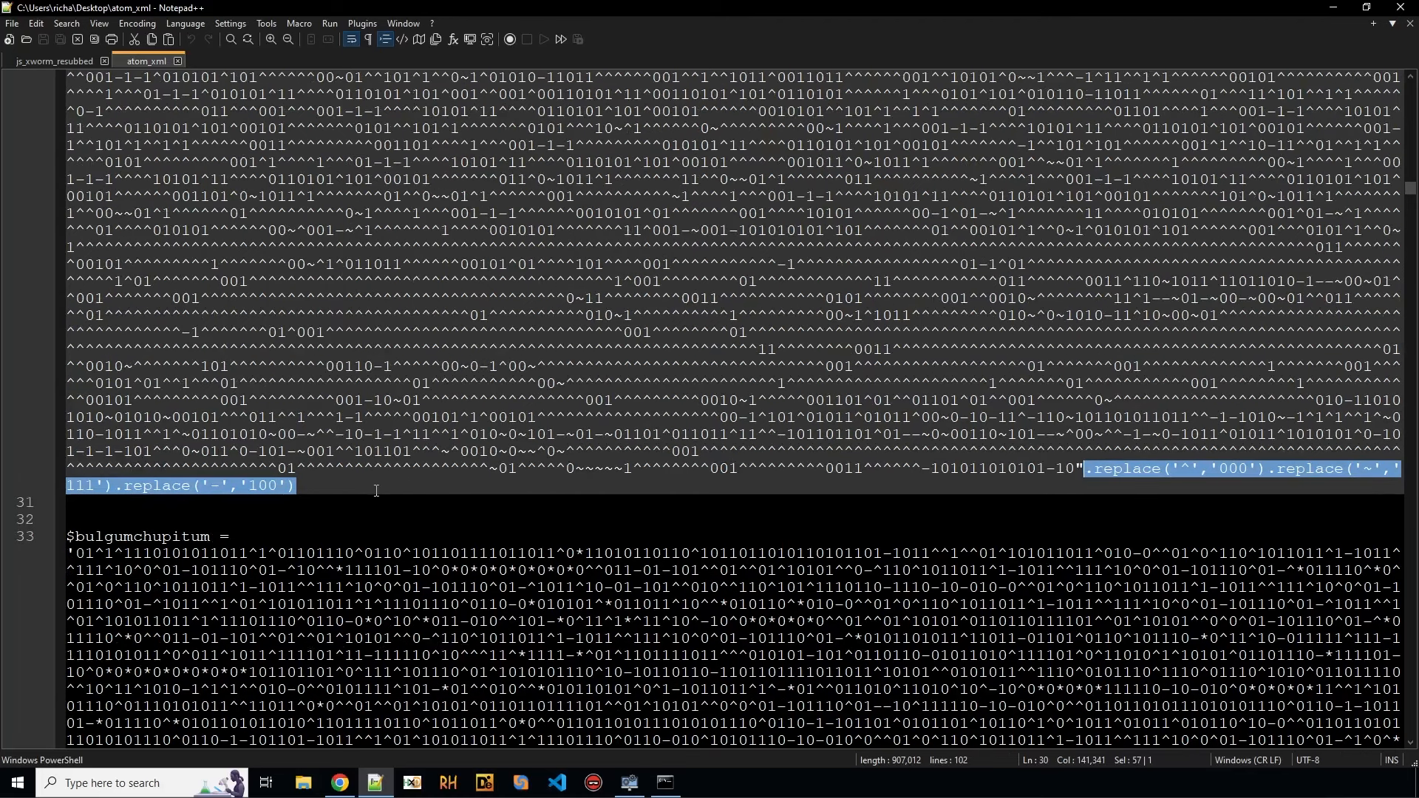
scroll(down, 3)
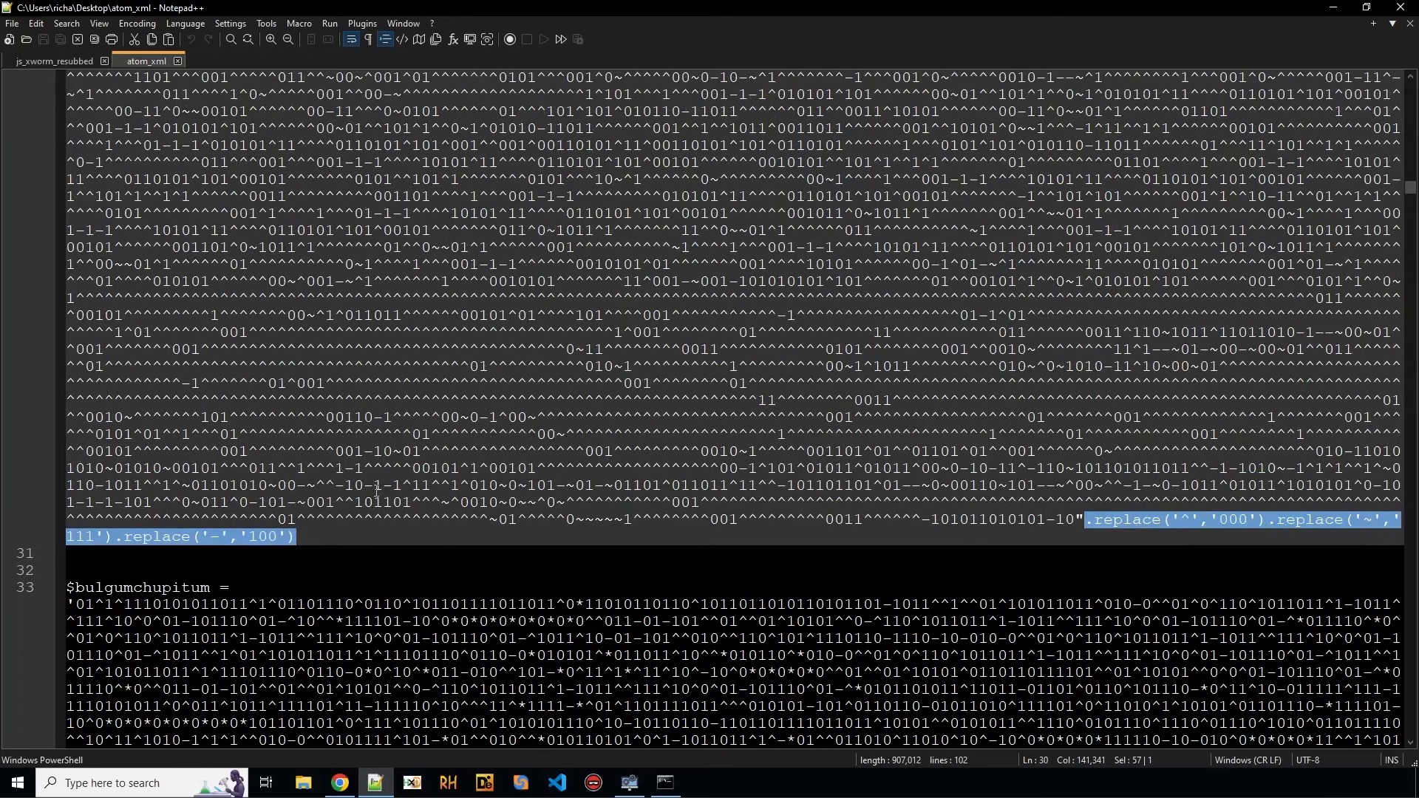
click(98, 22)
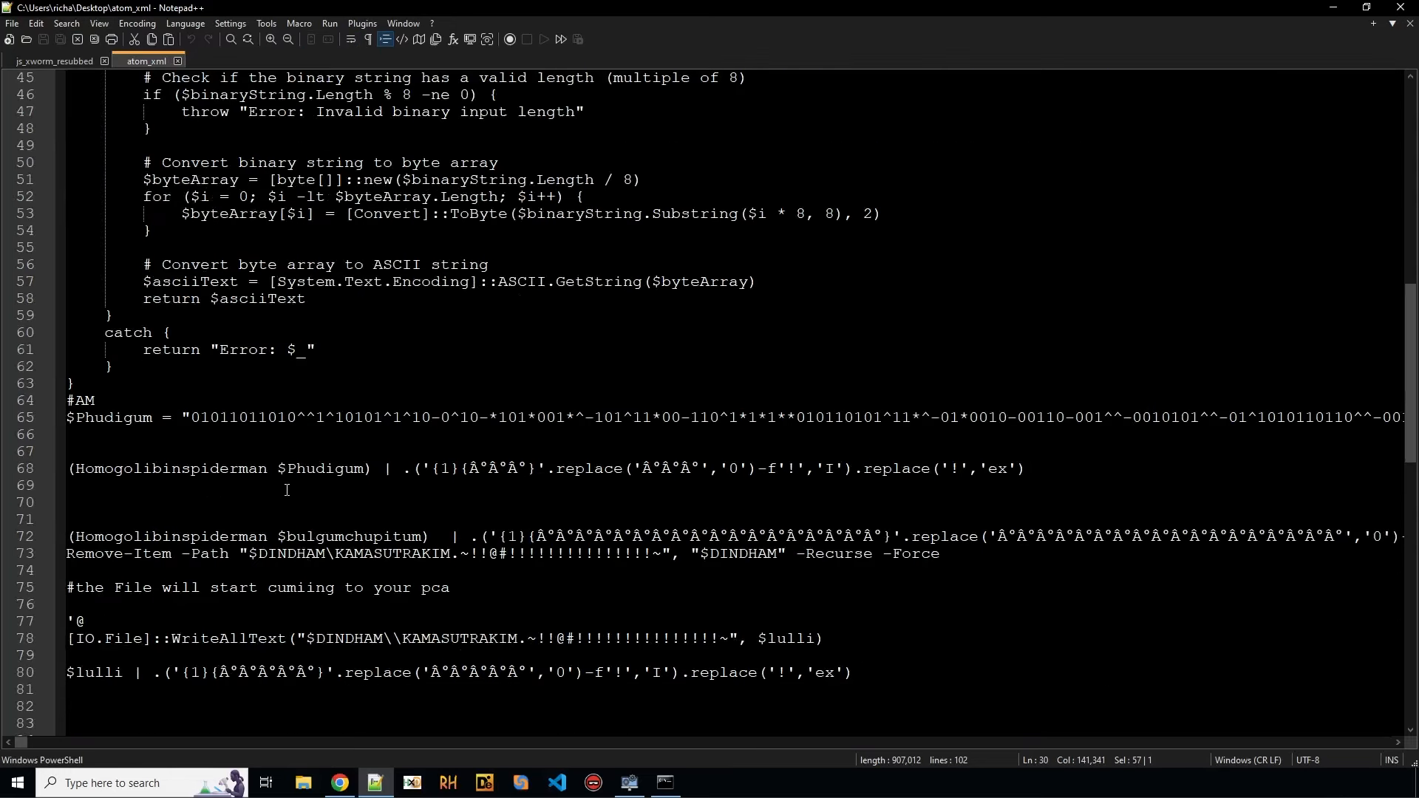
Step: Highlight the bulgumchupitum and Phudigum variables and start searching for Homogolibinspiderman
scroll(up, 3)
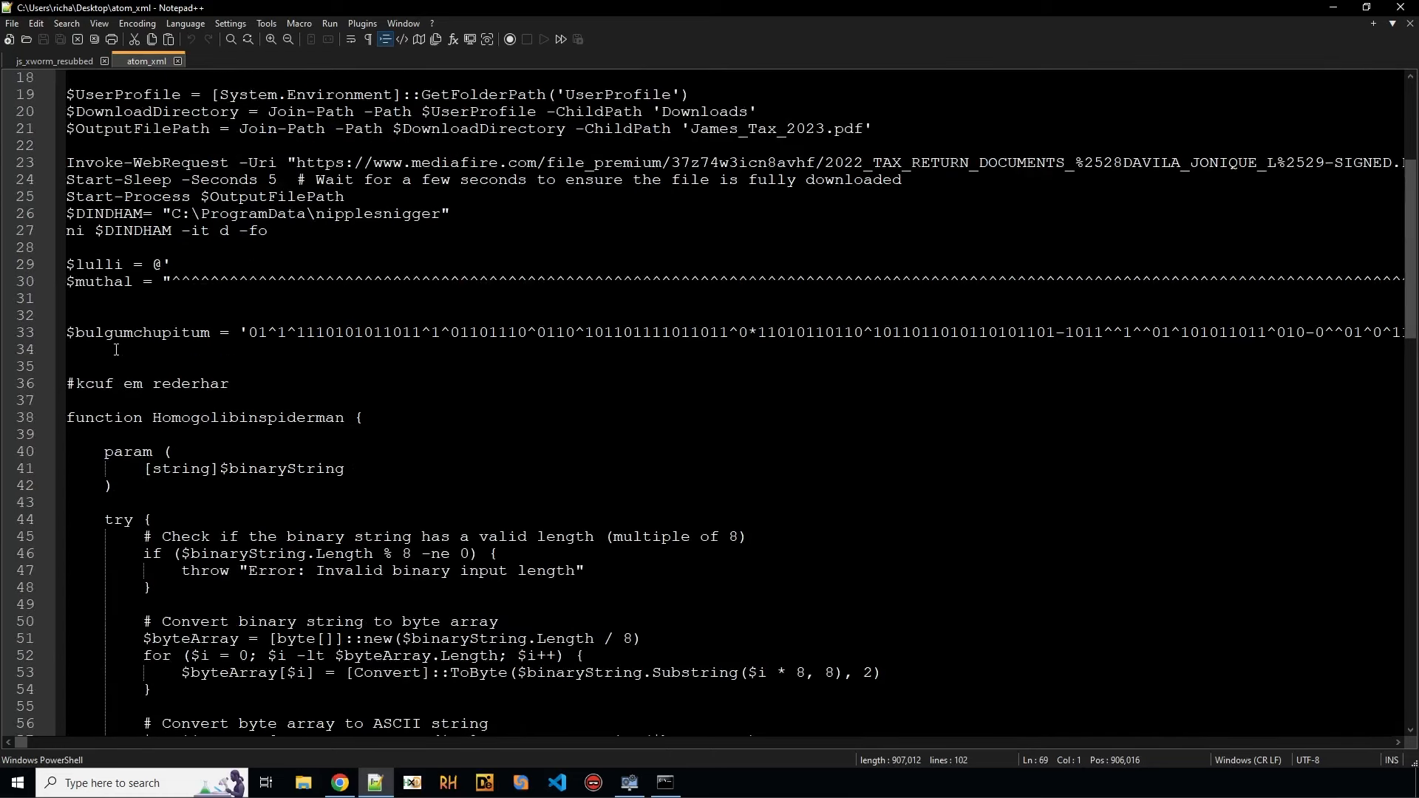
click(132, 332)
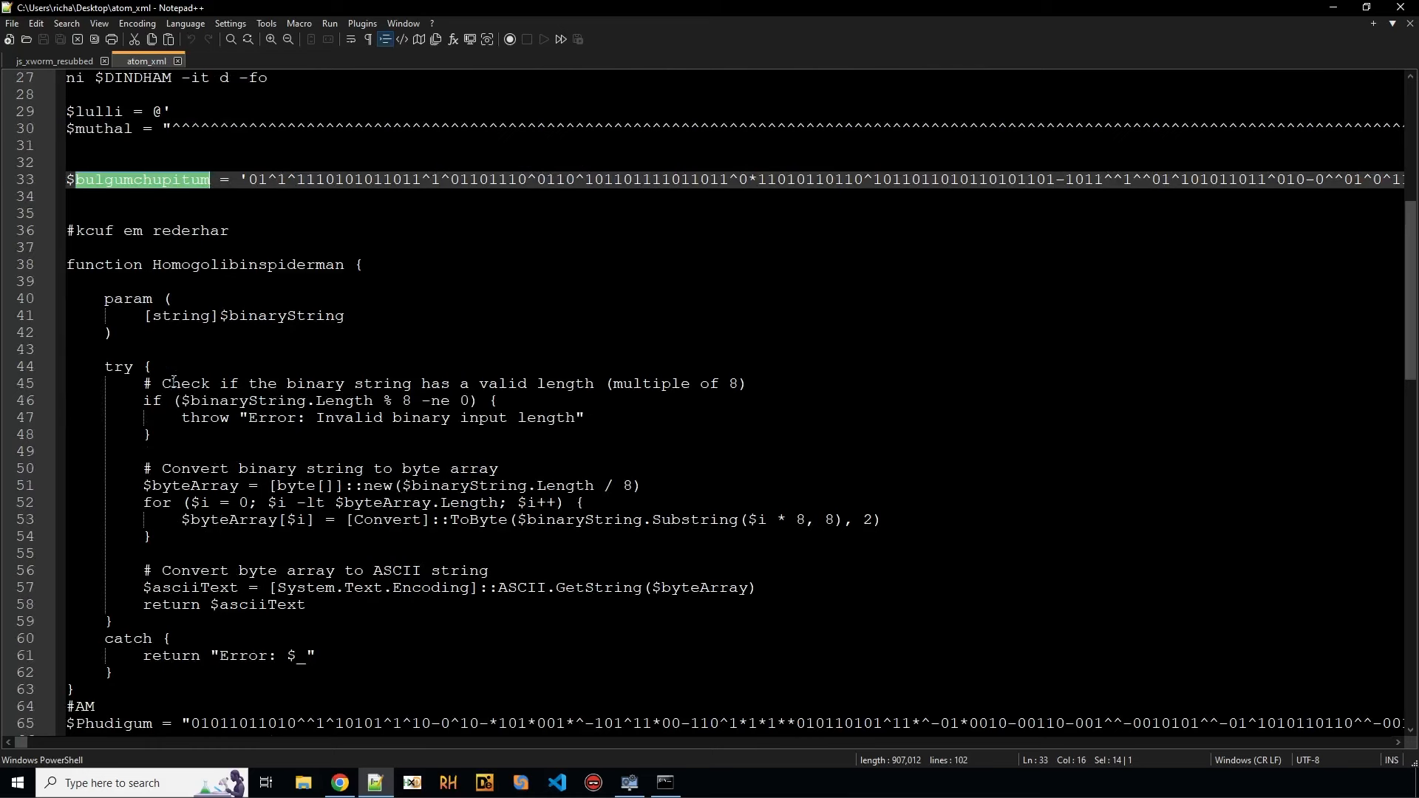
scroll(down, 3)
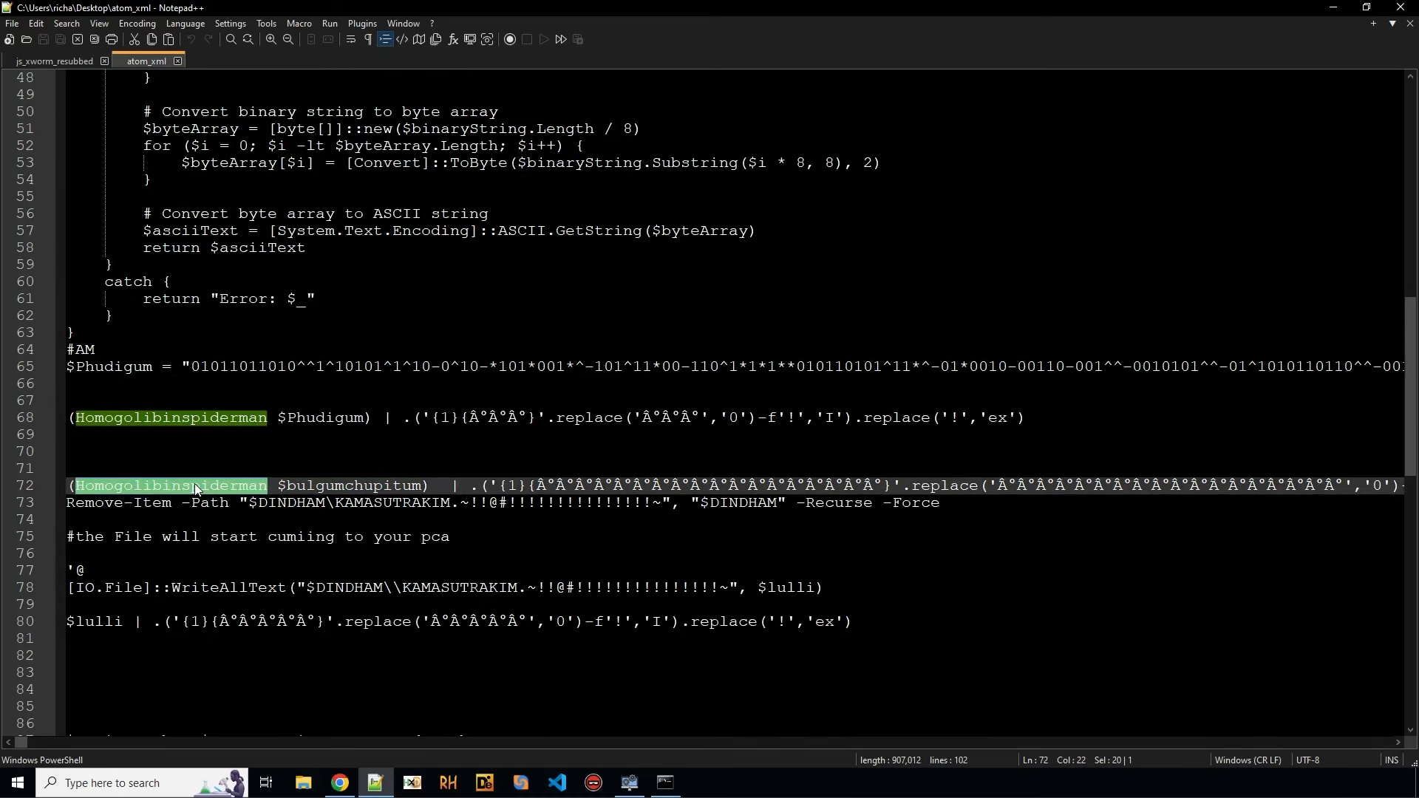
click(212, 416)
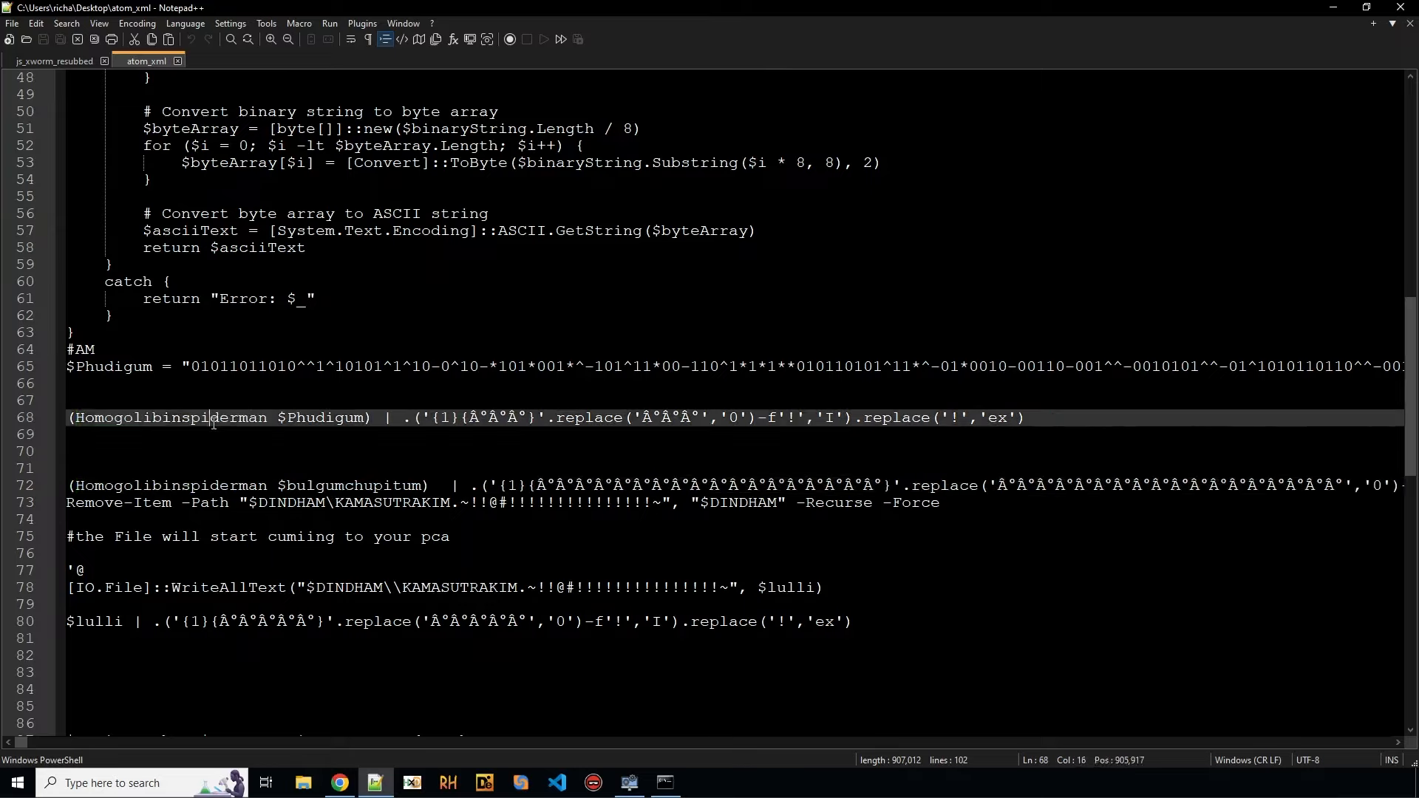
double_click(323, 417)
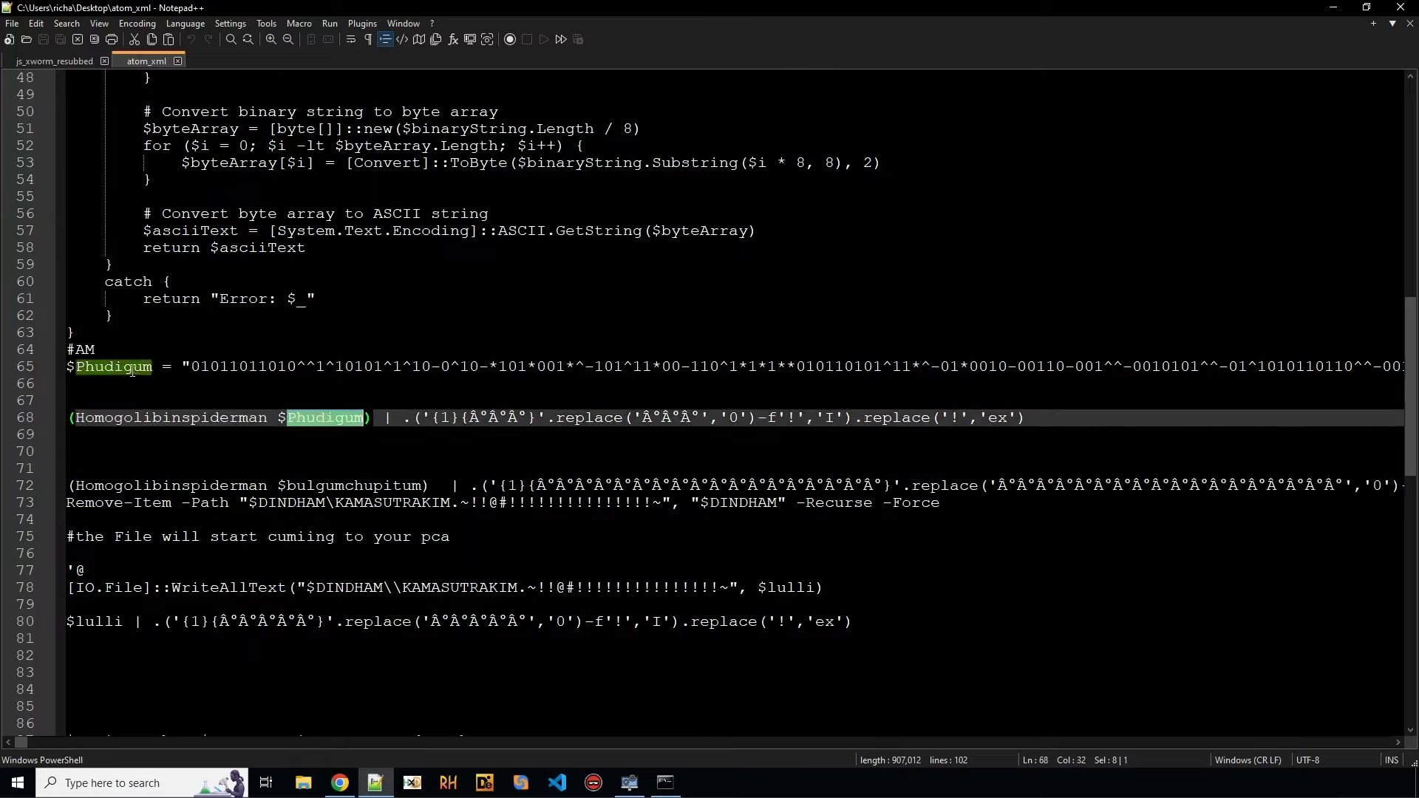
click(164, 366)
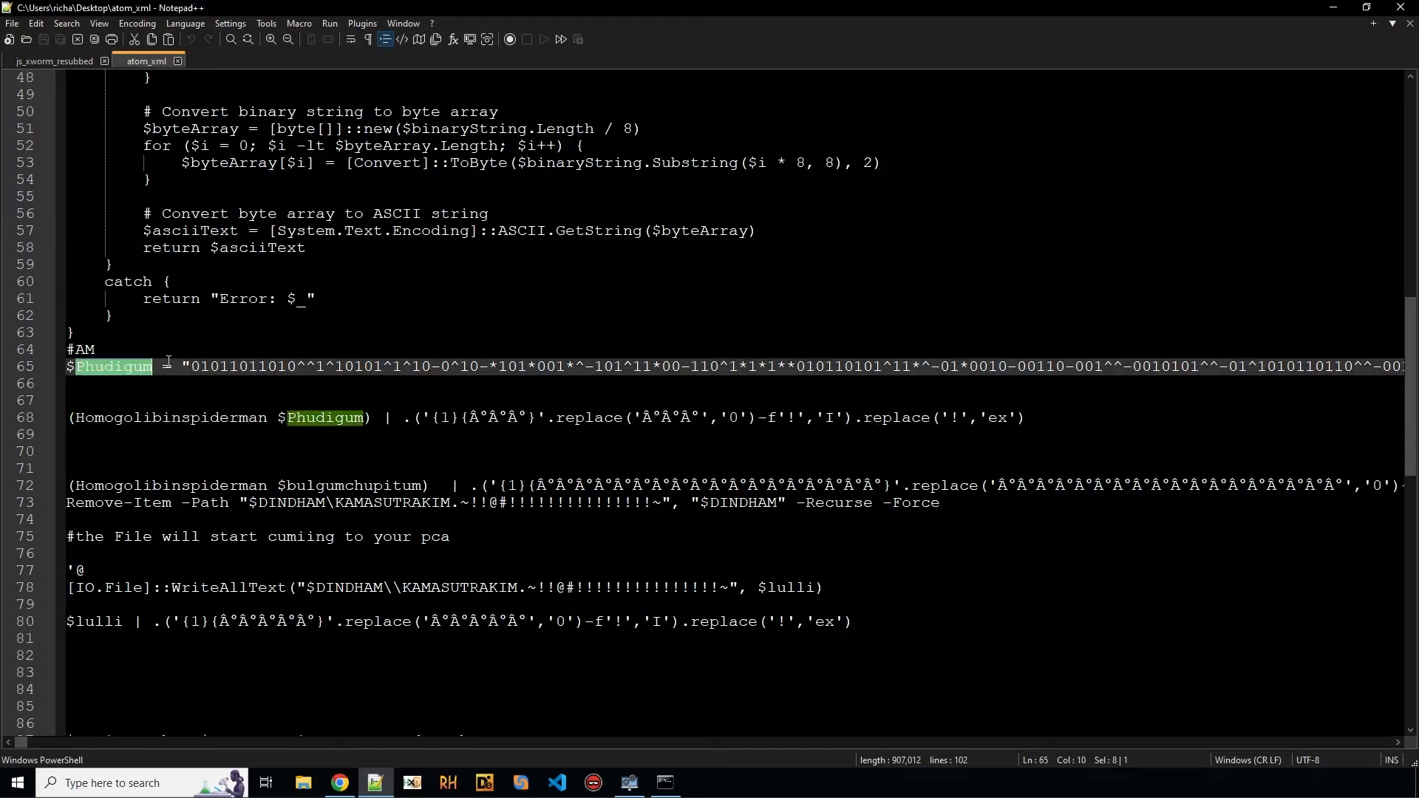
mouse_move(234, 412)
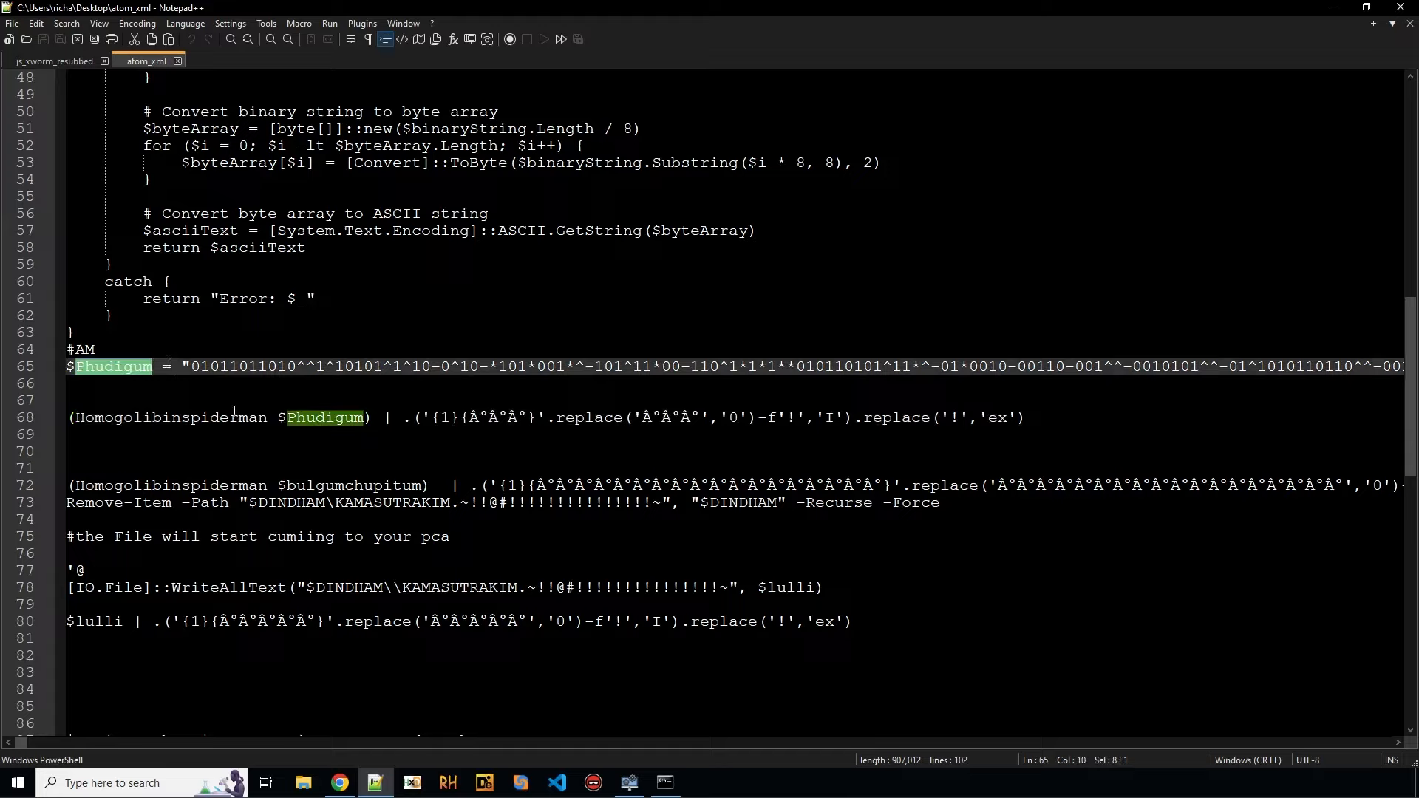
key(ctrl+f)
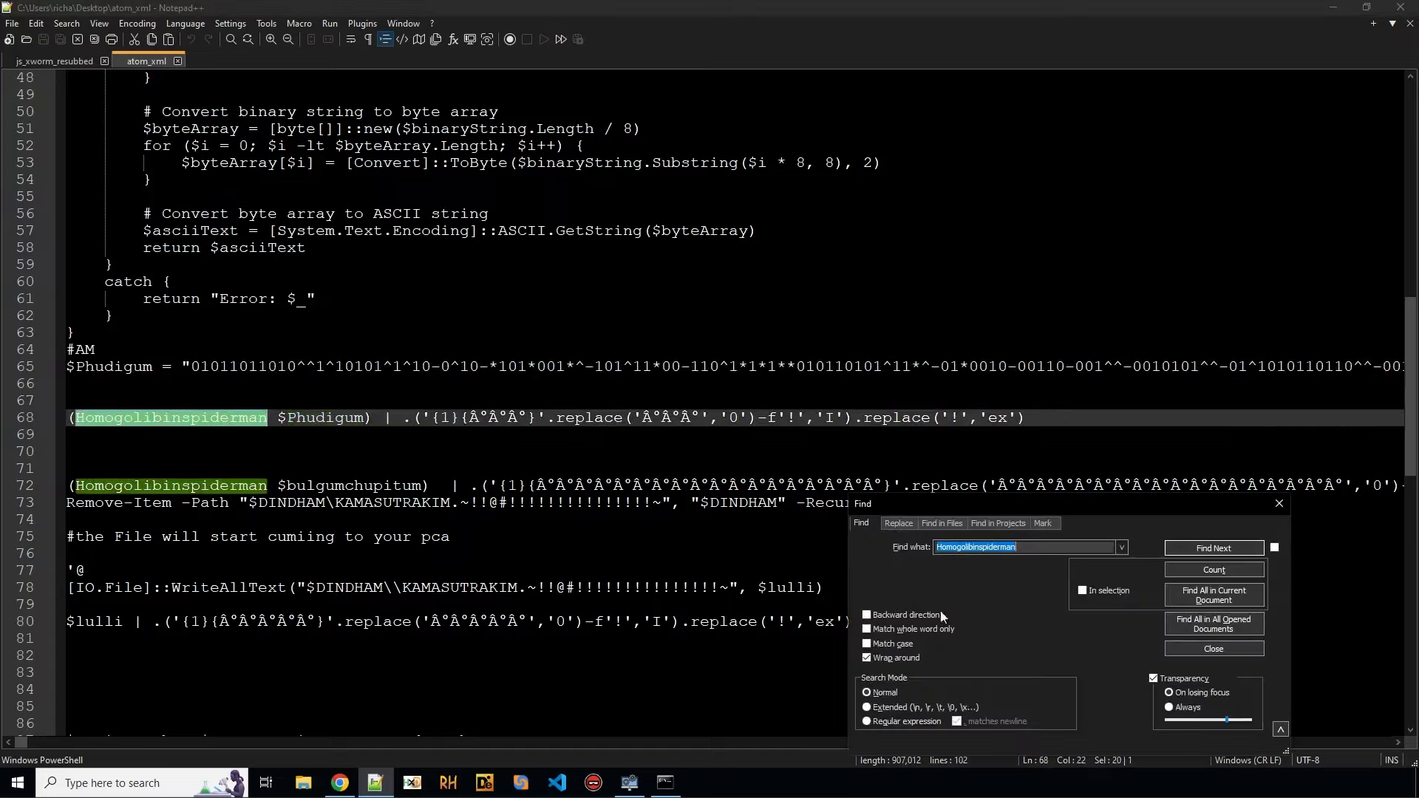
Step: Wrap the search to the Homogolibinspiderman definition, then scroll to its Phudigum and bulgumchupitum calls
click(1214, 548)
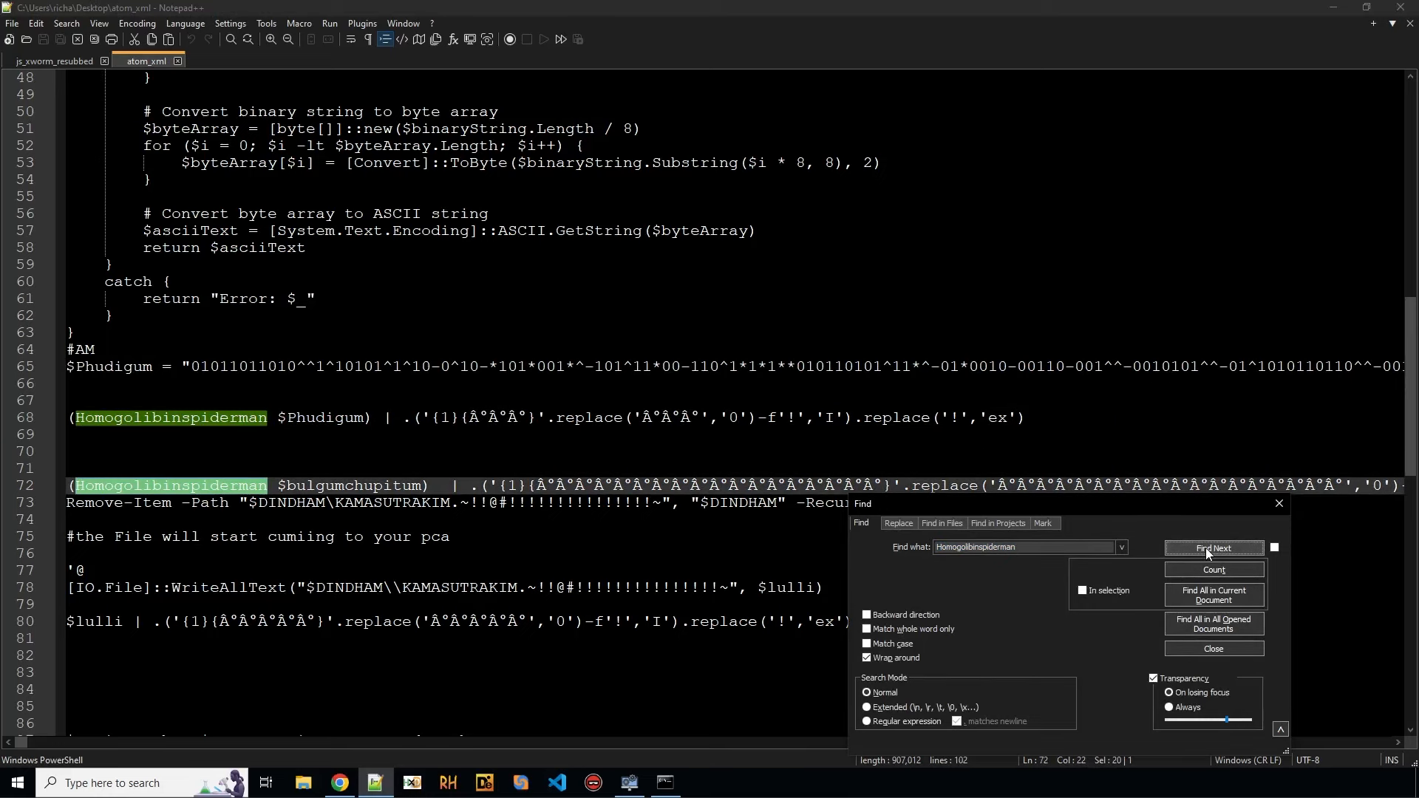
click(1213, 548)
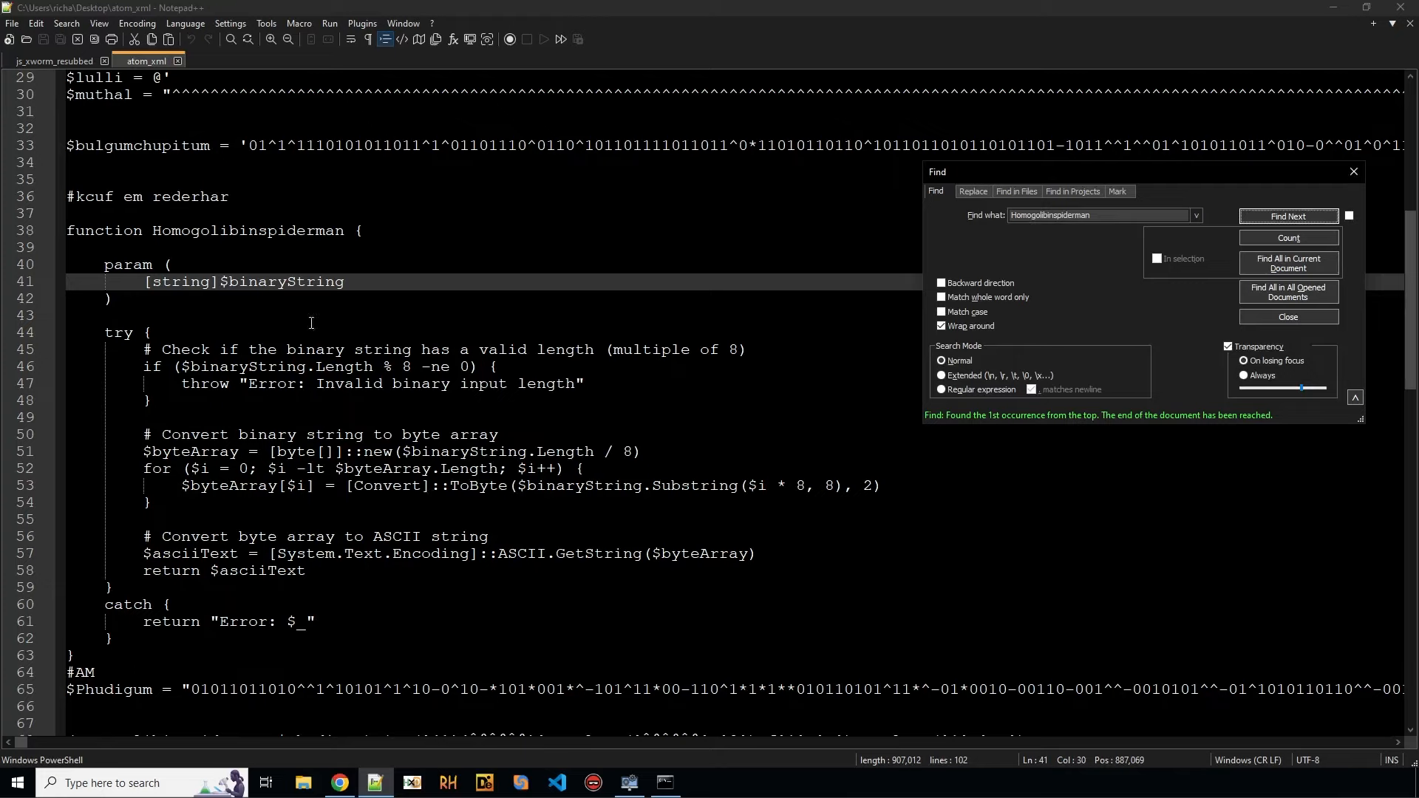
mouse_move(384, 452)
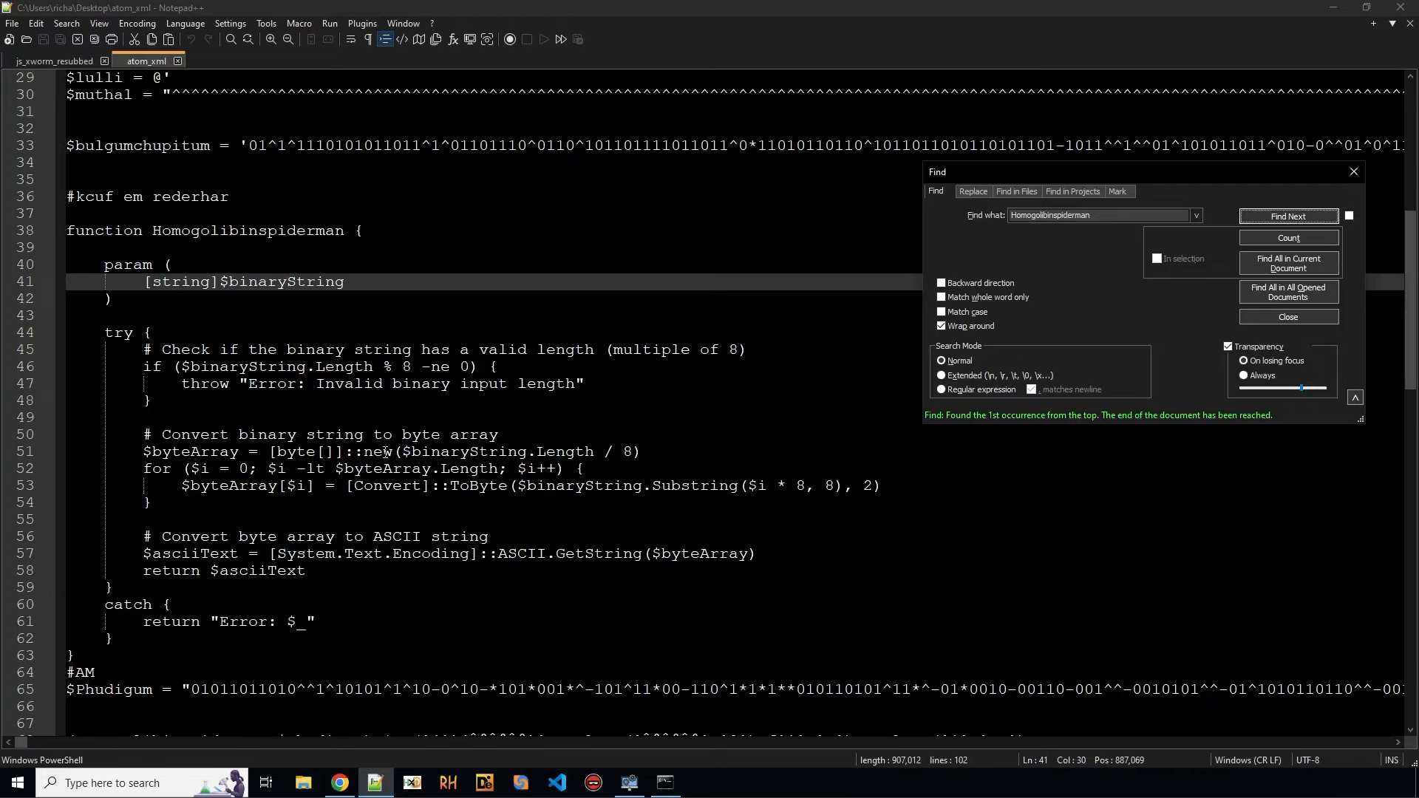
scroll(down, 3)
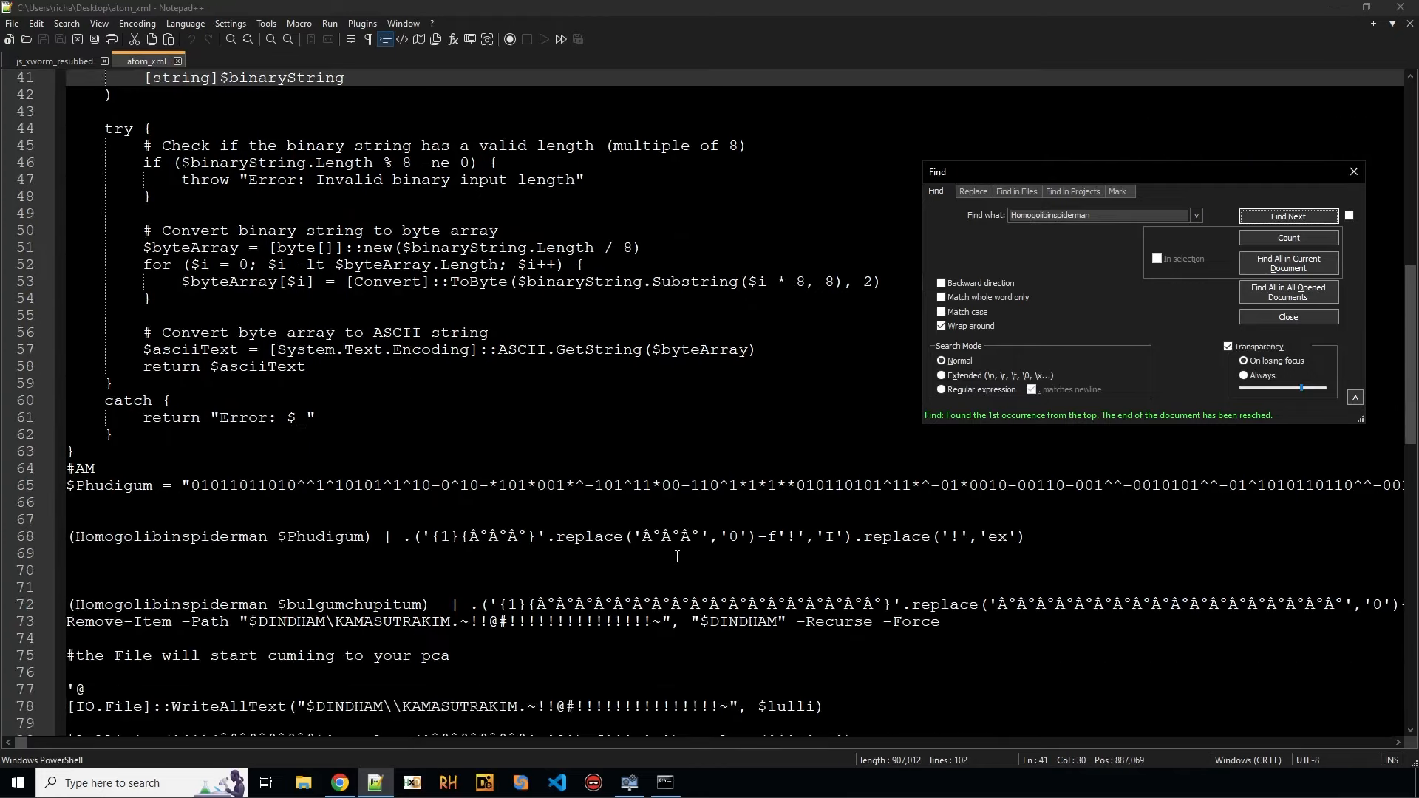
scroll(down, 3)
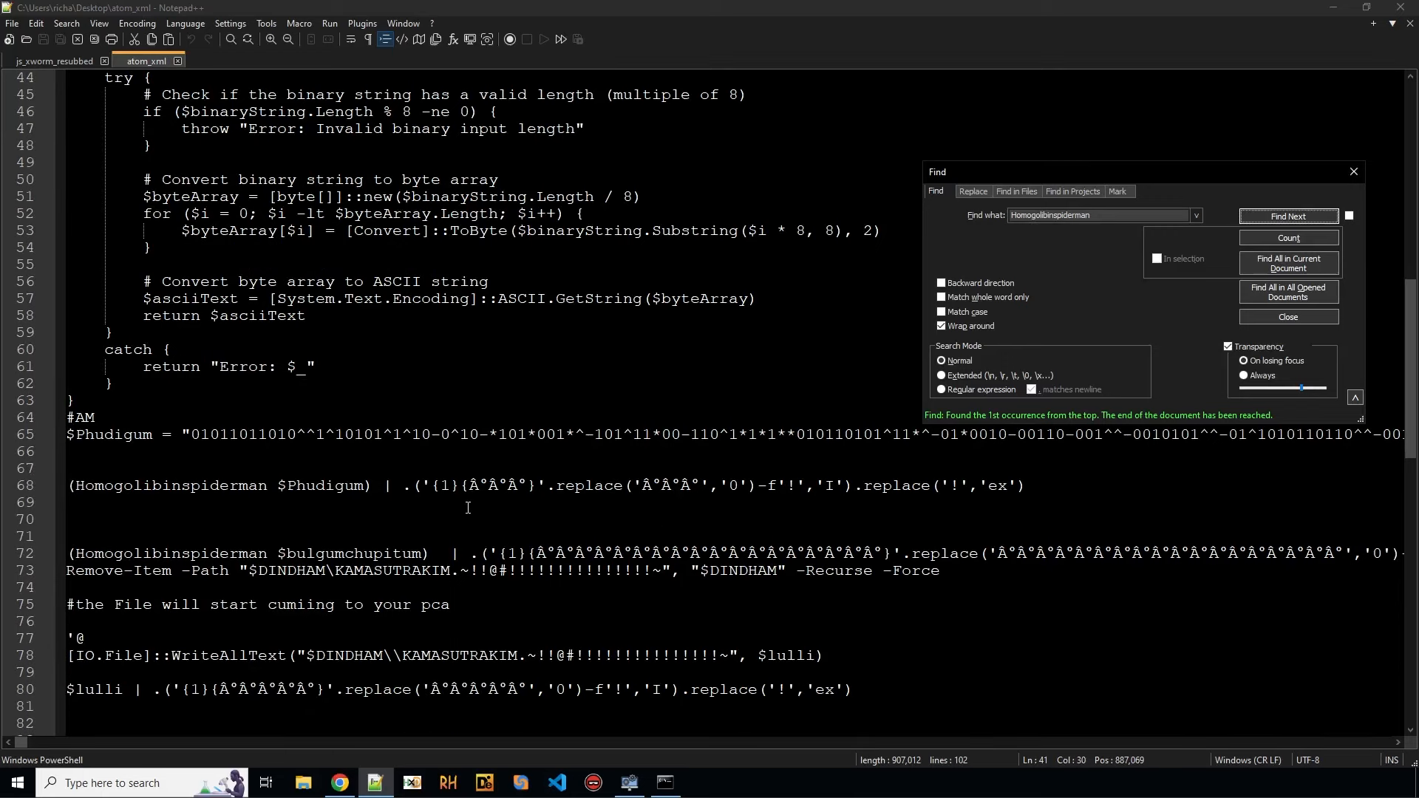
mouse_move(665, 783)
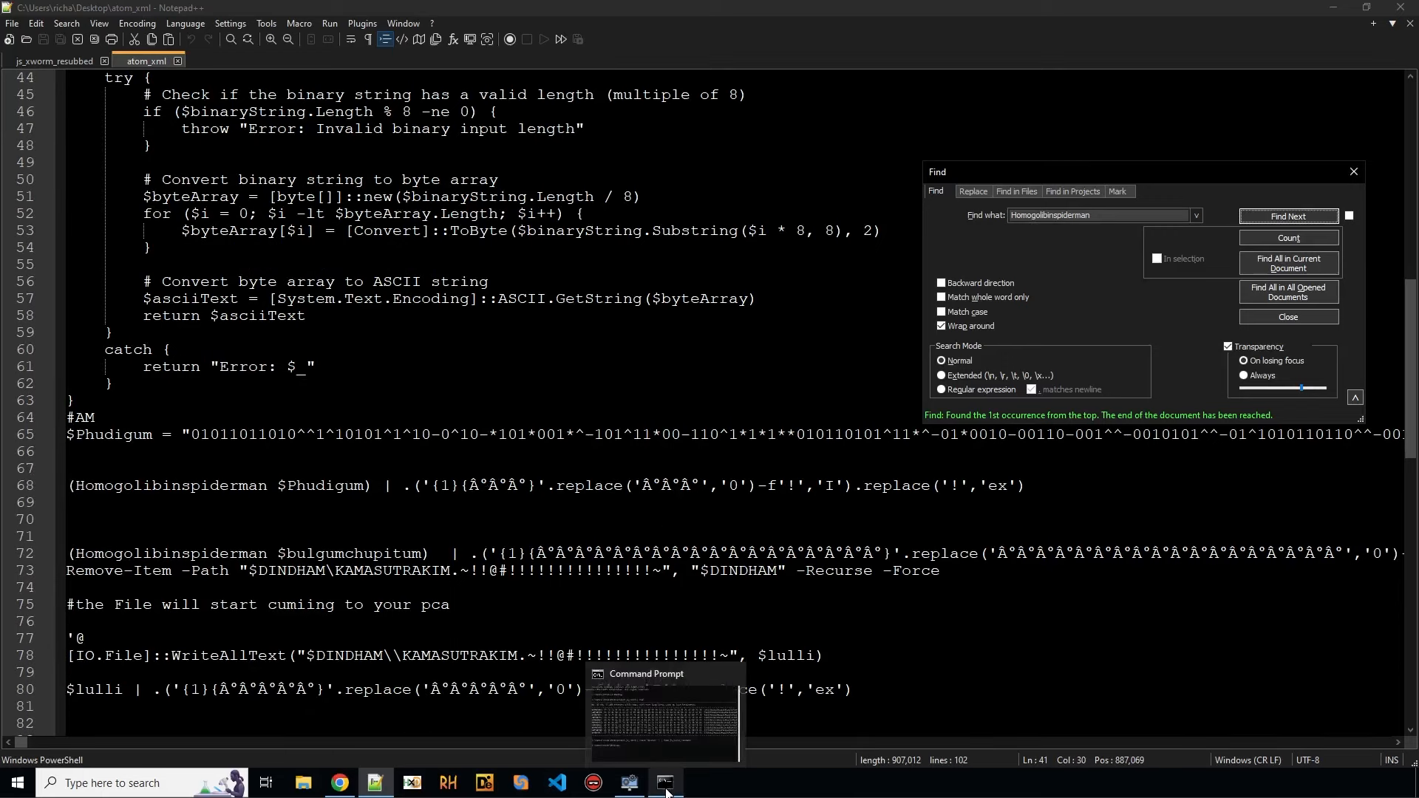
click(665, 781)
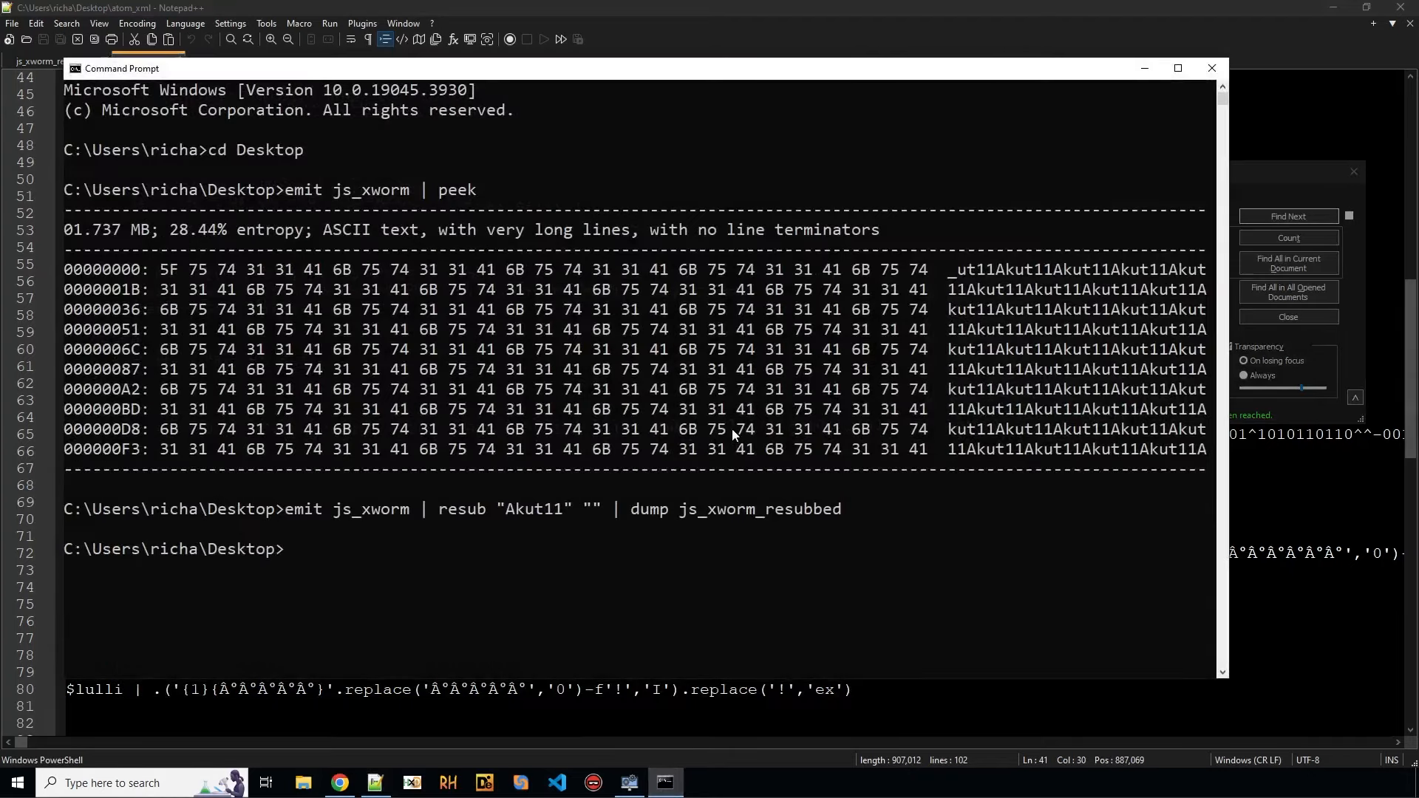
mouse_move(596, 76)
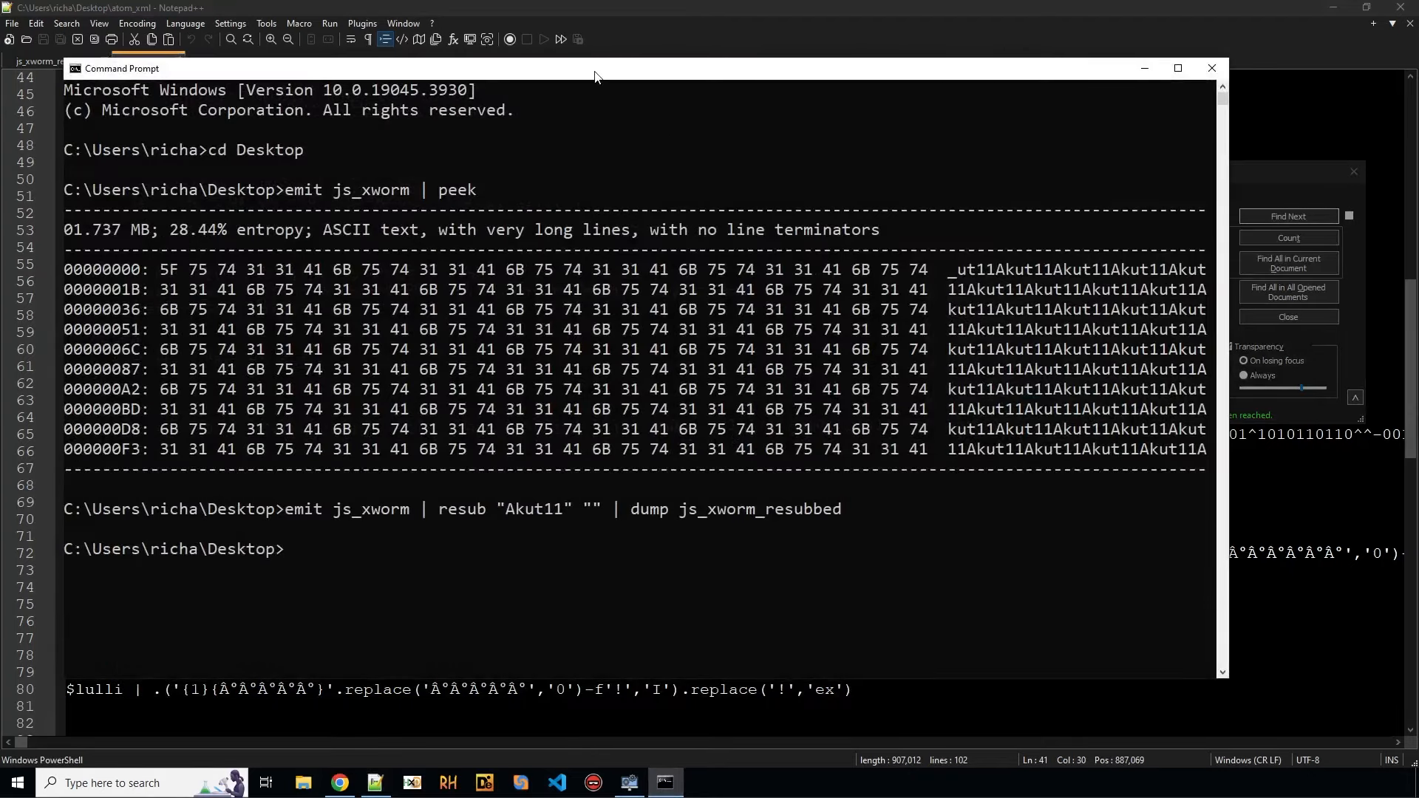
click(1177, 68)
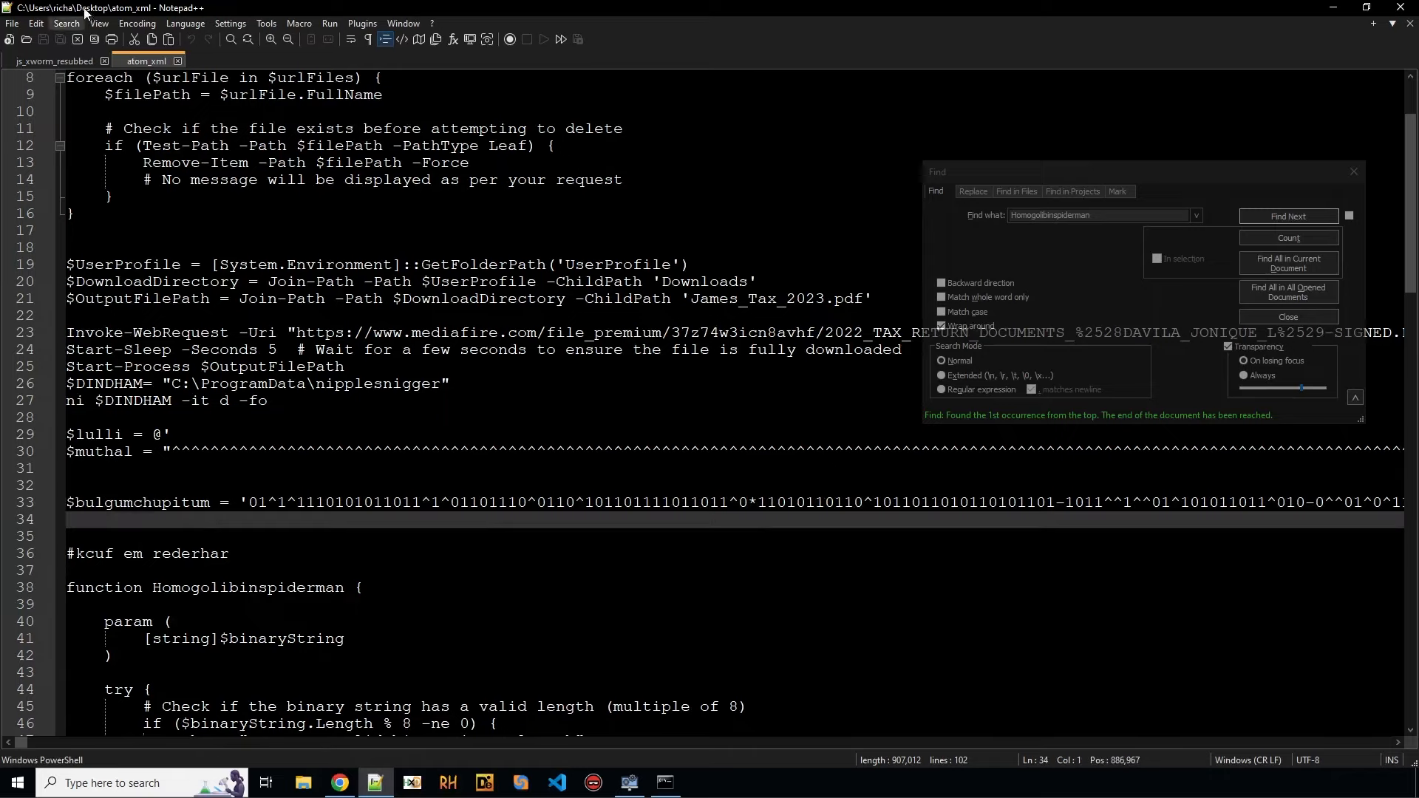
Step: Dismiss the Find dialog and return to the terminal
click(98, 23)
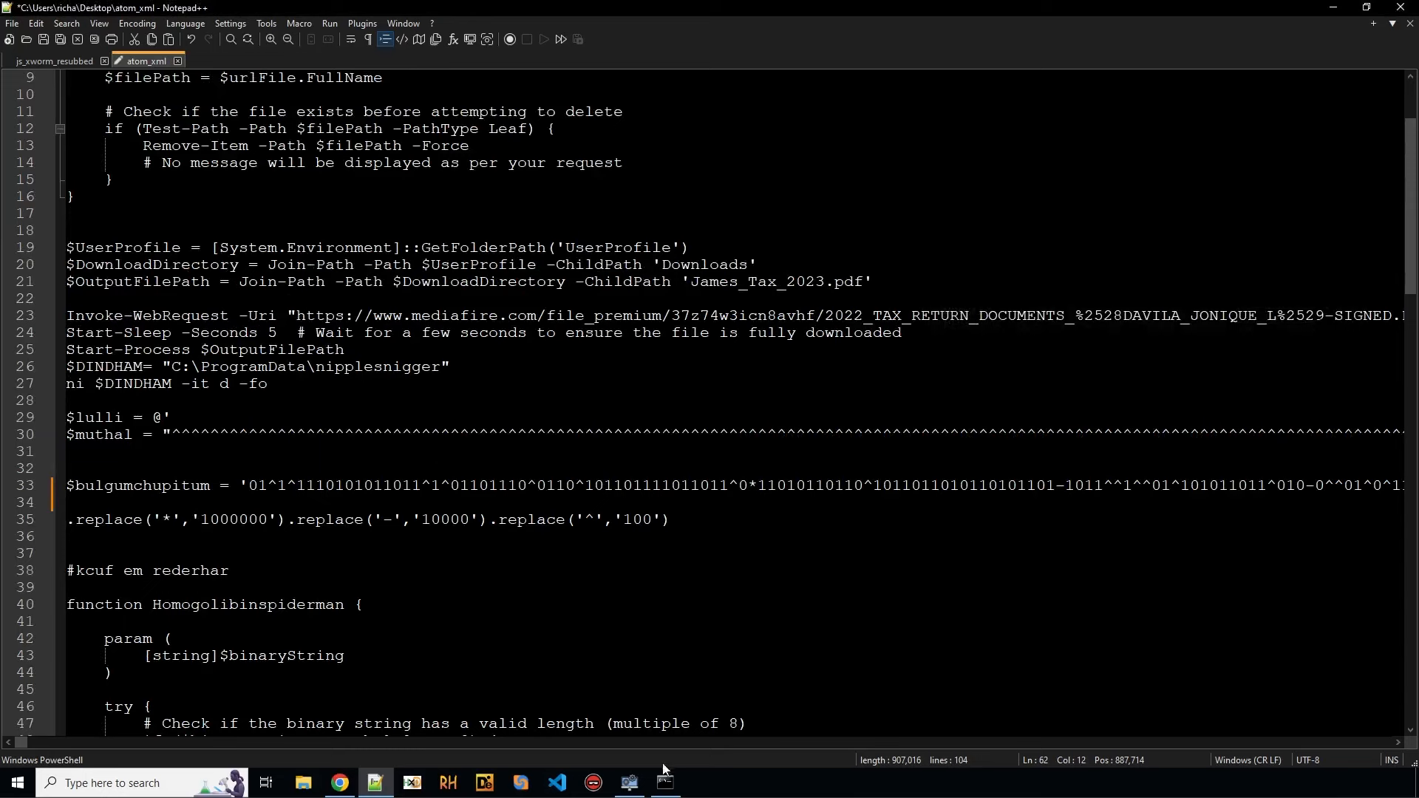
click(665, 783)
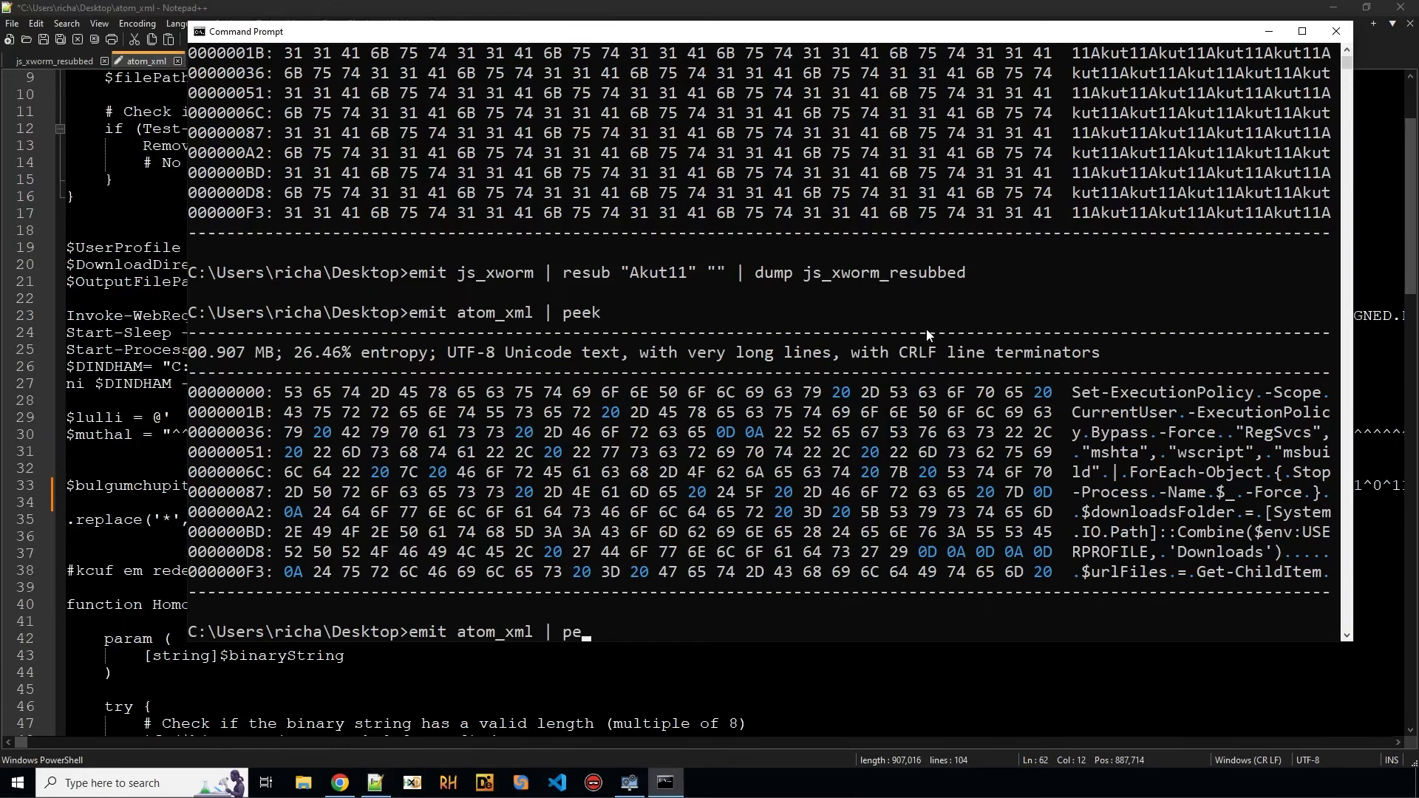
Step: Carve the longest strings from atom_xml with carve string -l | peek
text(carve string)
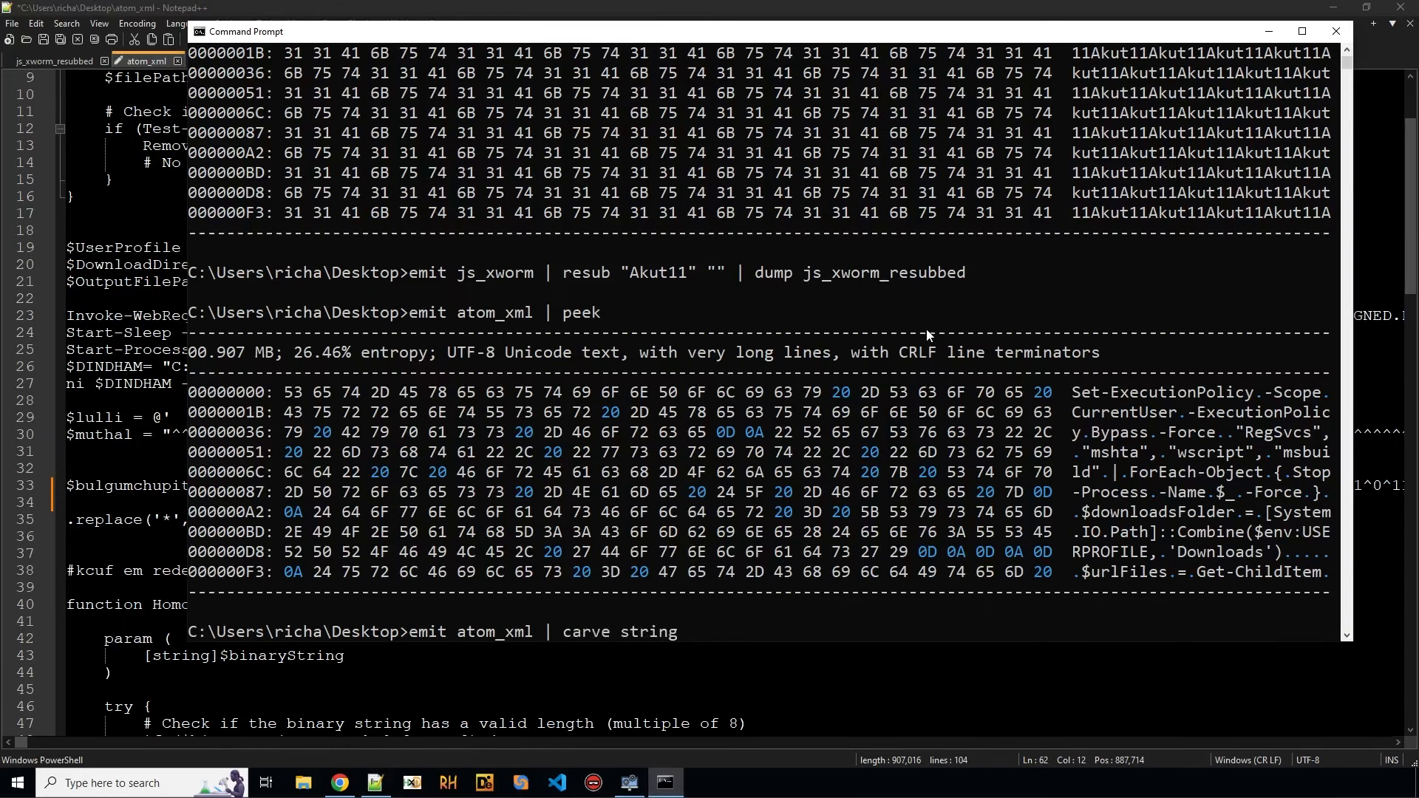
text(-l)
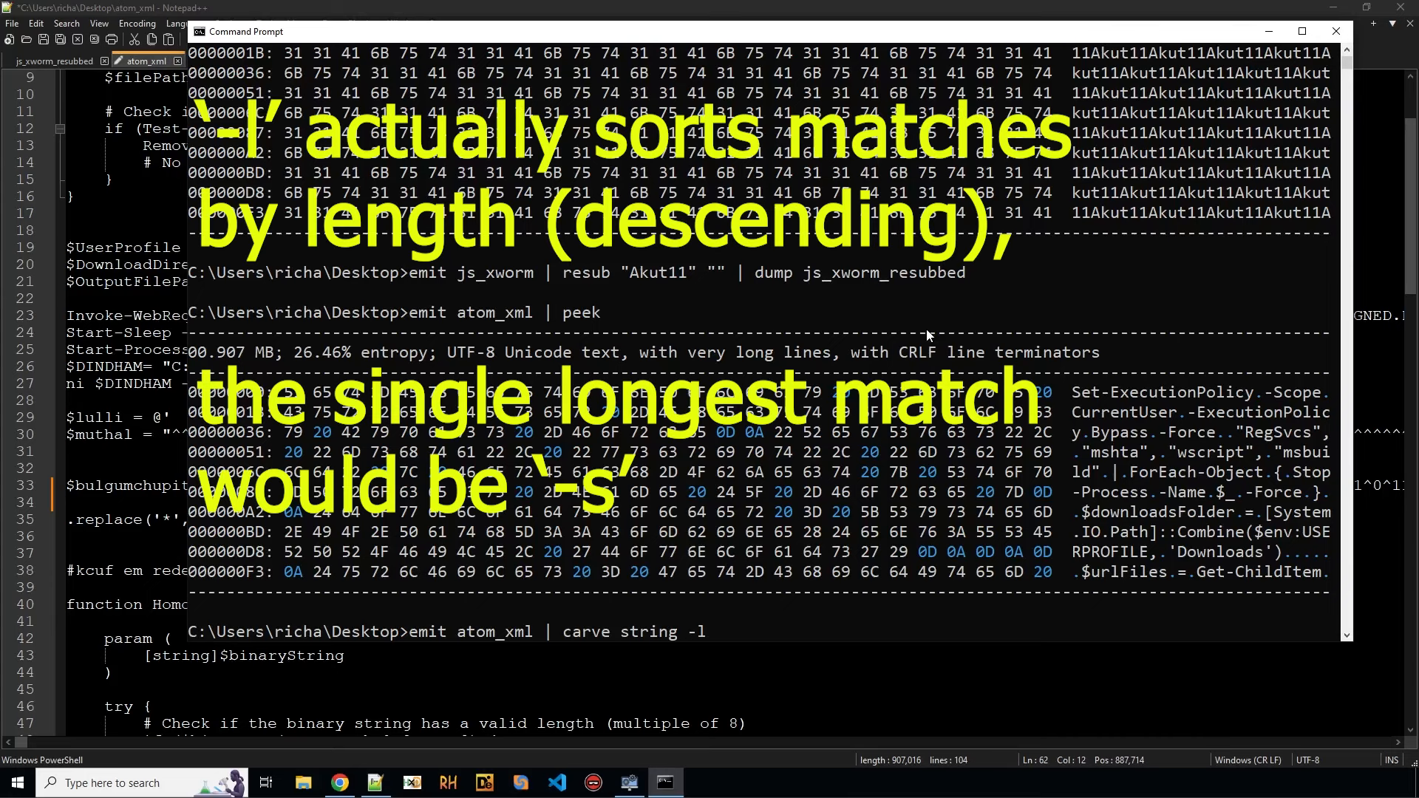
text(| peek)
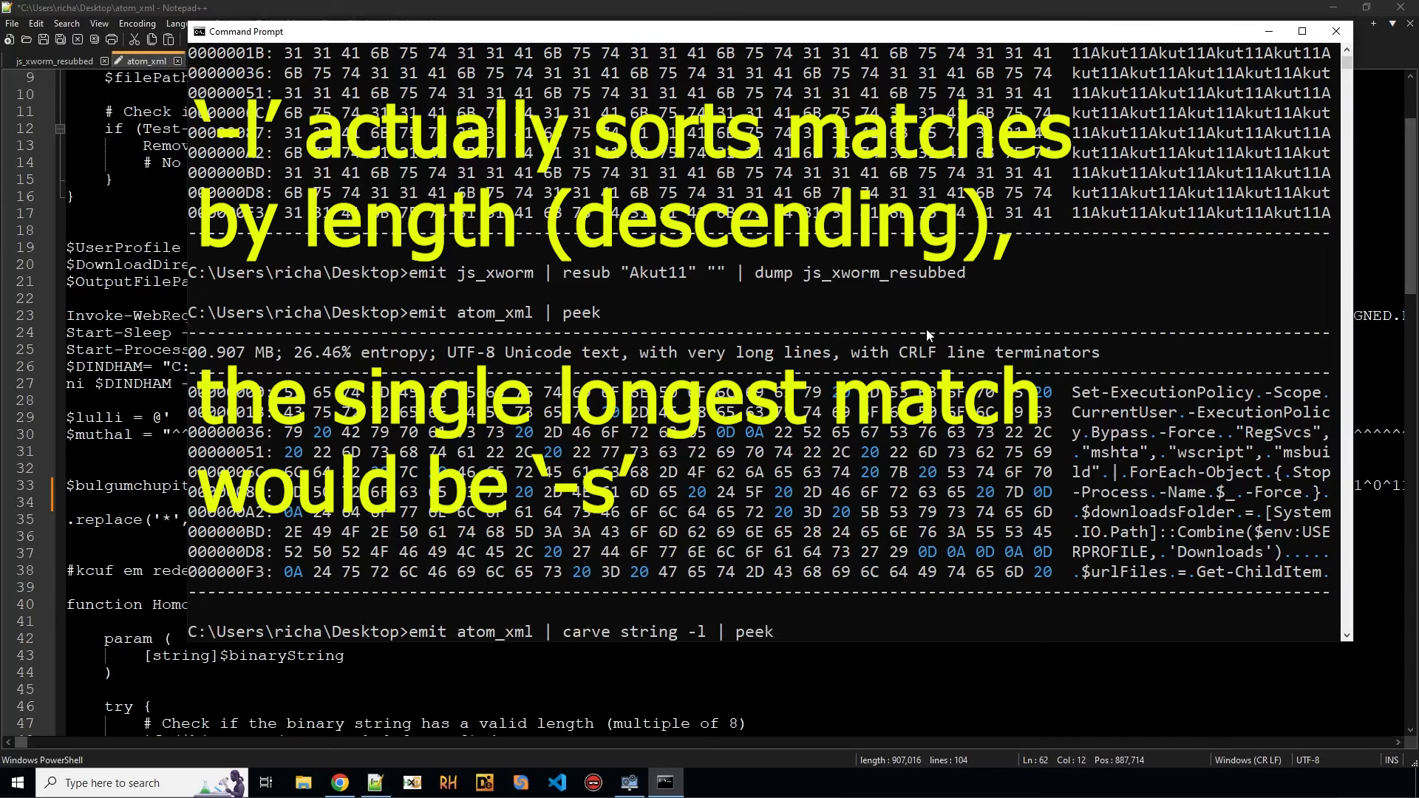
key(Return)
text(emit atom_xml | carve string -l)
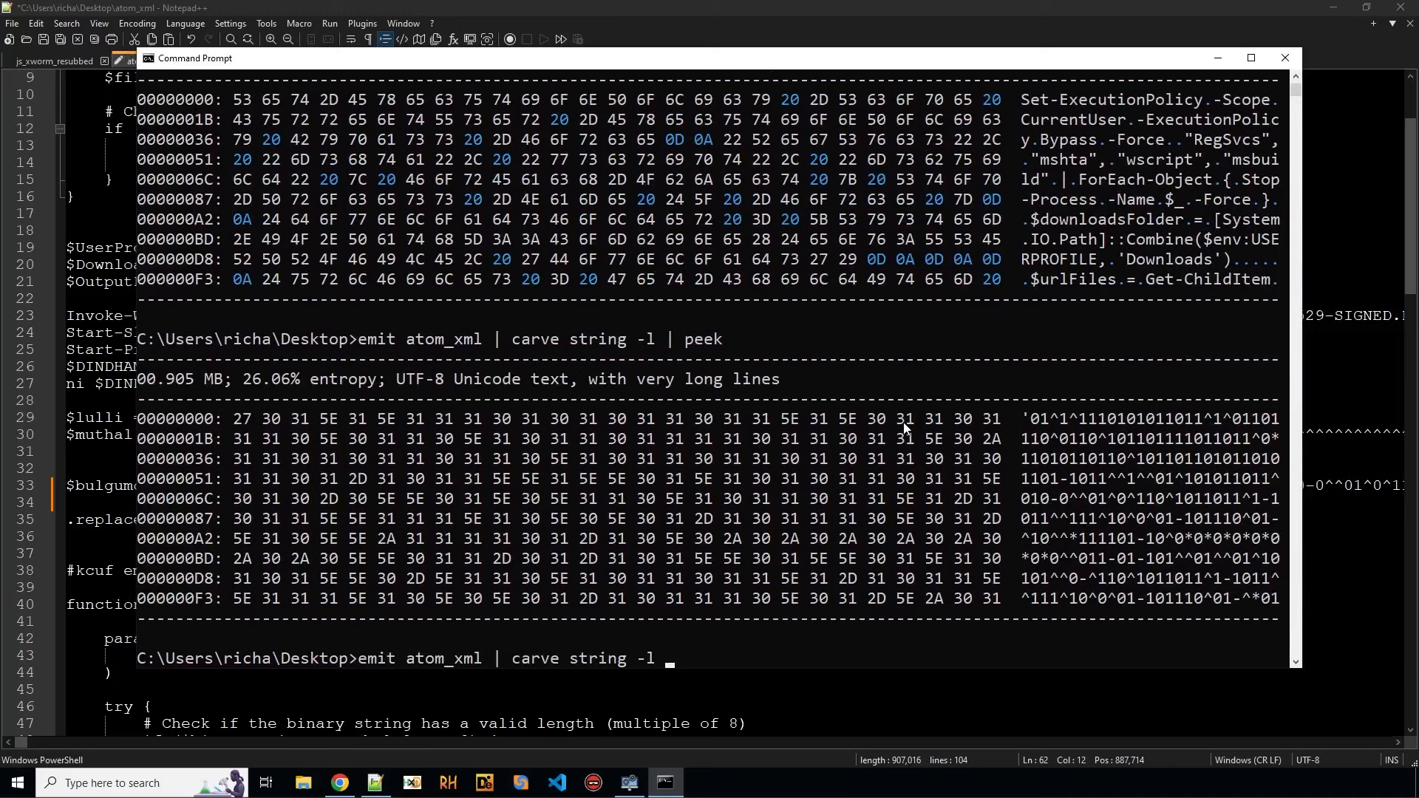
Step: Change the command to carve strings of at least 1000 characters, previewing each with [ peek ]
key(BackSpace)
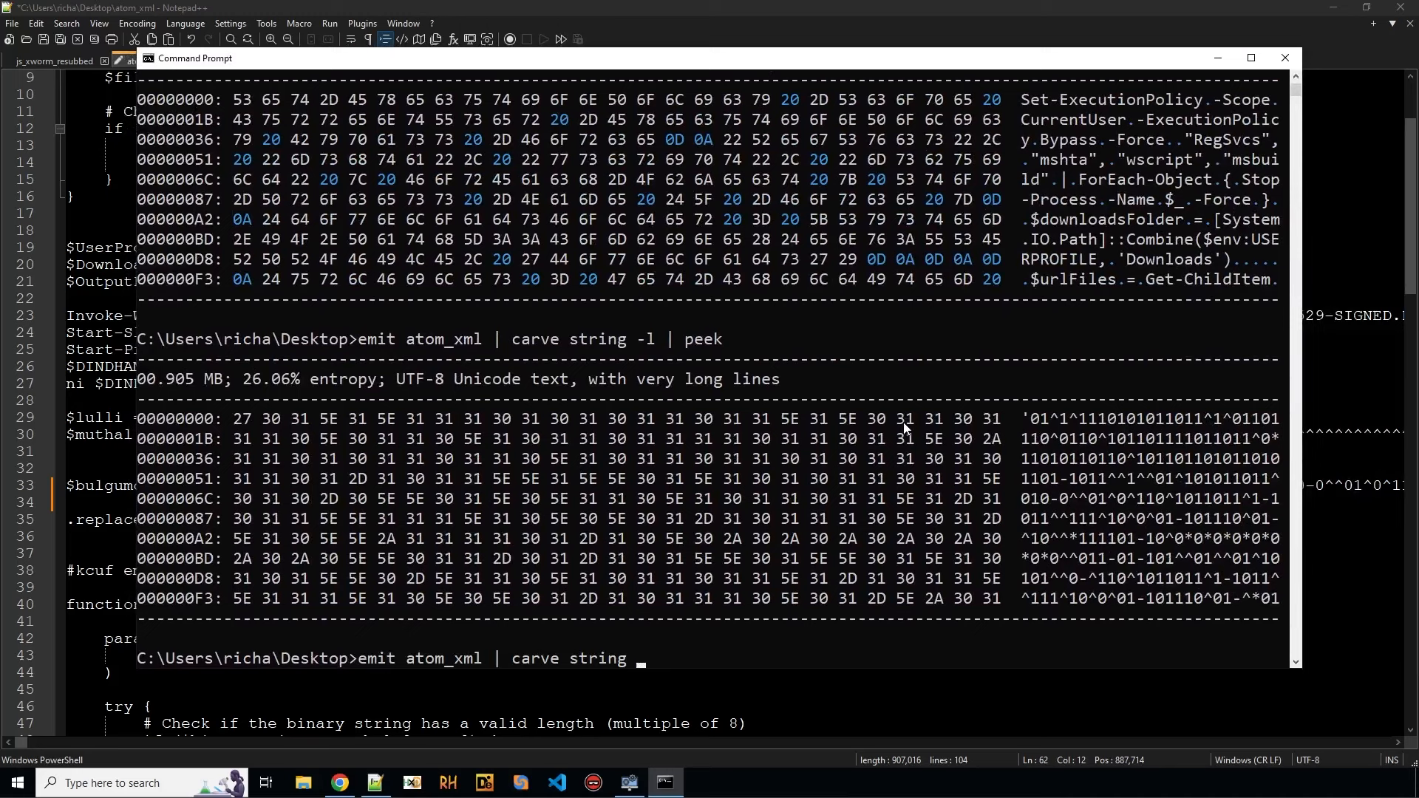
text(-n 10)
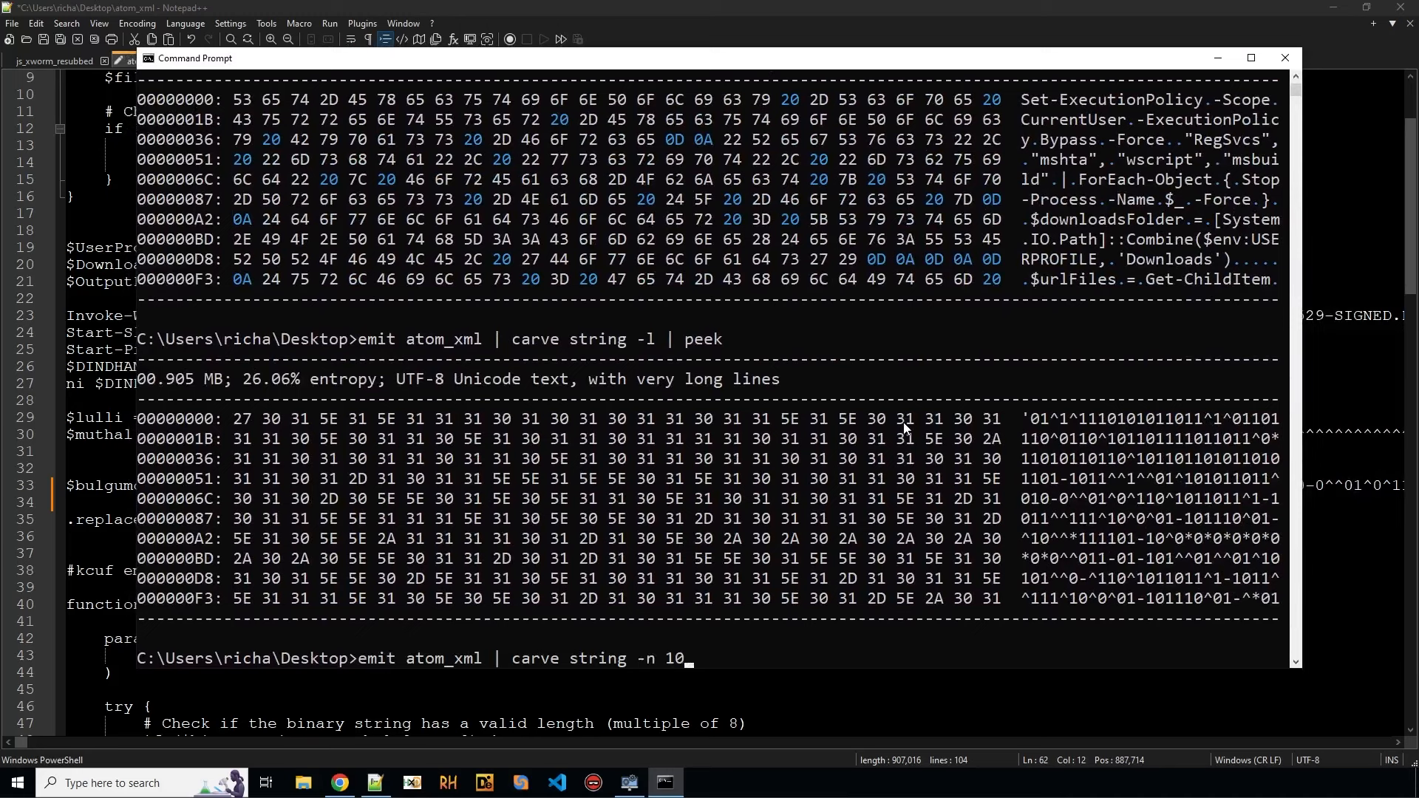
text(00)
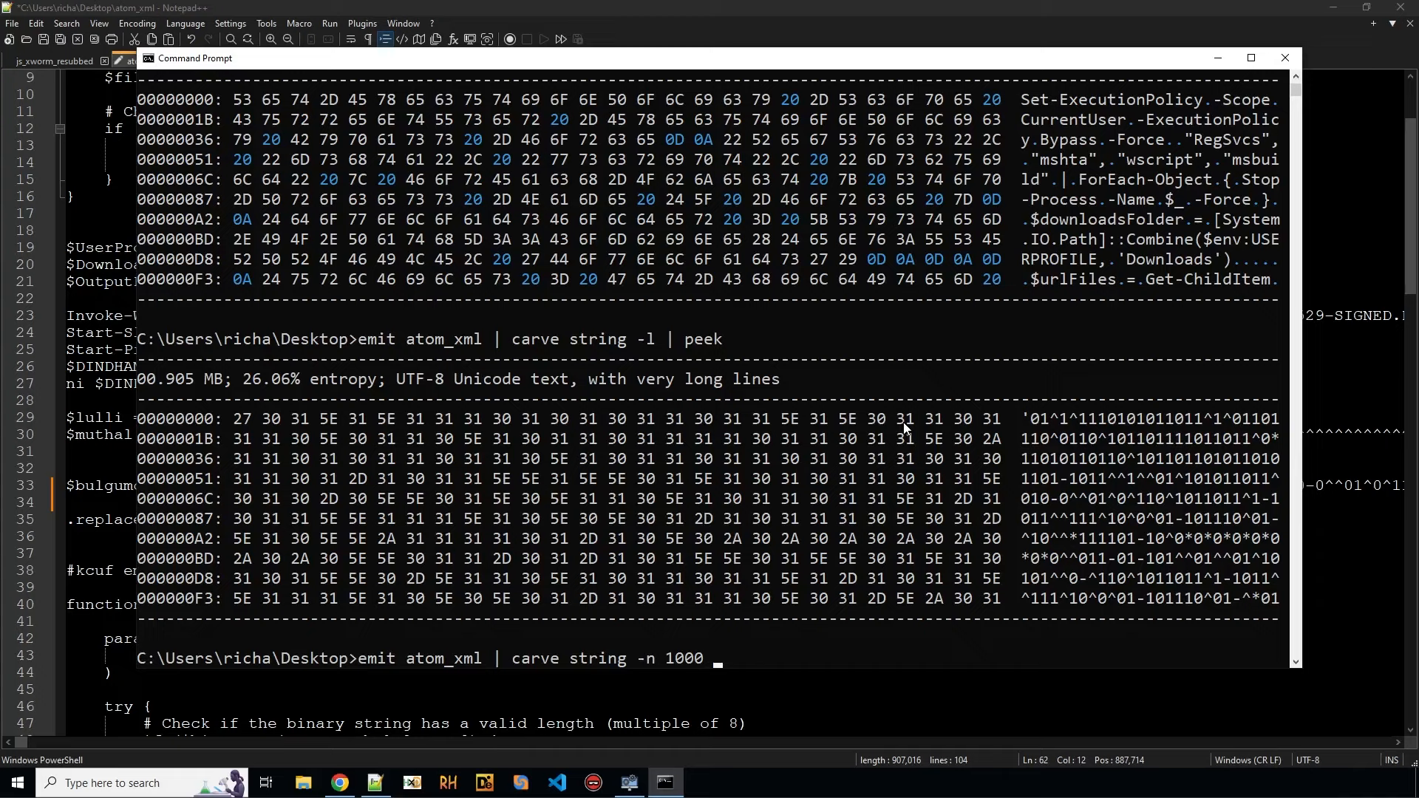
text([ peek)
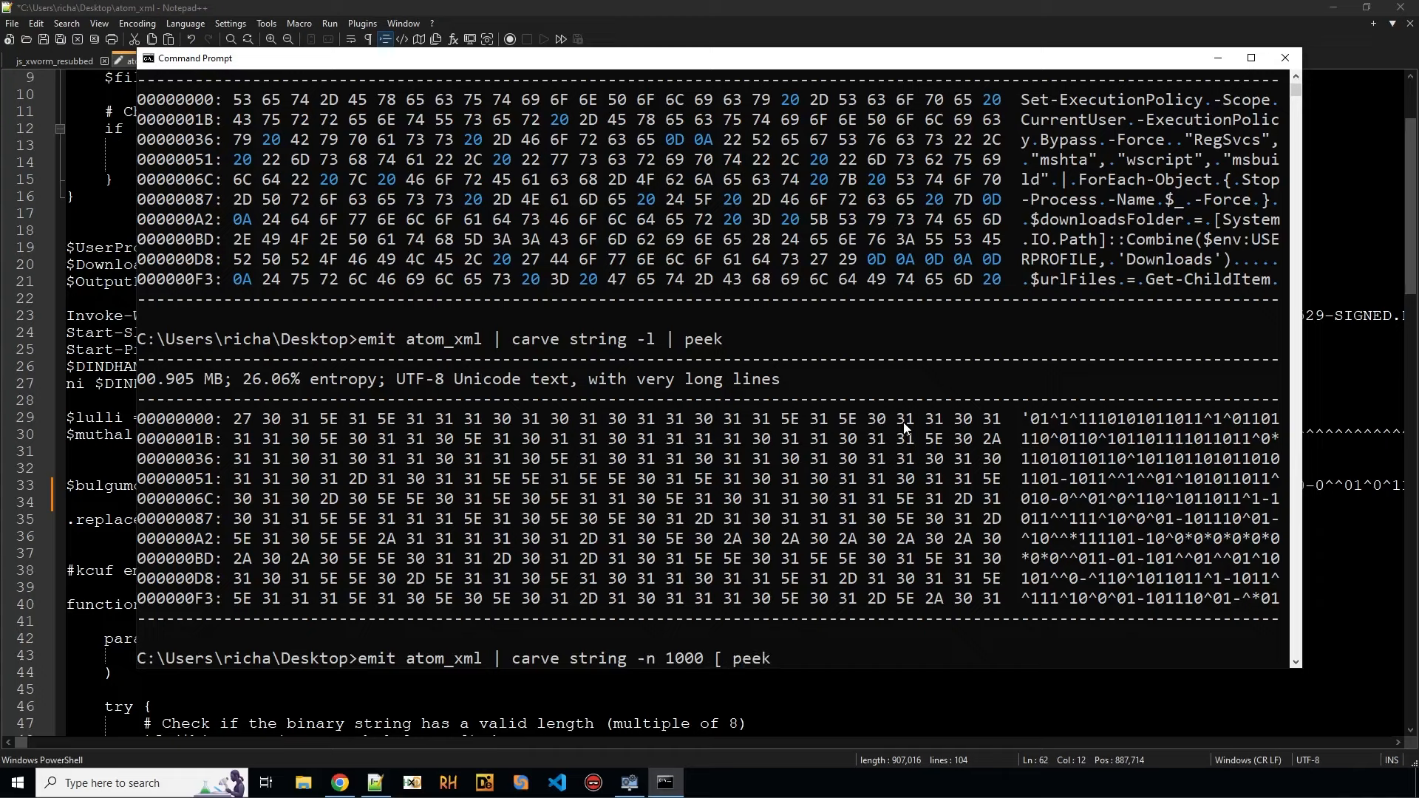
text(])
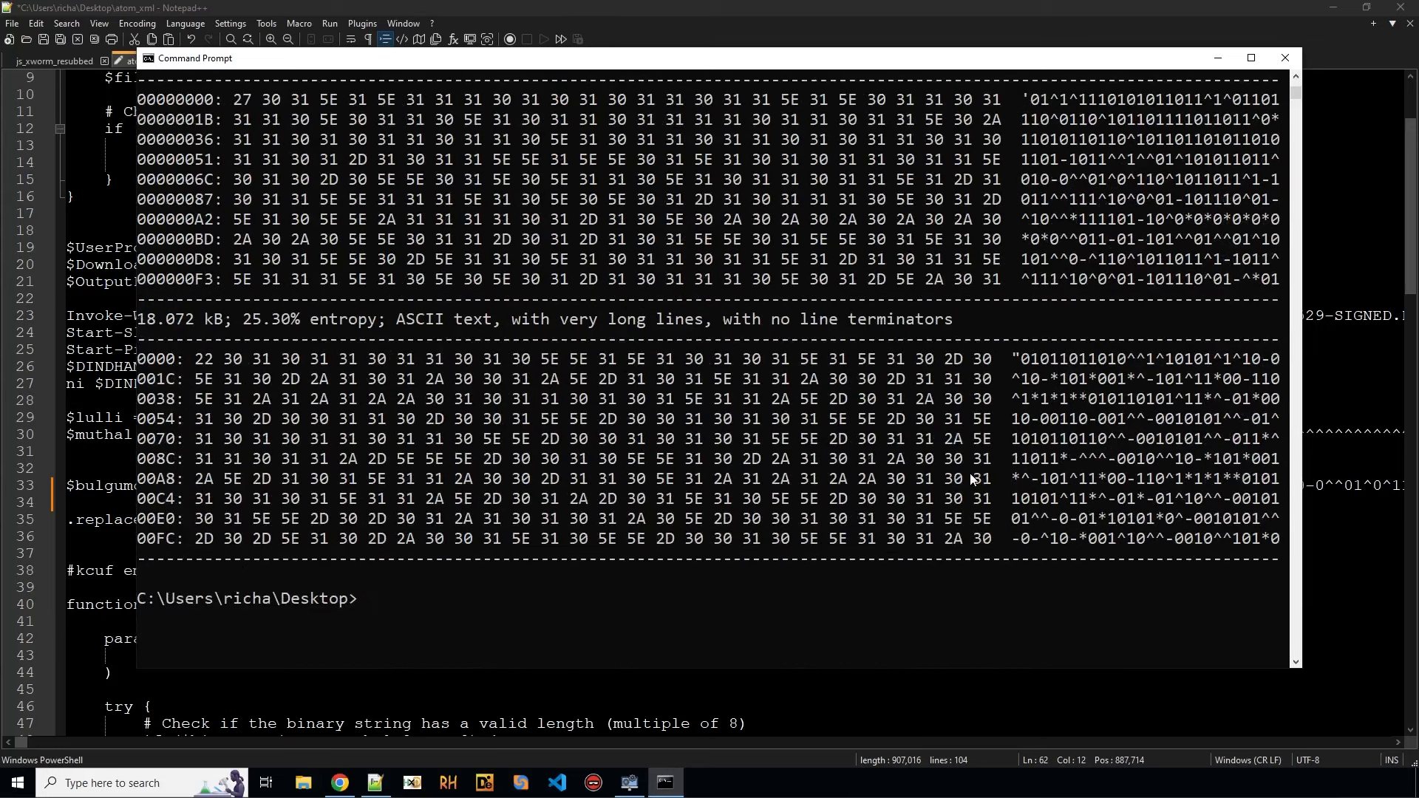
Step: Preview the second carved string with carve string -n 1000 and scope 1
text(emit atom_xml | carve string -n 1000 [| s)
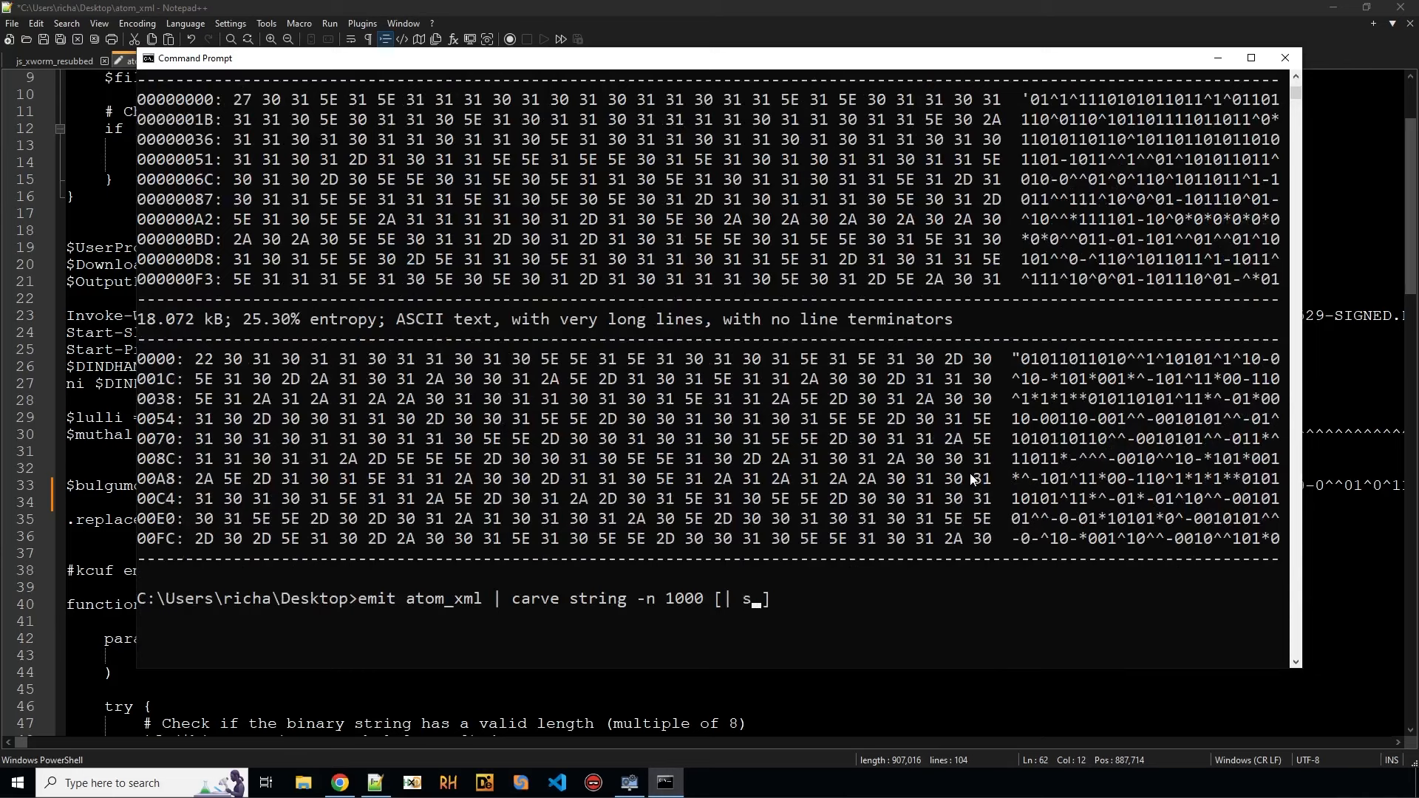
text(cope ])
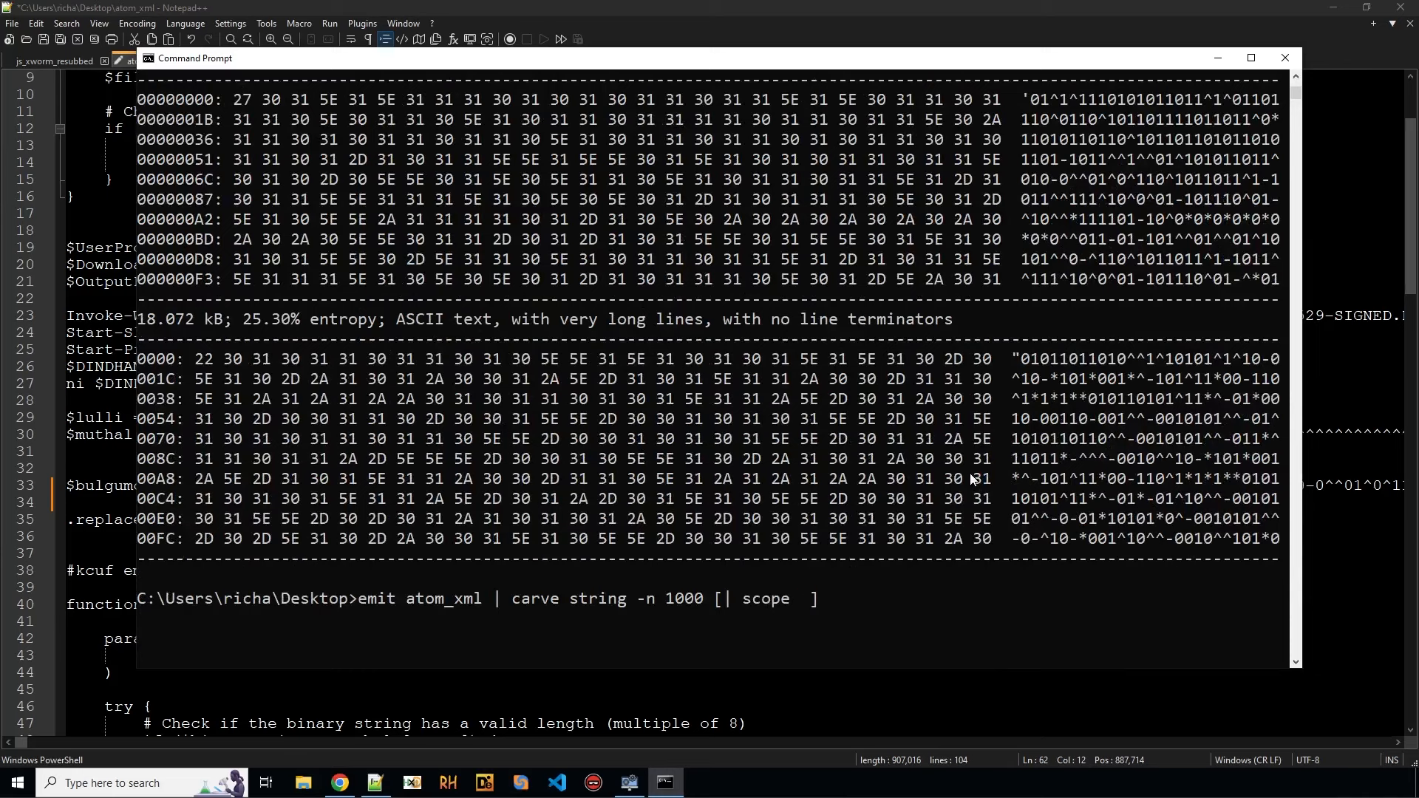
text(1 | peek)
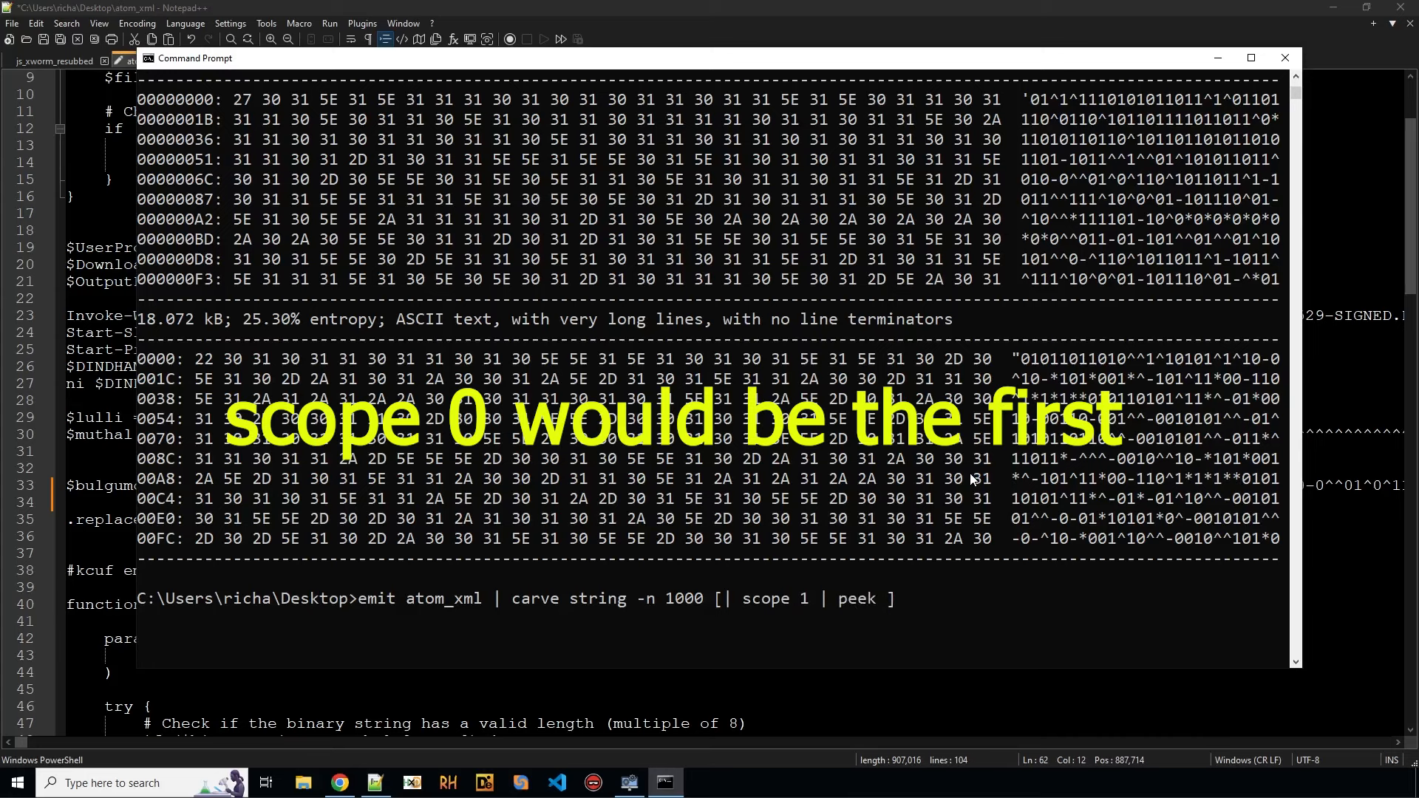
key(Return)
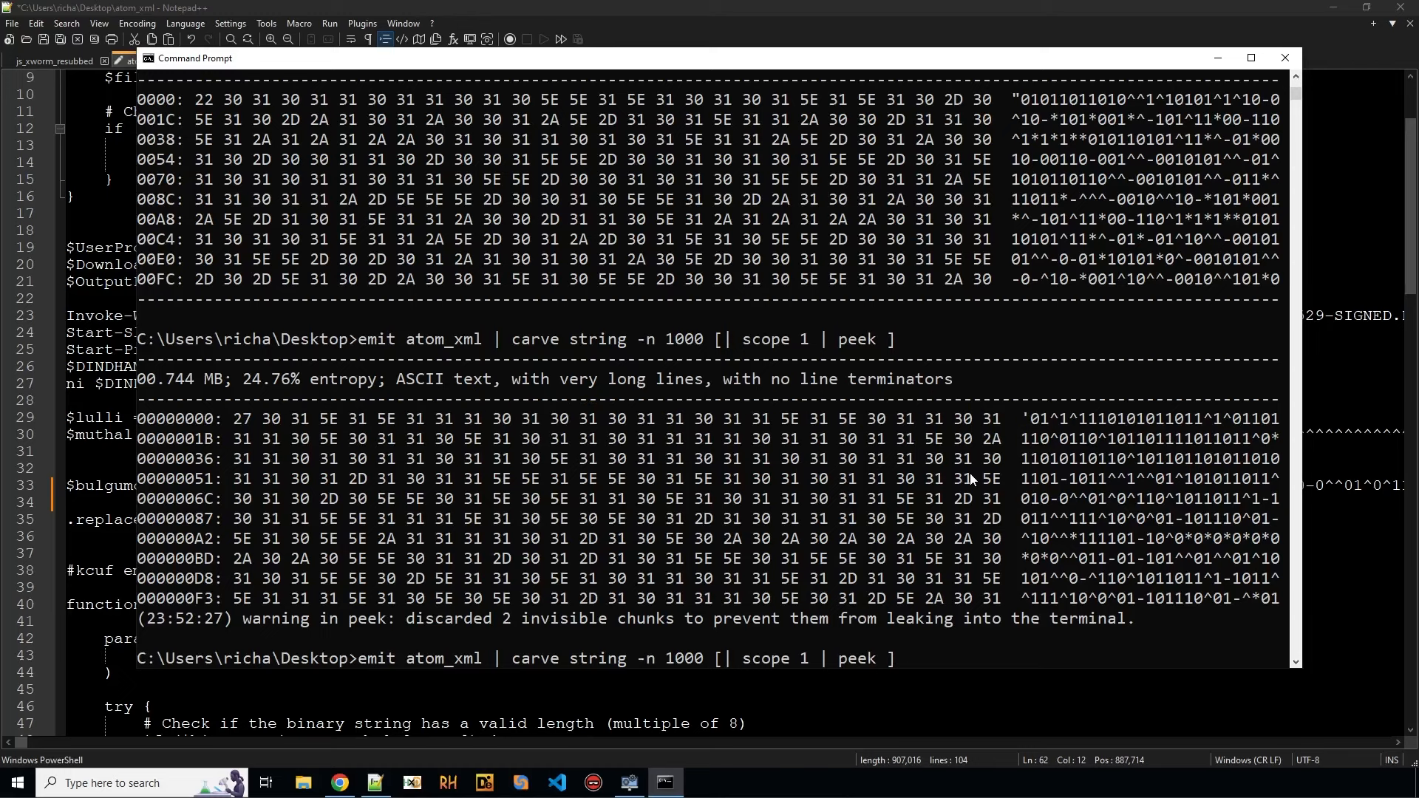
click(1250, 57)
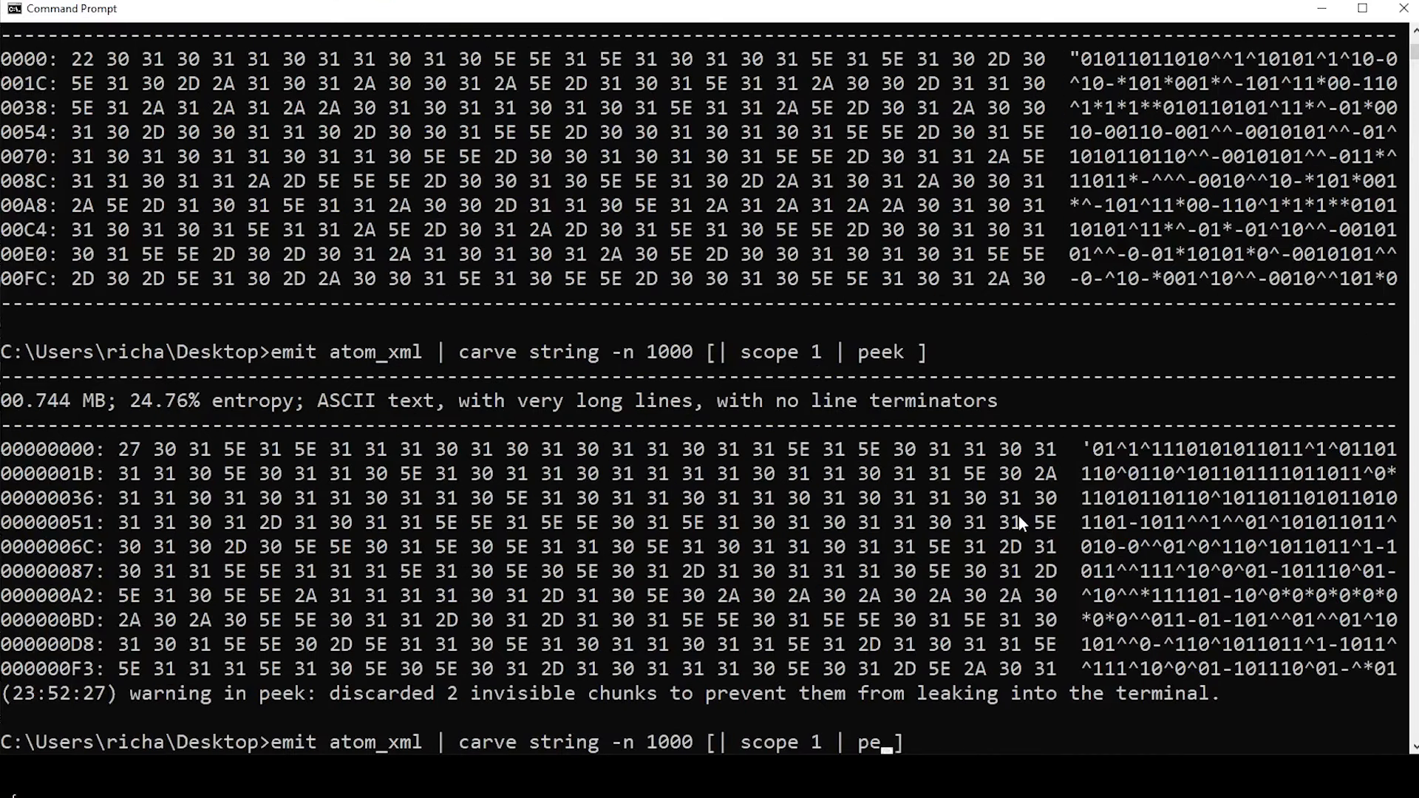
Step: Trim the surrounding quotes with snip 1:-1, then begin a resub step
key(backspace)
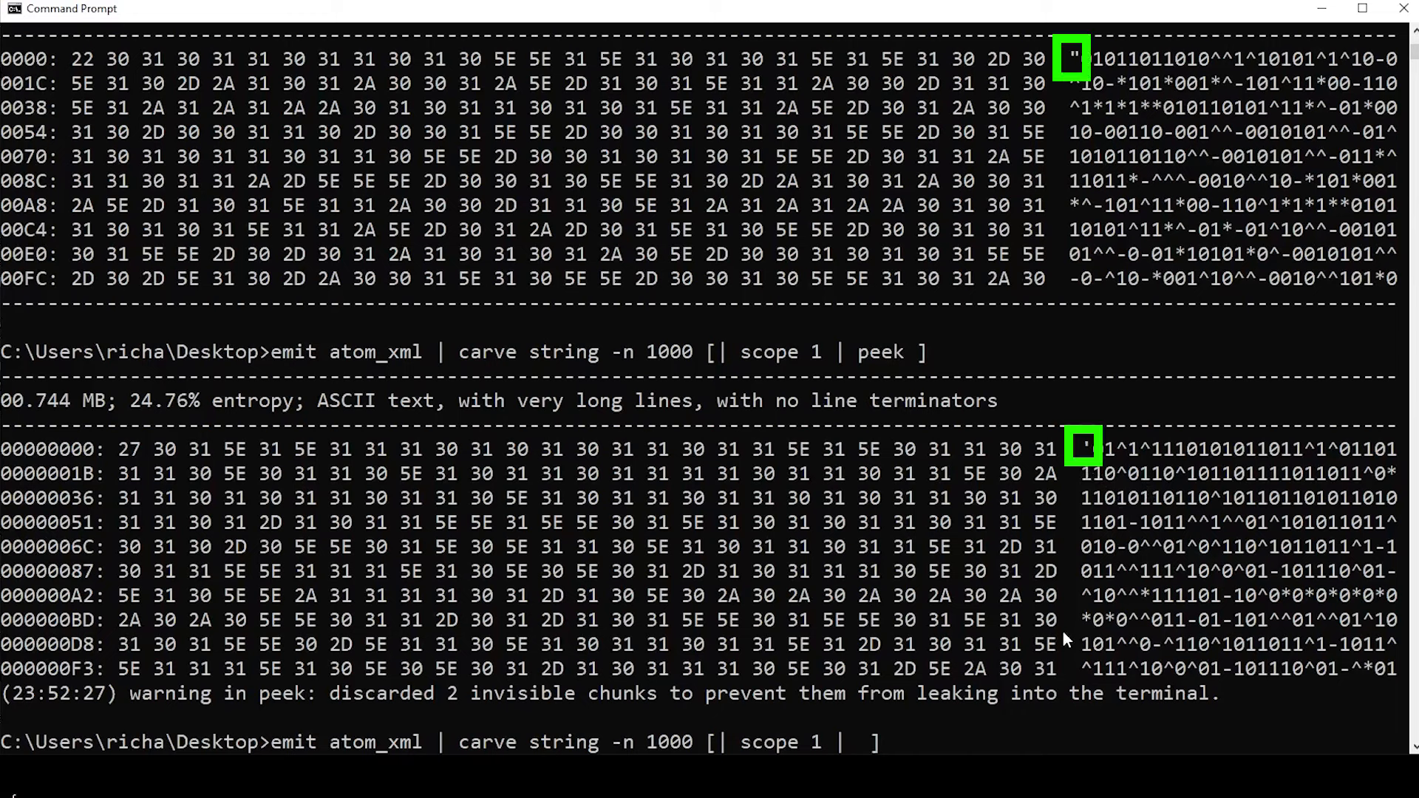
text(snip 1:-1 |)
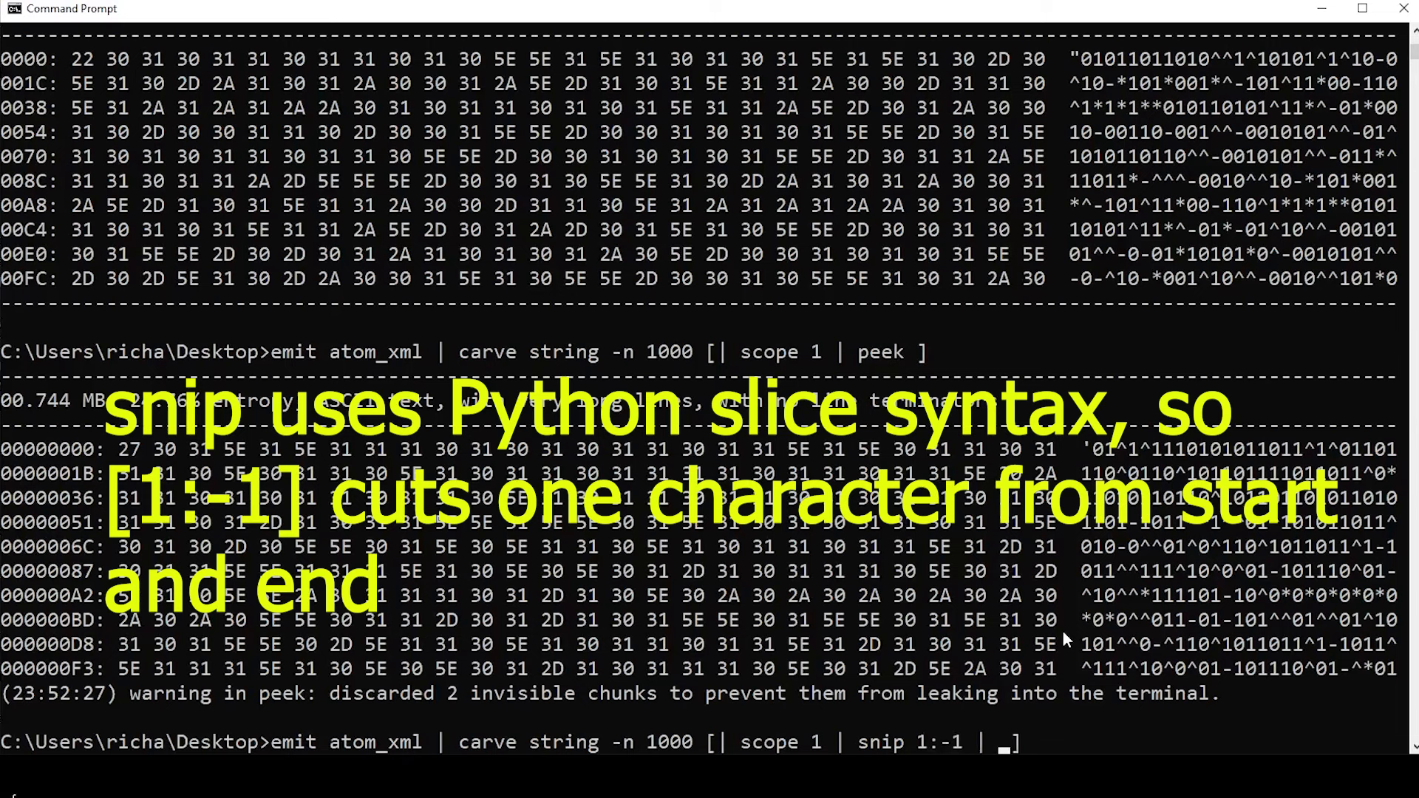
key(Return)
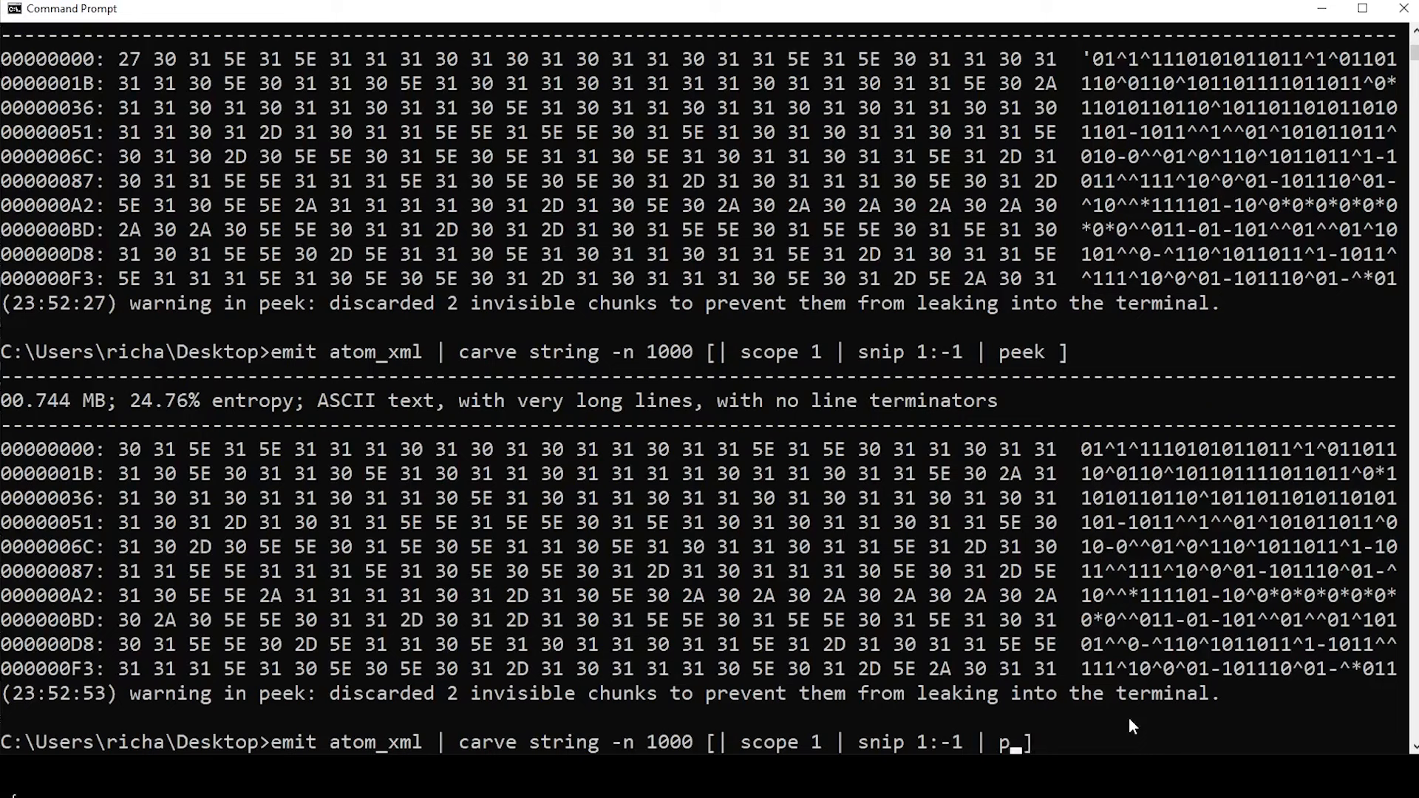
key(Backspace)
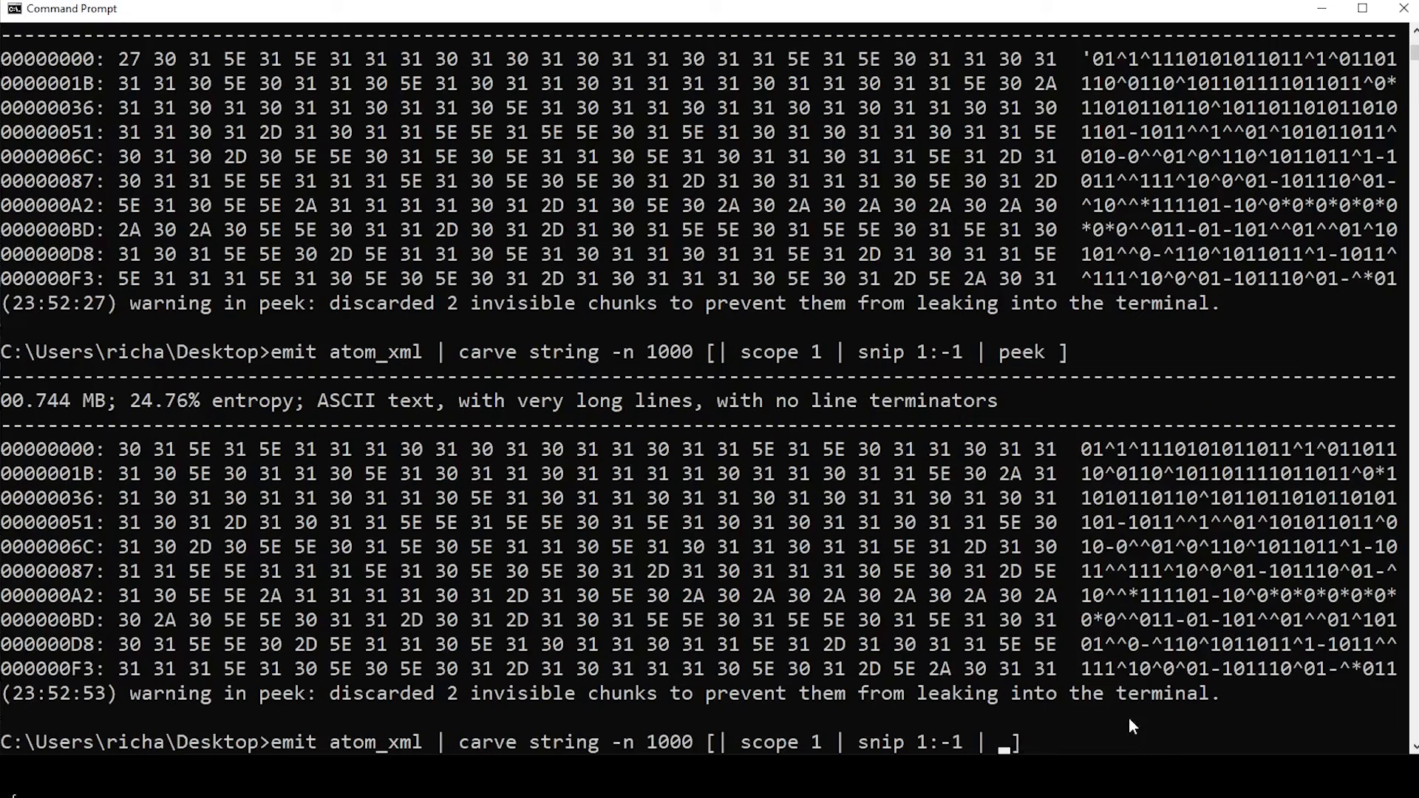
text(resub)
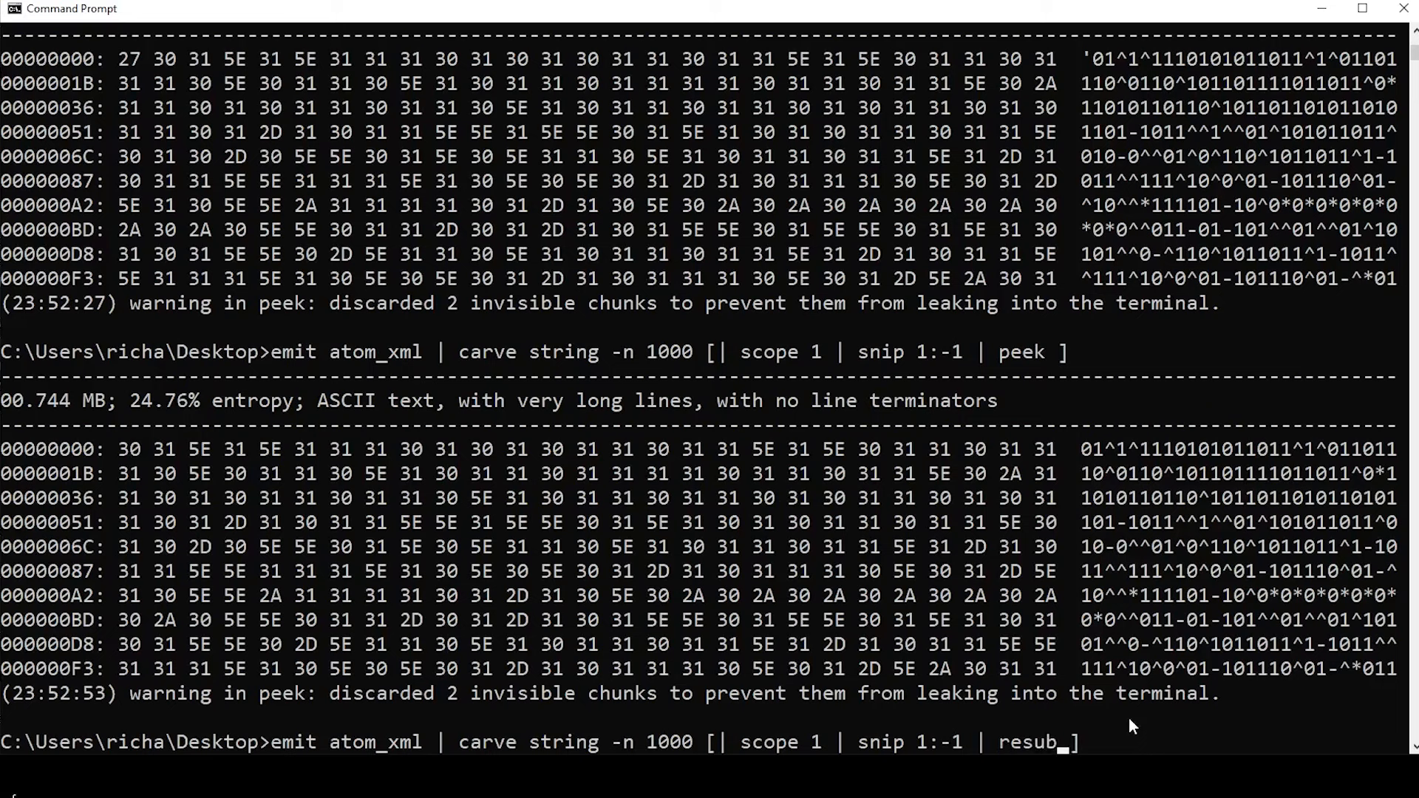
text(])
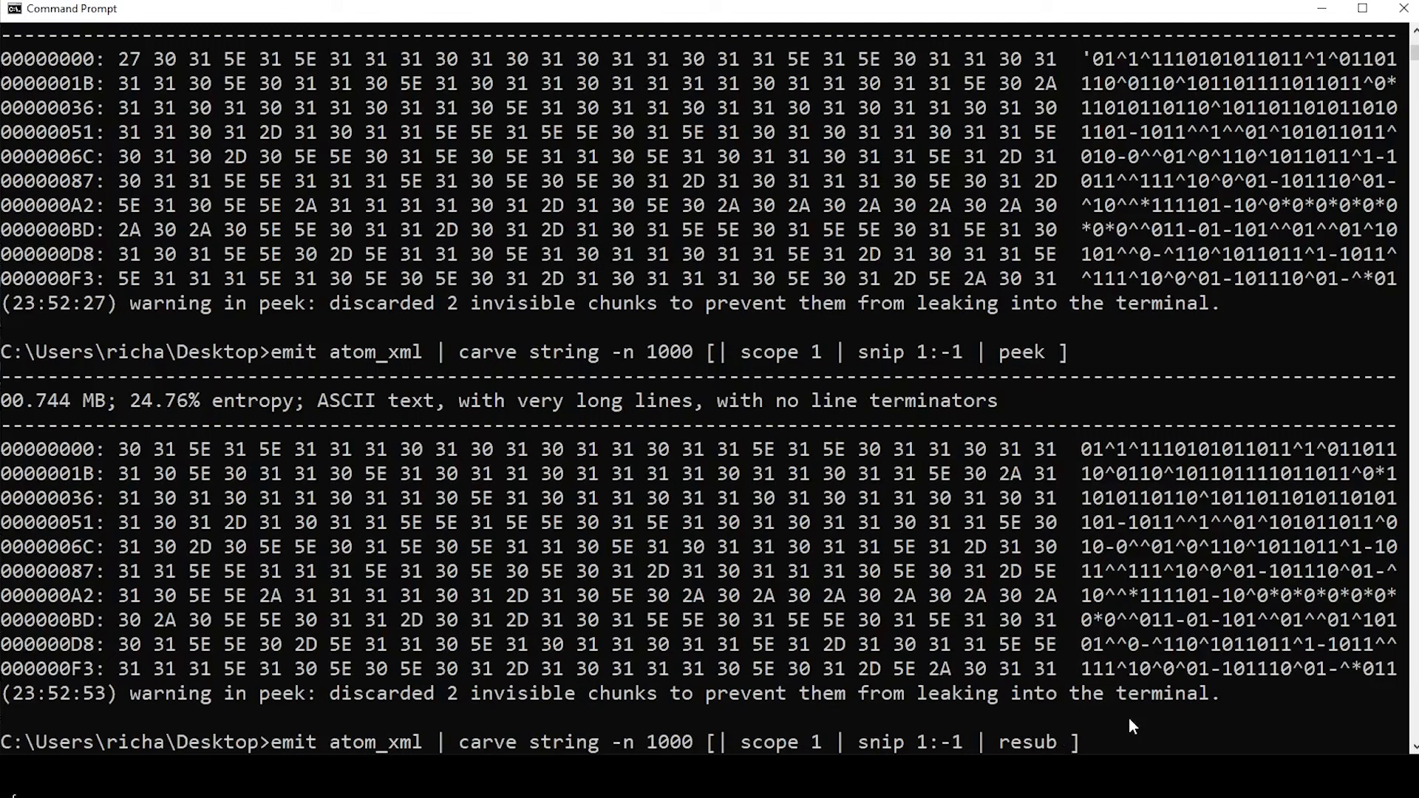
text("")
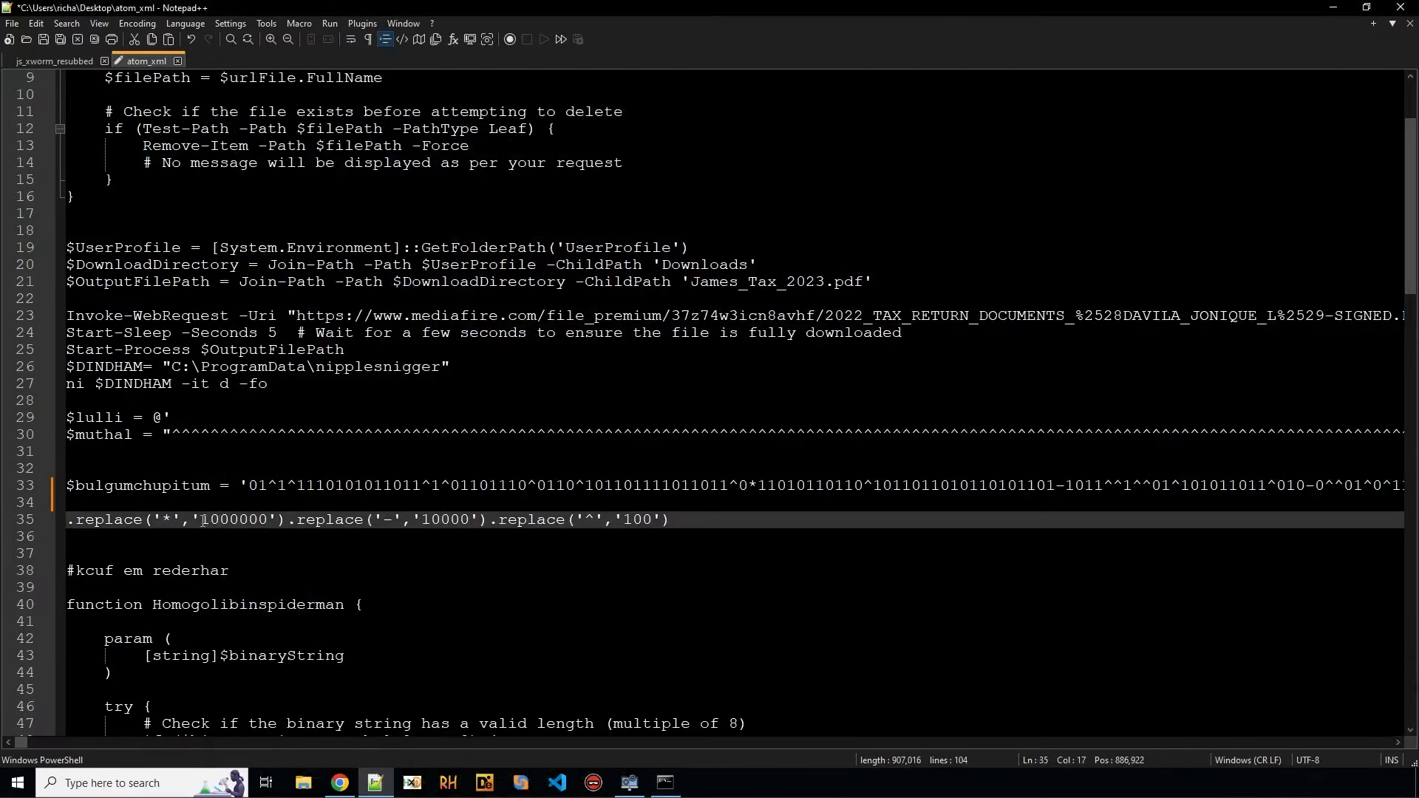
Step: Append the symbol-to-binary resub replacements and base 2 decoding to the pipeline
double_click(234, 519)
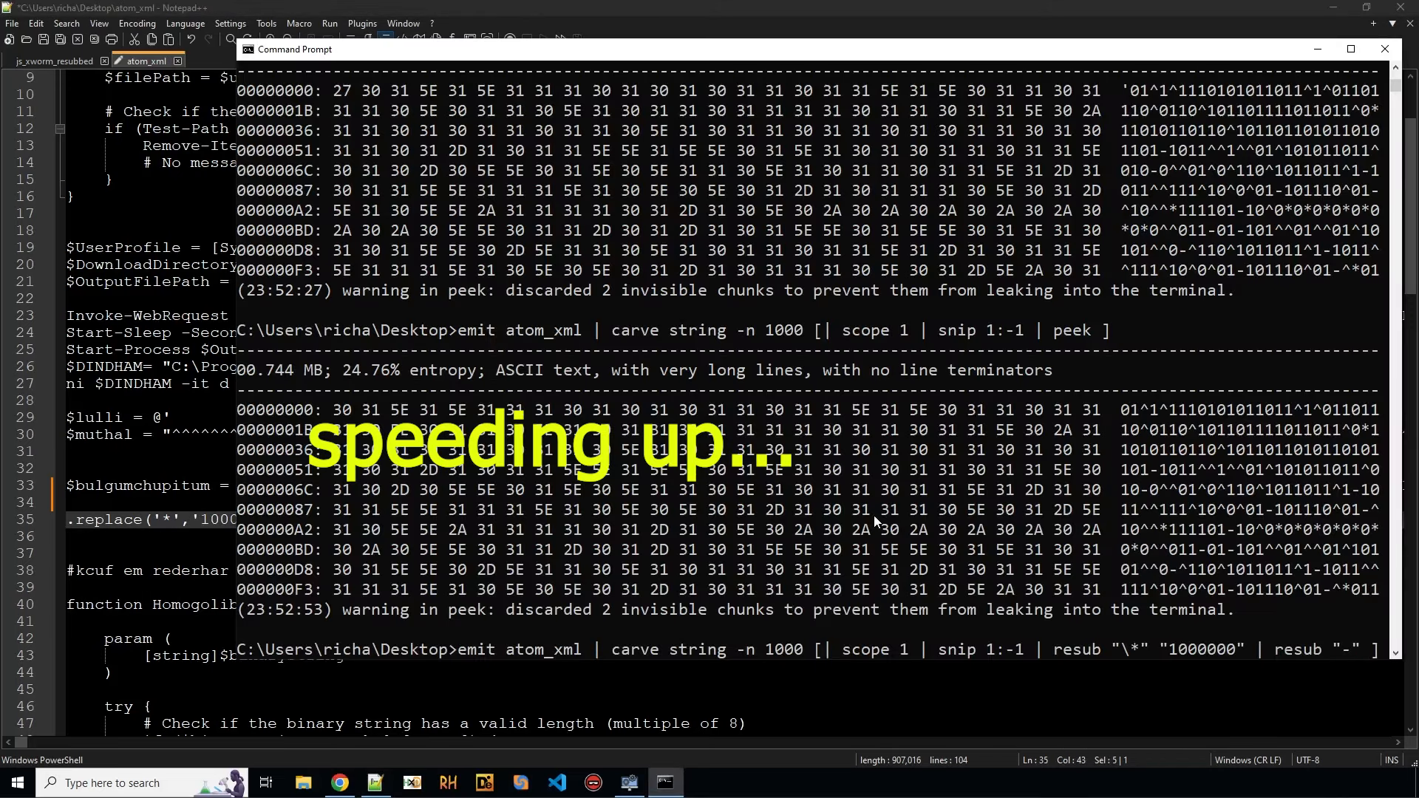
click(1384, 49)
text("10000" | resub "\^" "100" | pee )
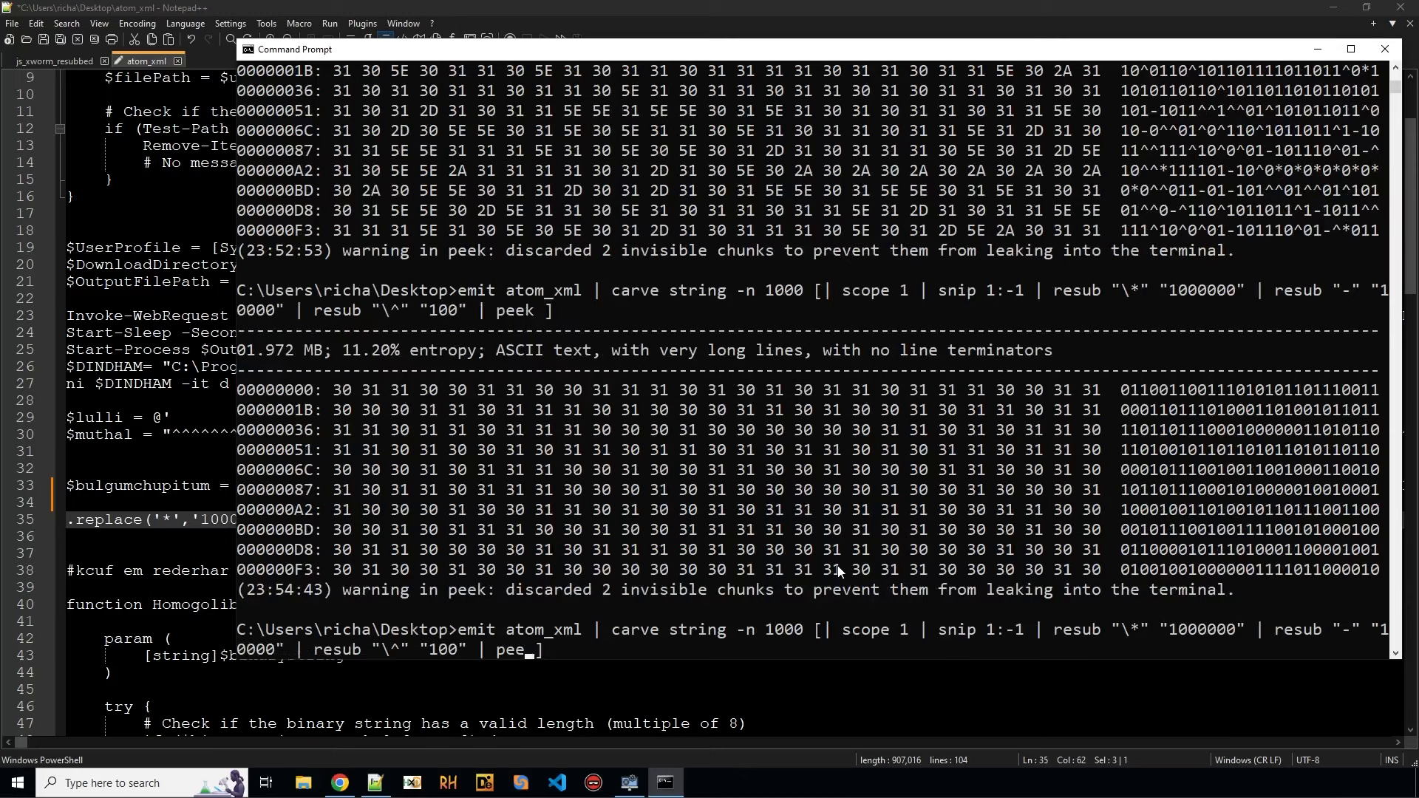
text(base)
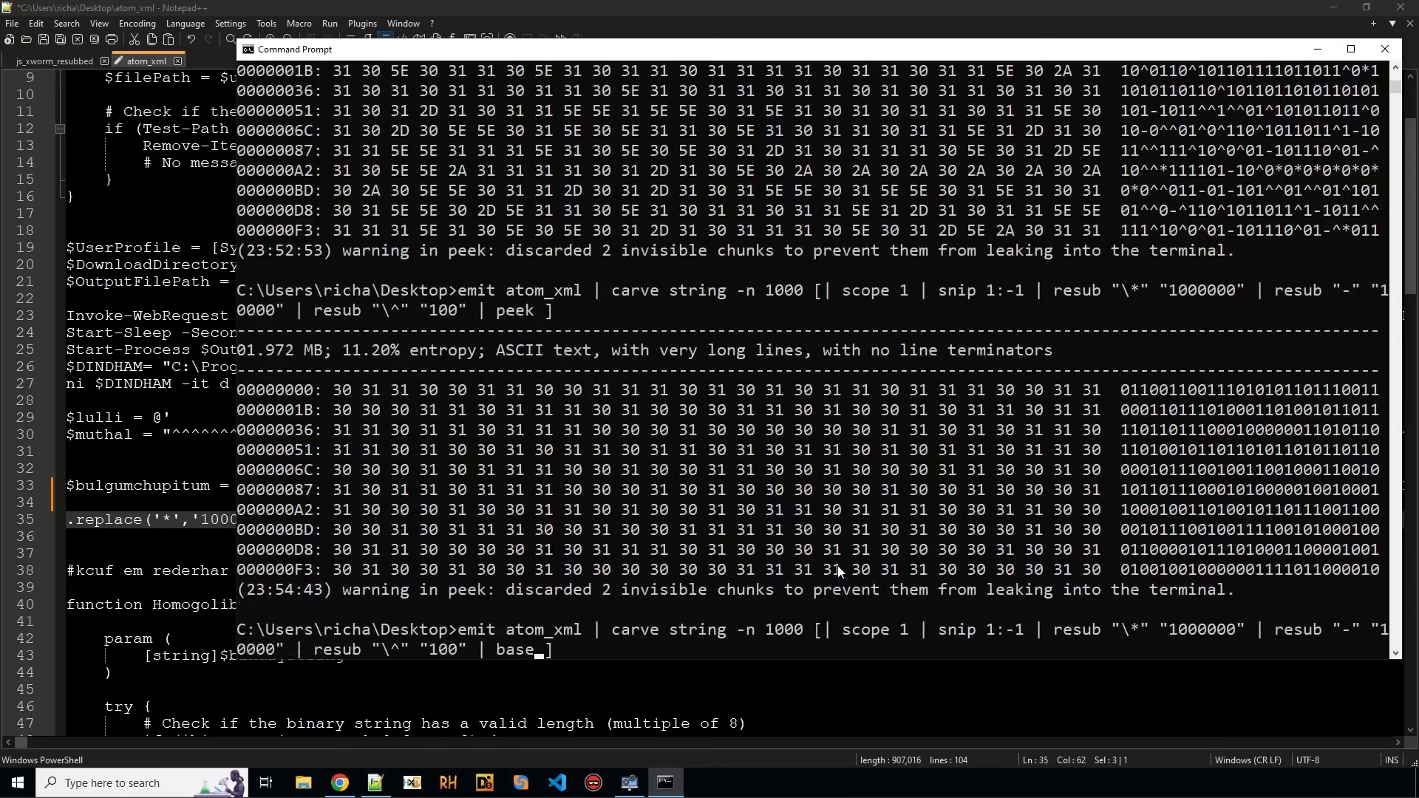
text(2 | peek)
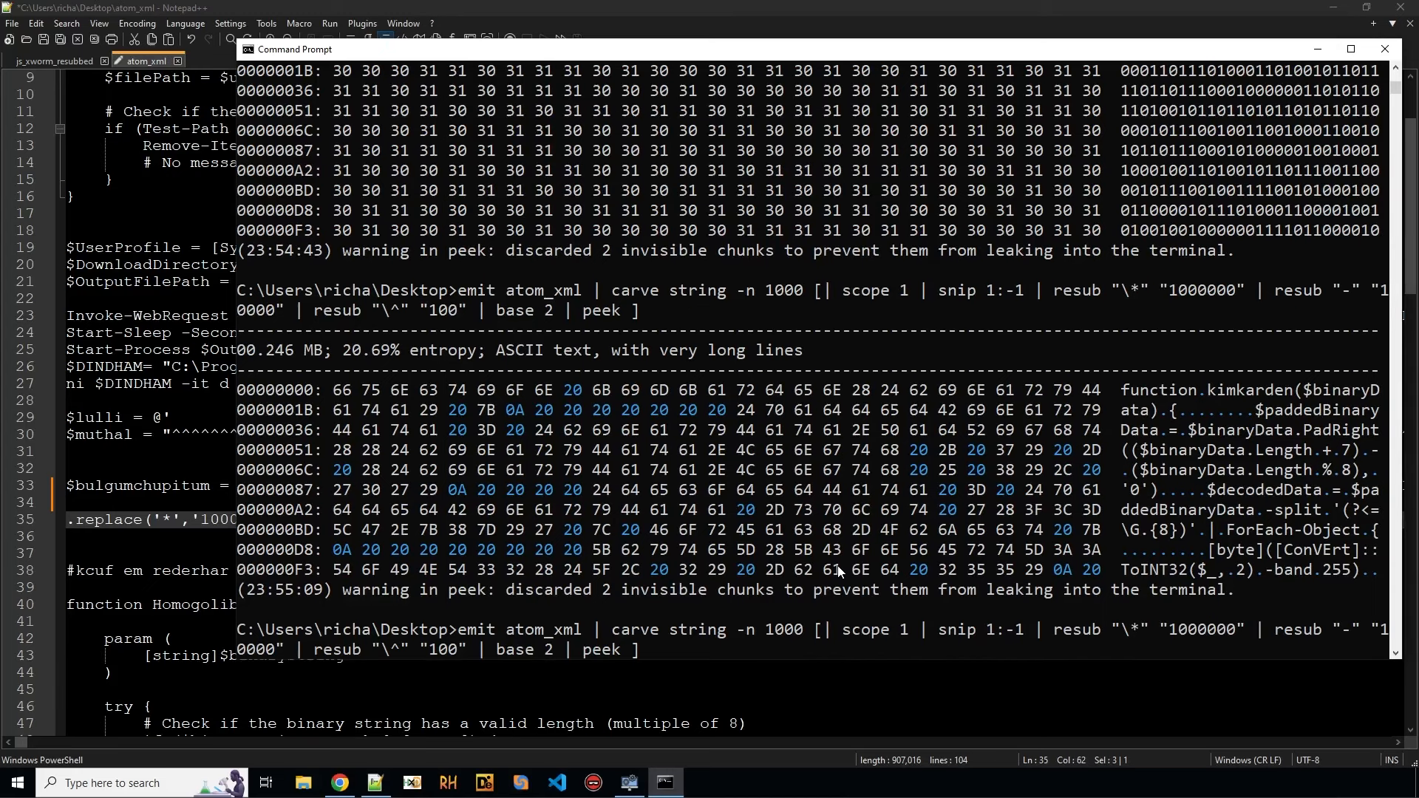
Step: Add a dump script_array step to save the decoded PowerShell script
text(du)
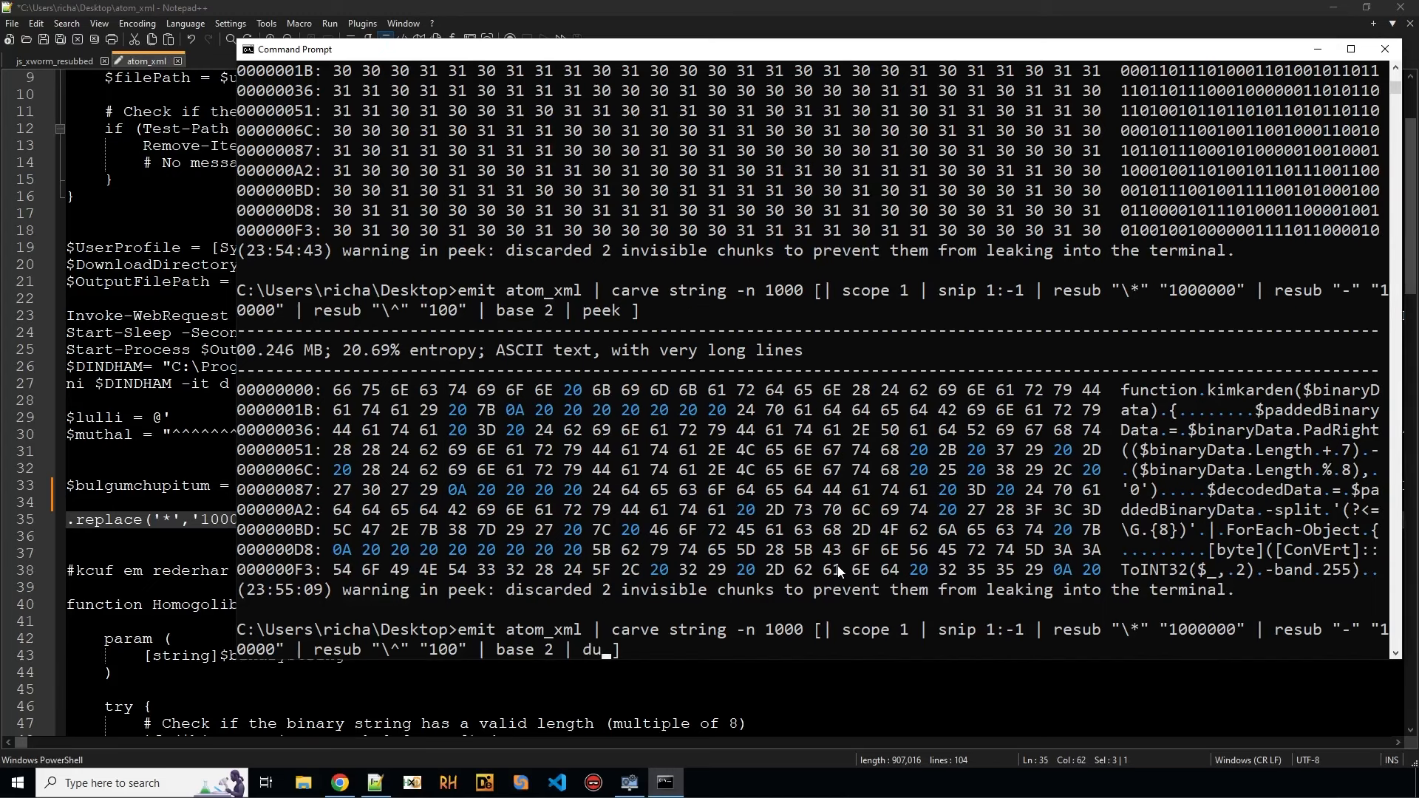
text(mp script_arraty)
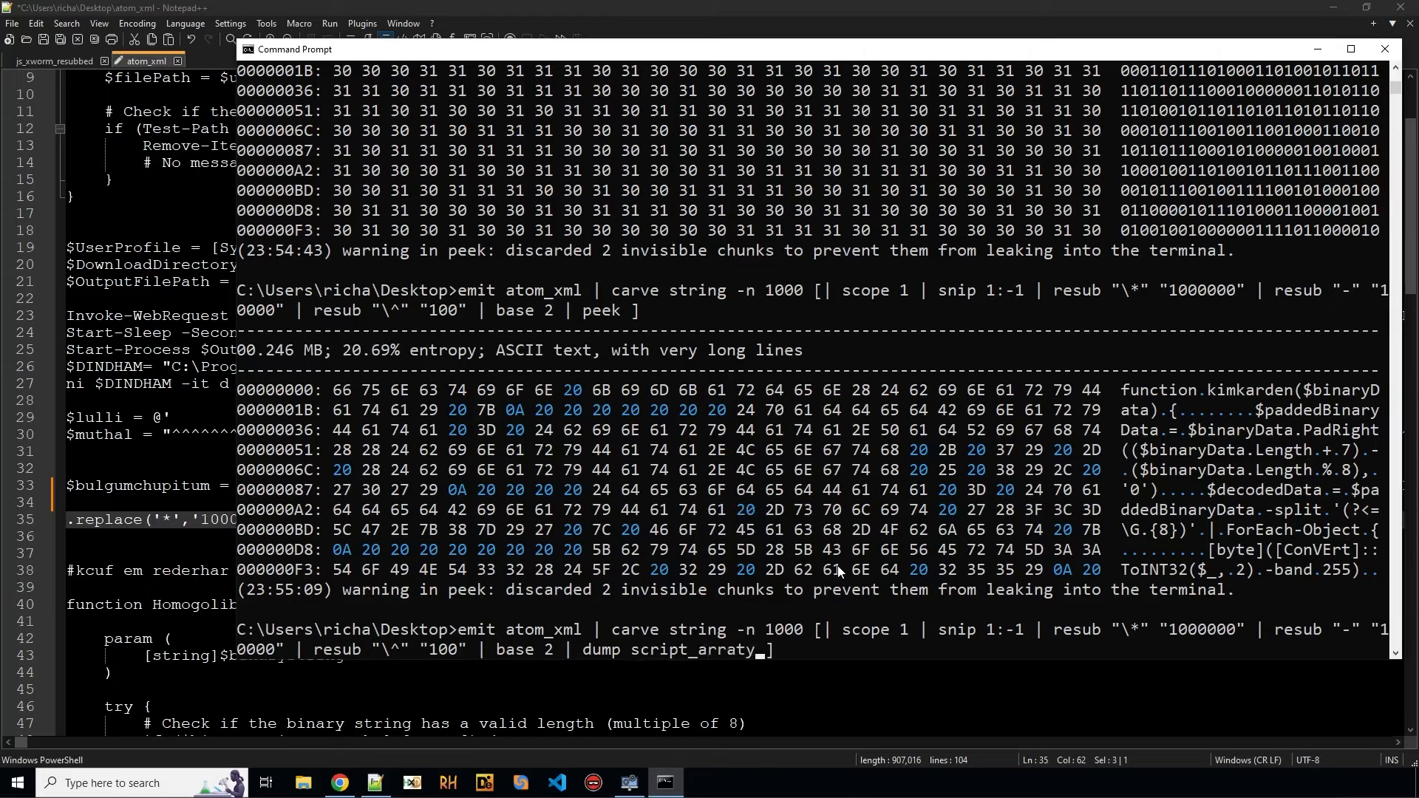
text(1)
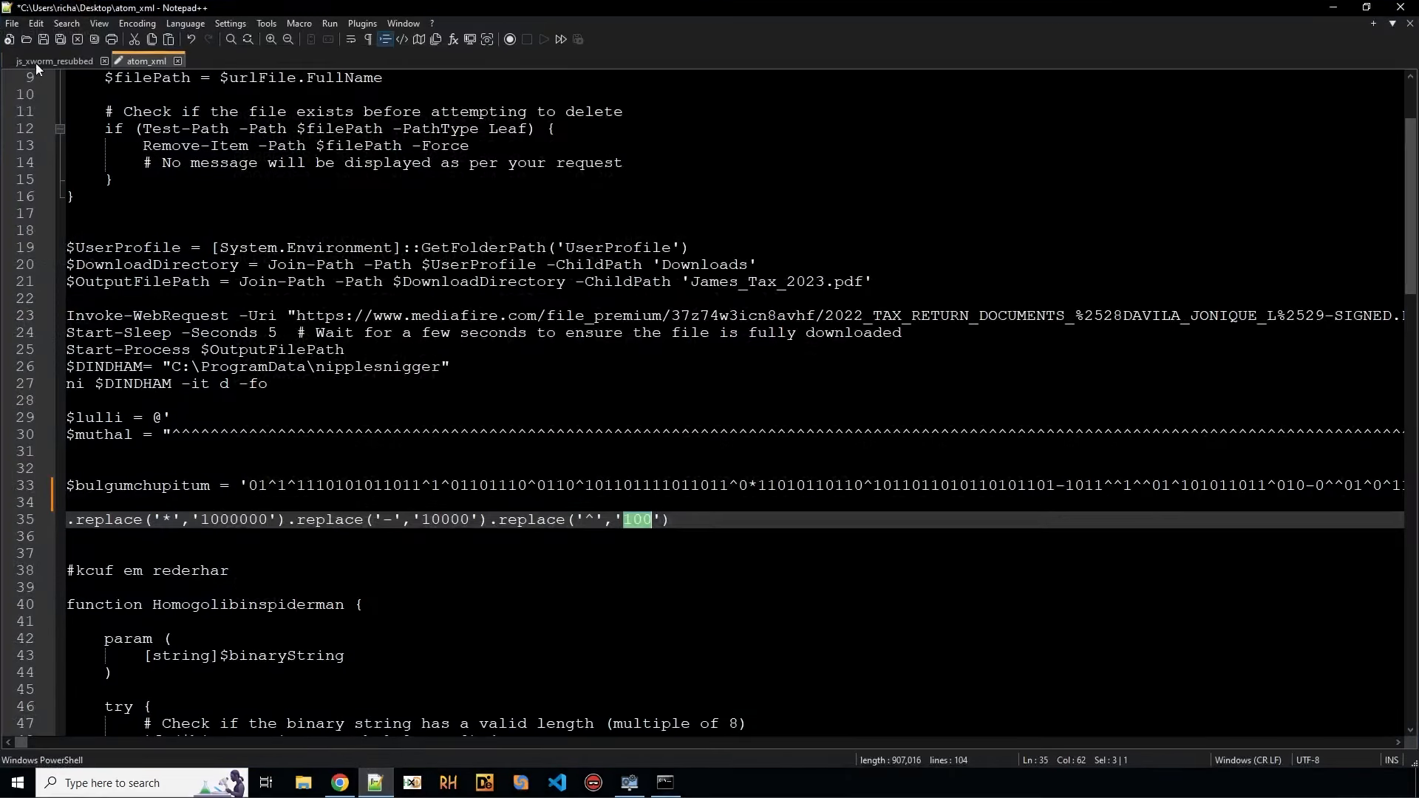
Step: Open script_array_idx1.txt and highlight every use of kimkarden and $rPinchr
click(1355, 24)
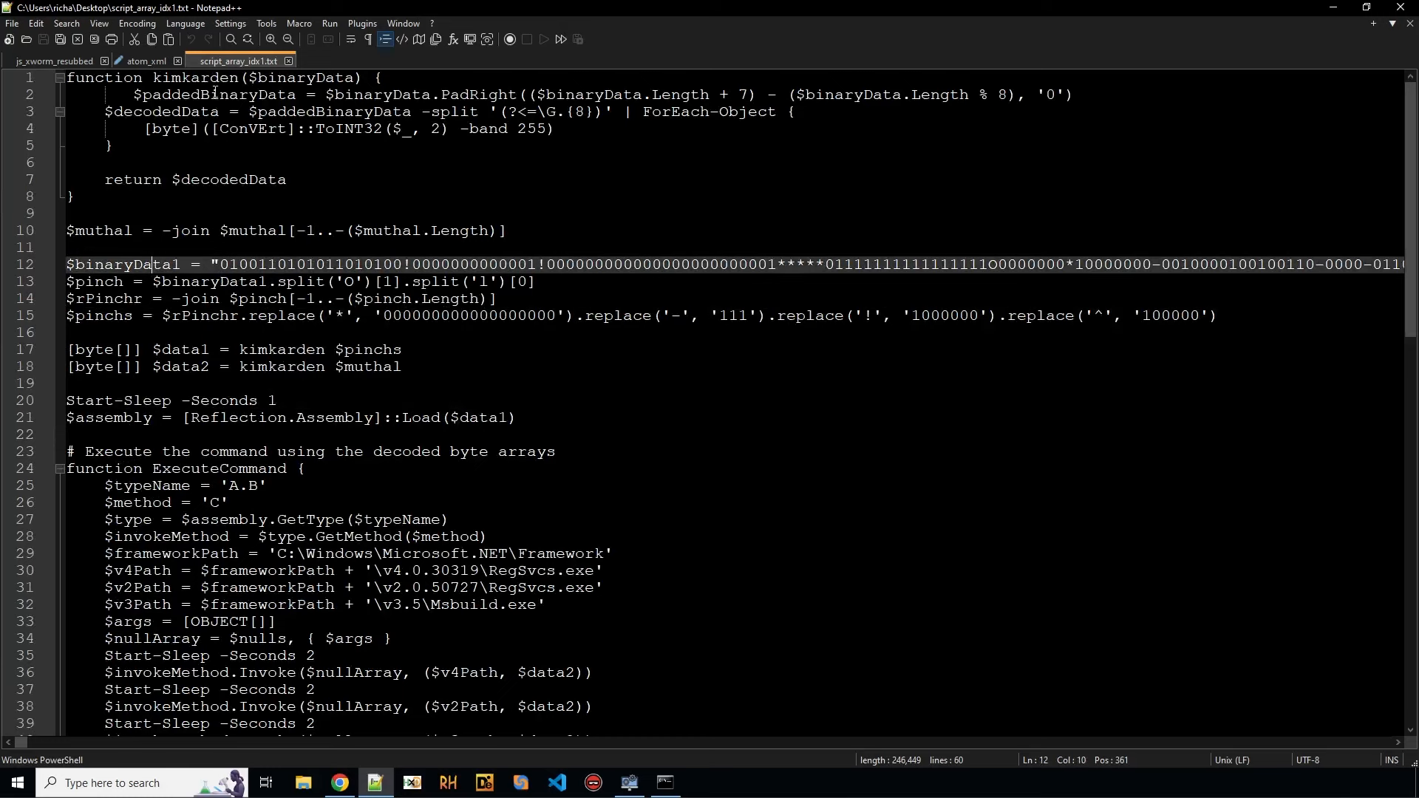
double_click(195, 78)
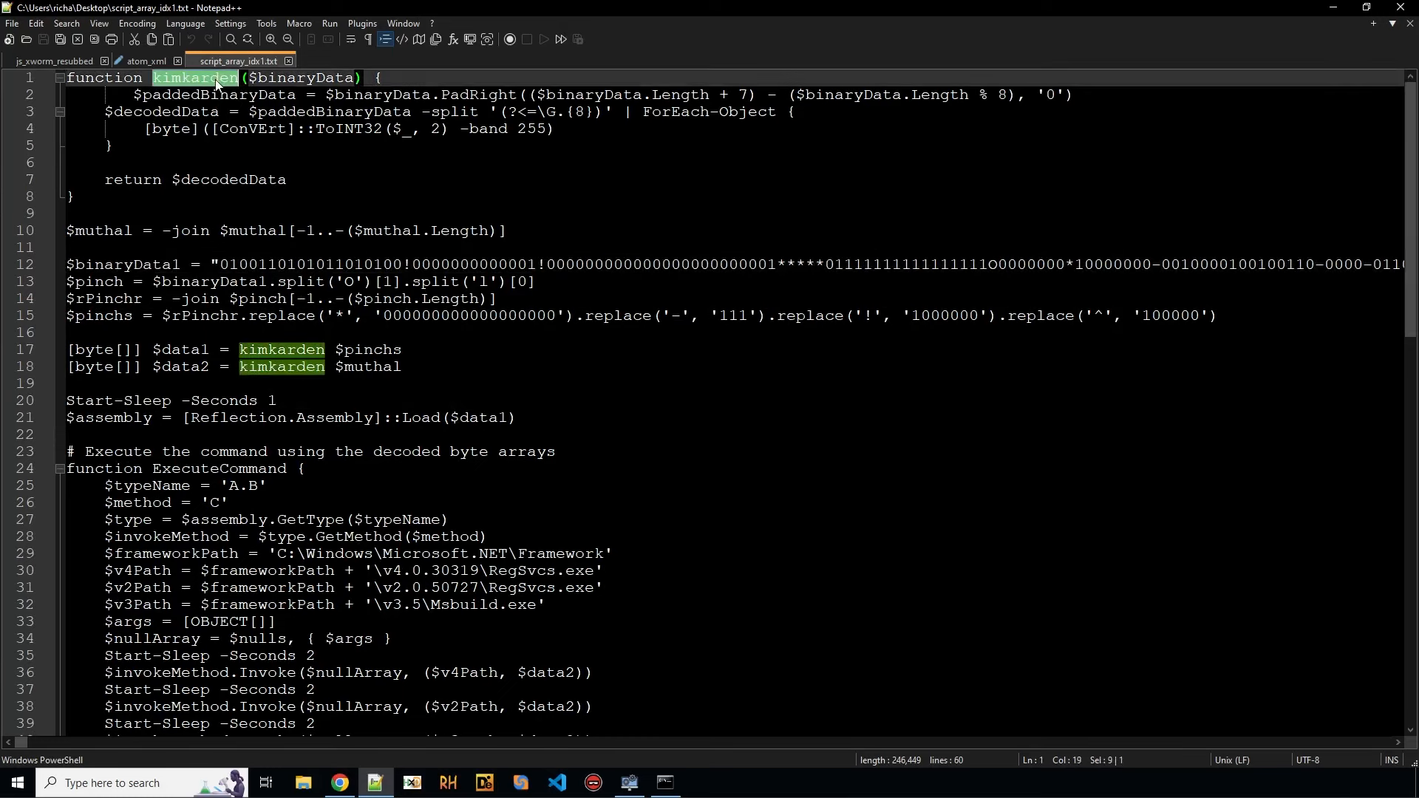
double_click(108, 264)
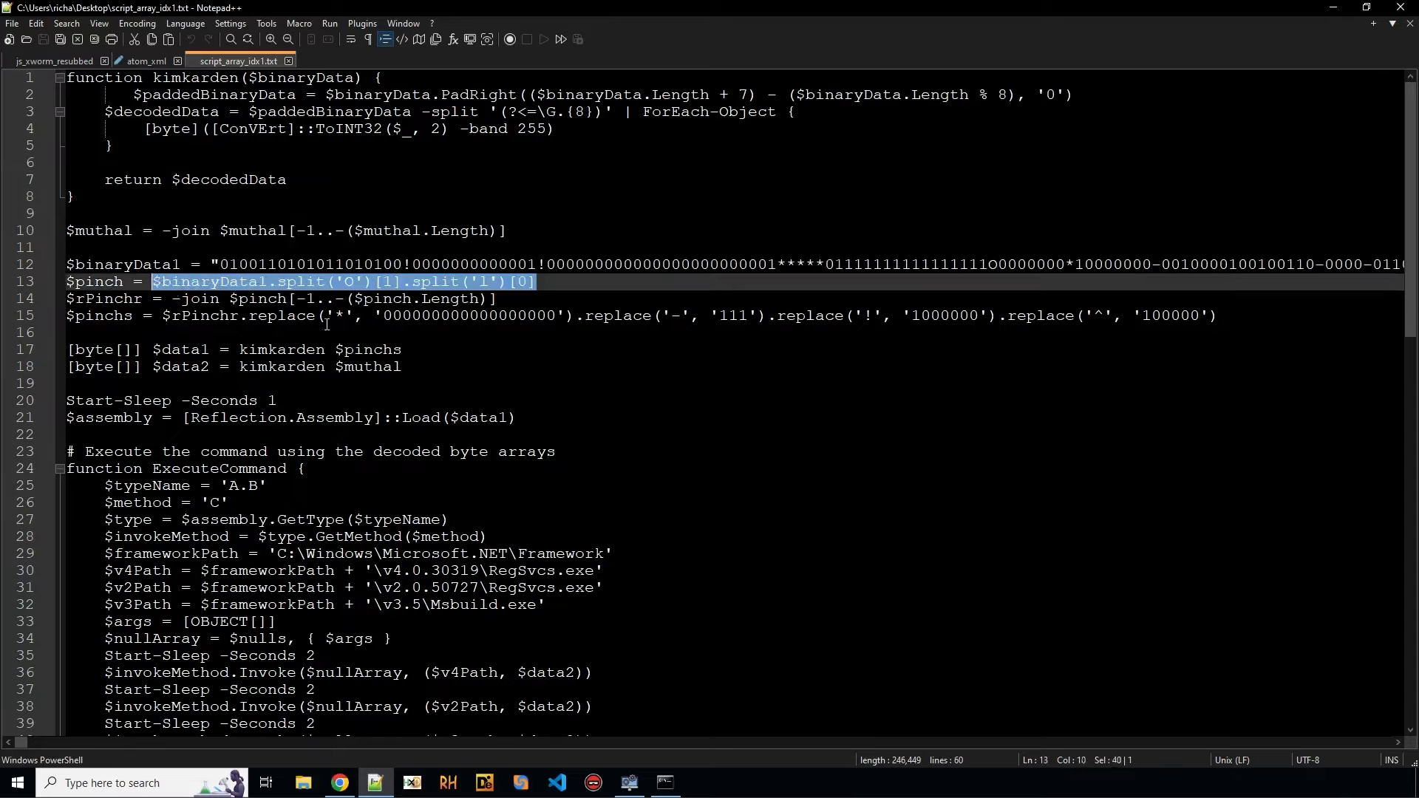
scroll(down, 3)
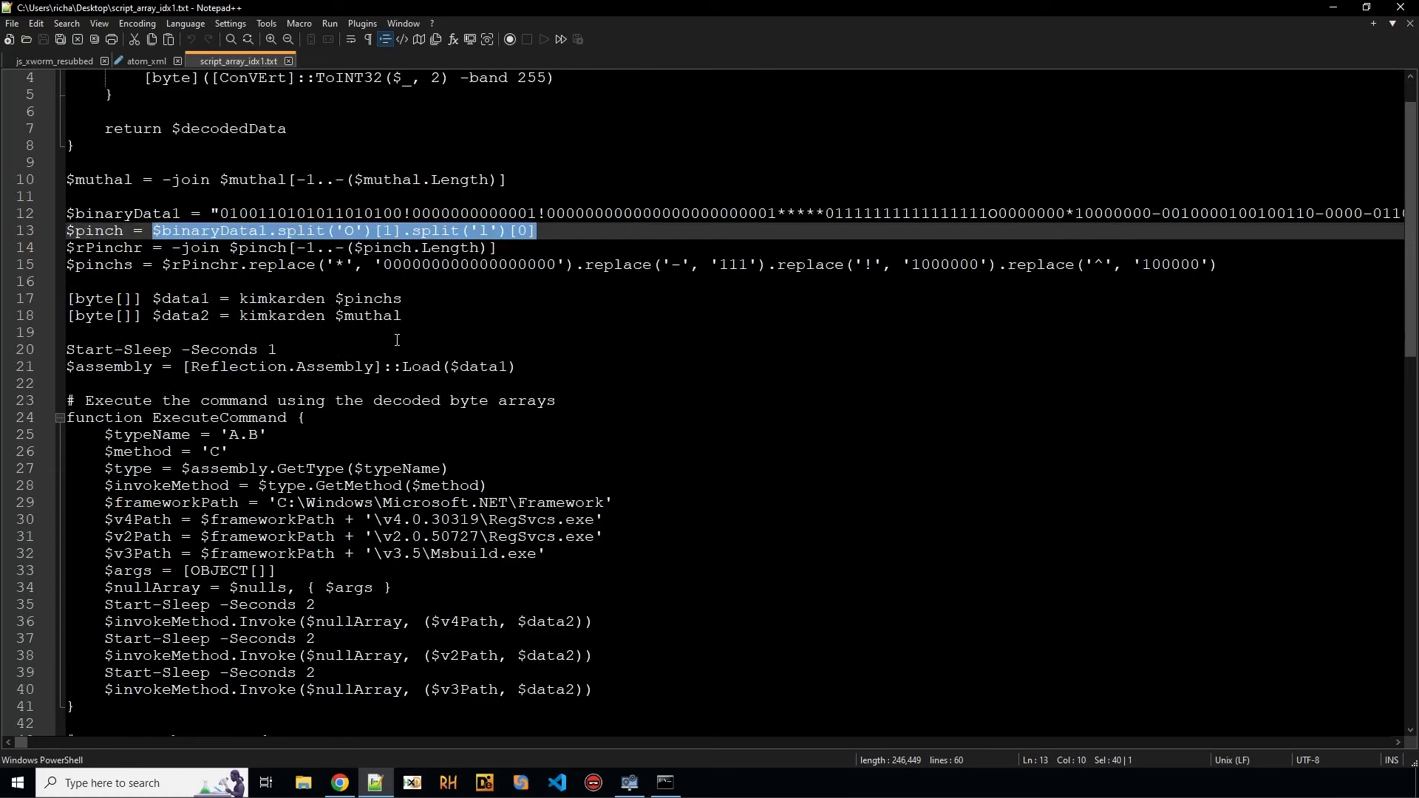
click(195, 264)
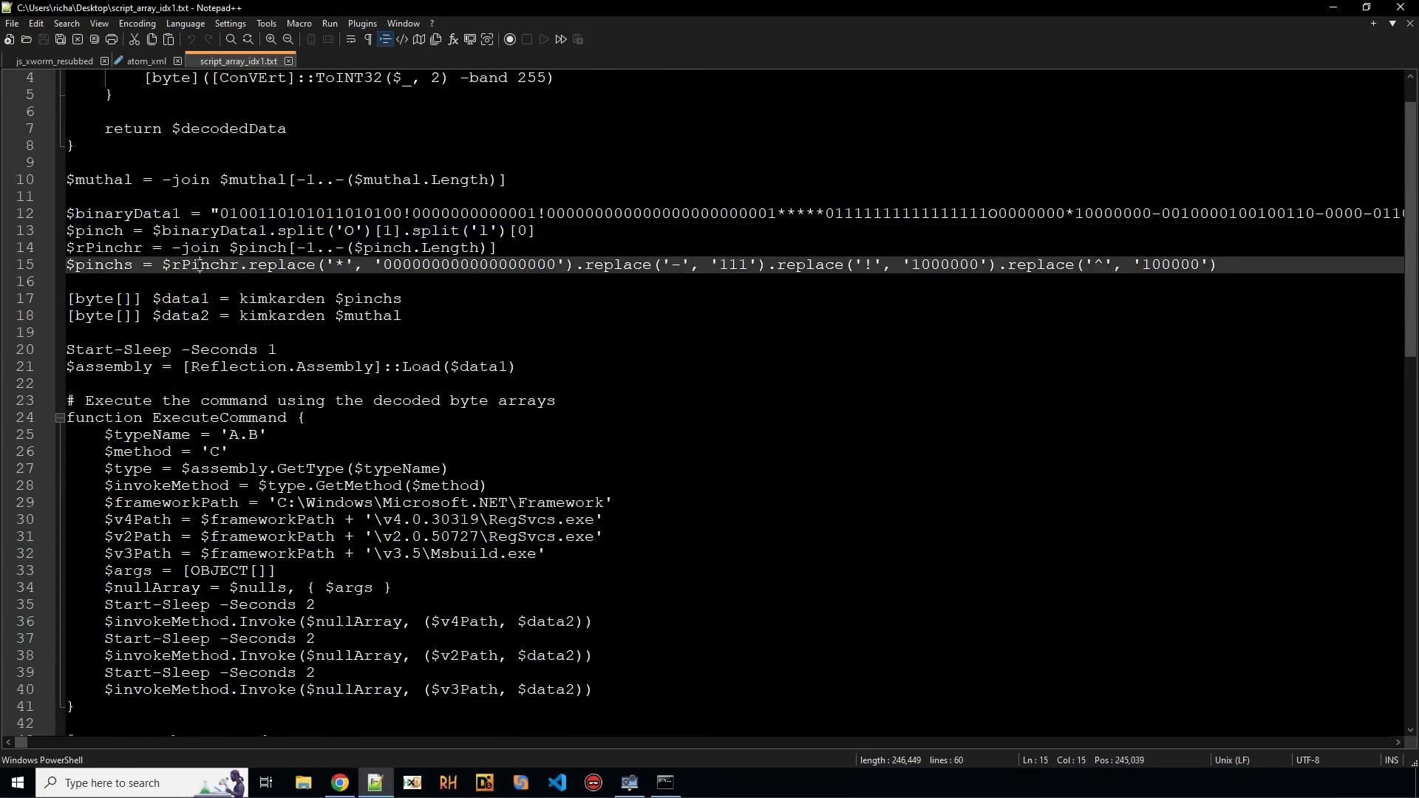
double_click(201, 265)
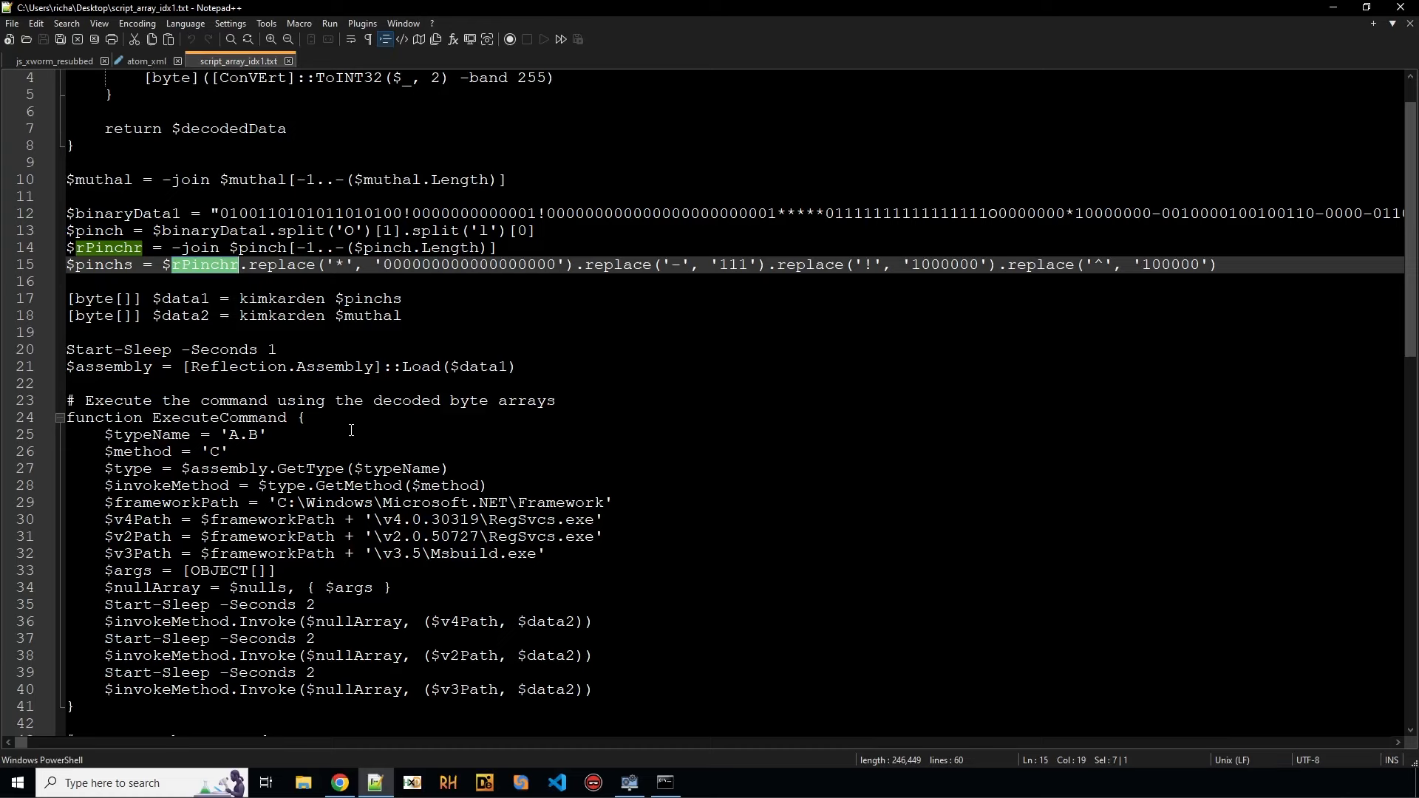
scroll(up, 3)
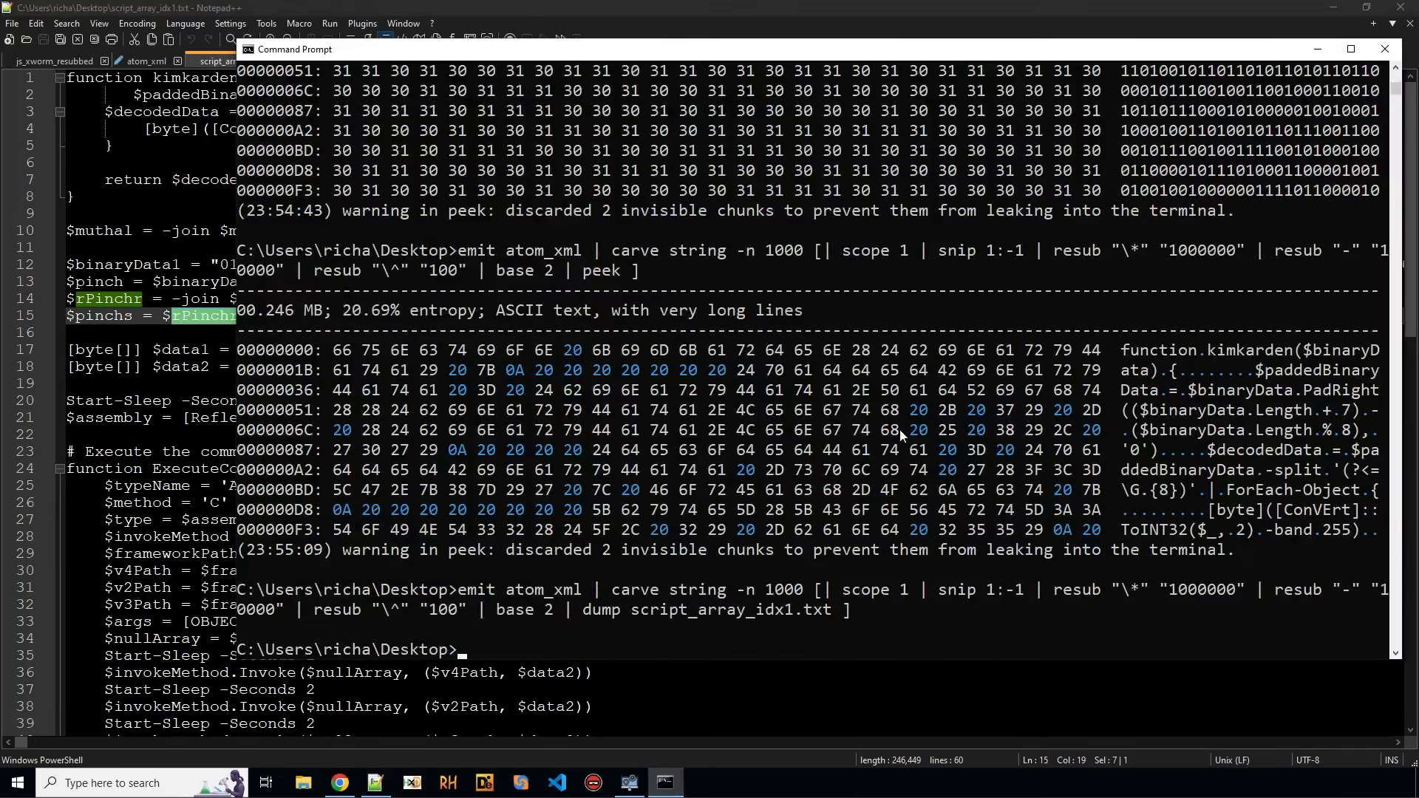
Step: Preview the long binary string carved from script_array_idx1.txt with carve string -l
text(emit)
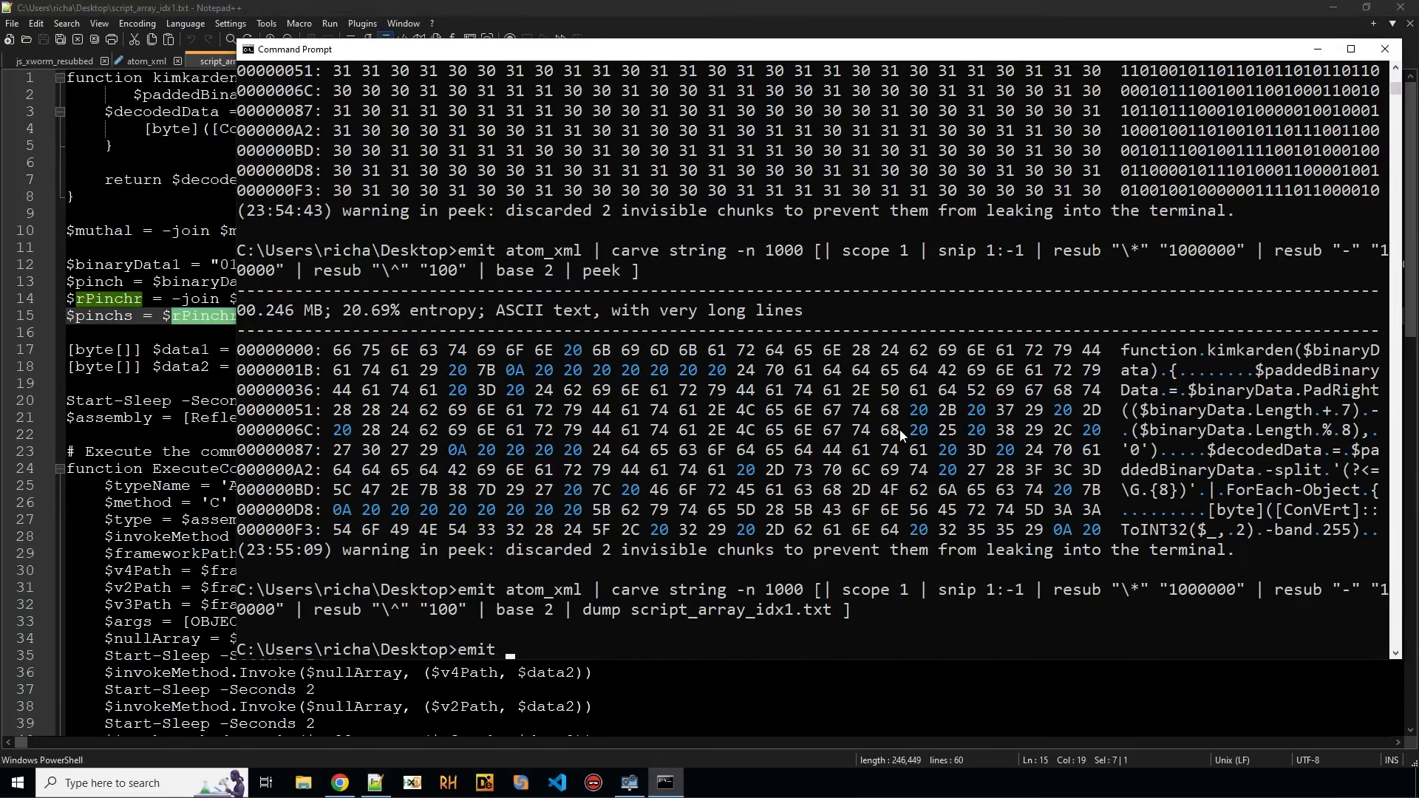
text(script_array_idx1.txt)
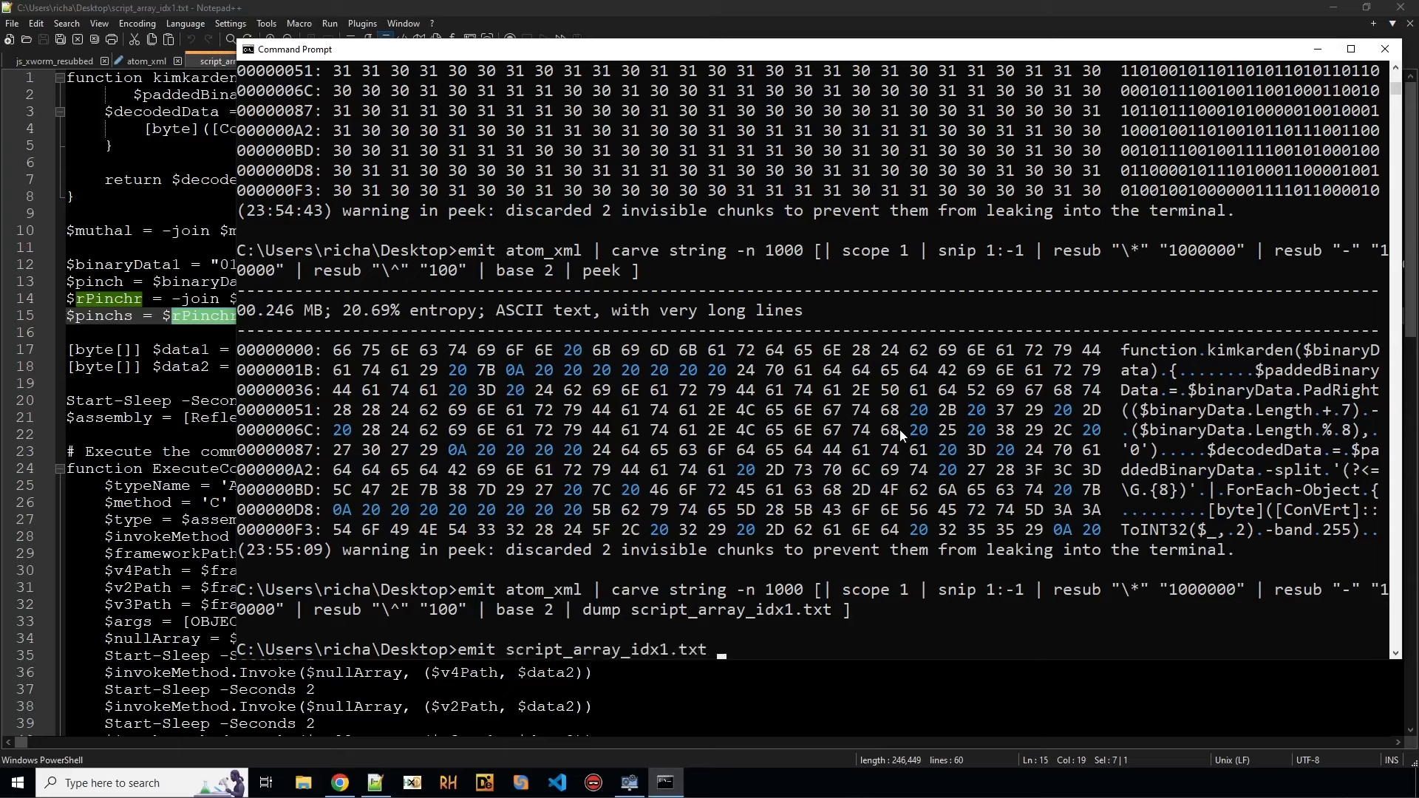
text(| carve)
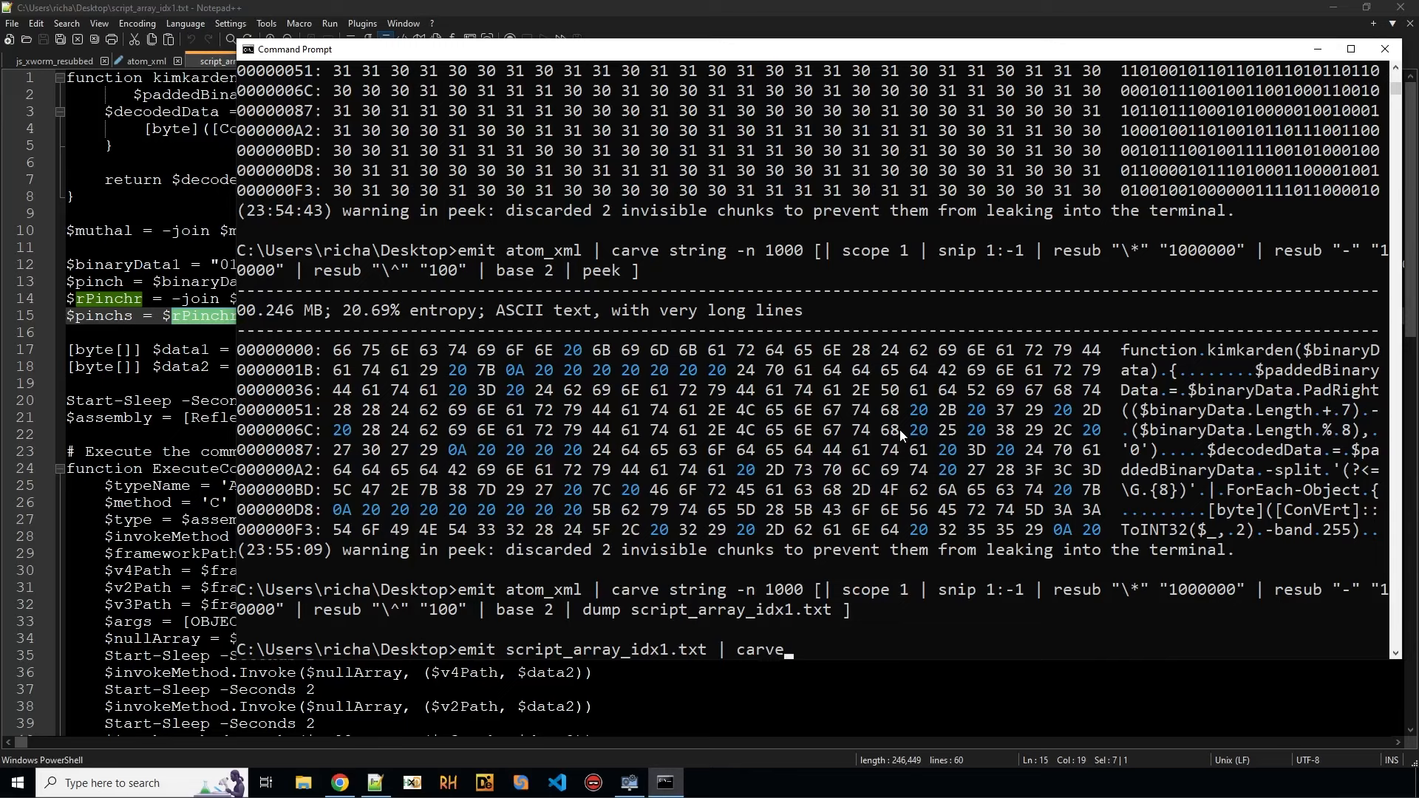
text(-l | peek)
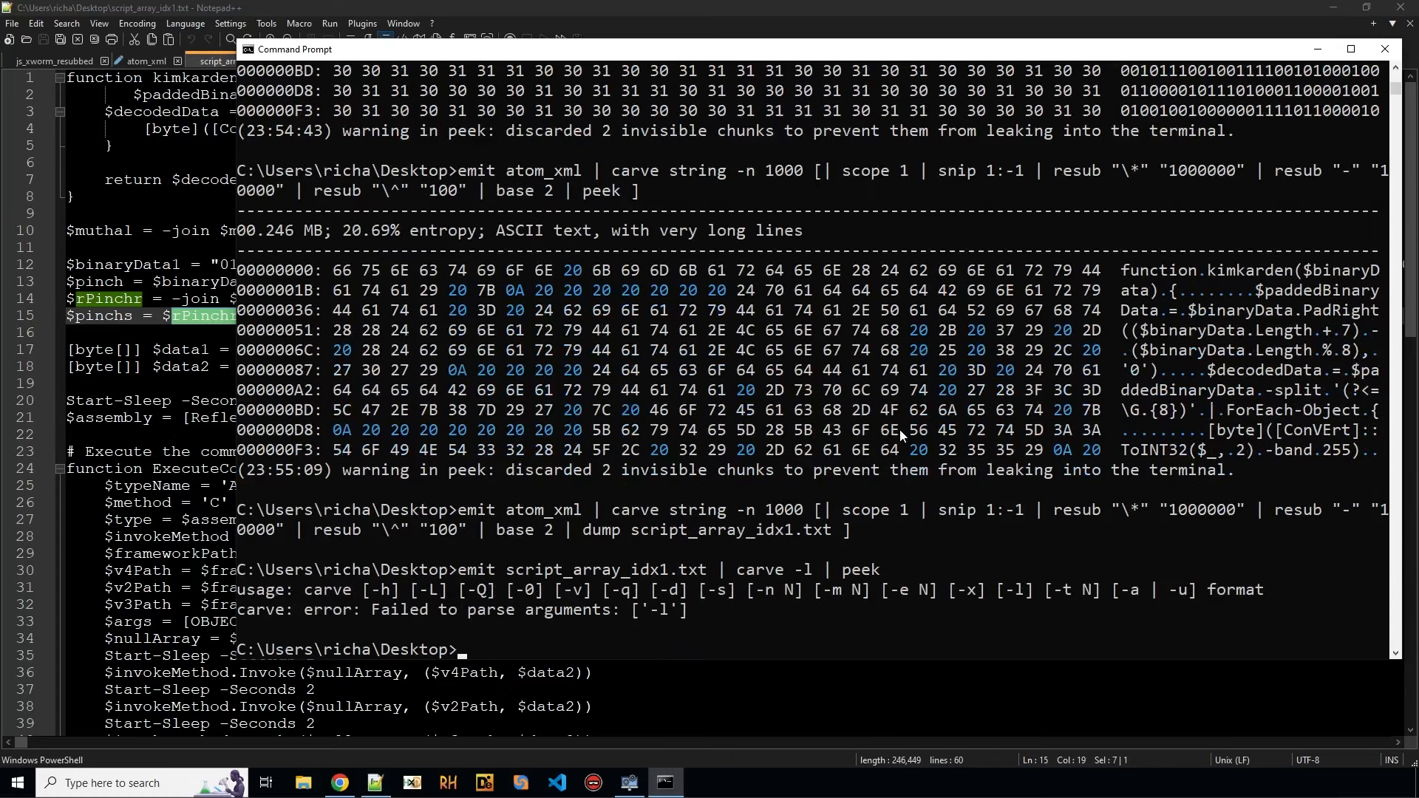
text(emit script_array_idx1.txt | carve -l | peek)
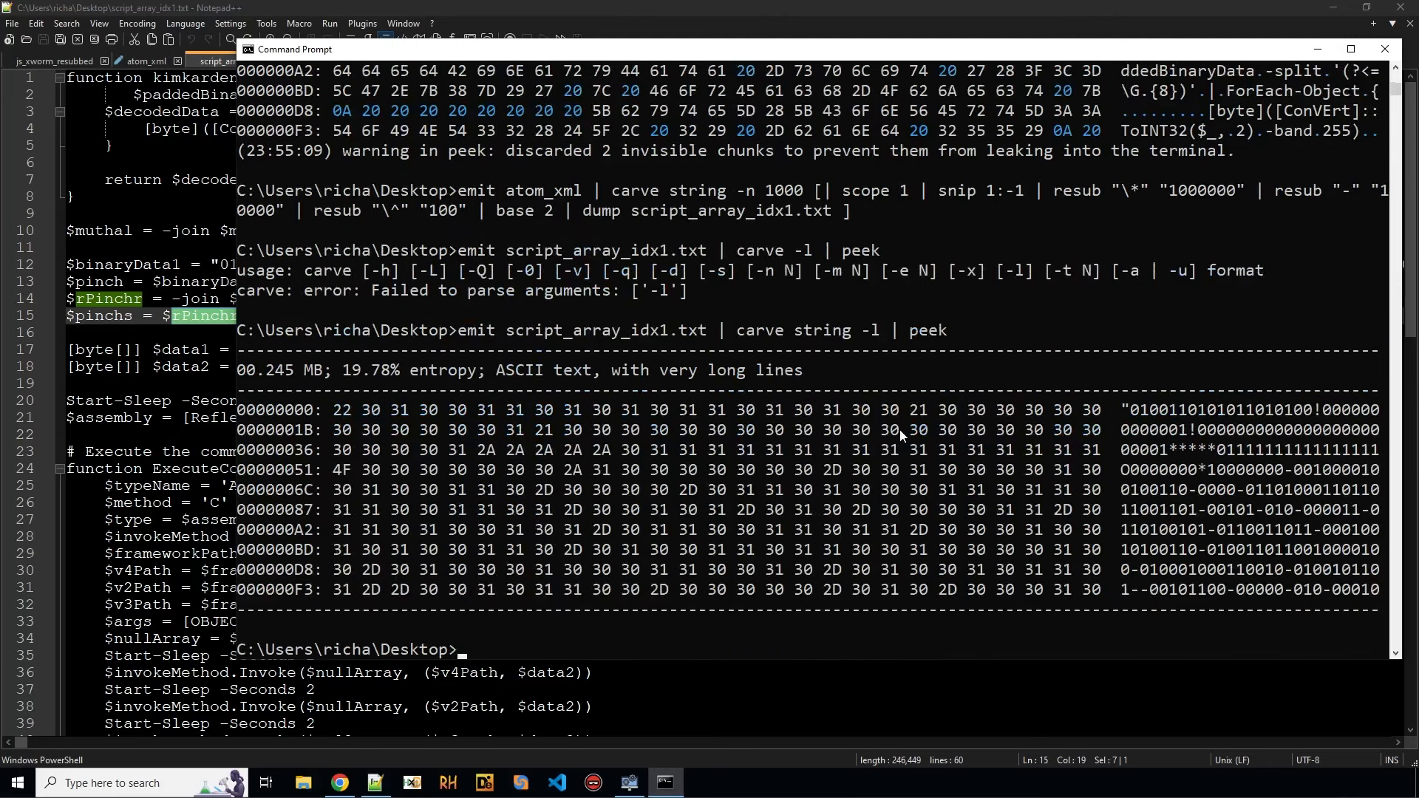
Step: Start a resplit "O" pipeline, checking the split index on the pinch line
text(emit script_array_idx1.txt | carve string -l |)
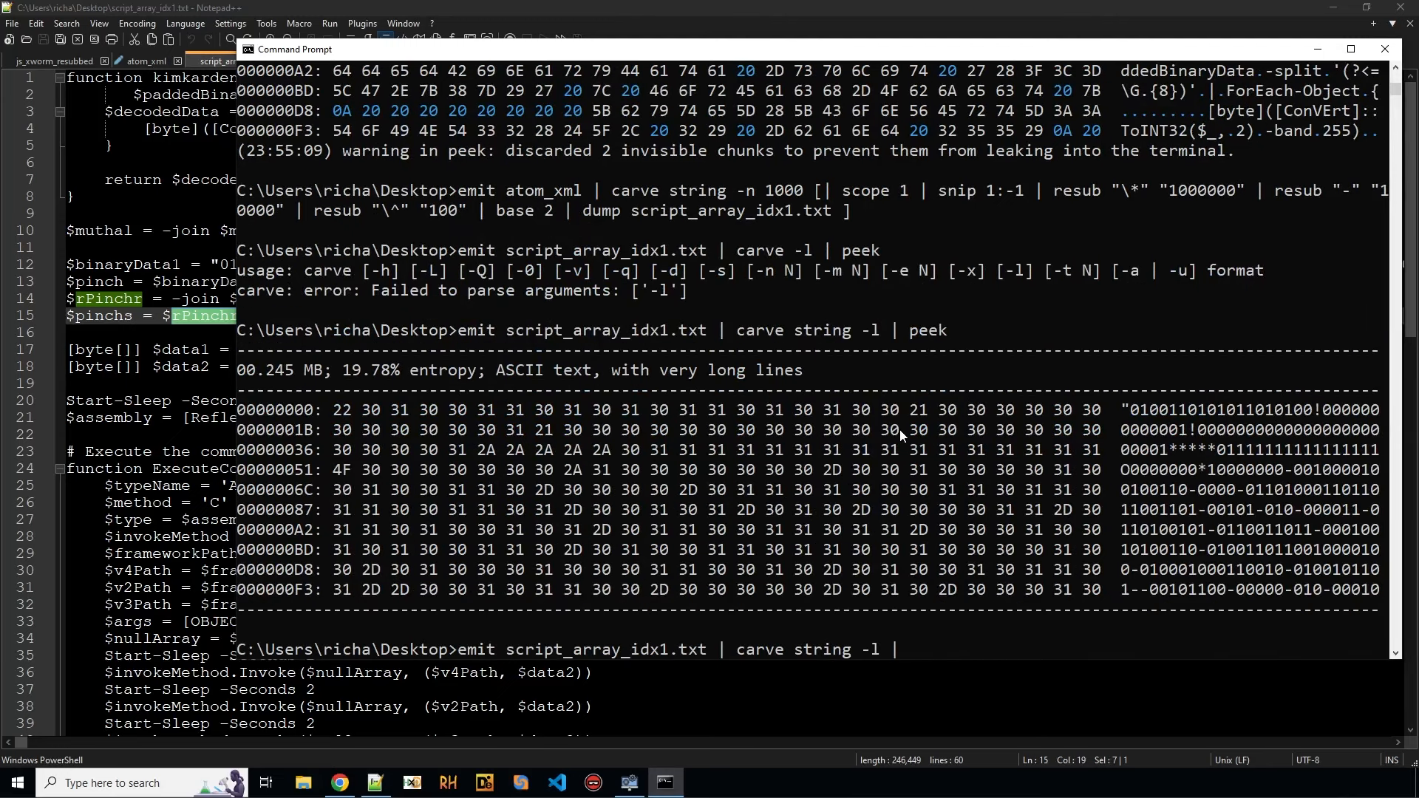
text(resplit)
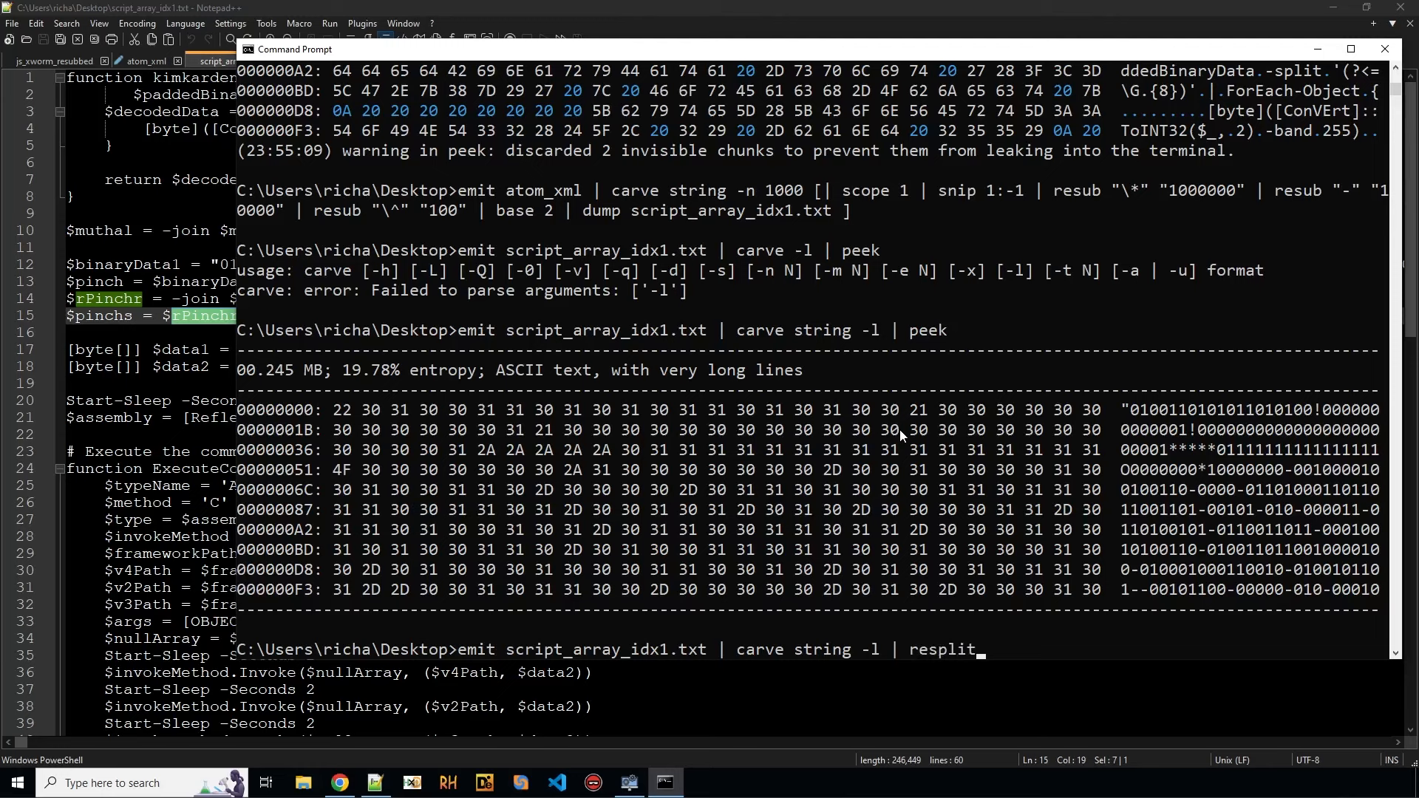
text("")
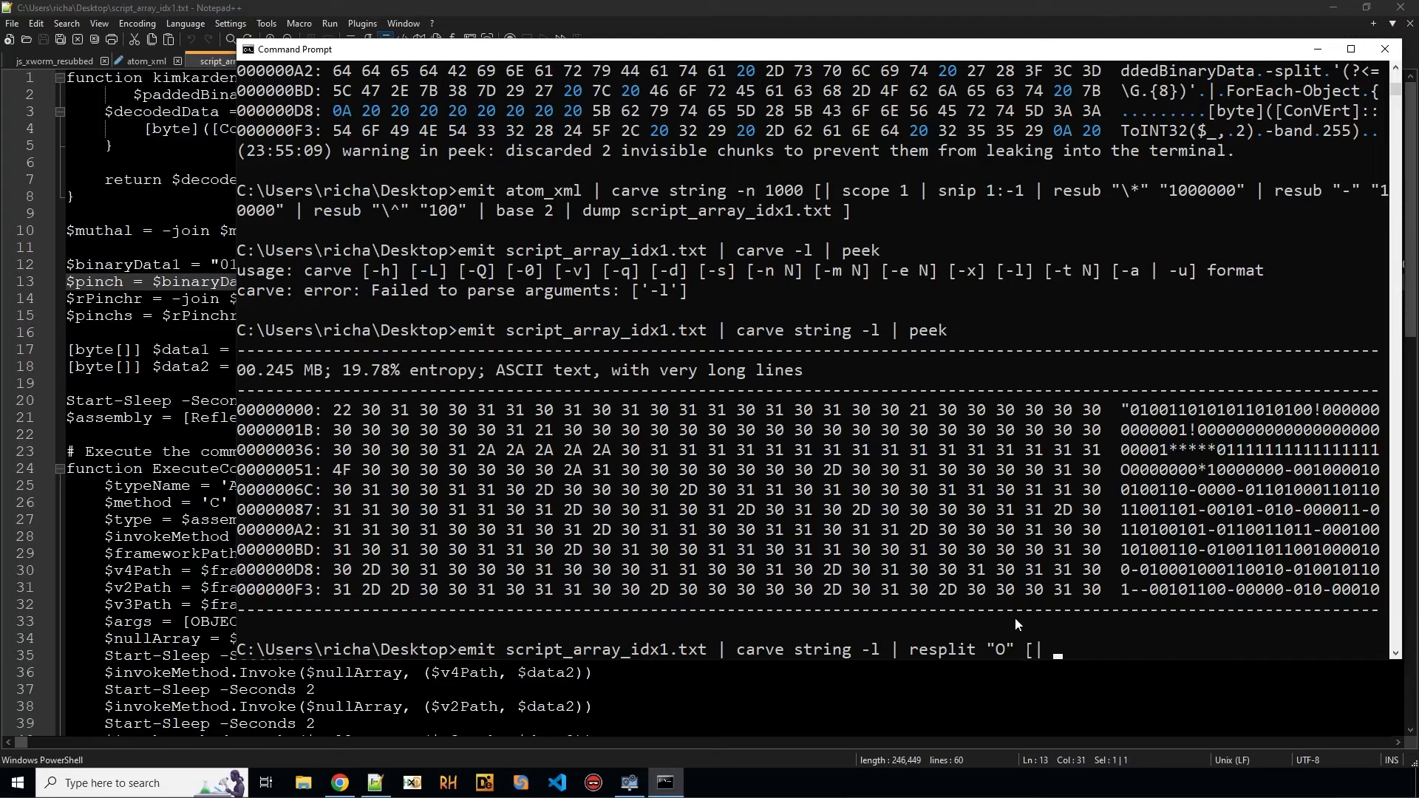
mouse_move(663, 520)
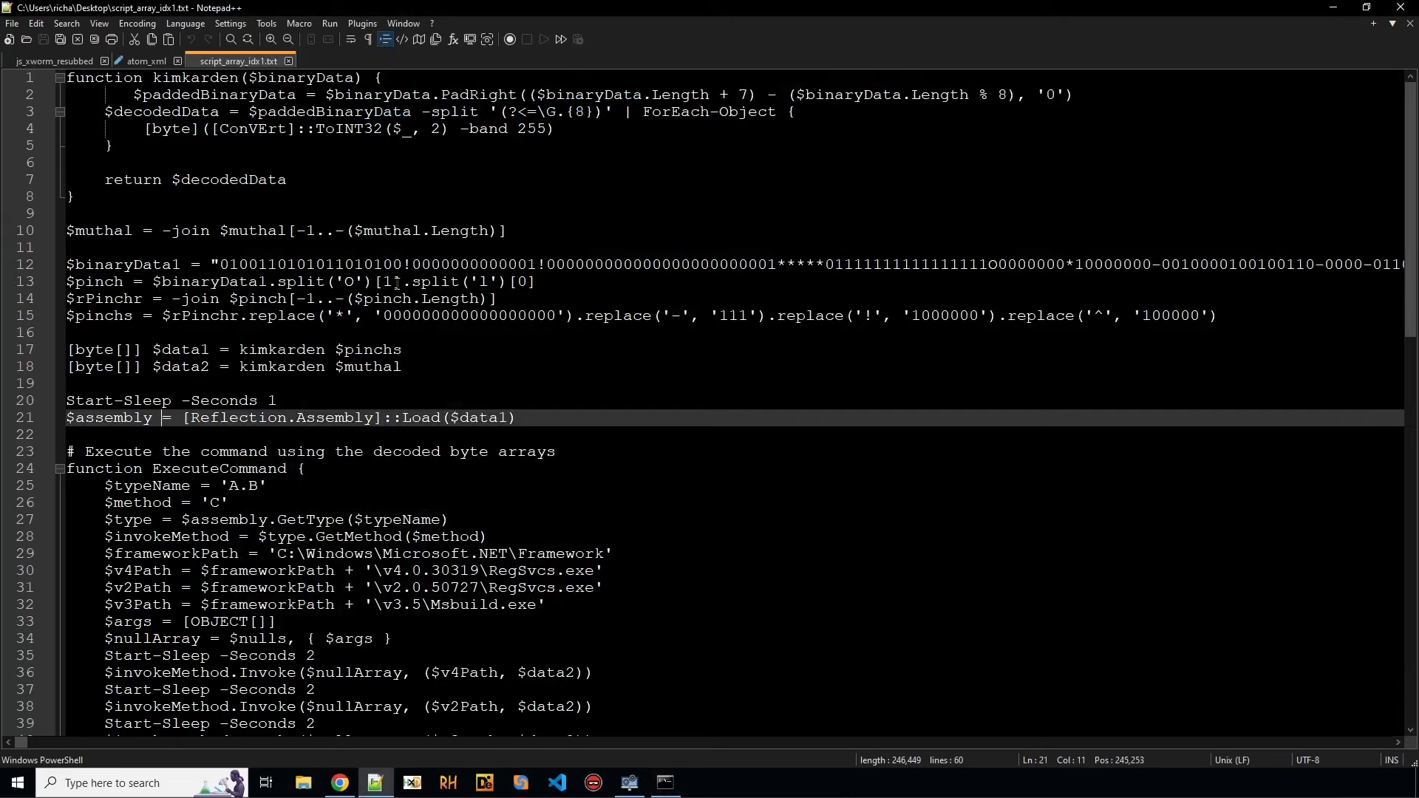
double_click(388, 282)
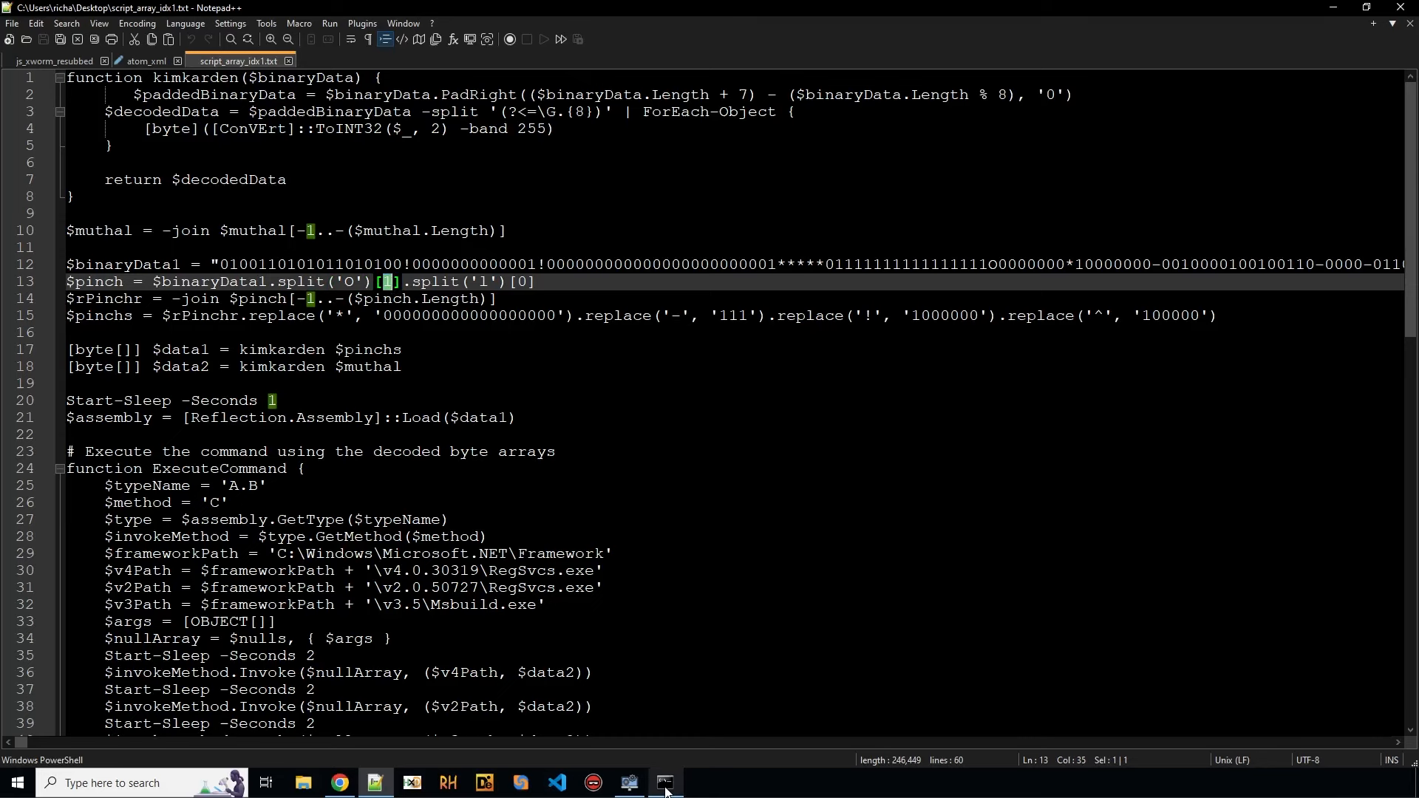
click(664, 782)
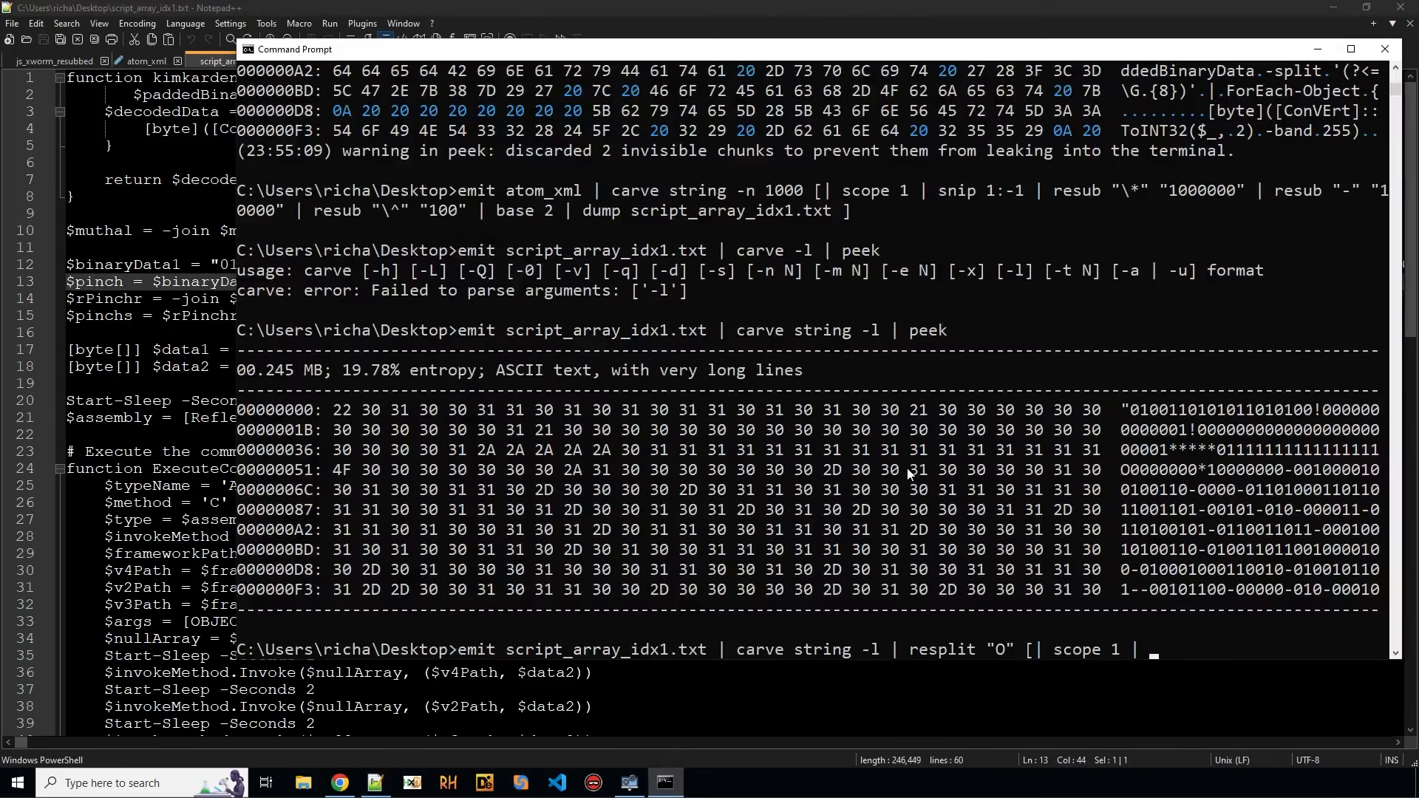
text(resplit "1)
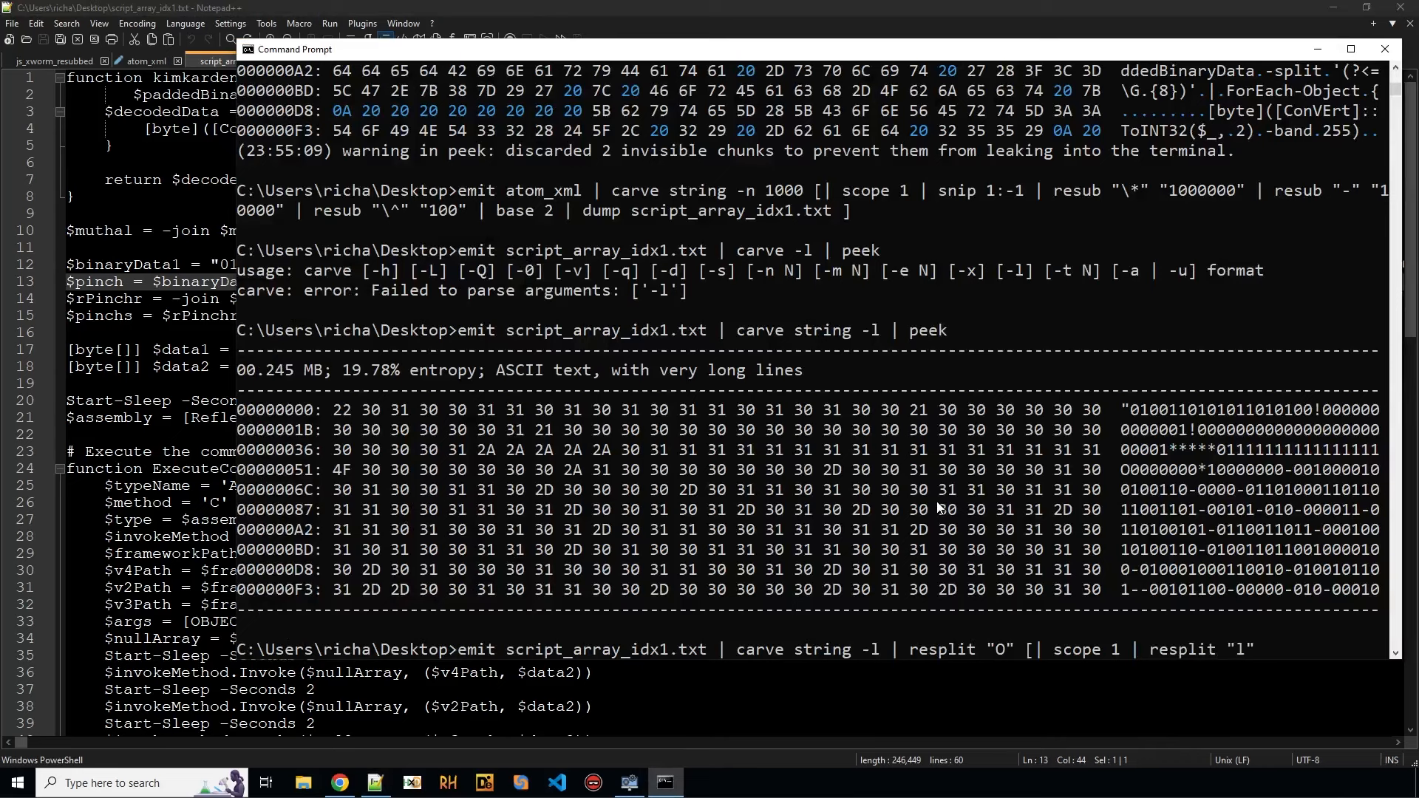
text([| scro)
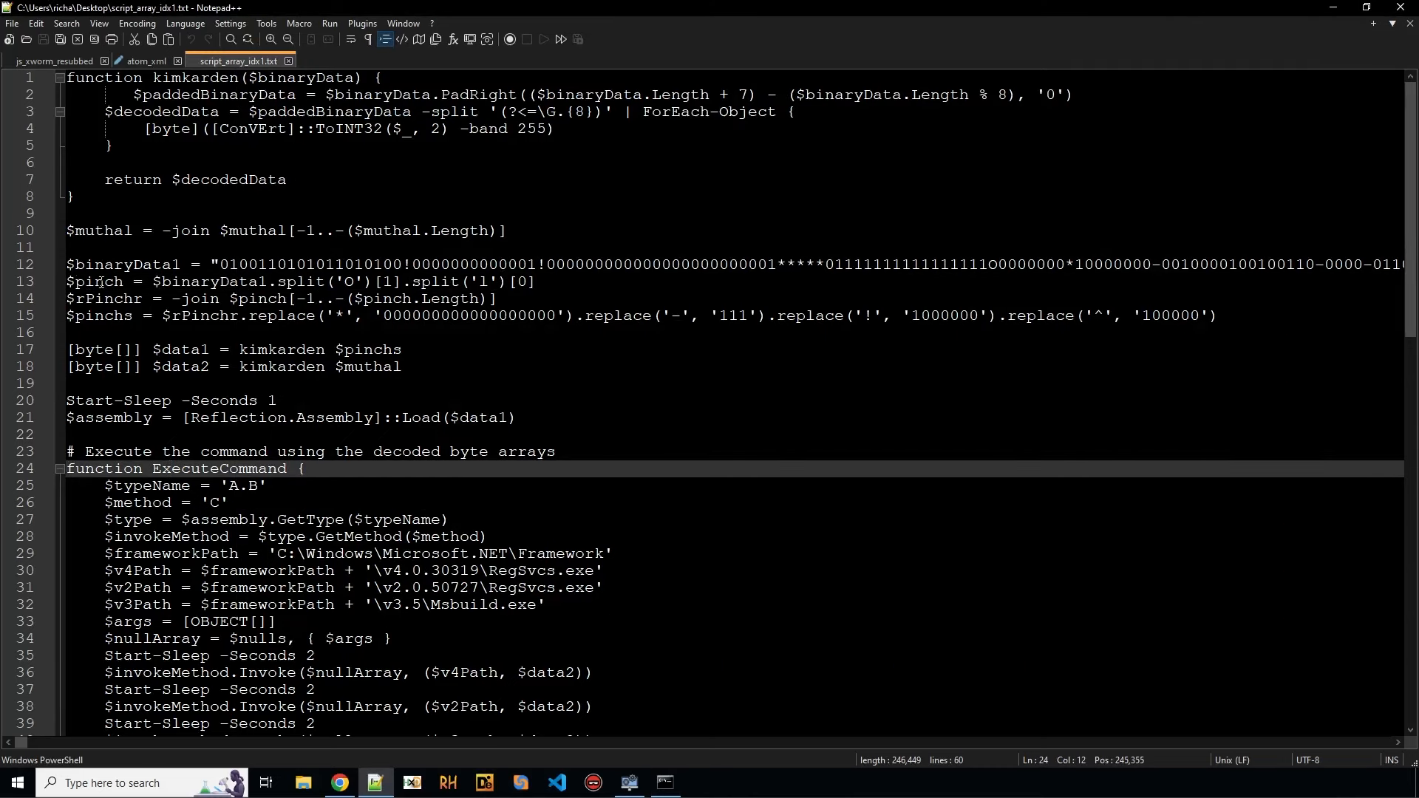
Step: Highlight where $rPinchr is defined and used in the script
double_click(91, 282)
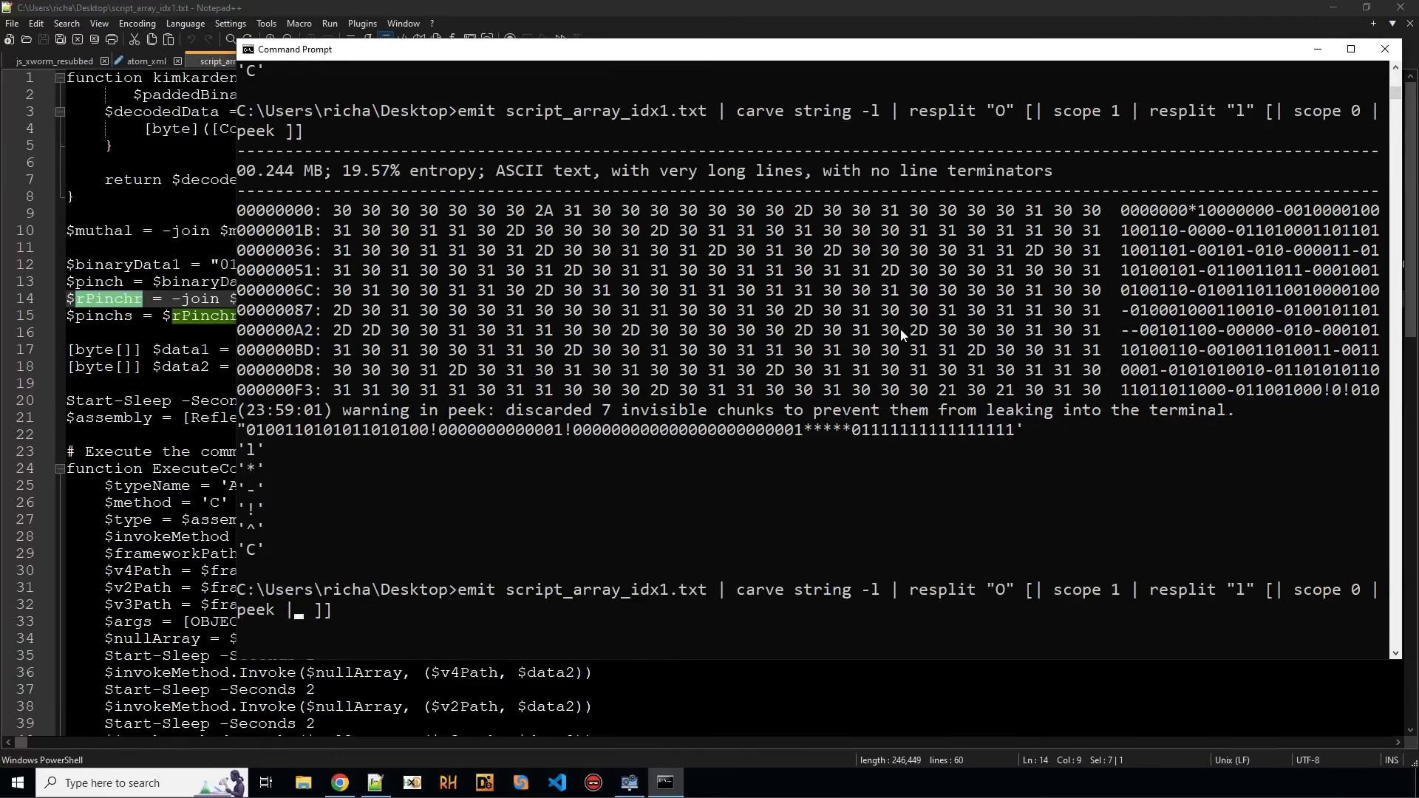
mouse_move(988, 476)
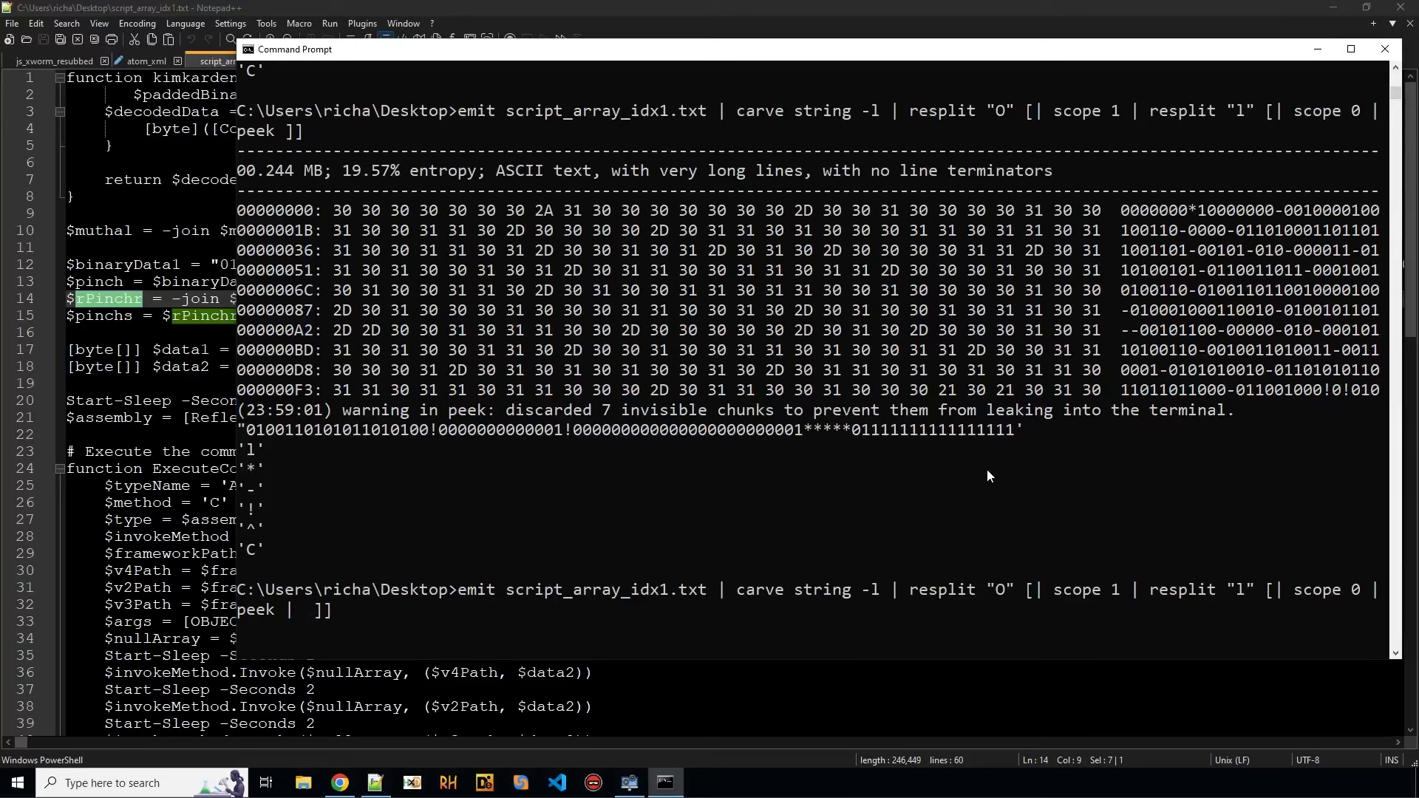
Step: Extend the pipeline with cull, resub, base 2 and snip ::-1, decoding a 48.76 kB .NET DLL
text(cull)
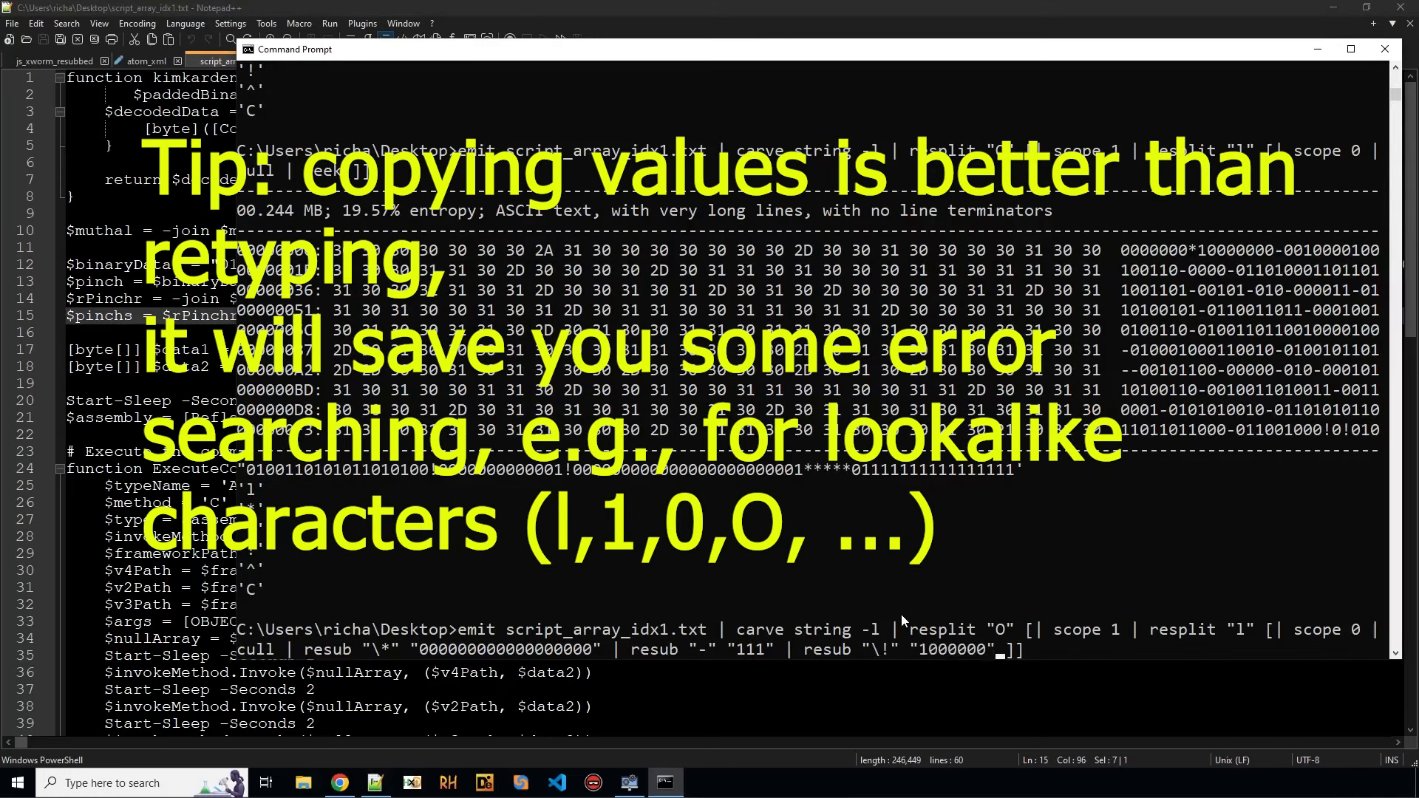
click(1384, 48)
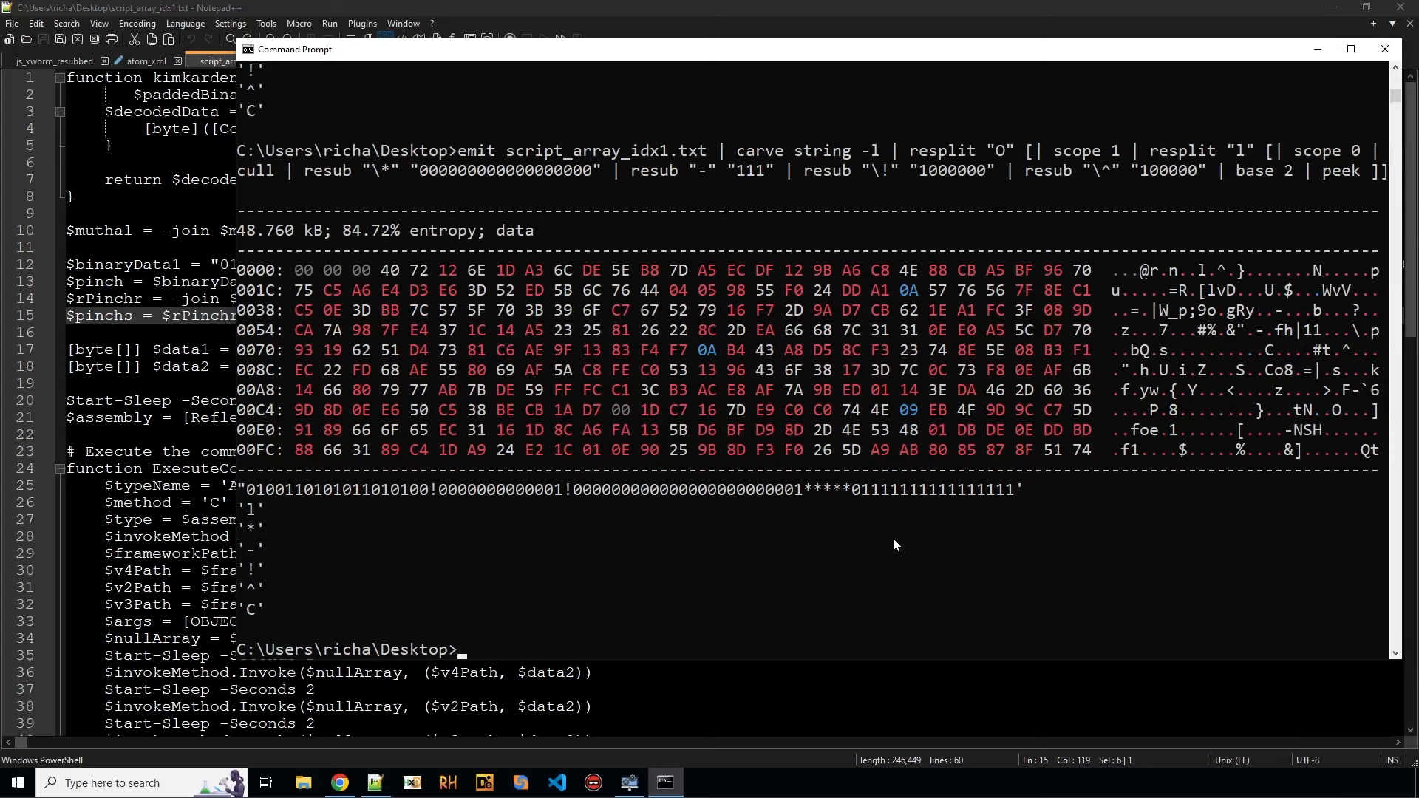
key(Return)
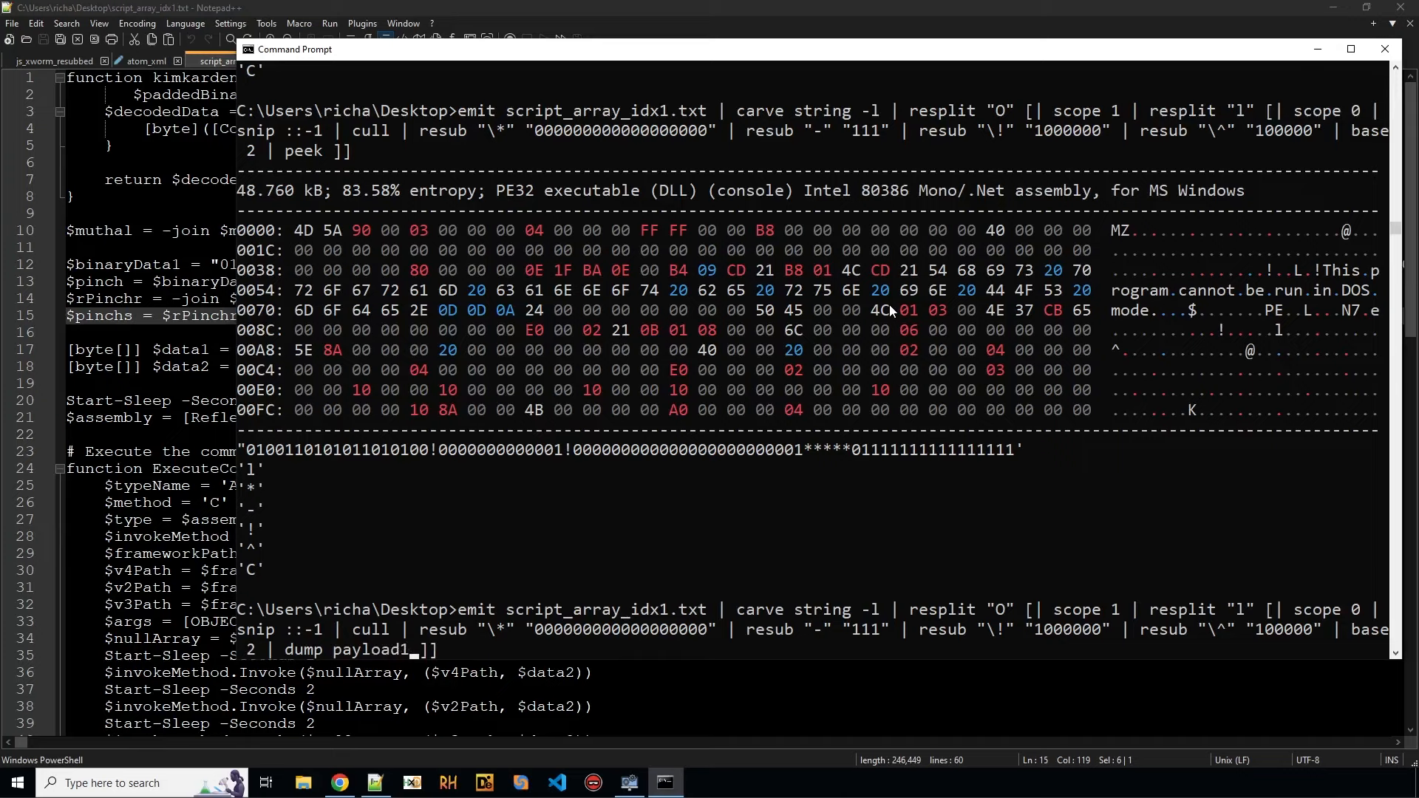
mouse_move(766, 373)
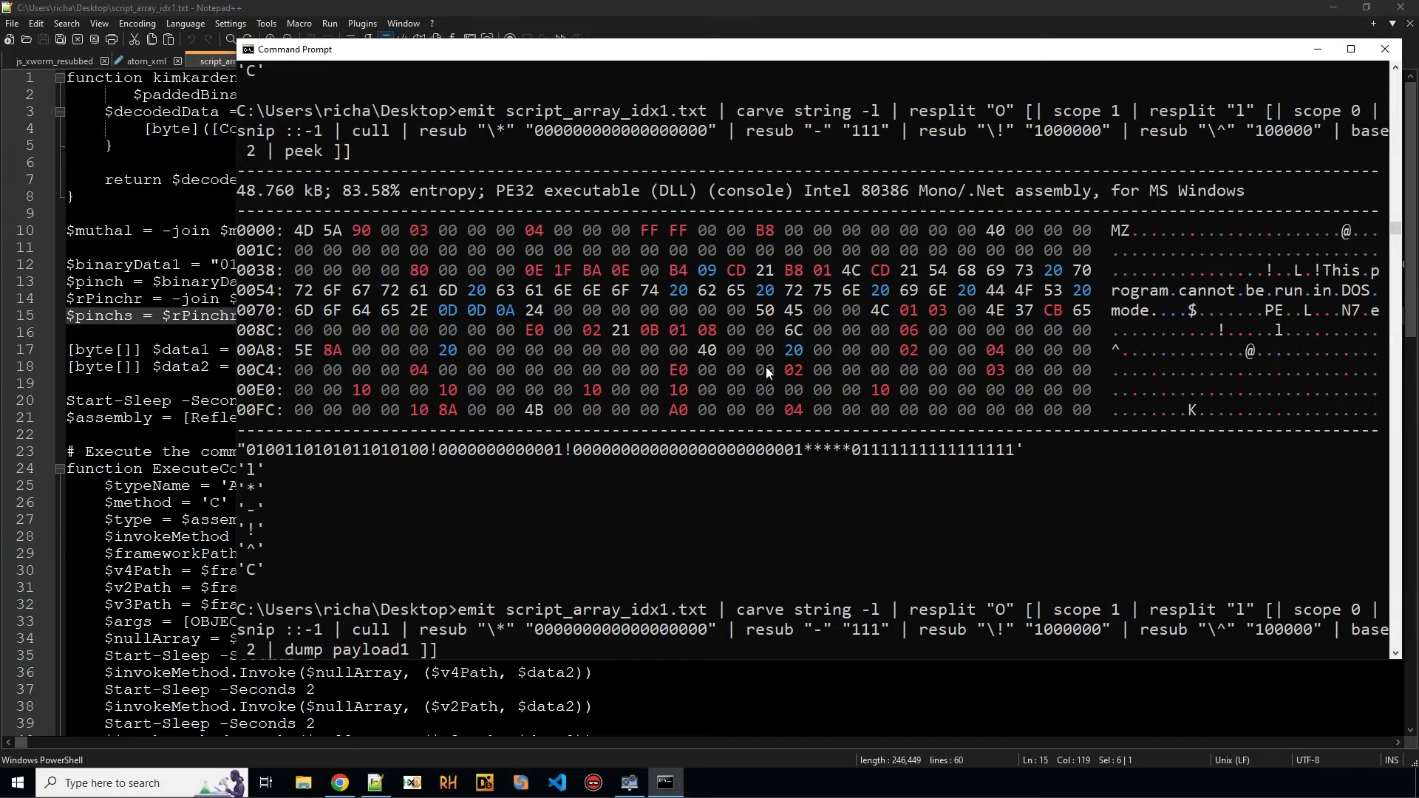
scroll(down, 3)
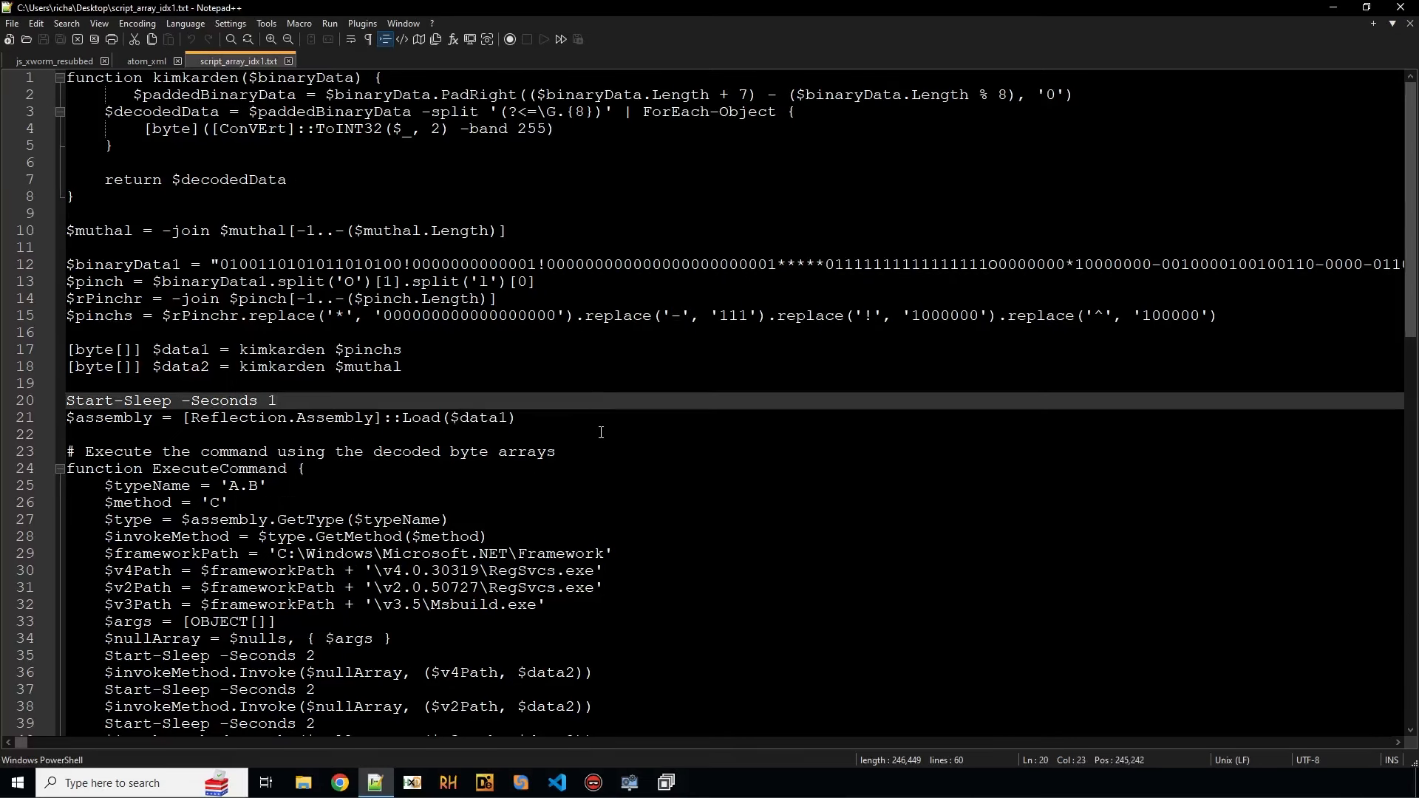
Step: Apply JavaScript syntax highlighting and highlight every use of binaryData1
click(276, 400)
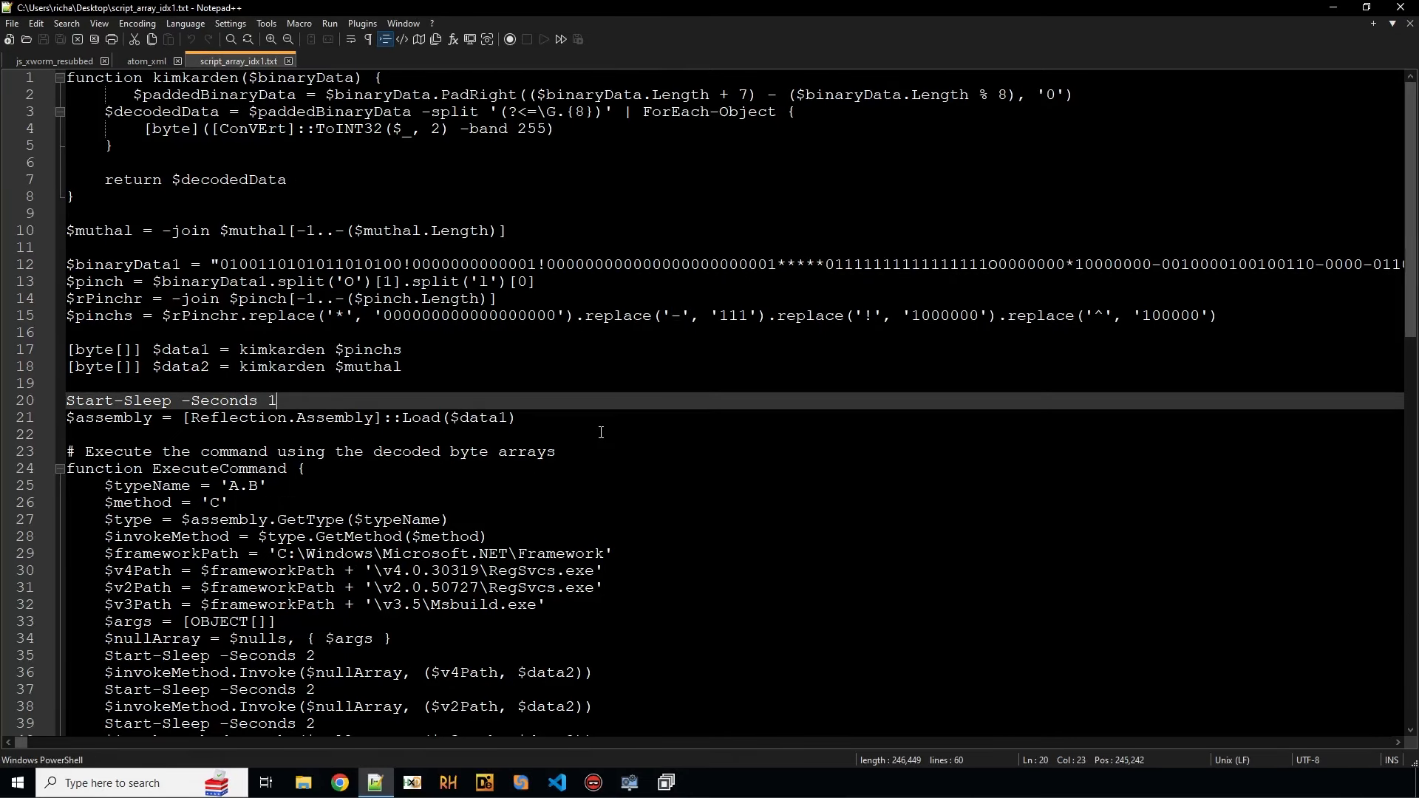
mouse_move(129, 262)
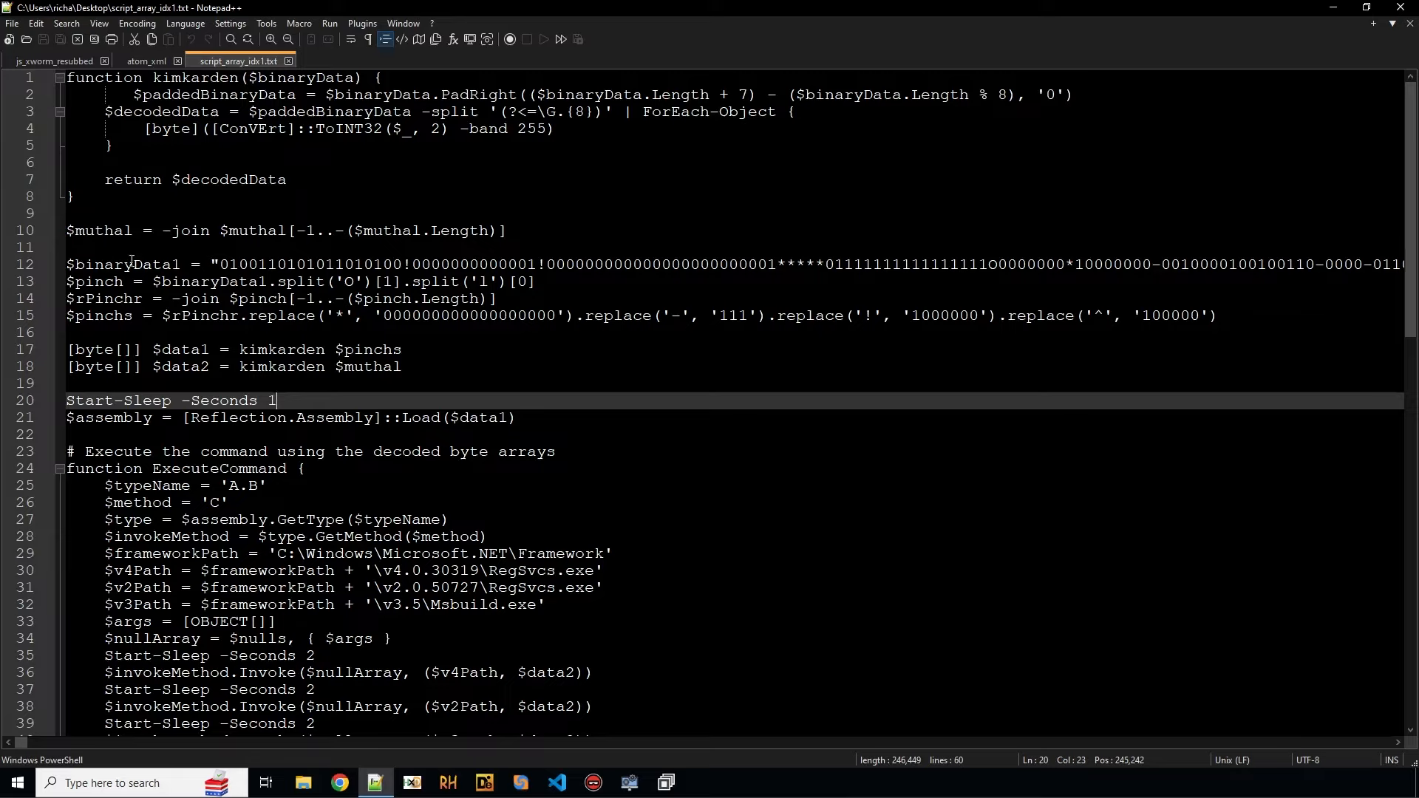
double_click(122, 263)
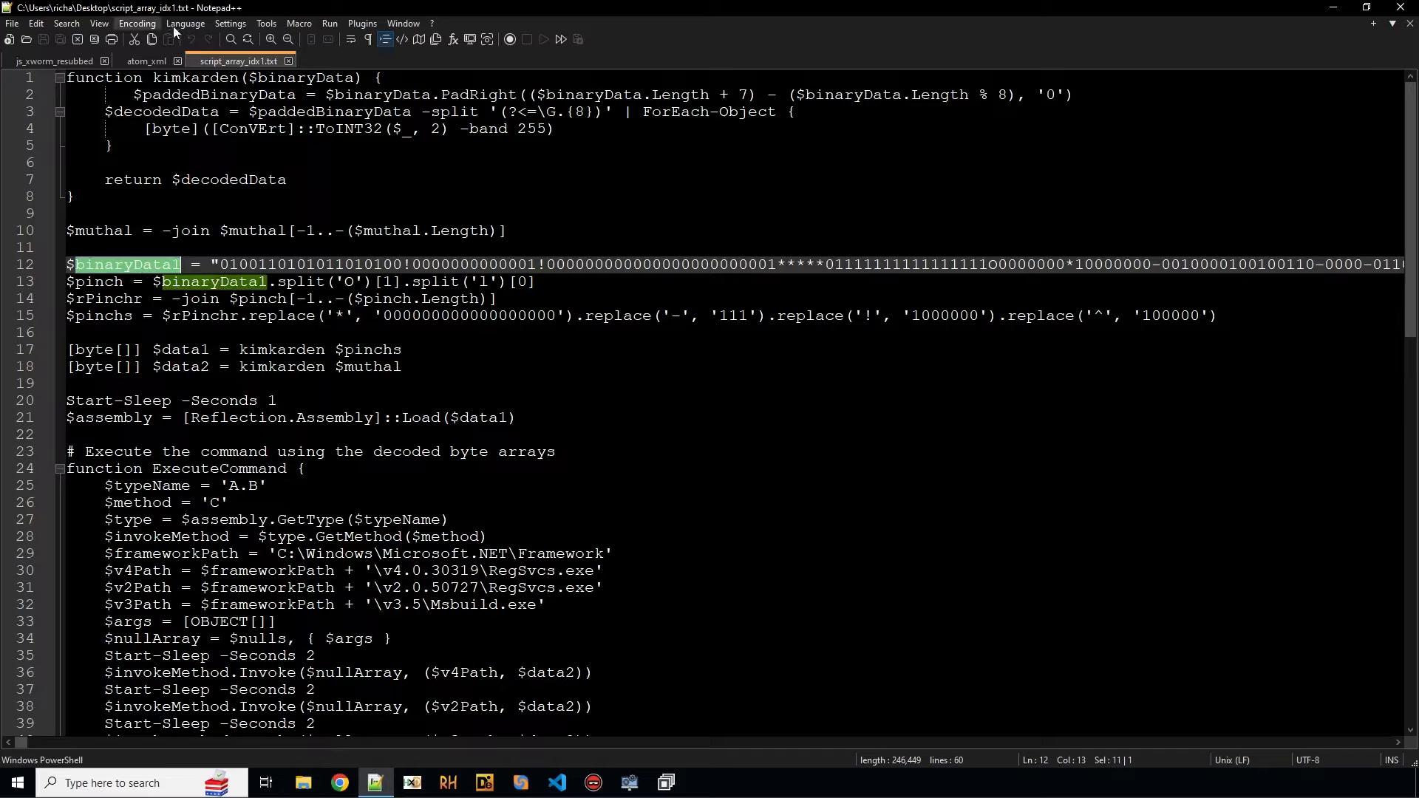
click(184, 23)
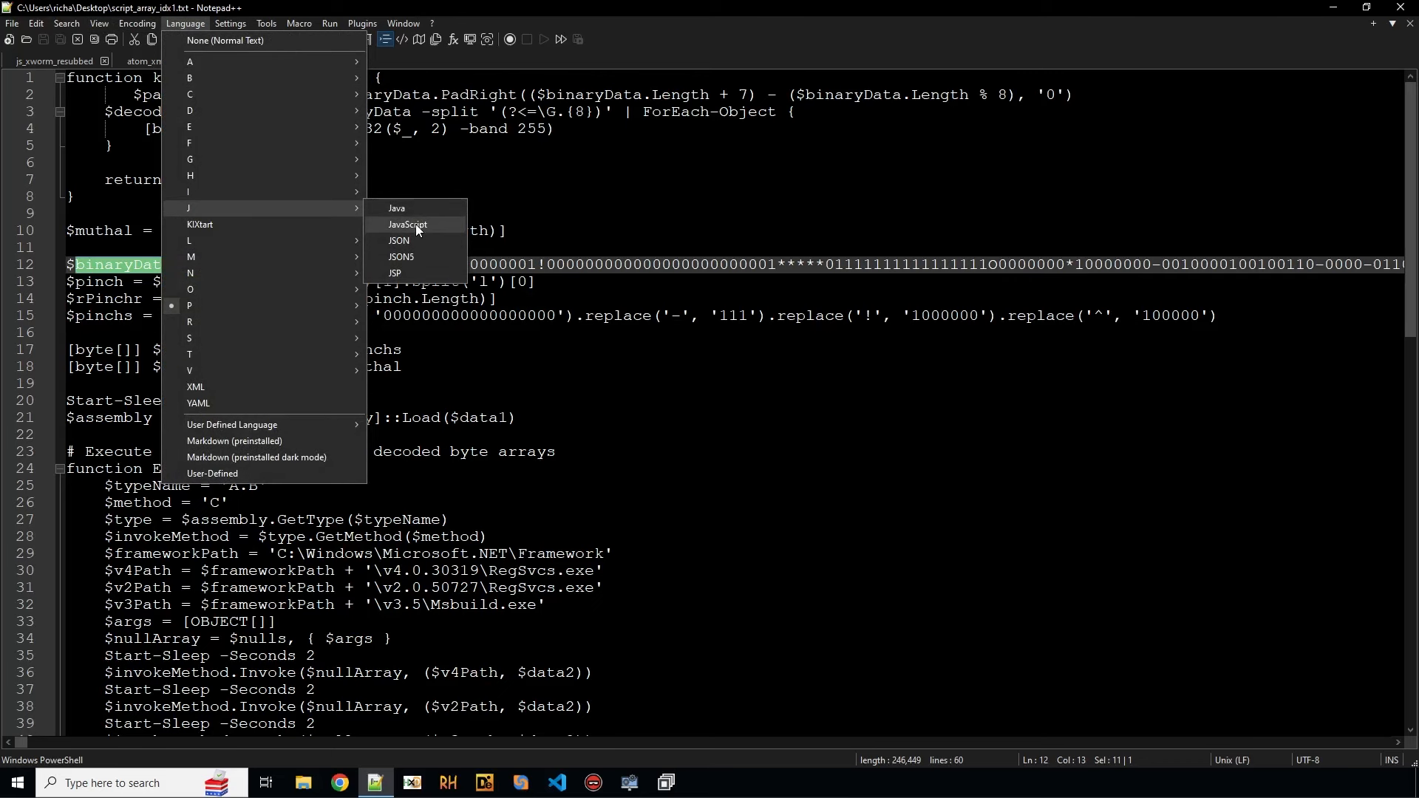
click(407, 225)
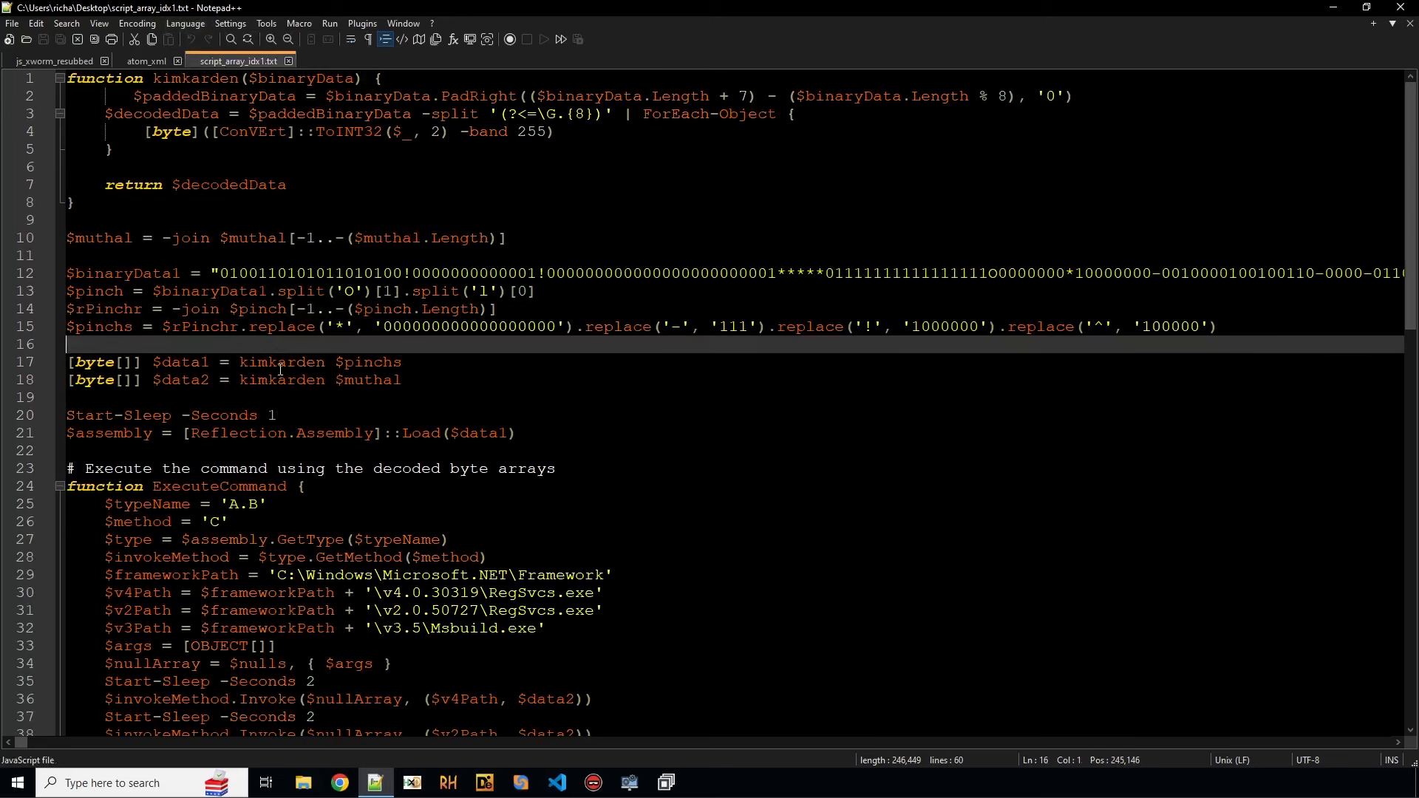
click(129, 273)
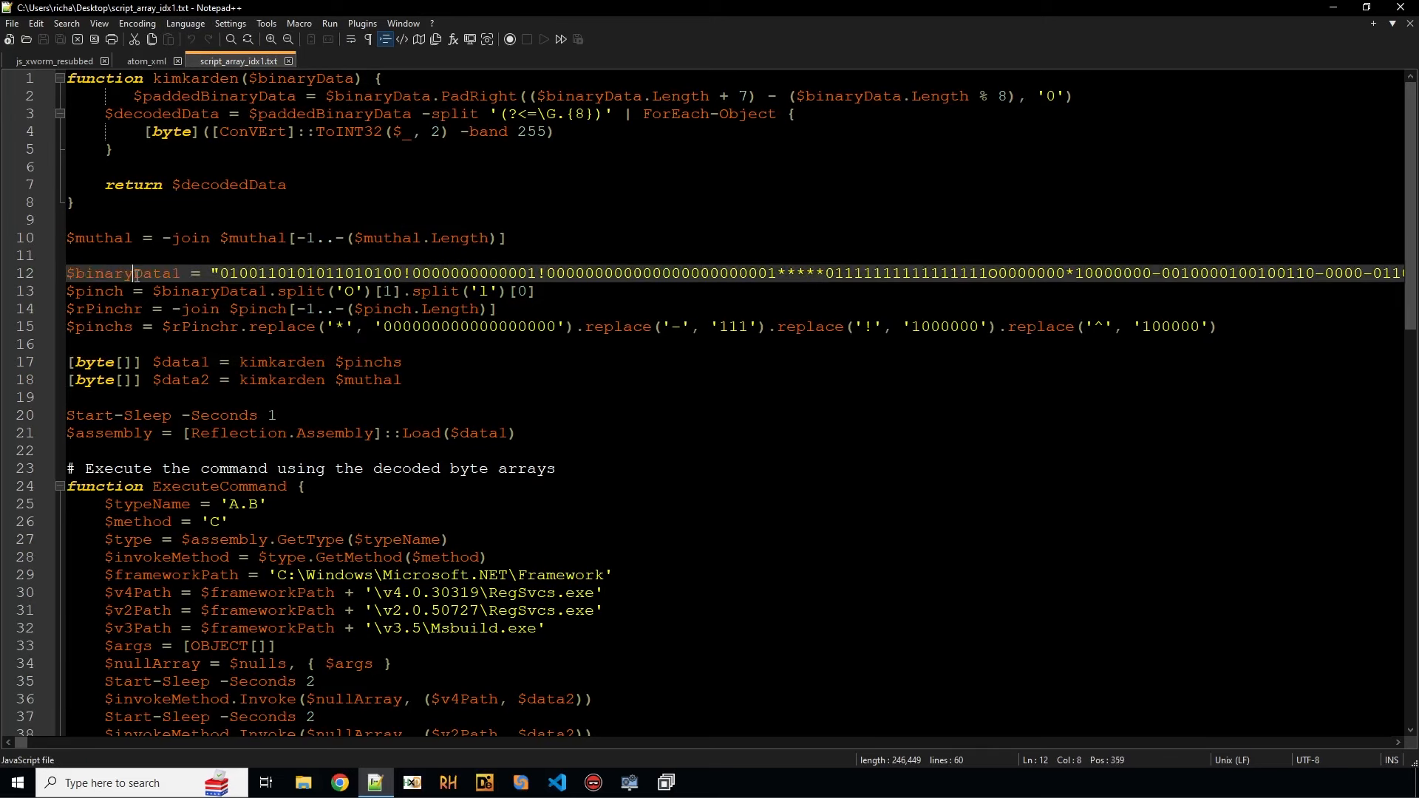
double_click(125, 273)
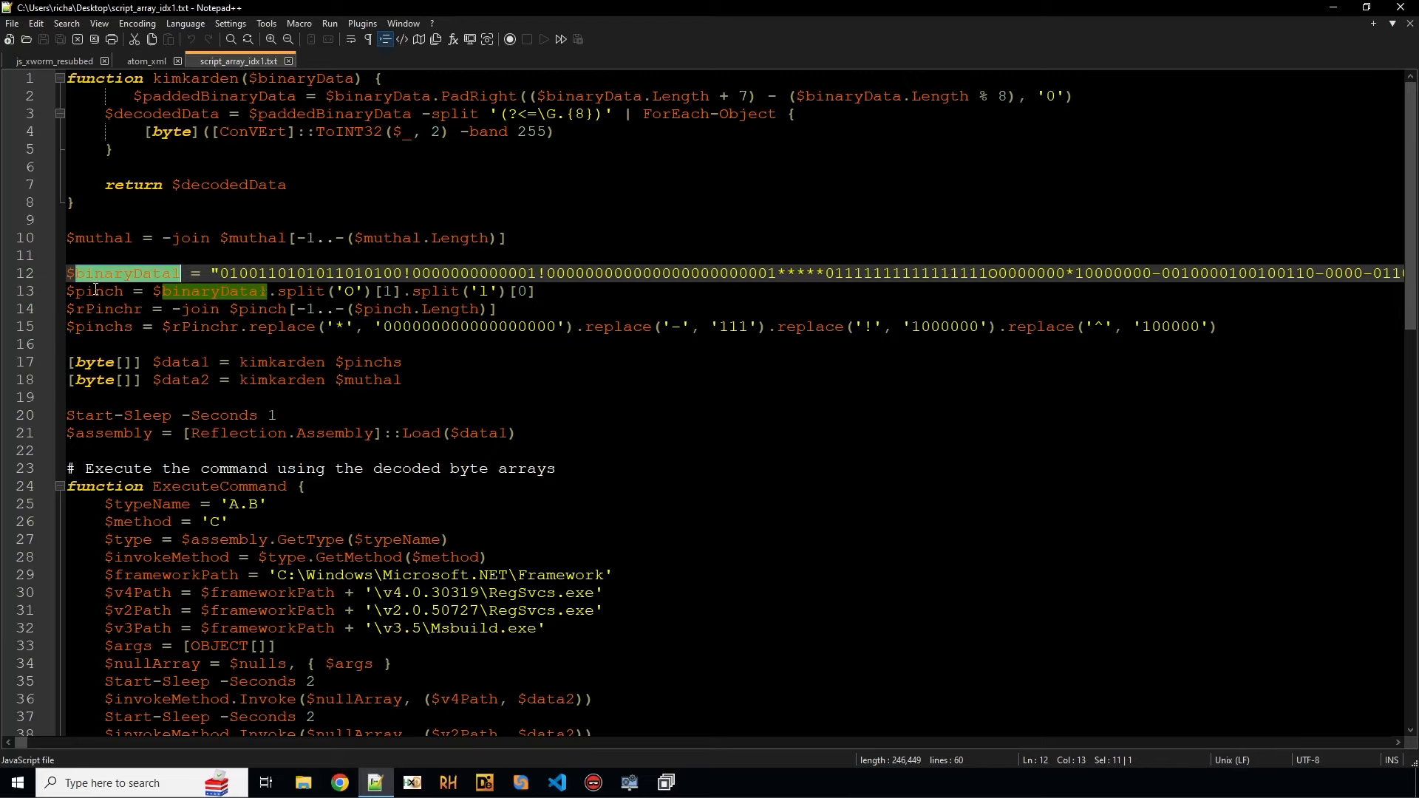
Step: Trace $pinchs, the kimkarden calls, $data1 and $assembly through the script
double_click(96, 290)
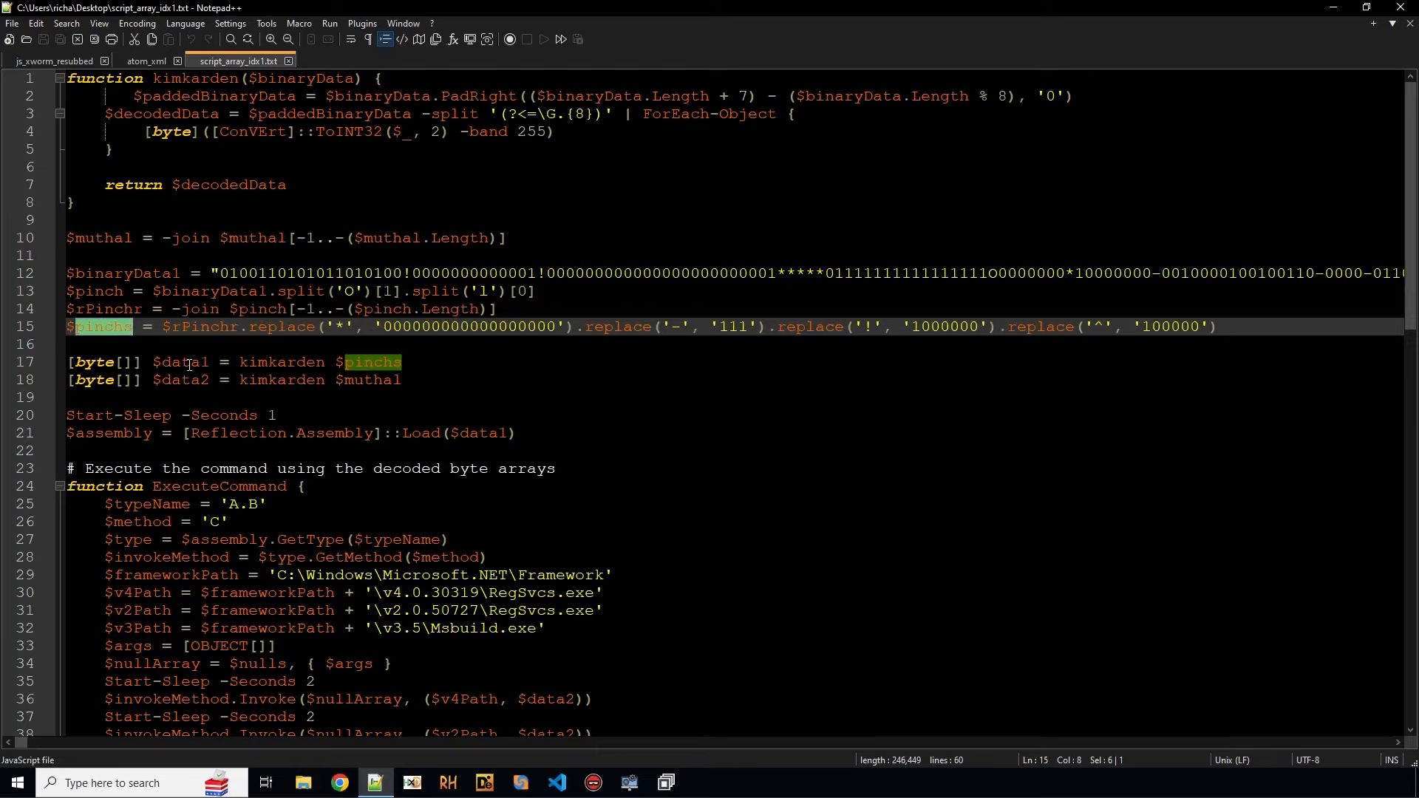
double_click(280, 362)
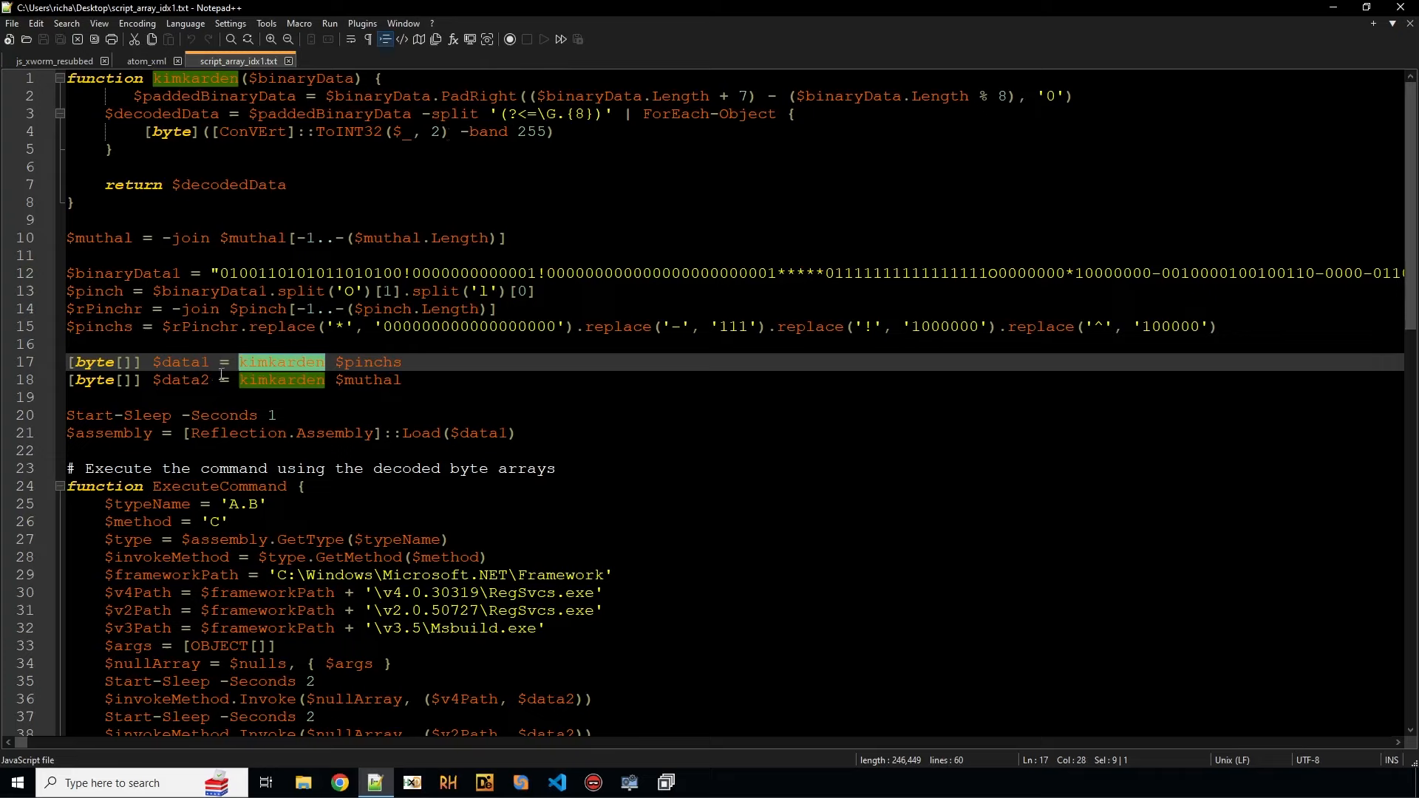
double_click(182, 362)
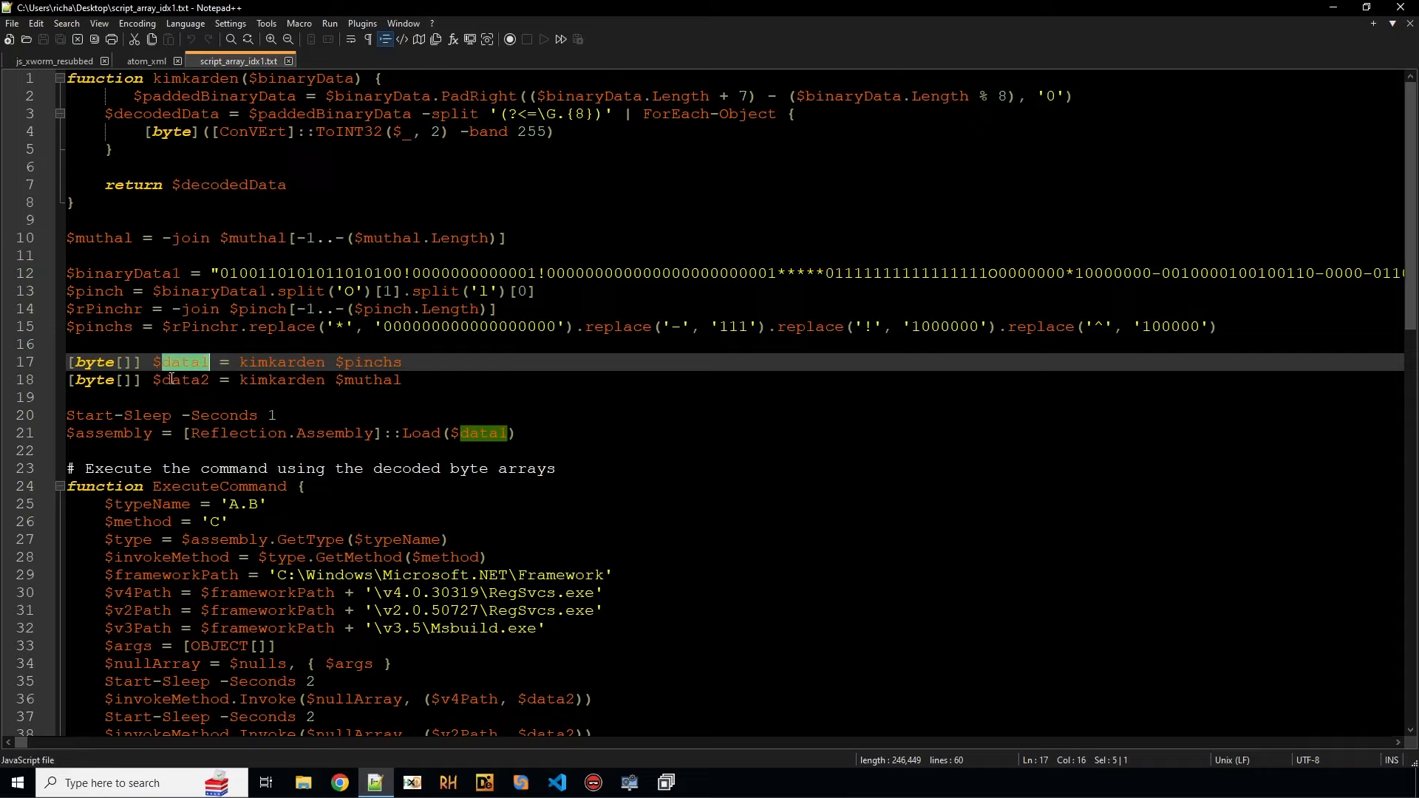
mouse_move(501, 460)
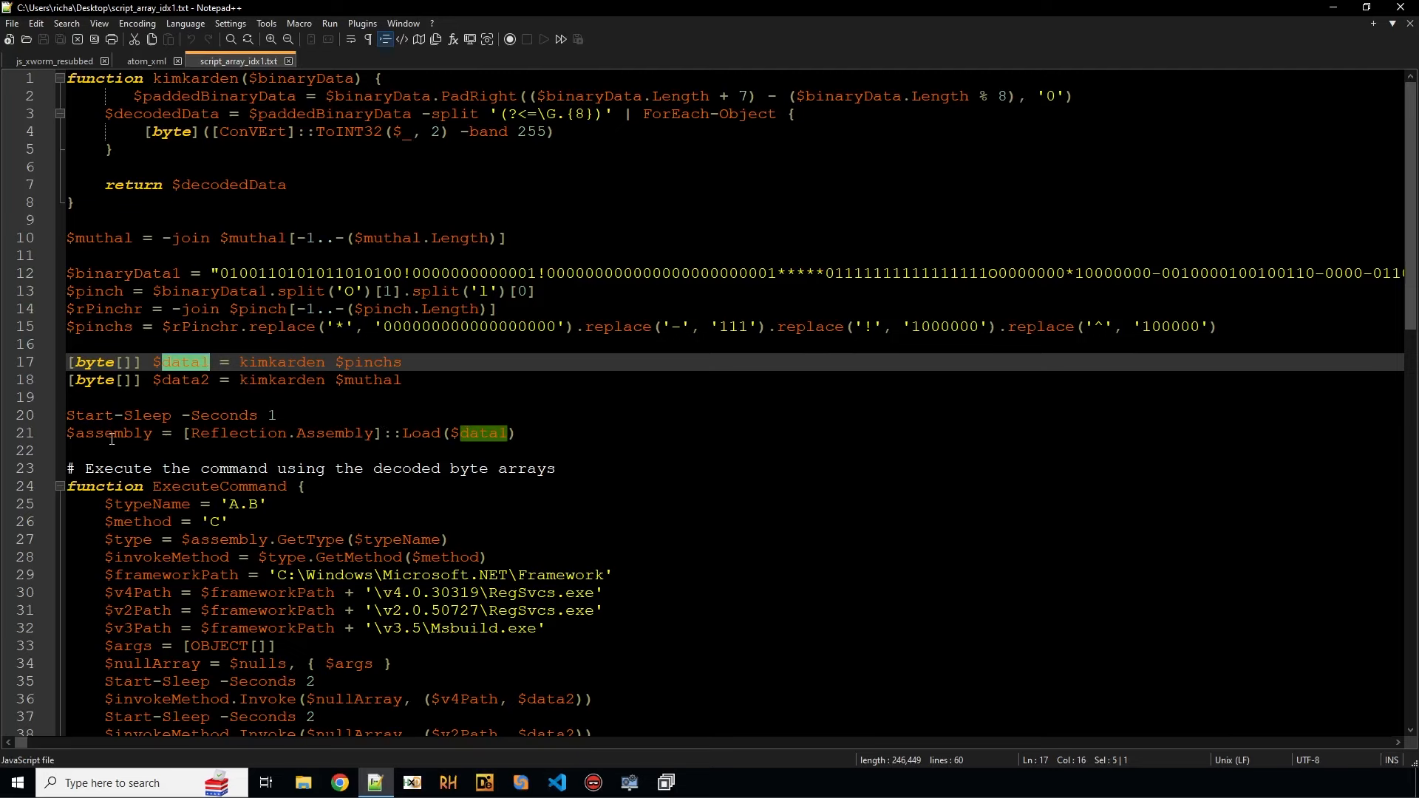
double_click(109, 432)
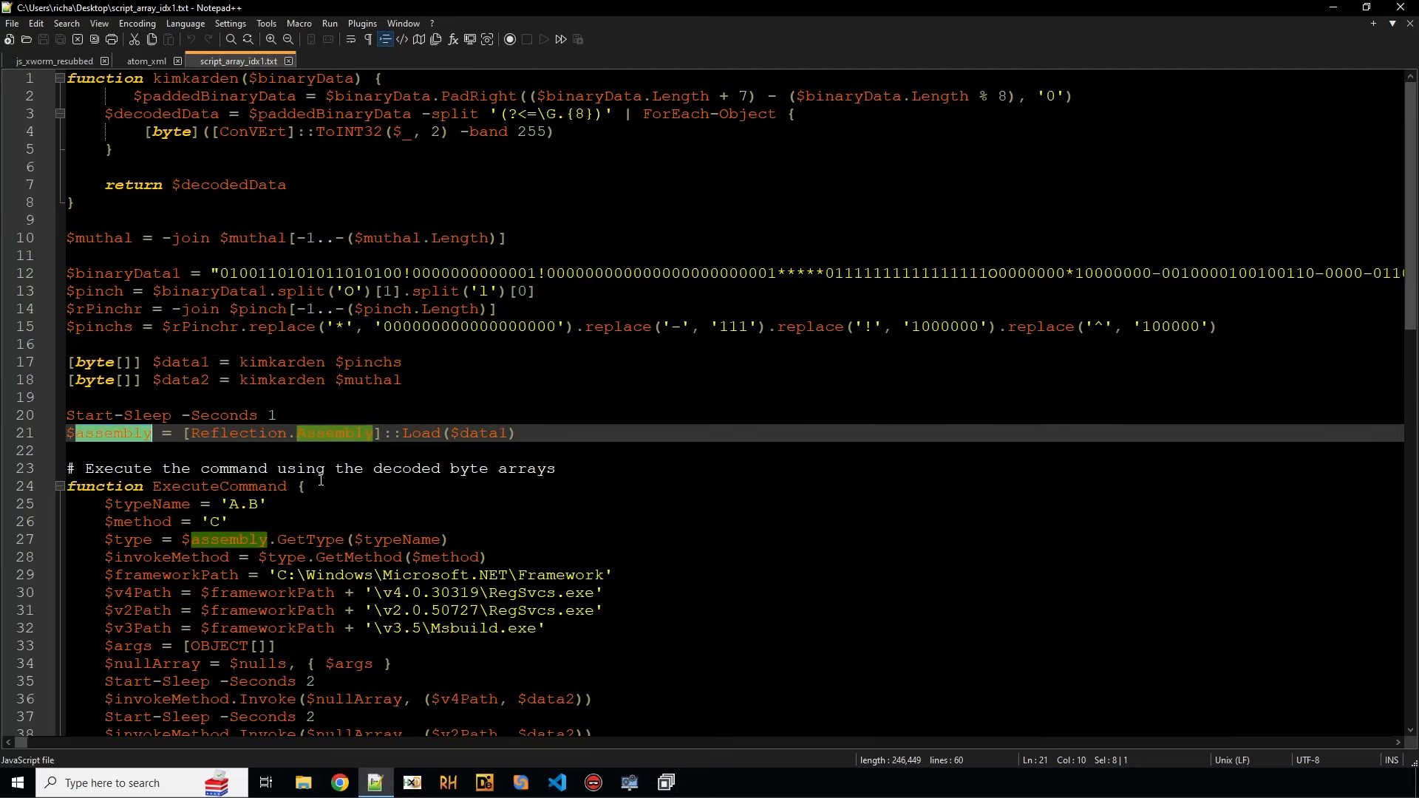
scroll(down, 3)
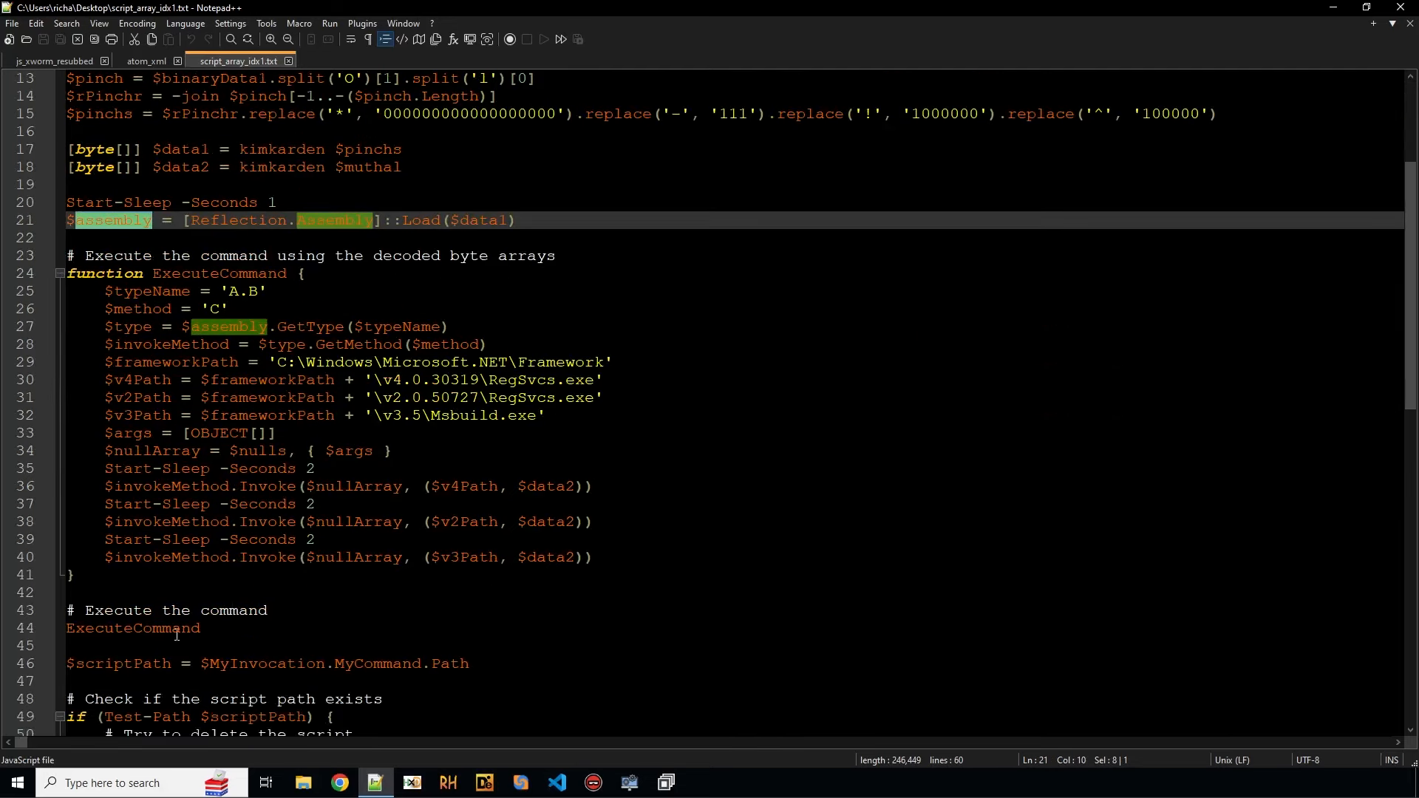
double_click(132, 628)
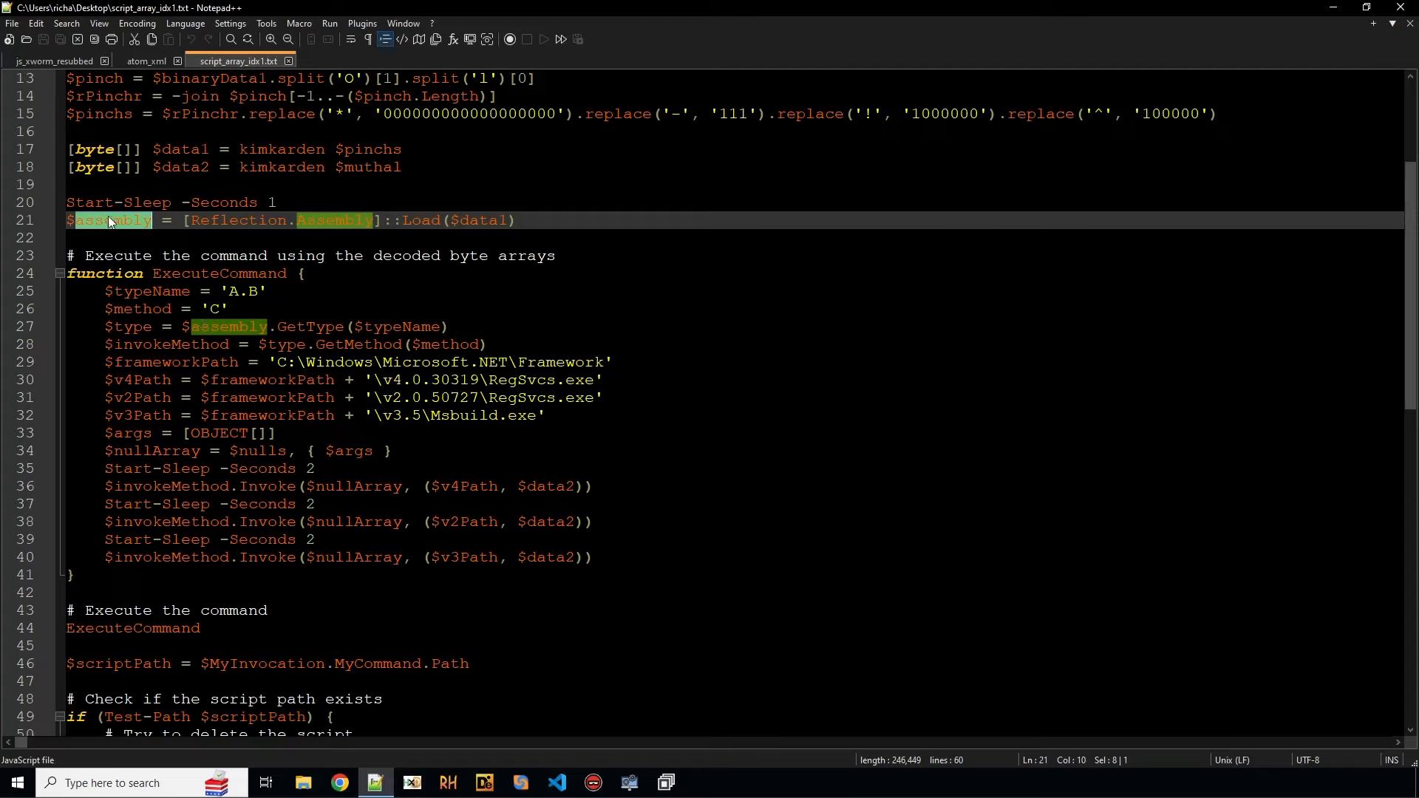
mouse_move(390, 349)
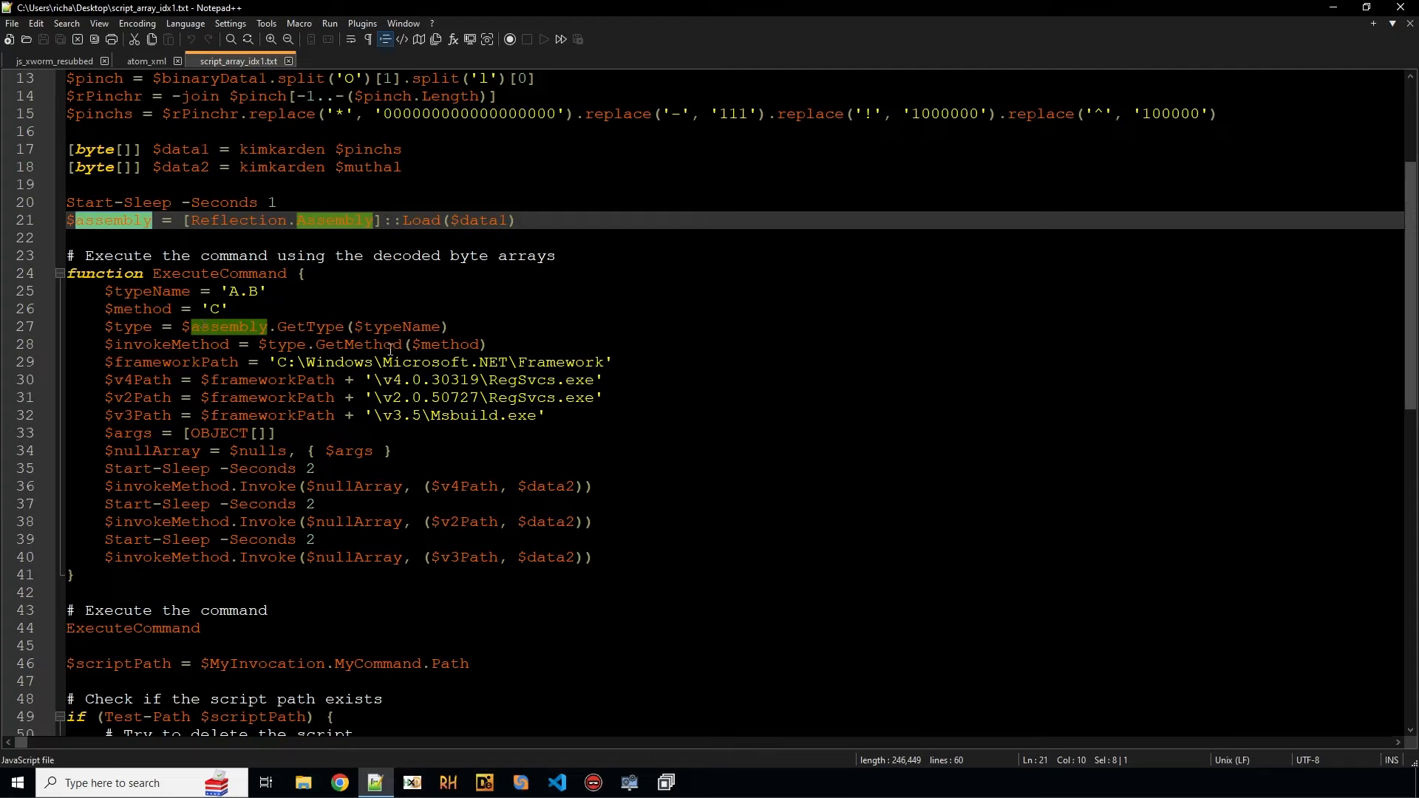
Step: Trace $typeName, $invokeMethod, $v4Path and $data2 in ExecuteCommand, then clear the selection
click(412, 326)
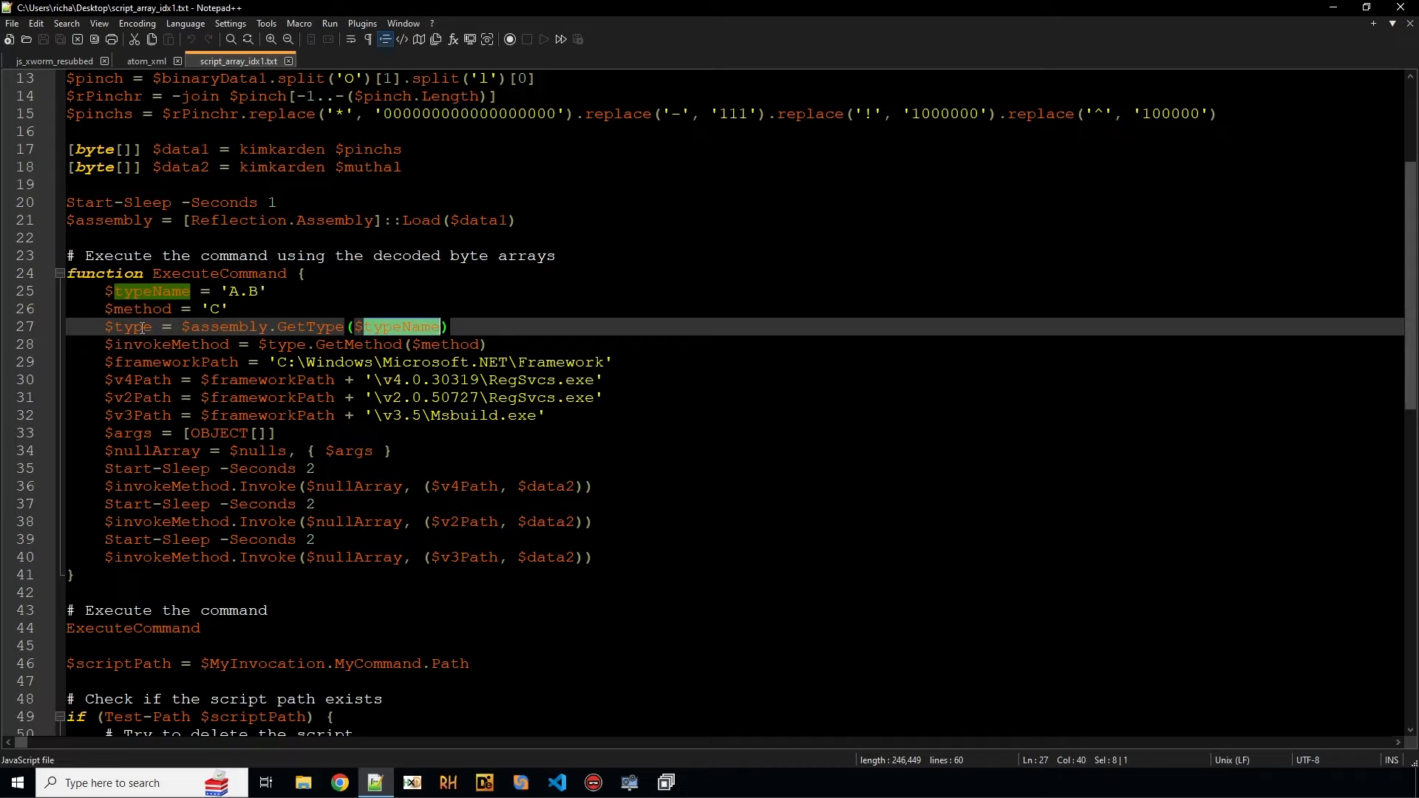
double_click(169, 343)
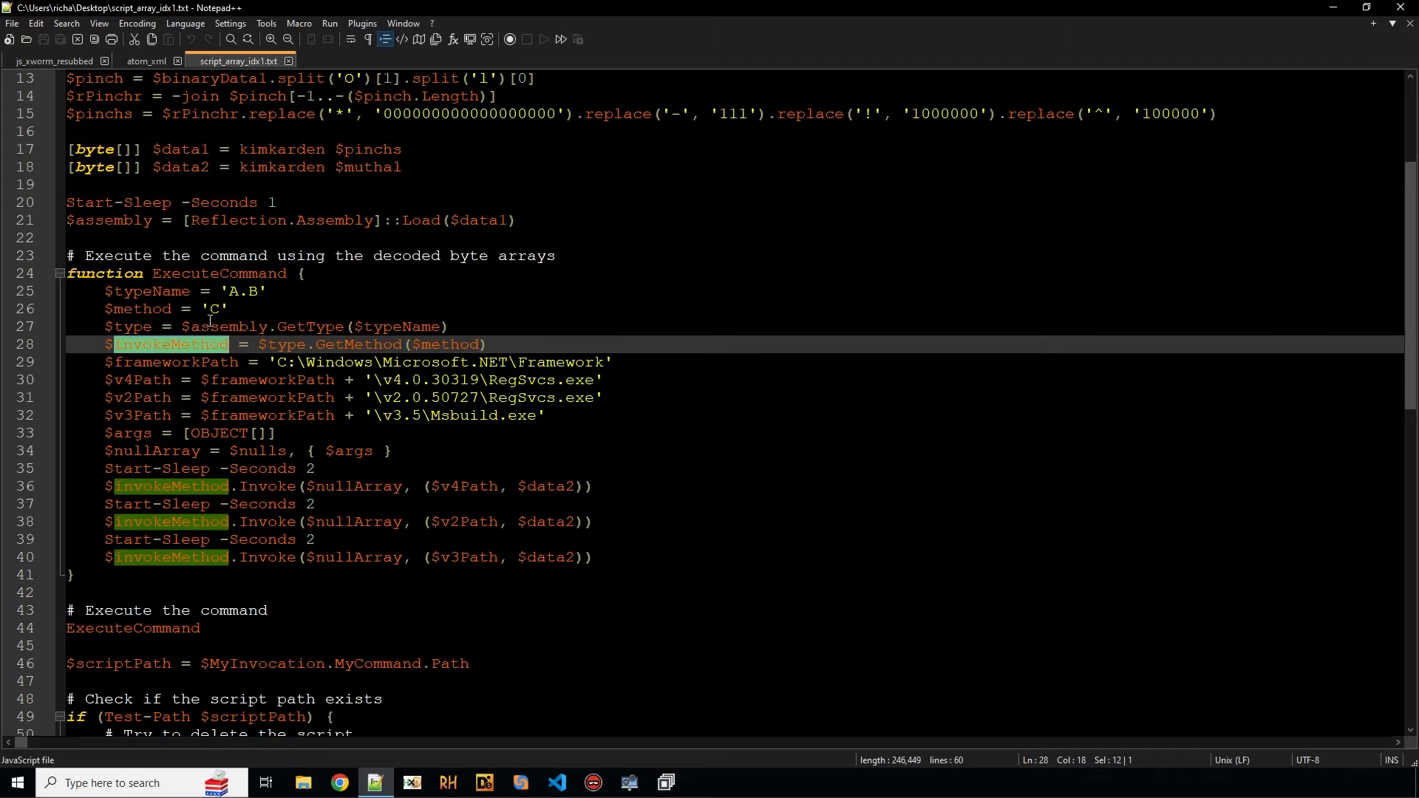
double_click(141, 309)
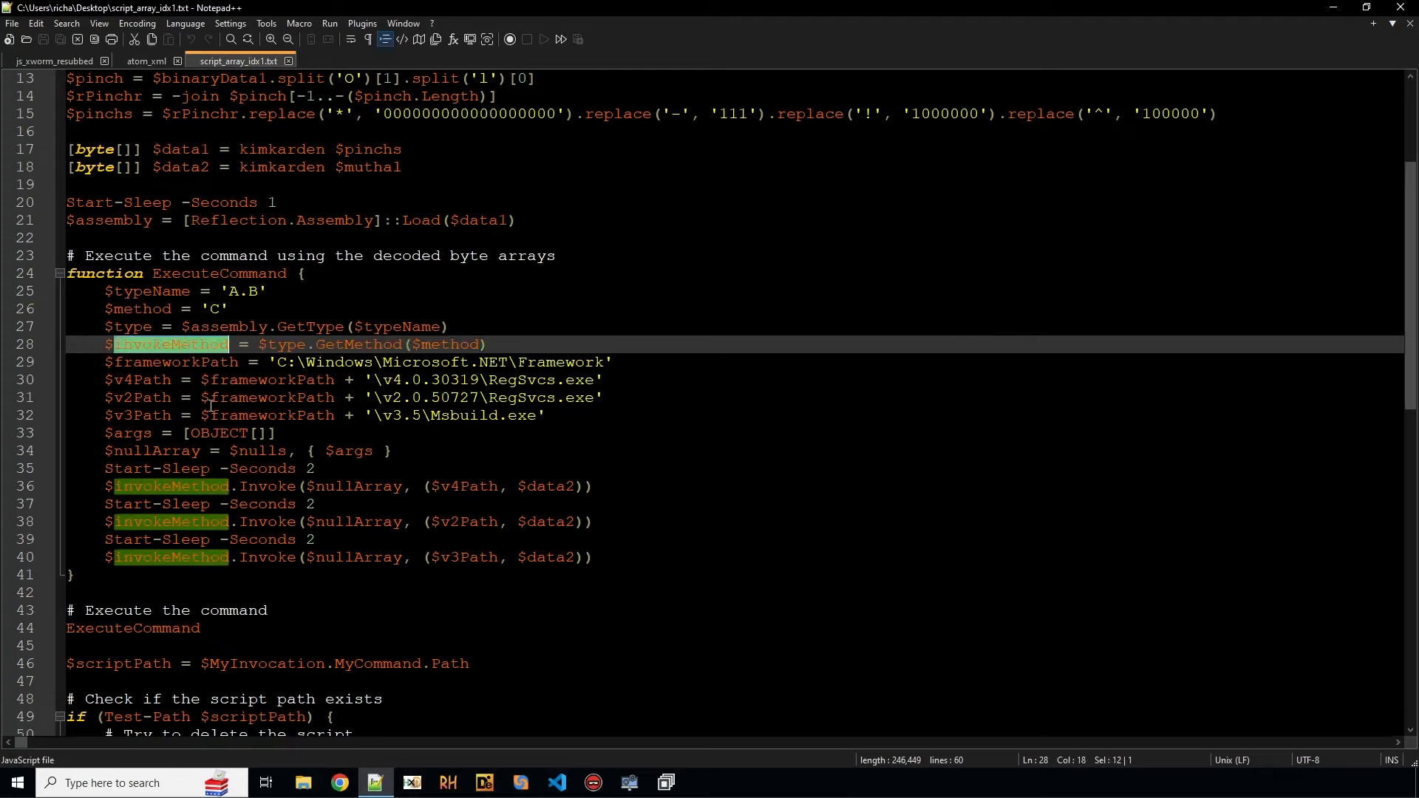
click(261, 486)
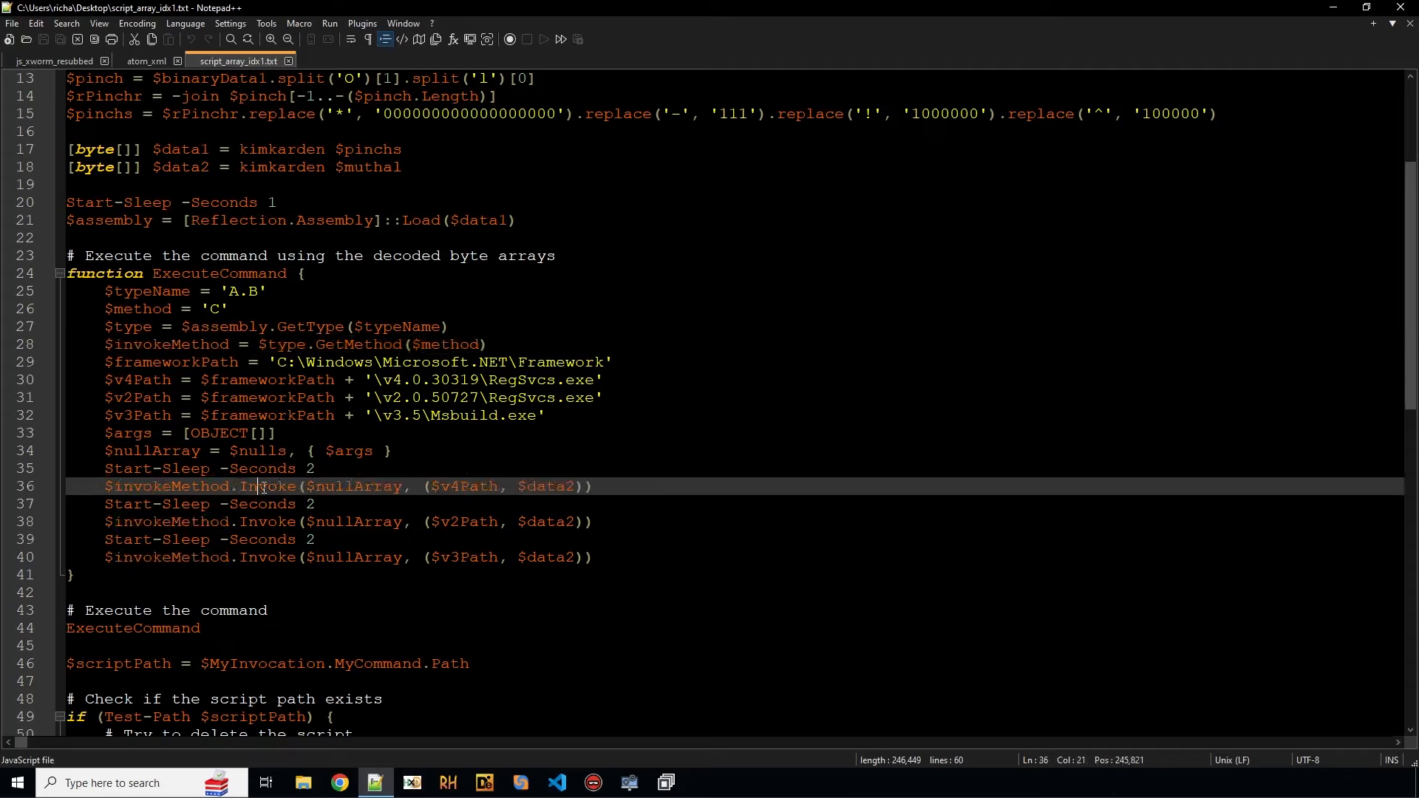
double_click(266, 486)
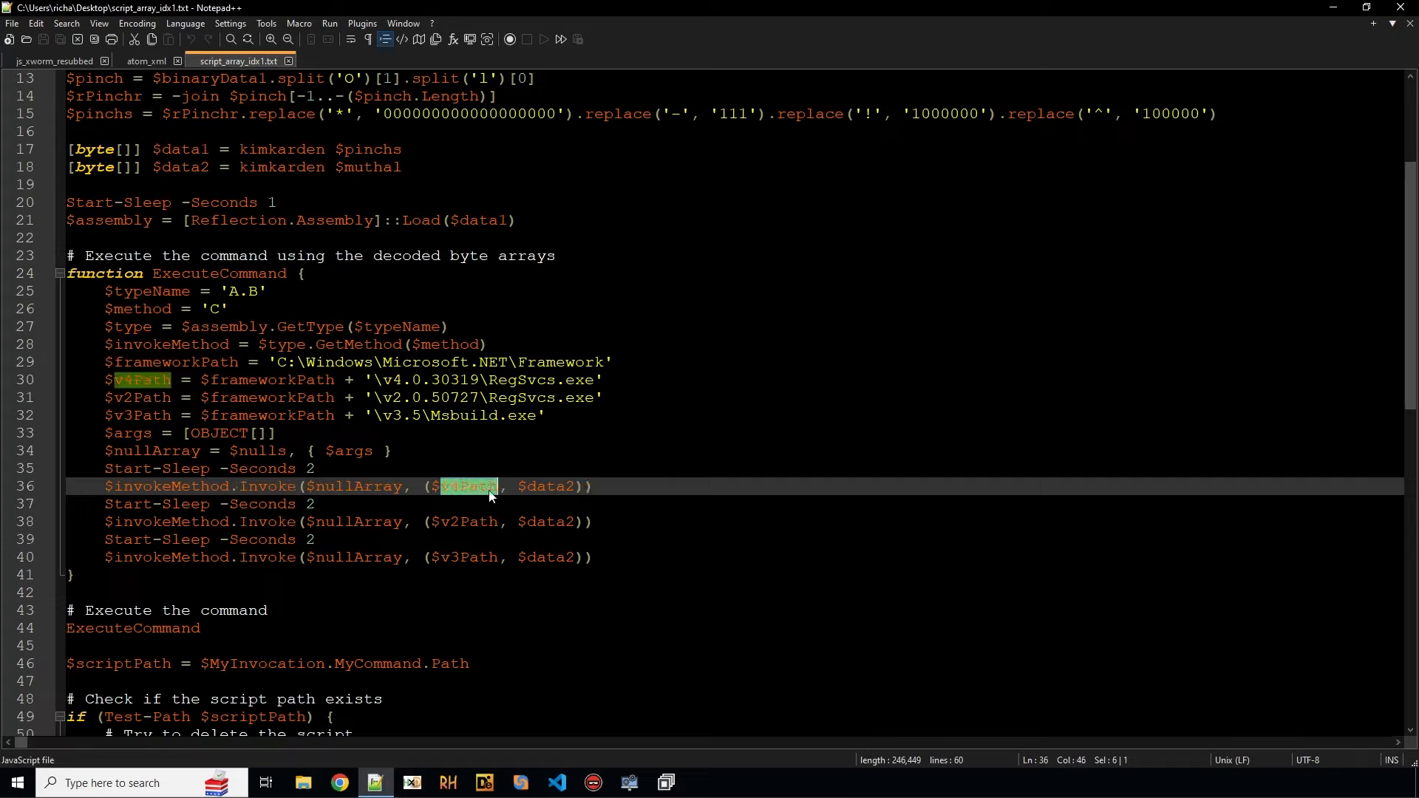
double_click(547, 486)
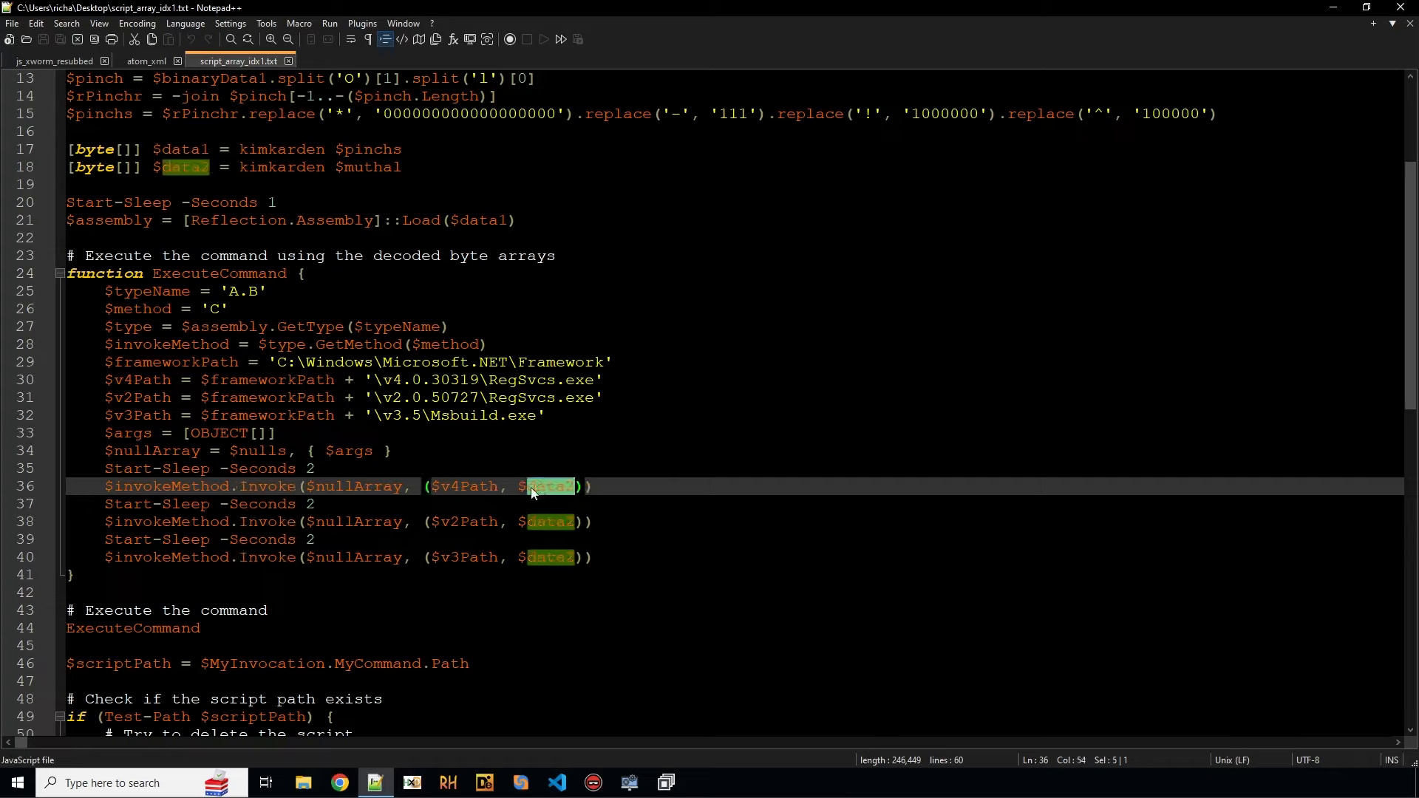
mouse_move(393, 168)
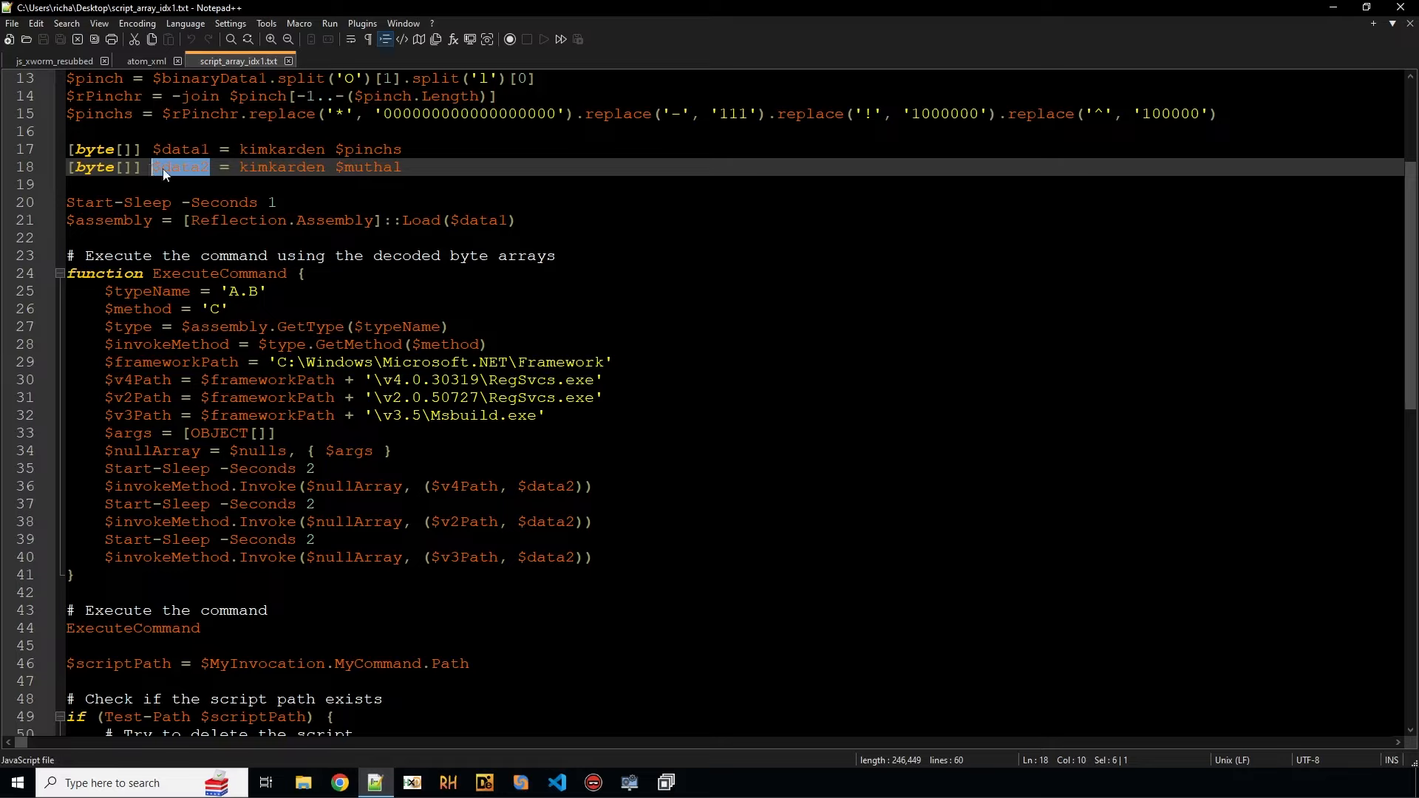
mouse_move(626, 452)
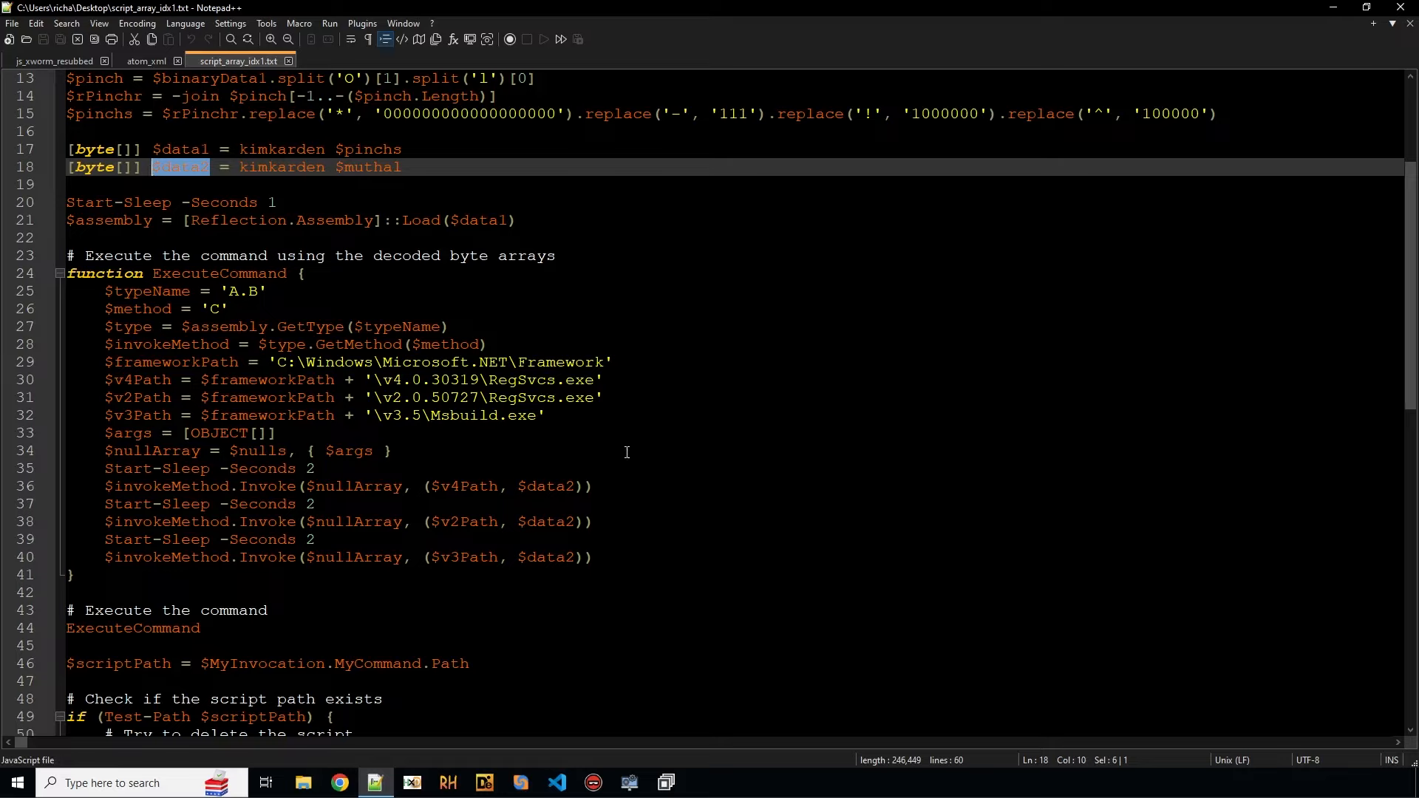
mouse_move(580, 521)
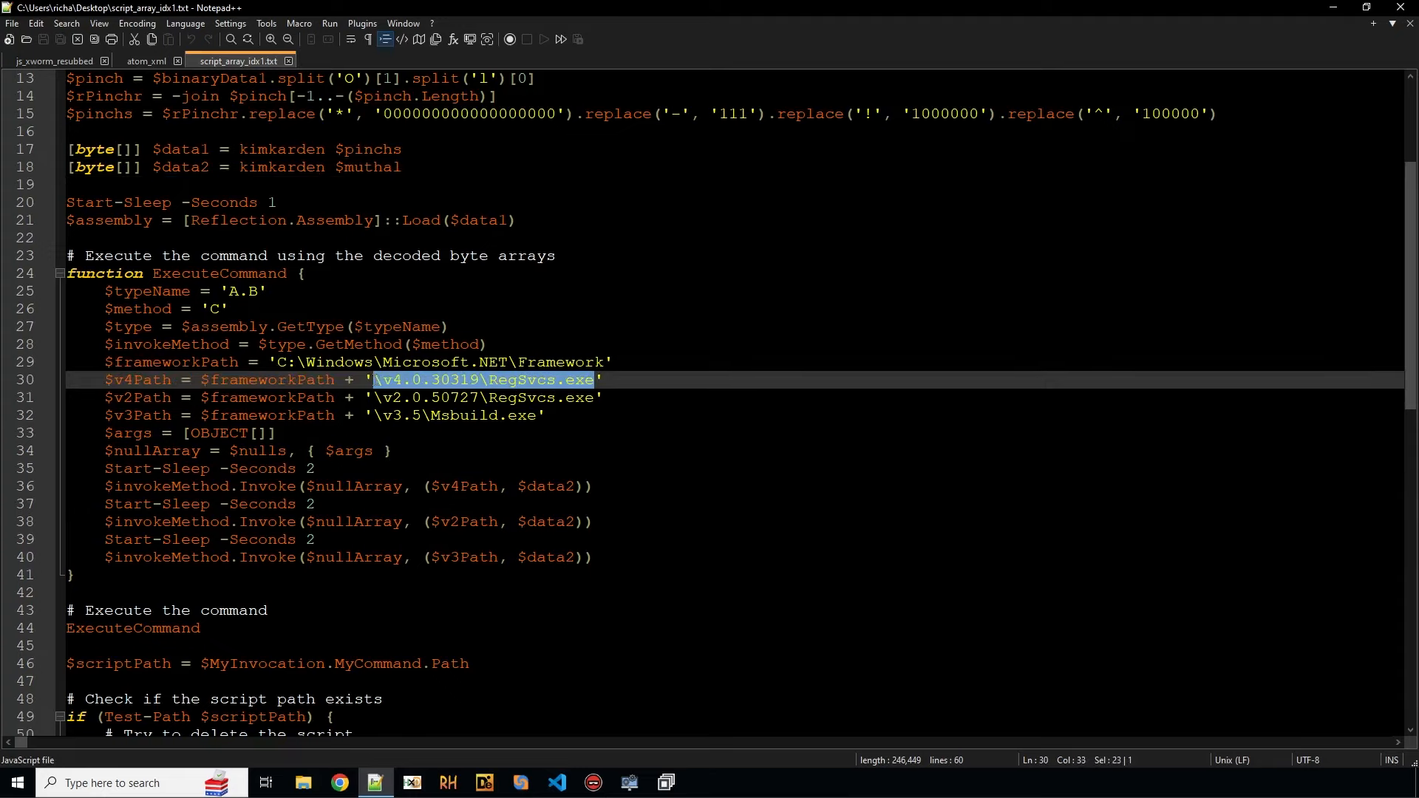
click(593, 398)
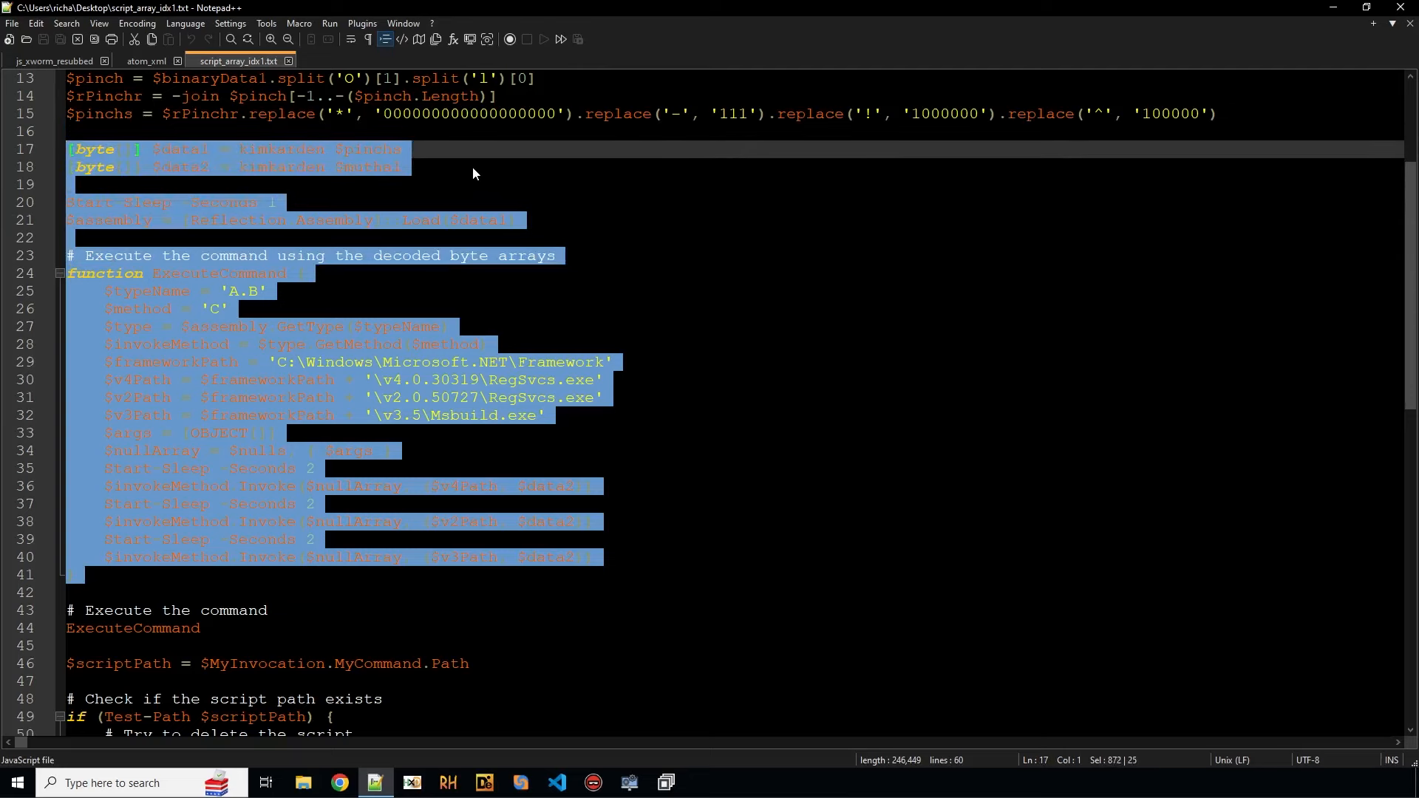
click(451, 167)
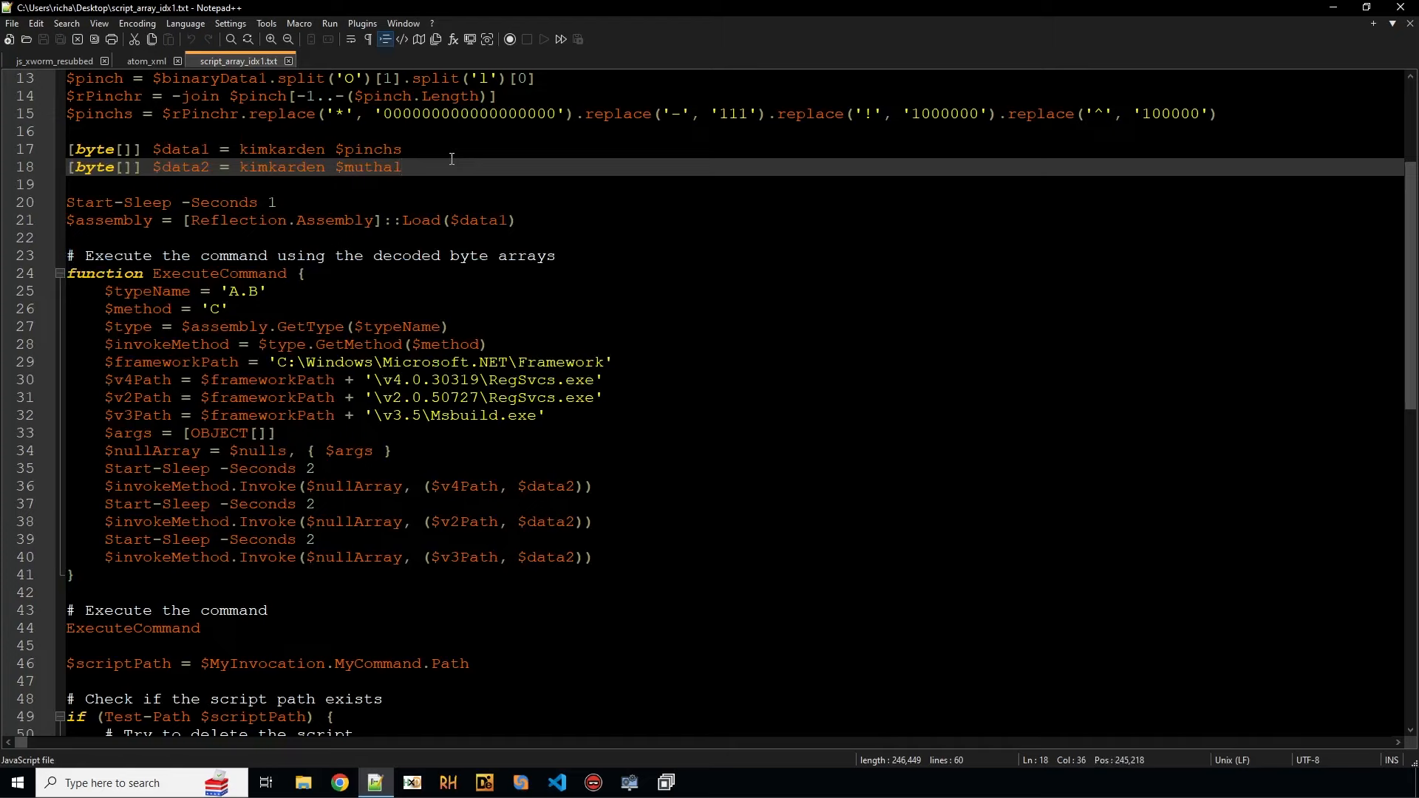
mouse_move(536, 370)
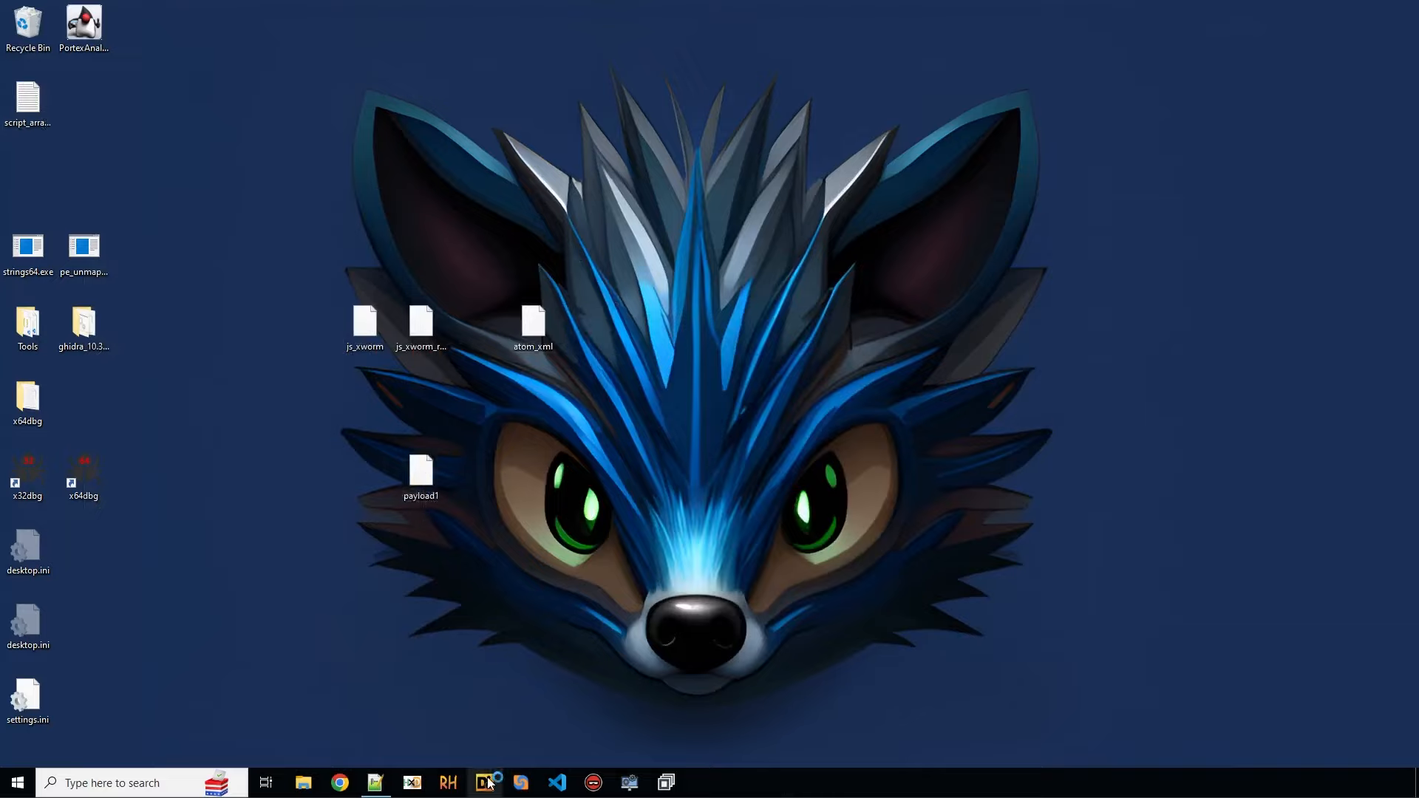
Step: Scan payload1 in Detect It Easy, confirming a 32-bit .NET DLL protected by Confuser 1.X
click(485, 782)
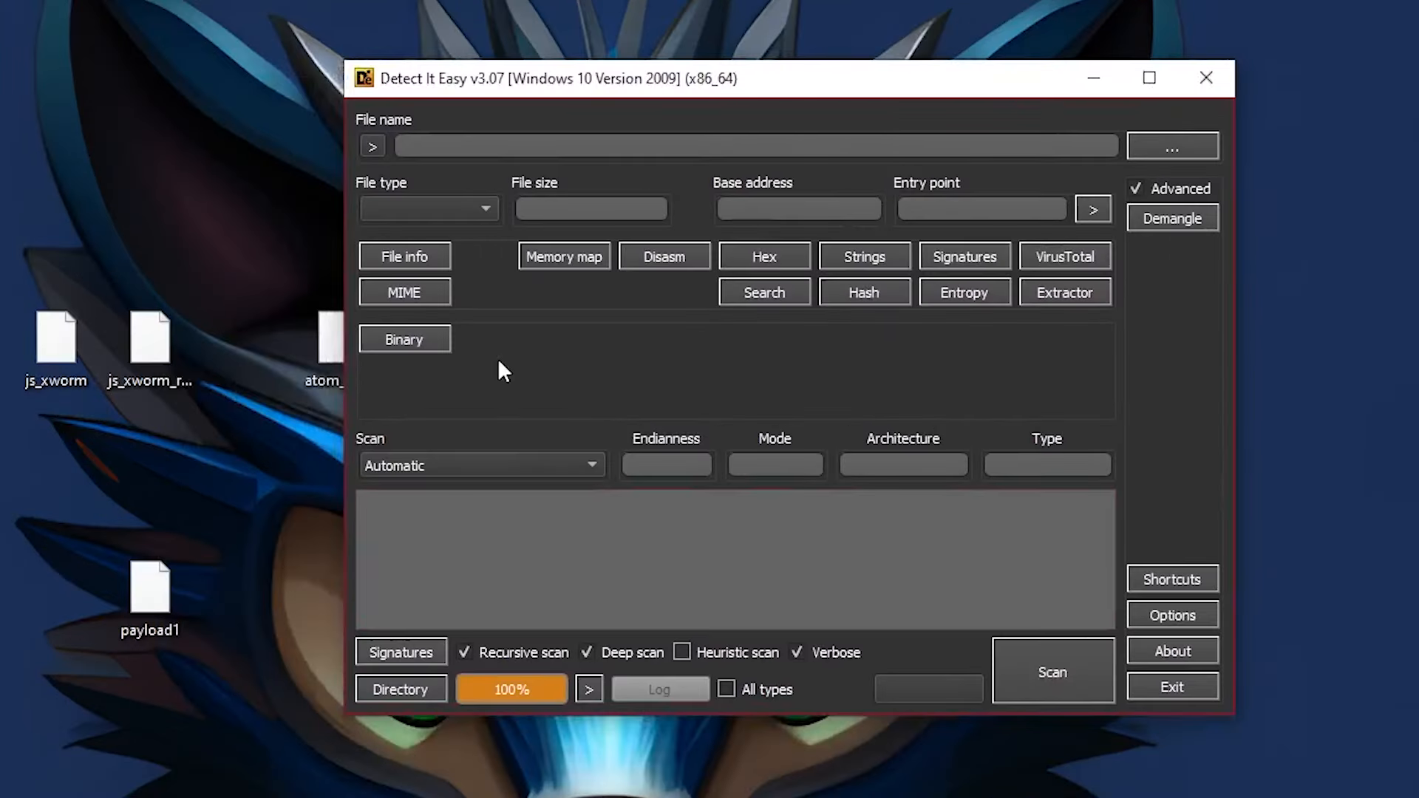
mouse_move(216, 561)
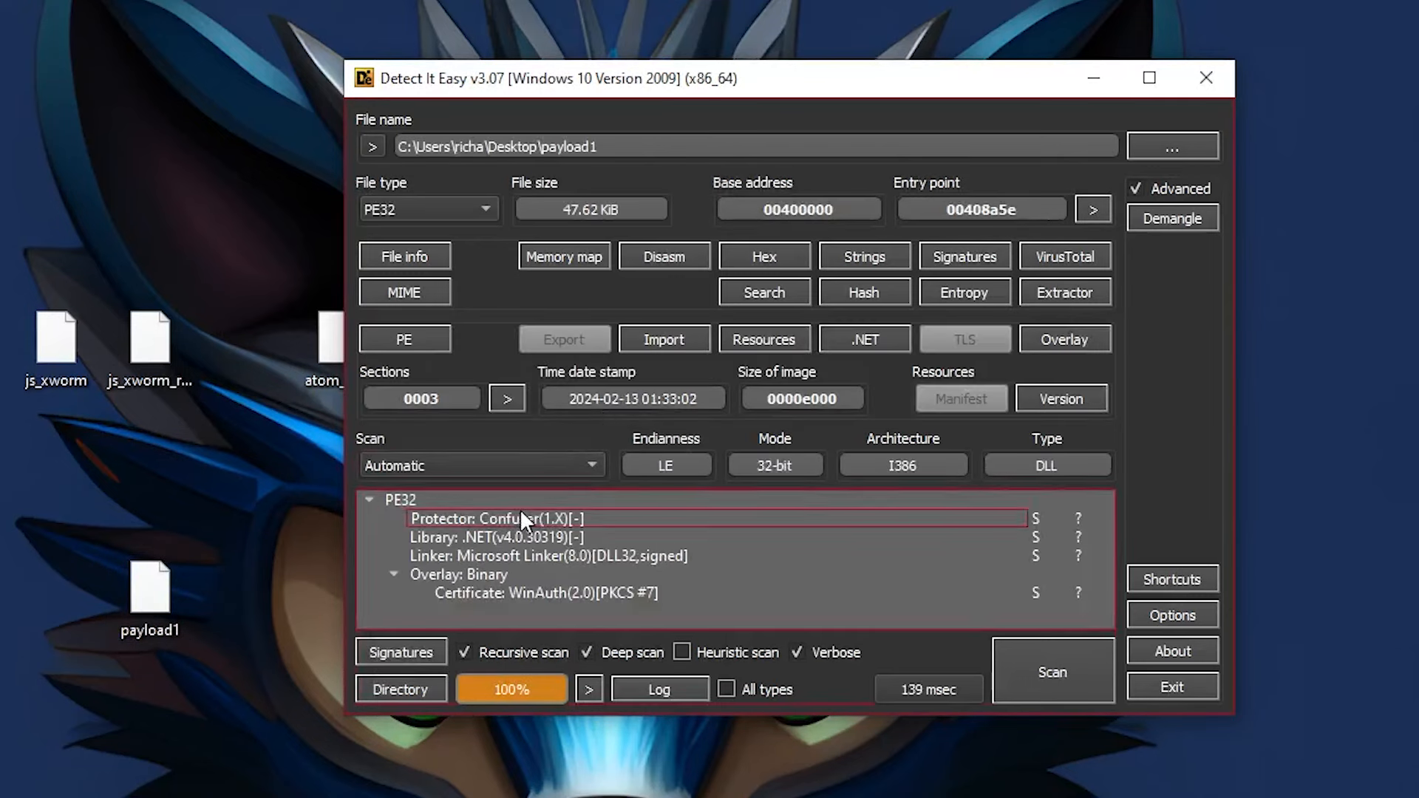
click(496, 537)
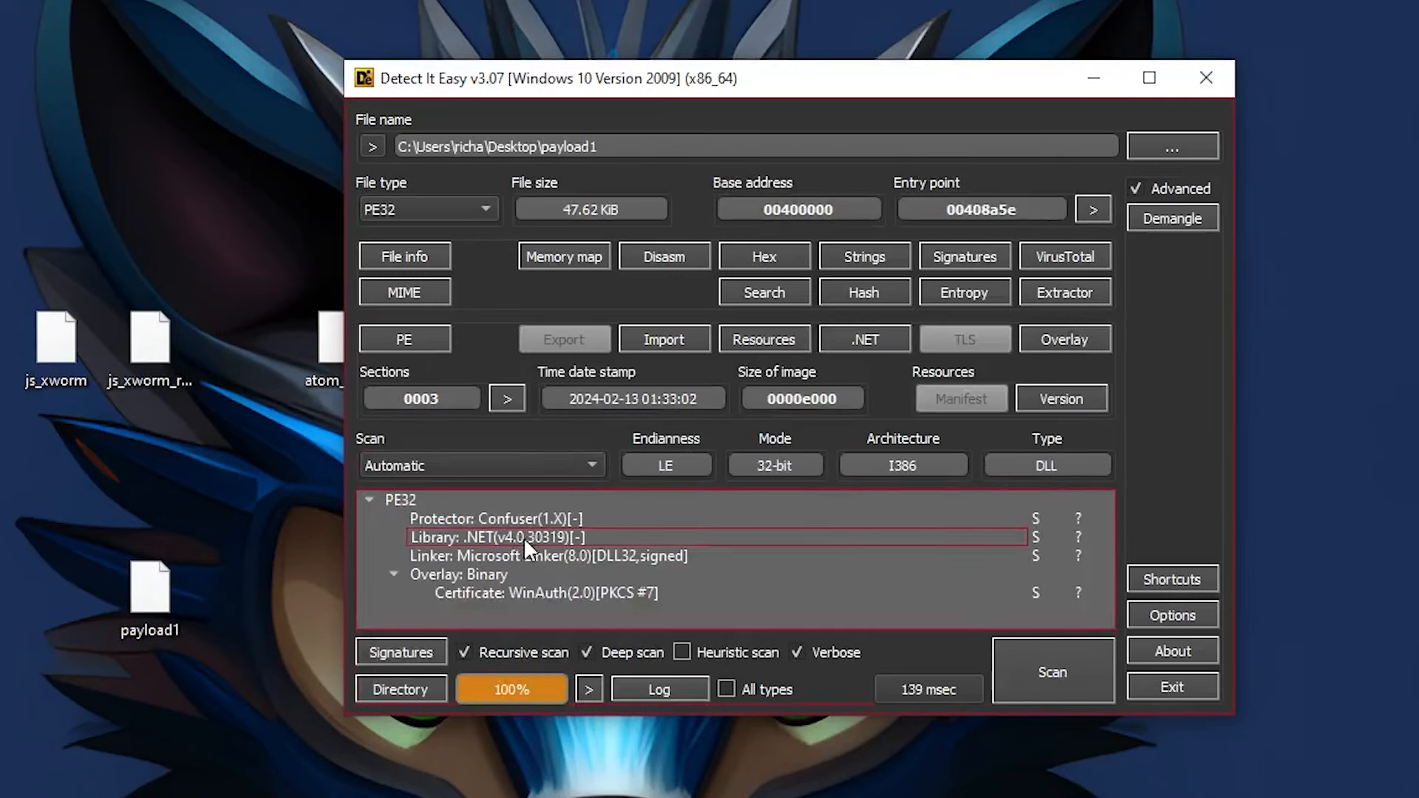
click(543, 556)
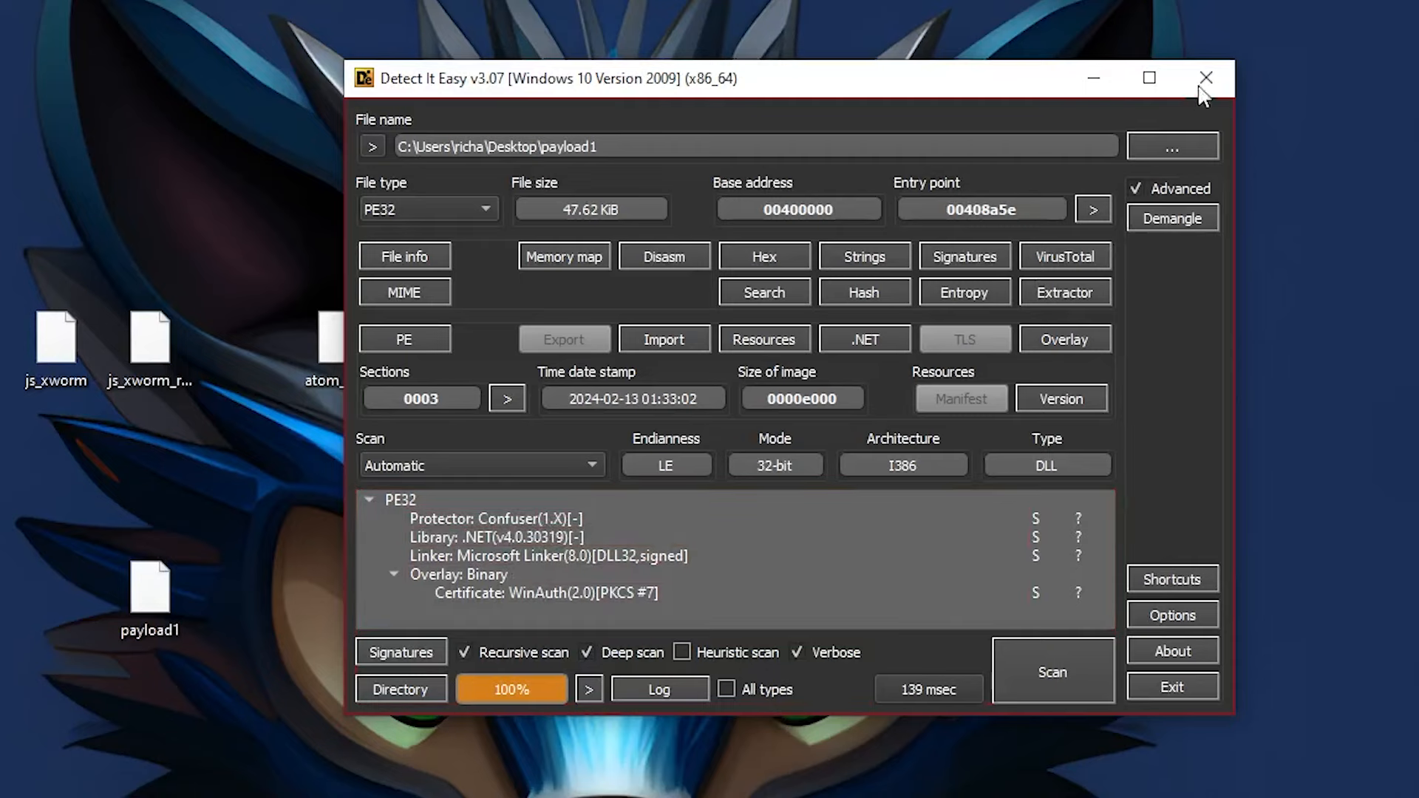
click(1205, 77)
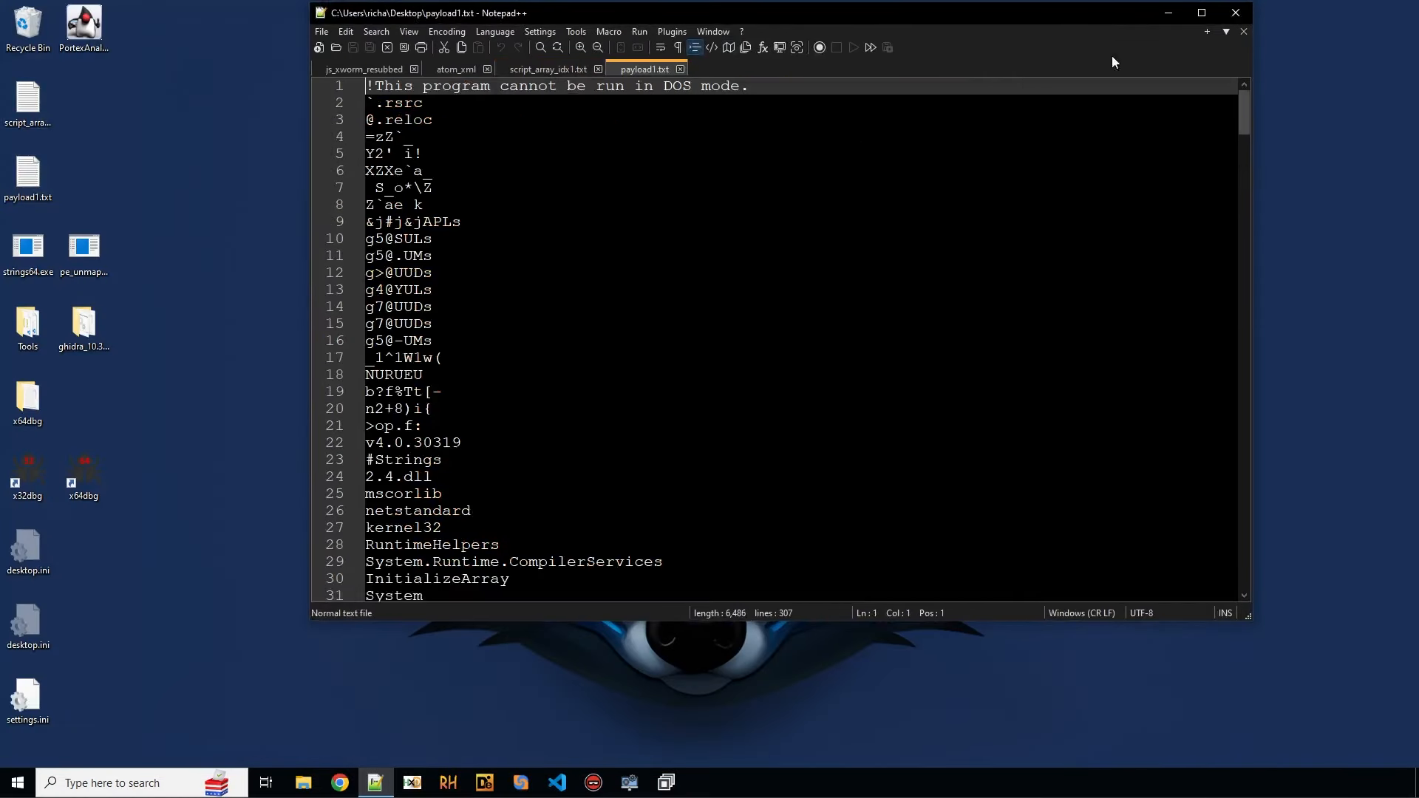
Step: Scroll payload1's maximized strings list, showing Confuser.Core 1.6.0 and ESET/Entrust certificates, then minimize
click(1201, 12)
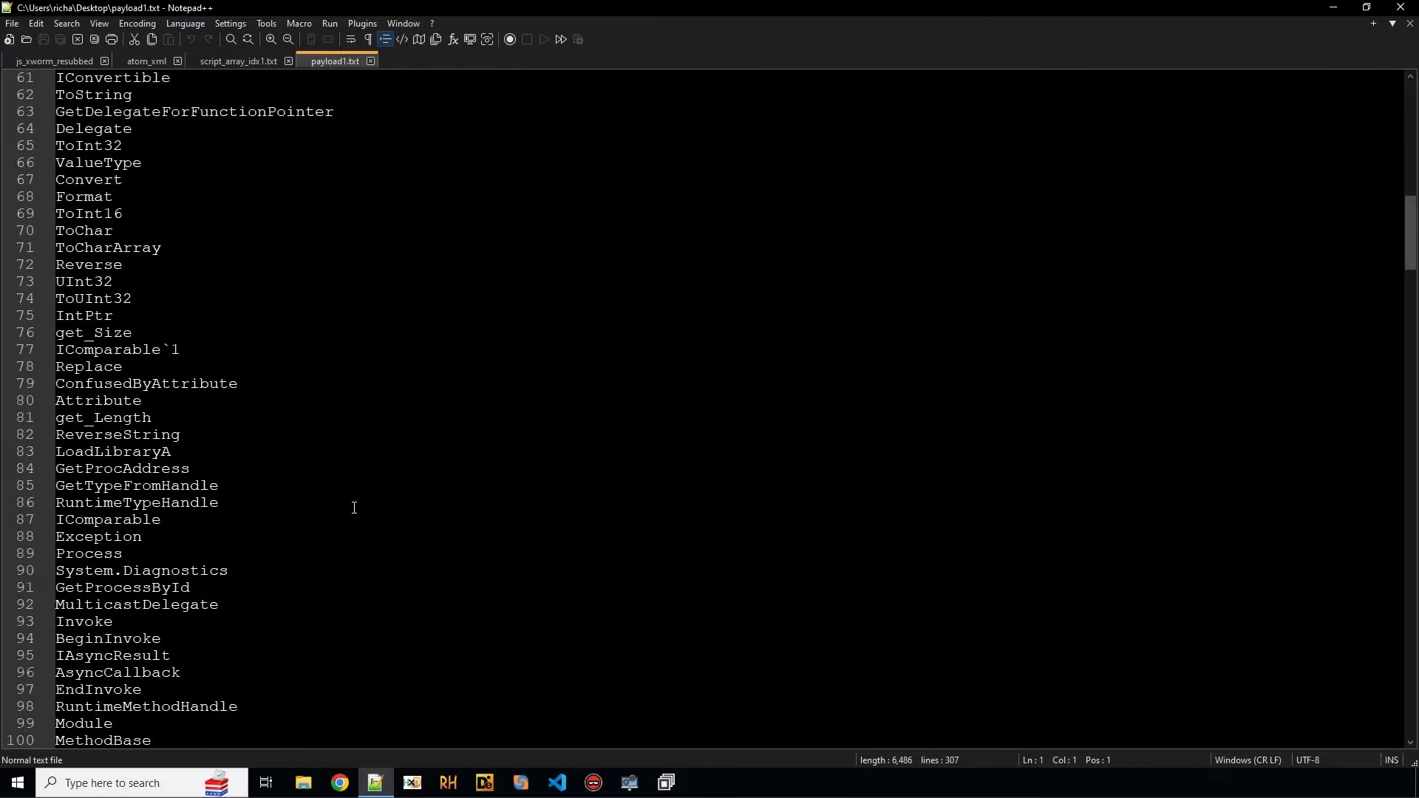
scroll(down, 3)
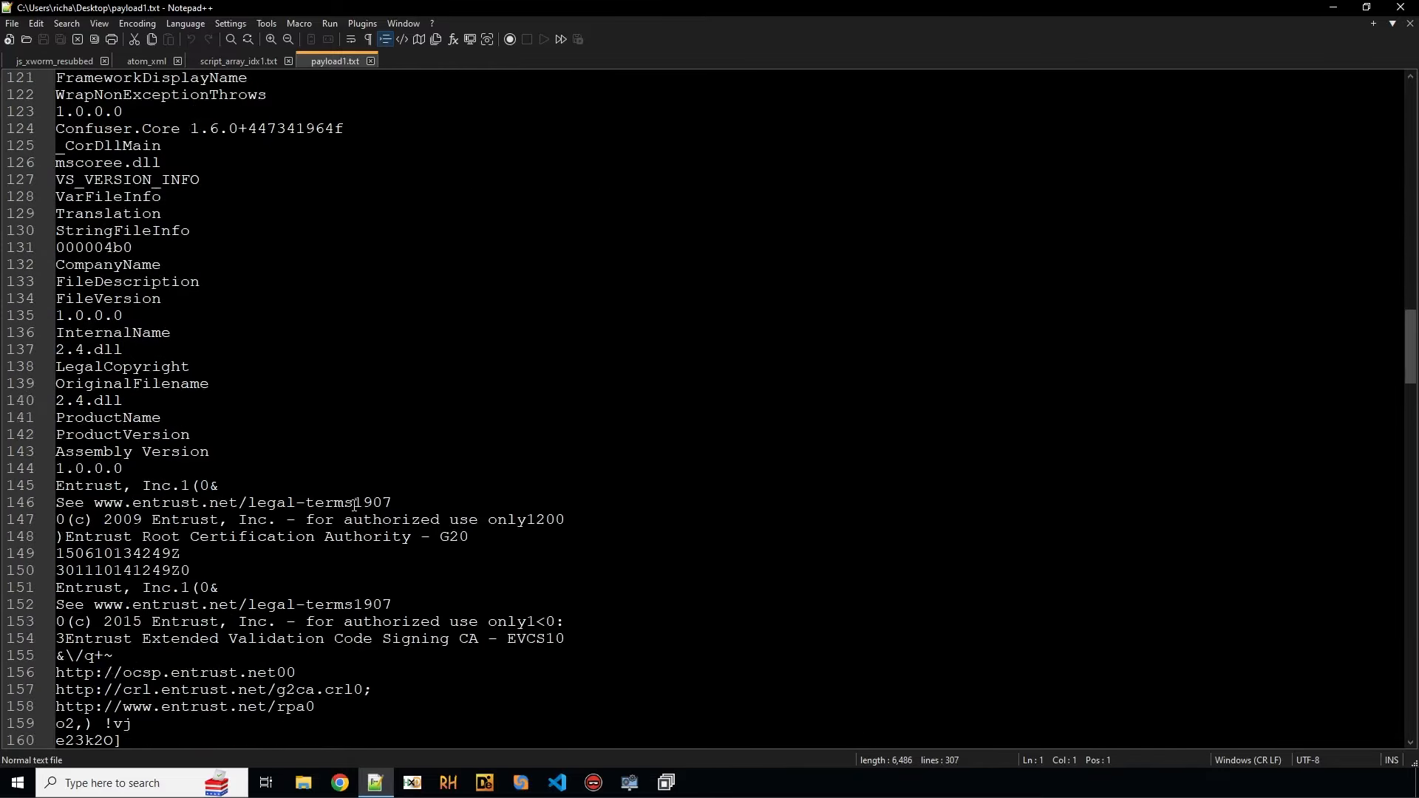
scroll(down, 3)
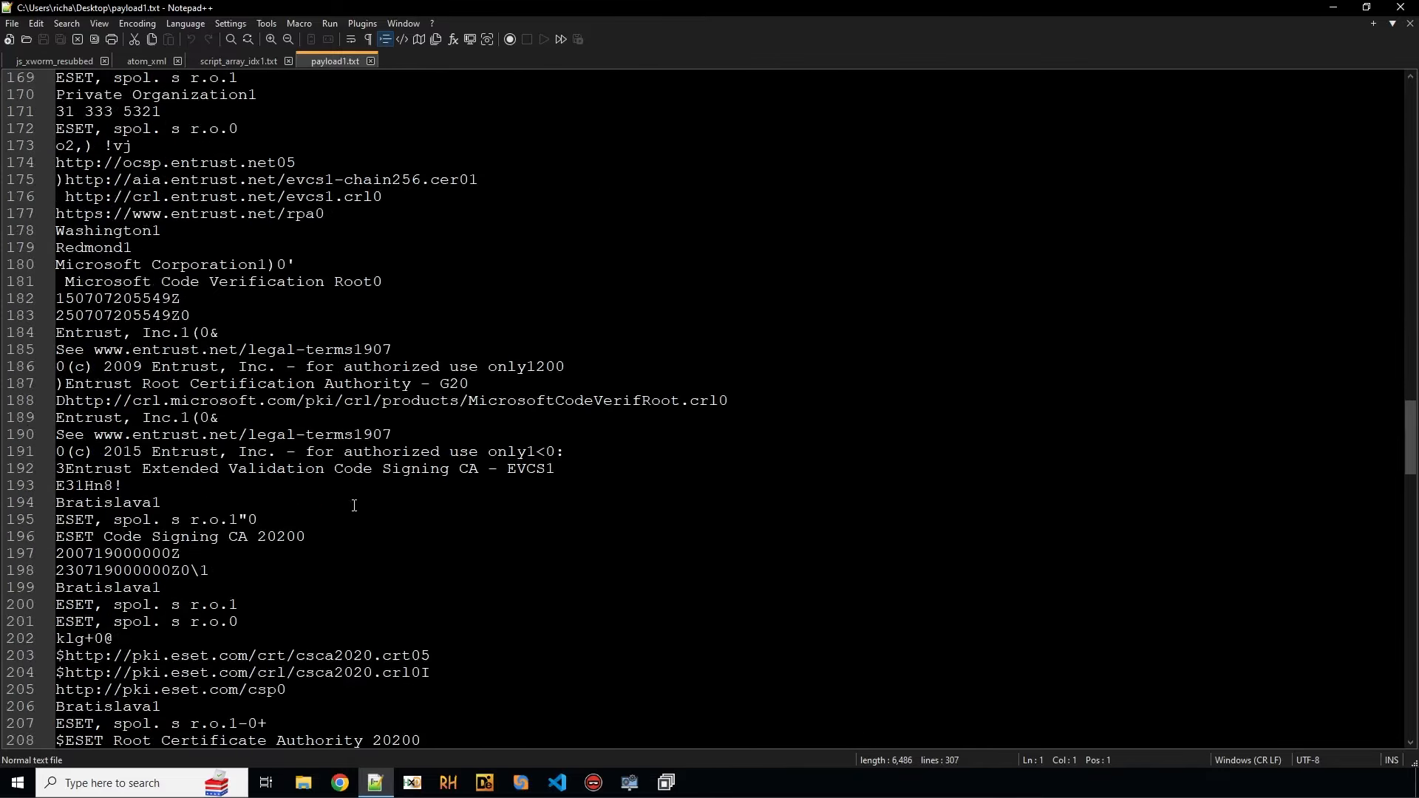
scroll(down, 3)
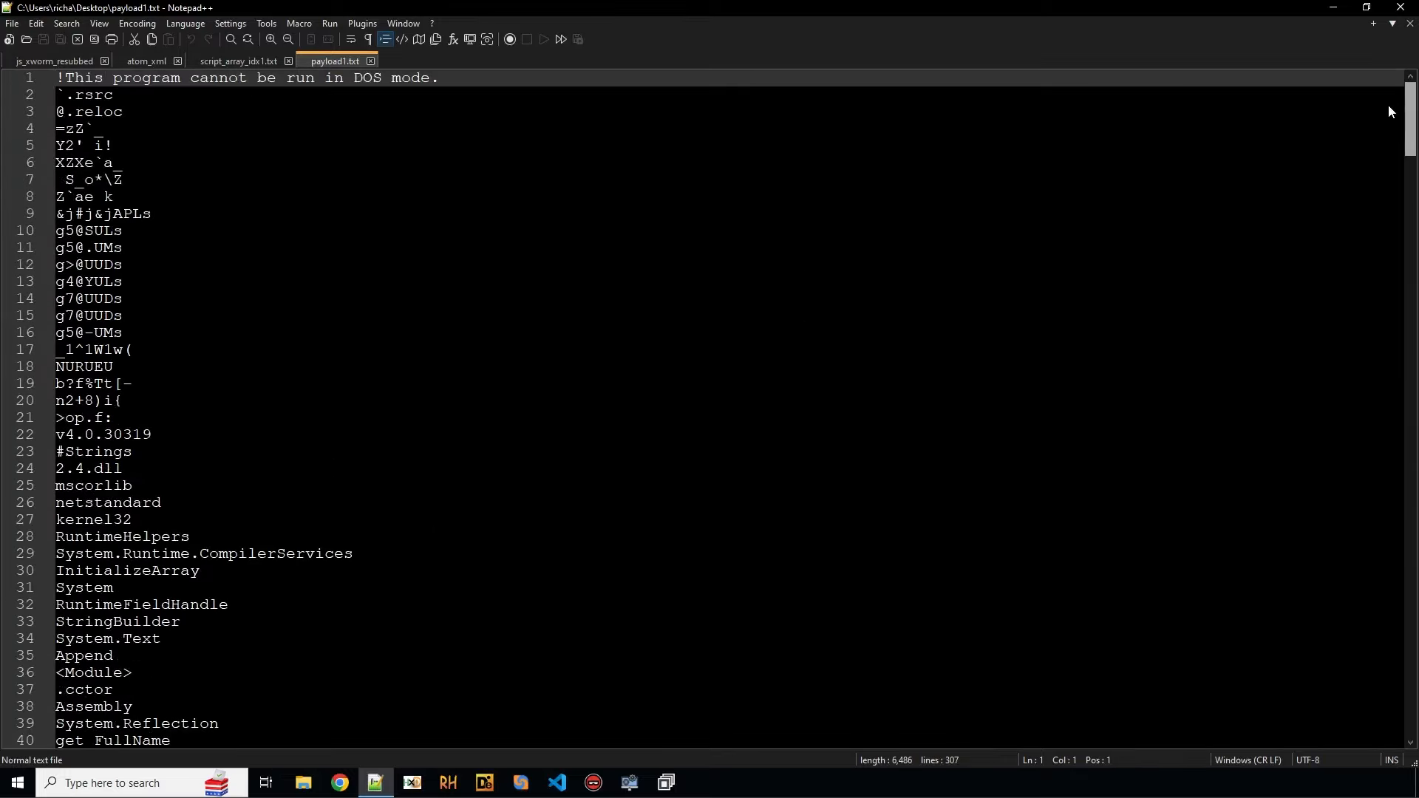
click(1369, 7)
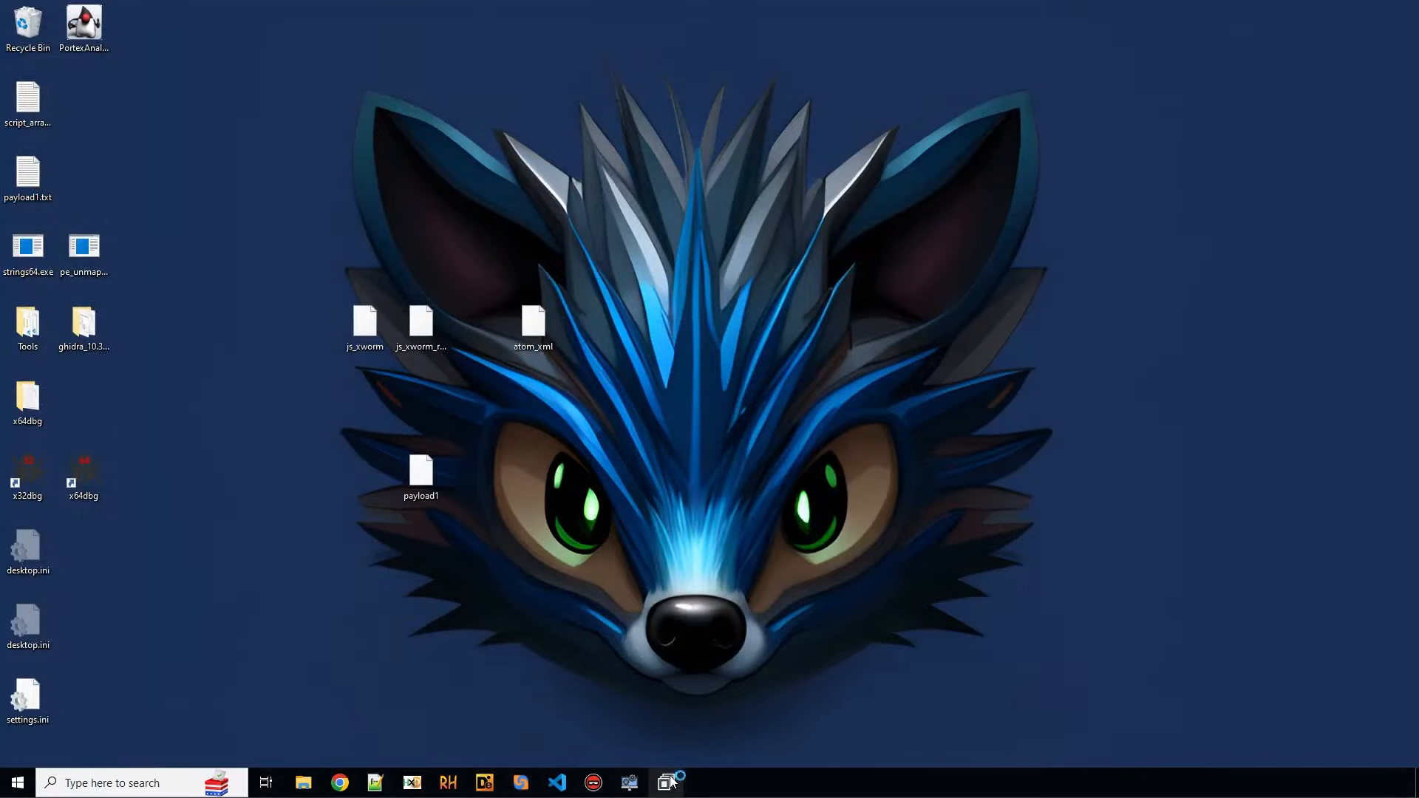
Step: Load payload1 into dnSpy and open method C(string, byte[]) under 2.4.dll > A > B
click(665, 782)
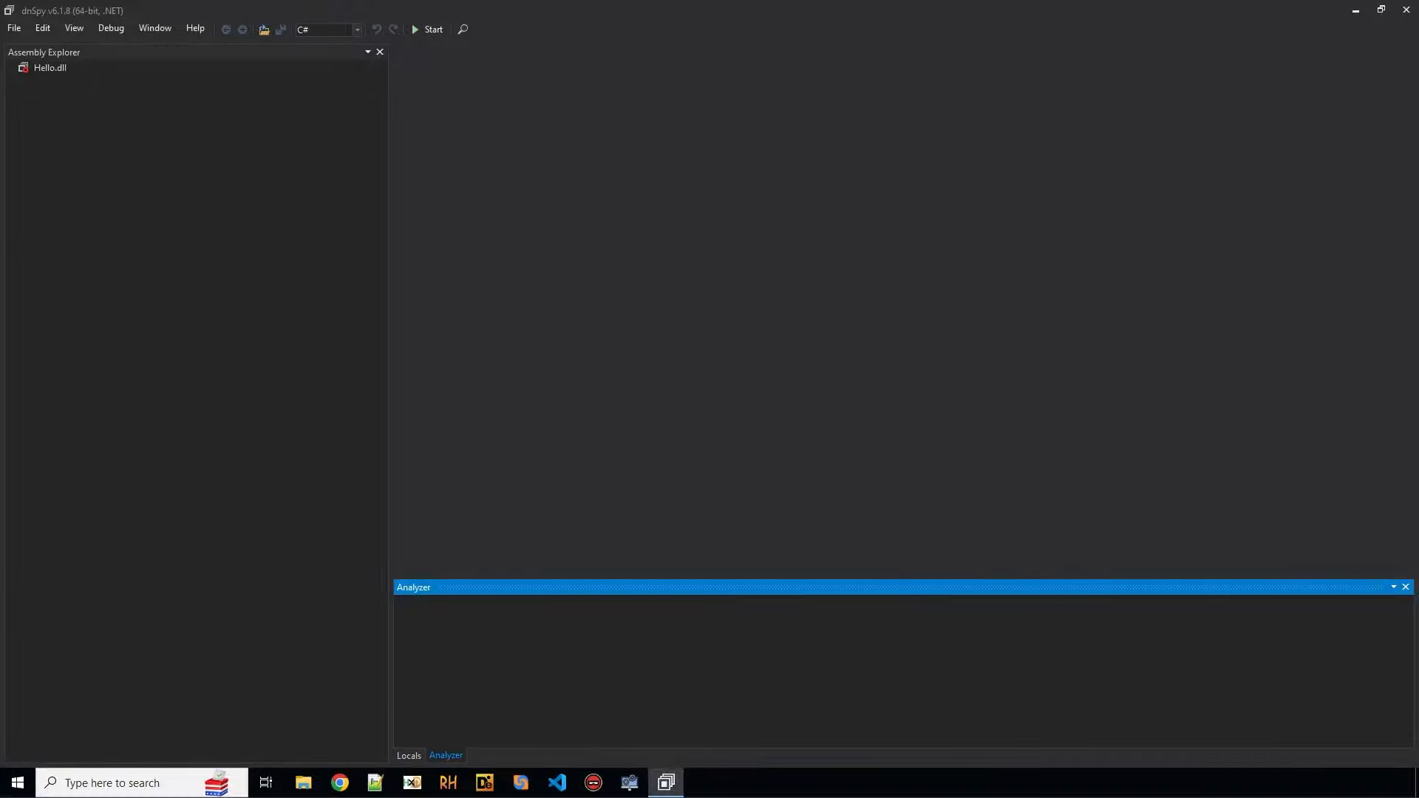
click(1381, 10)
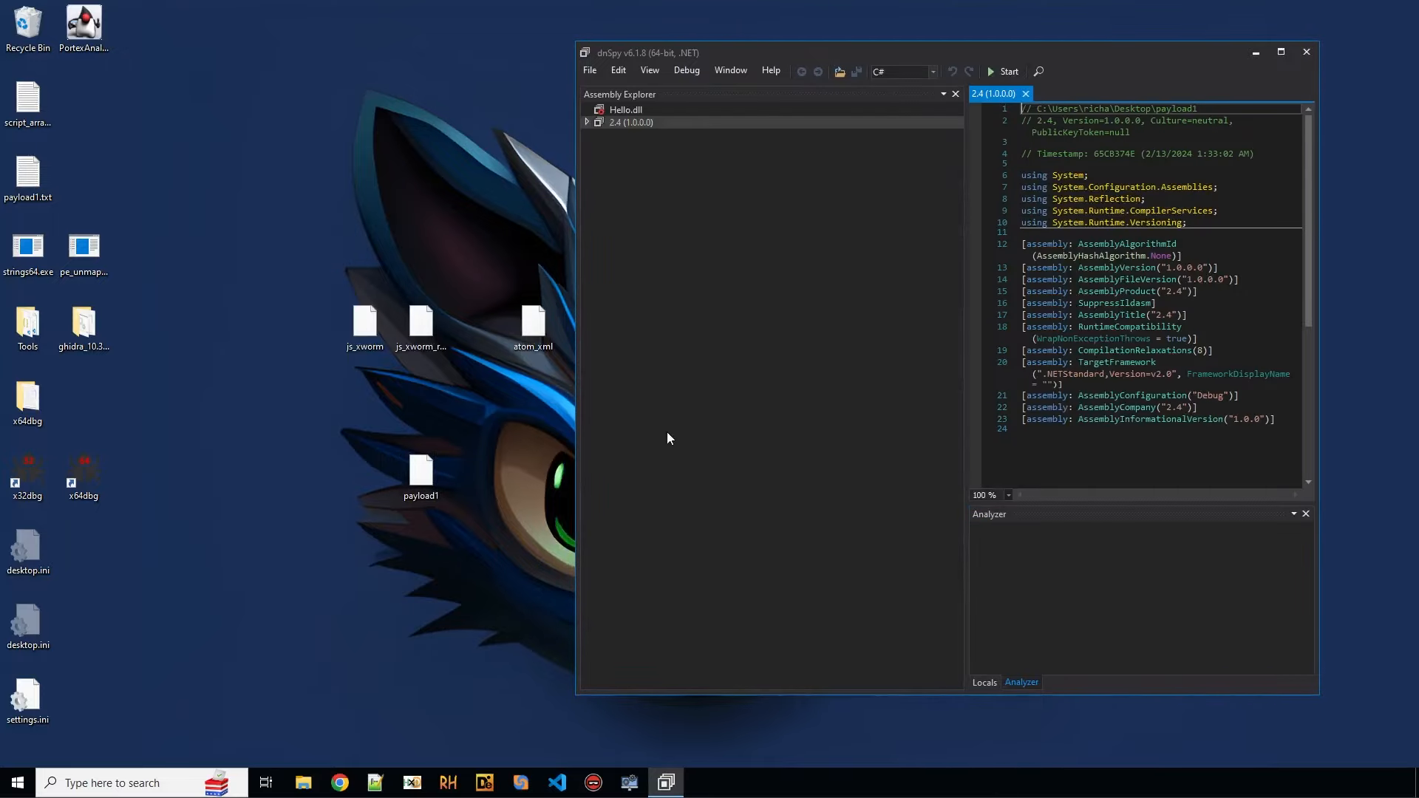
click(1279, 52)
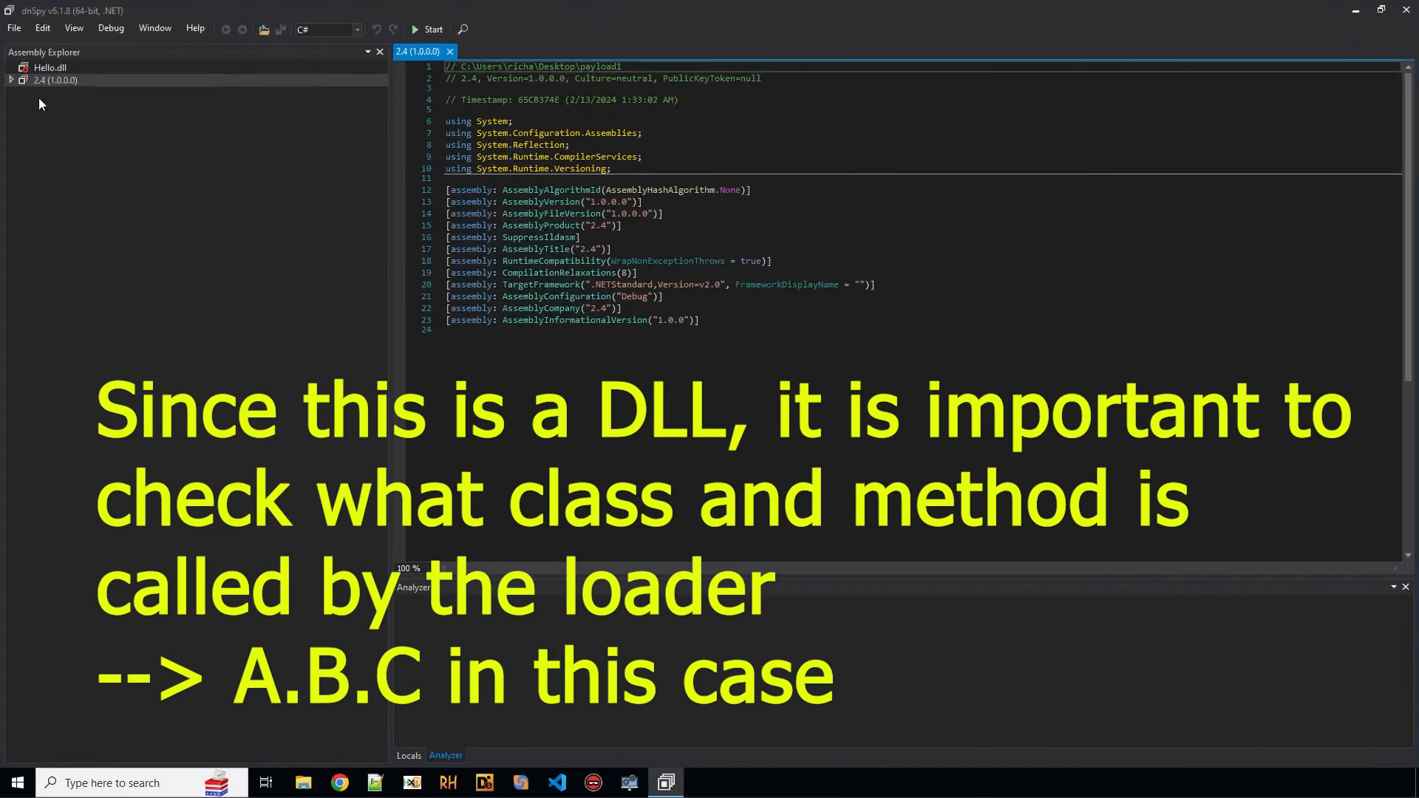
click(11, 80)
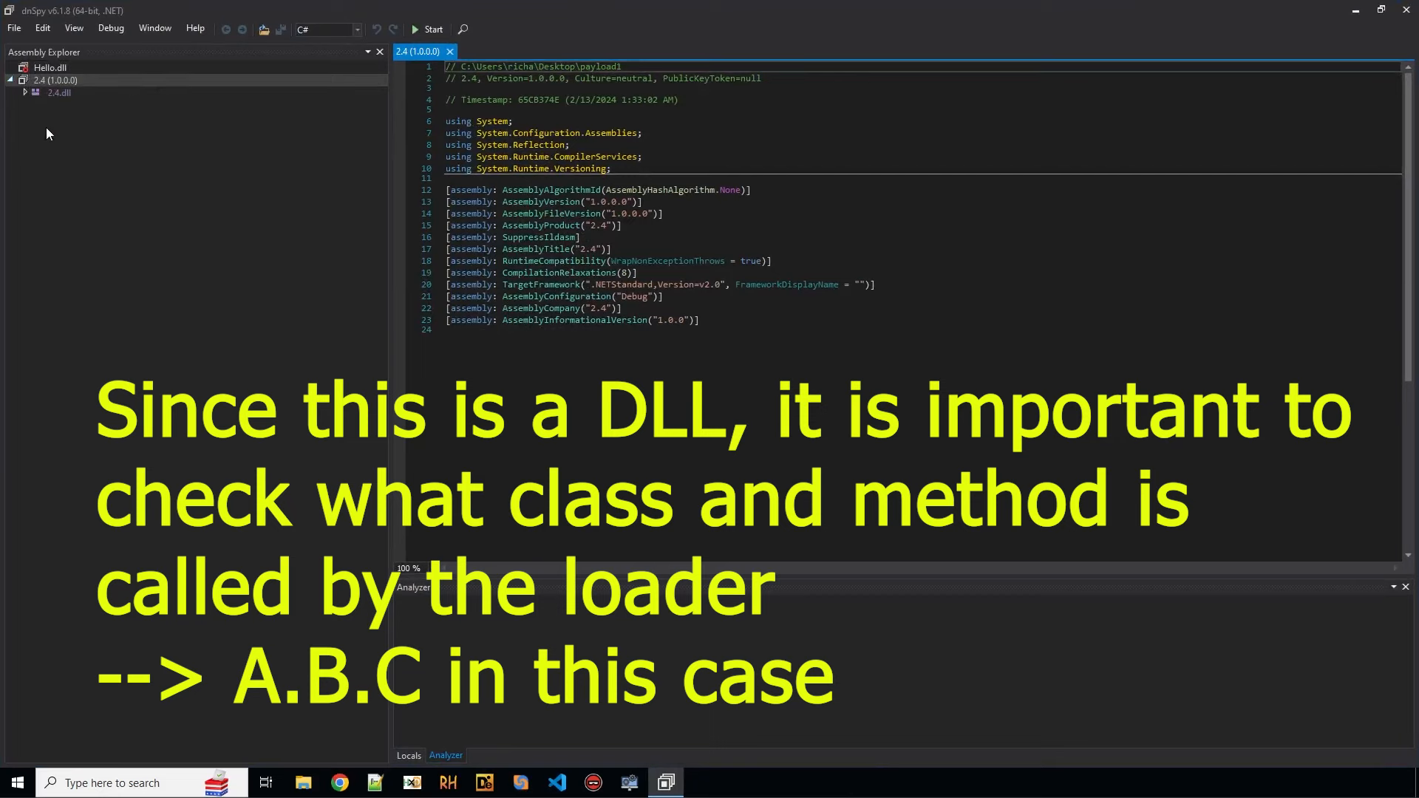
click(27, 92)
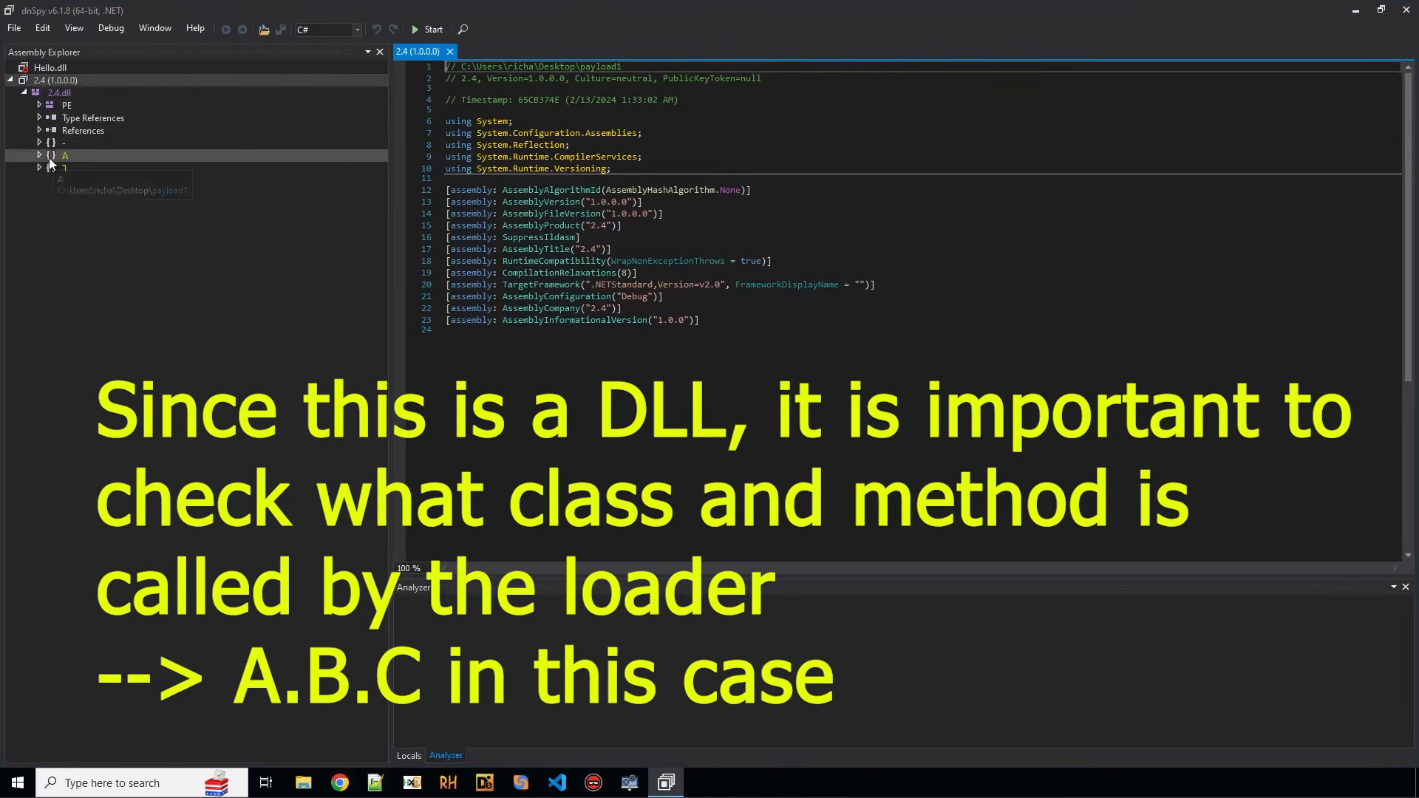
click(40, 169)
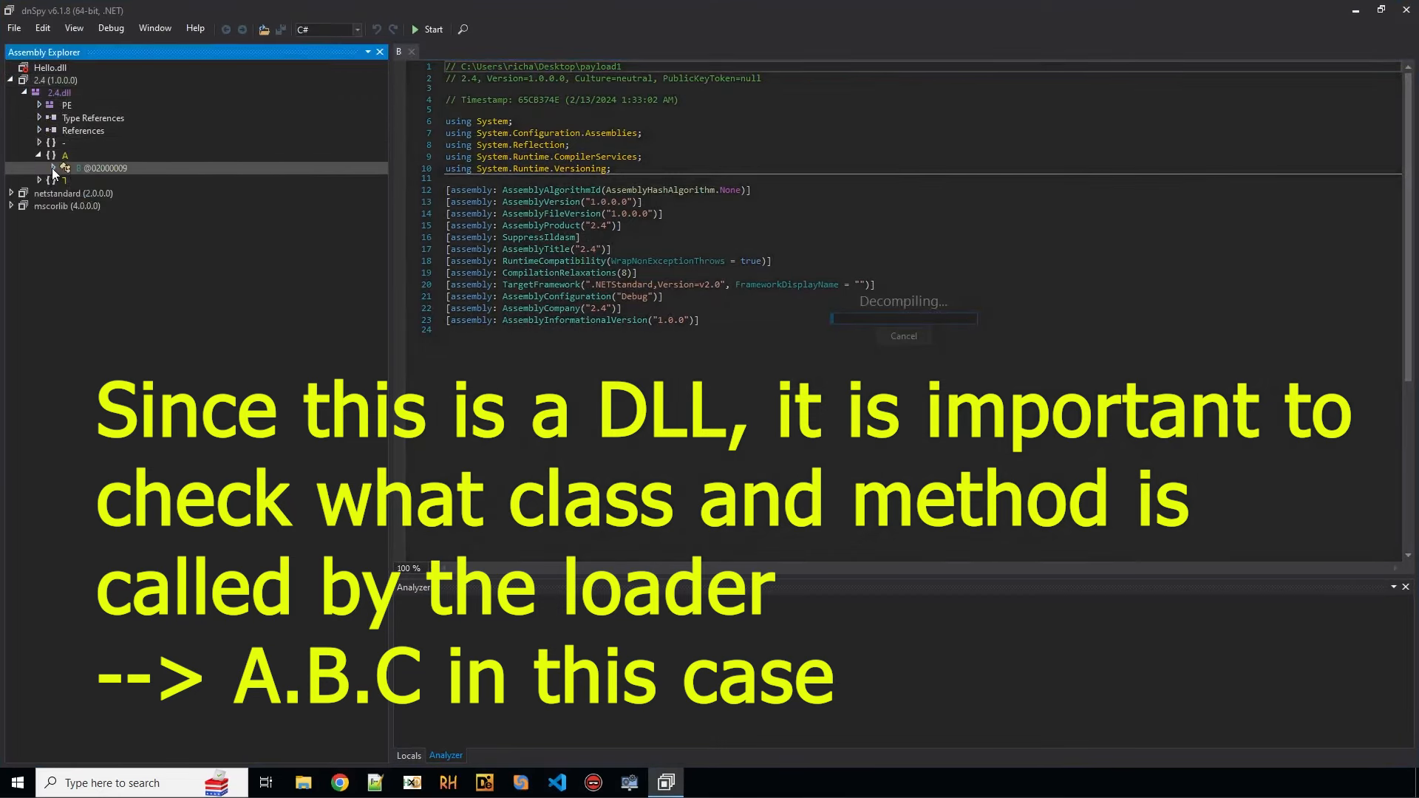
click(53, 168)
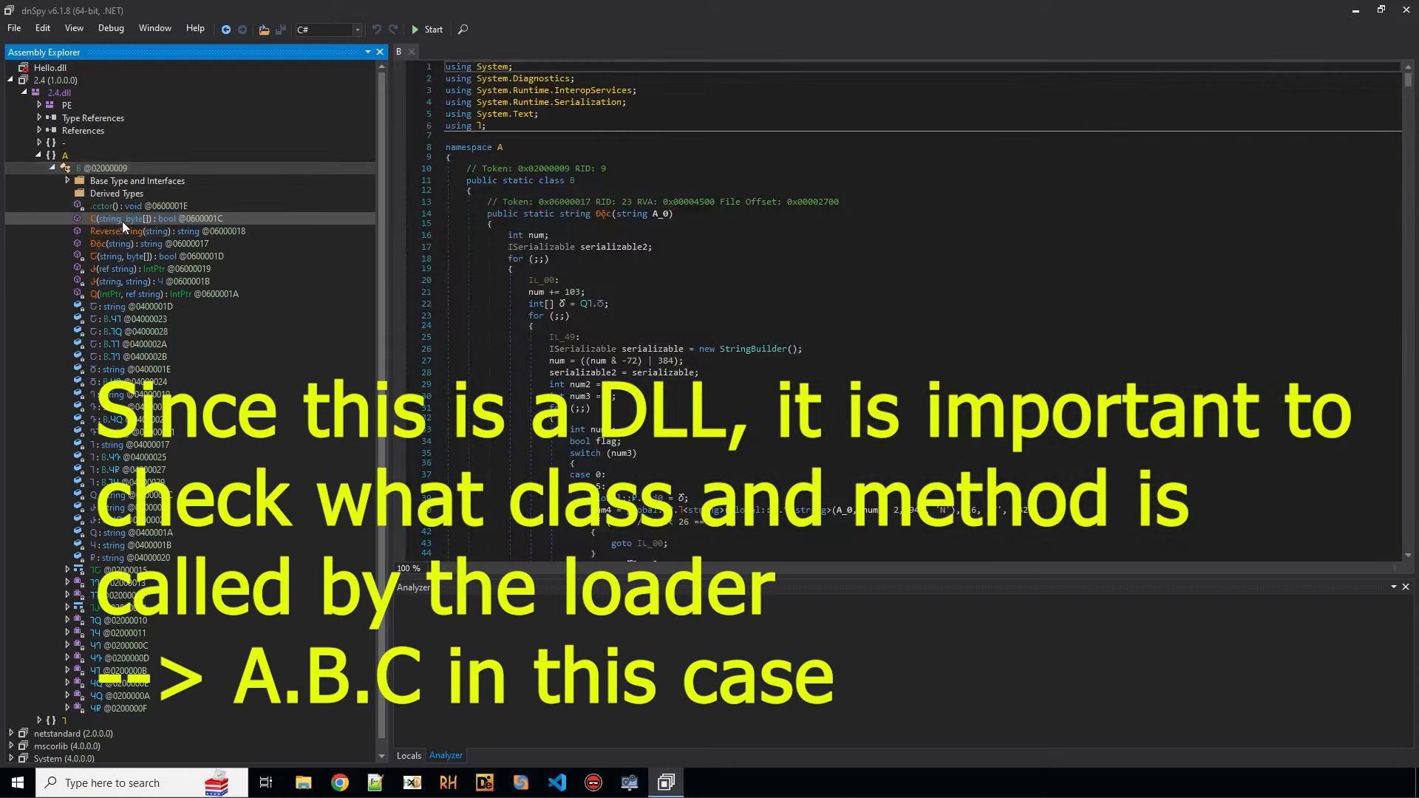
click(122, 218)
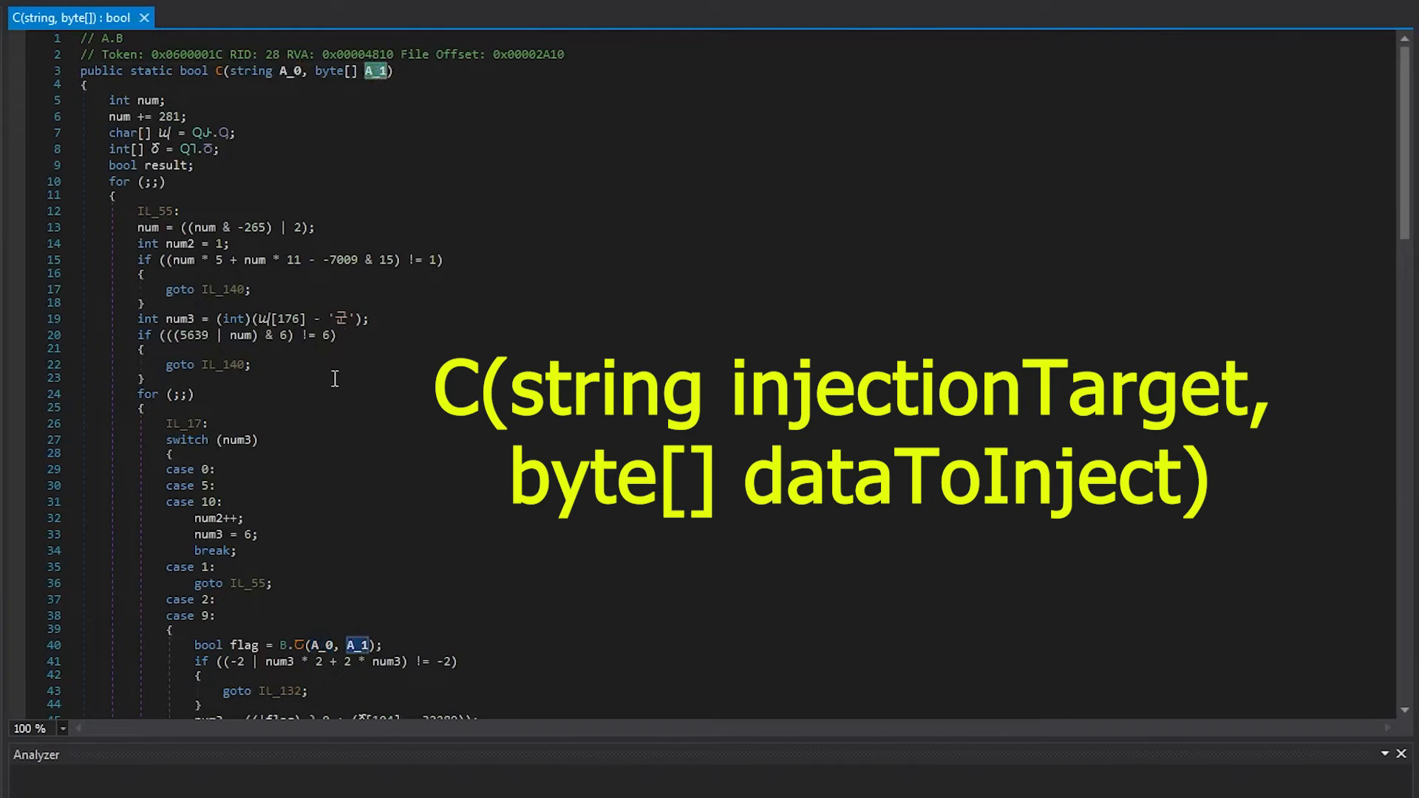
Step: Read through decompiled method C and the private helper it calls in dnSpy
scroll(down, 3)
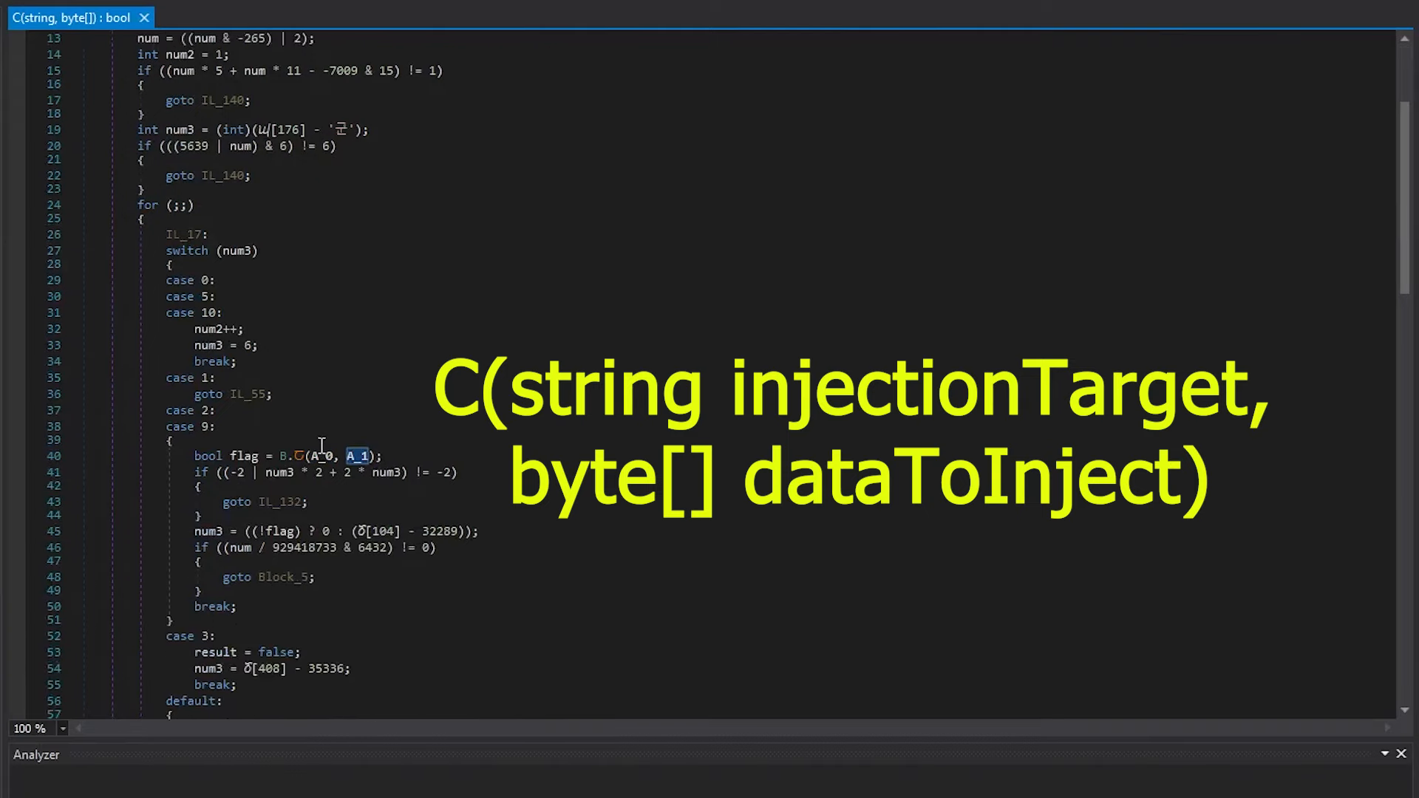
scroll(down, 3)
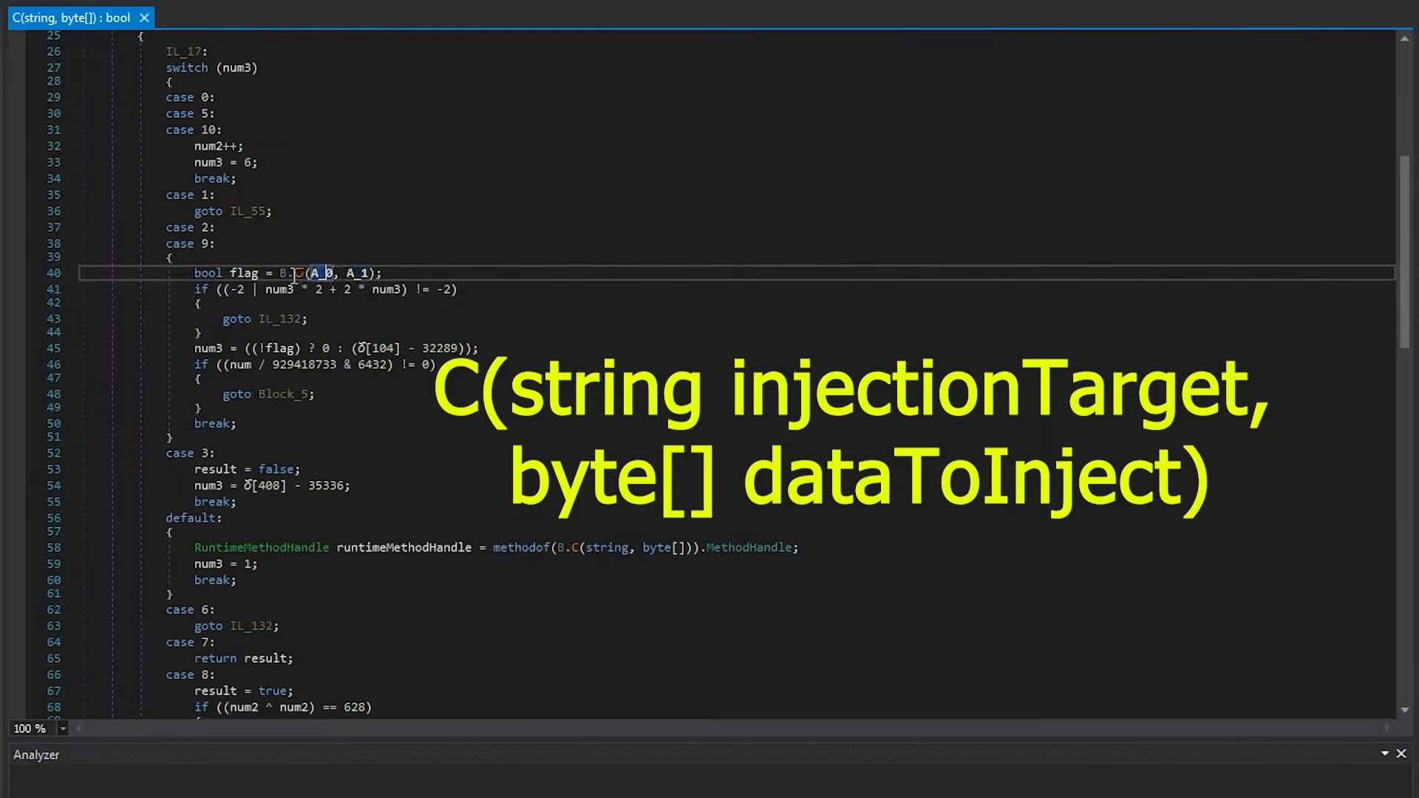
scroll(down, 3)
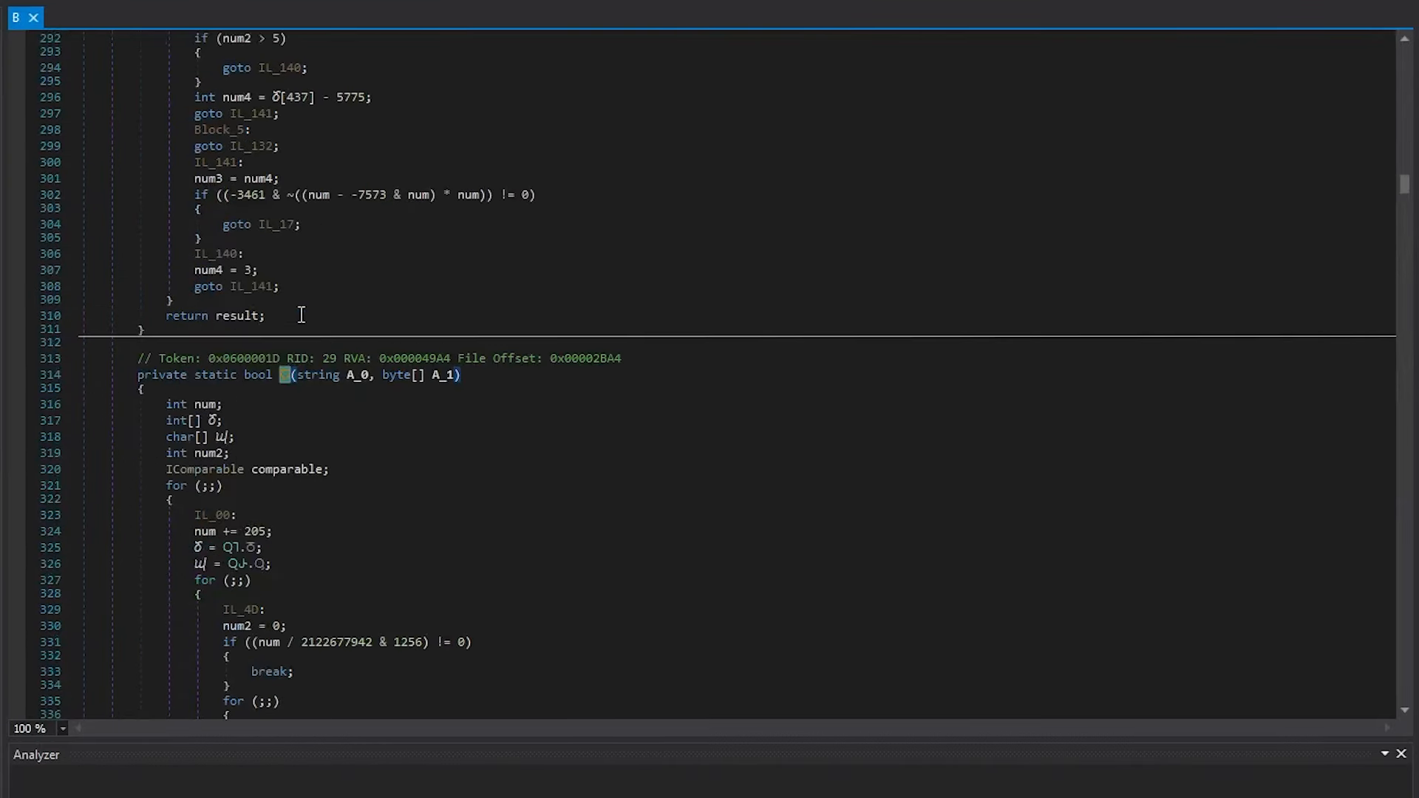
scroll(down, 3)
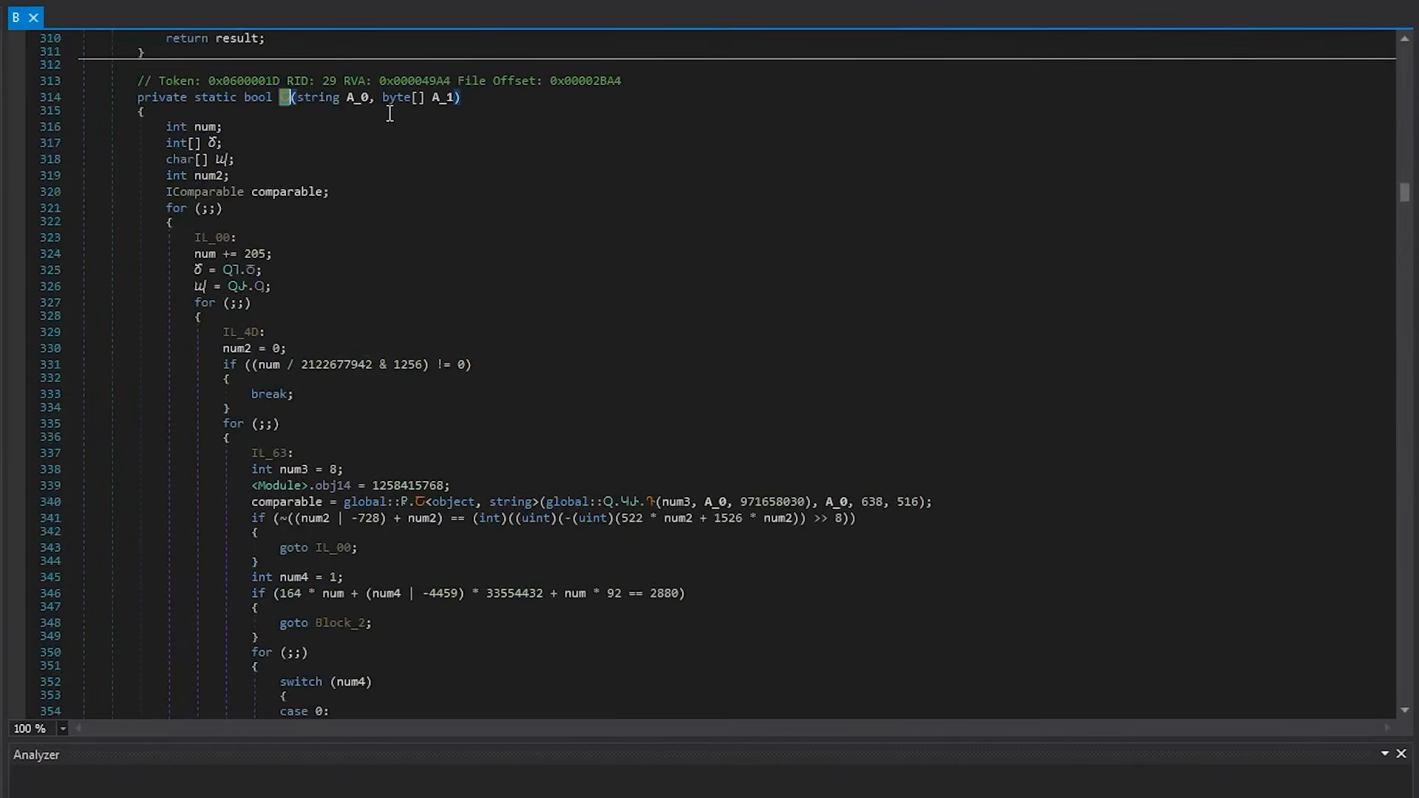
scroll(down, 3)
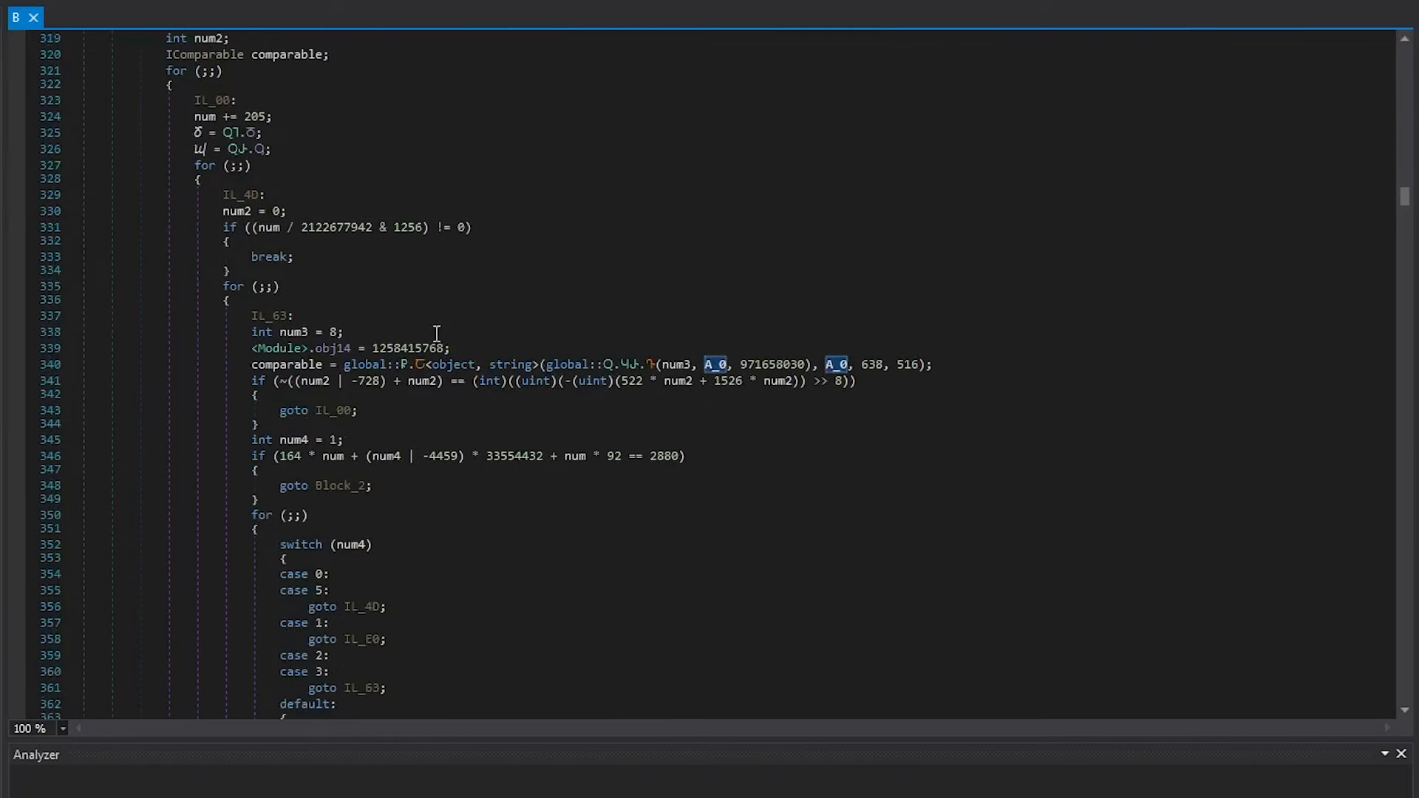
scroll(down, 3)
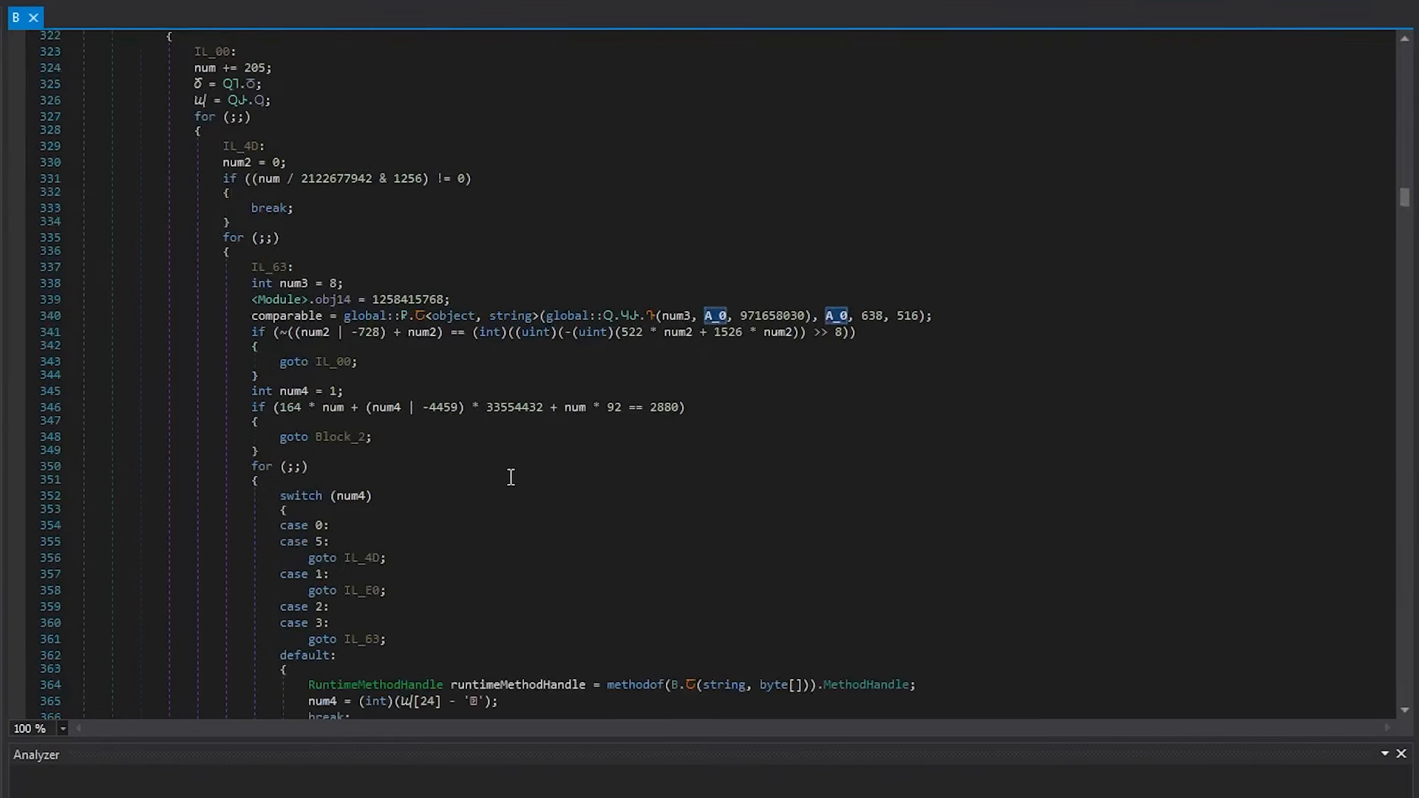
scroll(up, 3)
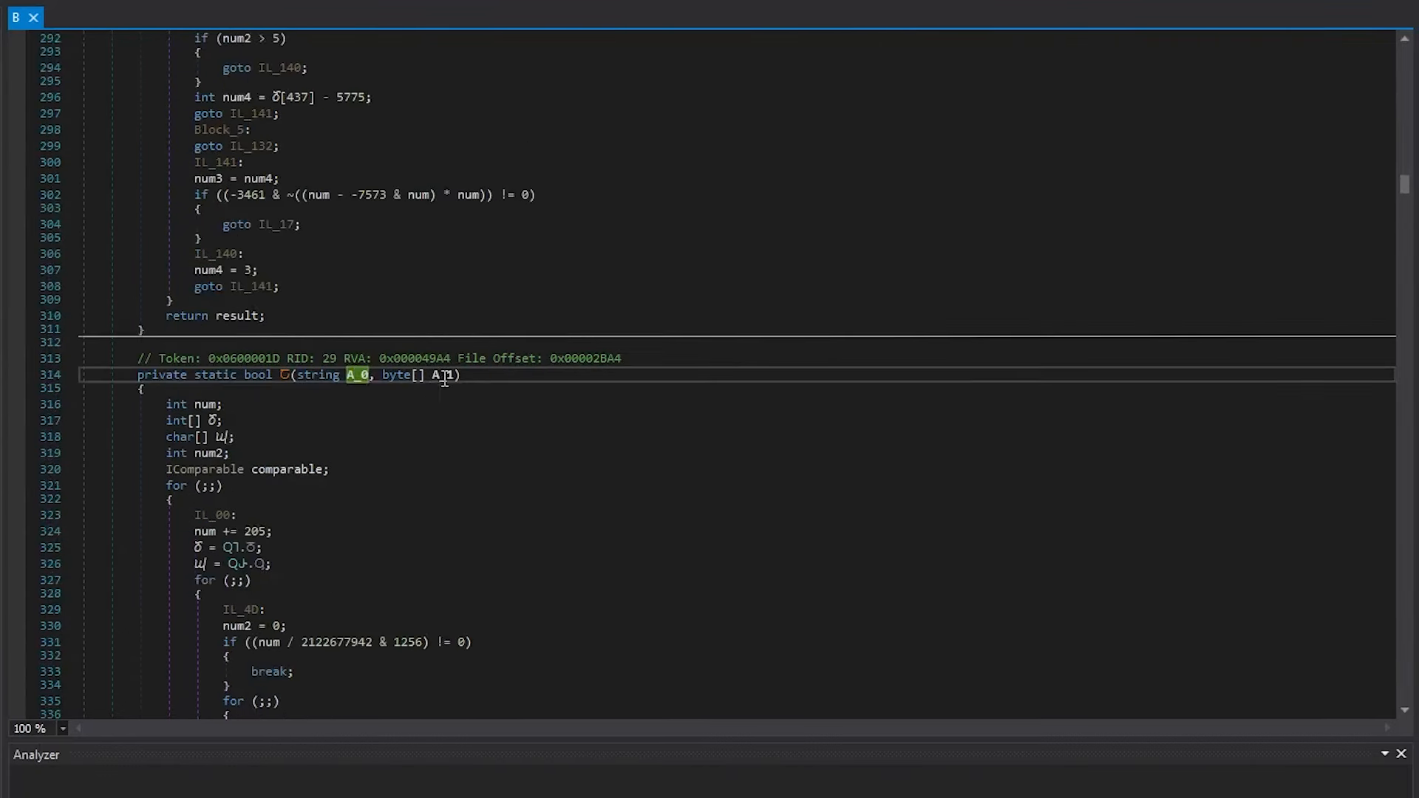
scroll(down, 3)
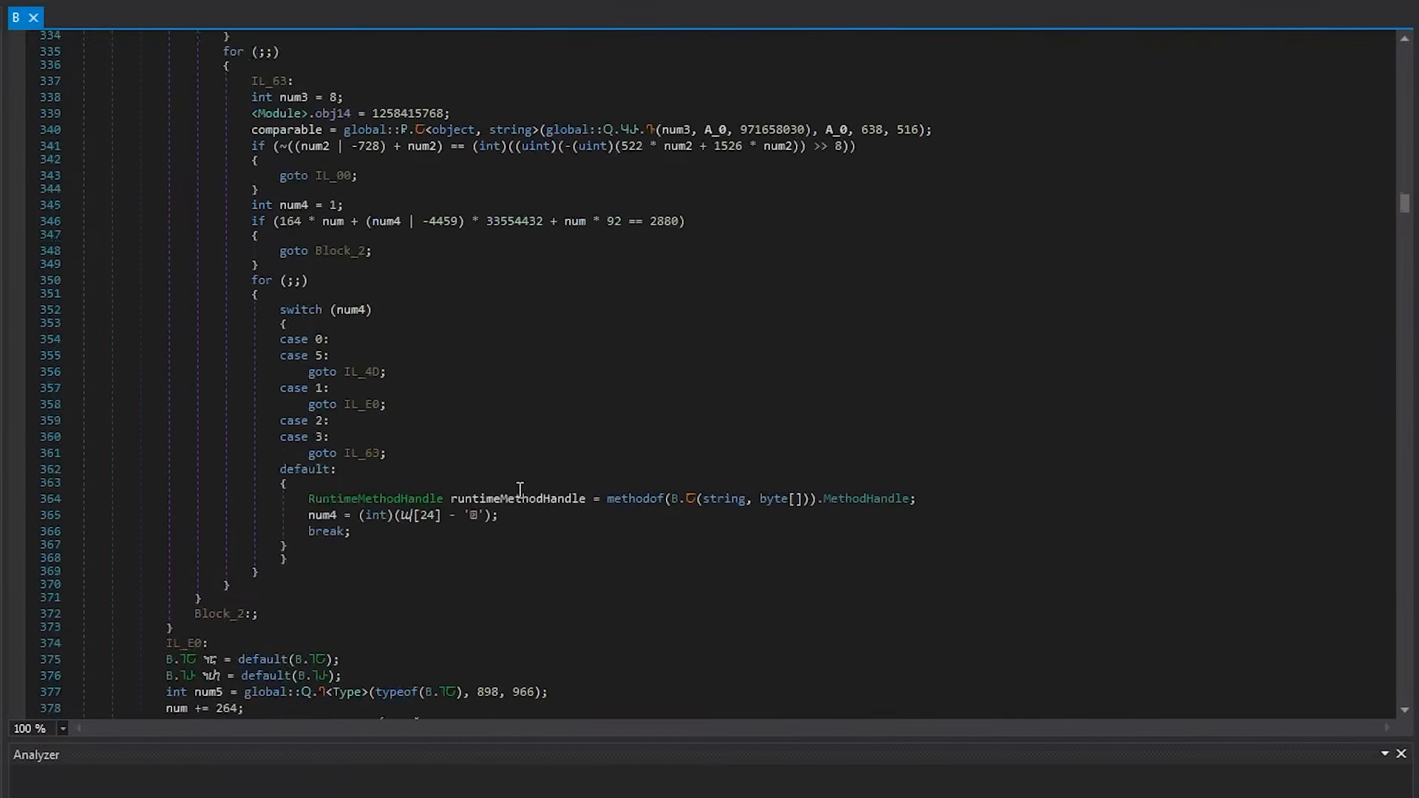
scroll(down, 3)
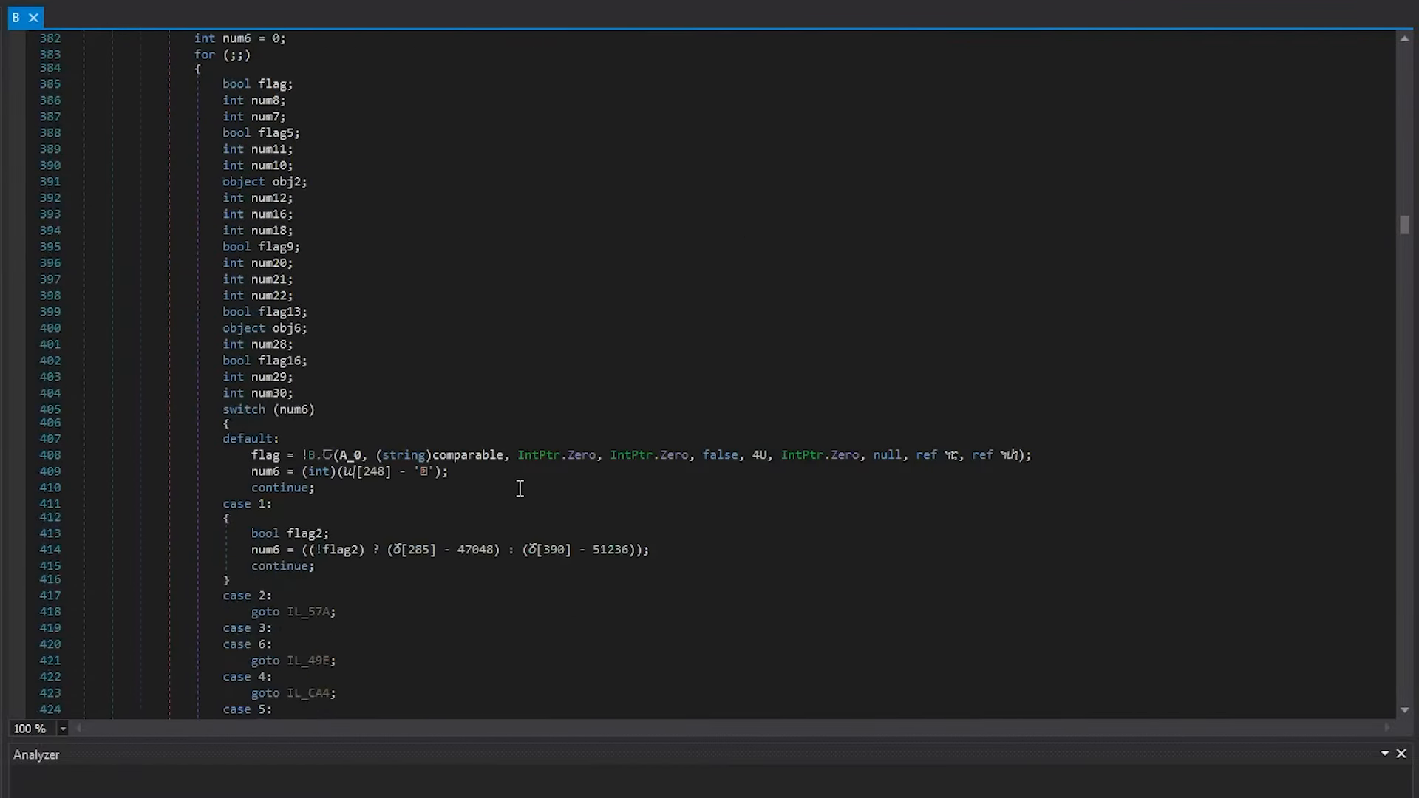
scroll(down, 3)
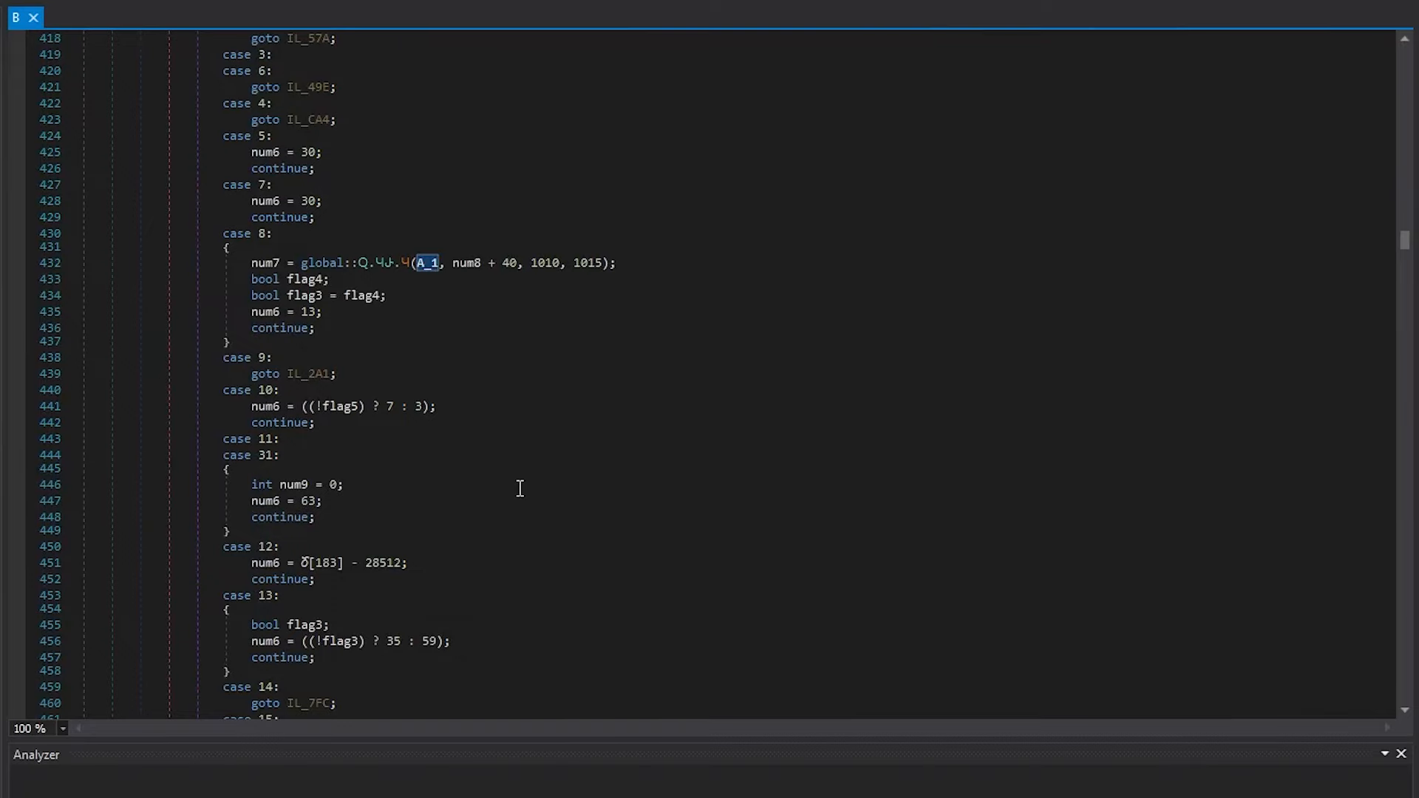
scroll(down, 3)
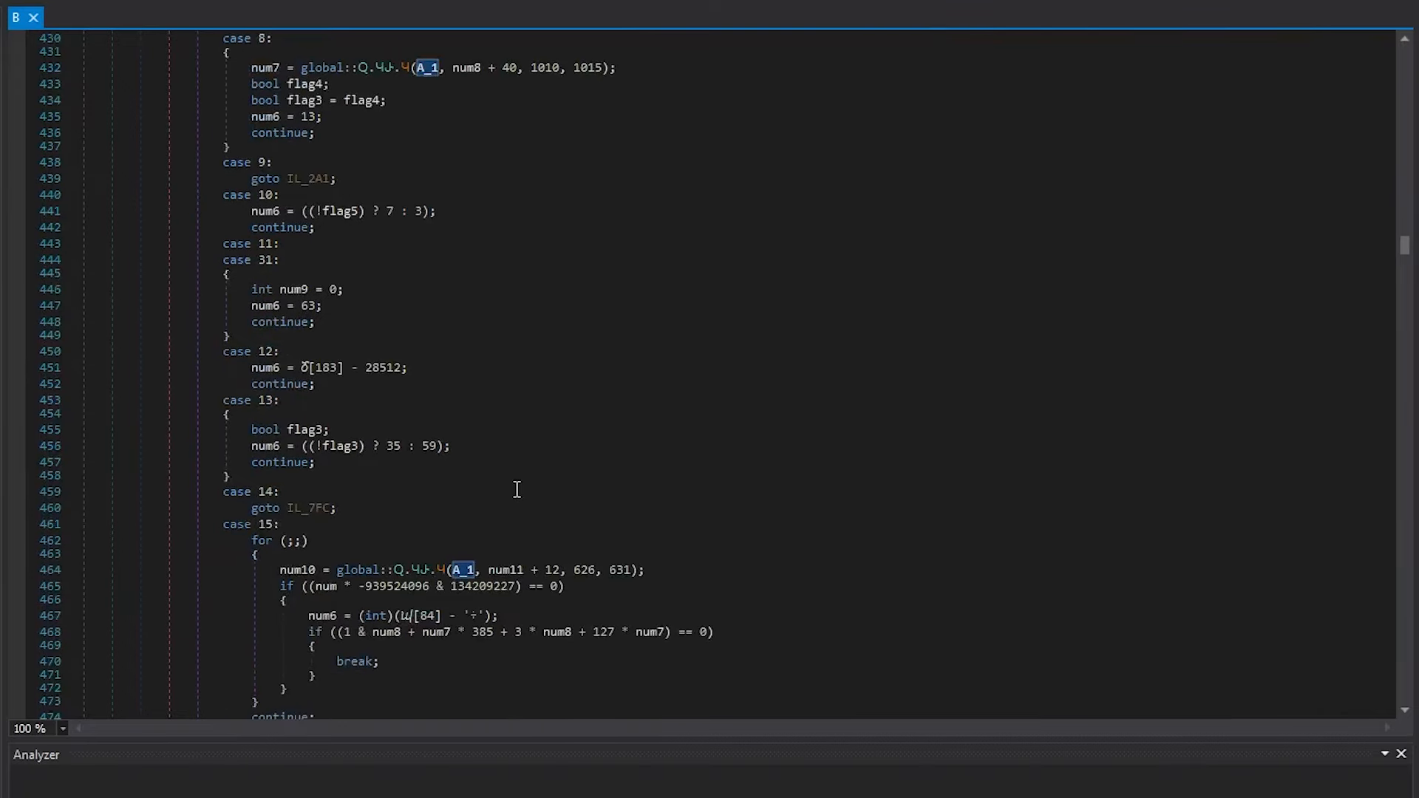
scroll(down, 3)
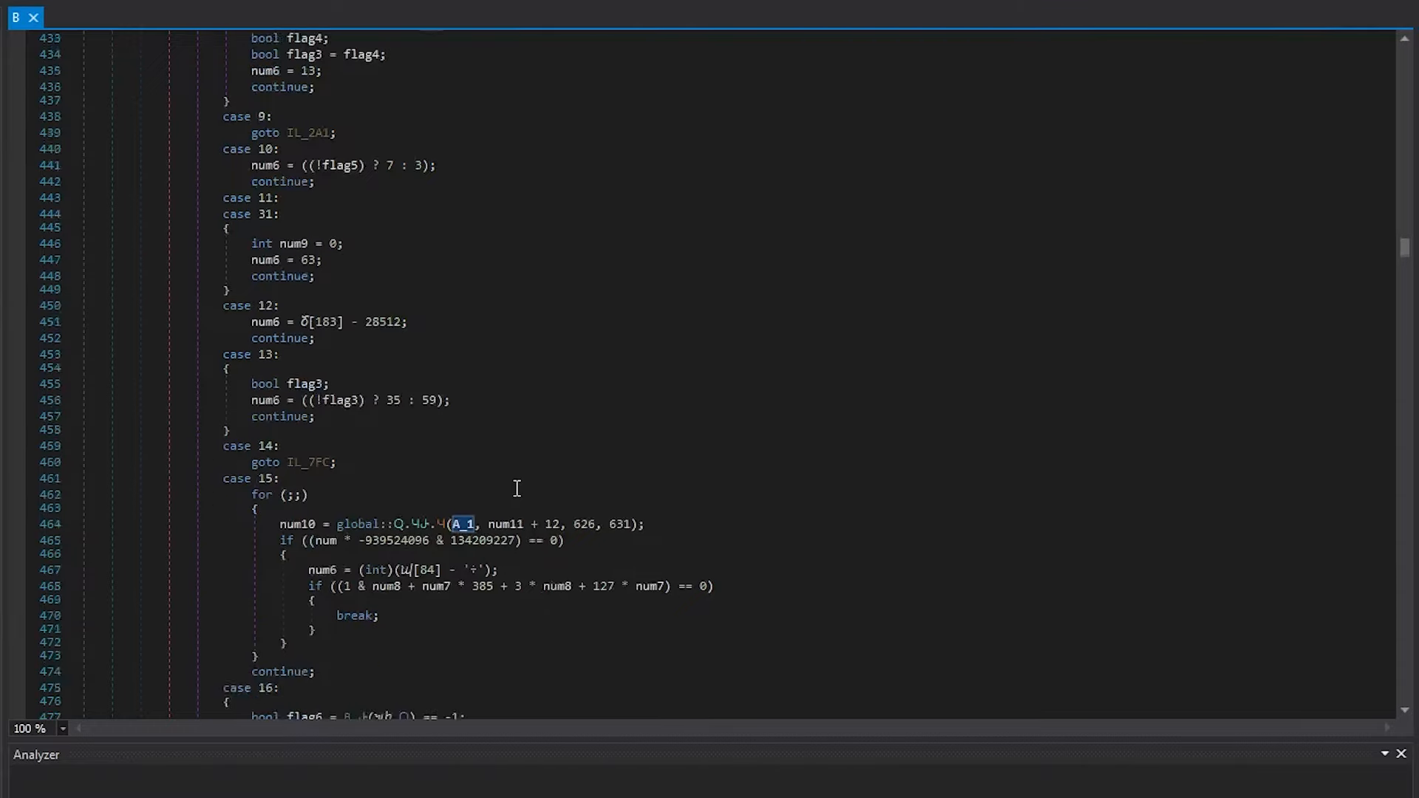
Step: Highlight every use of $muthal in script_array_idx1.txt in Notepad++
scroll(up, 3)
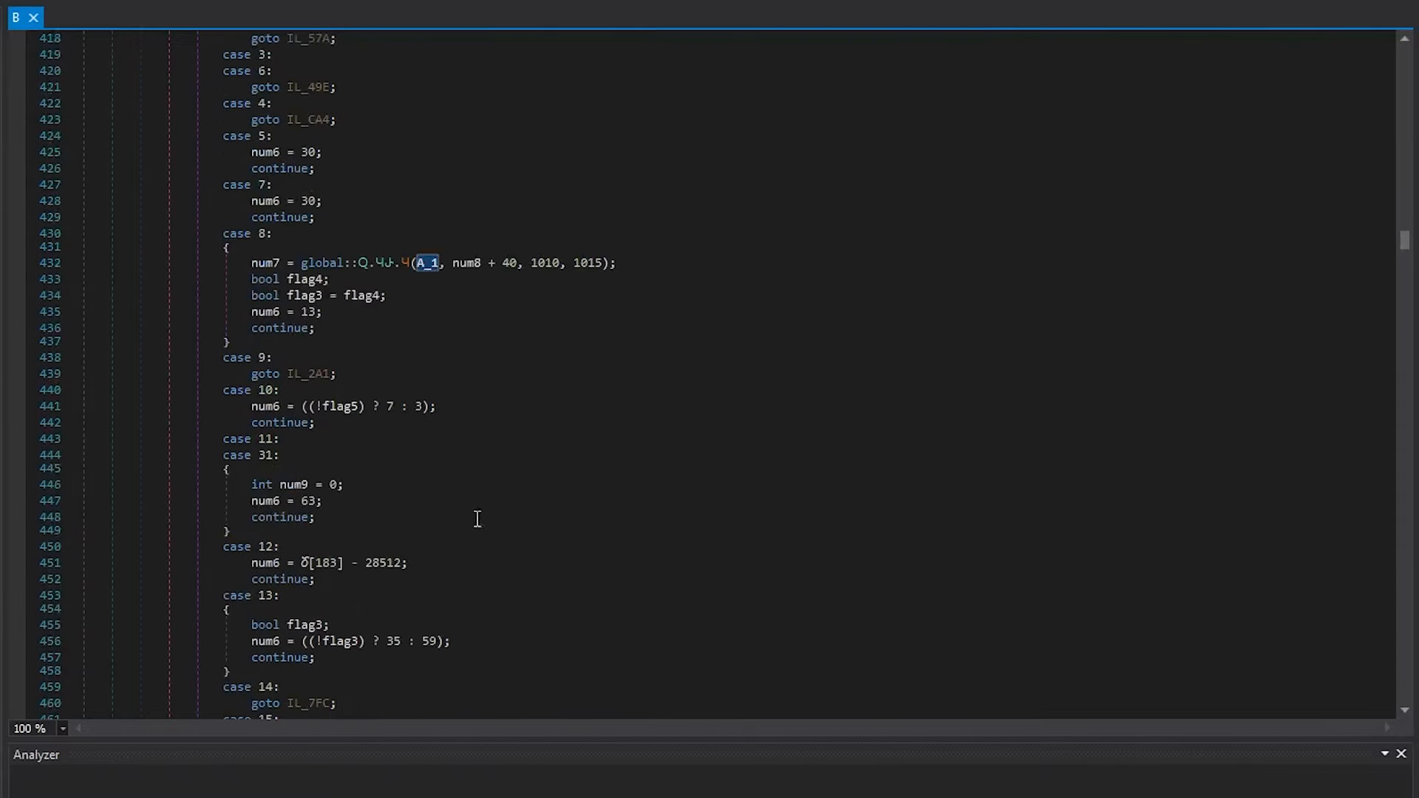
scroll(down, 3)
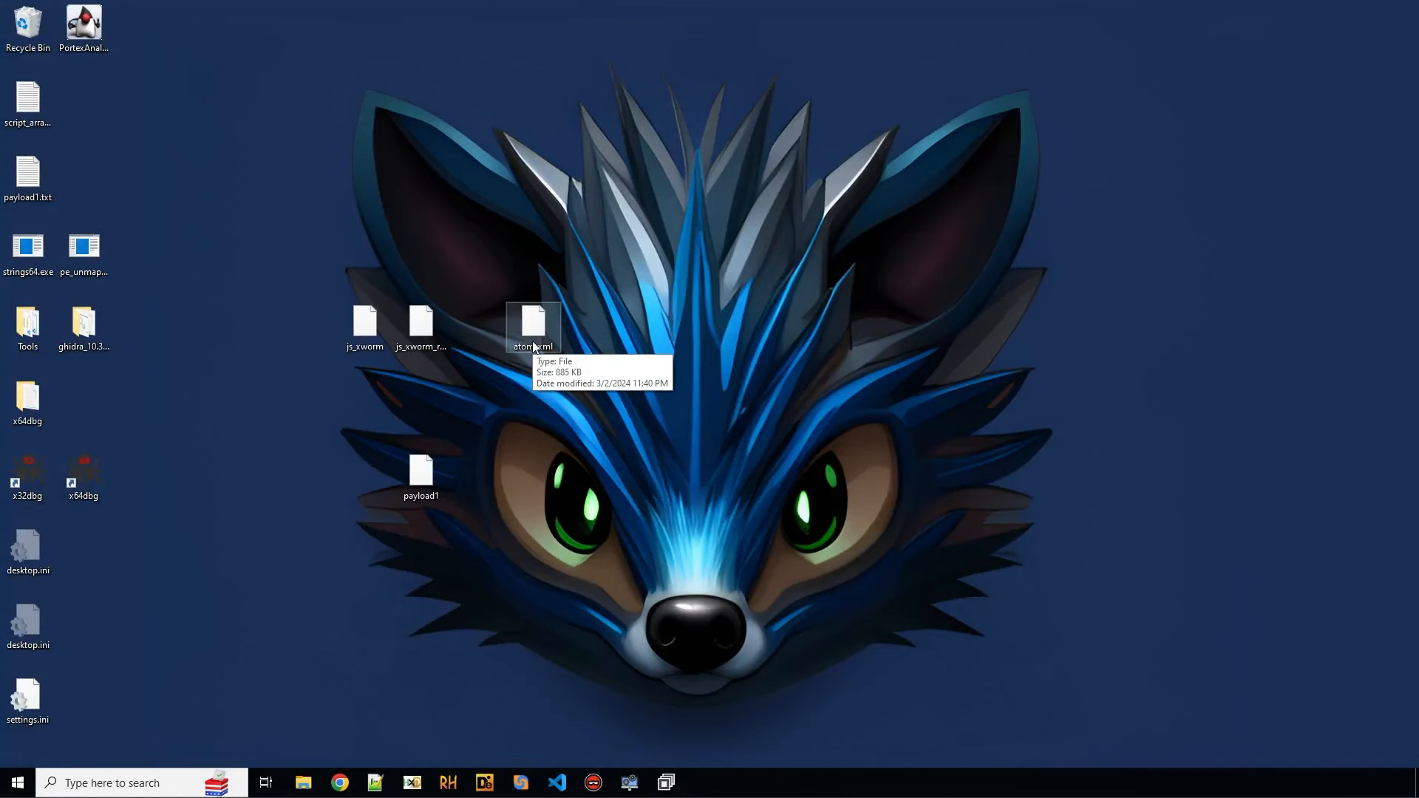
mouse_move(374, 783)
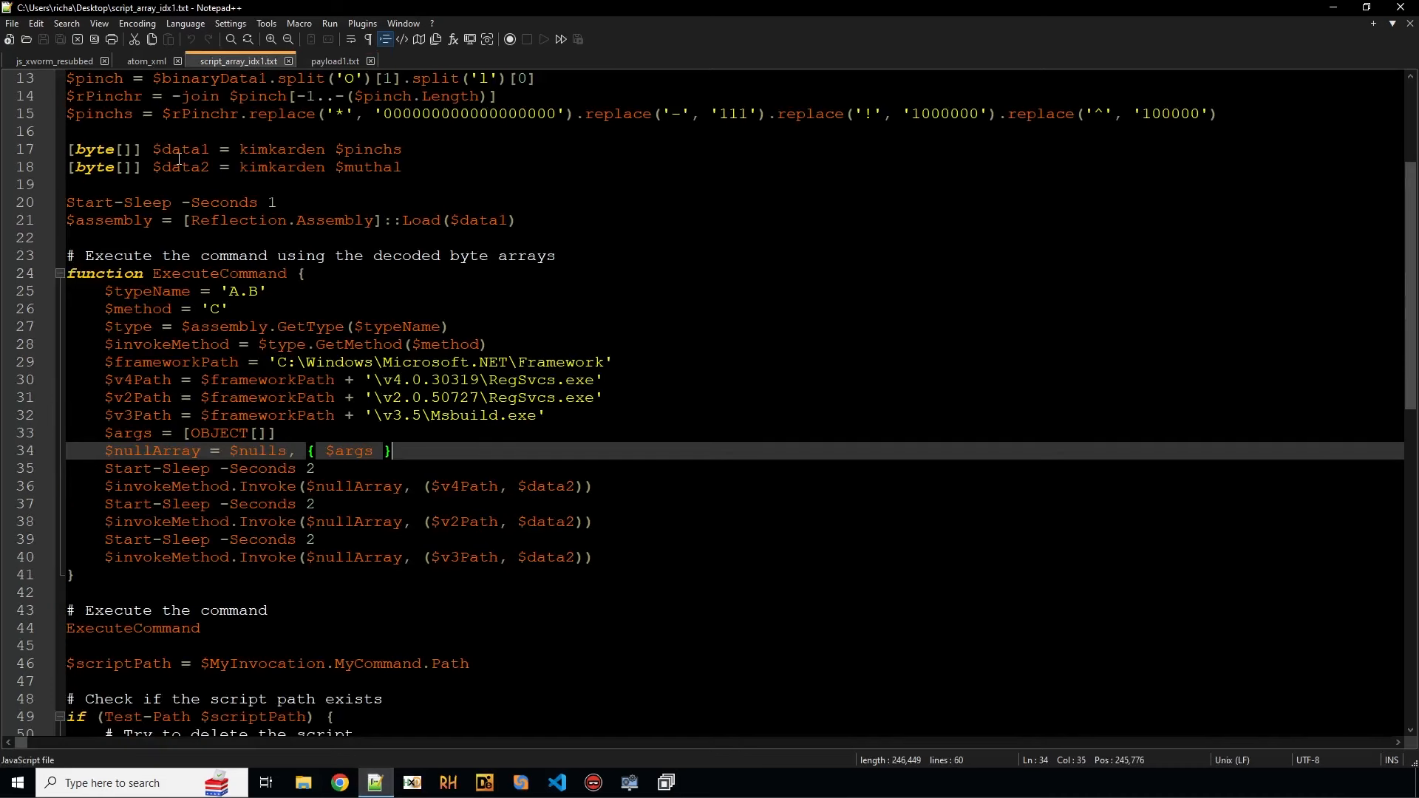
double_click(367, 166)
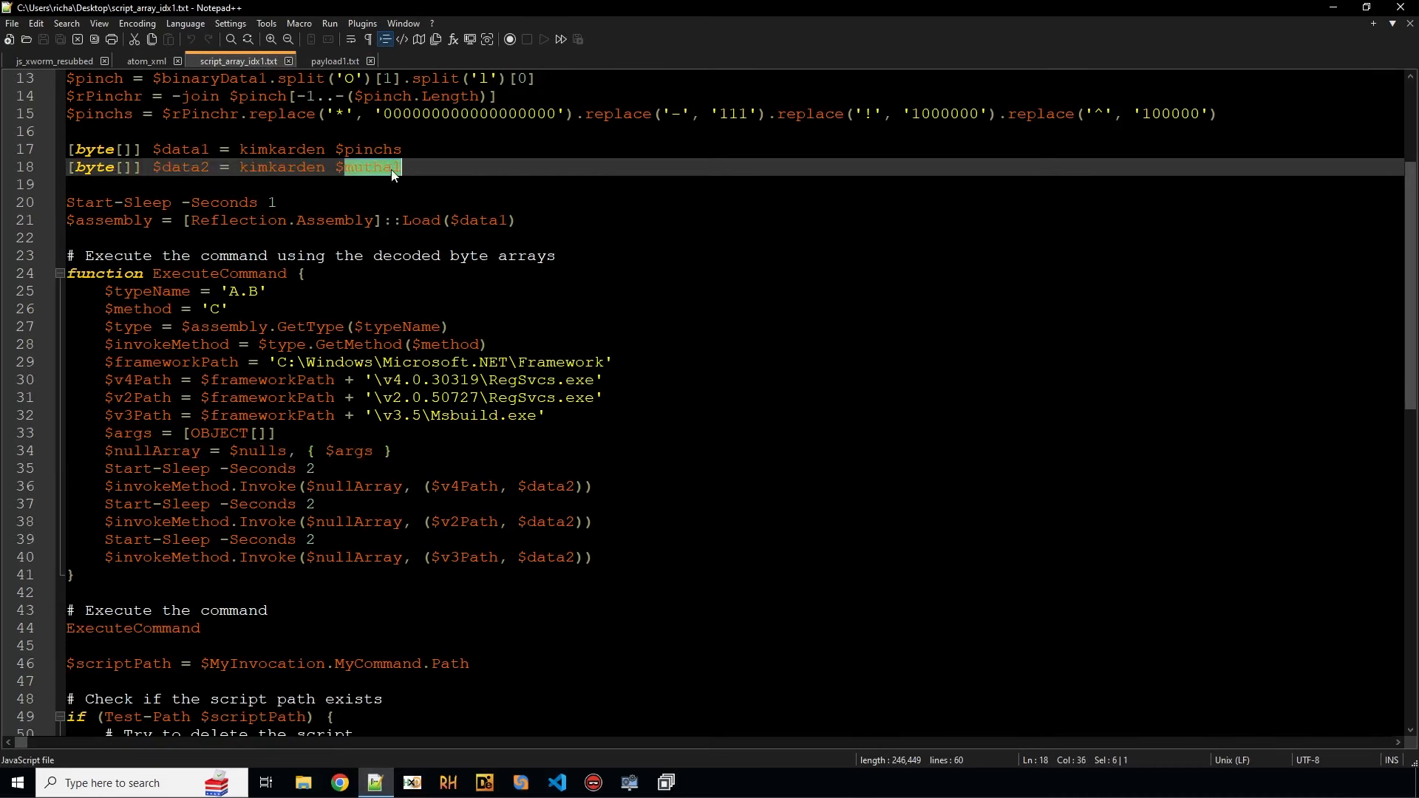
scroll(up, 3)
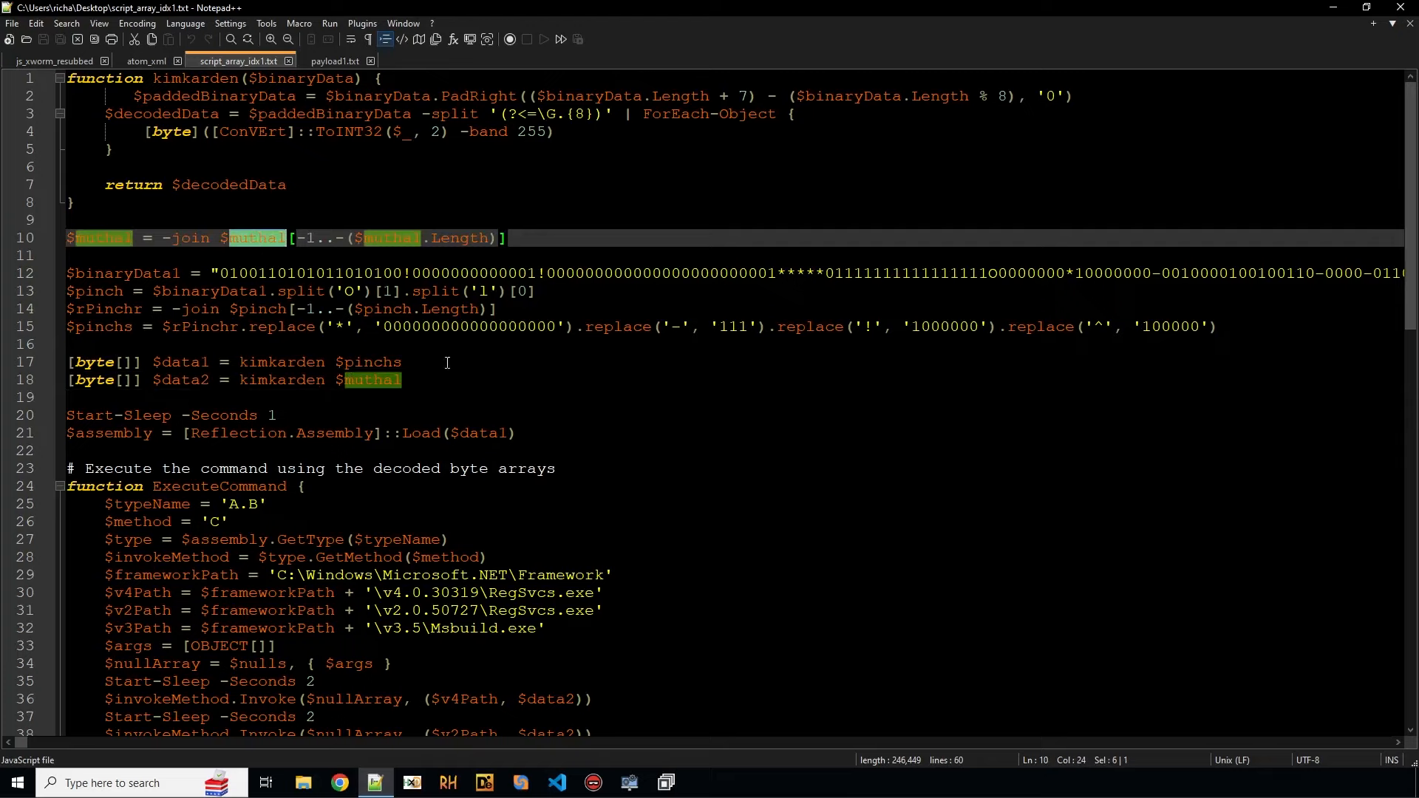
mouse_move(192, 86)
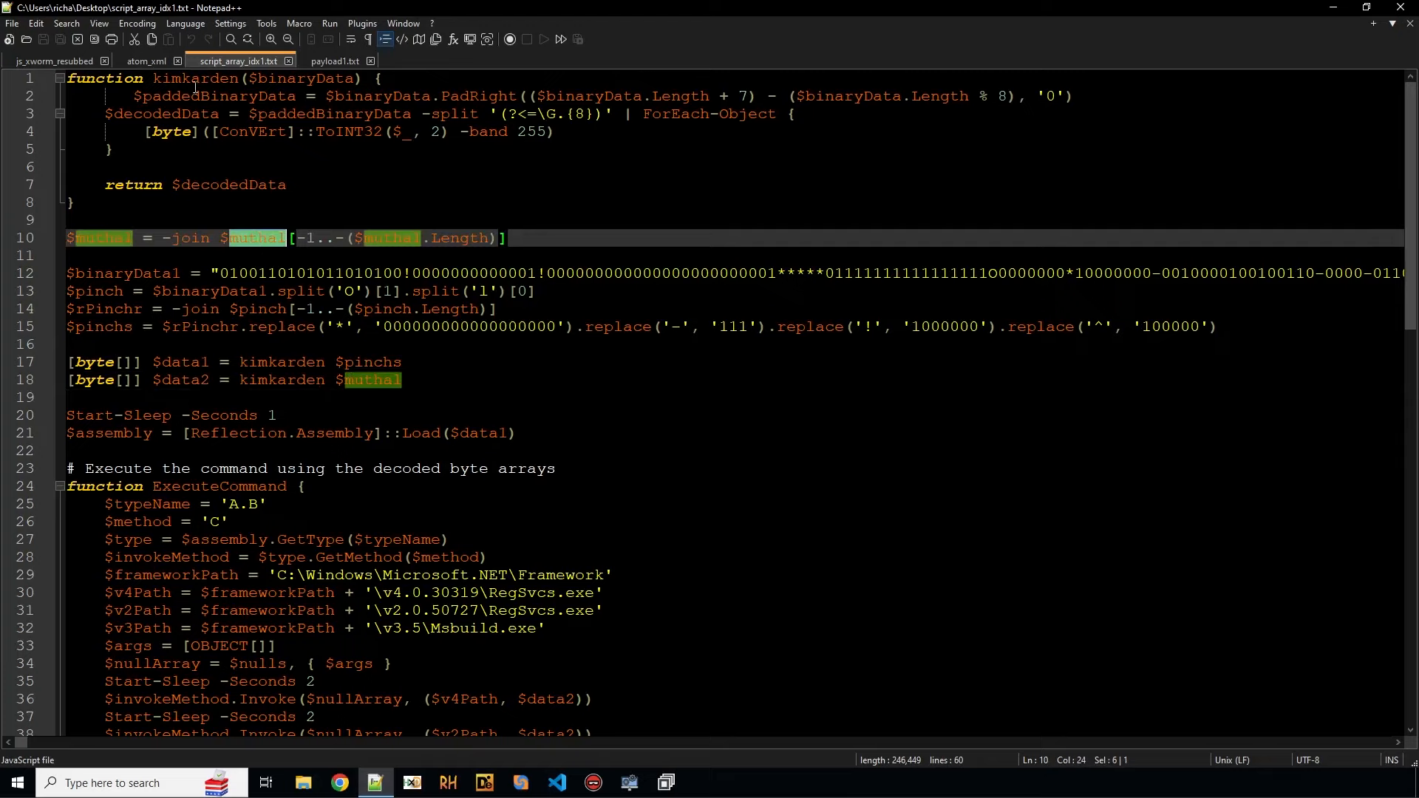
mouse_move(145, 61)
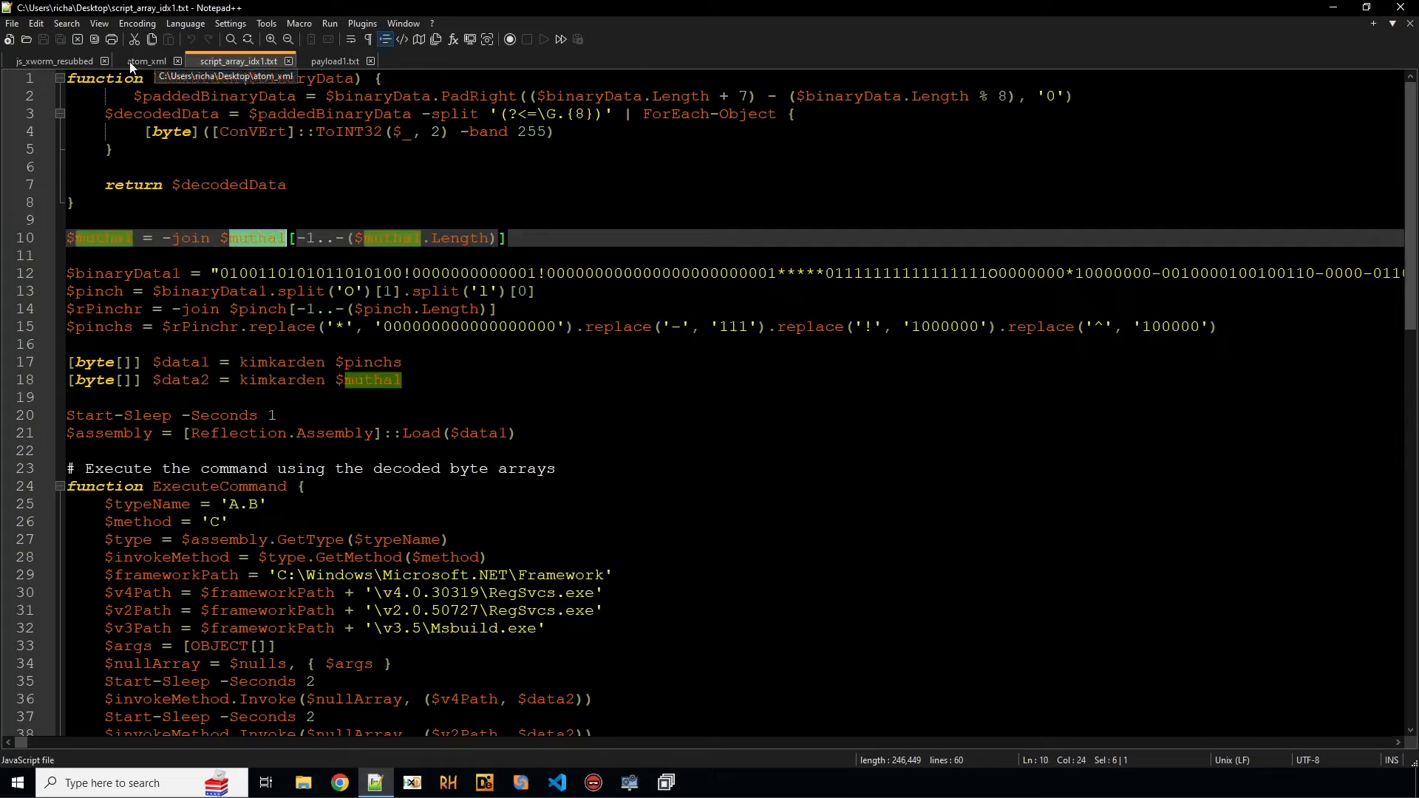
Step: Search atom_xml with Find for where $muthal is defined
click(145, 61)
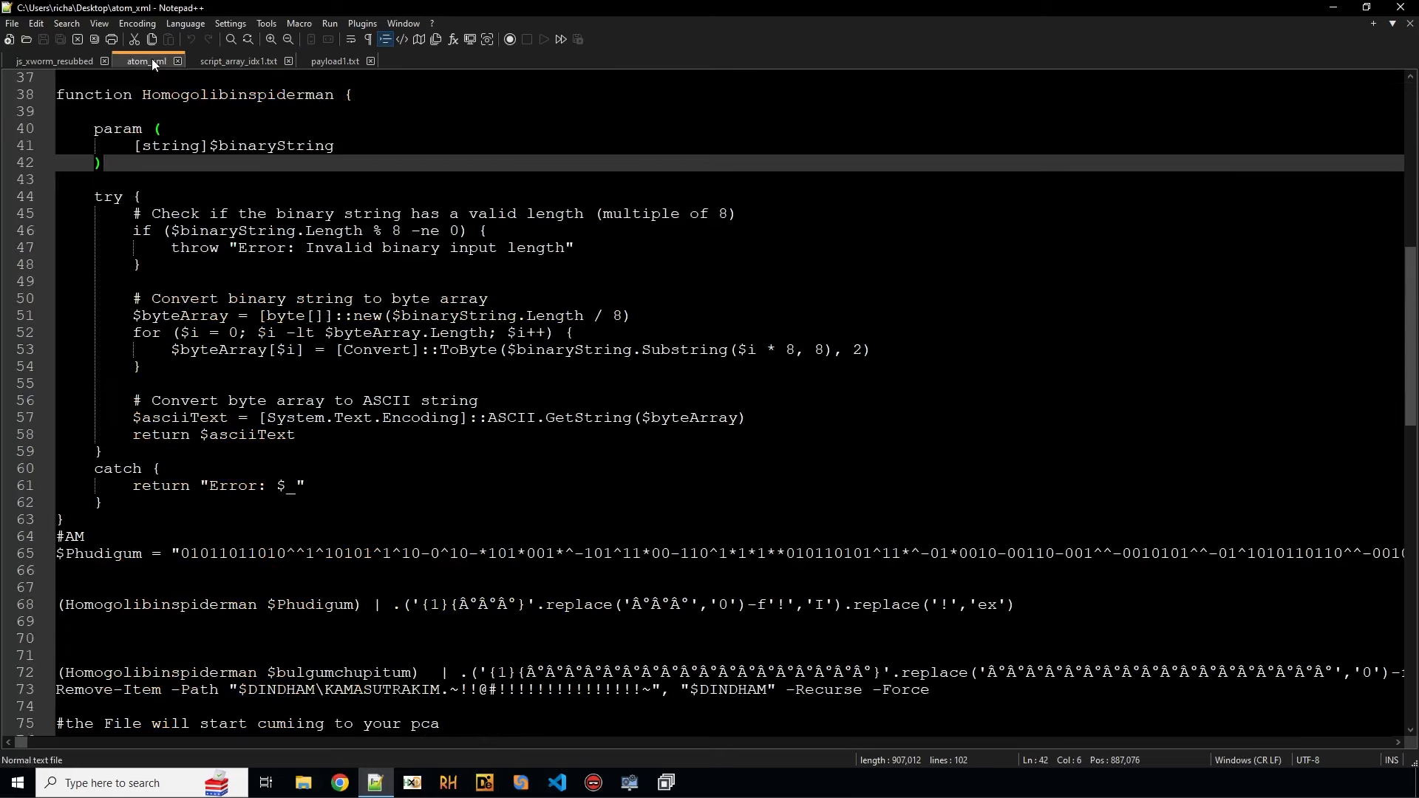
click(186, 23)
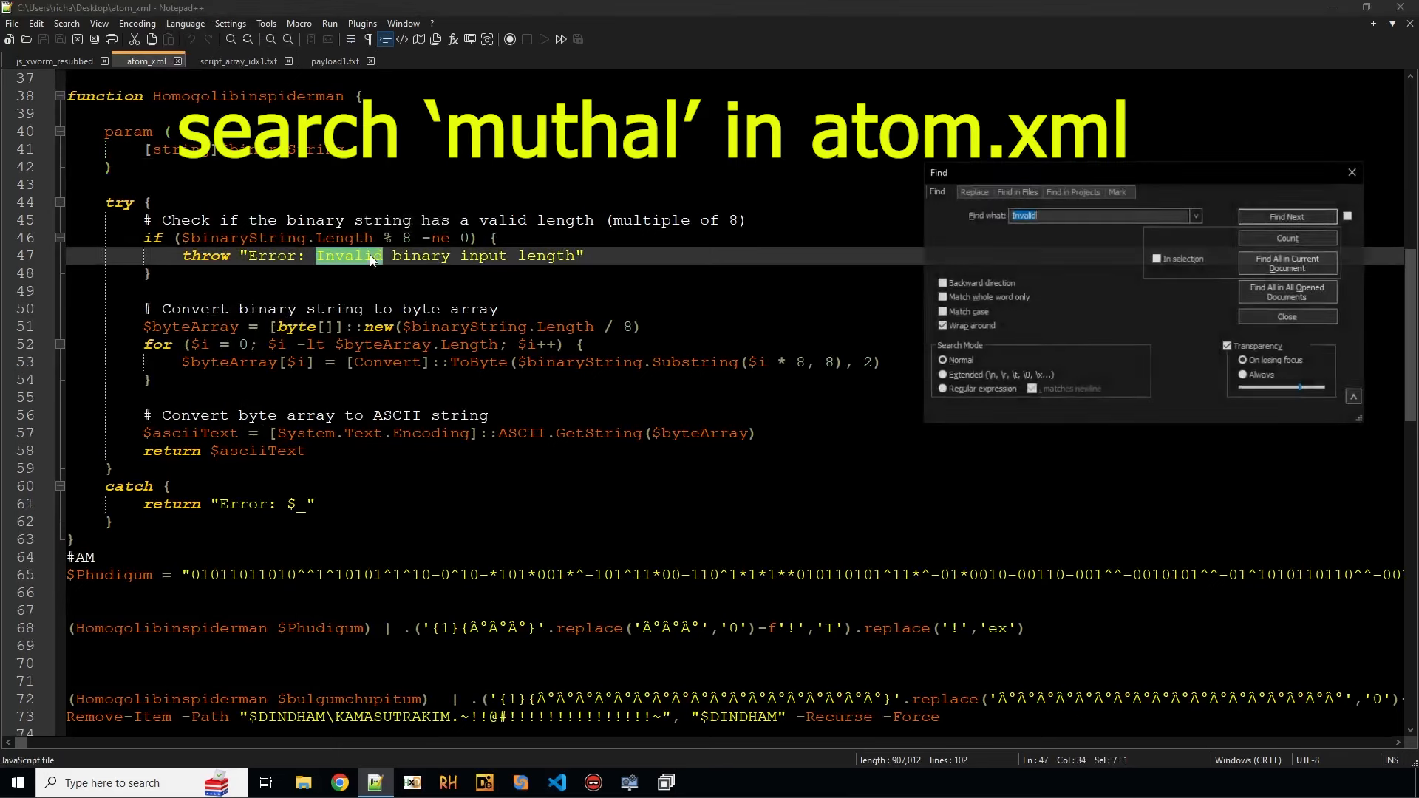
click(1286, 215)
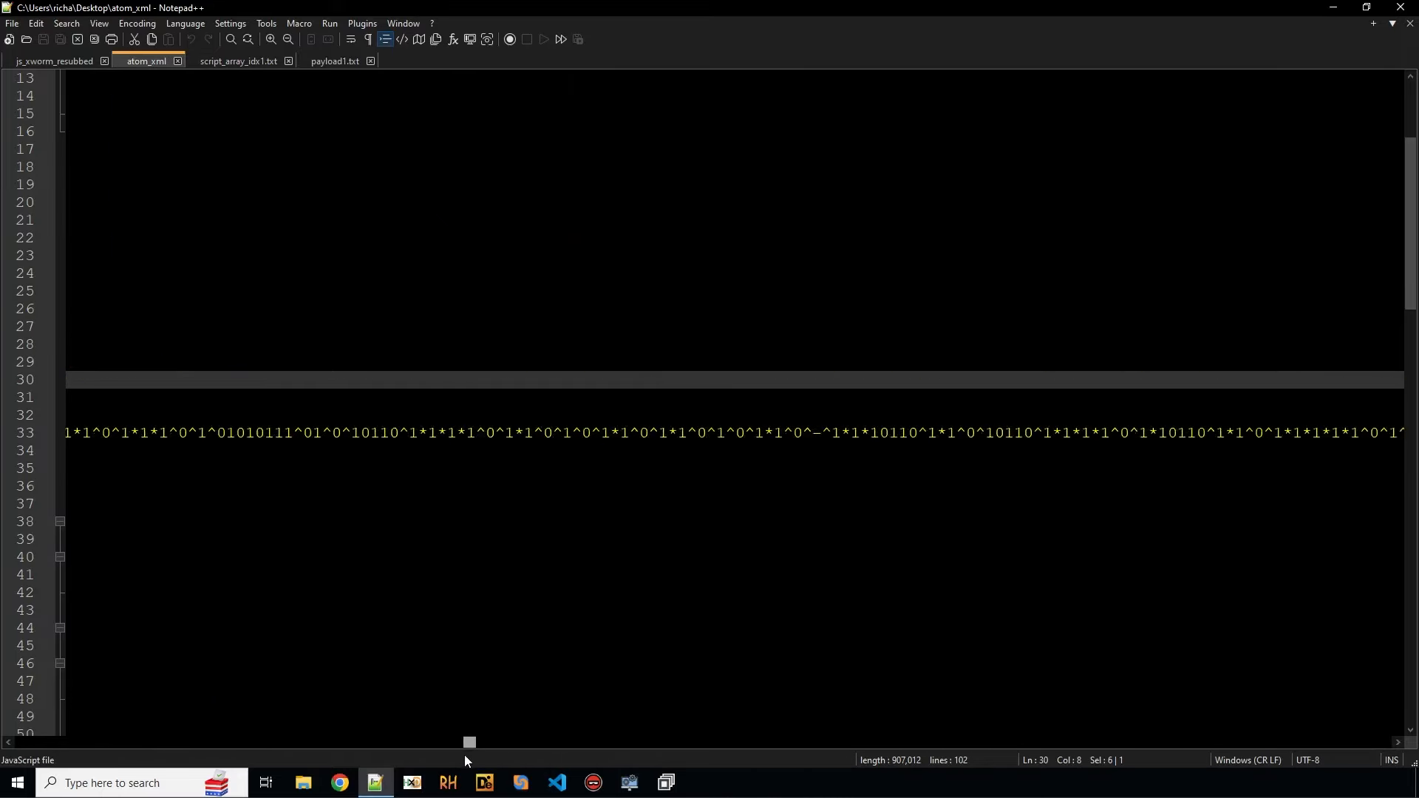
key(ctrl+f)
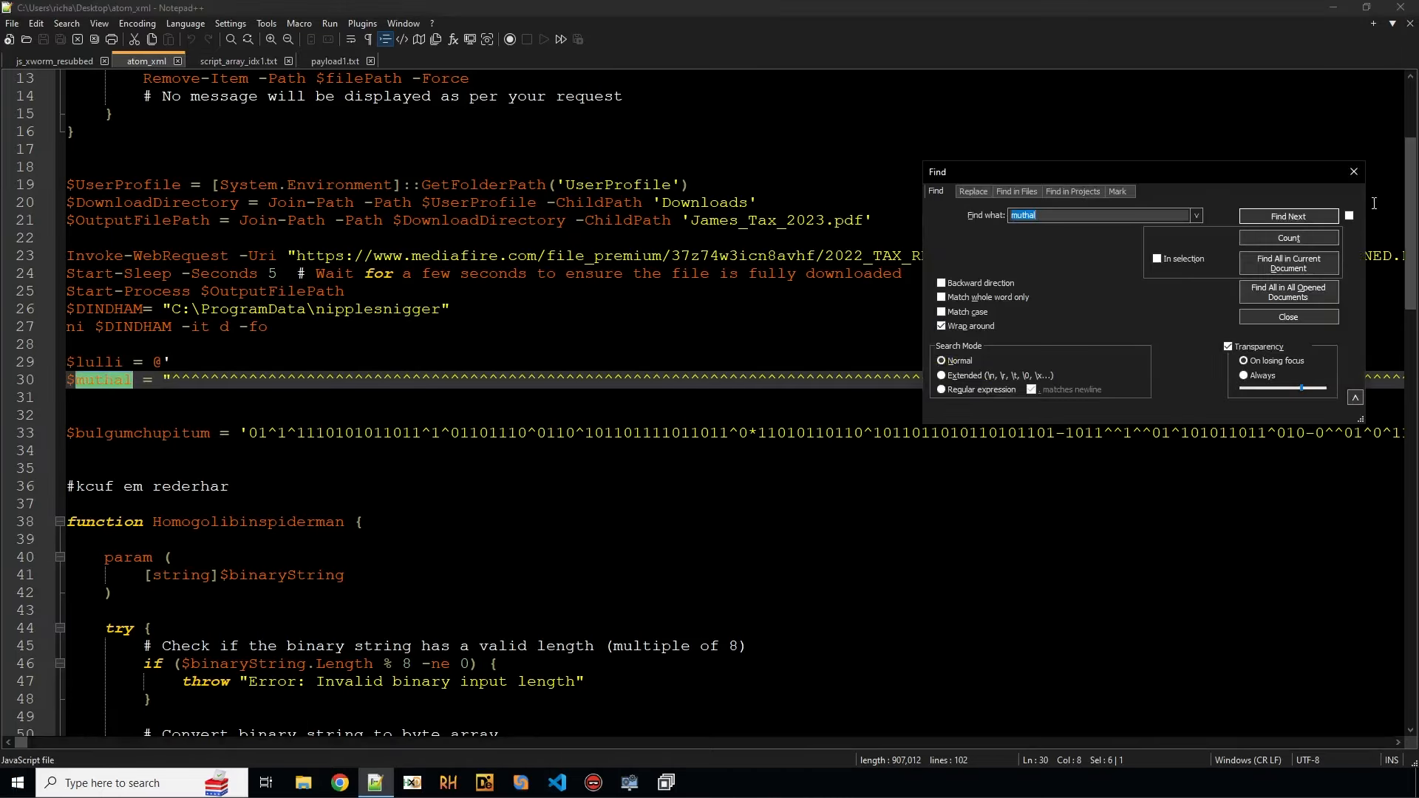
click(1285, 215)
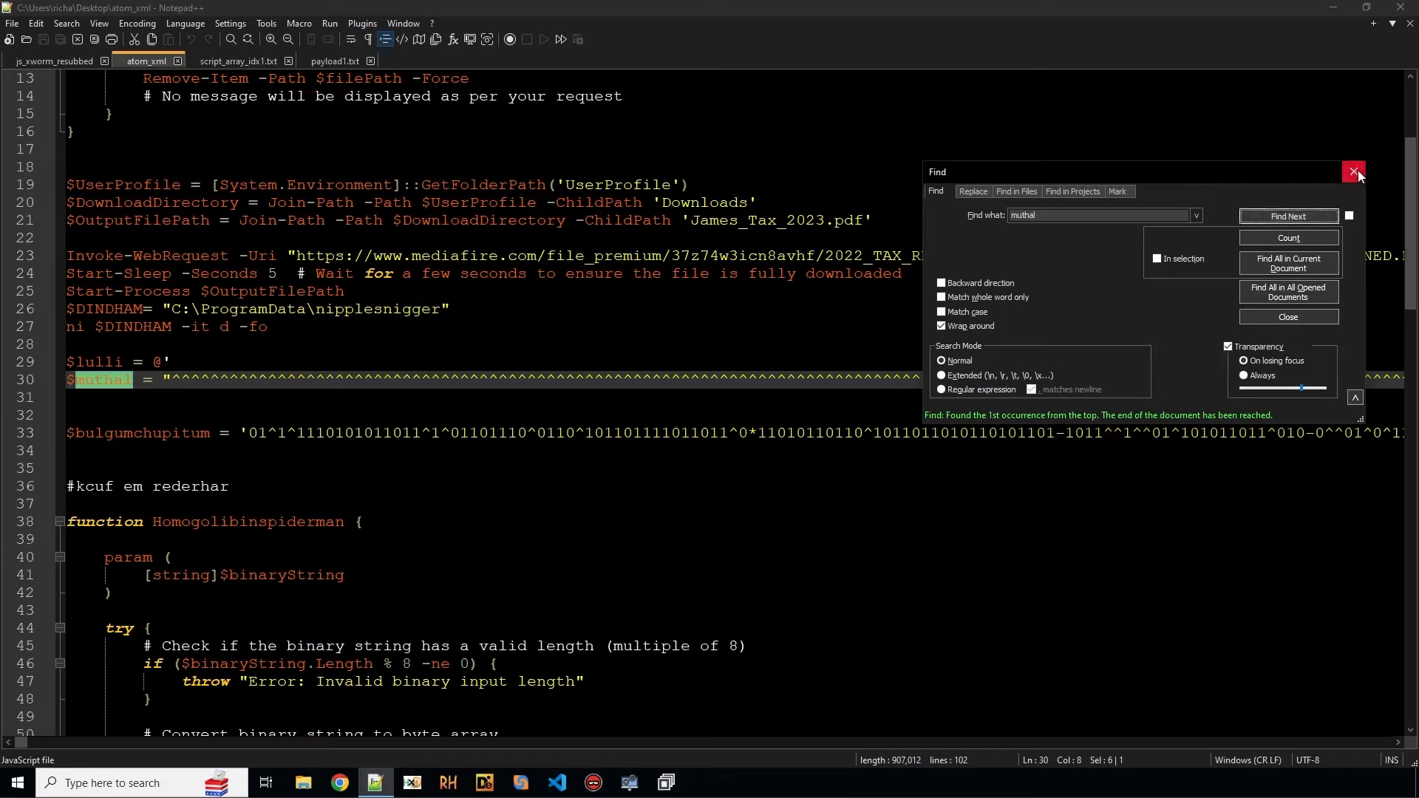
click(1354, 172)
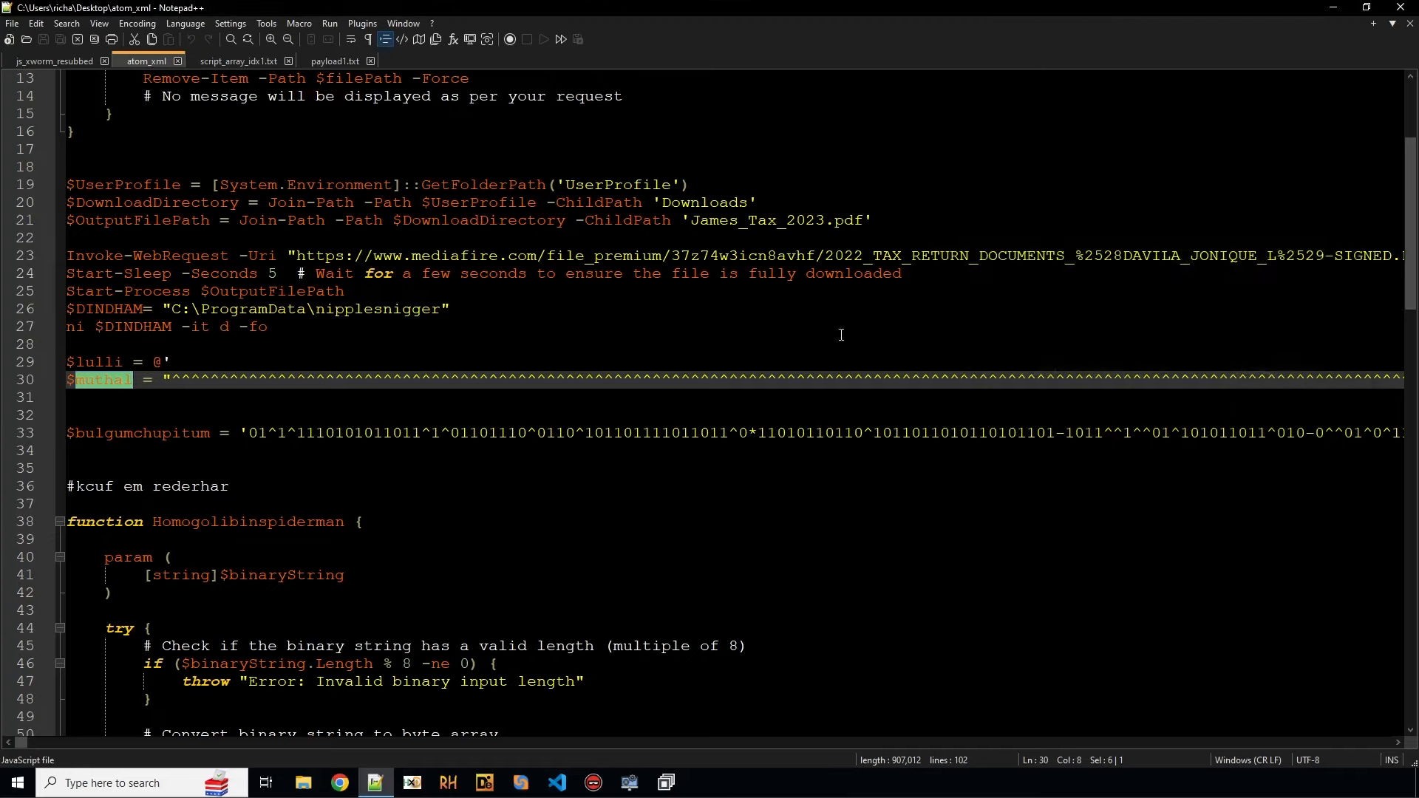
Step: Highlight the $muthal assignment on line 30, then bring up payload1.txt
scroll(down, 3)
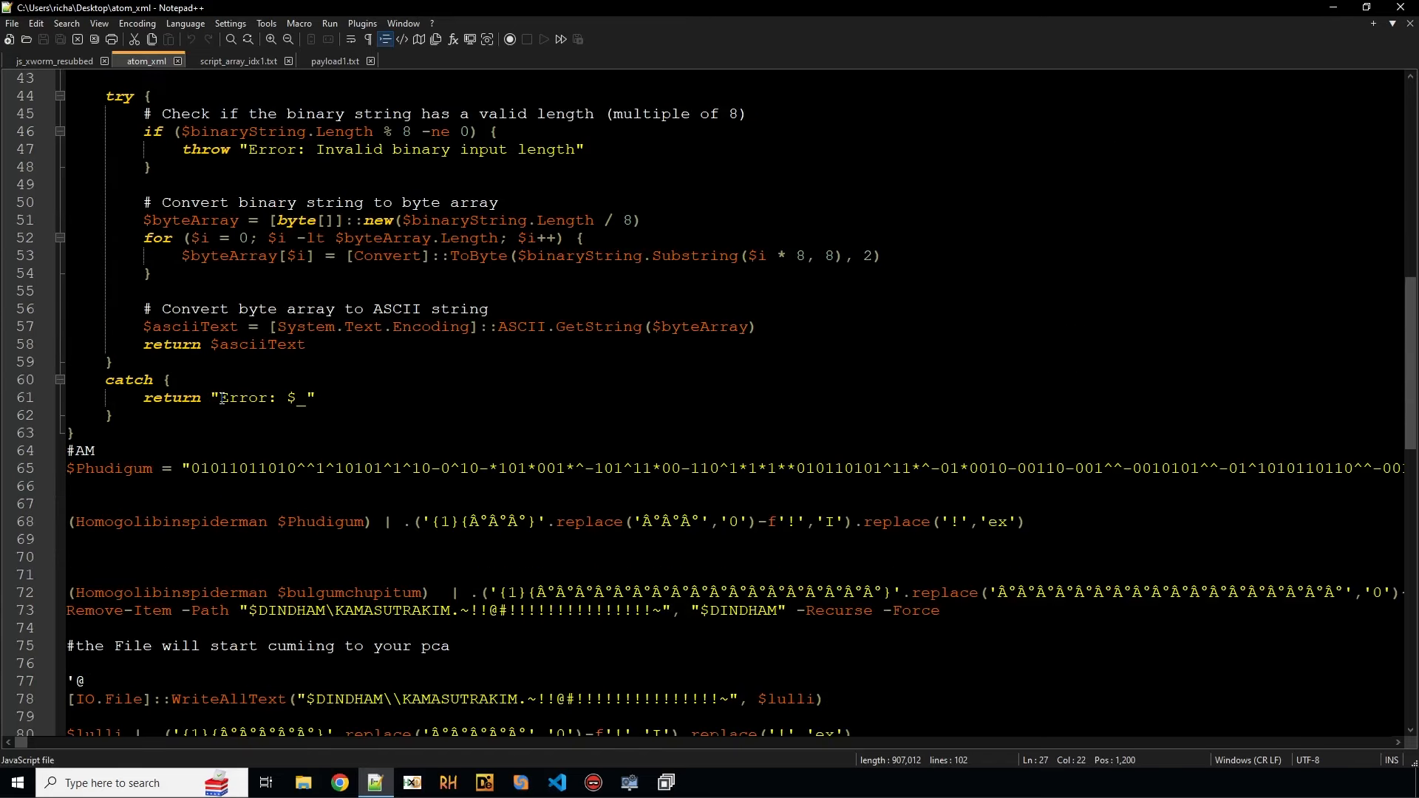
scroll(down, 3)
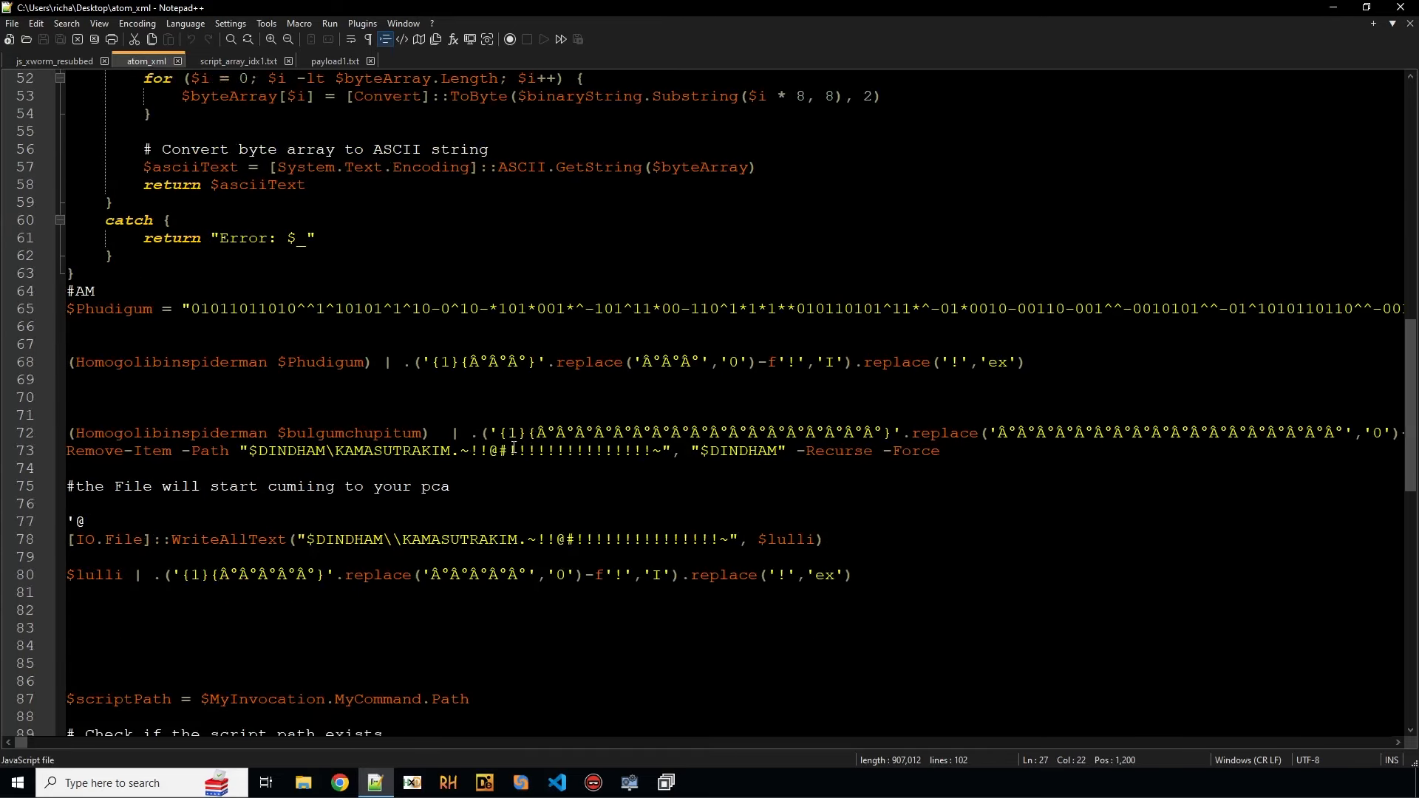
scroll(up, 3)
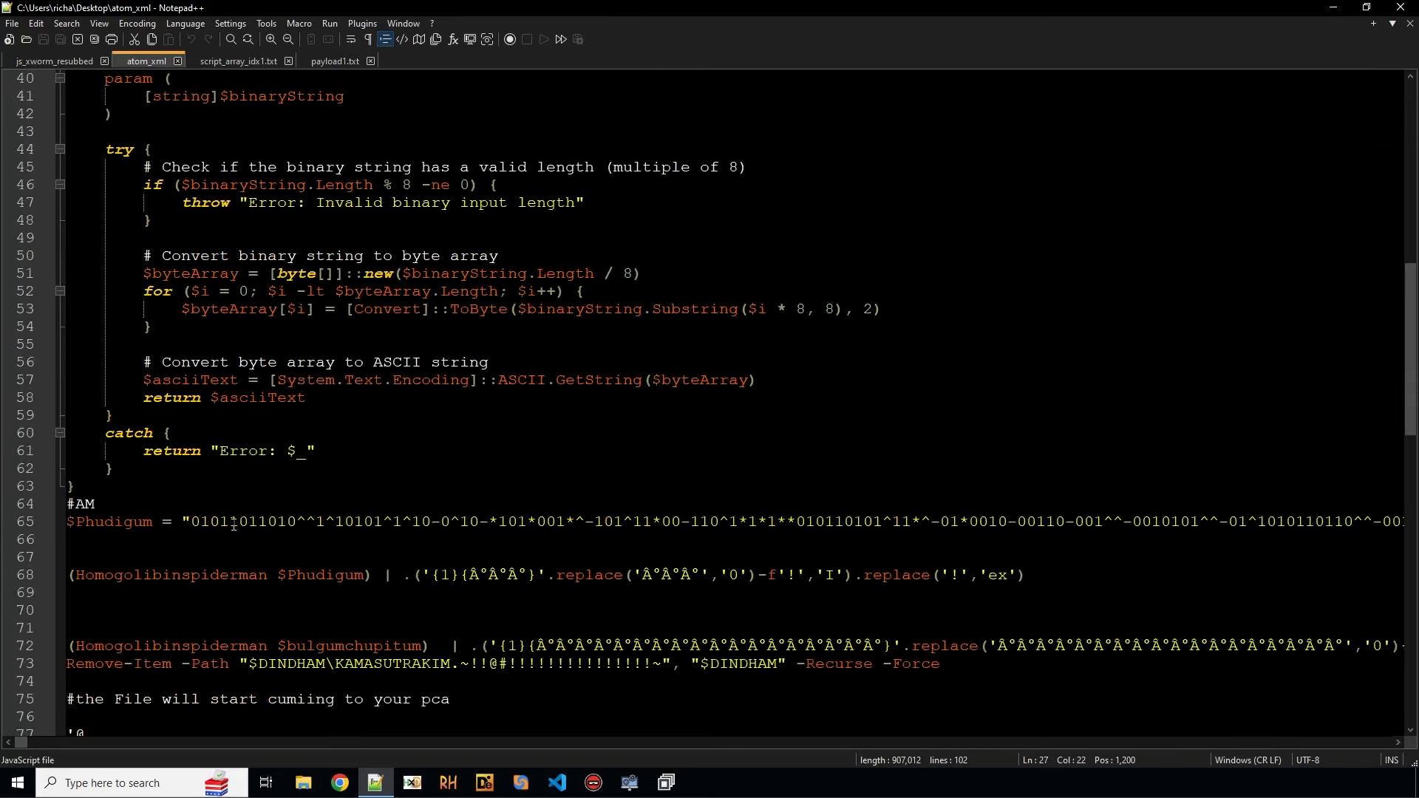
scroll(up, 3)
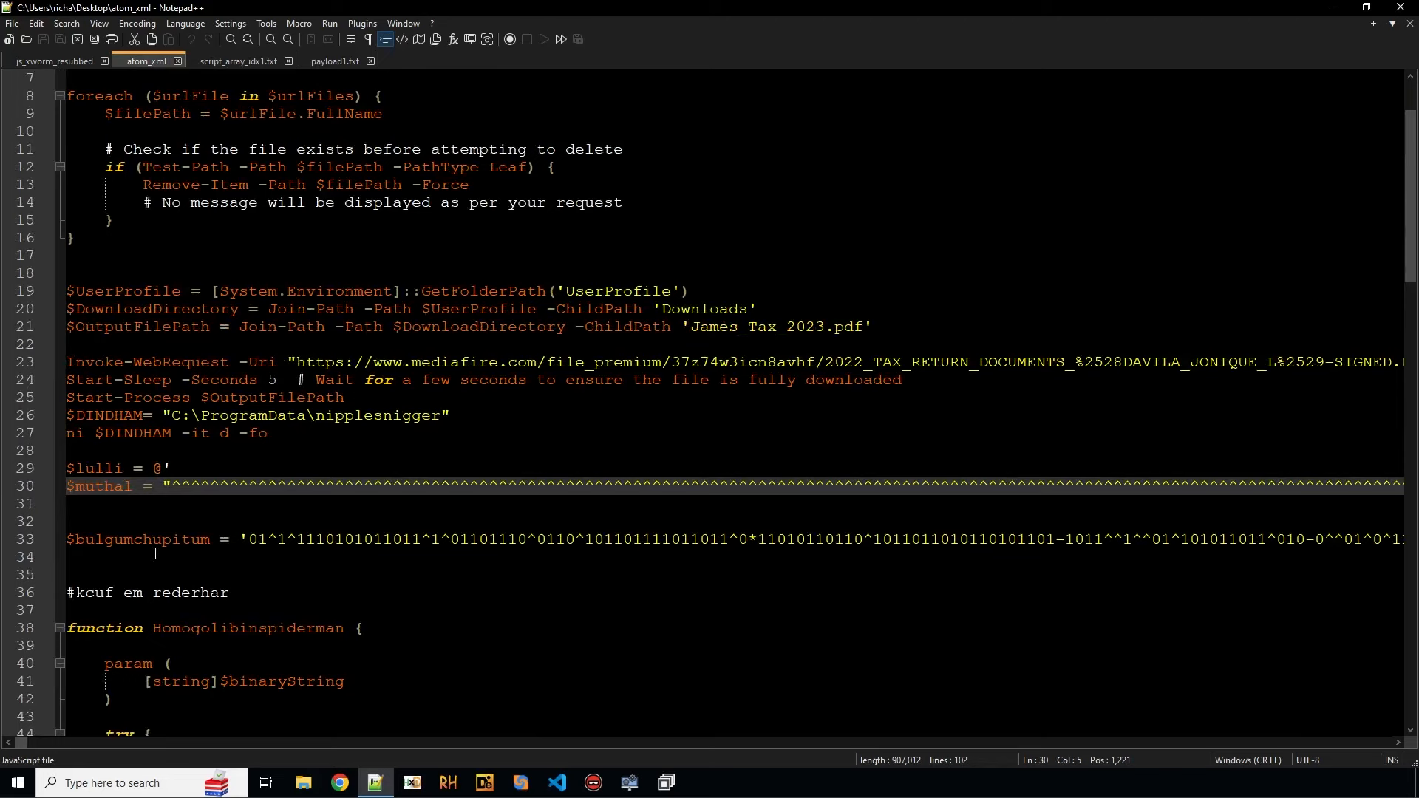
mouse_move(237, 60)
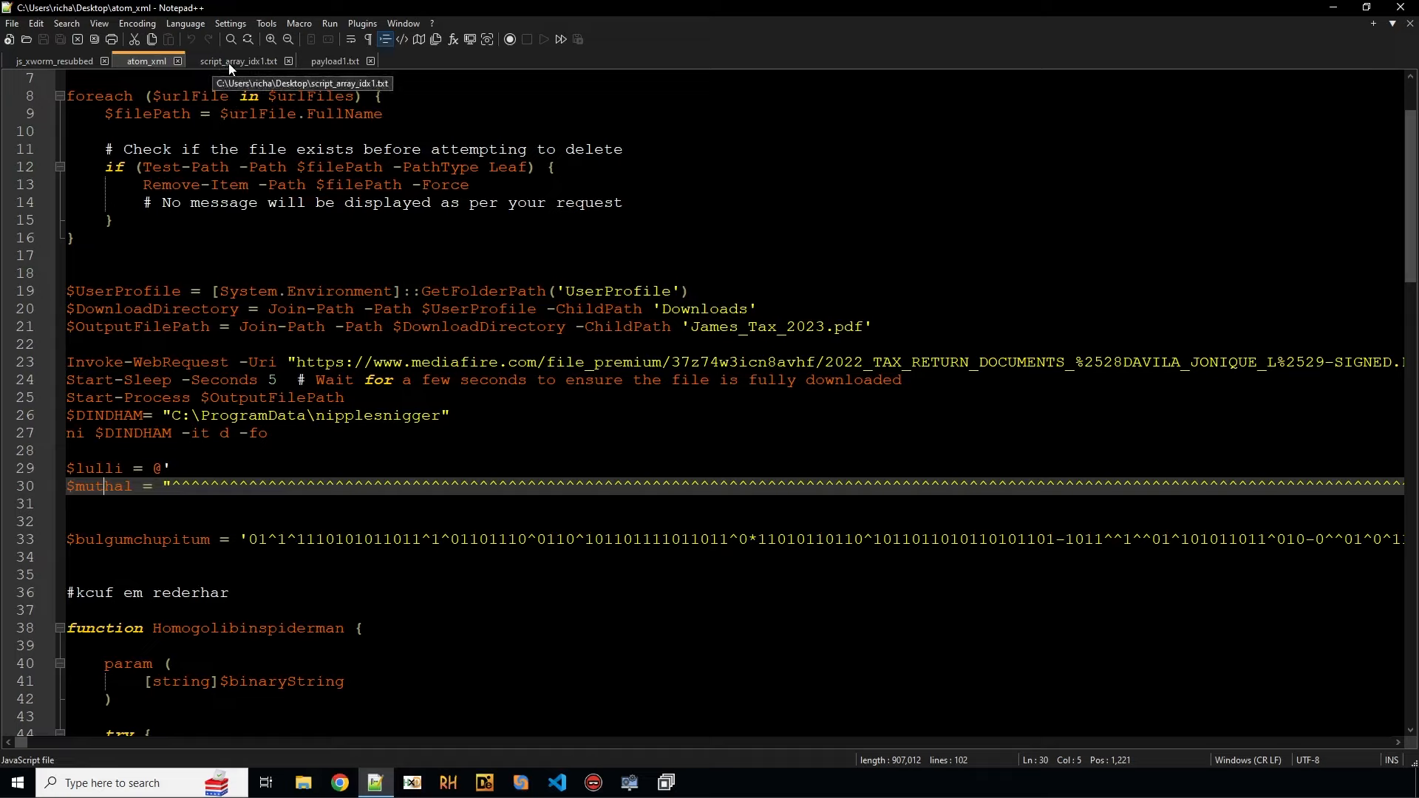
mouse_move(606, 338)
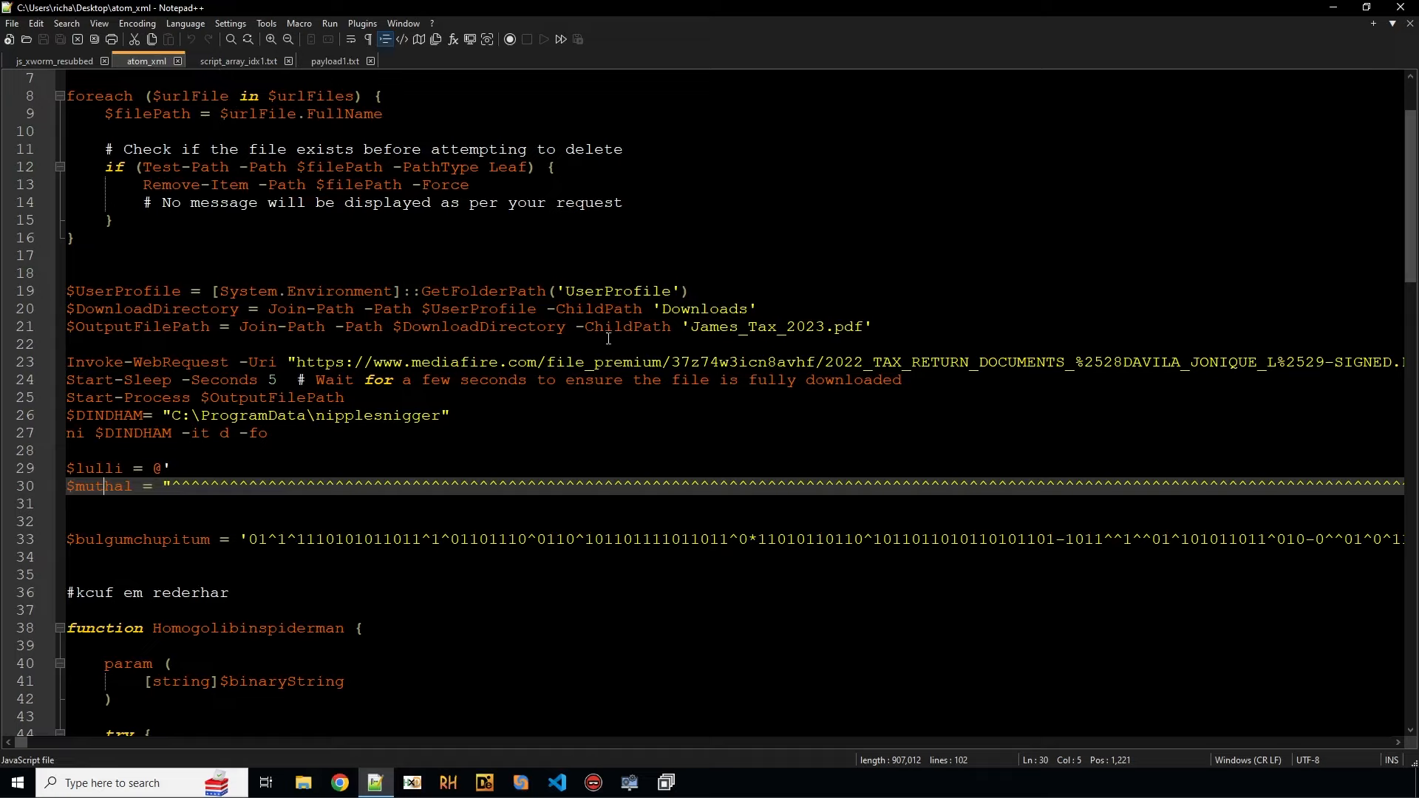
double_click(90, 486)
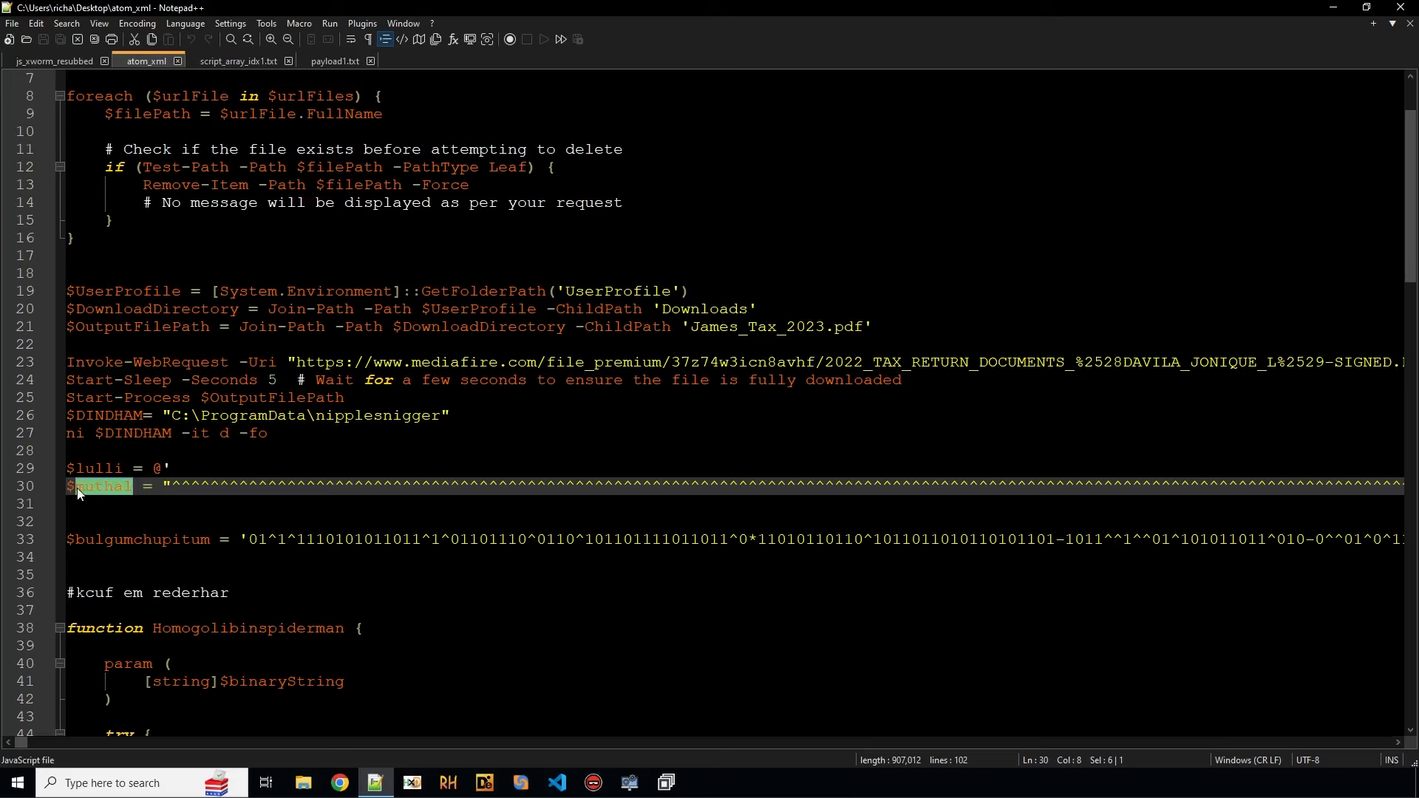
click(334, 61)
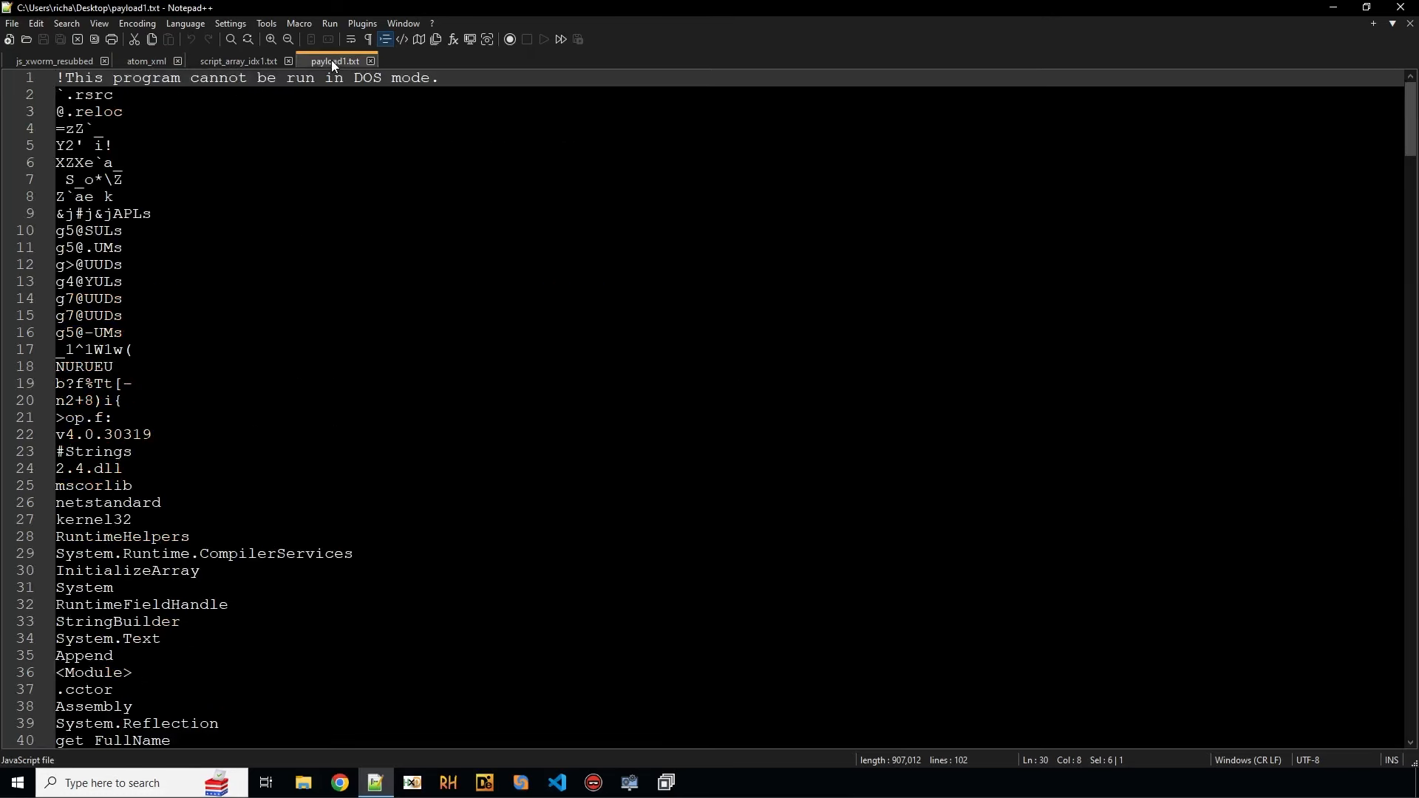
Step: Inspect kimkarden decoding $pinchs and $muthal into $data1/$data2, then return to atom_xml
click(237, 61)
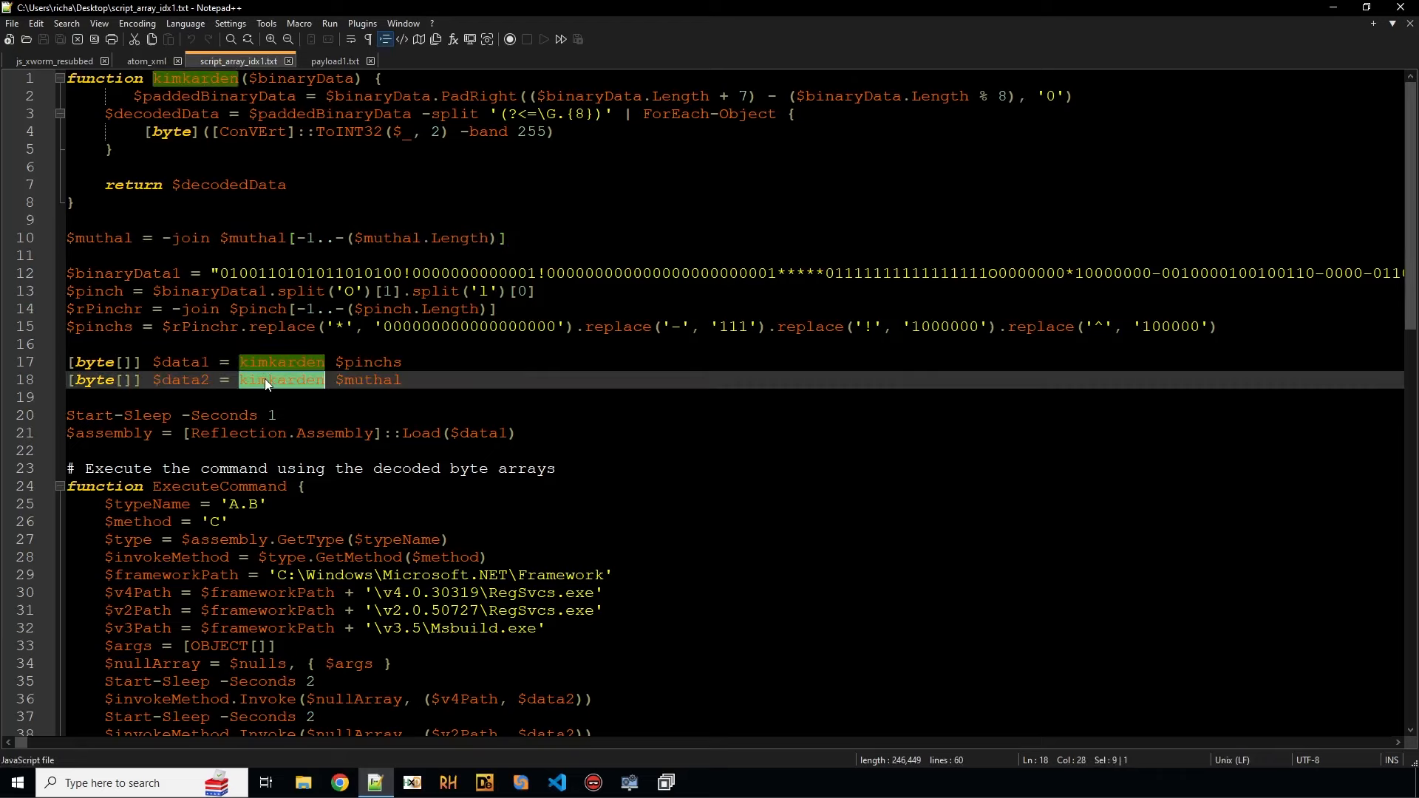
mouse_move(274, 452)
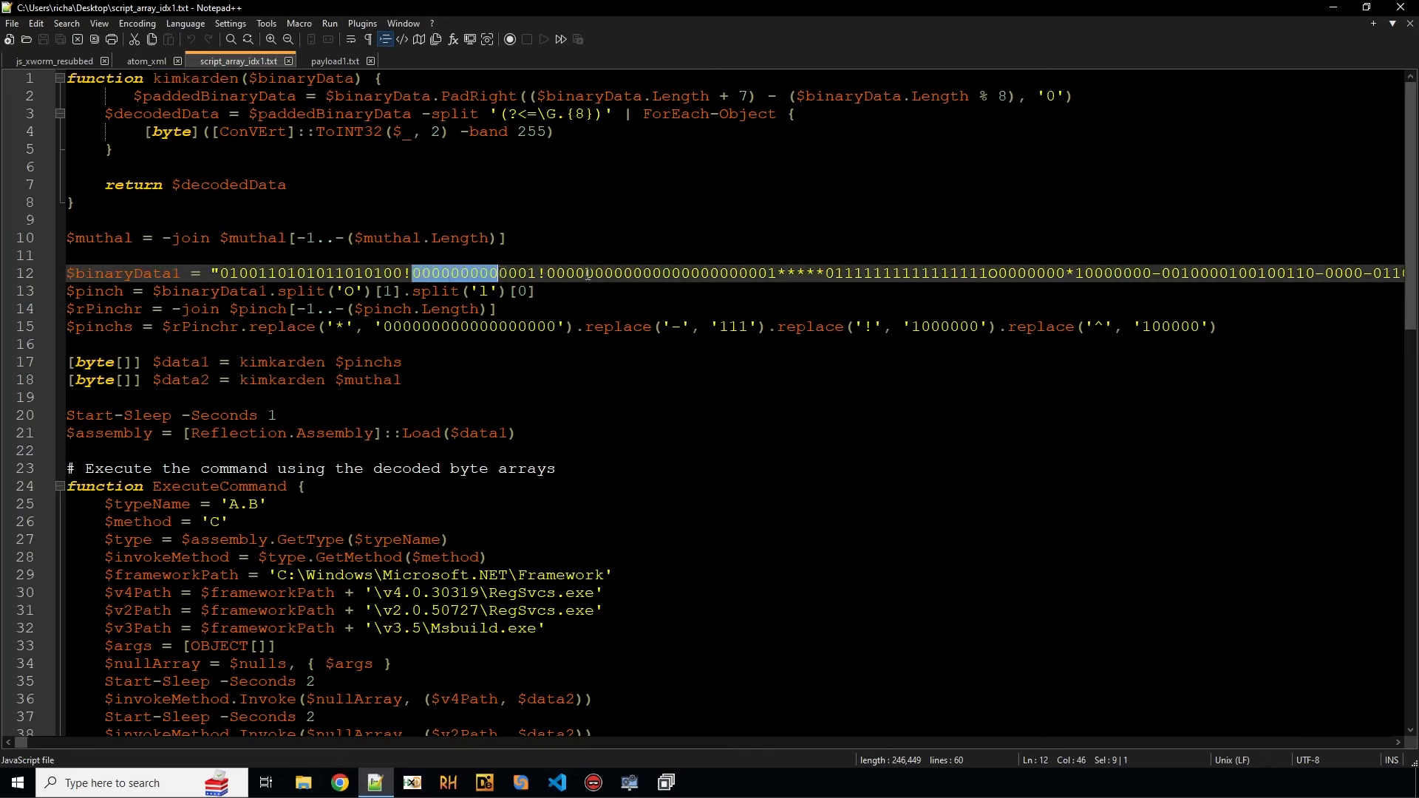
click(375, 367)
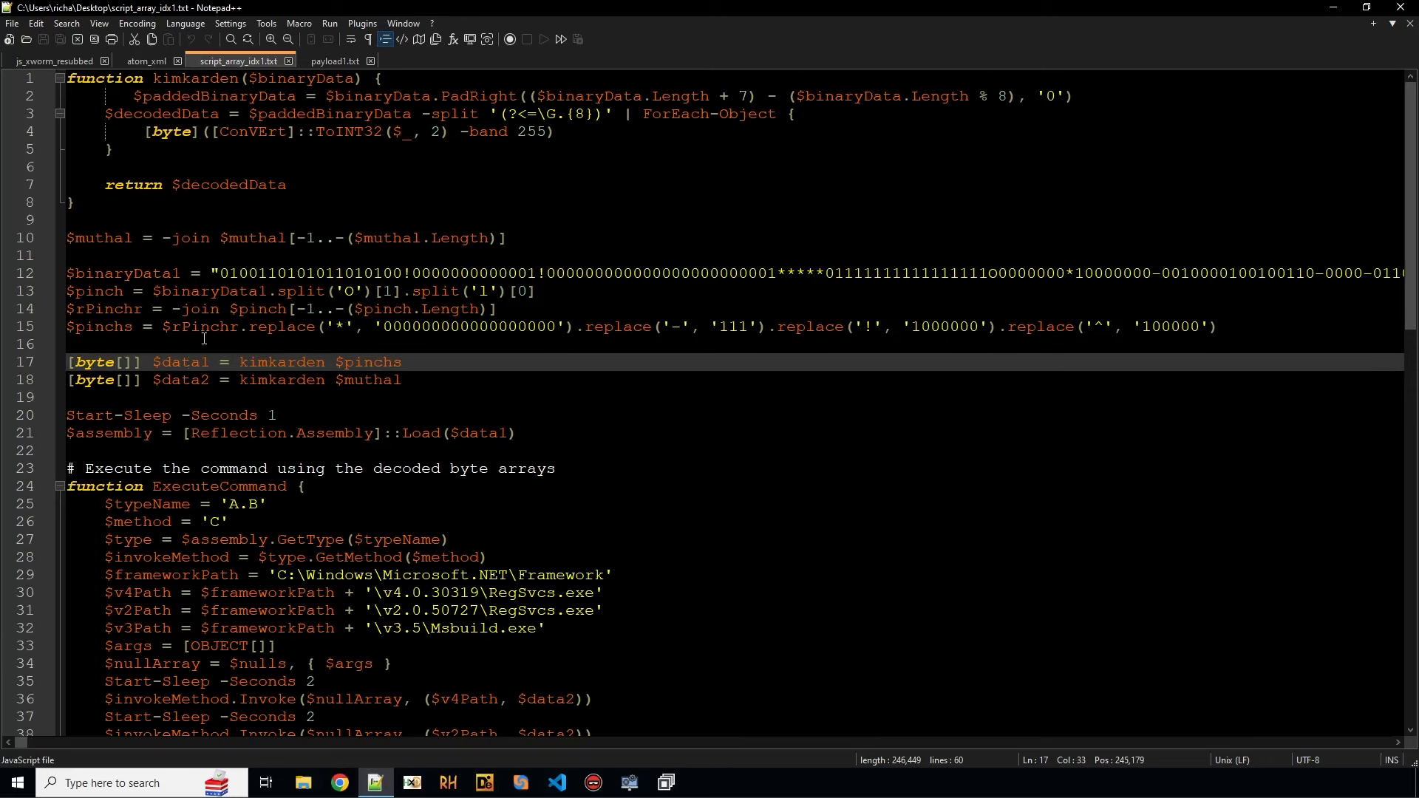
mouse_move(145, 61)
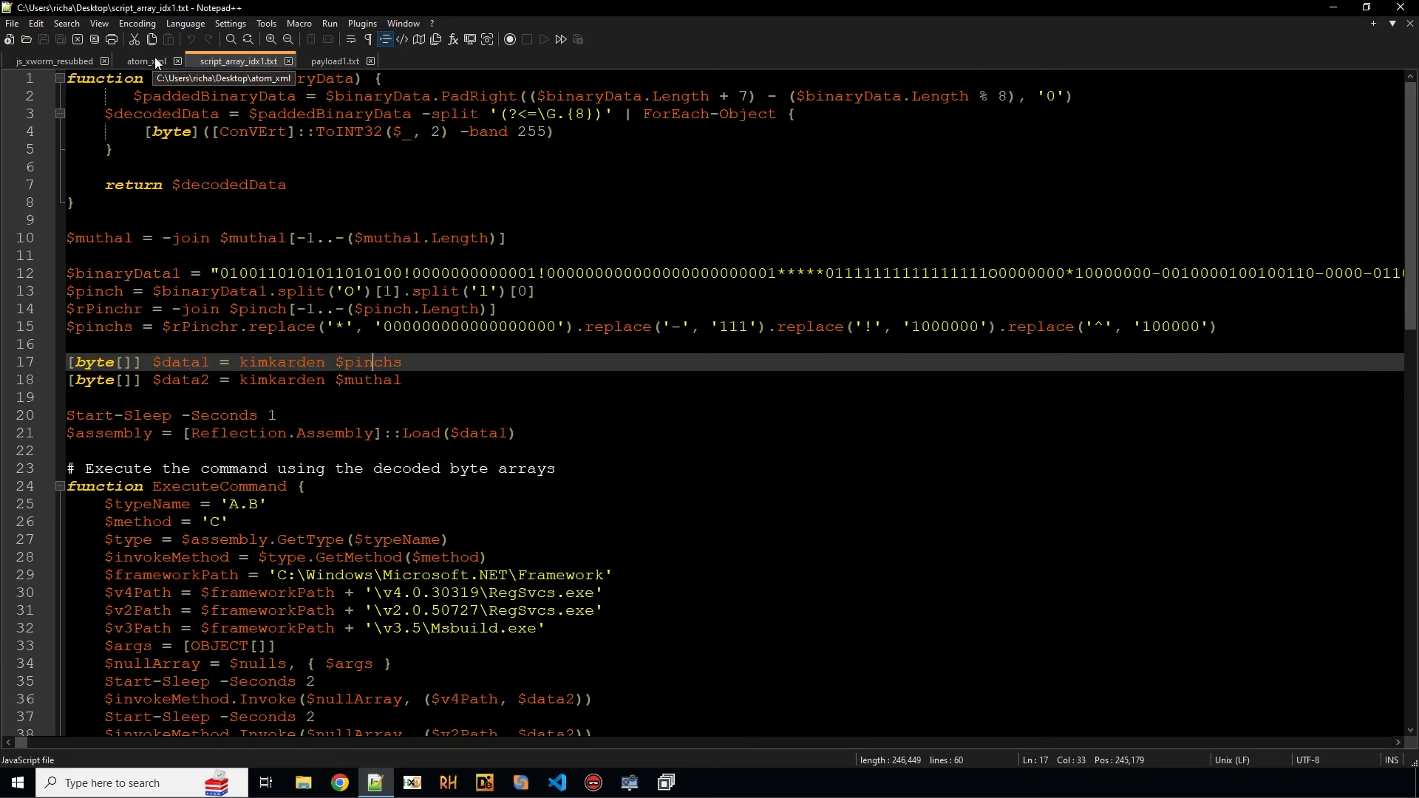
click(145, 61)
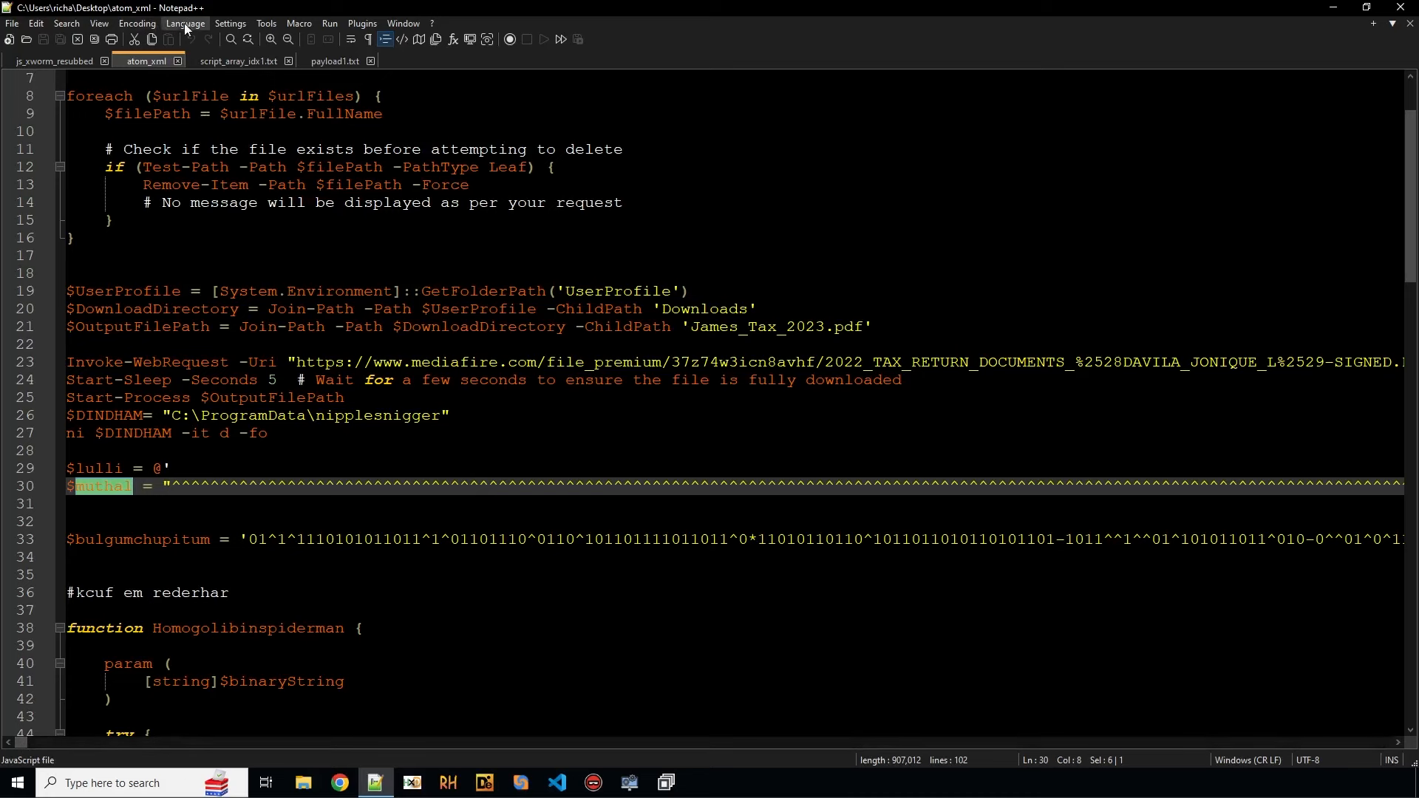
Step: Enable word wrap, move the .replace chain onto line 32, and restore down Notepad++
click(98, 23)
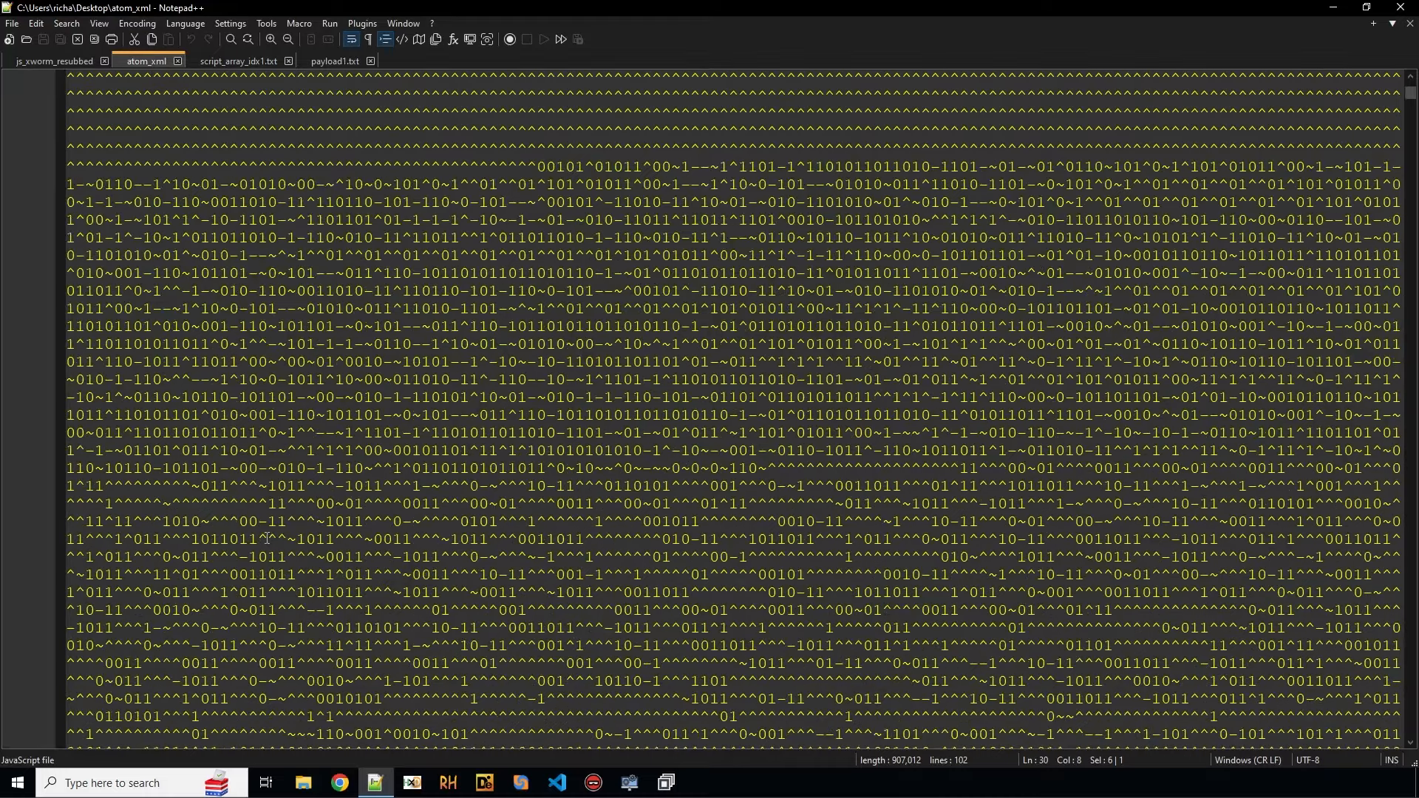
scroll(down, 3)
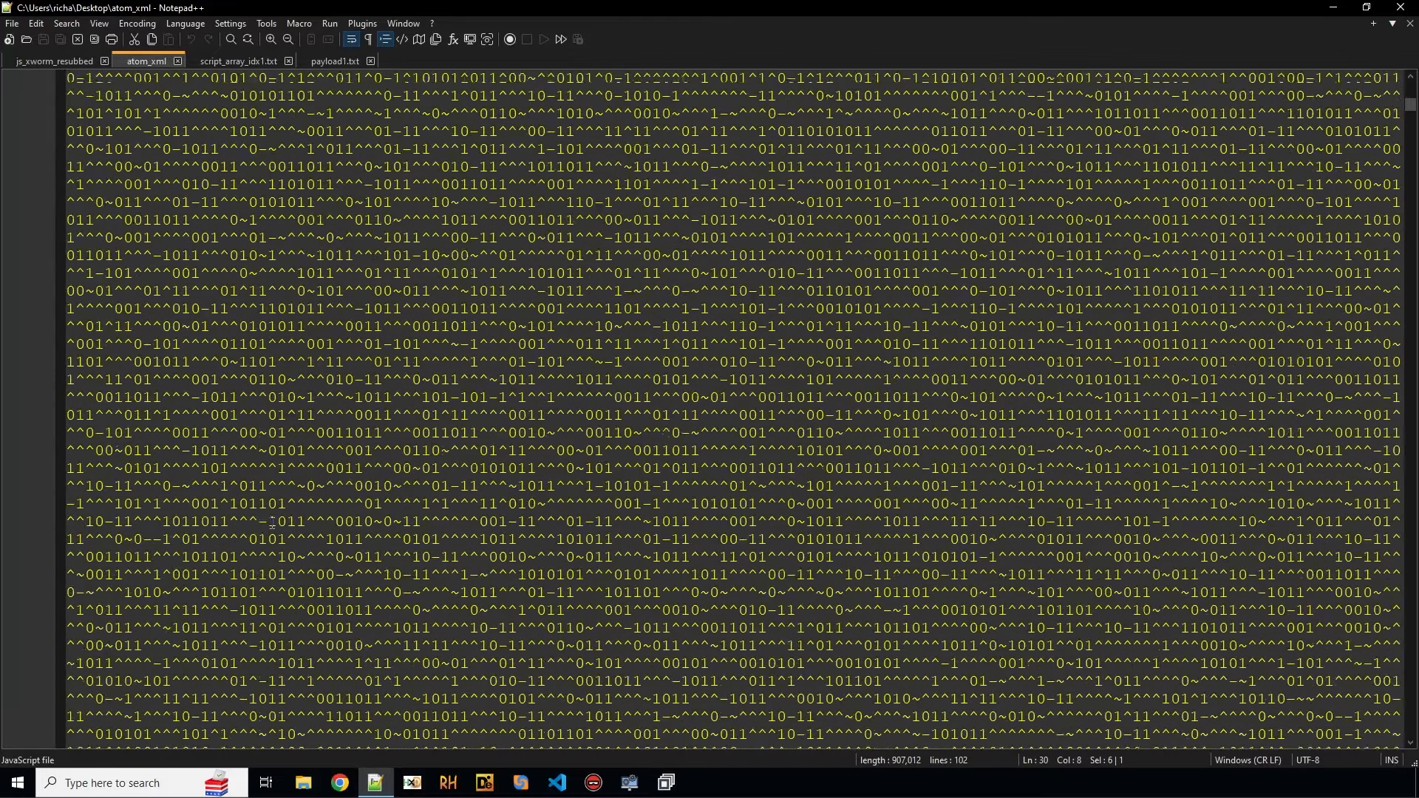
scroll(down, 3)
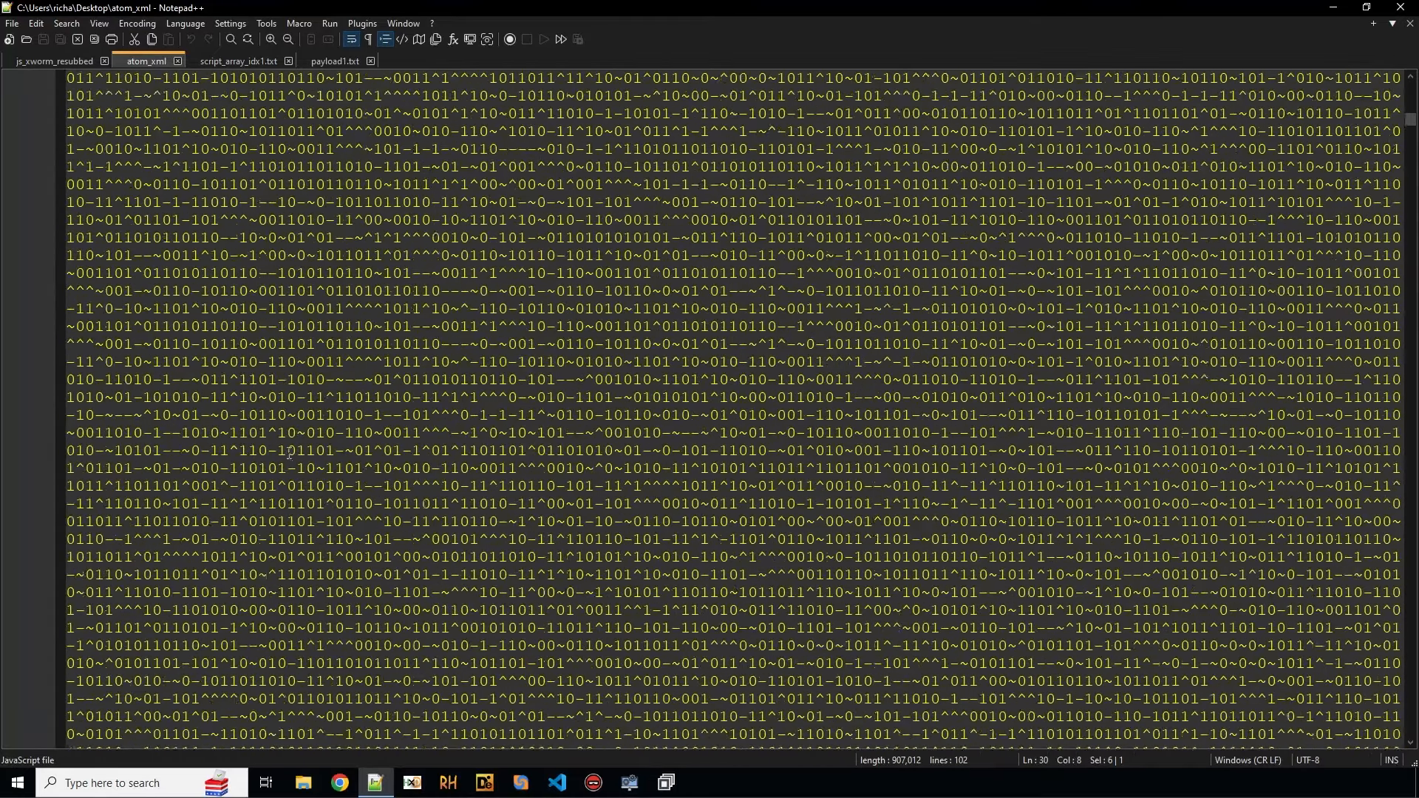
scroll(down, 3)
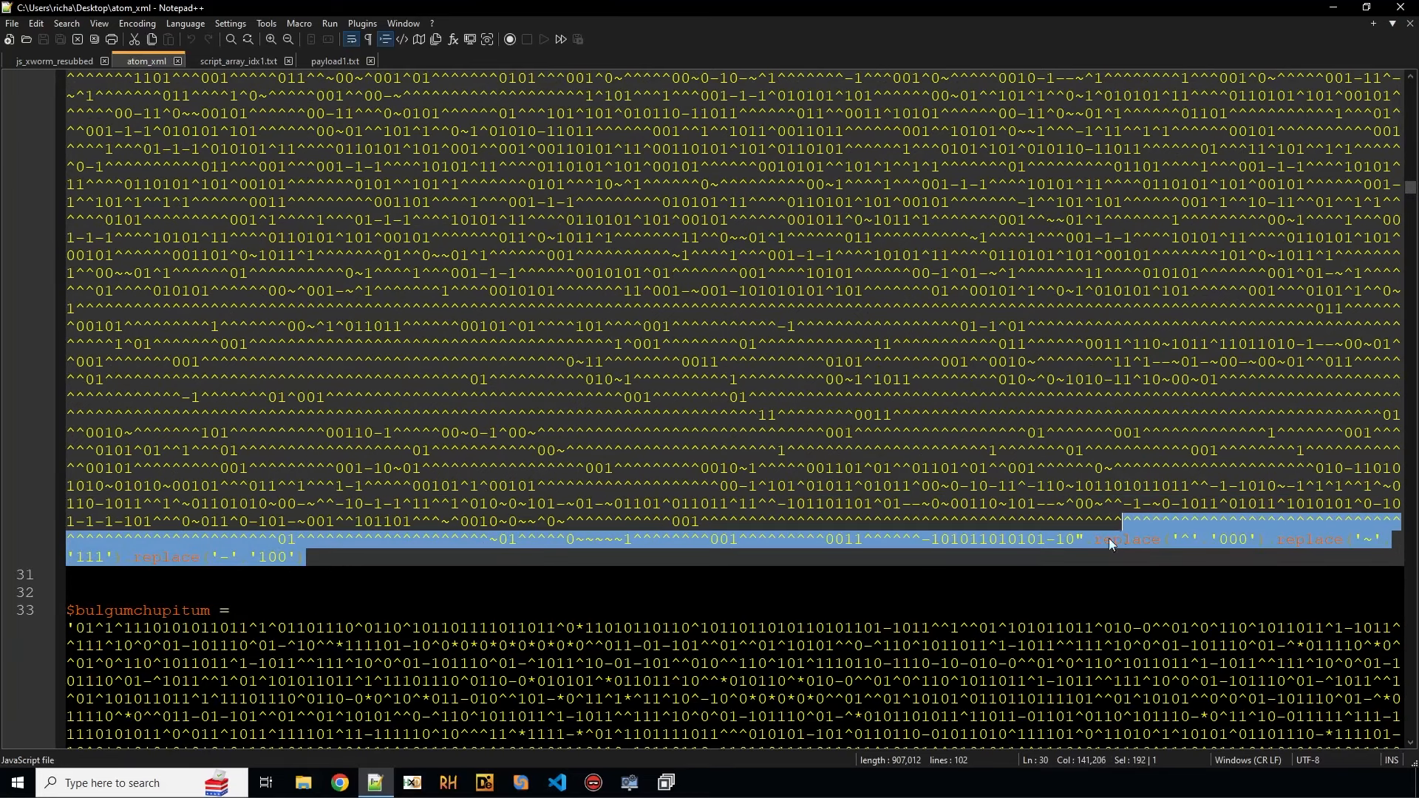
click(1172, 592)
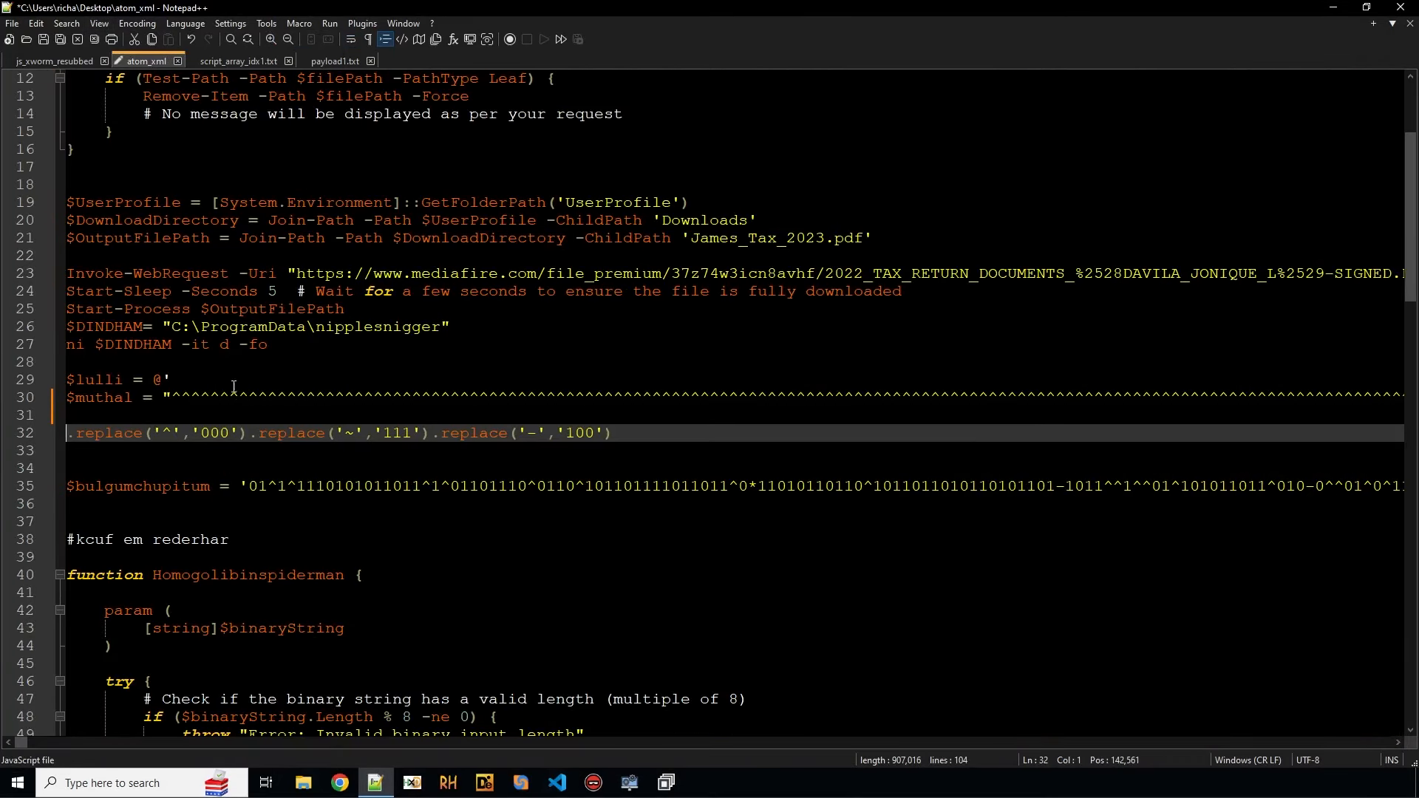
click(1366, 7)
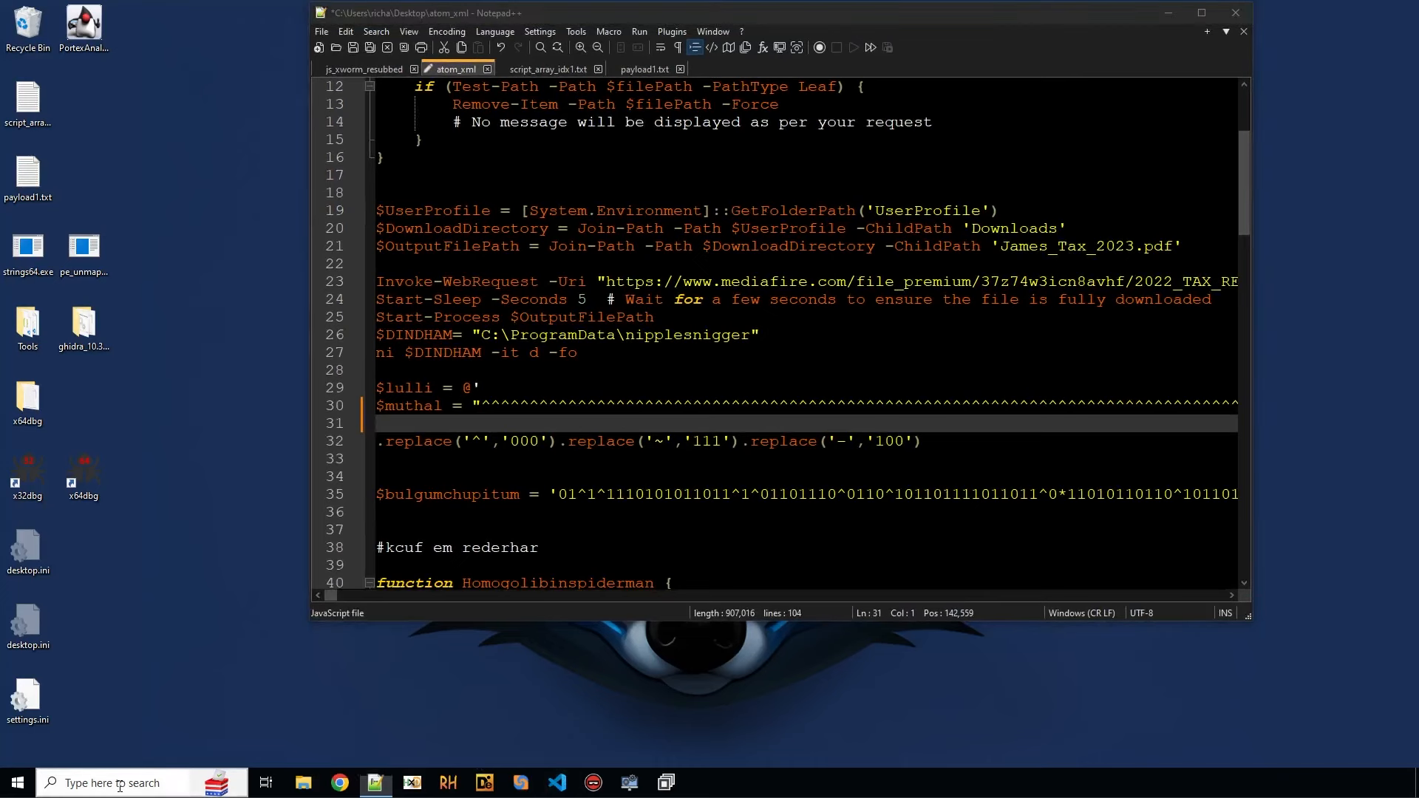
Step: Open Command Prompt, change into Desktop with cd, and launch File Explorer
text(term)
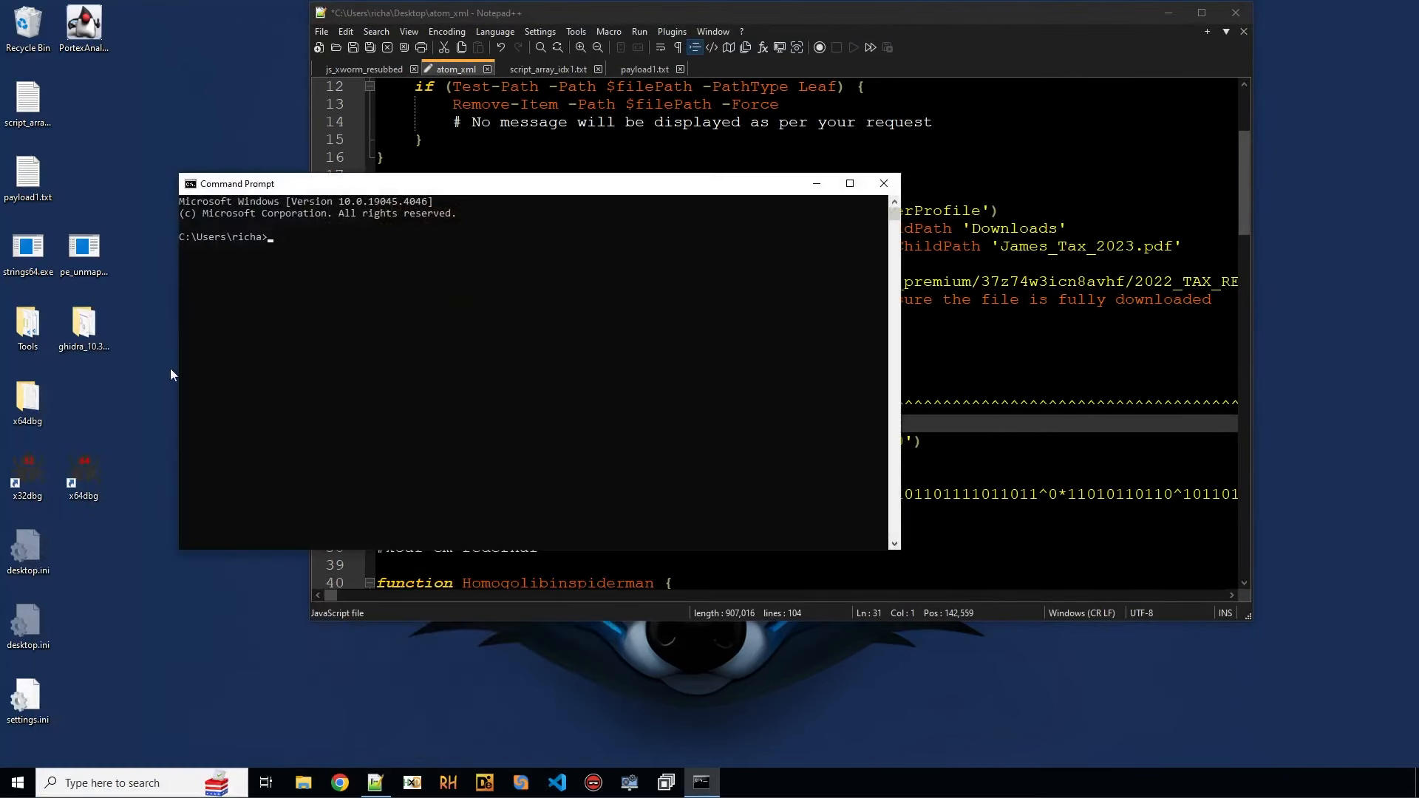
mouse_move(537, 404)
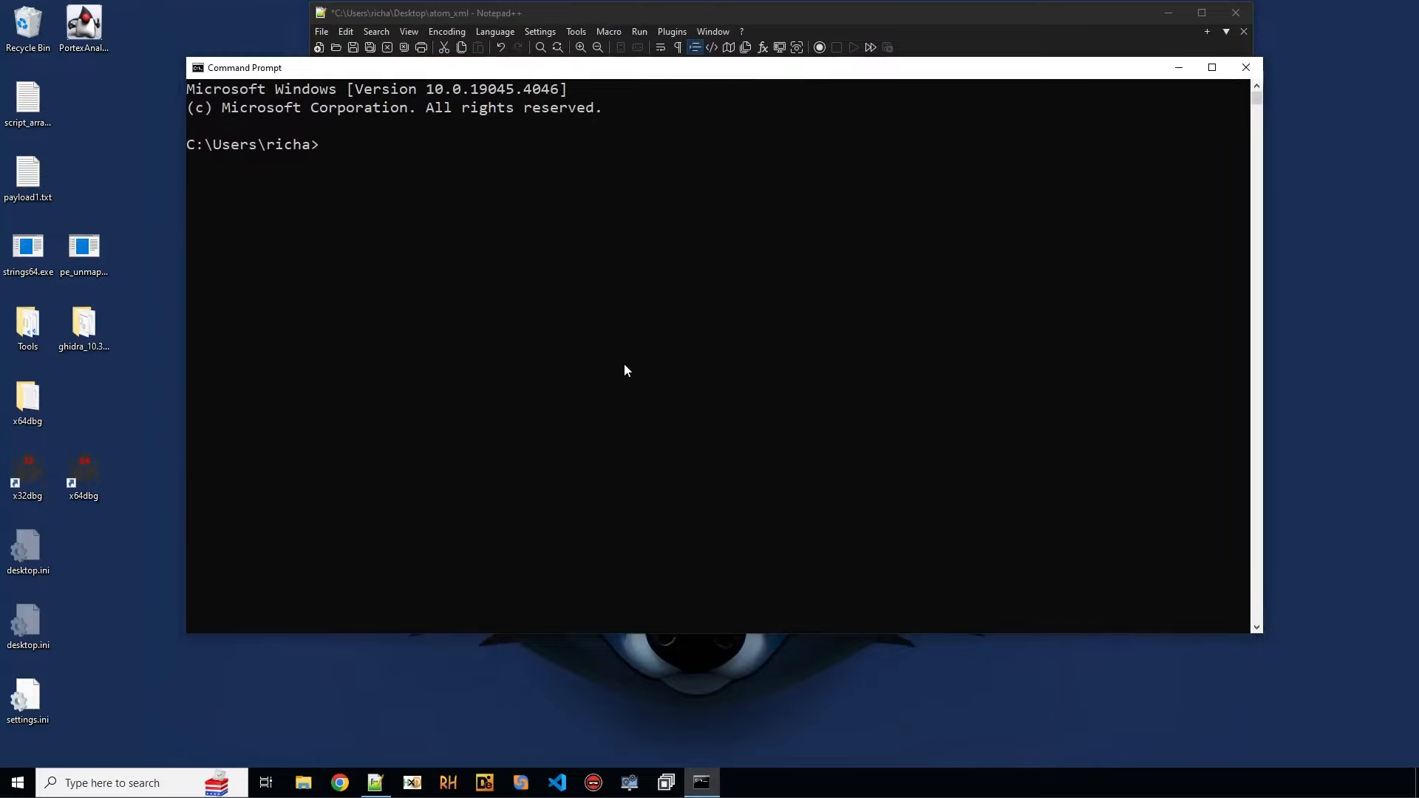
text(cd)
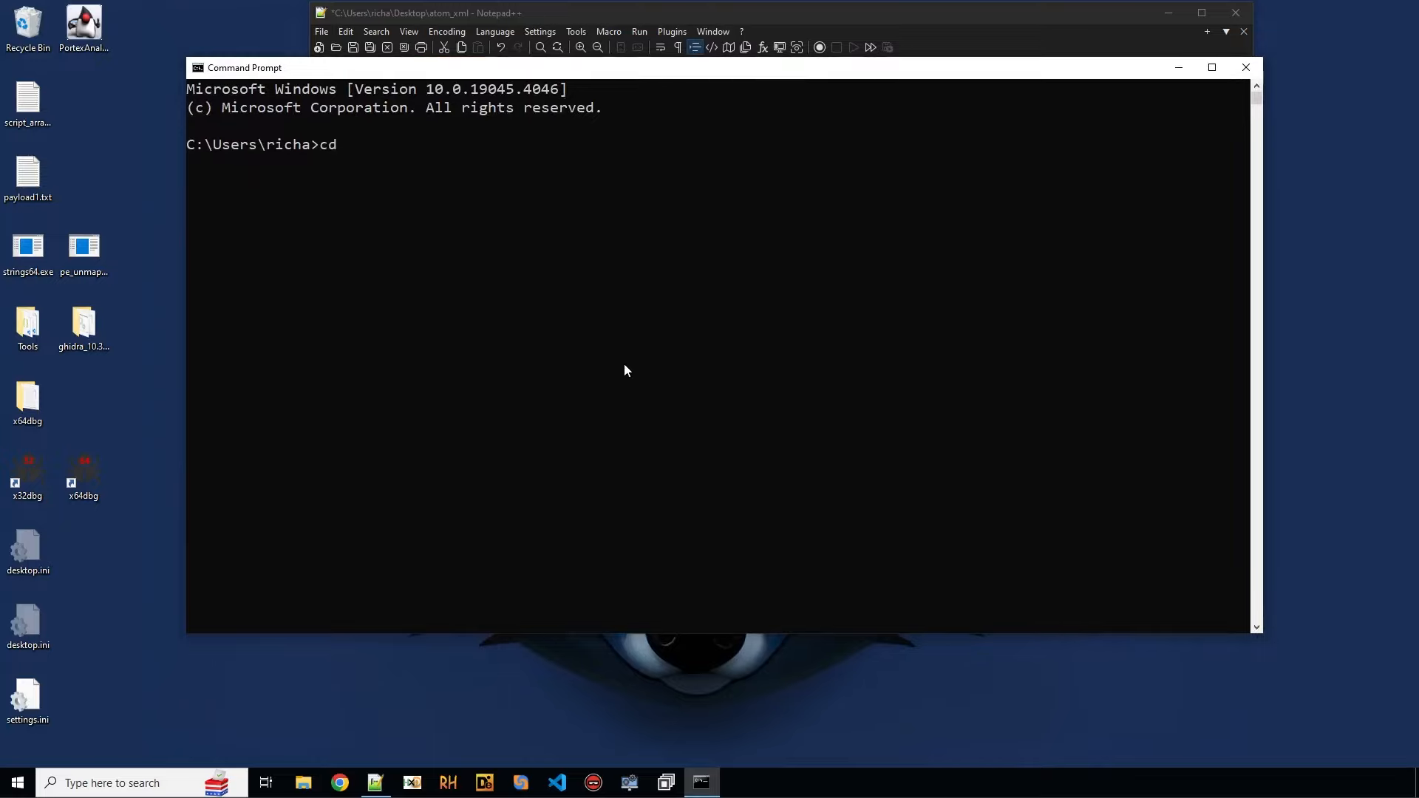
key(Return)
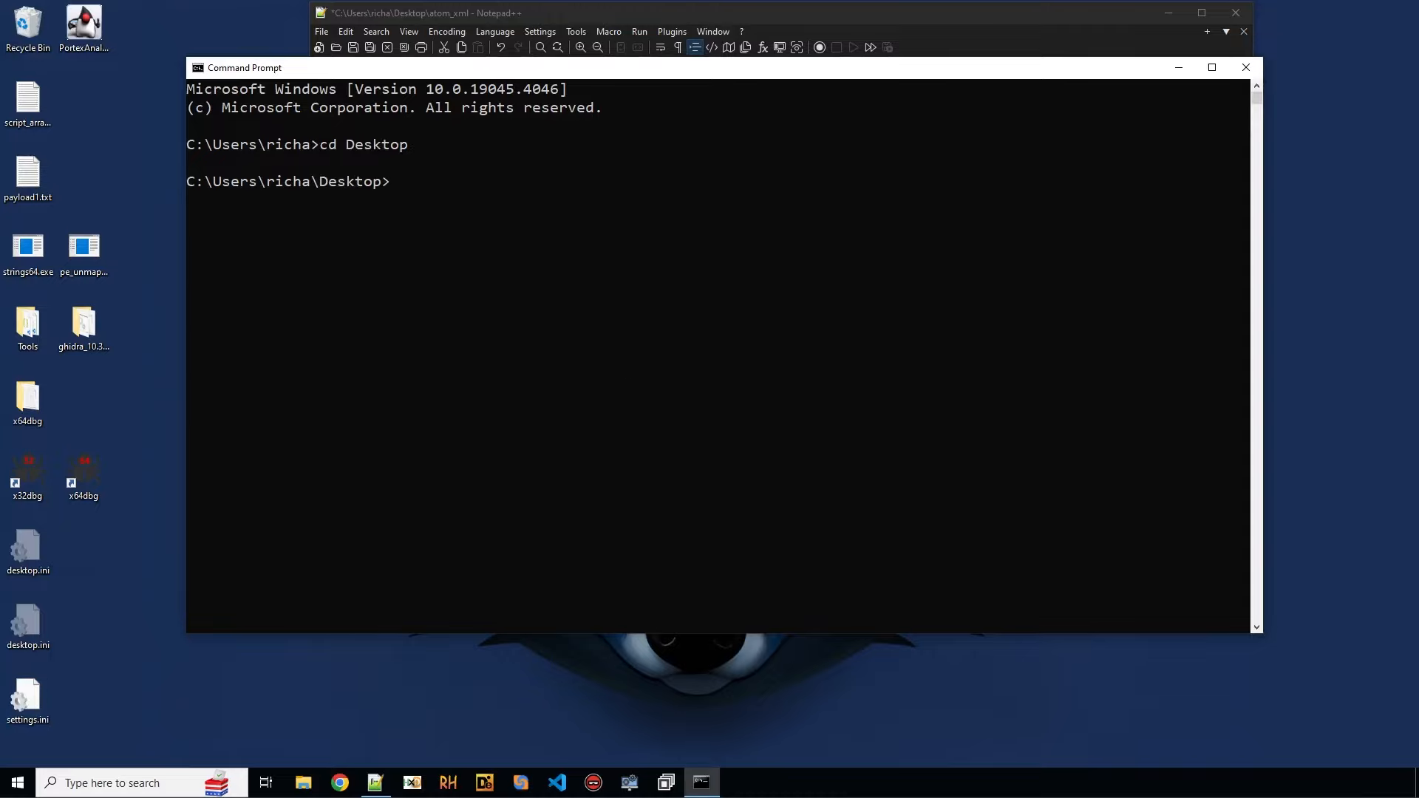
click(27, 173)
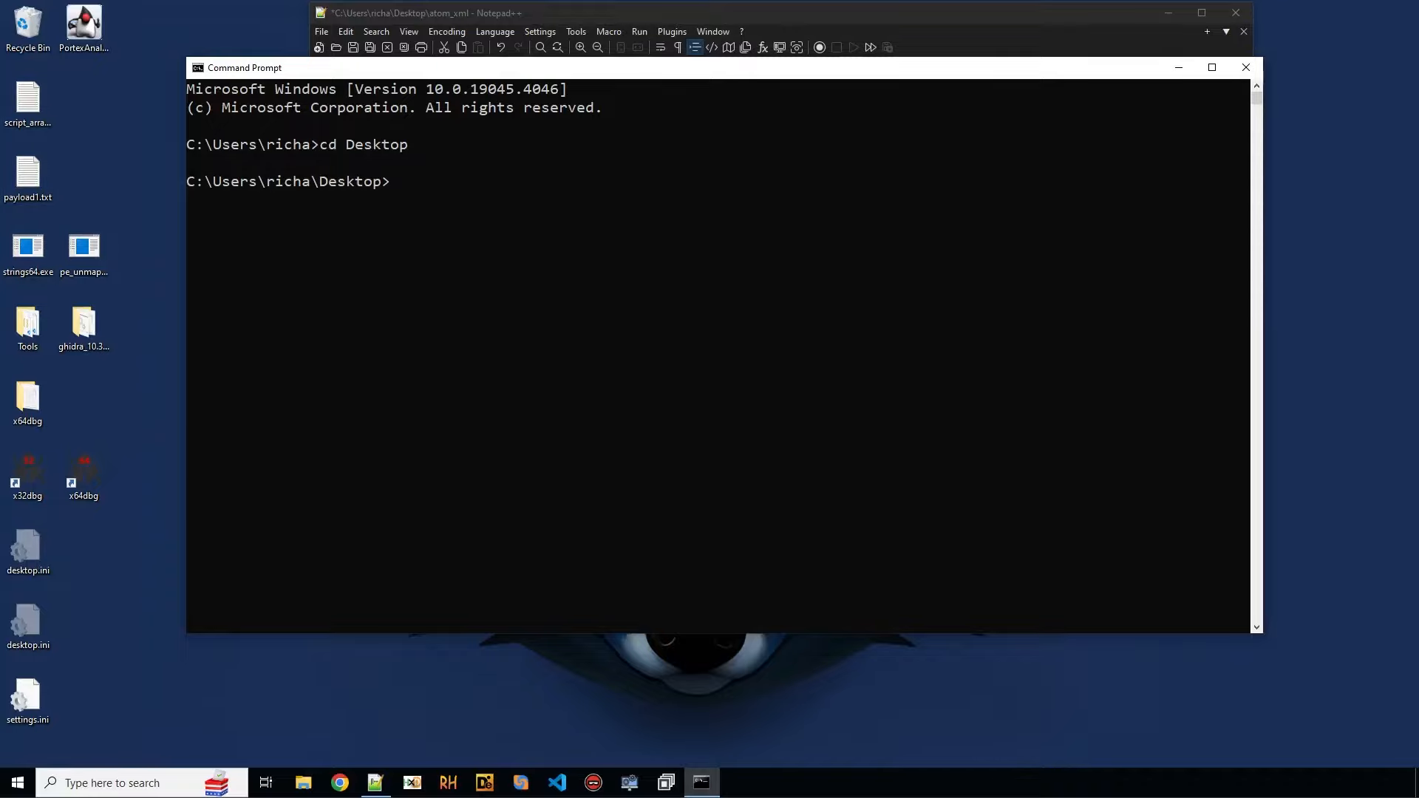
click(303, 783)
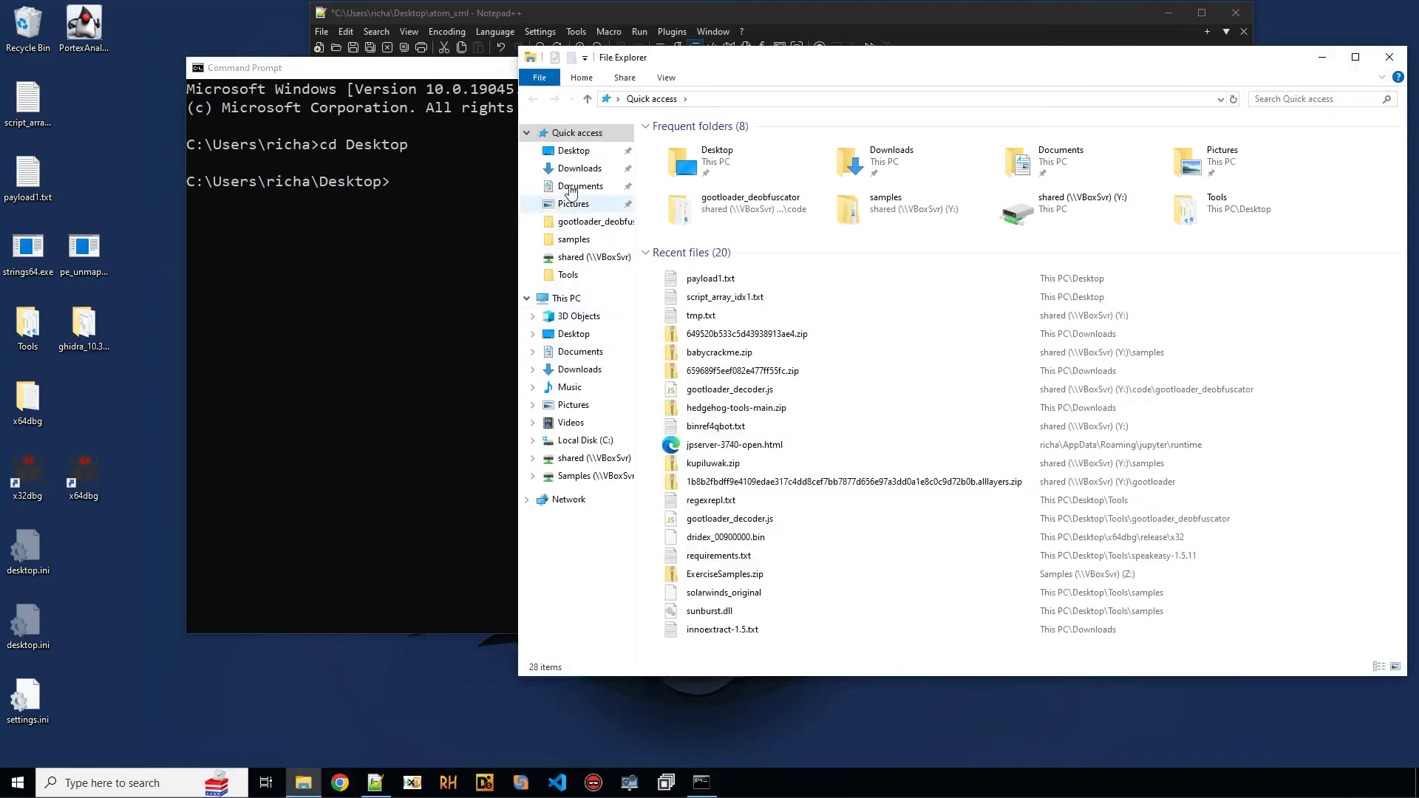
Step: Rename payload1 in the Desktop folder to inject_dll
click(573, 150)
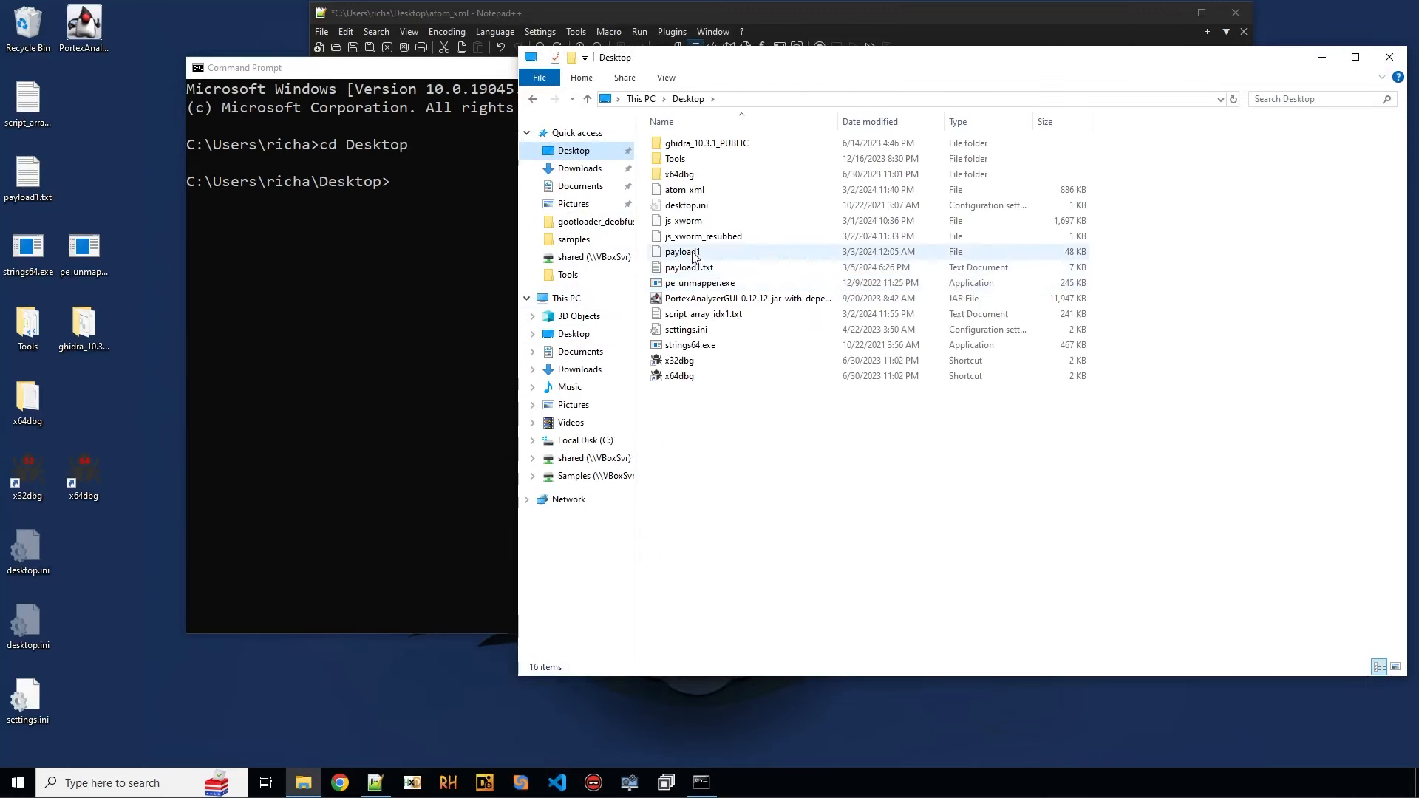
right_click(680, 251)
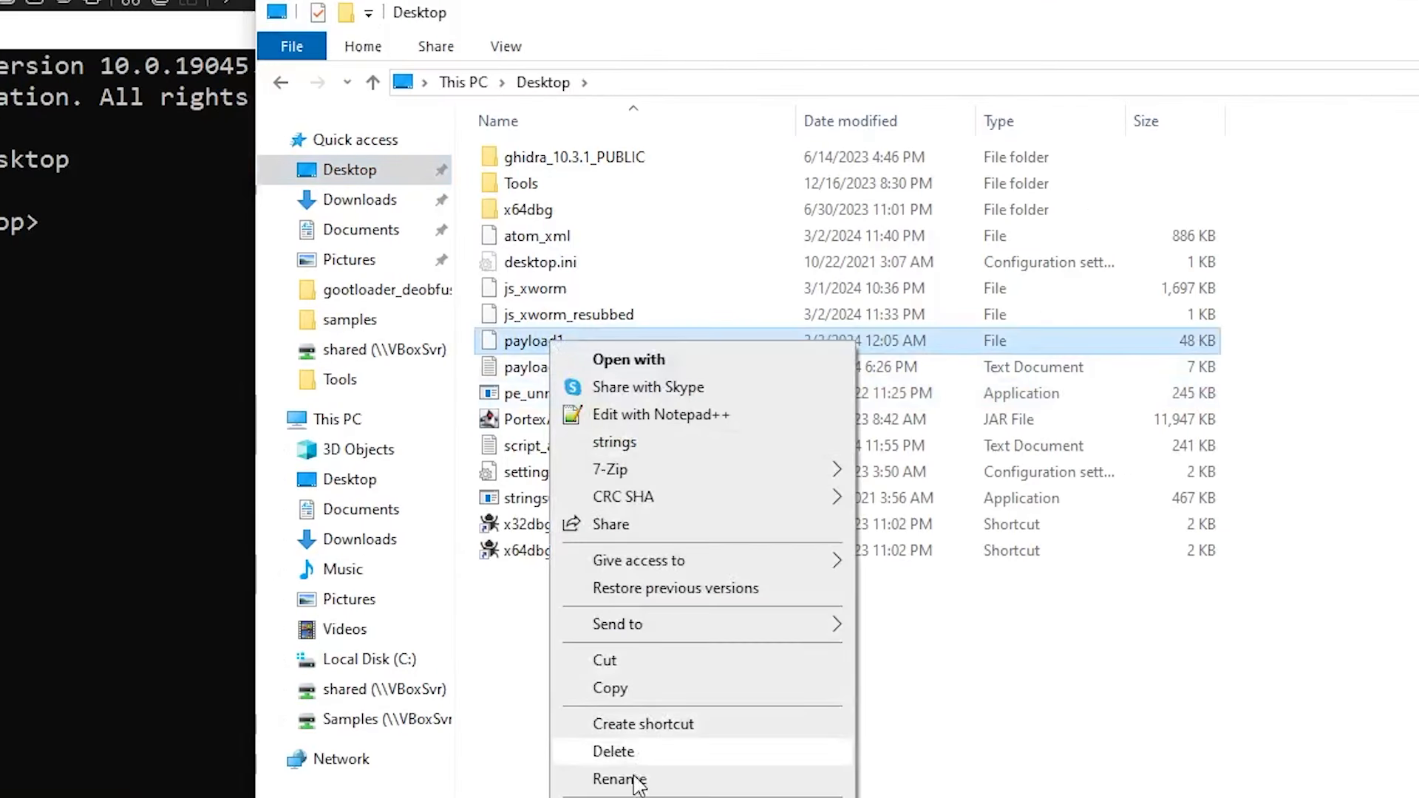
click(619, 779)
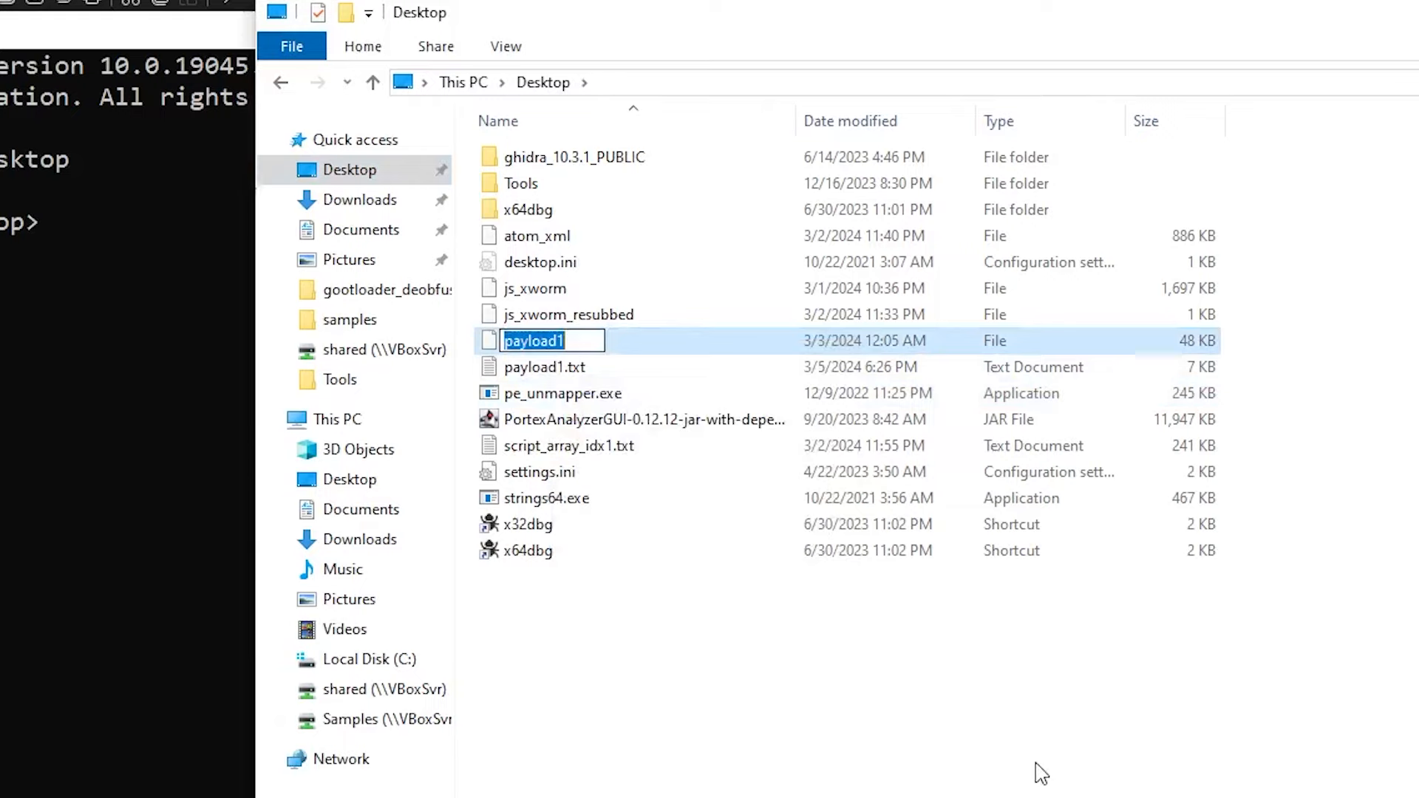
text(inject_dll)
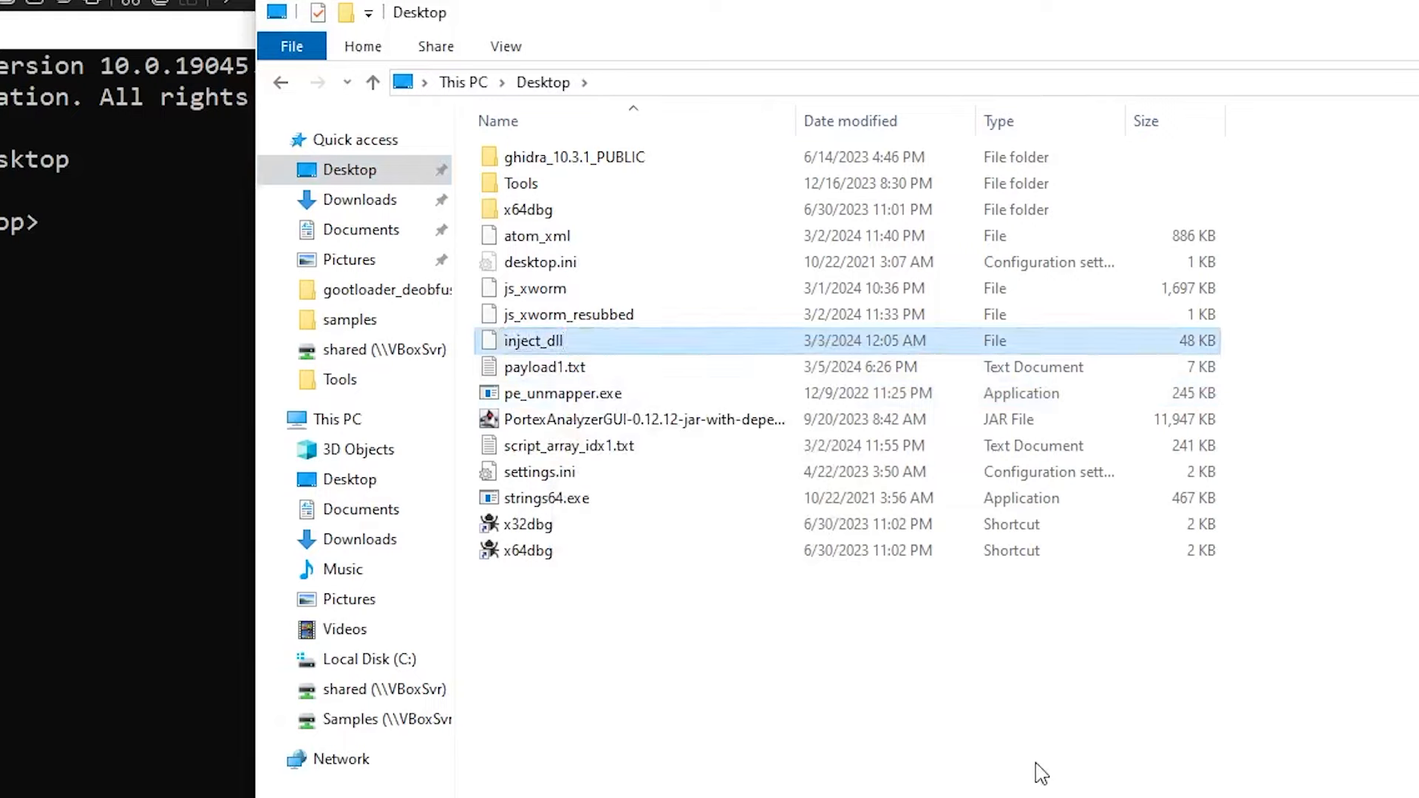
click(543, 367)
text(emit atom_xml)
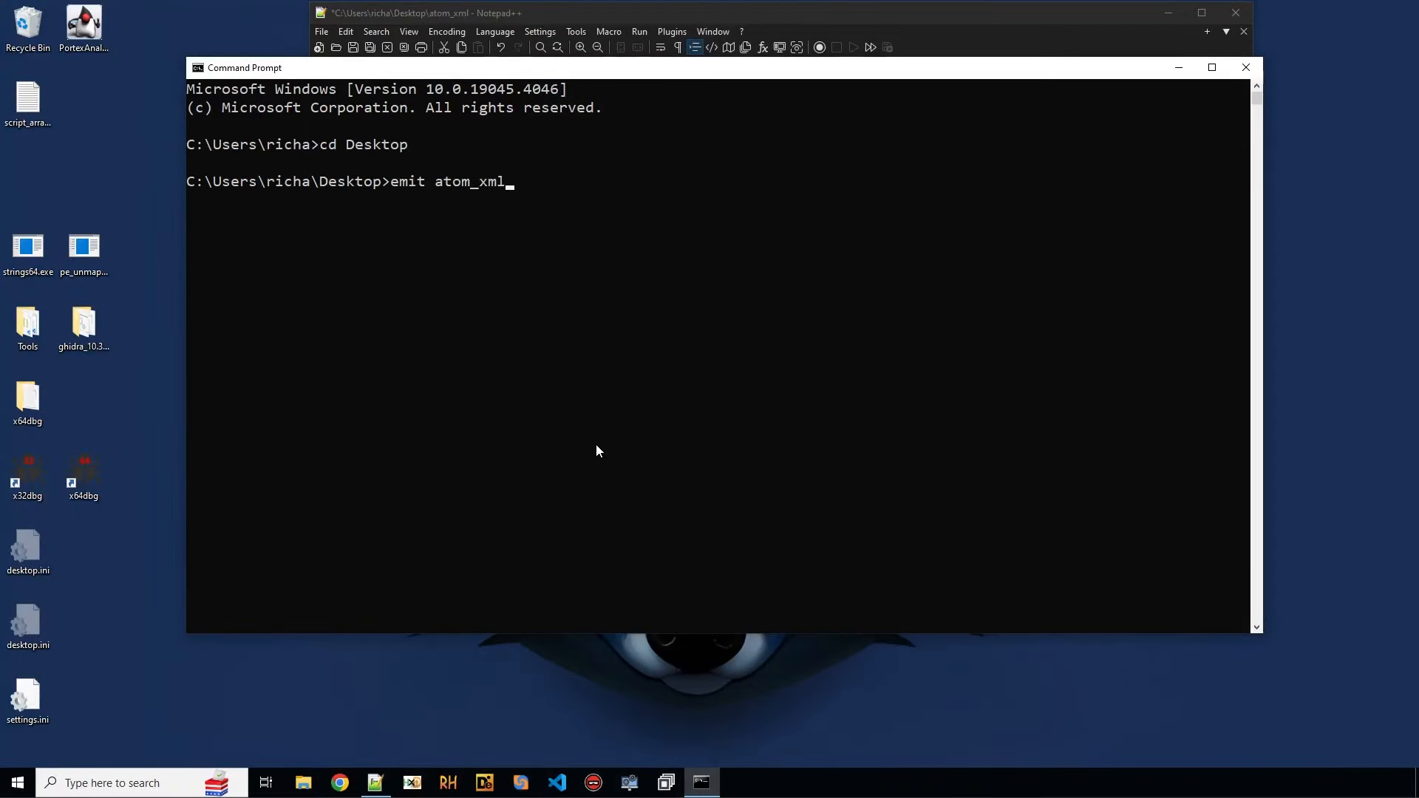
Step: Decode atom_xml's binary string into a 33.79 kB .NET executable and dump it as payload2
text(| peek)
text(emit atom_xml | carve string -n 1000)
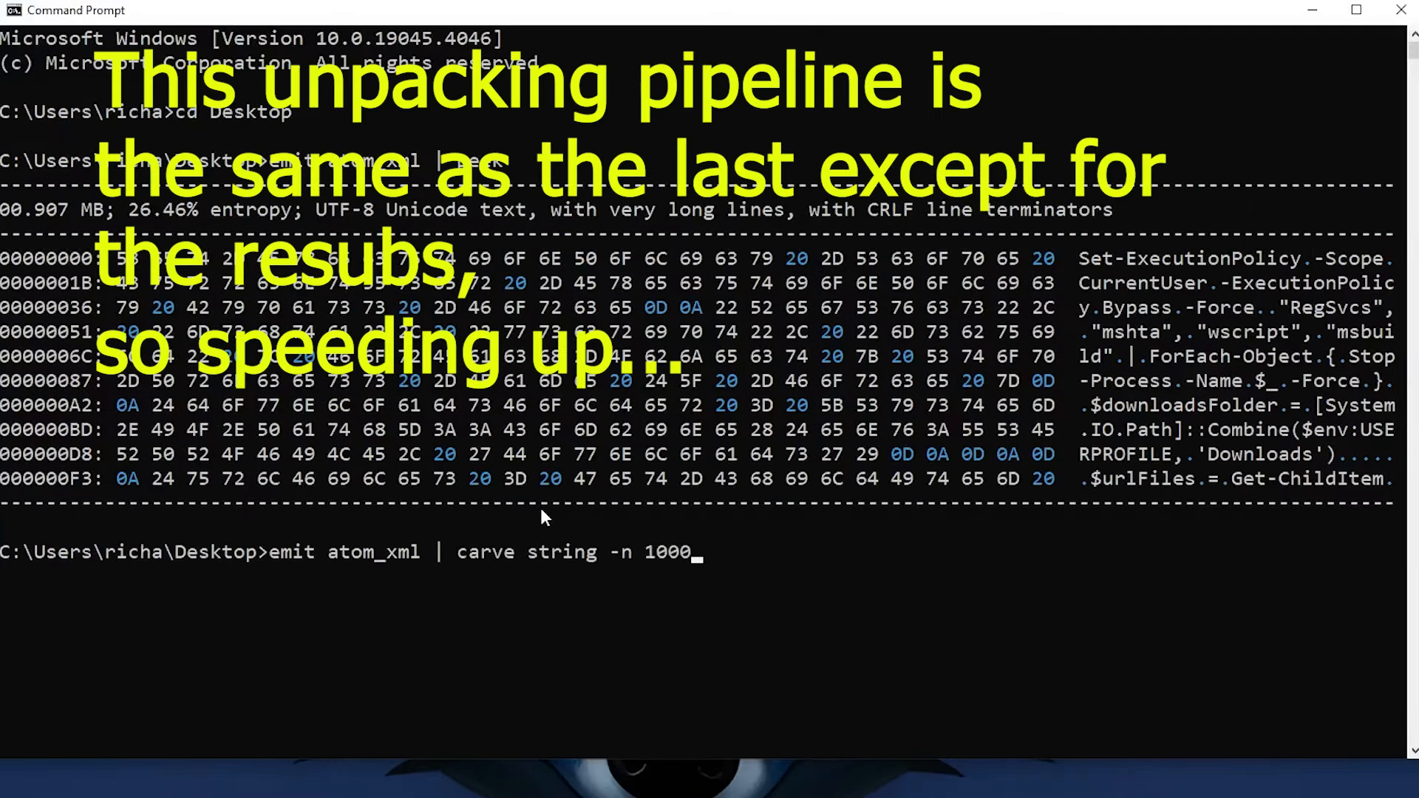
text( [| scope 0 | cull | snip 1:-1 | resub "\^" "000" | resub "~" "111" | resub "-" "100" | snip ::-1 | base 2 | peek )
key(Return)
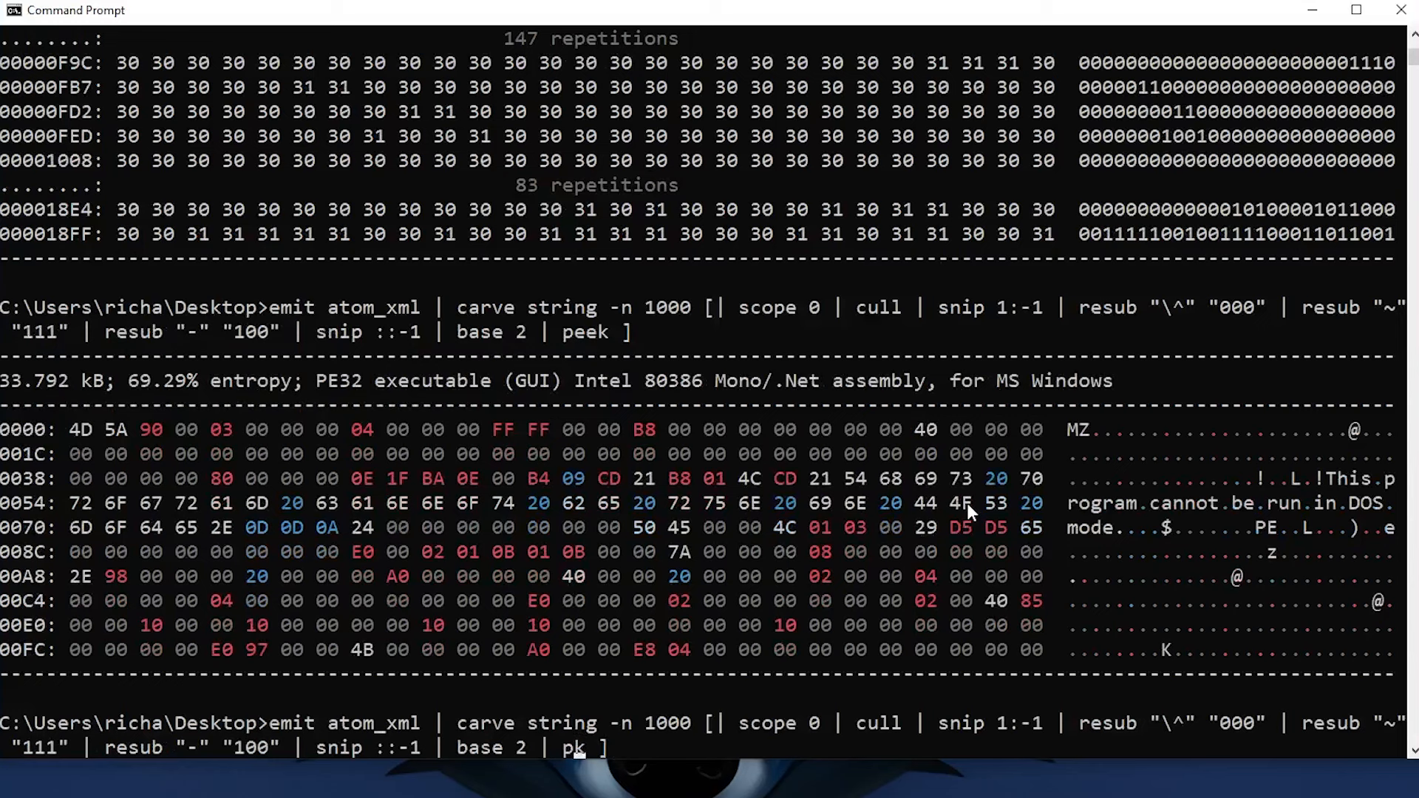
text(dump)
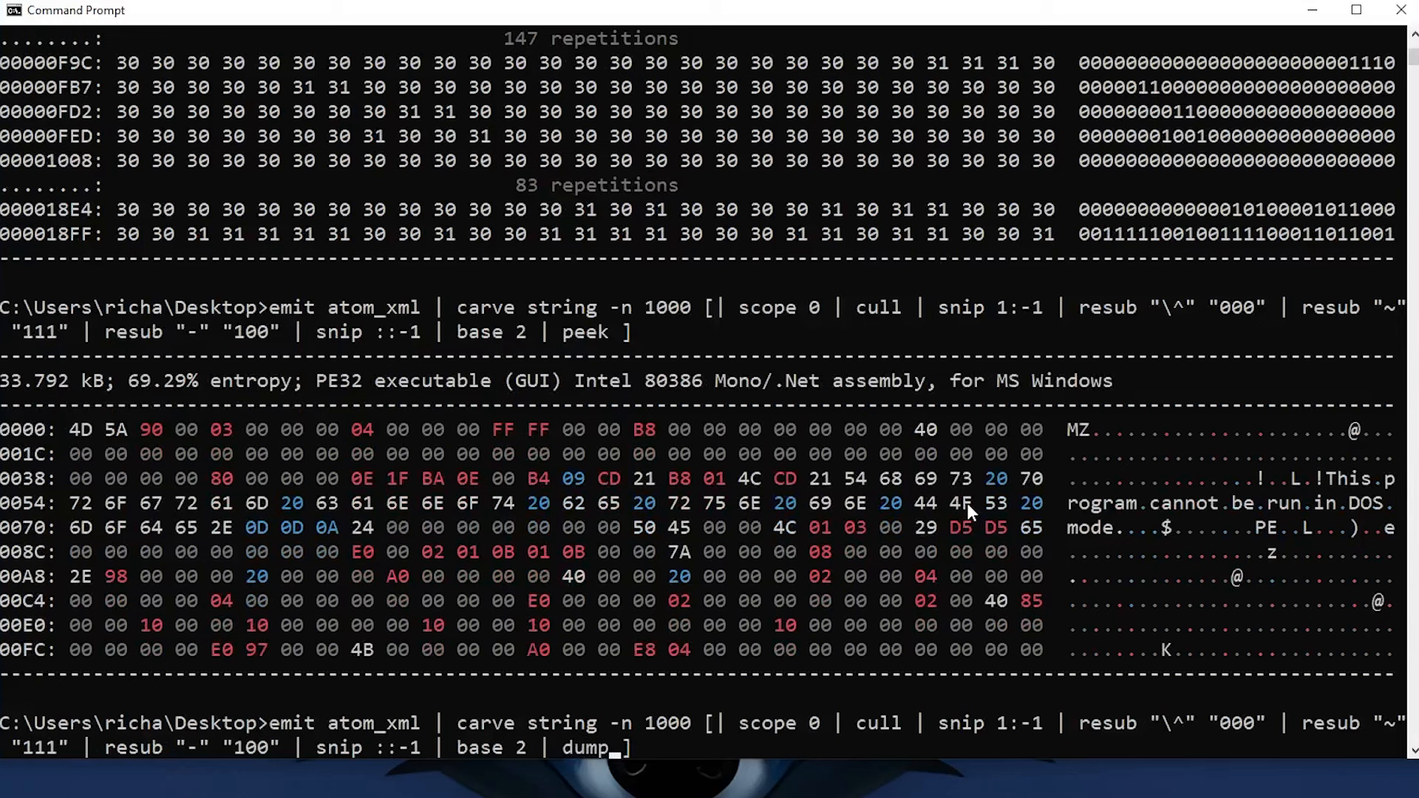
text(payload)
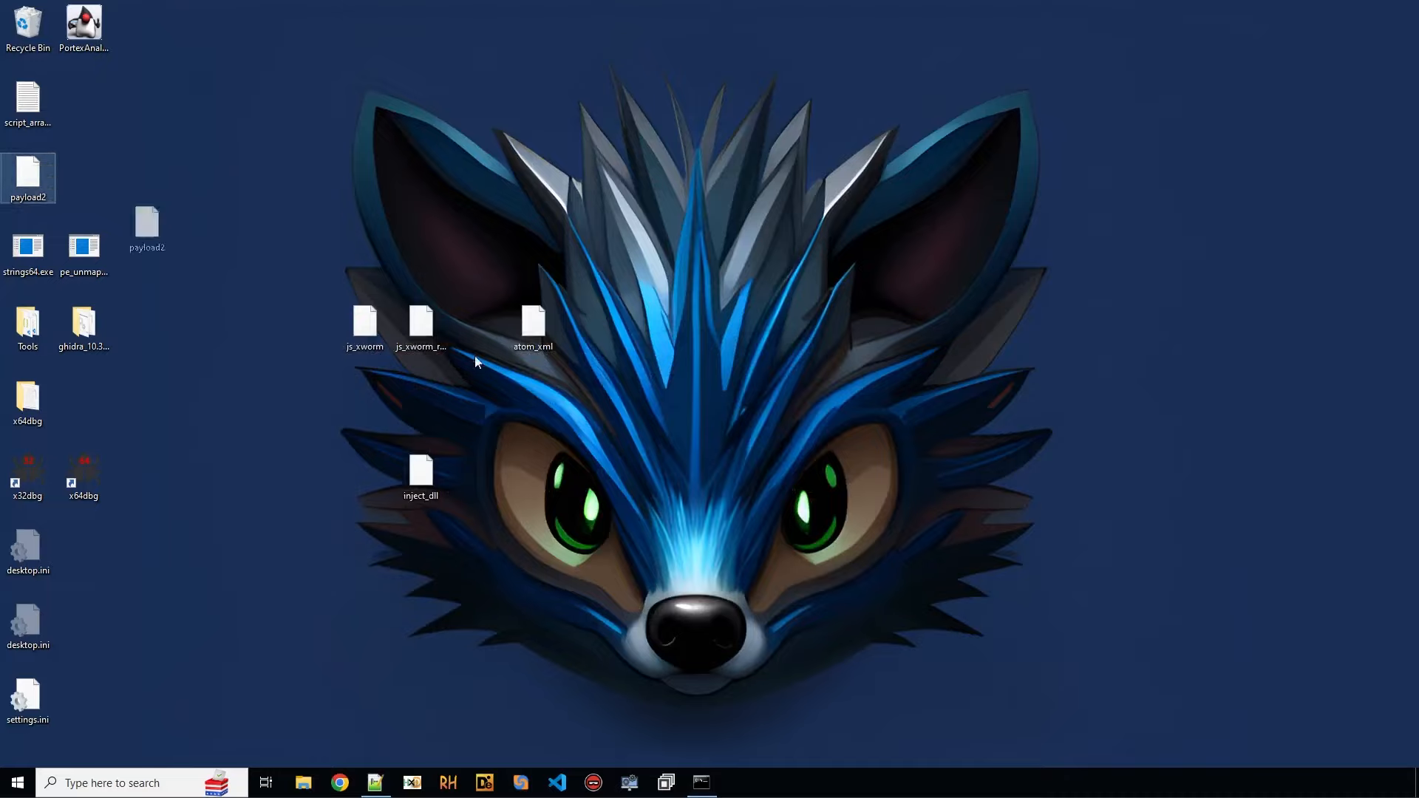
right_click(533, 475)
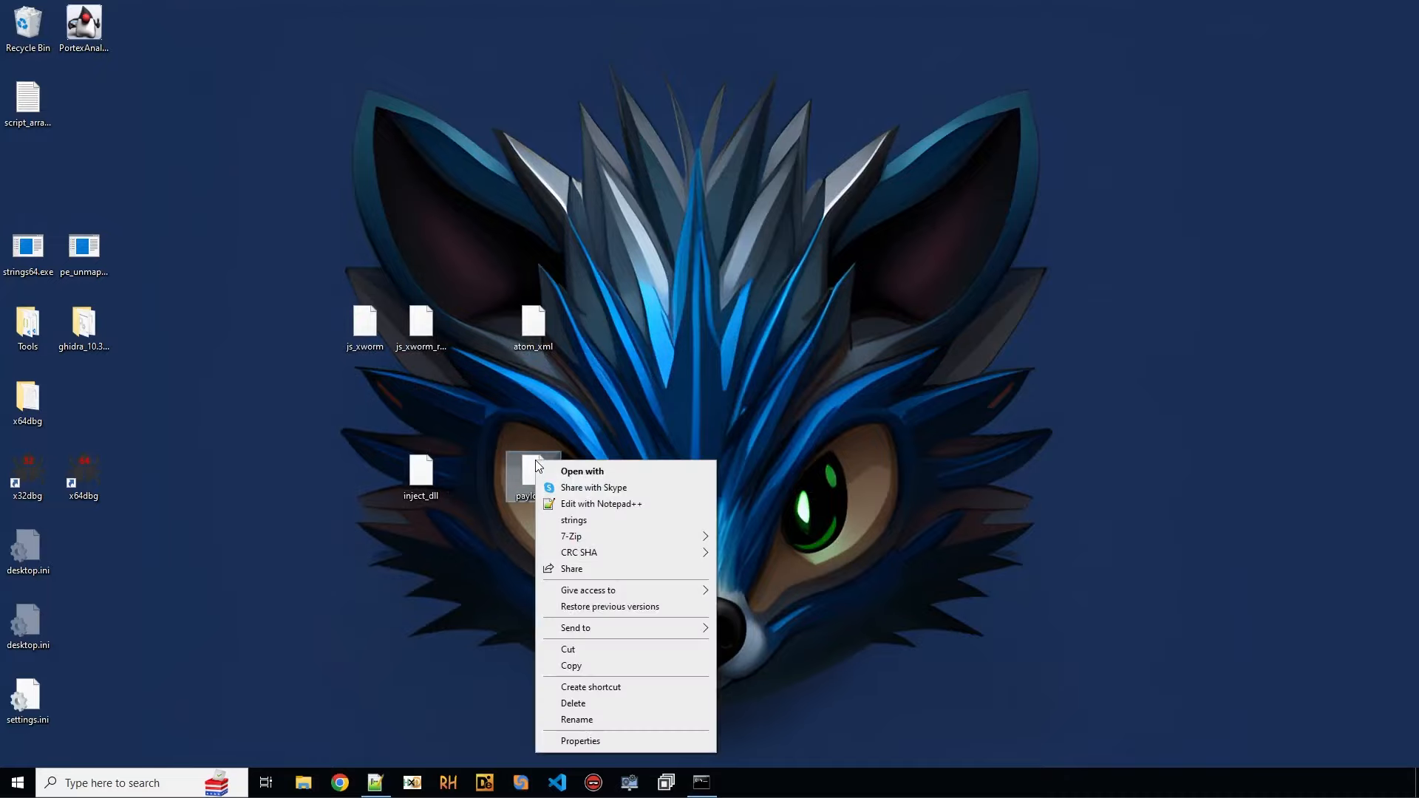
Step: Extract payload2's strings and view them maximized in Notepad++
click(601, 504)
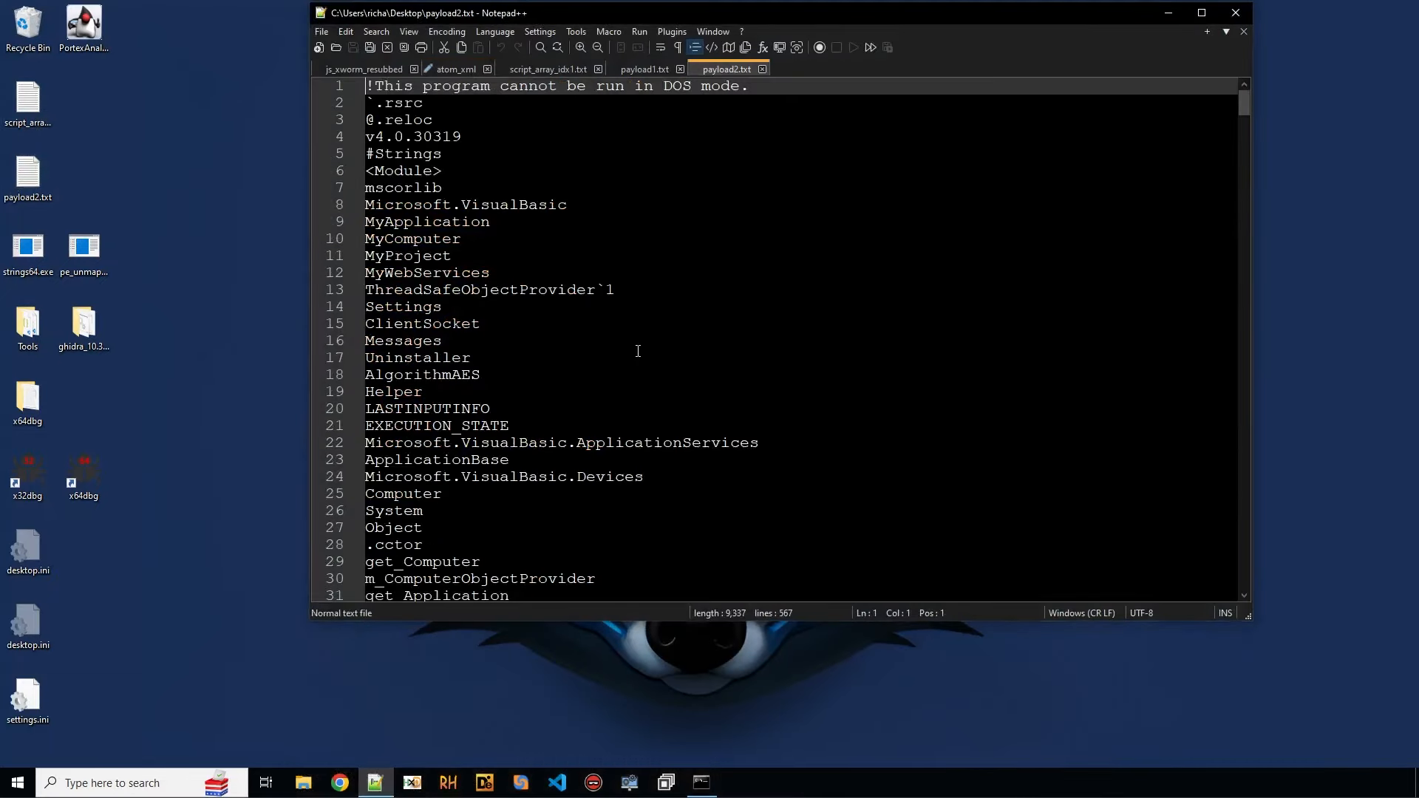
click(1201, 11)
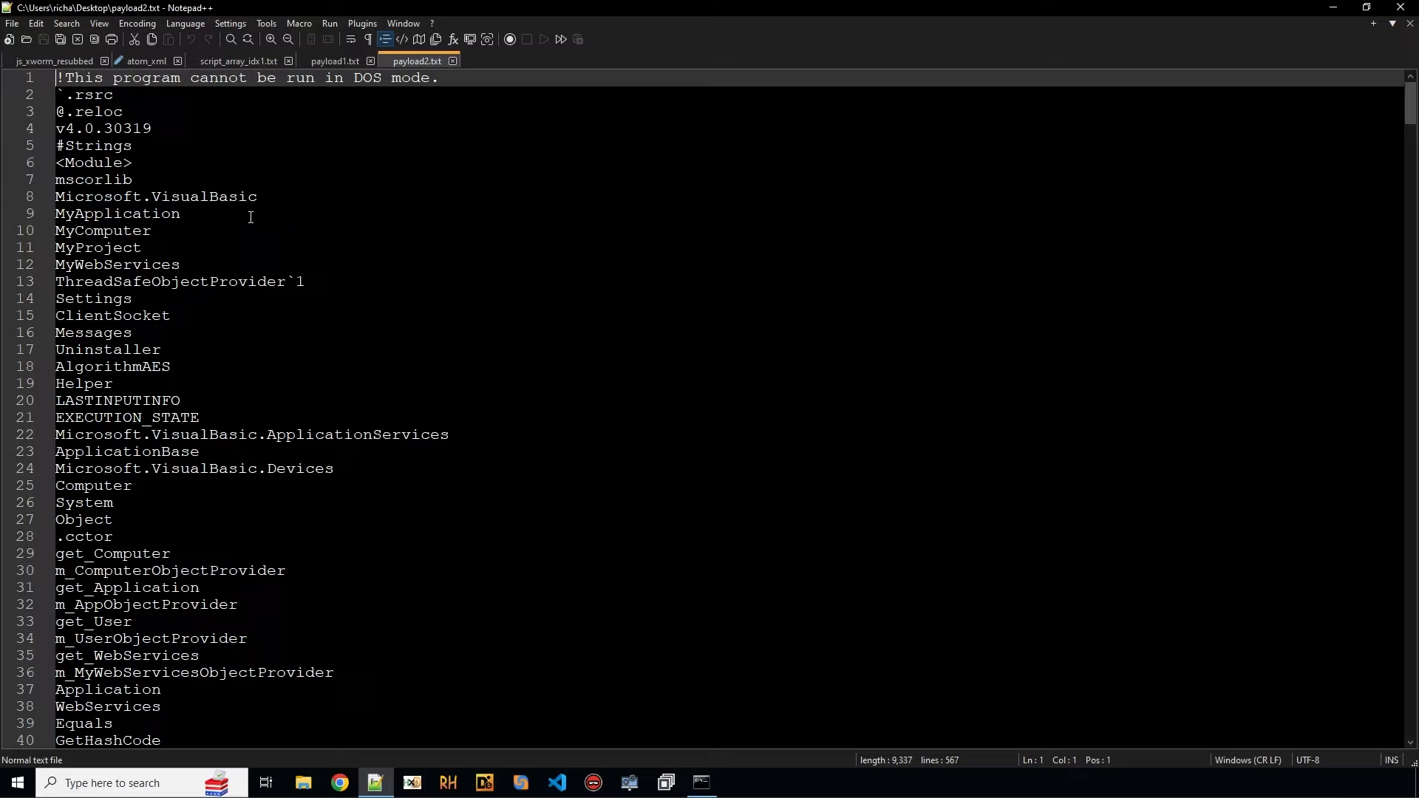
double_click(154, 197)
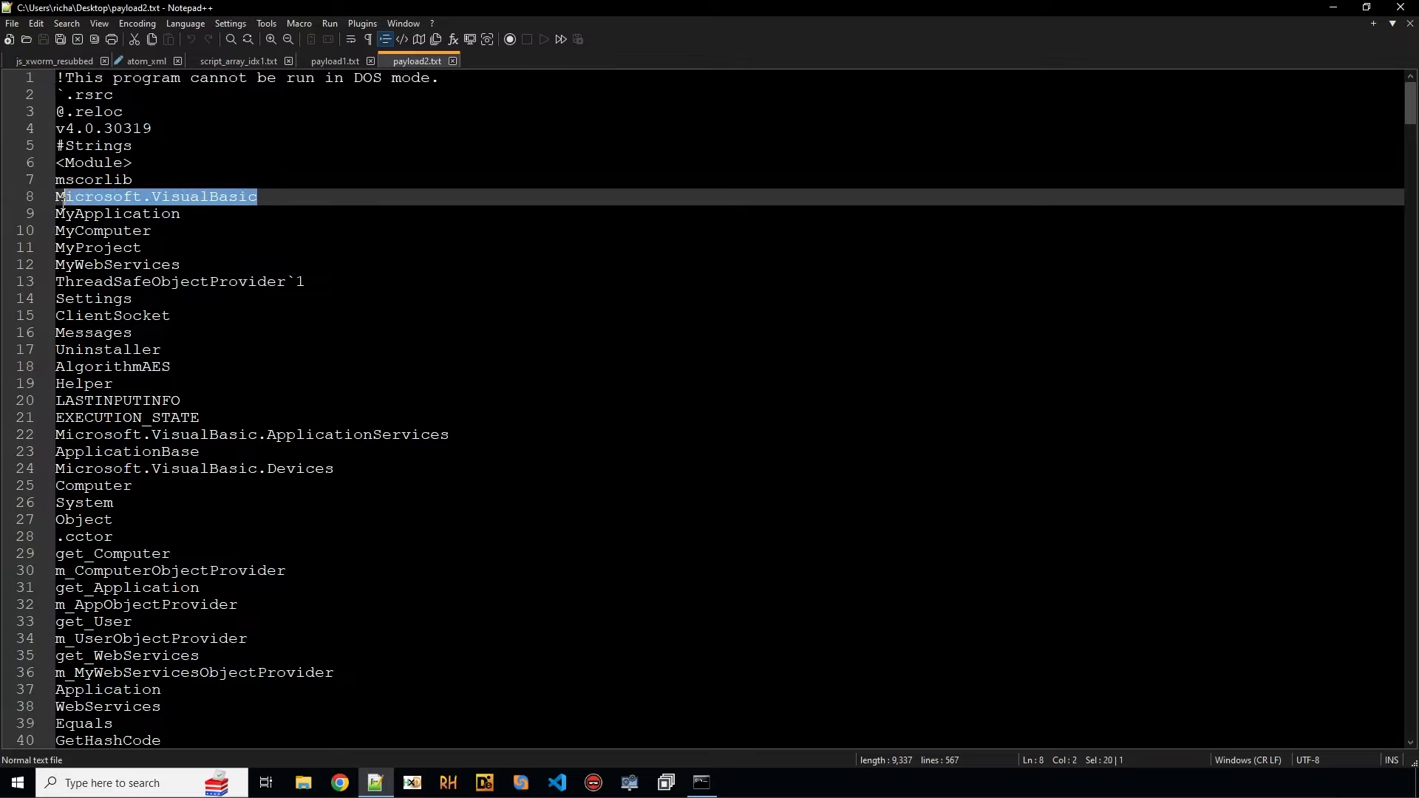
right_click(154, 197)
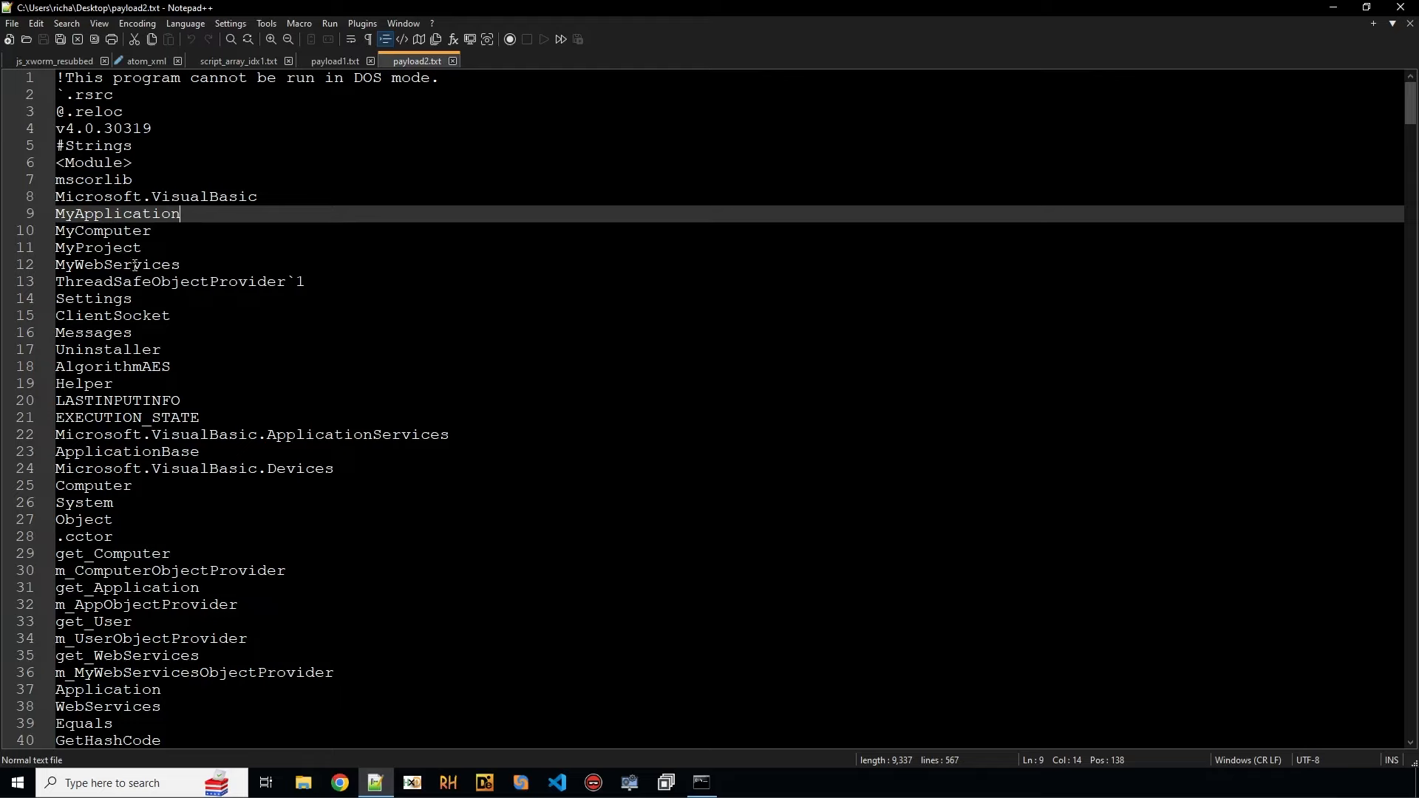
Step: Scroll to the encrypted base64 config strings on lines 450–455 and select them
scroll(down, 3)
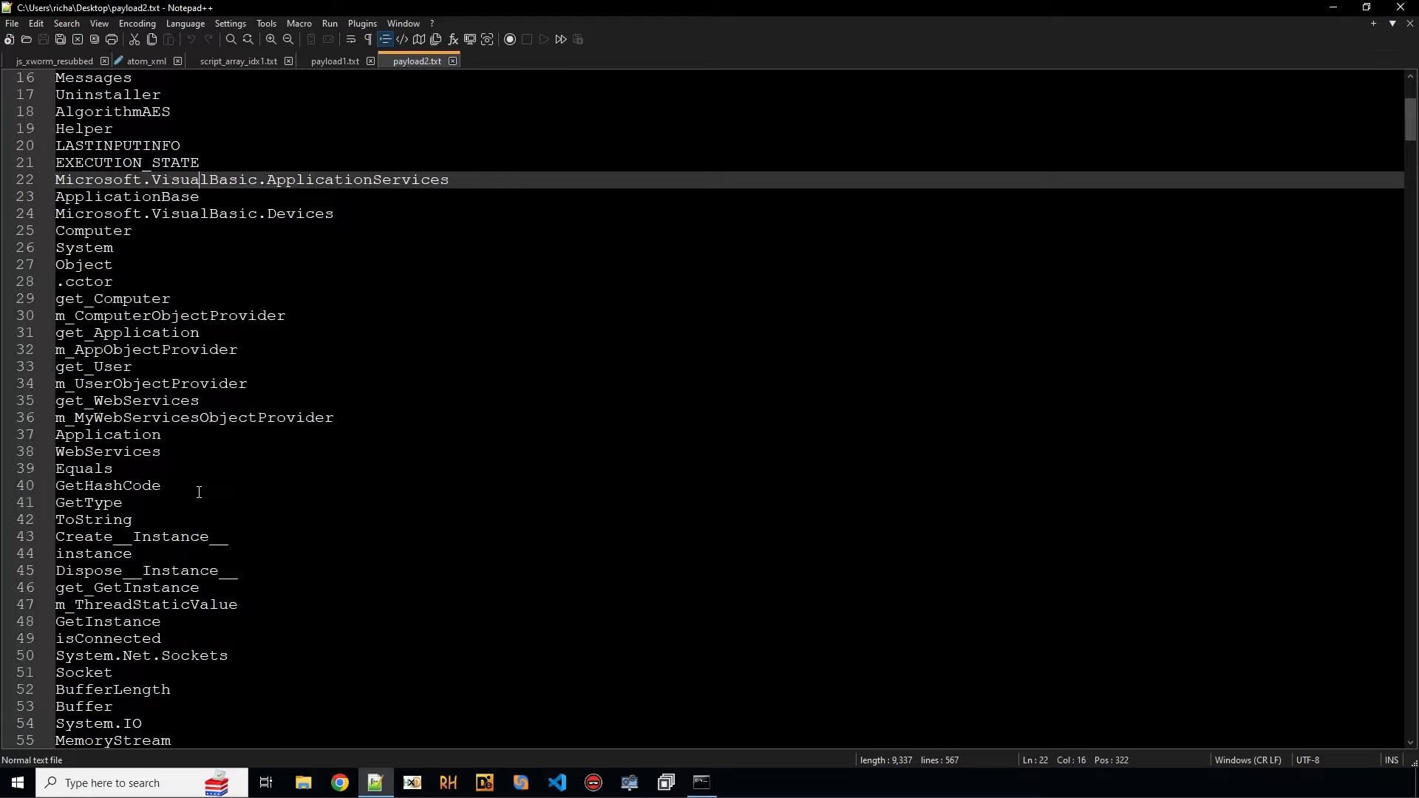
scroll(down, 3)
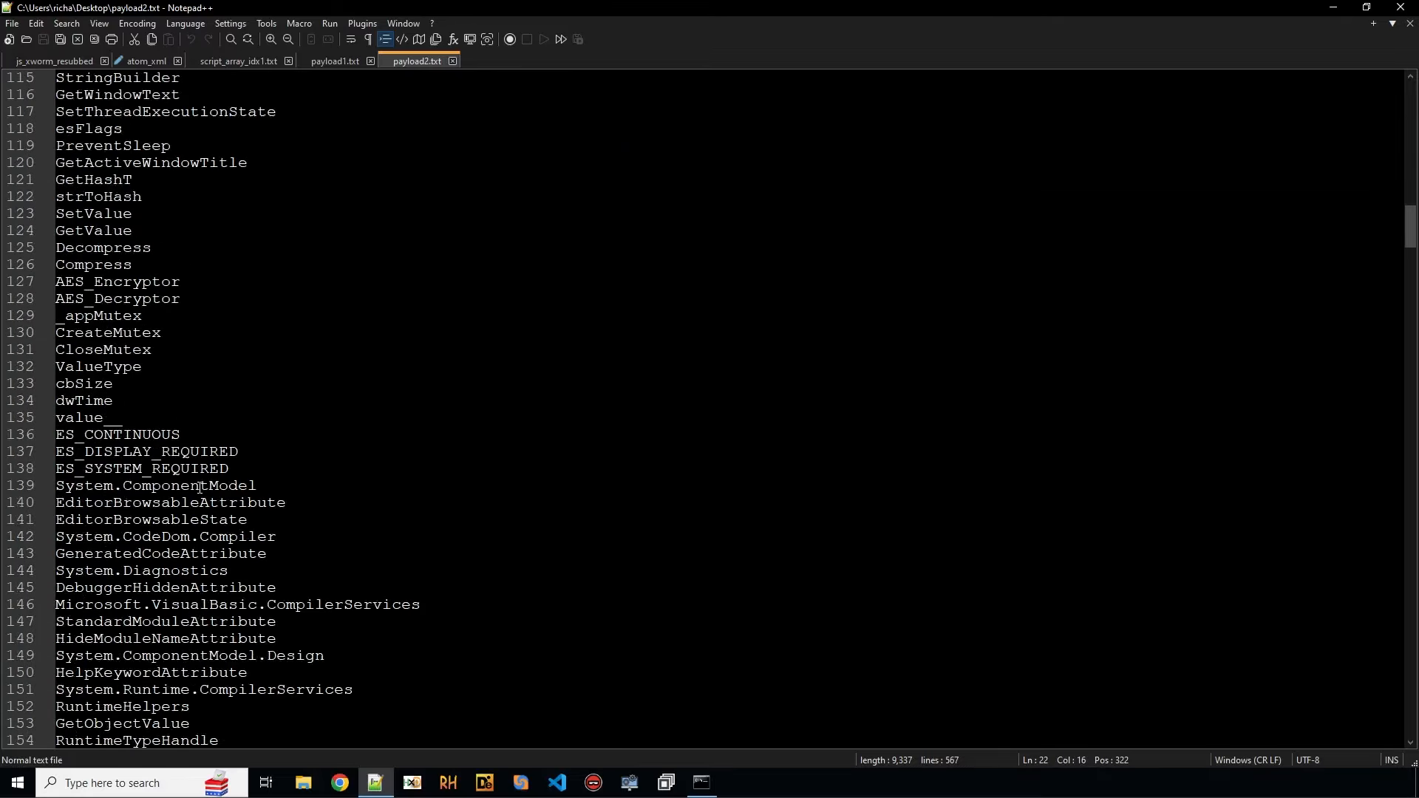
scroll(down, 3)
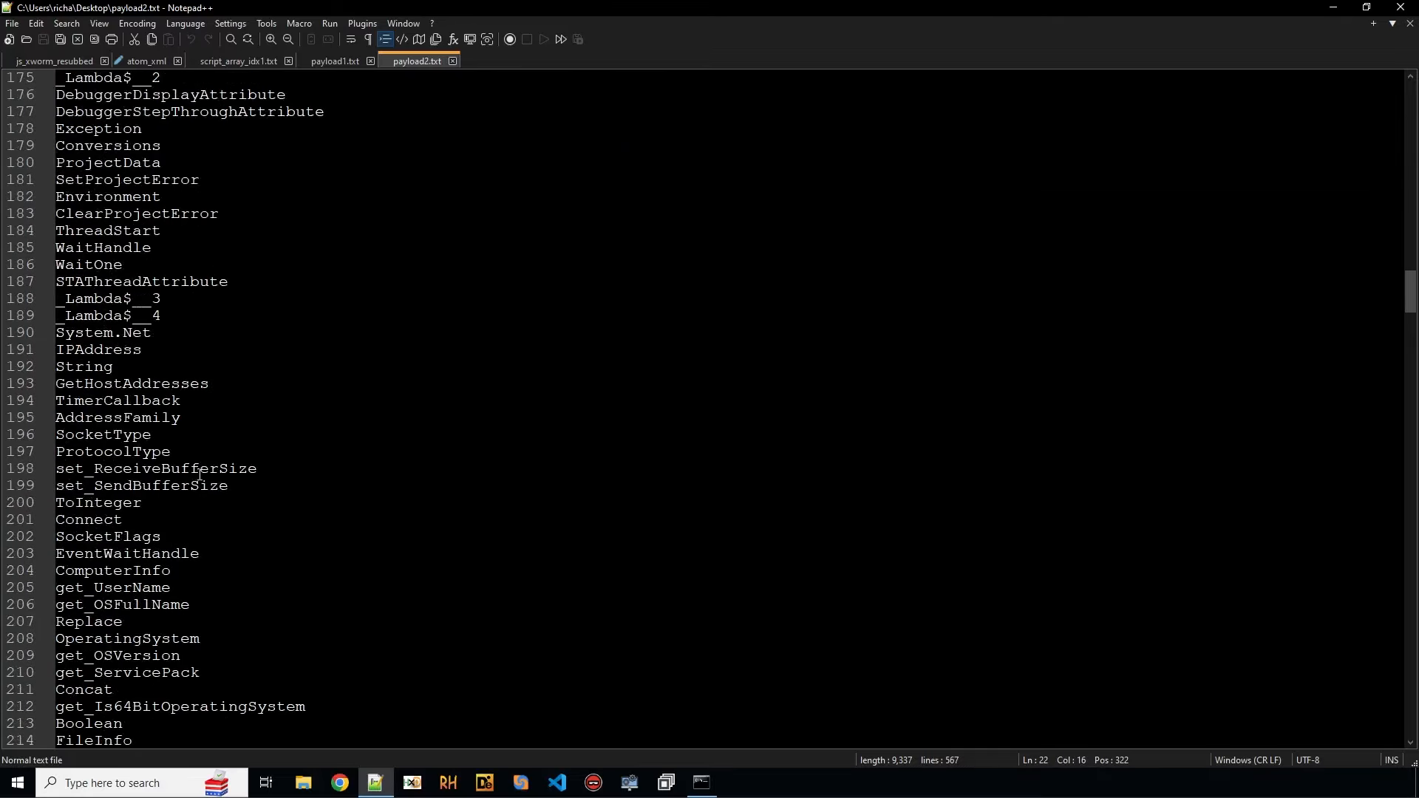
scroll(down, 3)
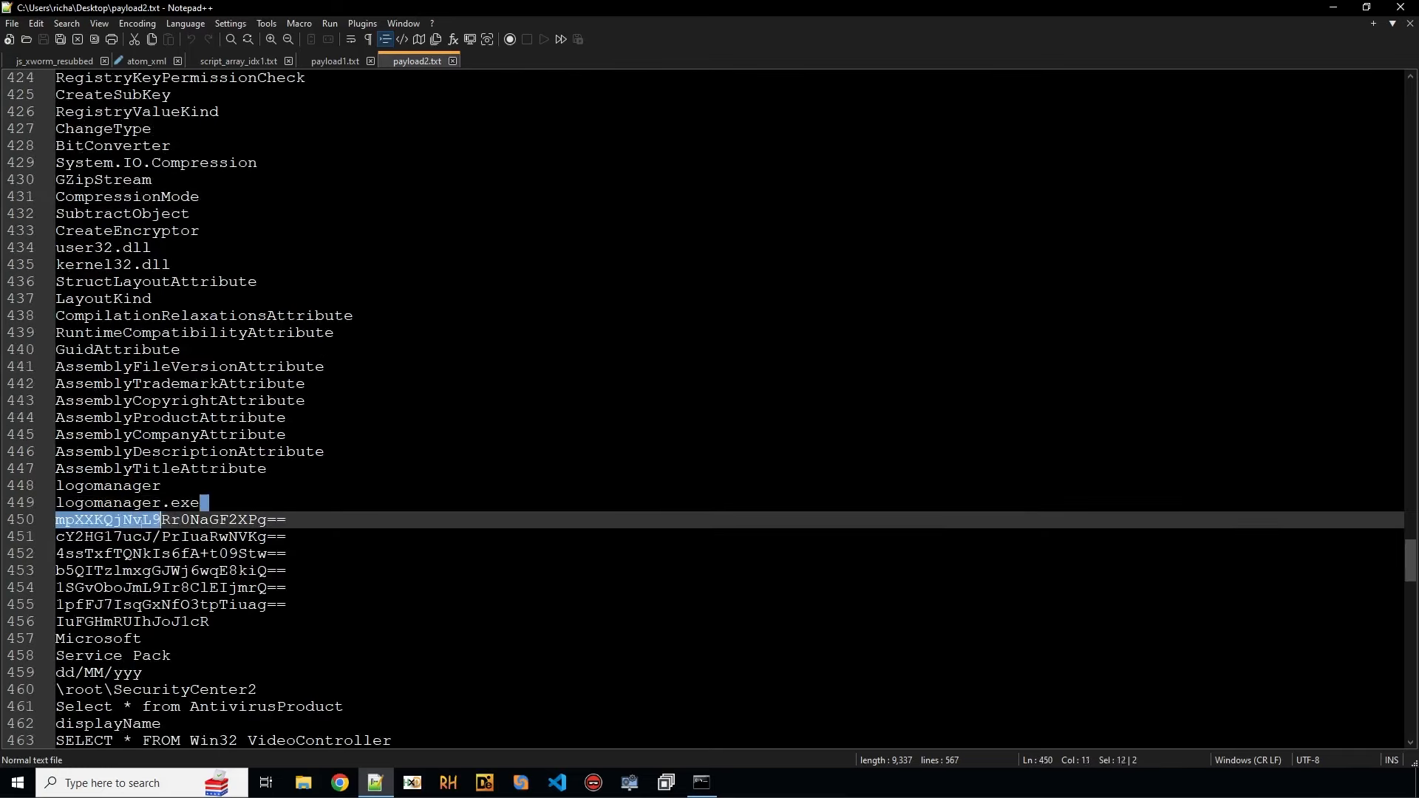
double_click(126, 502)
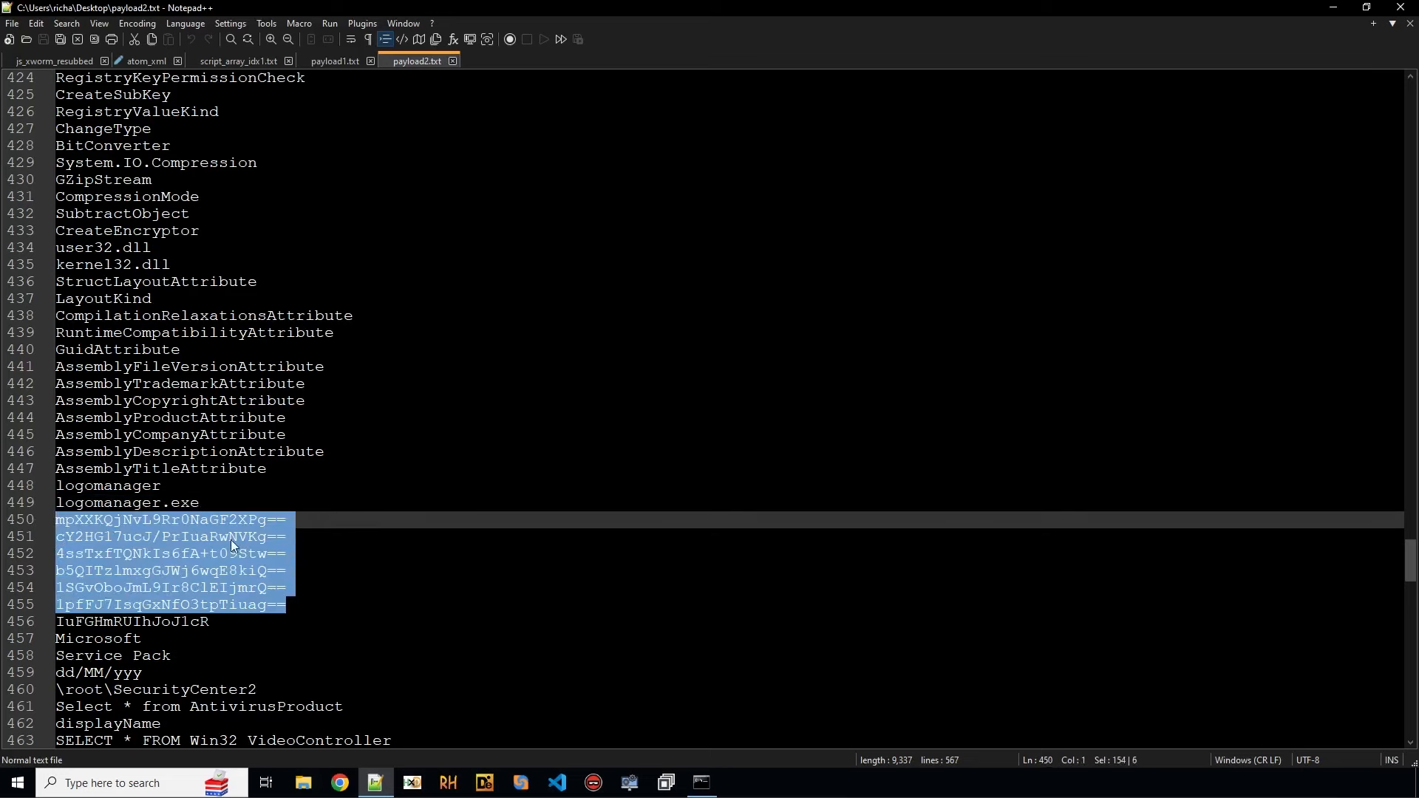
scroll(down, 3)
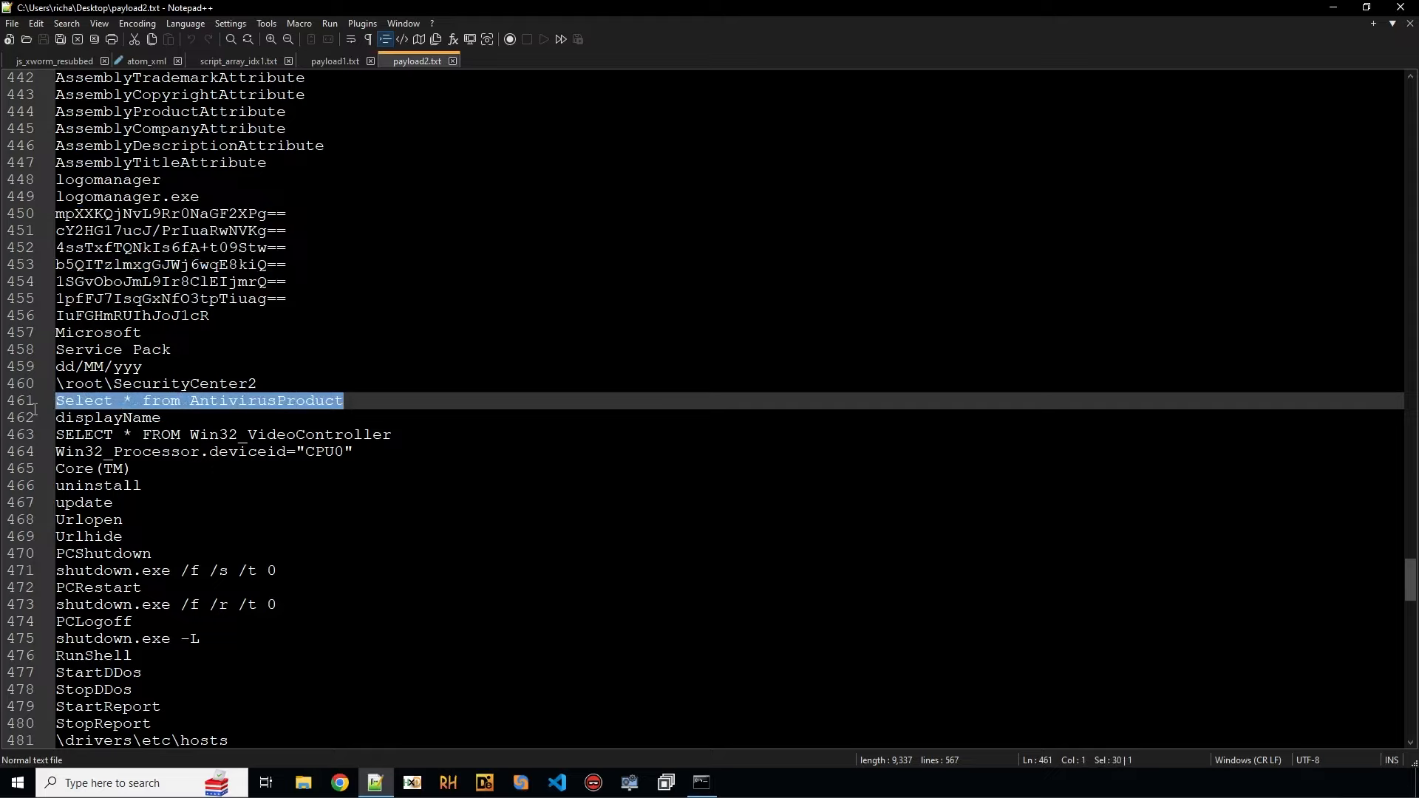
mouse_move(210, 491)
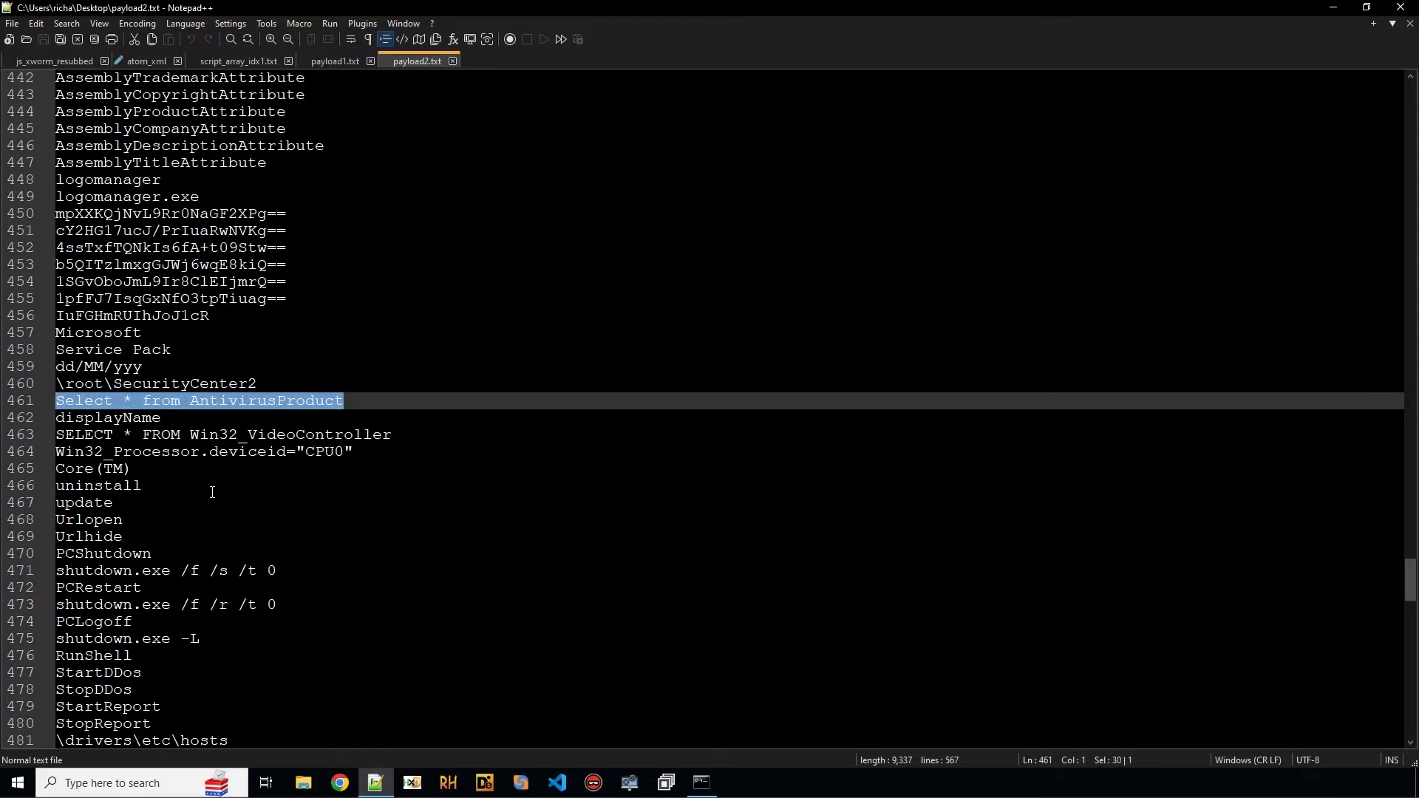
click(217, 443)
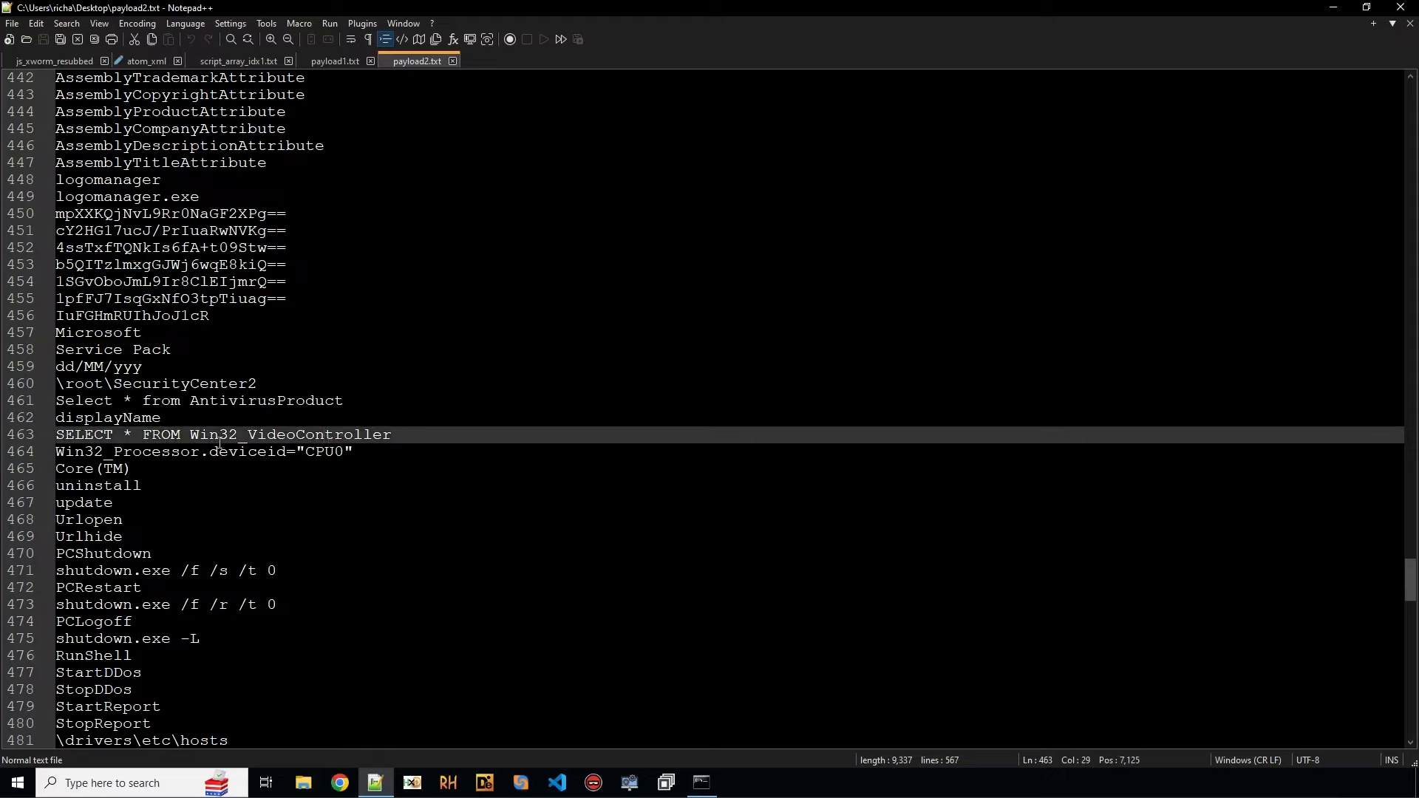
scroll(down, 3)
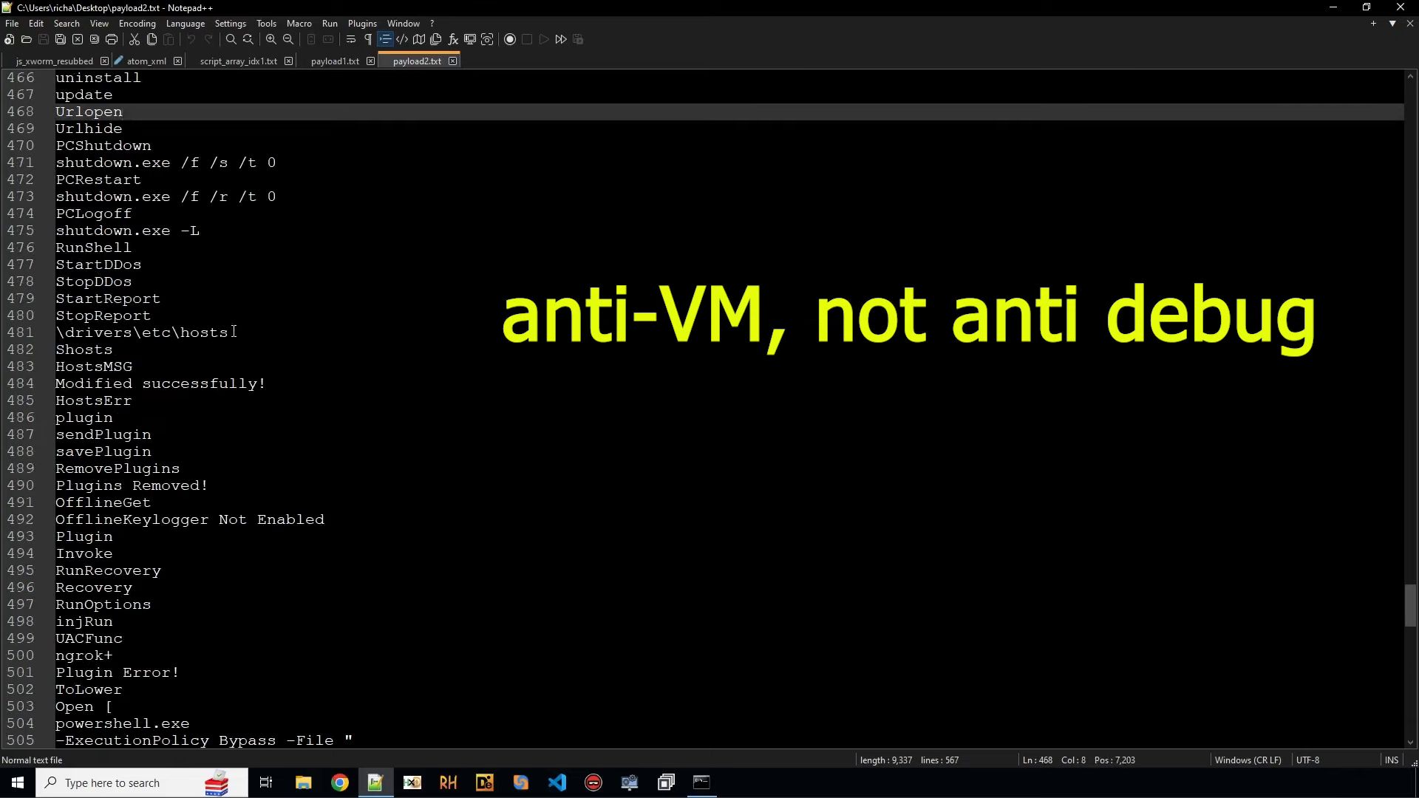
click(132, 401)
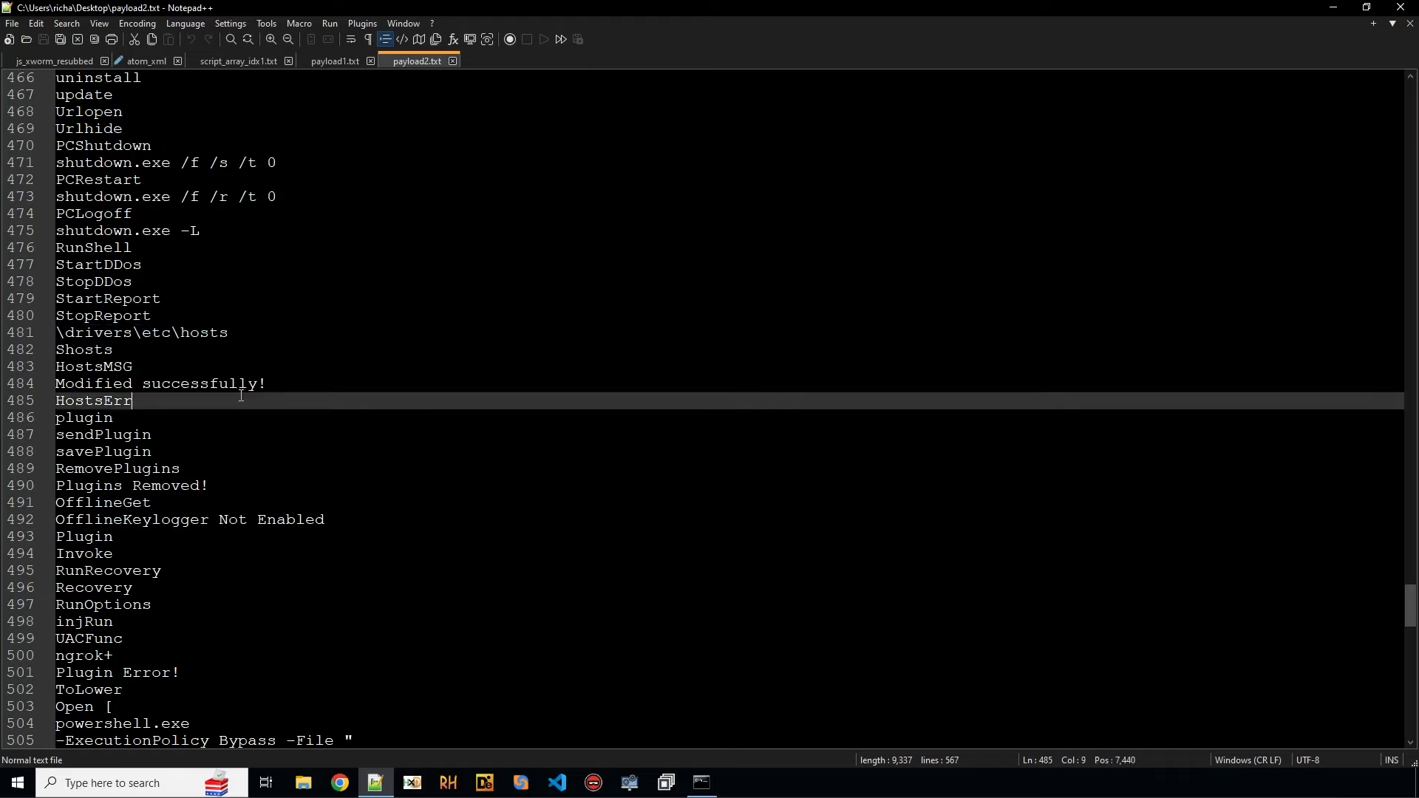
scroll(down, 3)
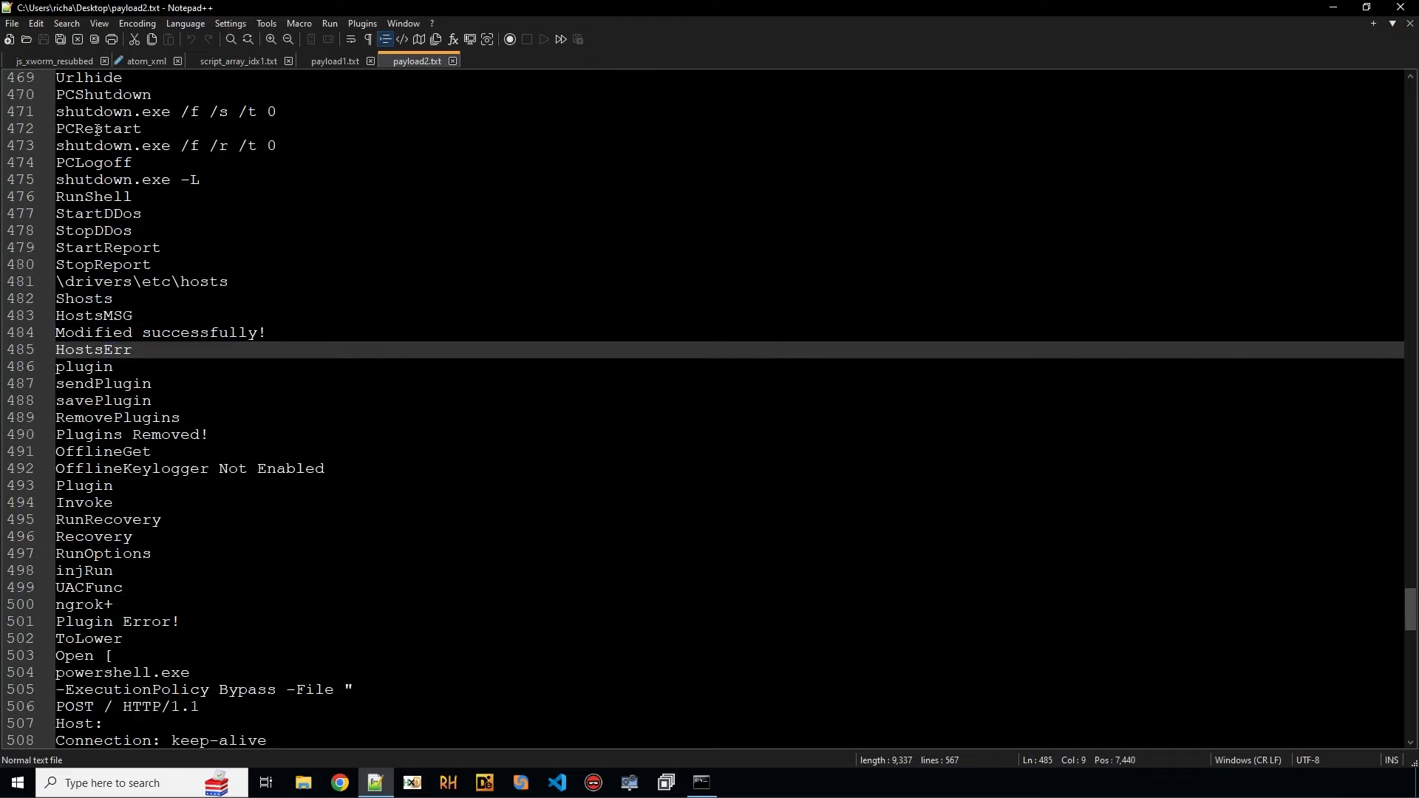
scroll(down, 3)
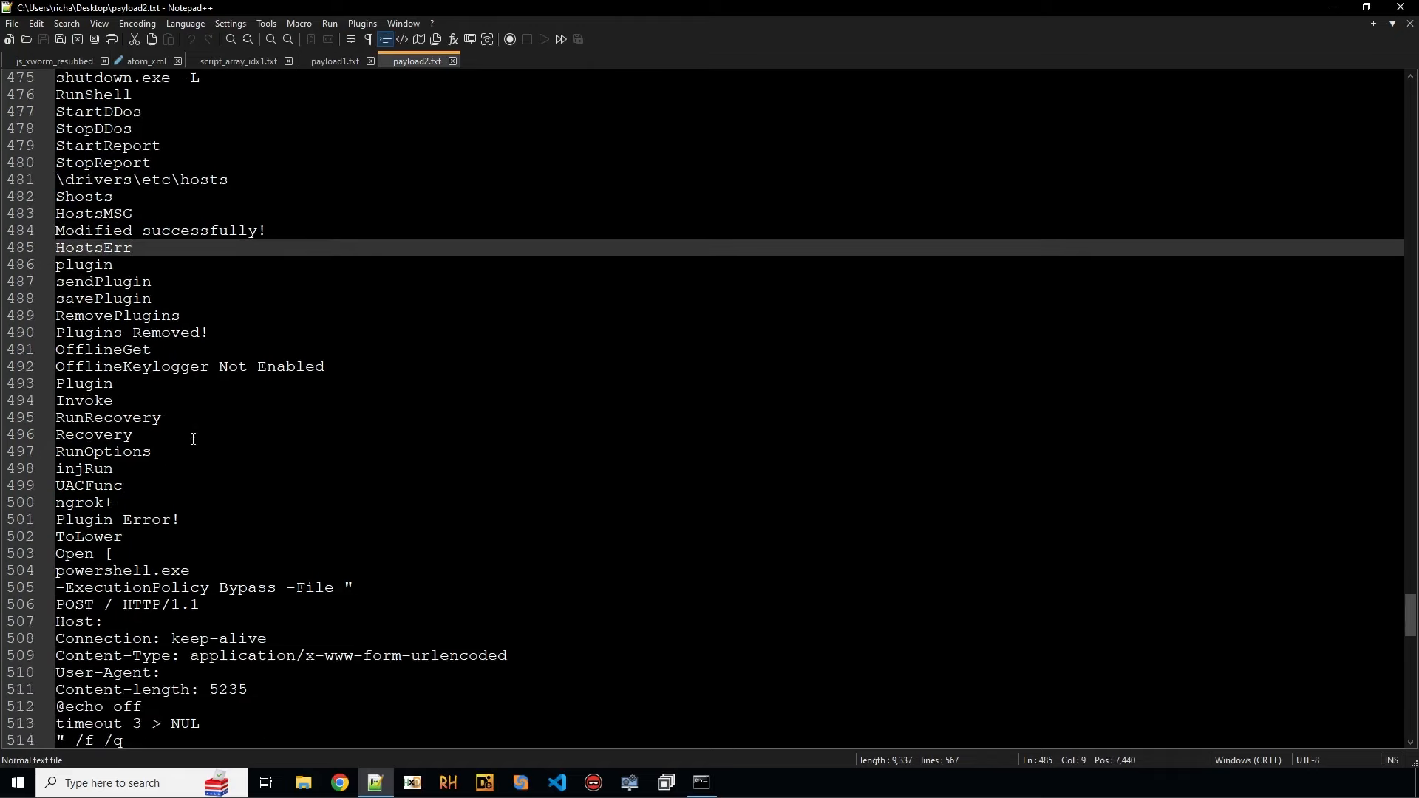
scroll(down, 3)
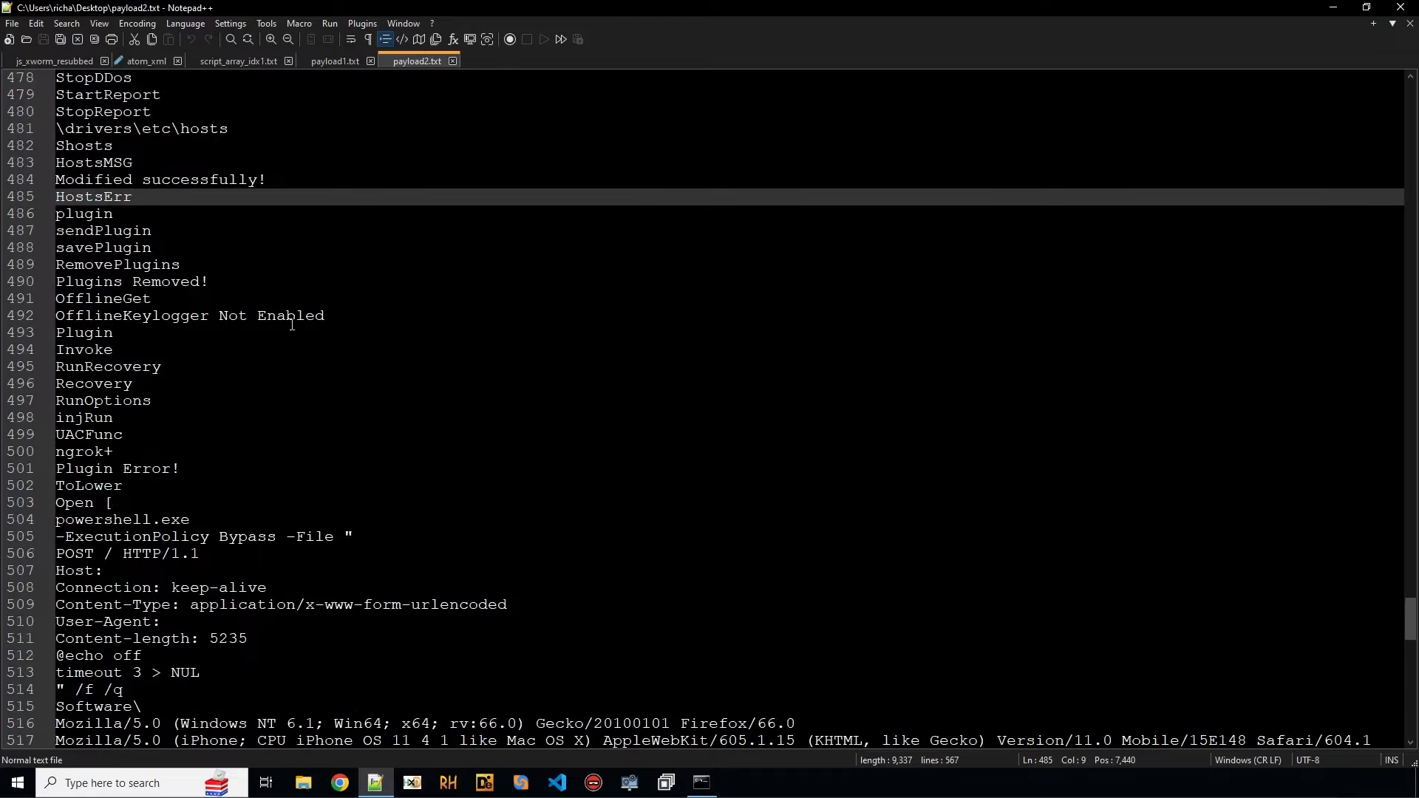
scroll(down, 3)
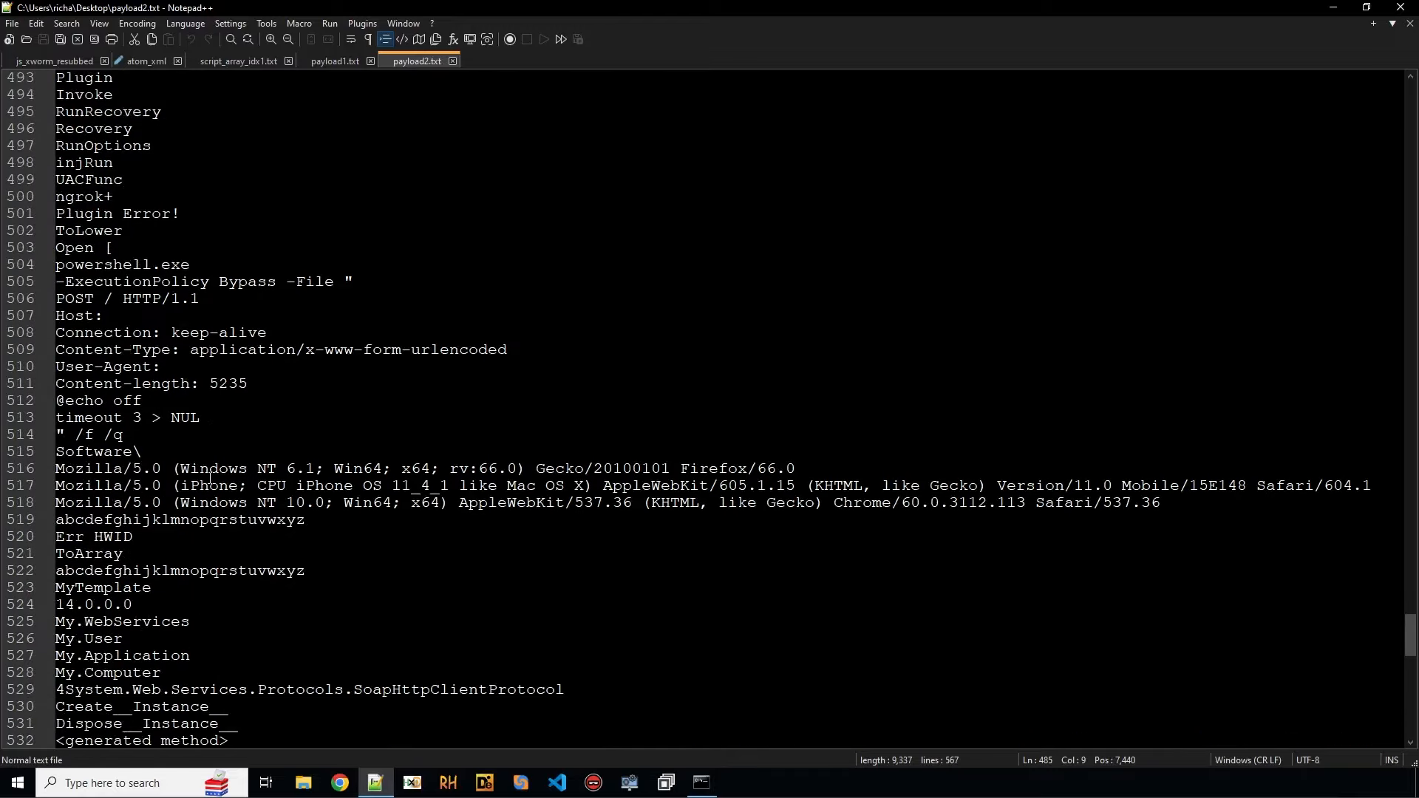
mouse_move(178, 442)
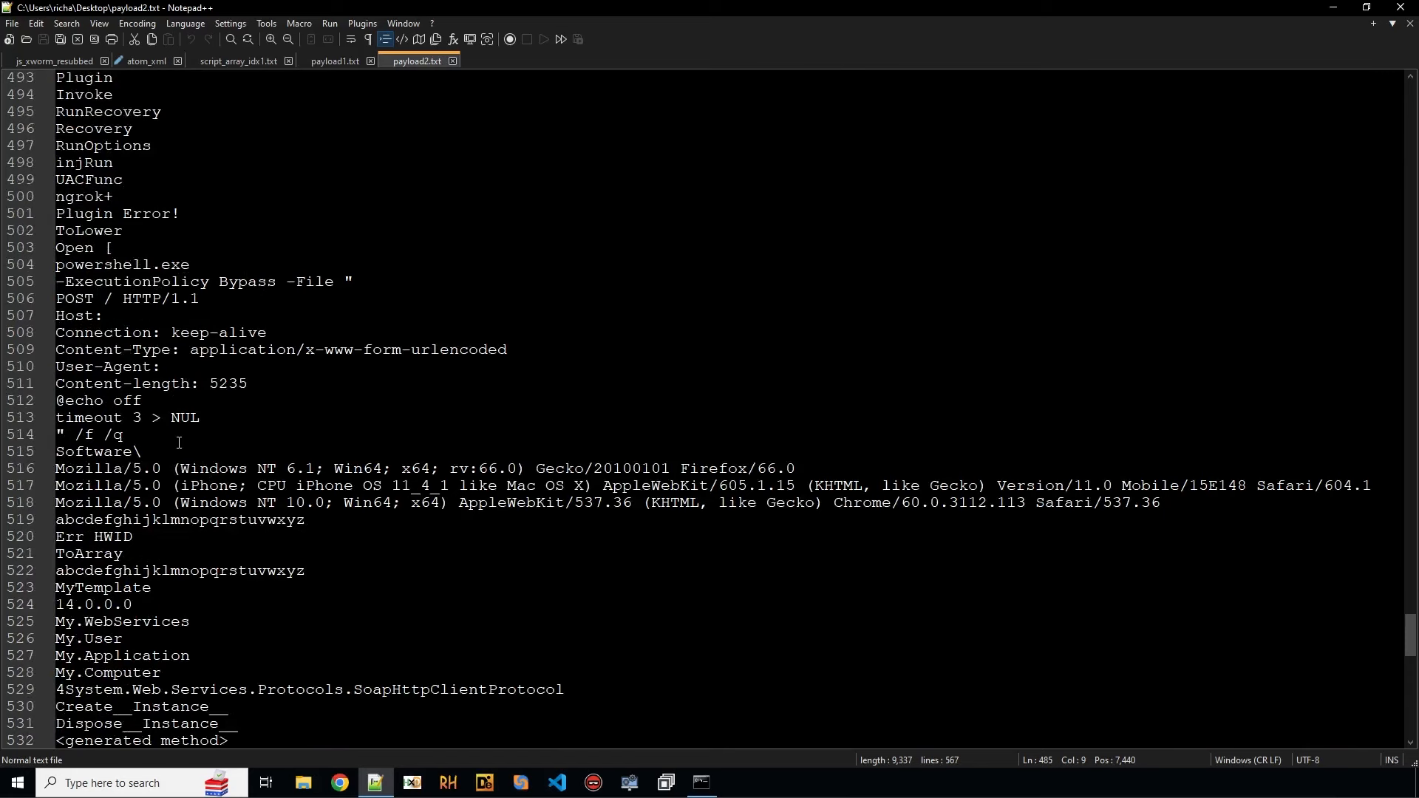
scroll(down, 3)
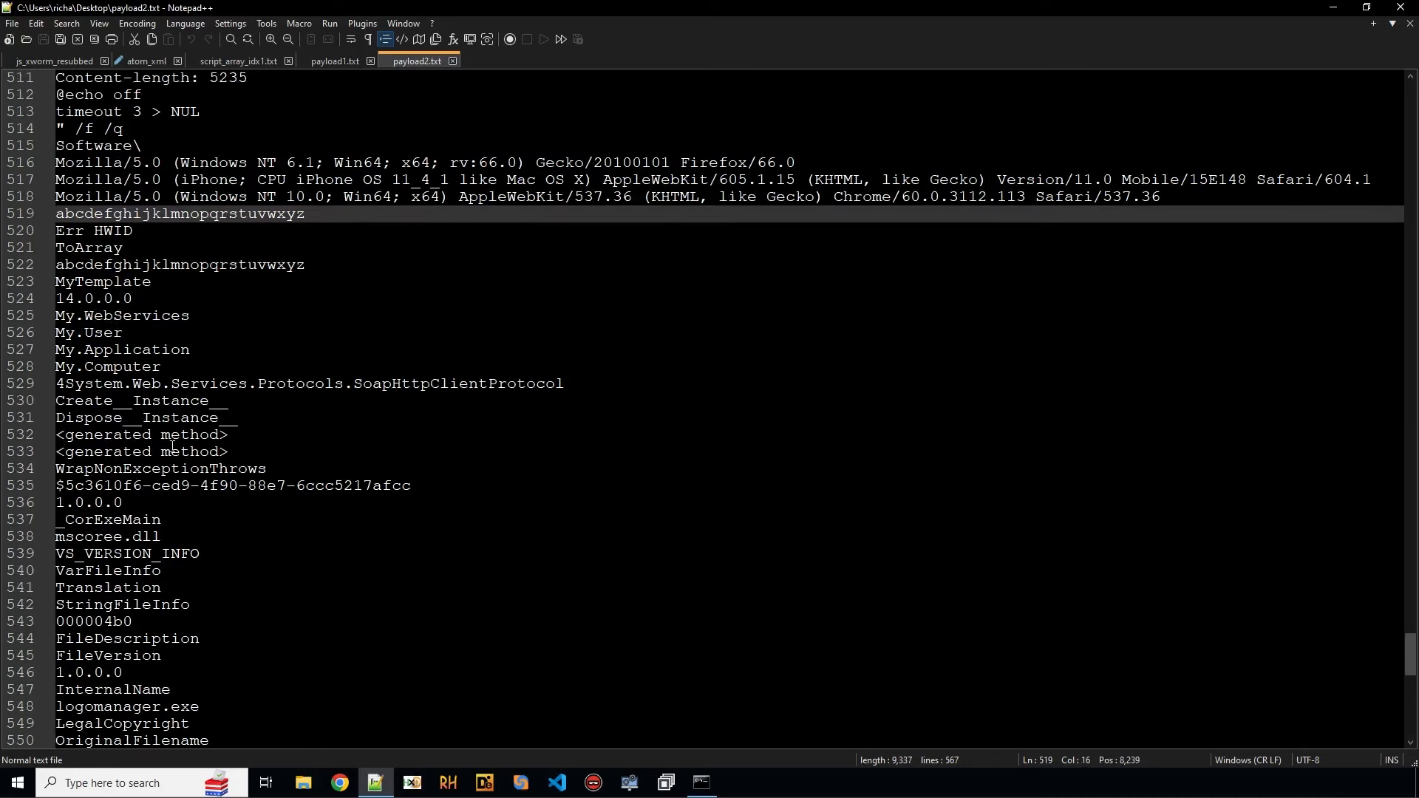
scroll(down, 3)
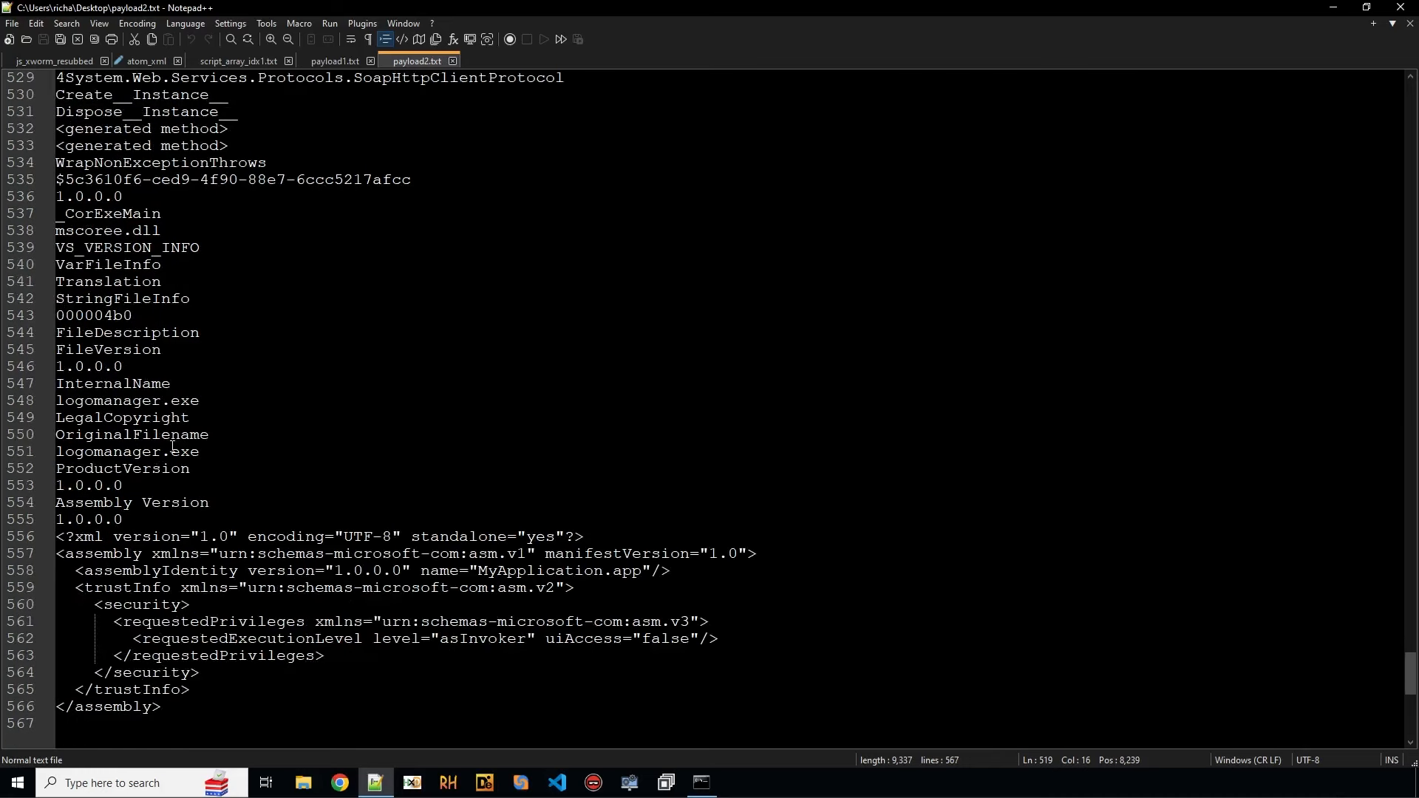
scroll(up, 3)
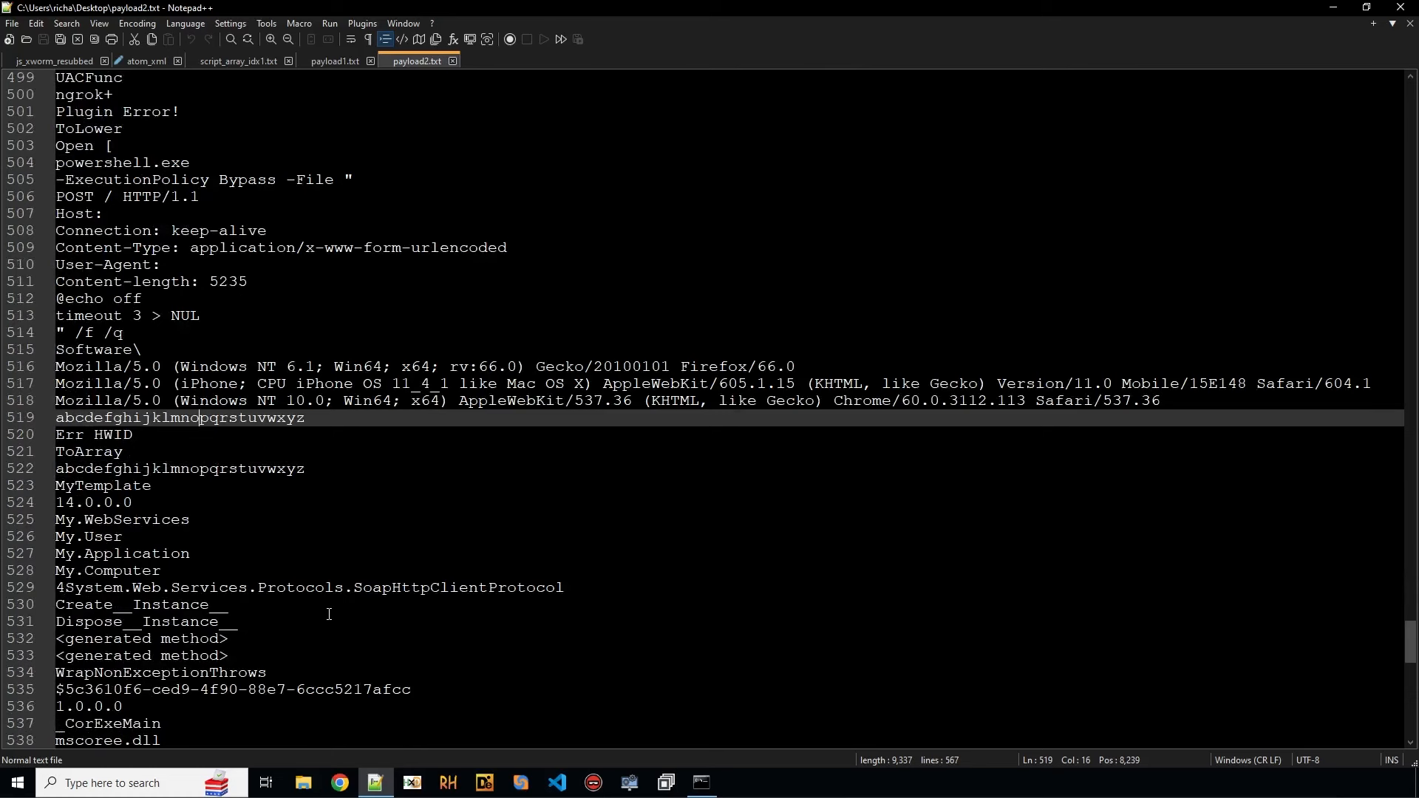
scroll(down, 3)
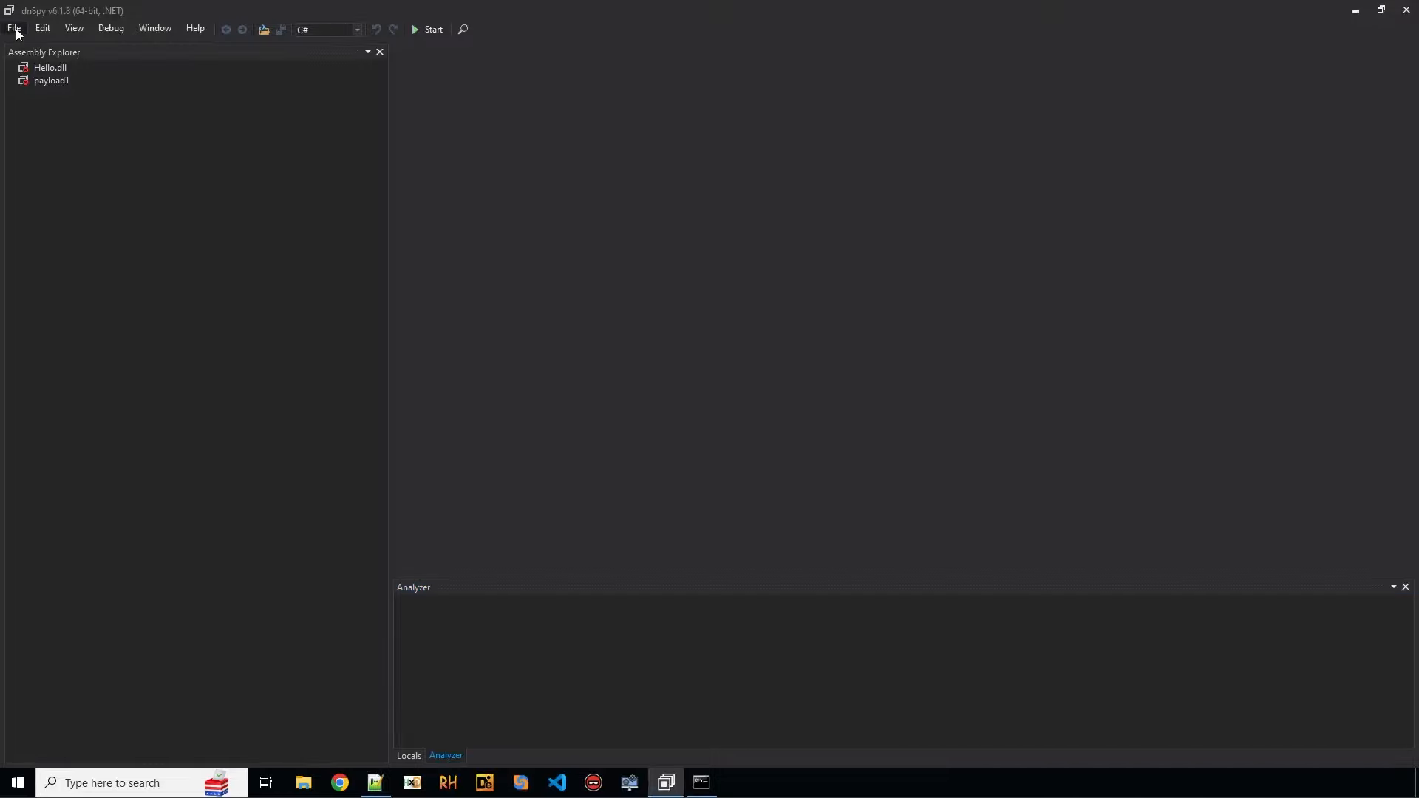
click(13, 28)
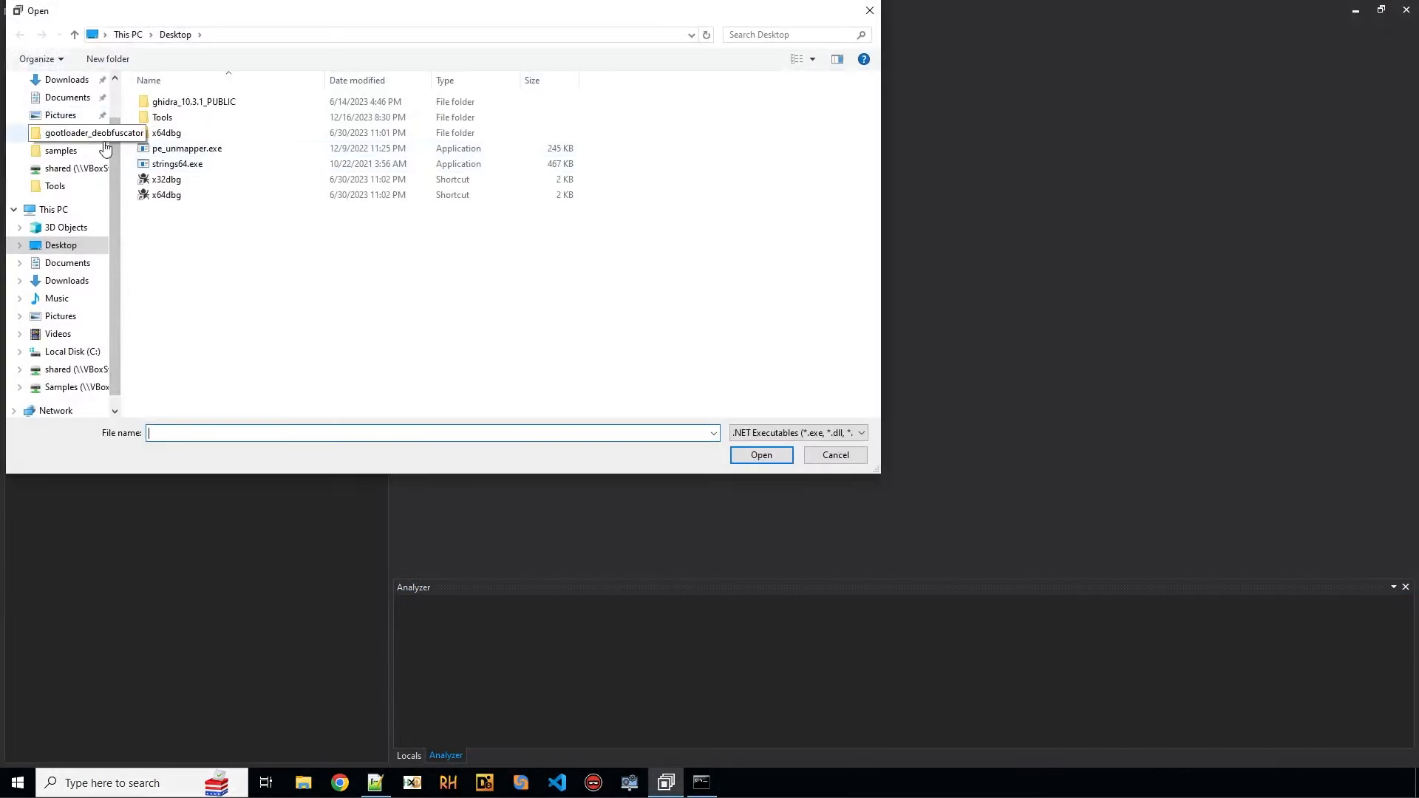
click(797, 432)
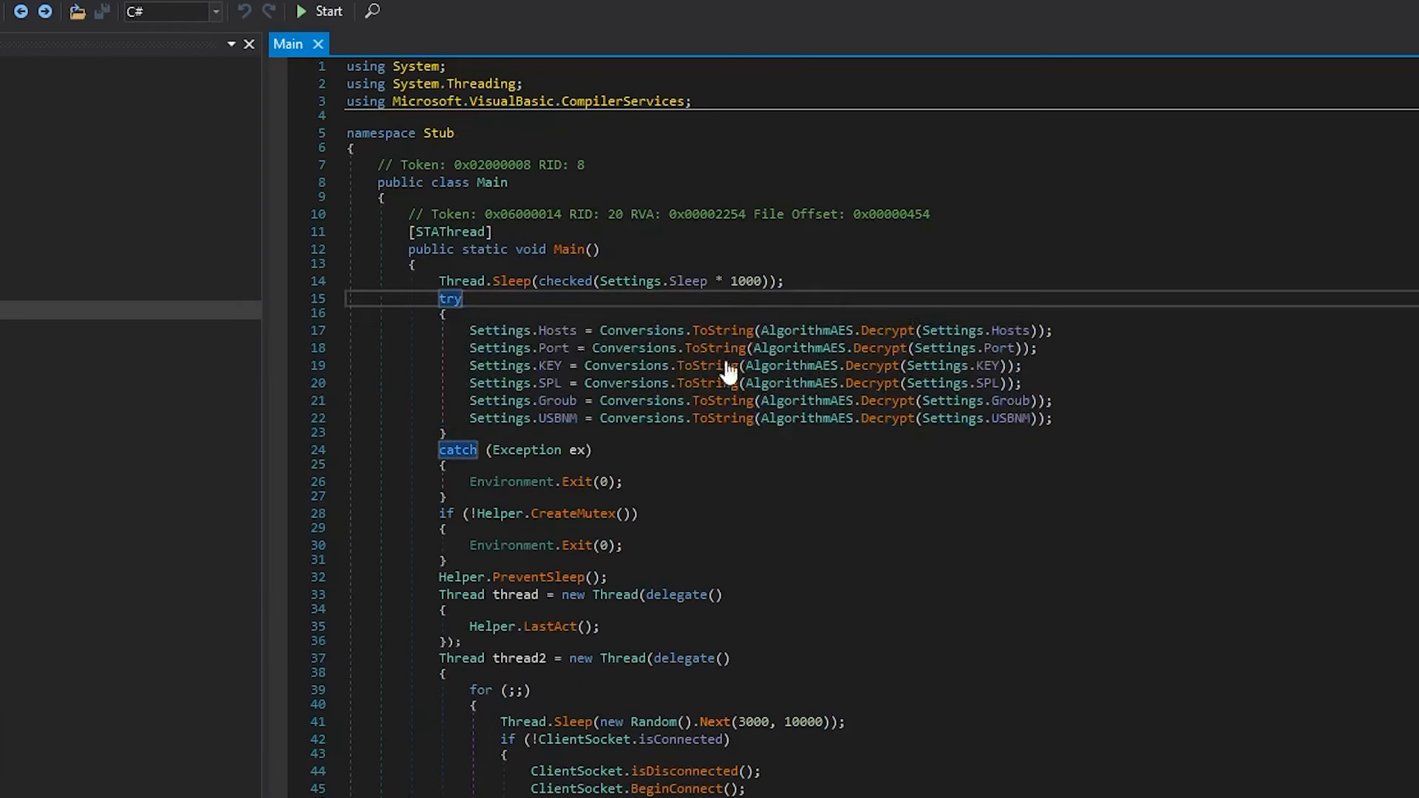
mouse_move(907, 343)
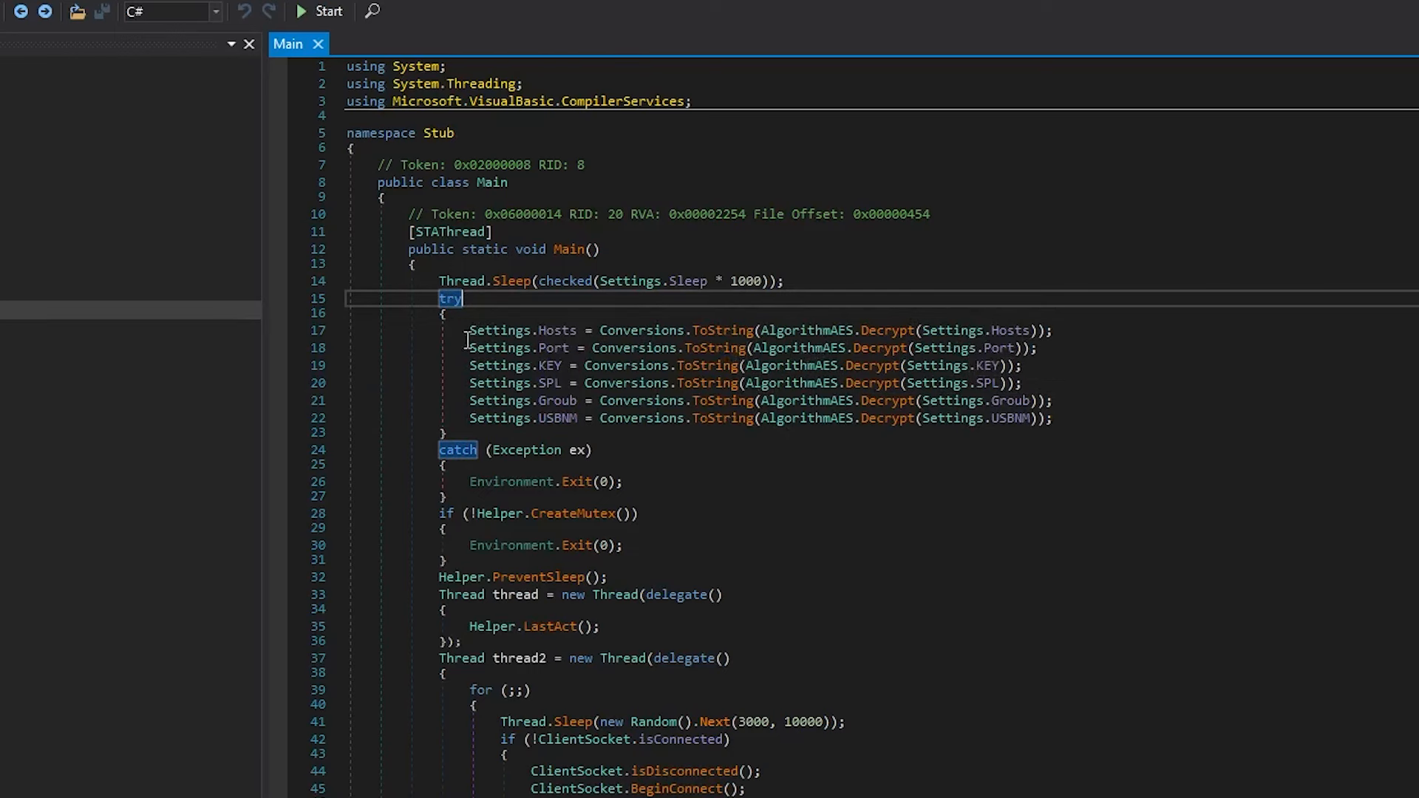
mouse_move(1012, 330)
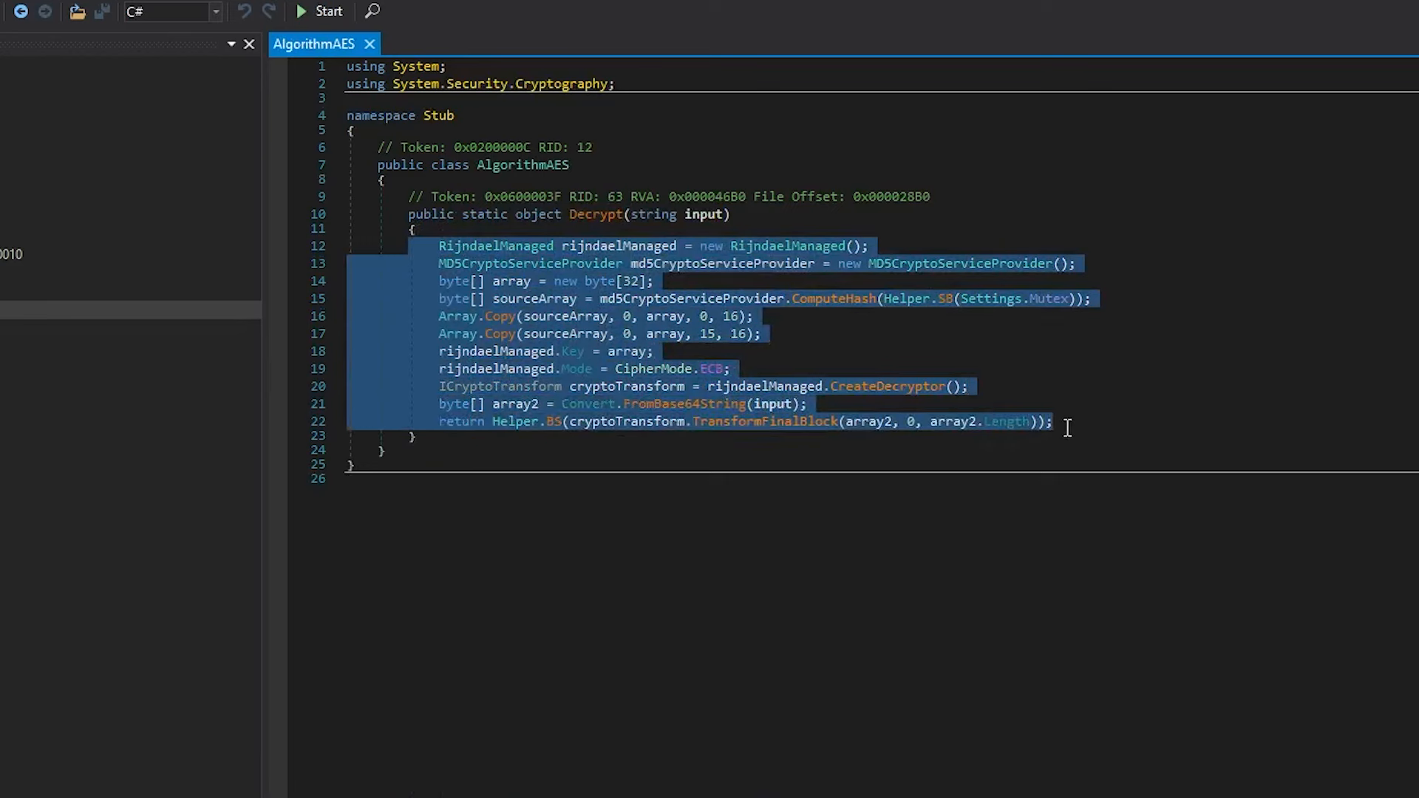
click(734, 215)
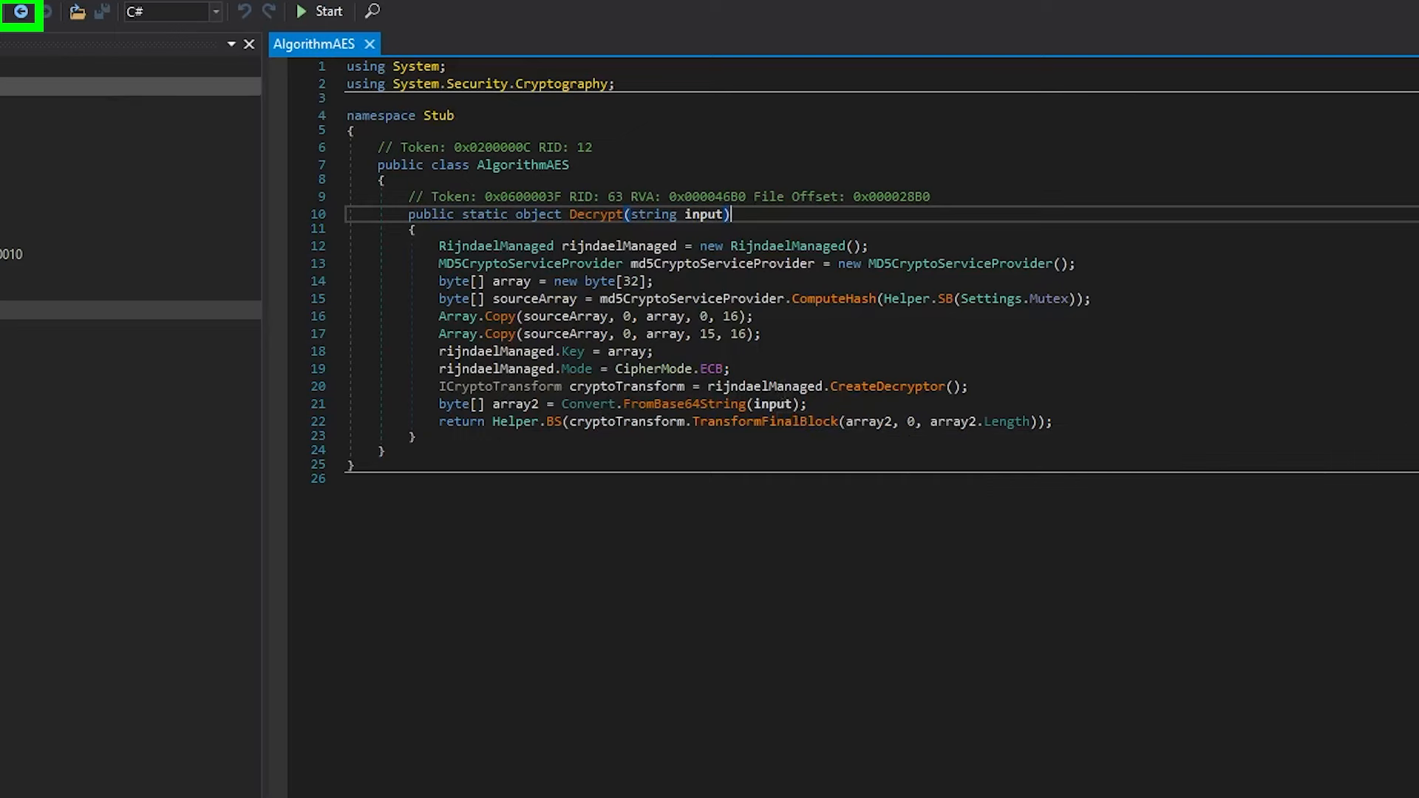
click(16, 11)
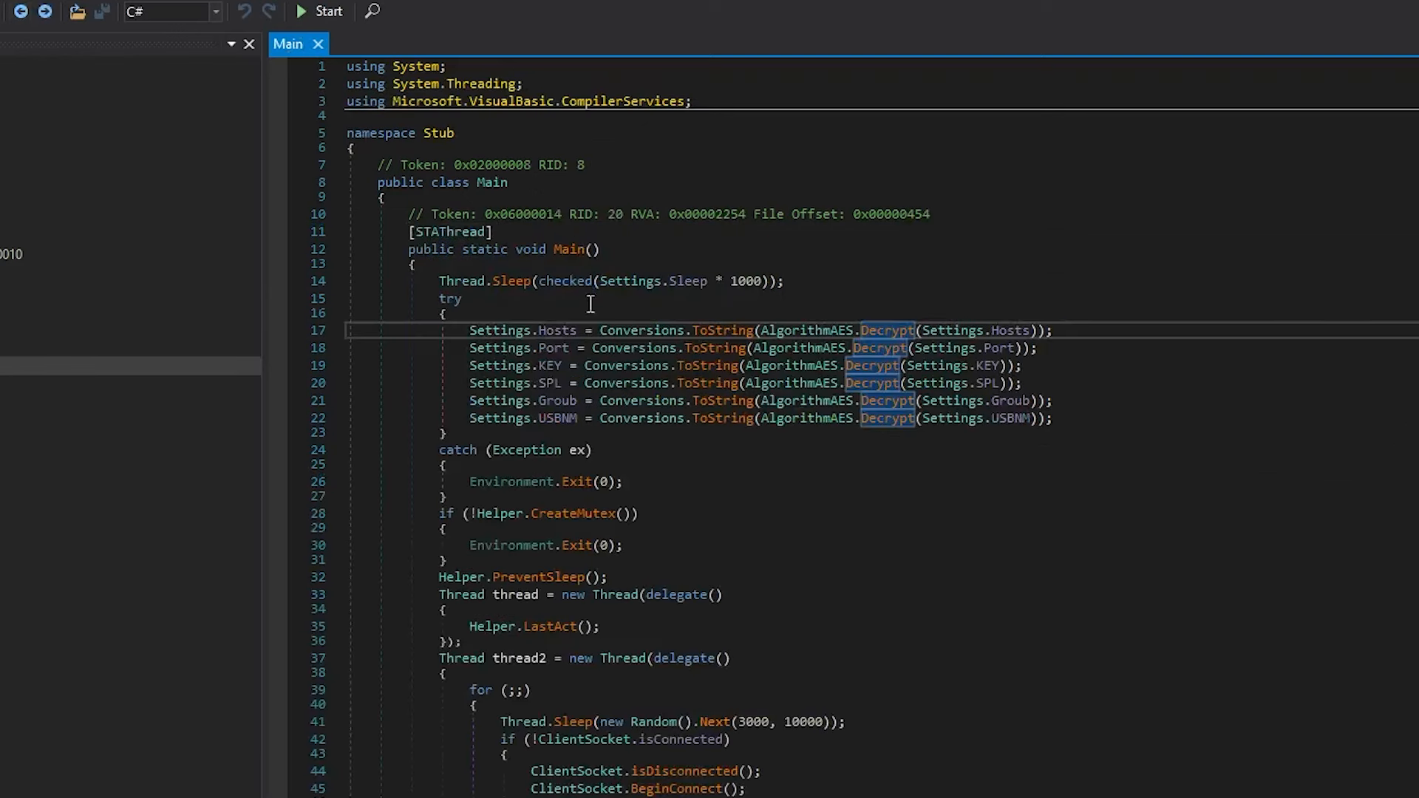
mouse_move(665, 690)
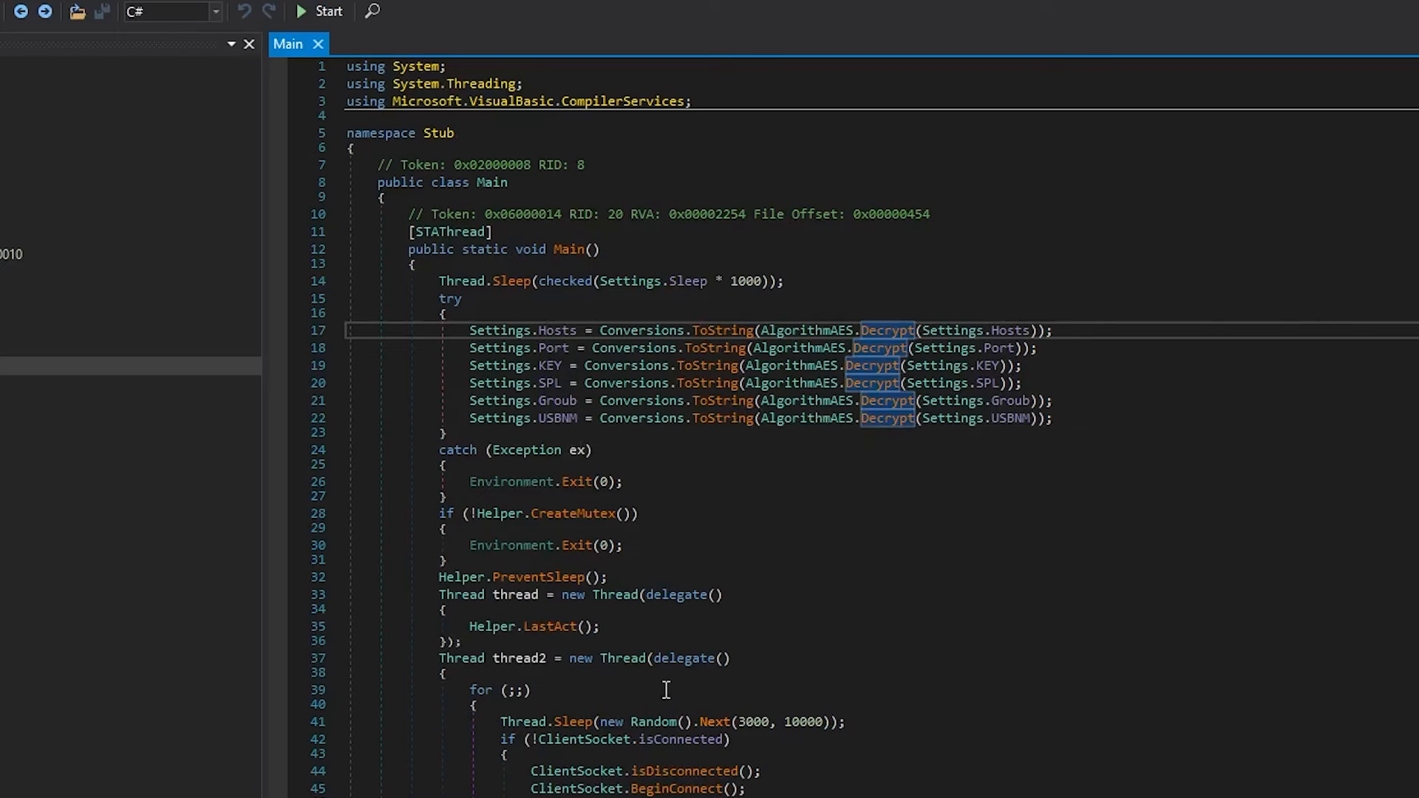
mouse_move(316, 741)
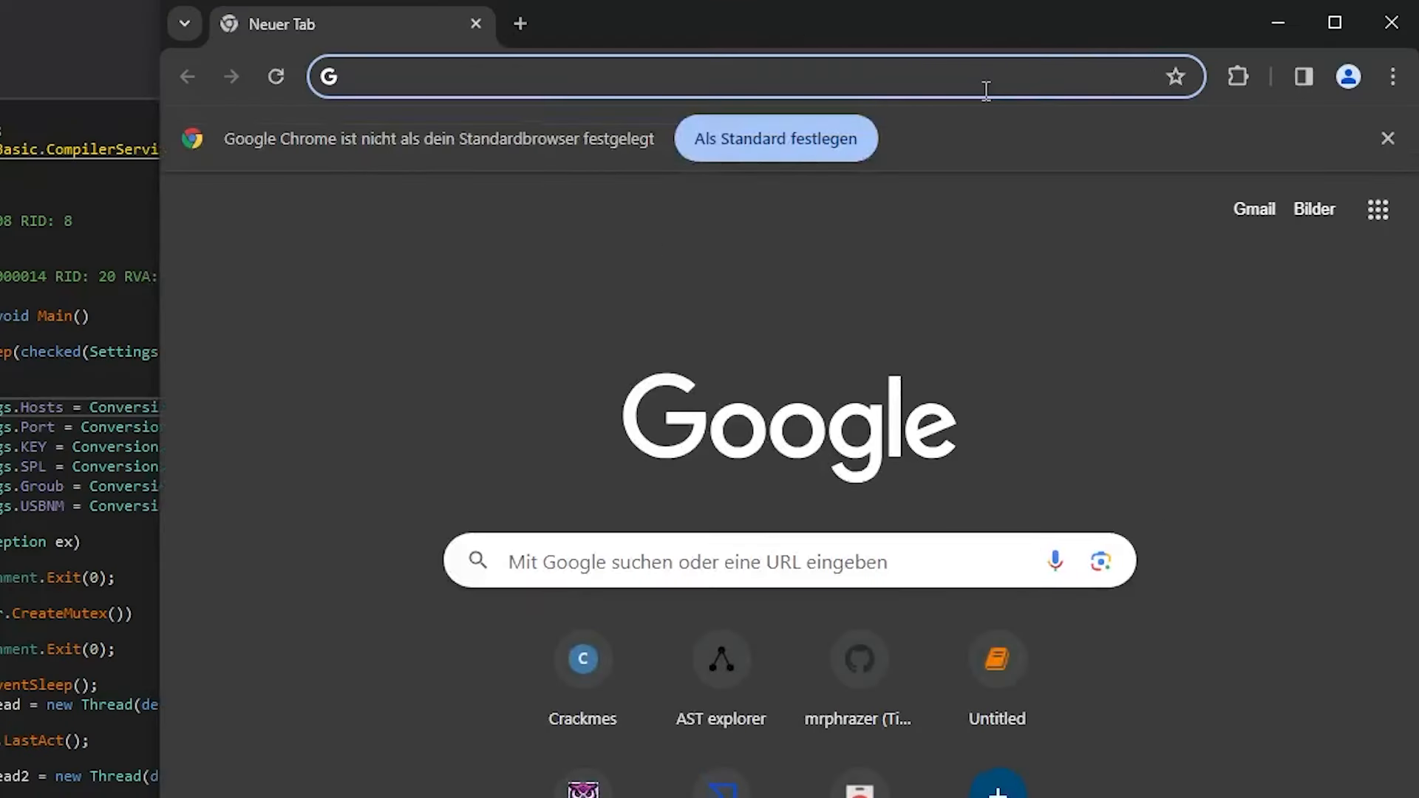
Step: Search 'struppigel github' and open the hedgehog-tools XWormRAT folder
text(struppigel g)
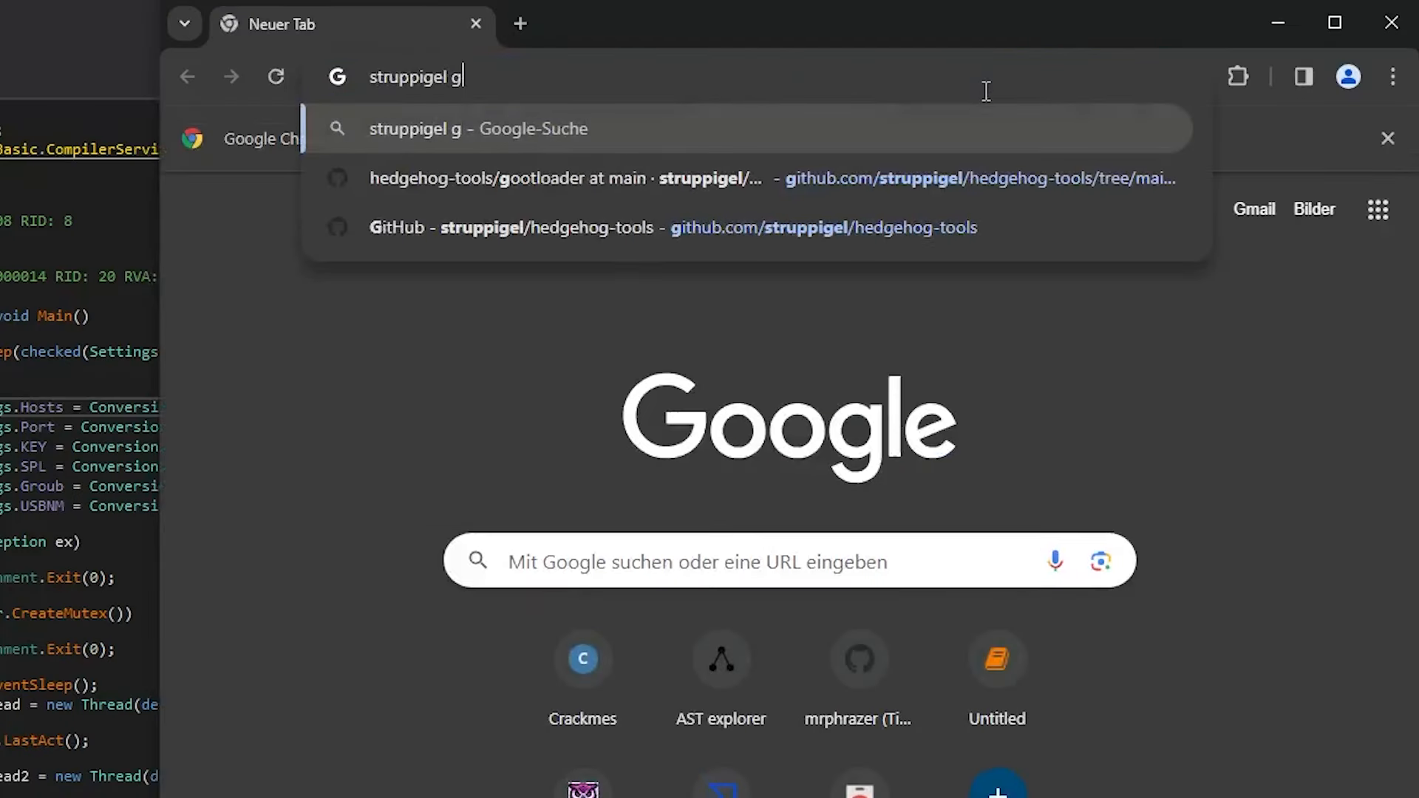
text(ithub.com/)
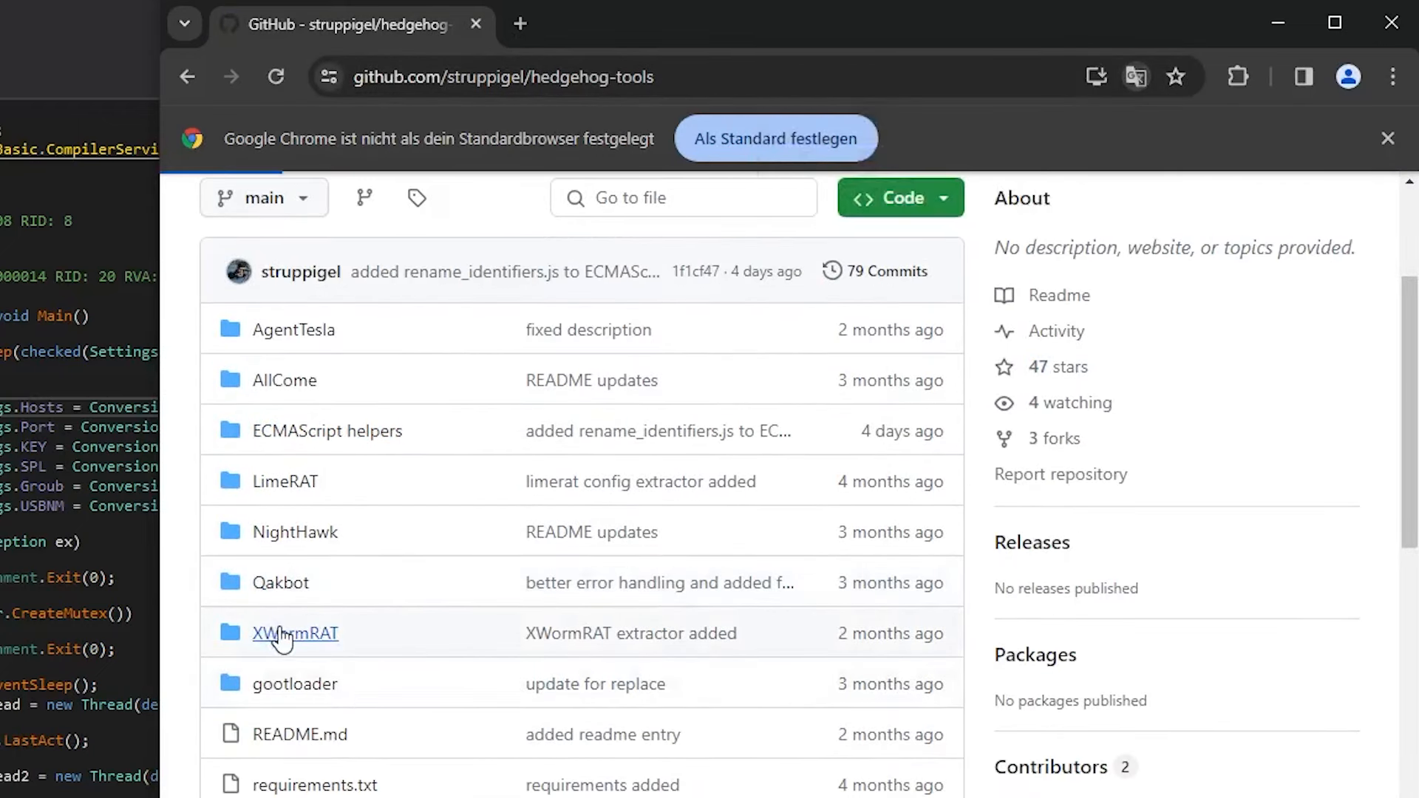
click(295, 632)
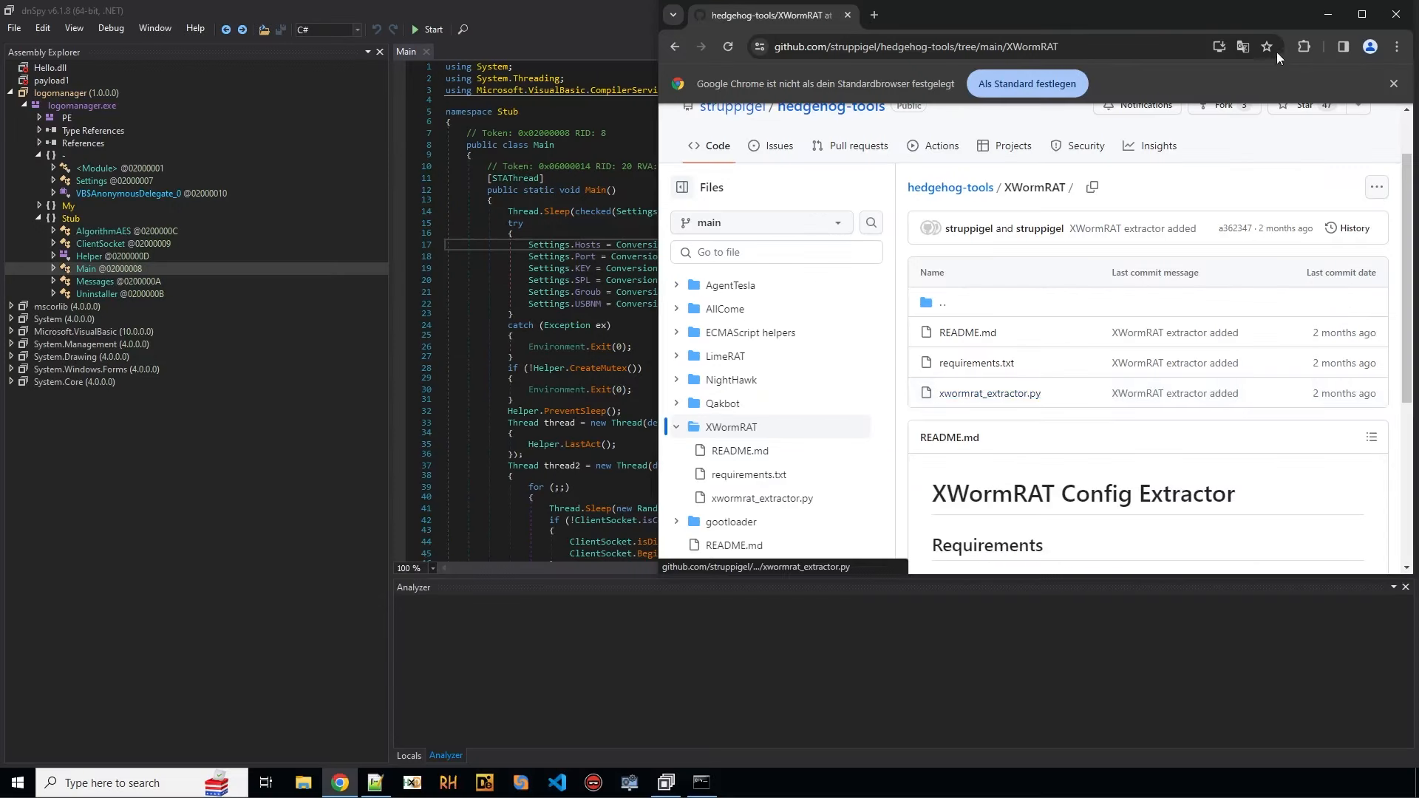
click(1361, 15)
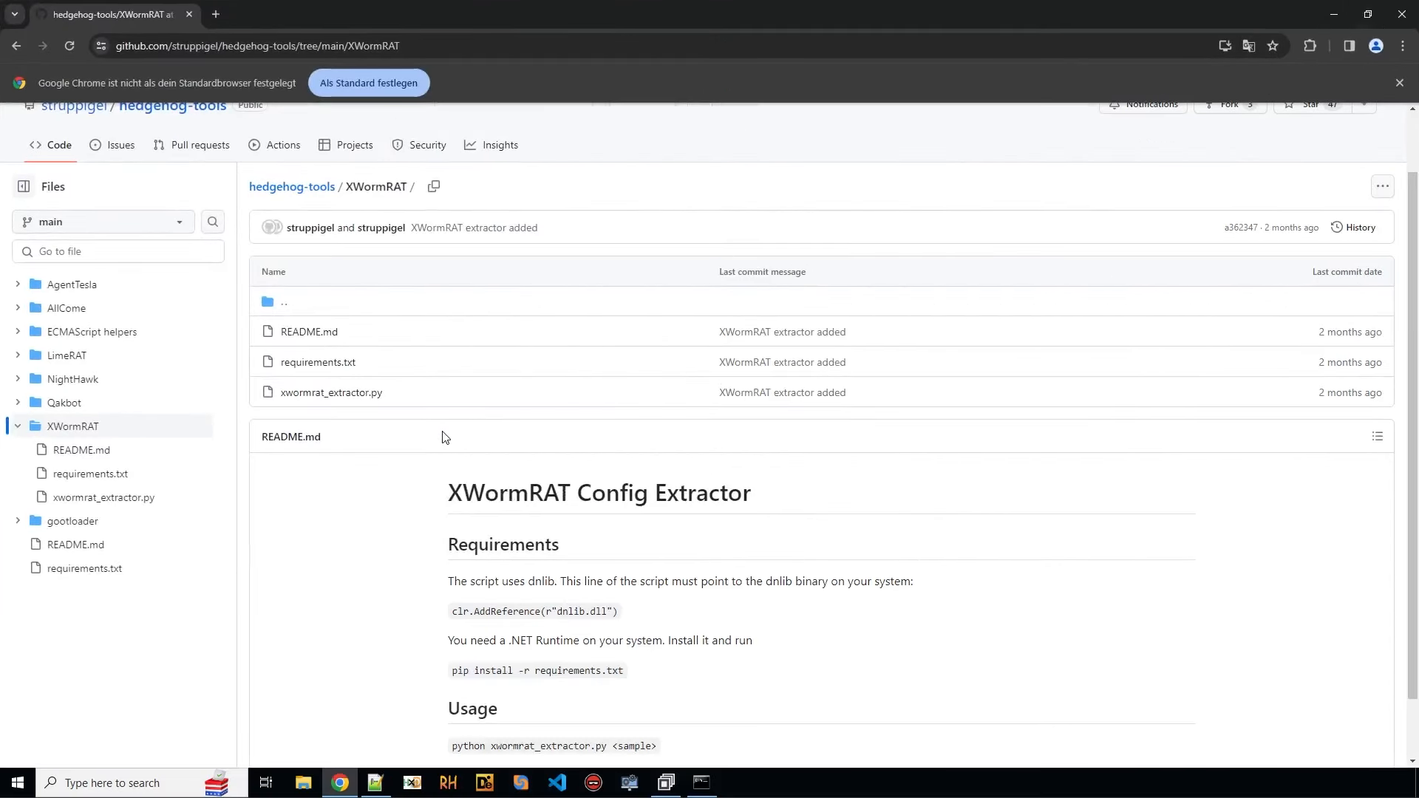
Step: Download xwormrat_extractor.py and requirements.txt raw files, then return to the repo root
click(331, 392)
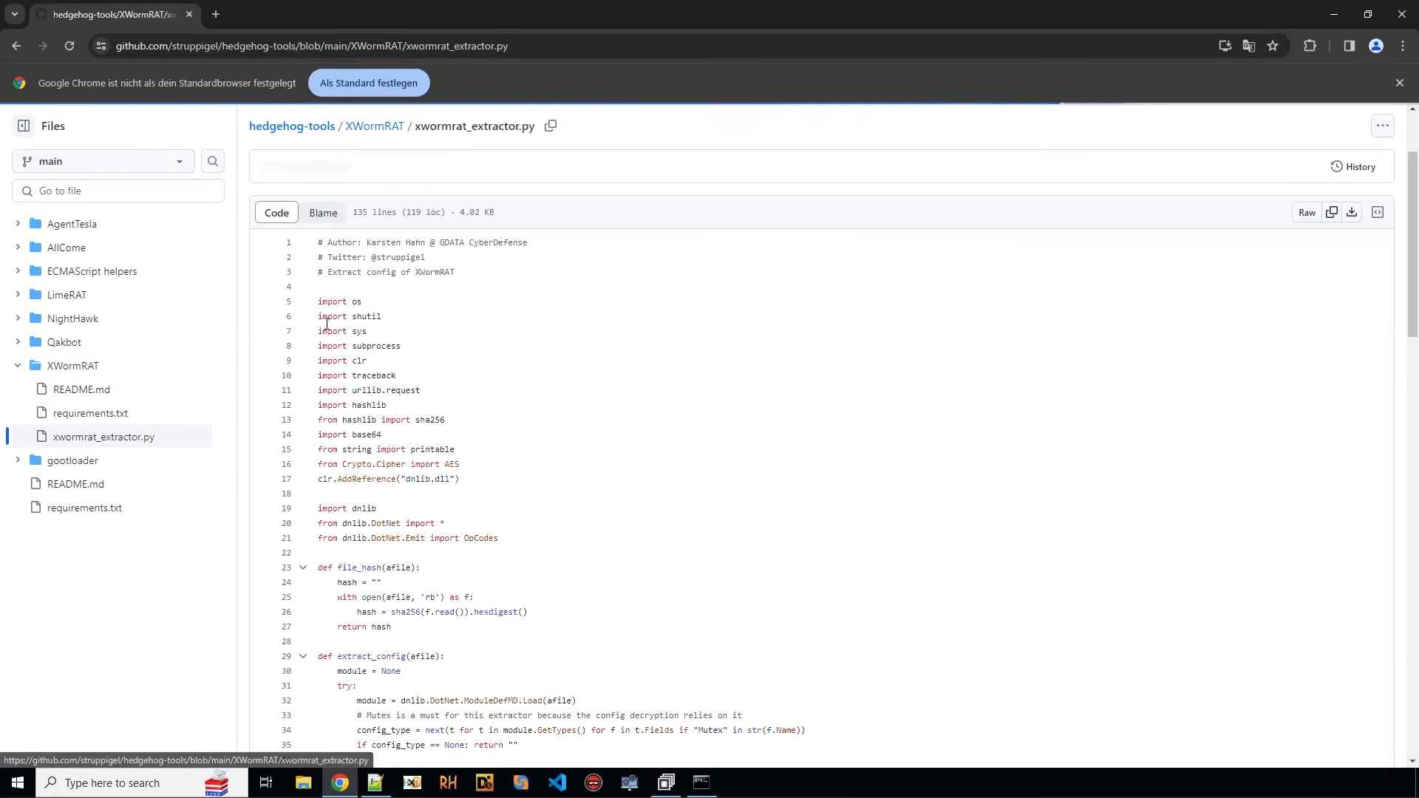
mouse_move(1352, 213)
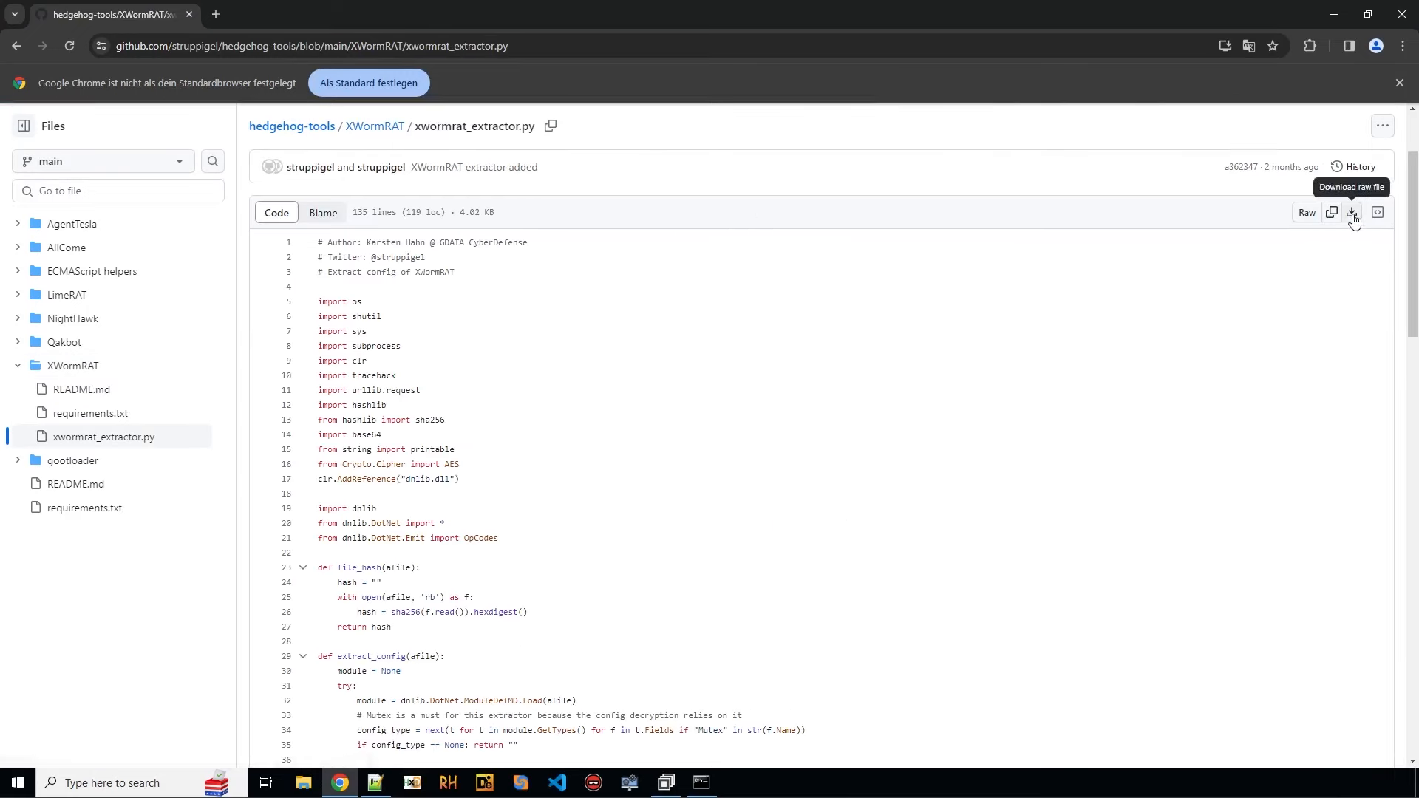
click(1352, 213)
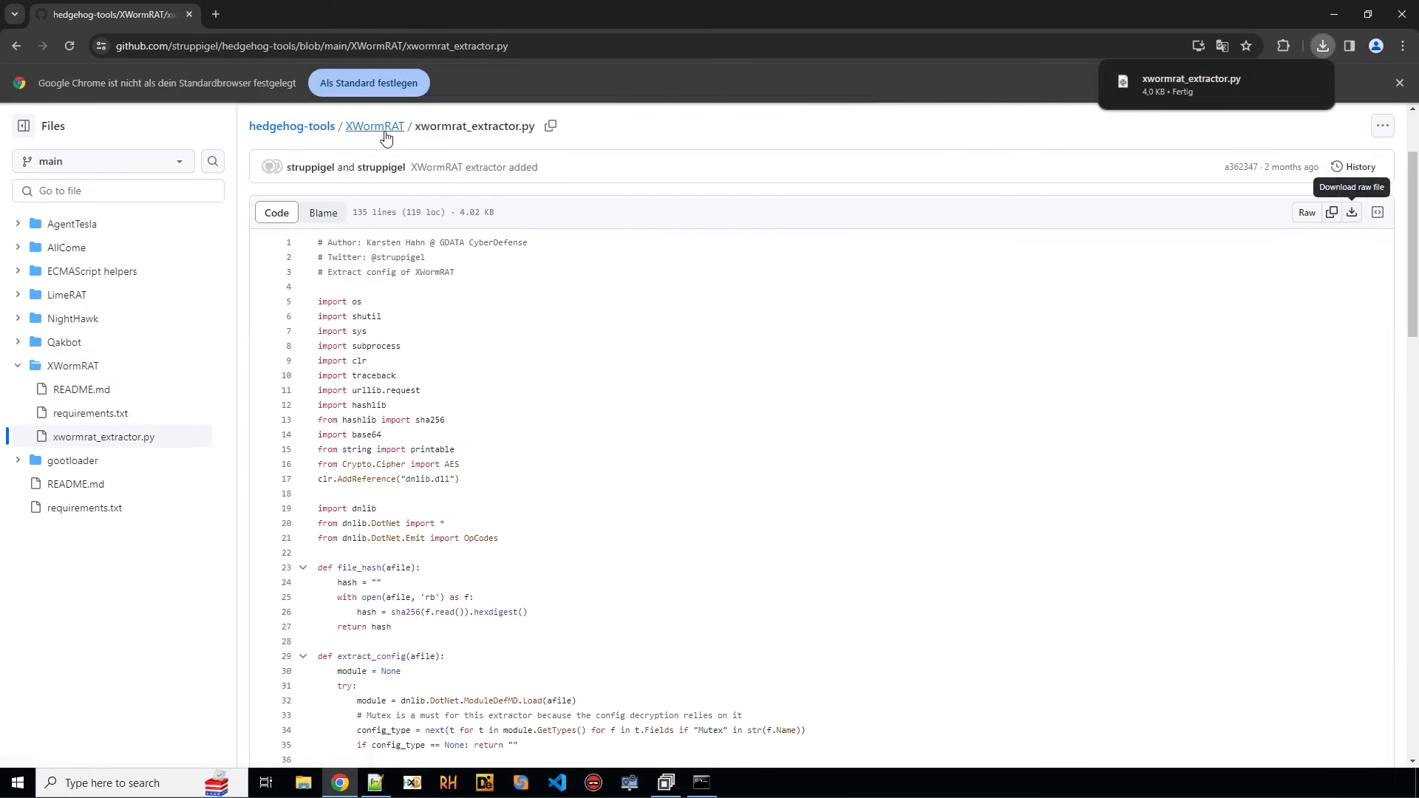
click(374, 126)
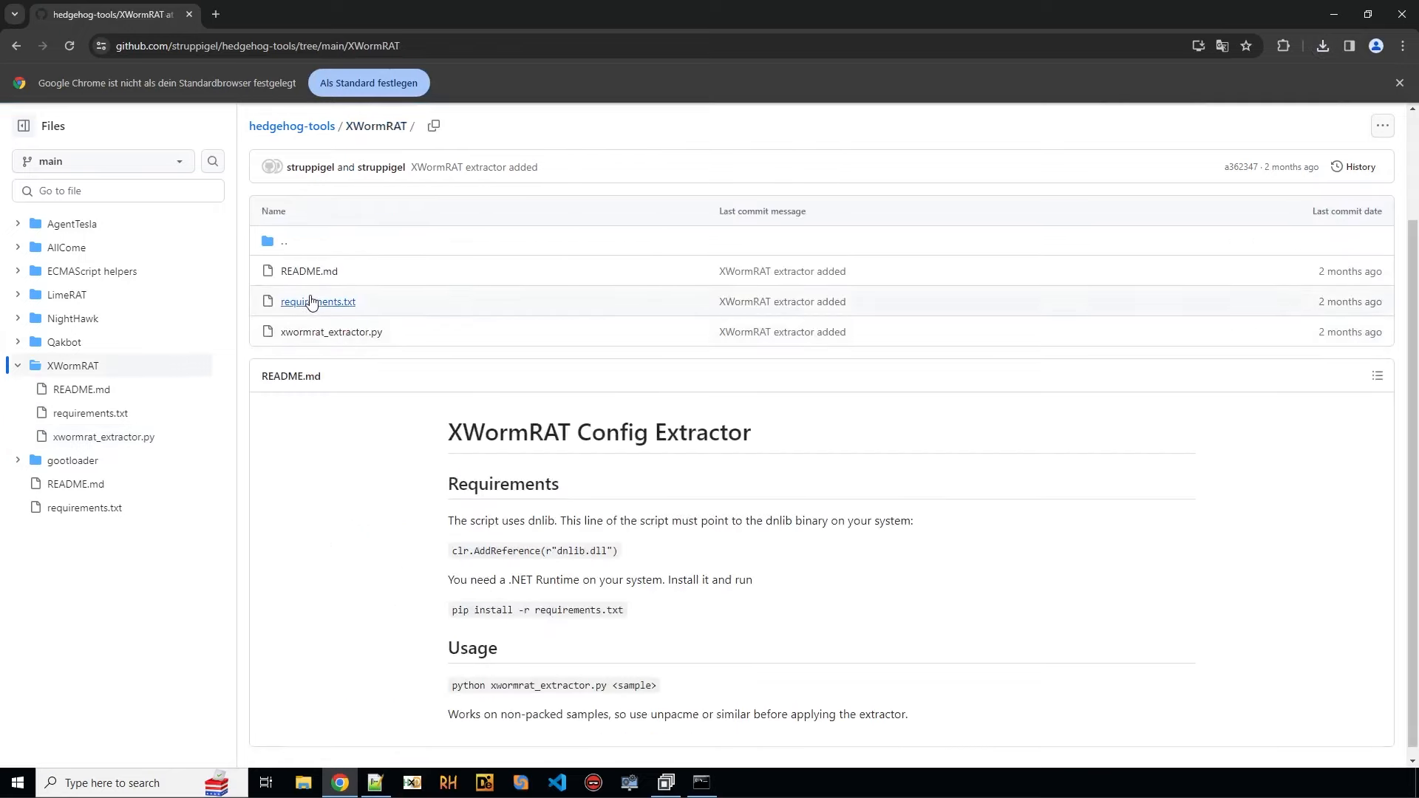
click(318, 301)
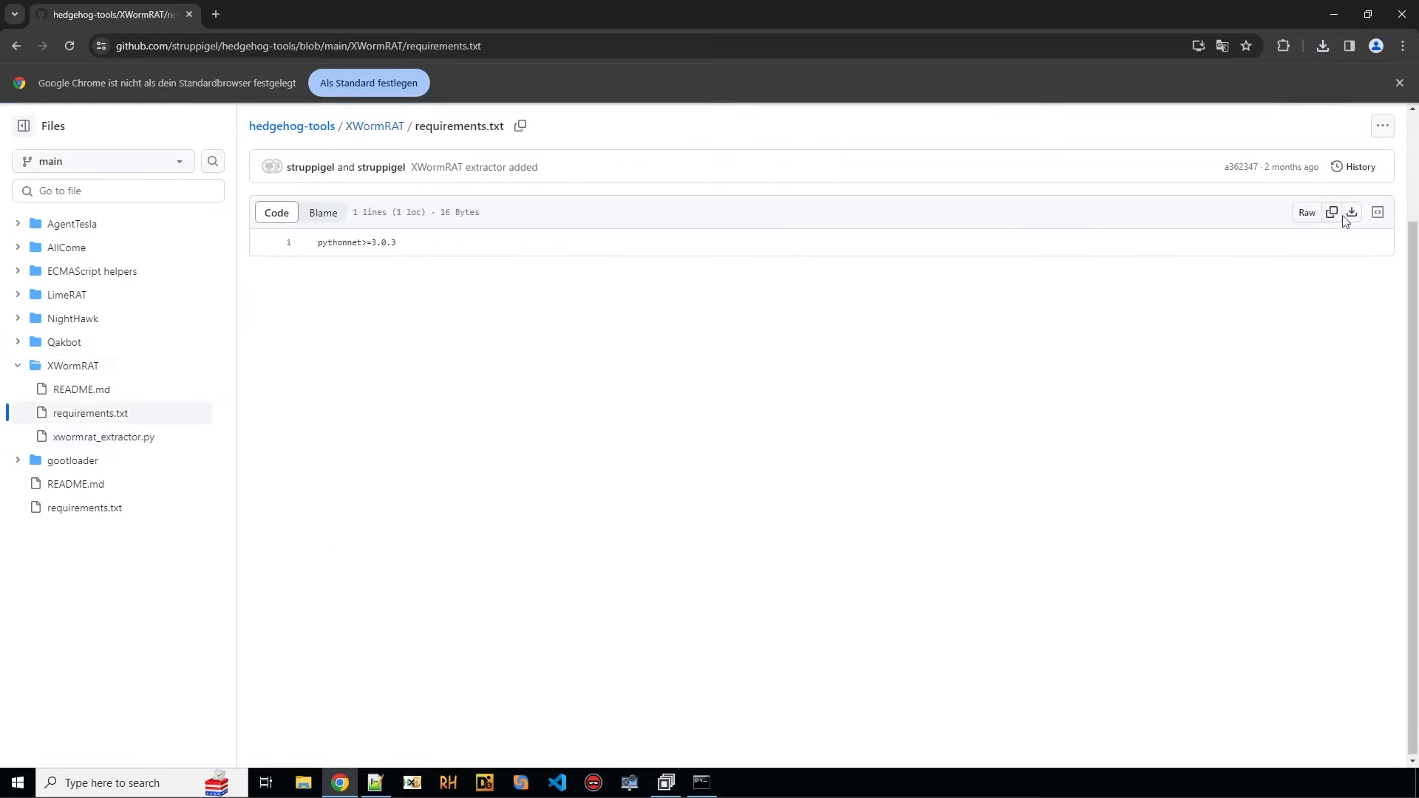
mouse_move(398, 255)
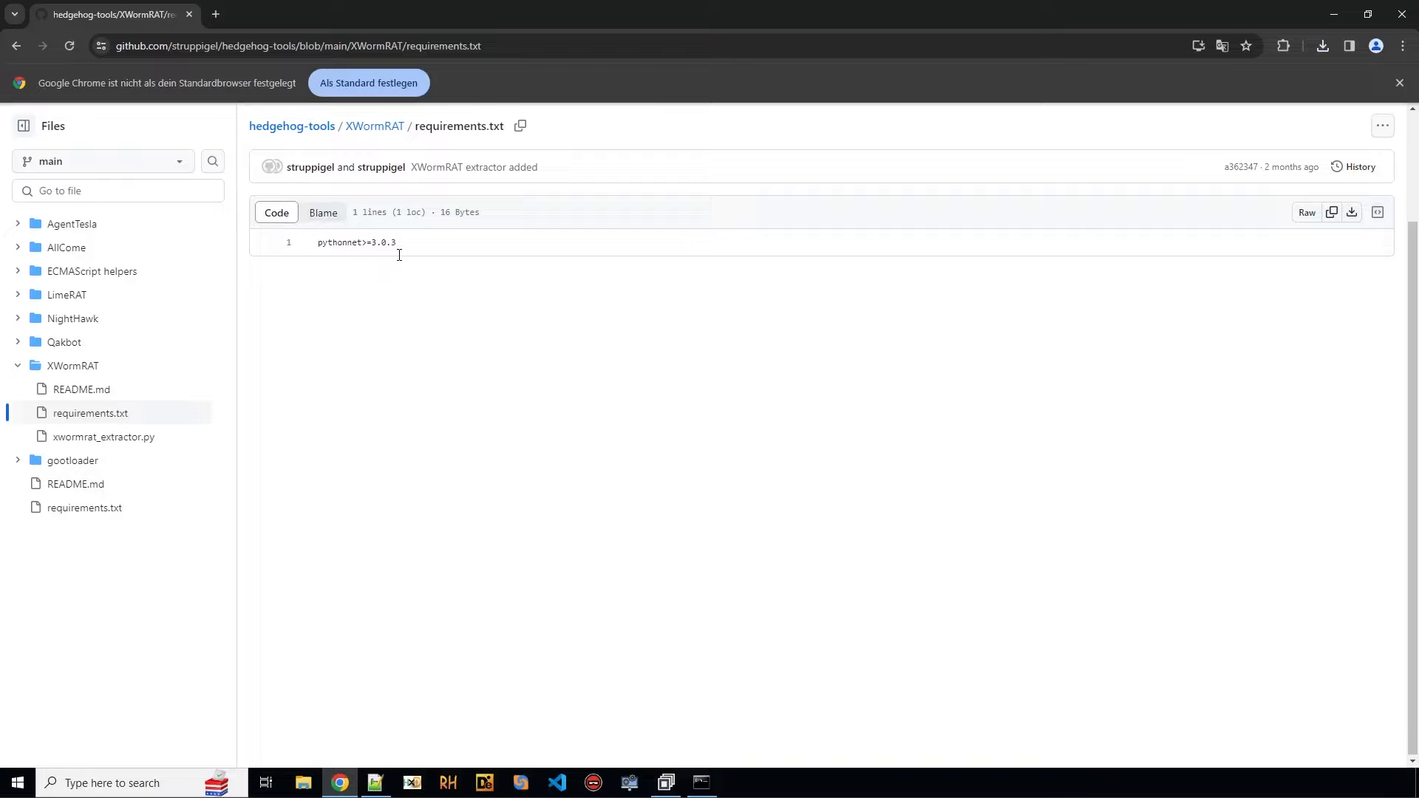
mouse_move(108, 97)
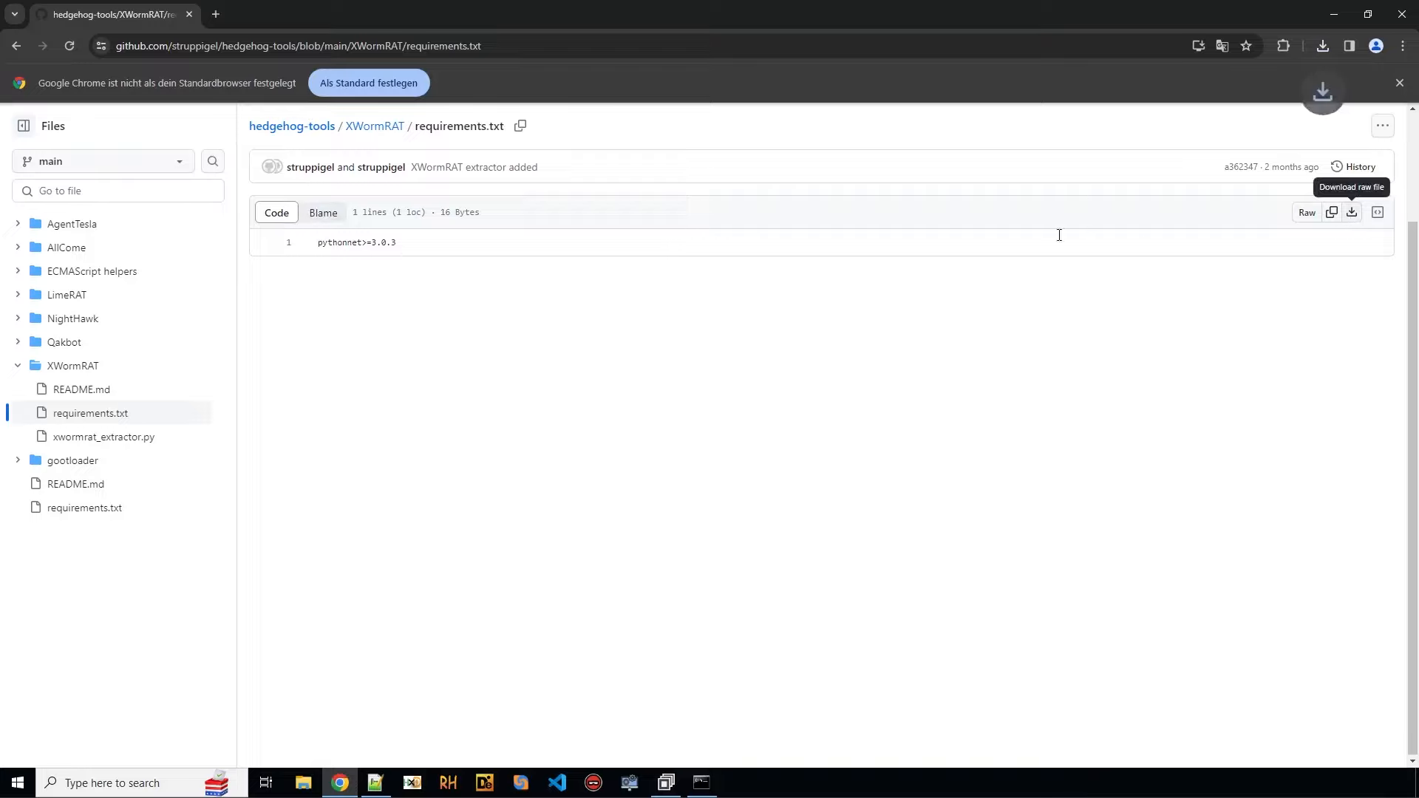
click(374, 126)
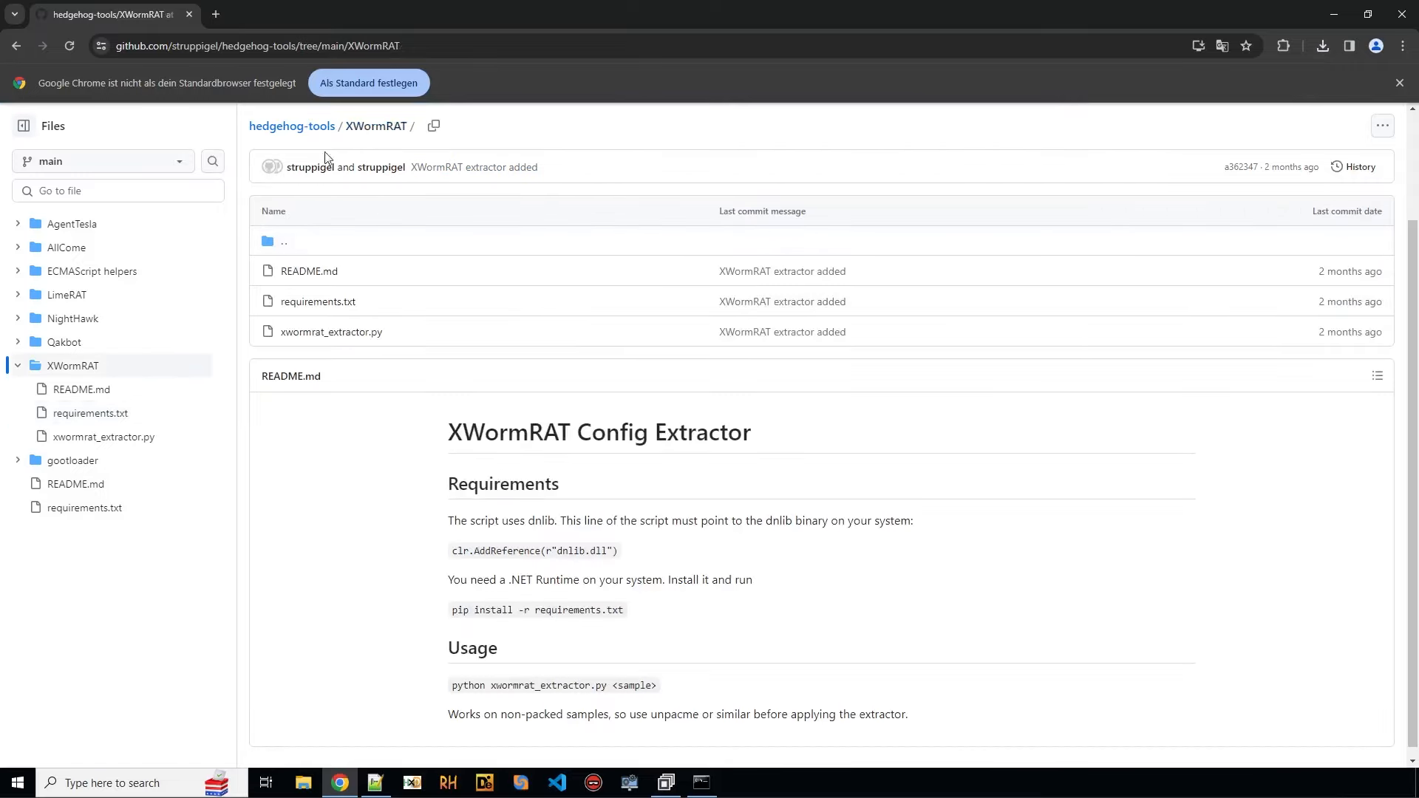
click(291, 126)
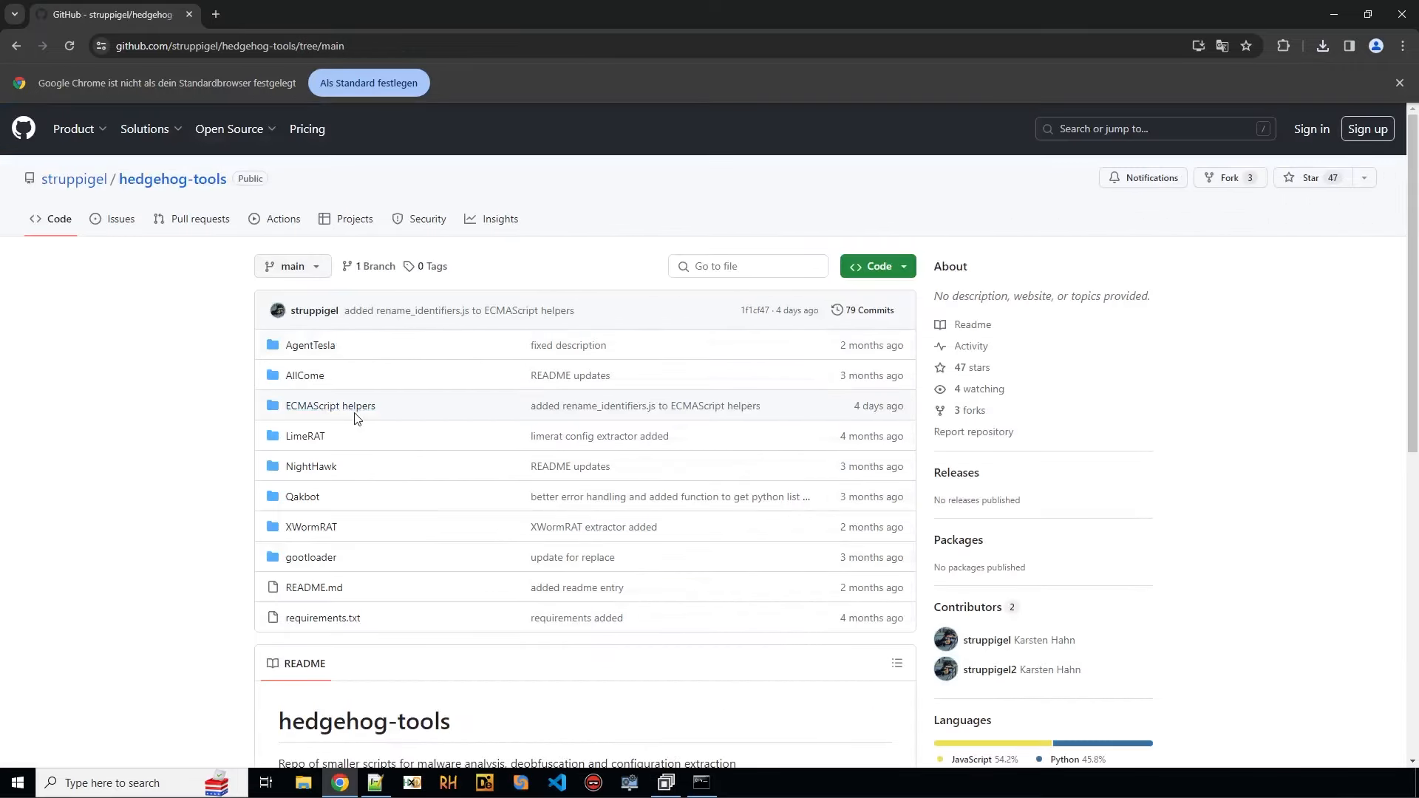
mouse_move(303, 496)
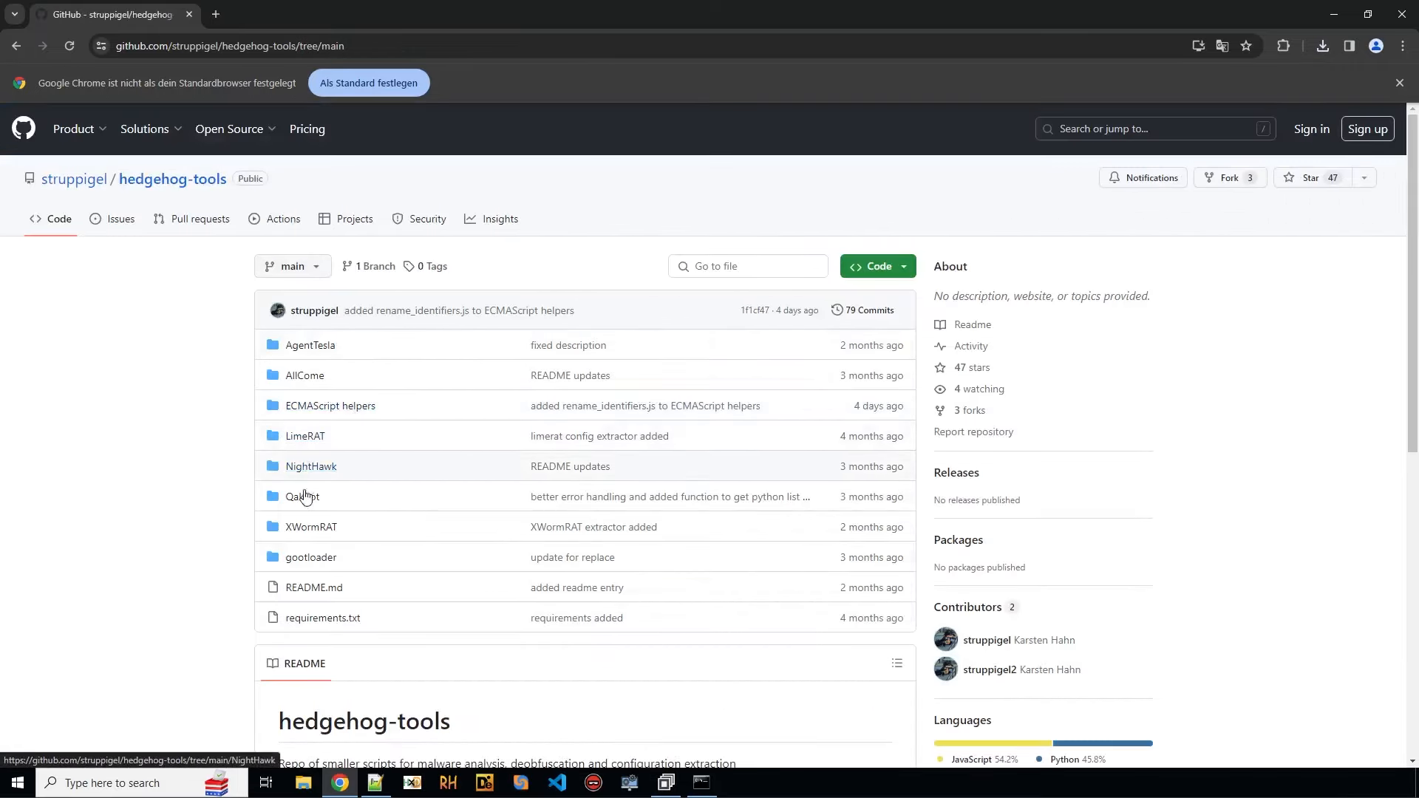
Step: Download dnlib.dll as a raw file from the AgentTesla folder
click(310, 346)
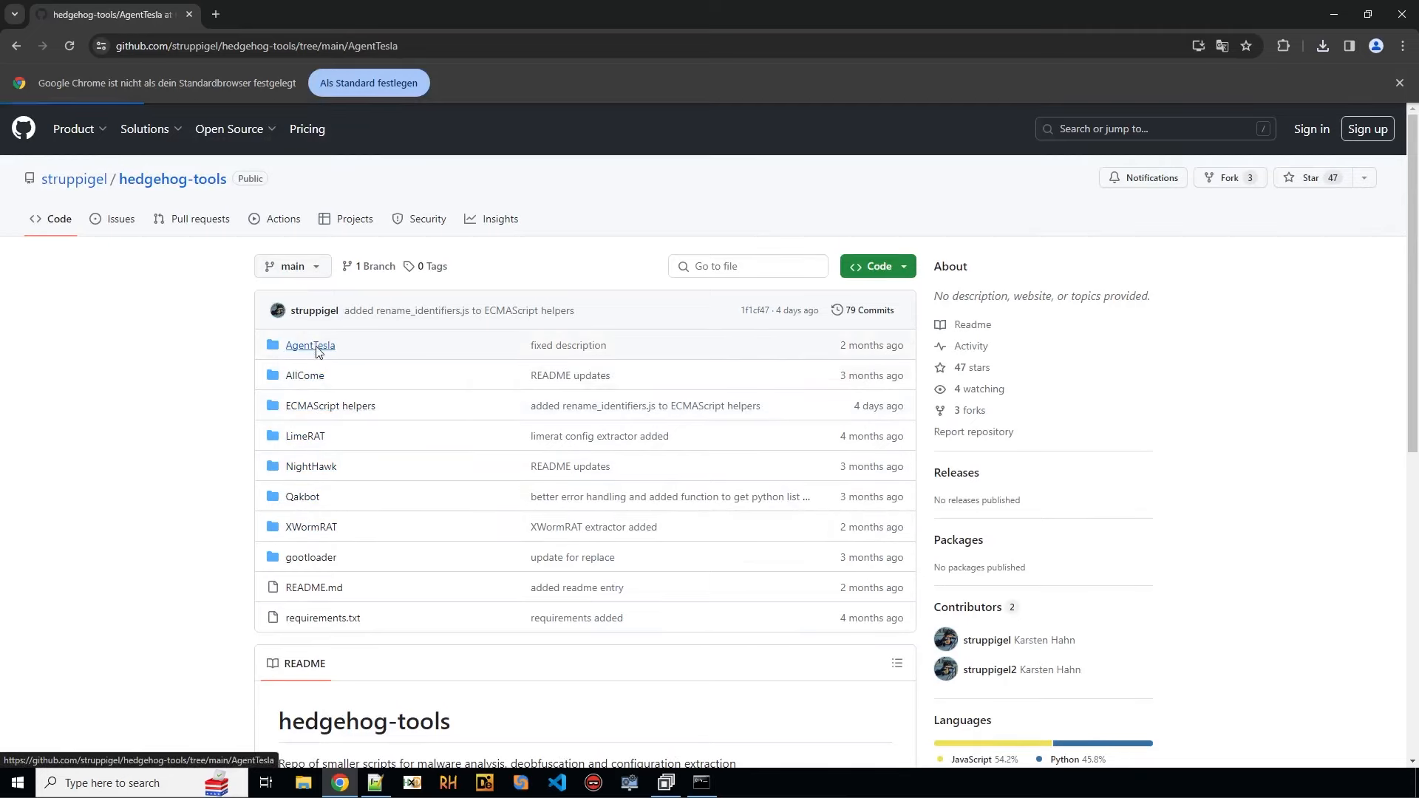
click(309, 345)
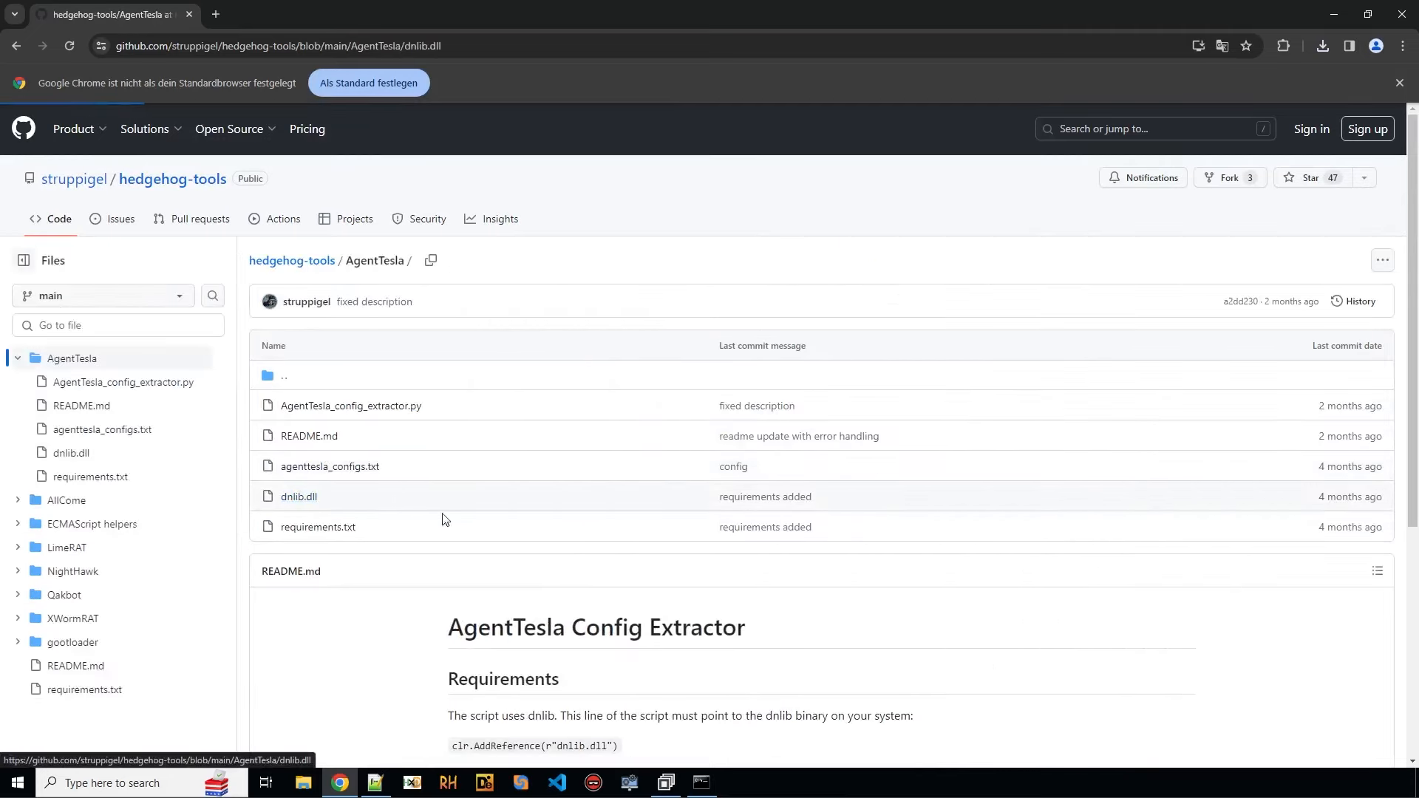
click(297, 496)
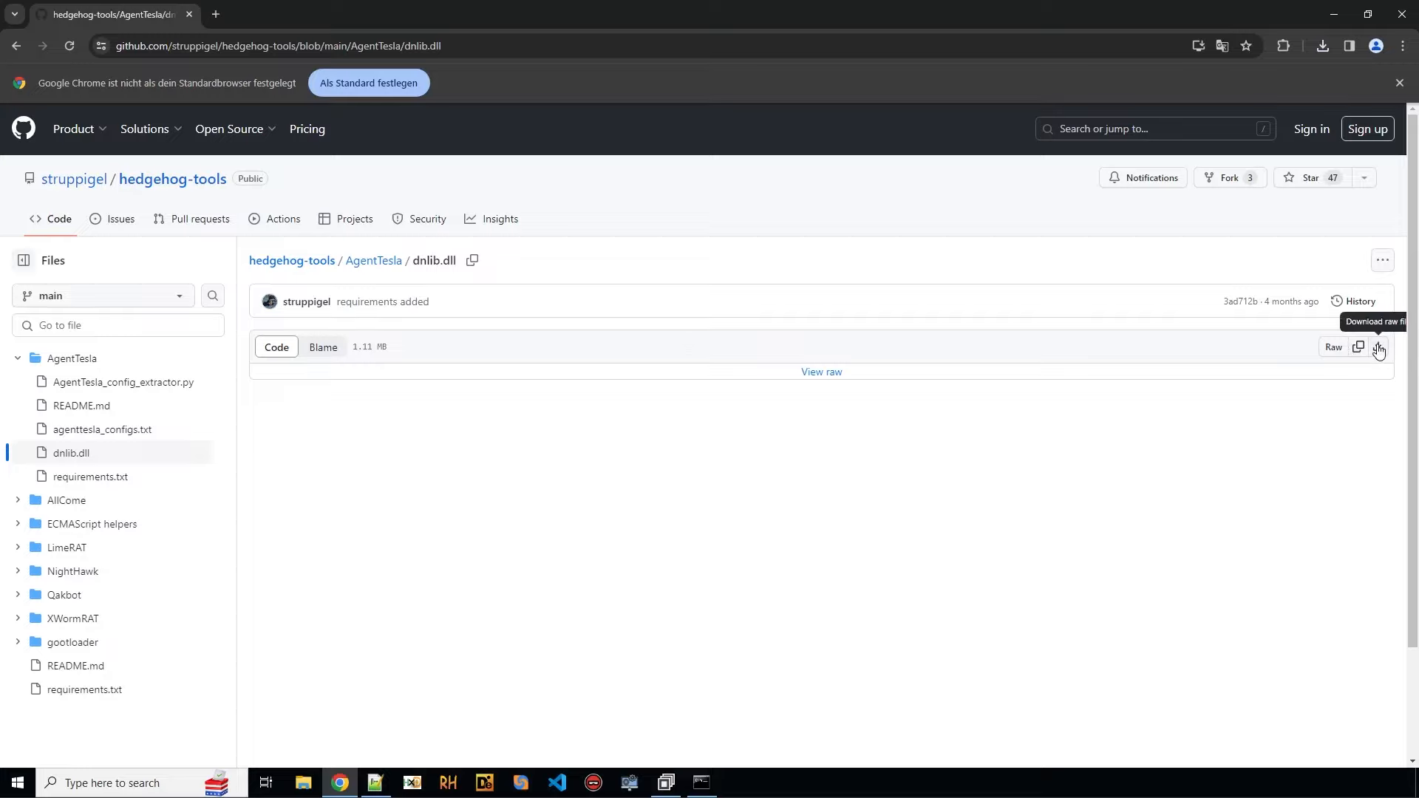
click(1378, 352)
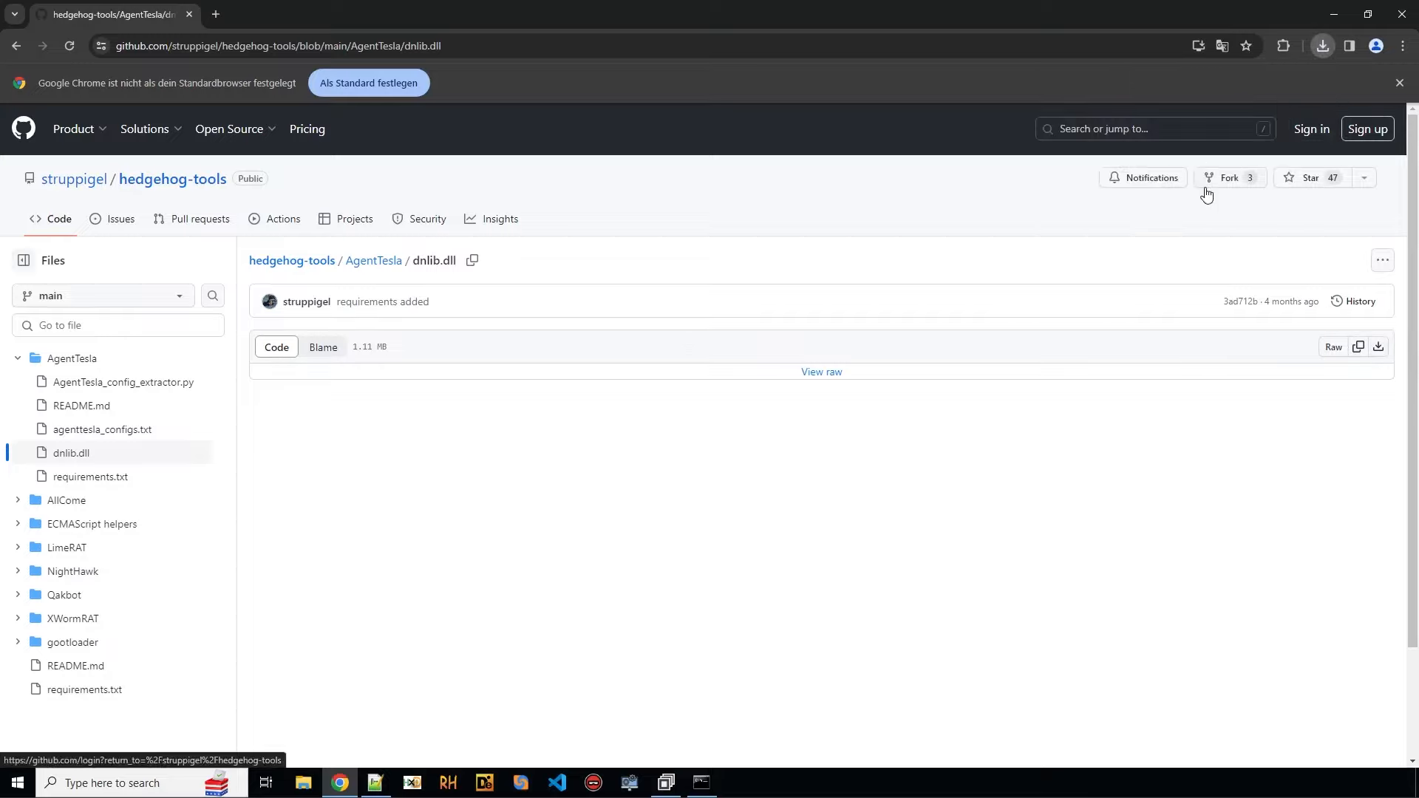
right_click(82, 102)
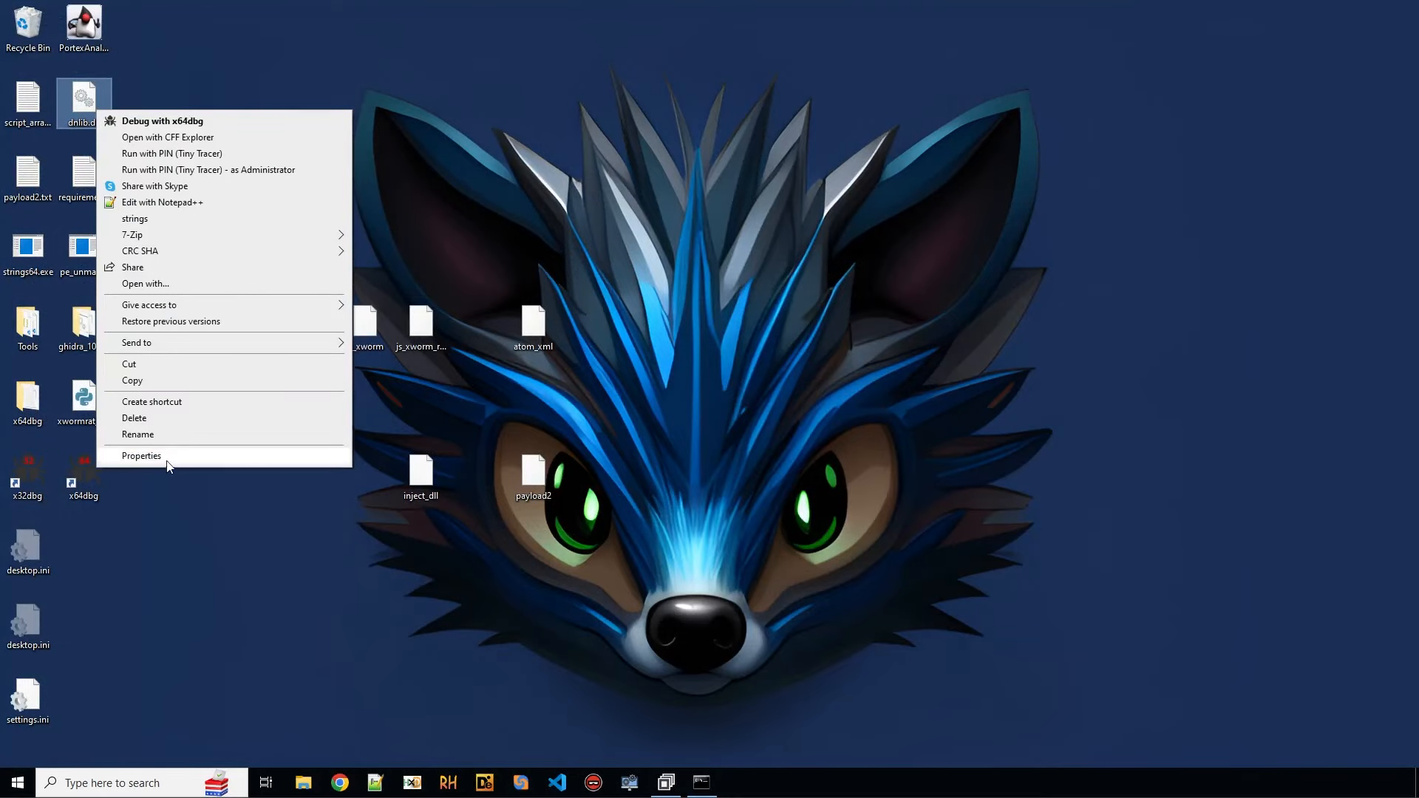
Step: Unblock dnlib.dll in its Properties dialog and confirm
click(141, 455)
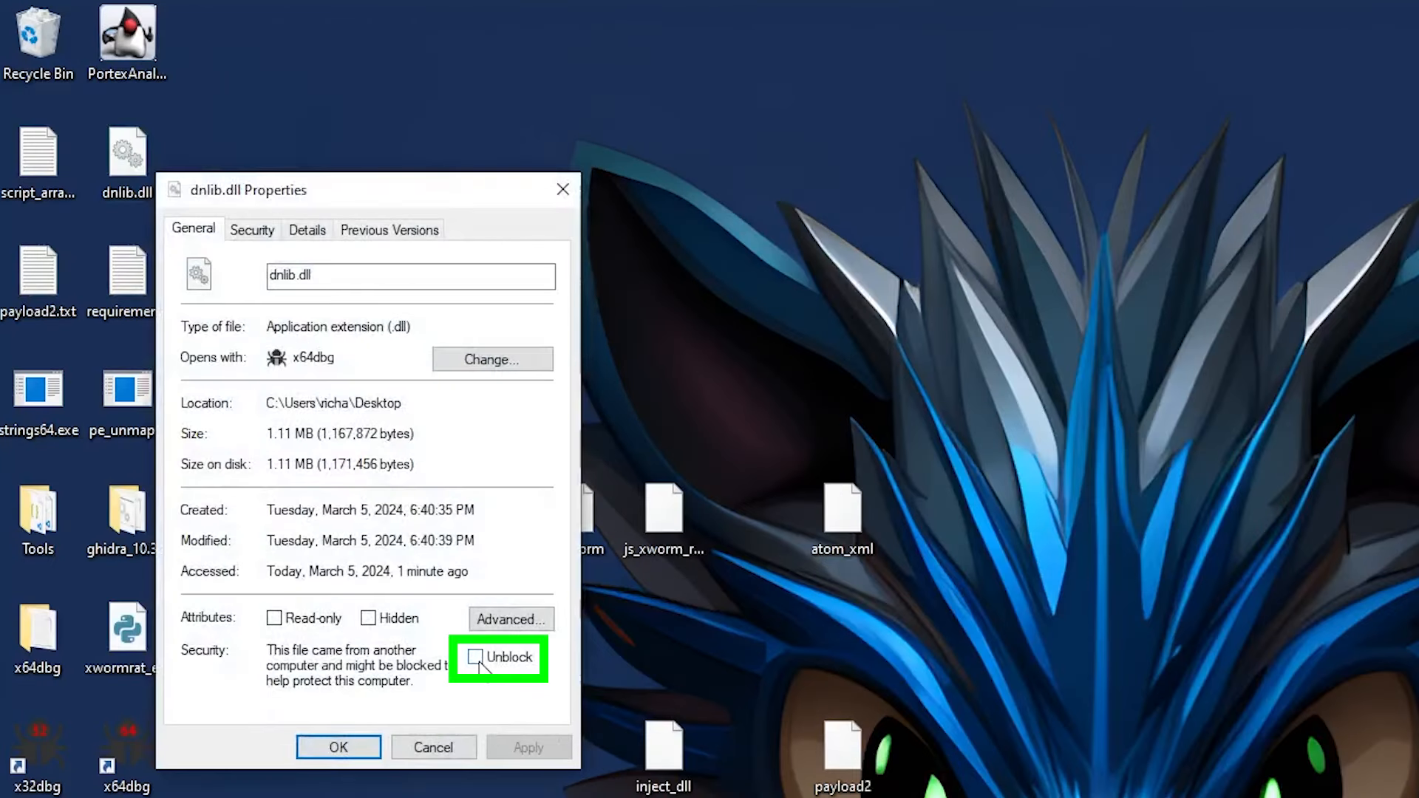
click(528, 746)
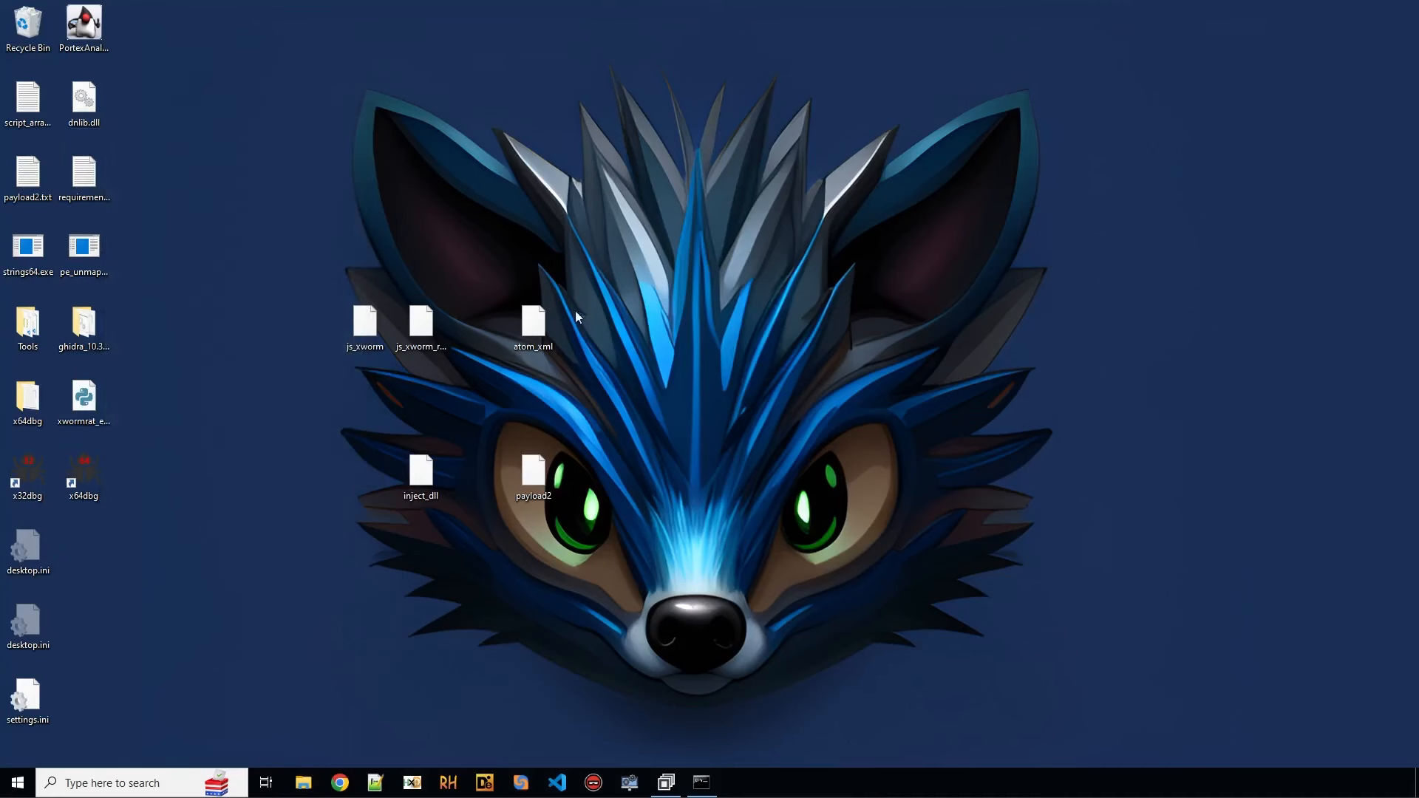
mouse_move(461, 214)
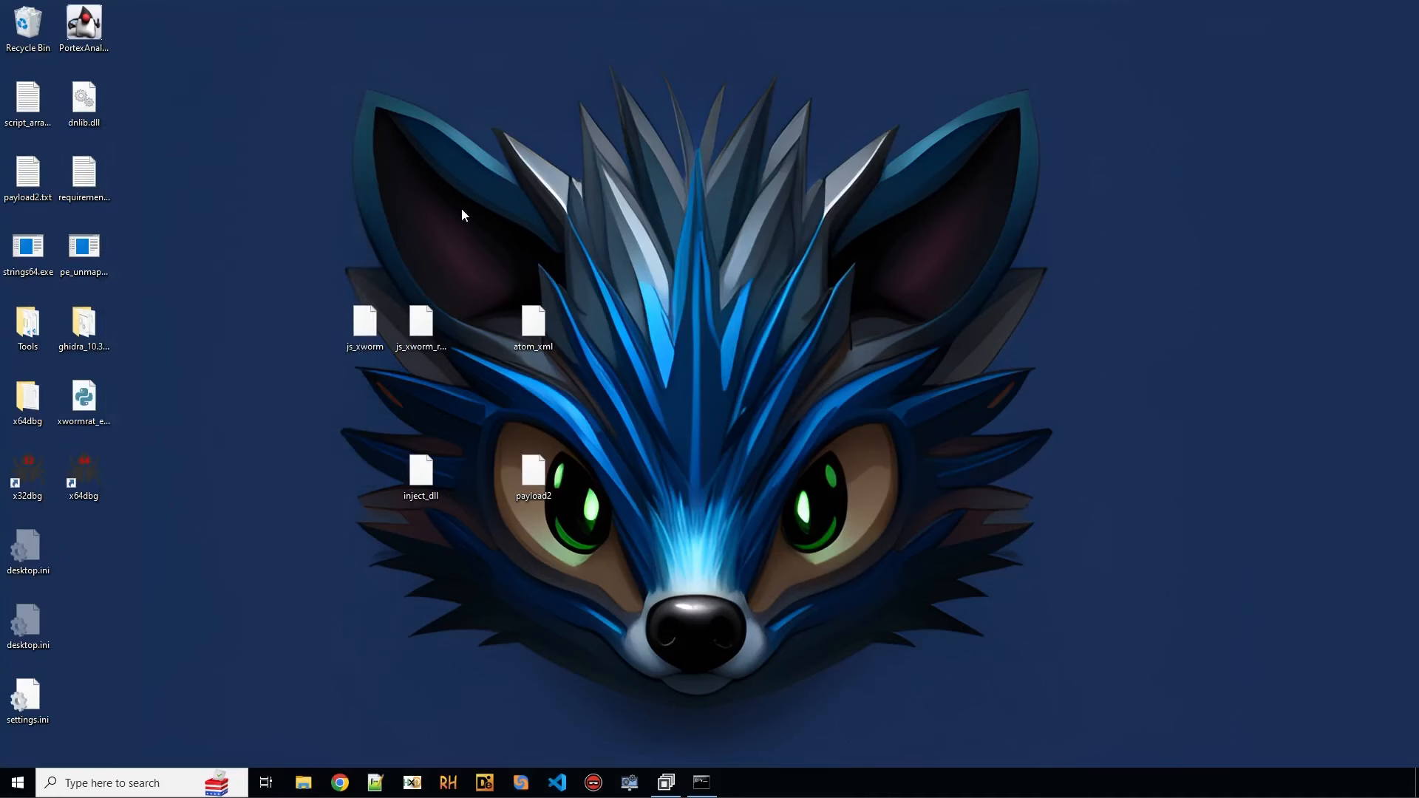
click(737, 783)
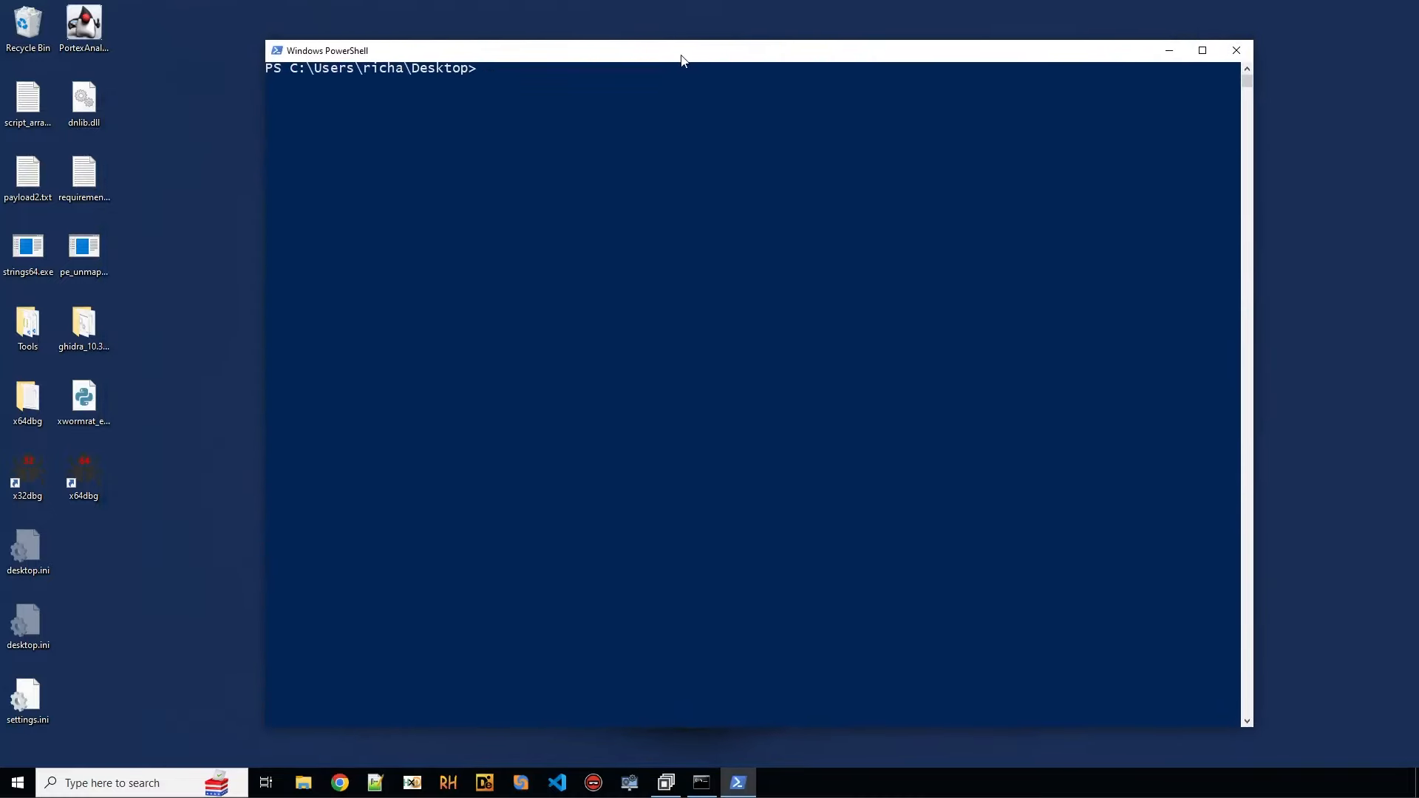
Step: Try running the extractor with python .\xwormrat_extractor.py
text(python)
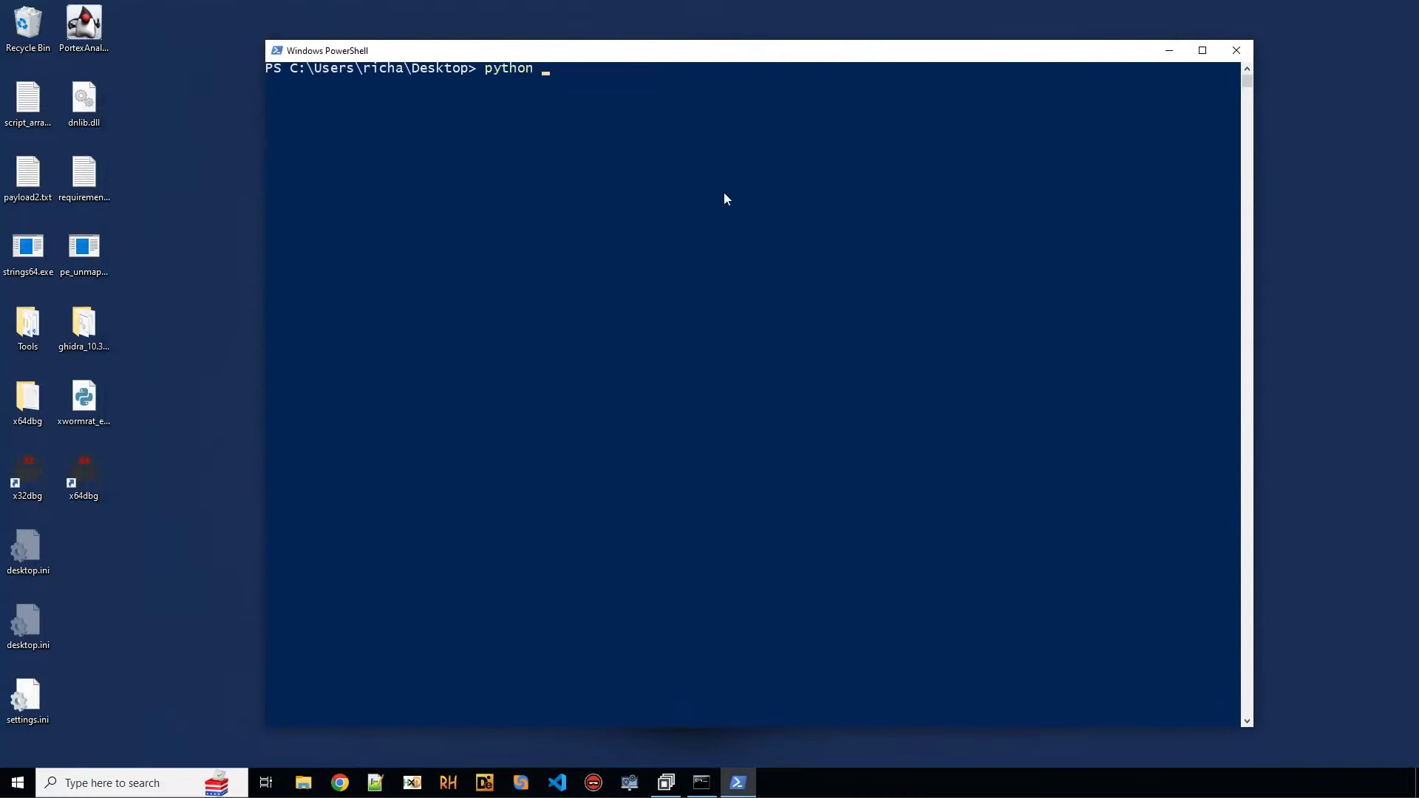
text(.\xwormrat_extractor.py)
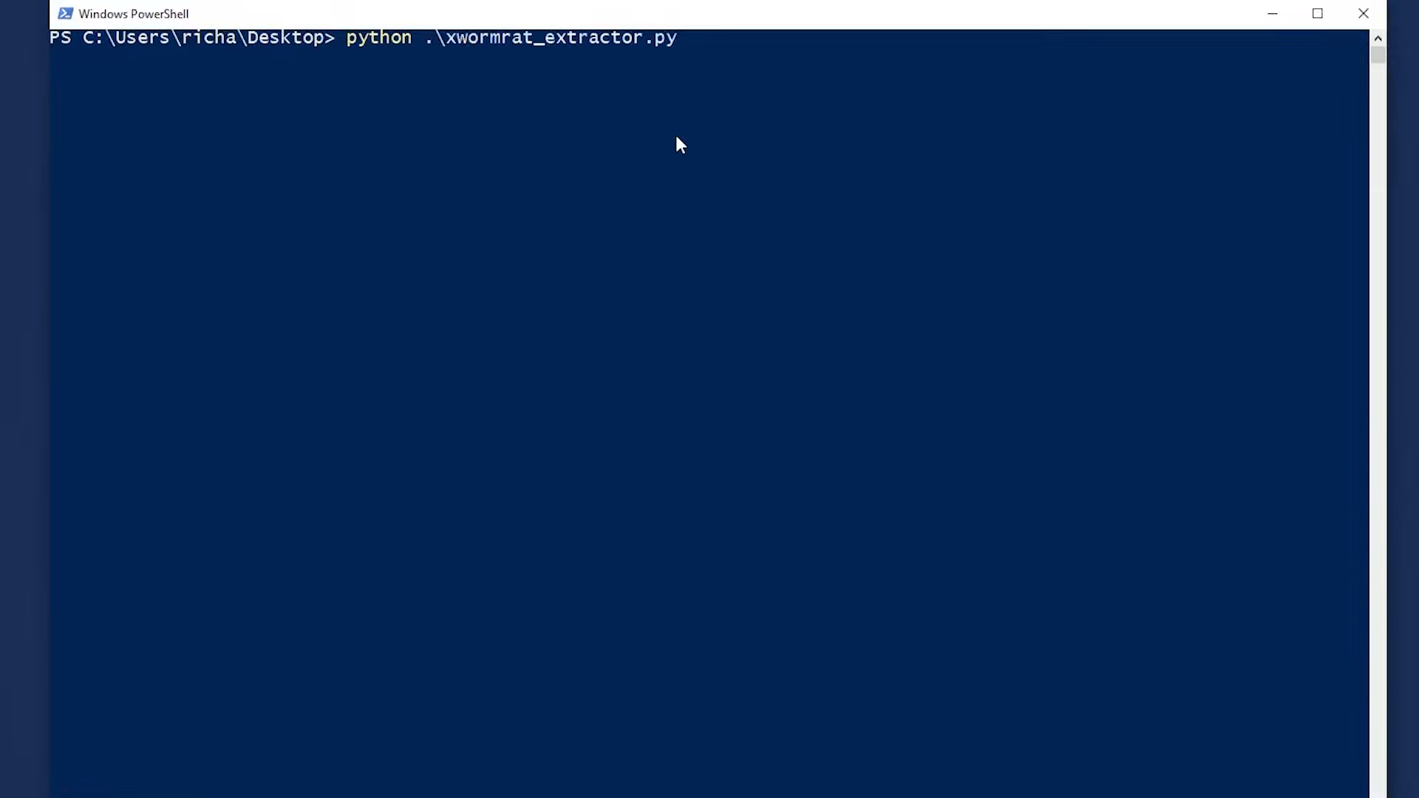
key(Return)
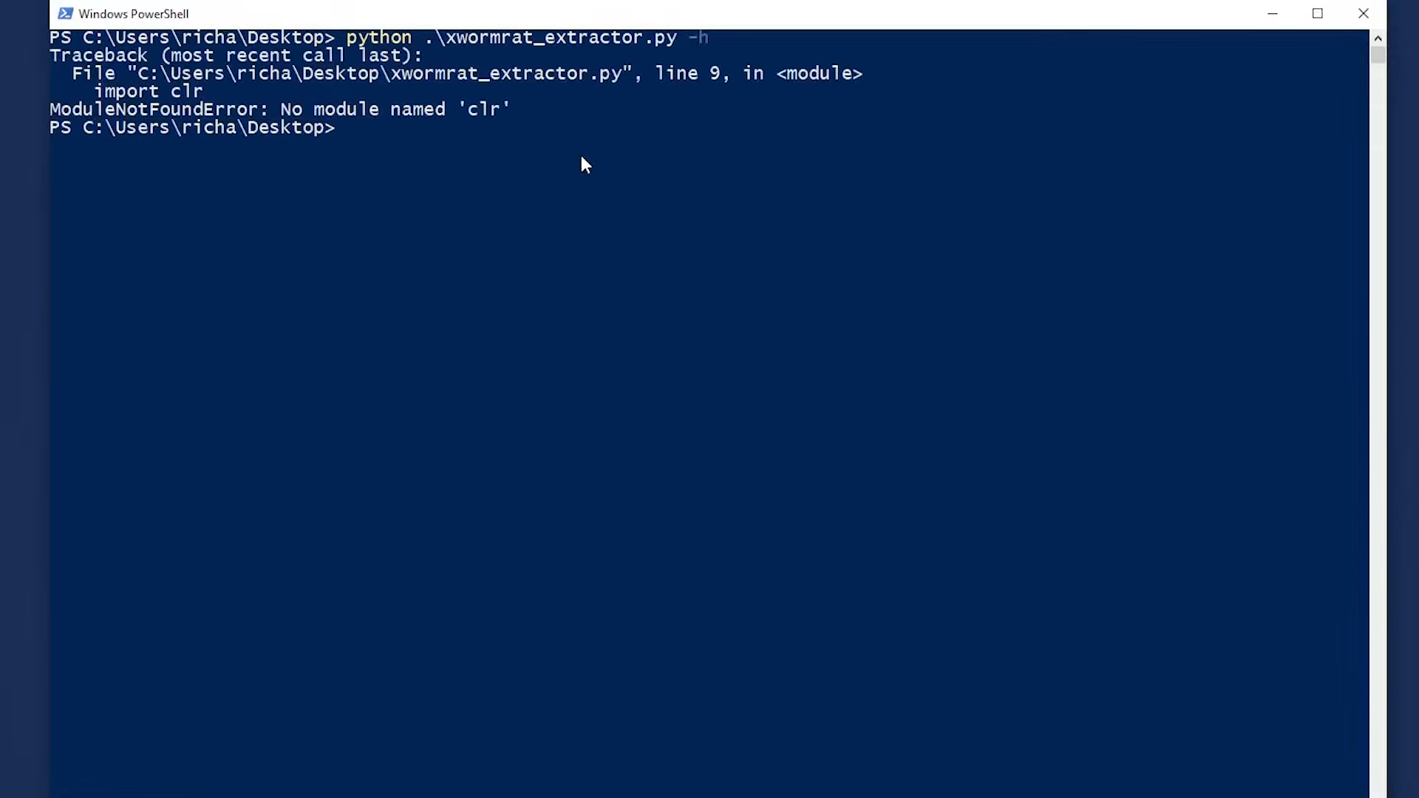
Step: Install packages from requirements.txt with pip, then rerun the extractor with -h
text(python)
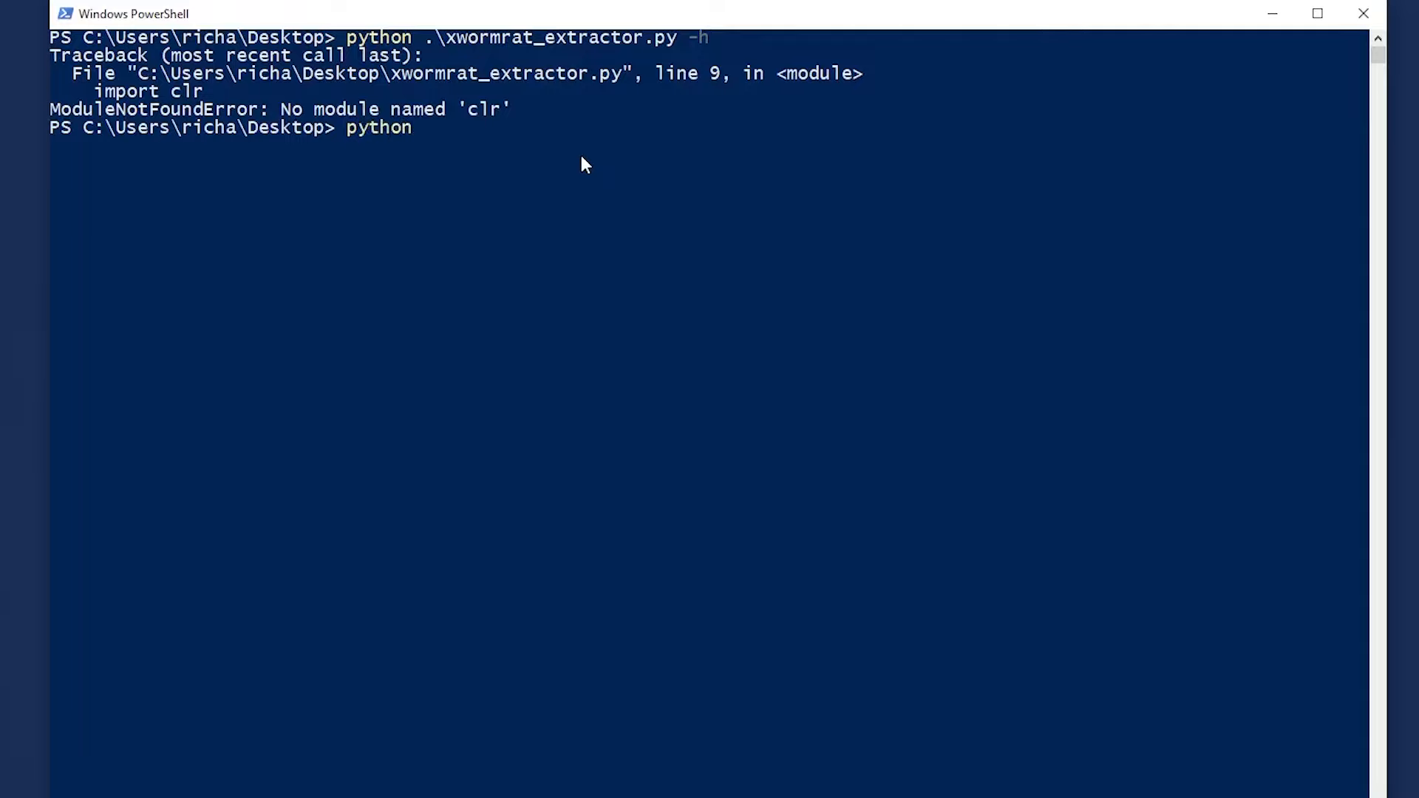
text(pip)
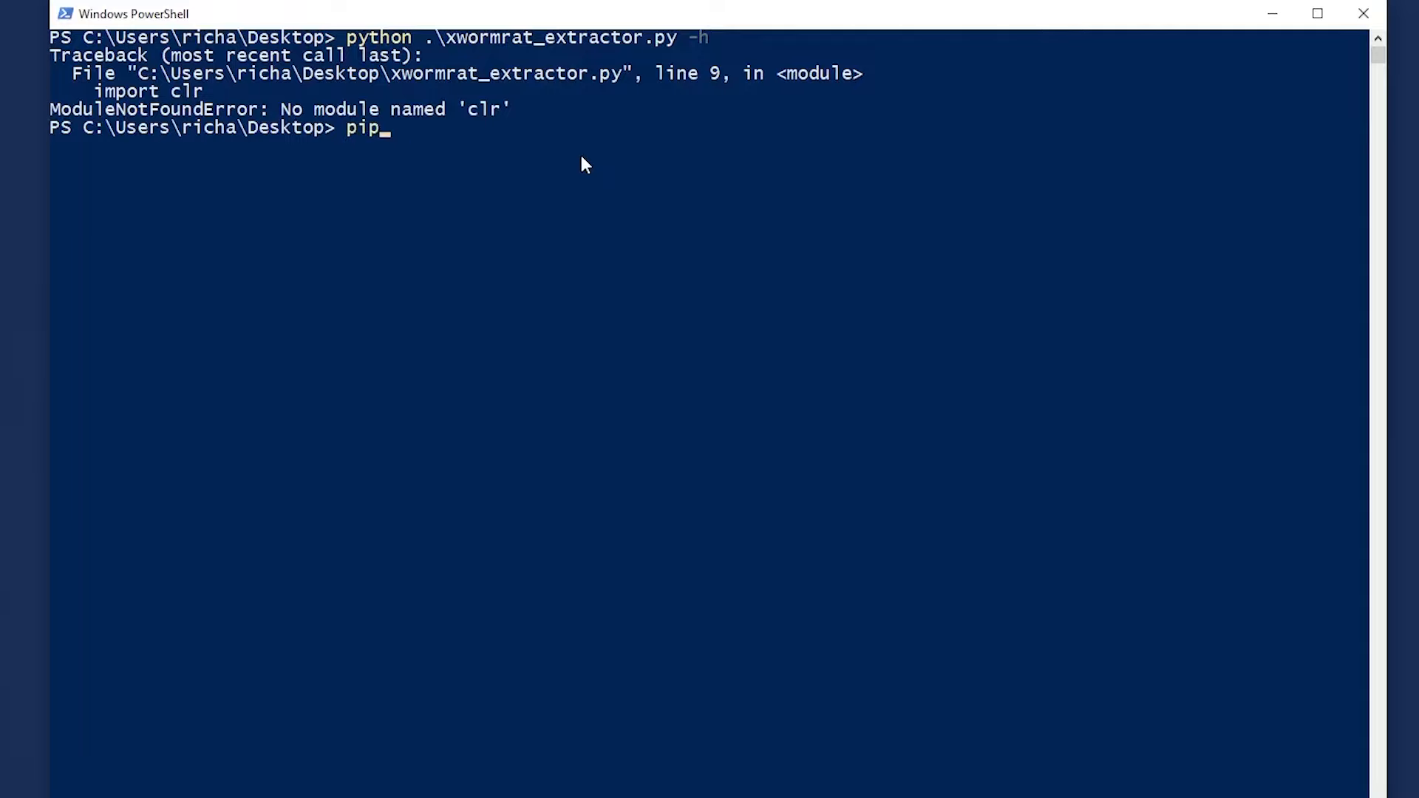
text(install -r)
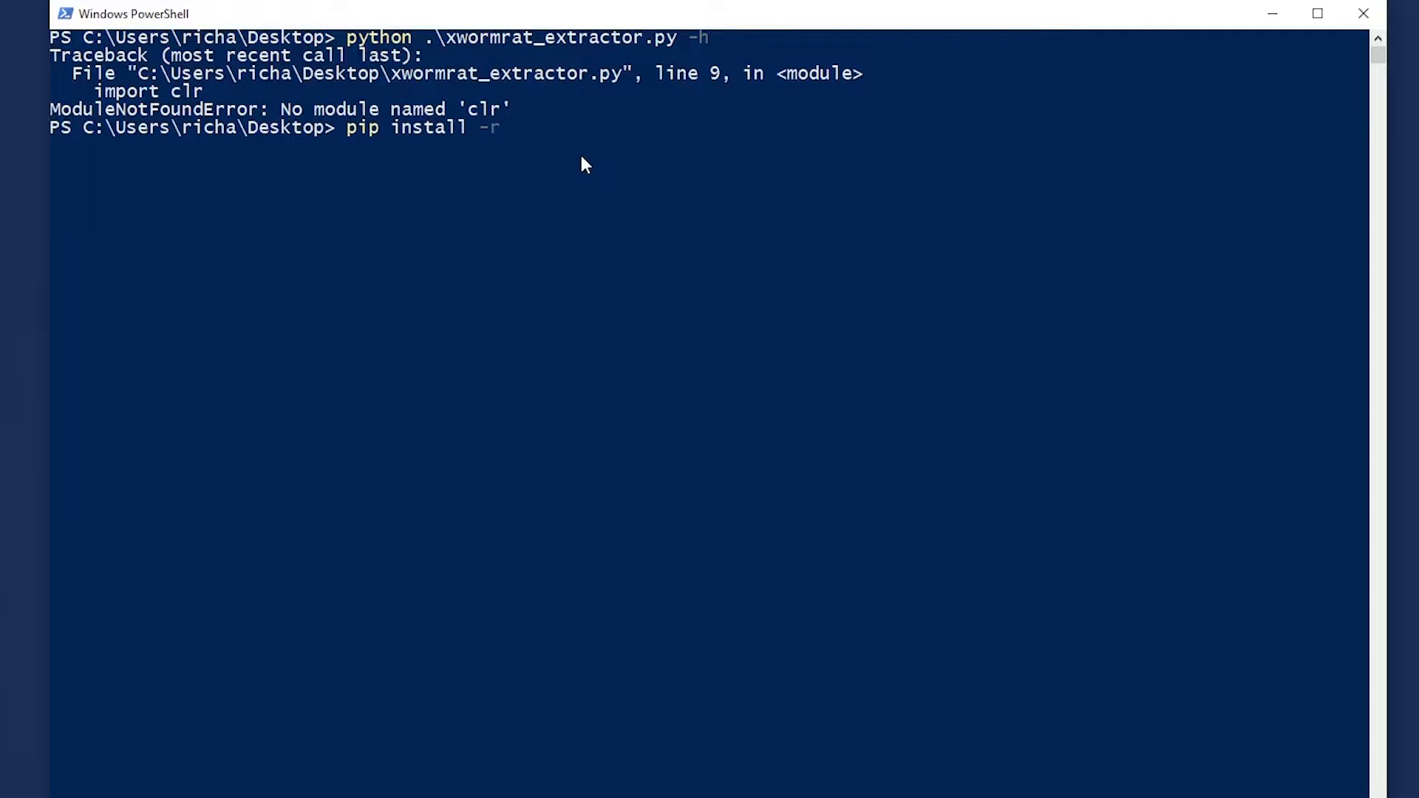
text(.\requirements.txt)
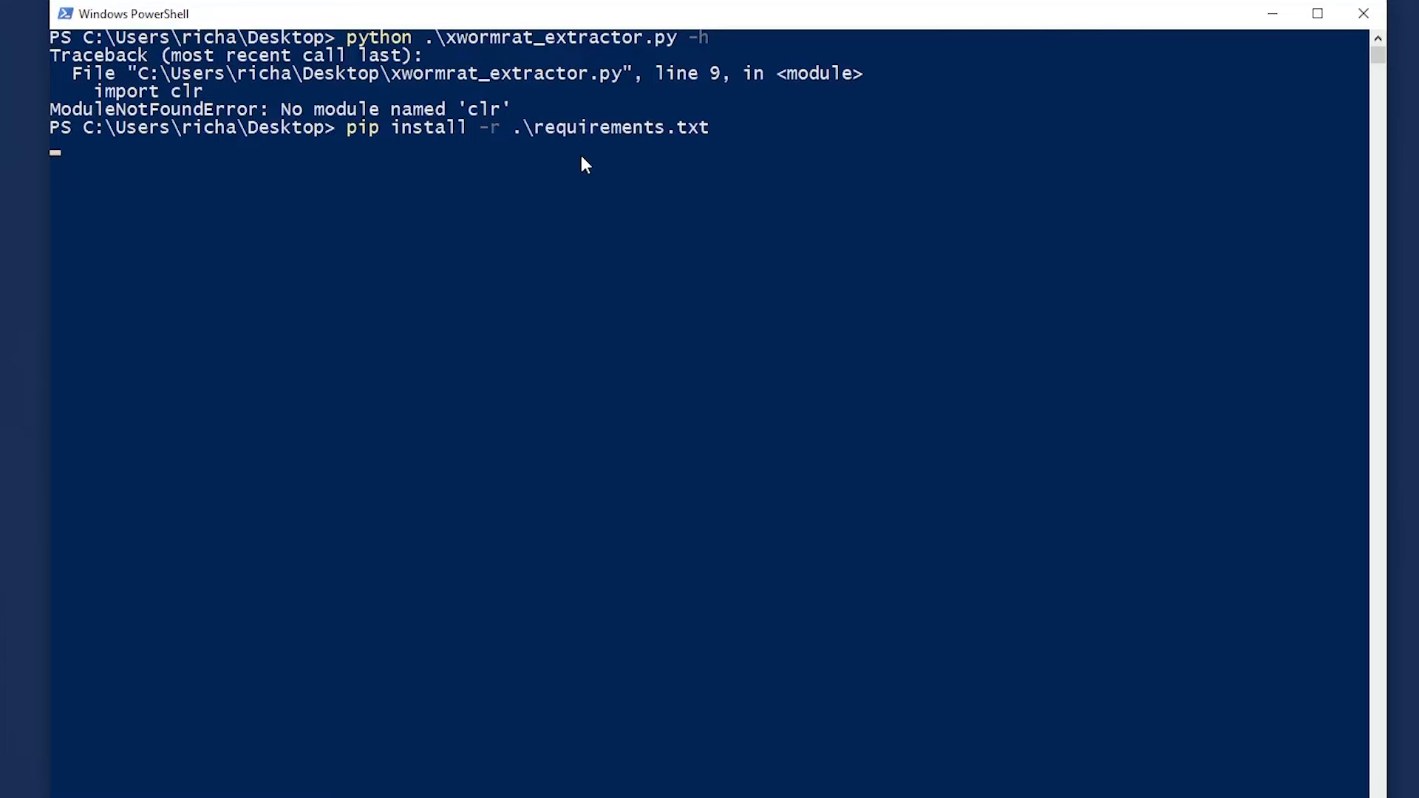
key(Return)
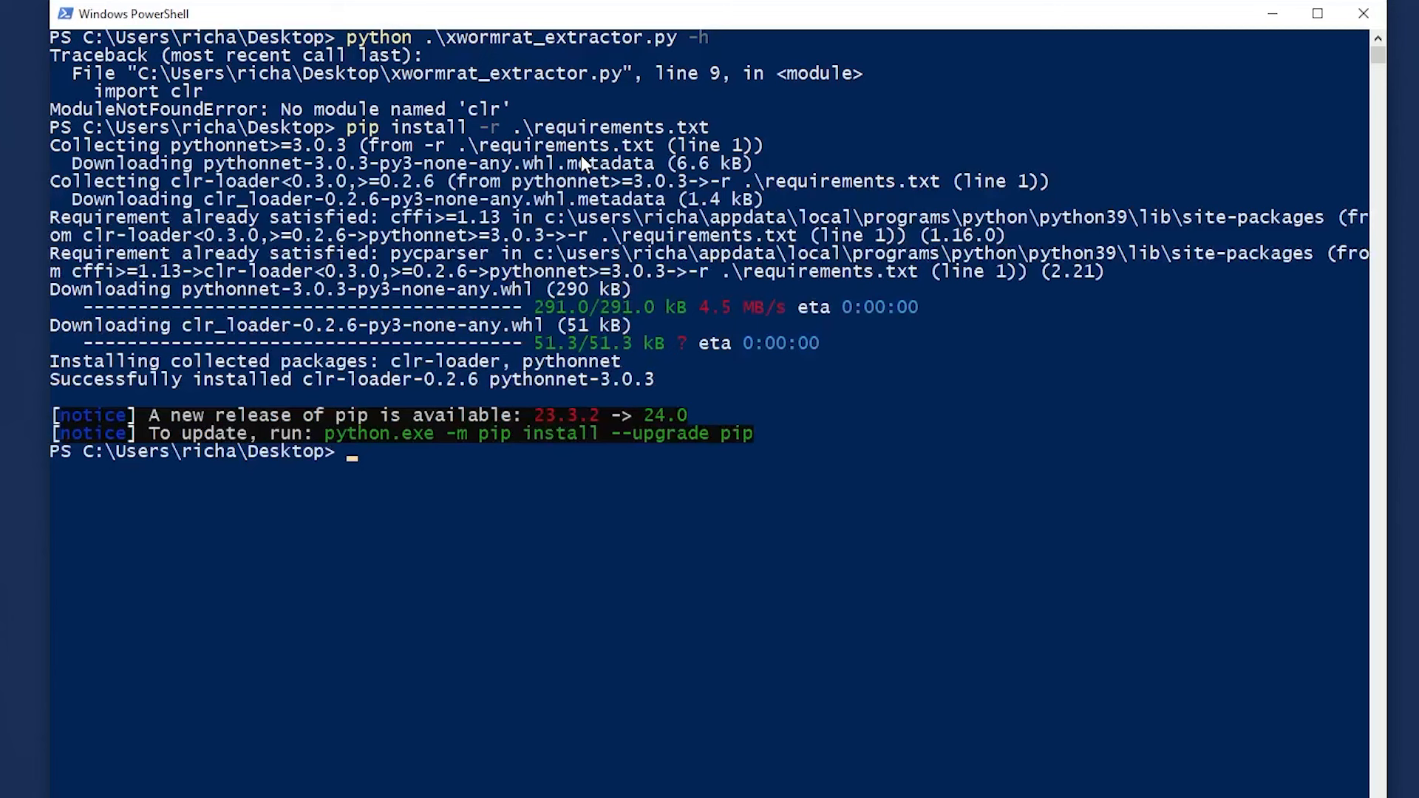
text(python .\xwormrat_extractor.py -h)
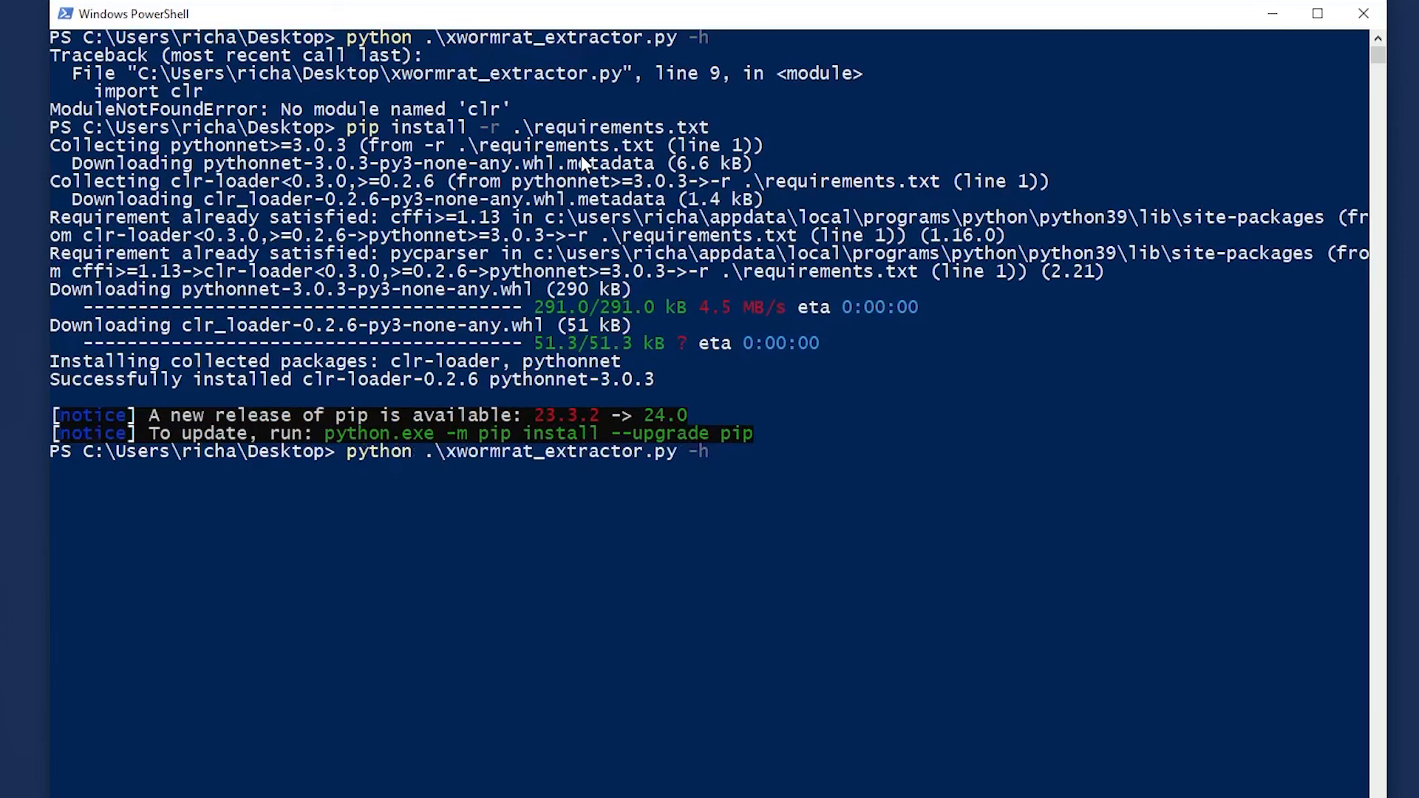
key(Return)
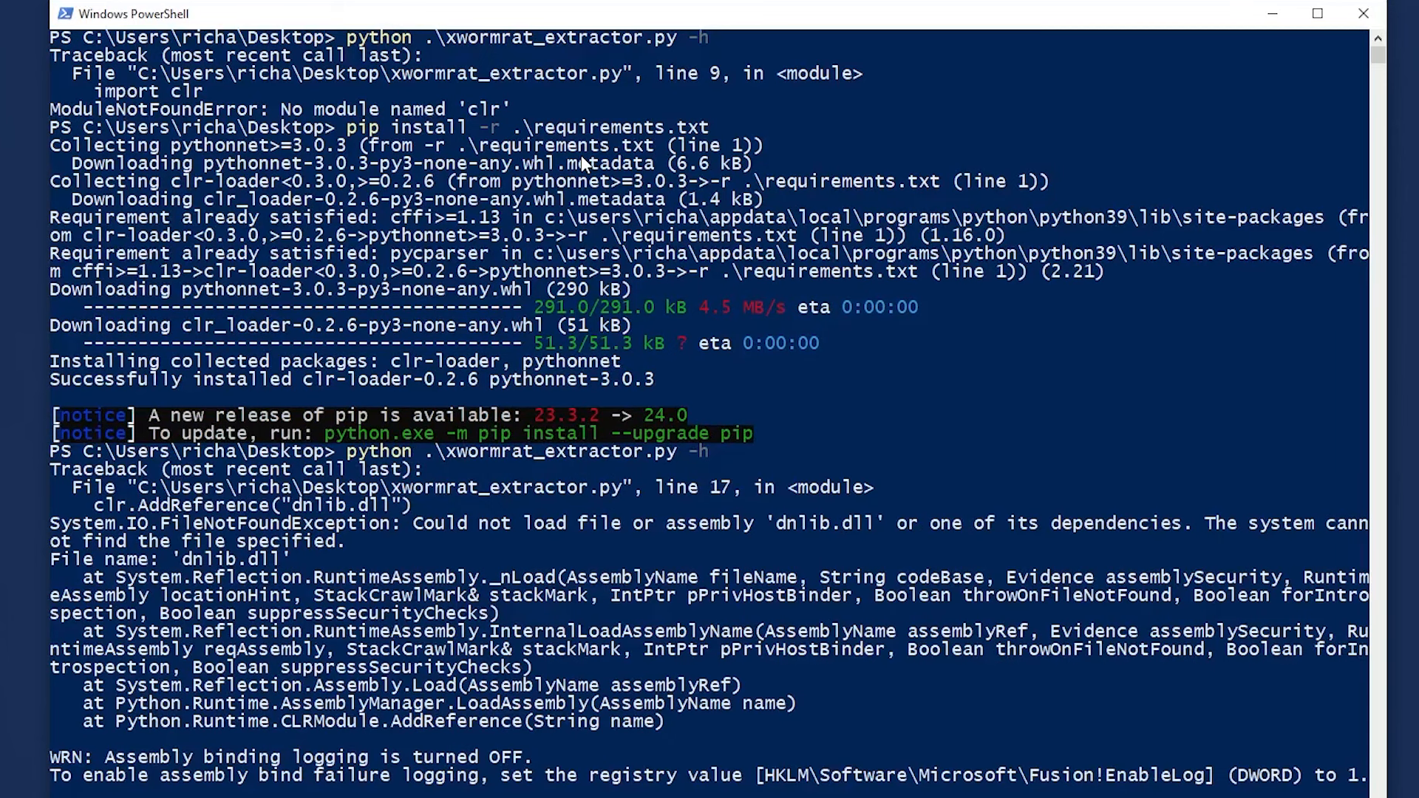
mouse_move(1009, 541)
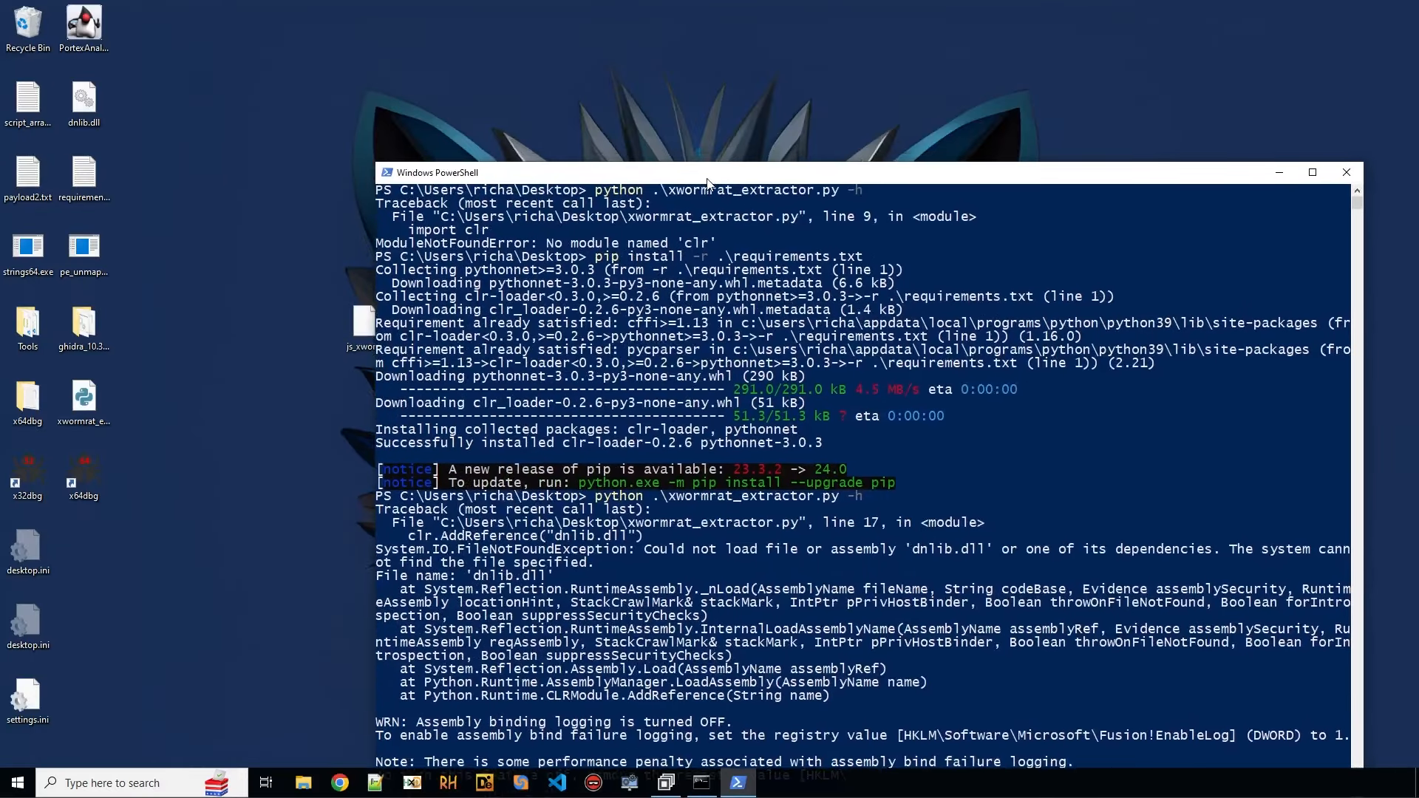
Step: Bring up the extractor script and look up dnlib.dll's full path in Properties
click(1311, 172)
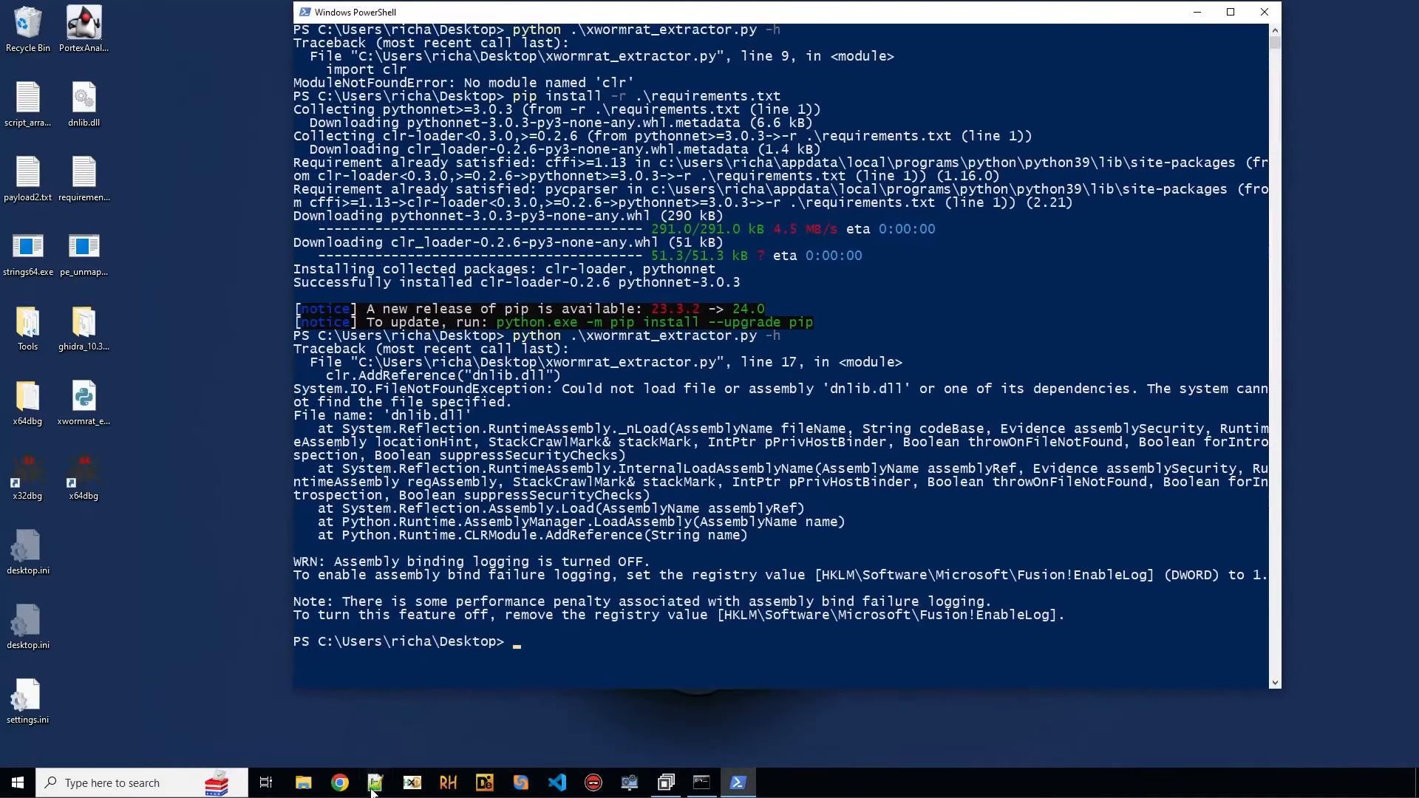
click(373, 782)
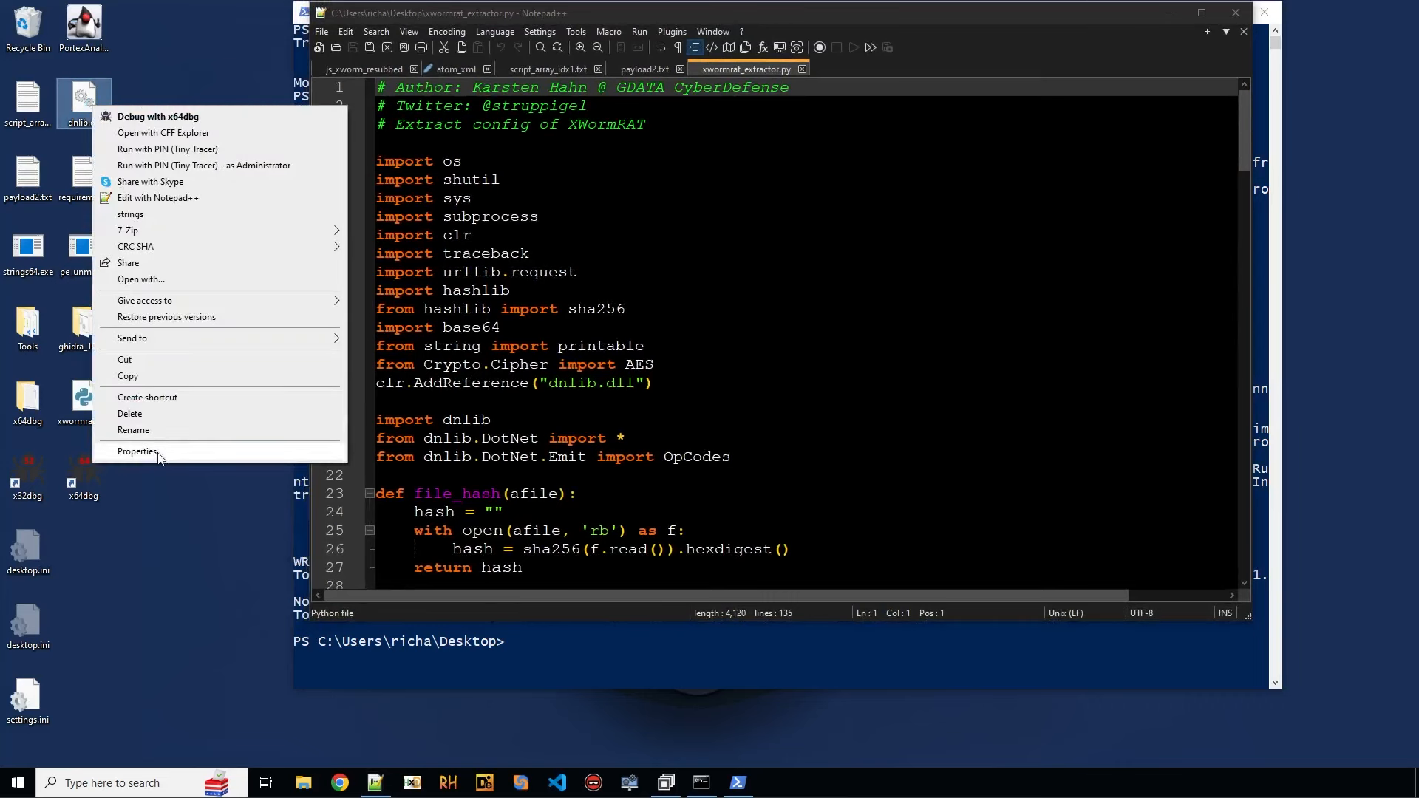
click(137, 451)
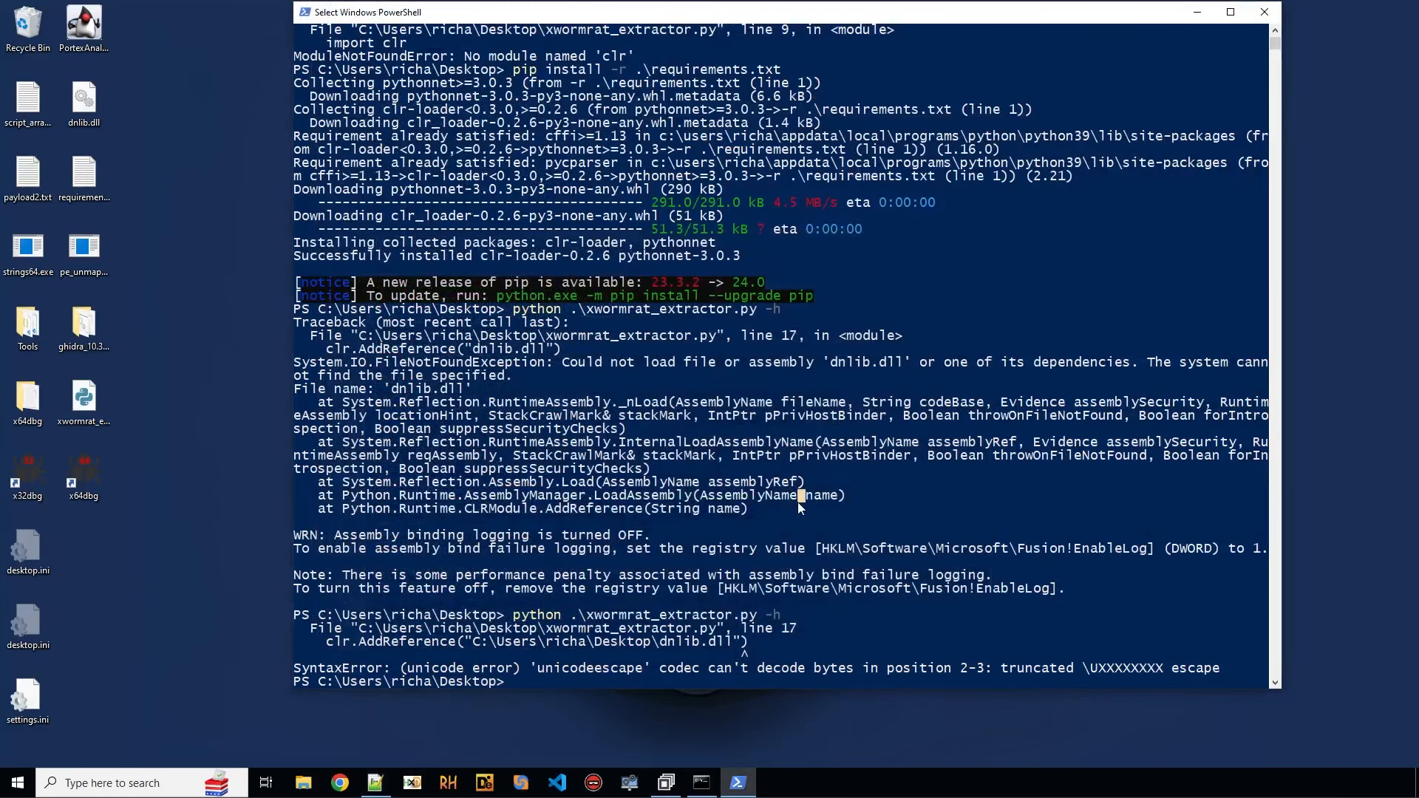
Step: Rerun the extractor on .\payload2 with the corrected dll path
key(Return)
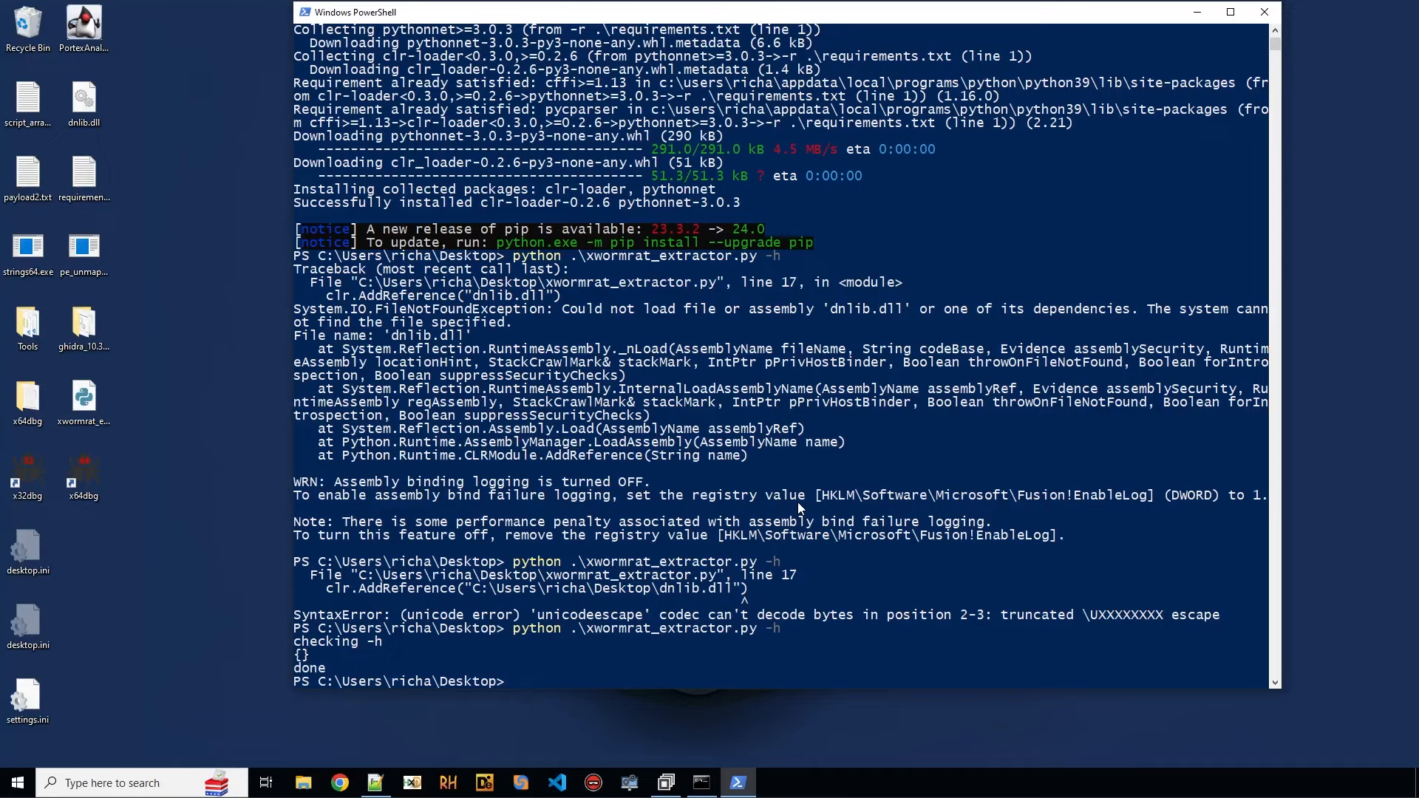
text(python .\xwormrat_extractor.py)
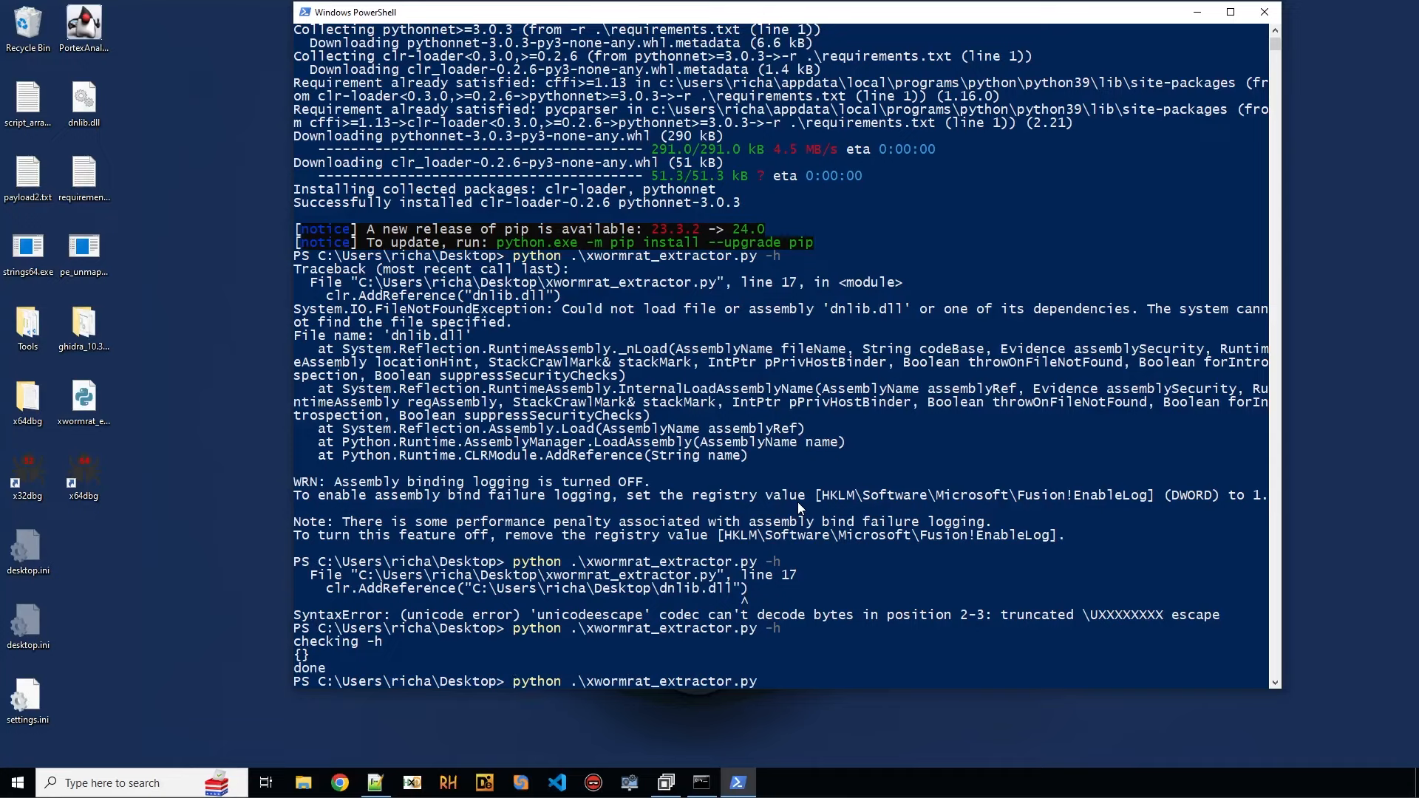
text(.\payload2)
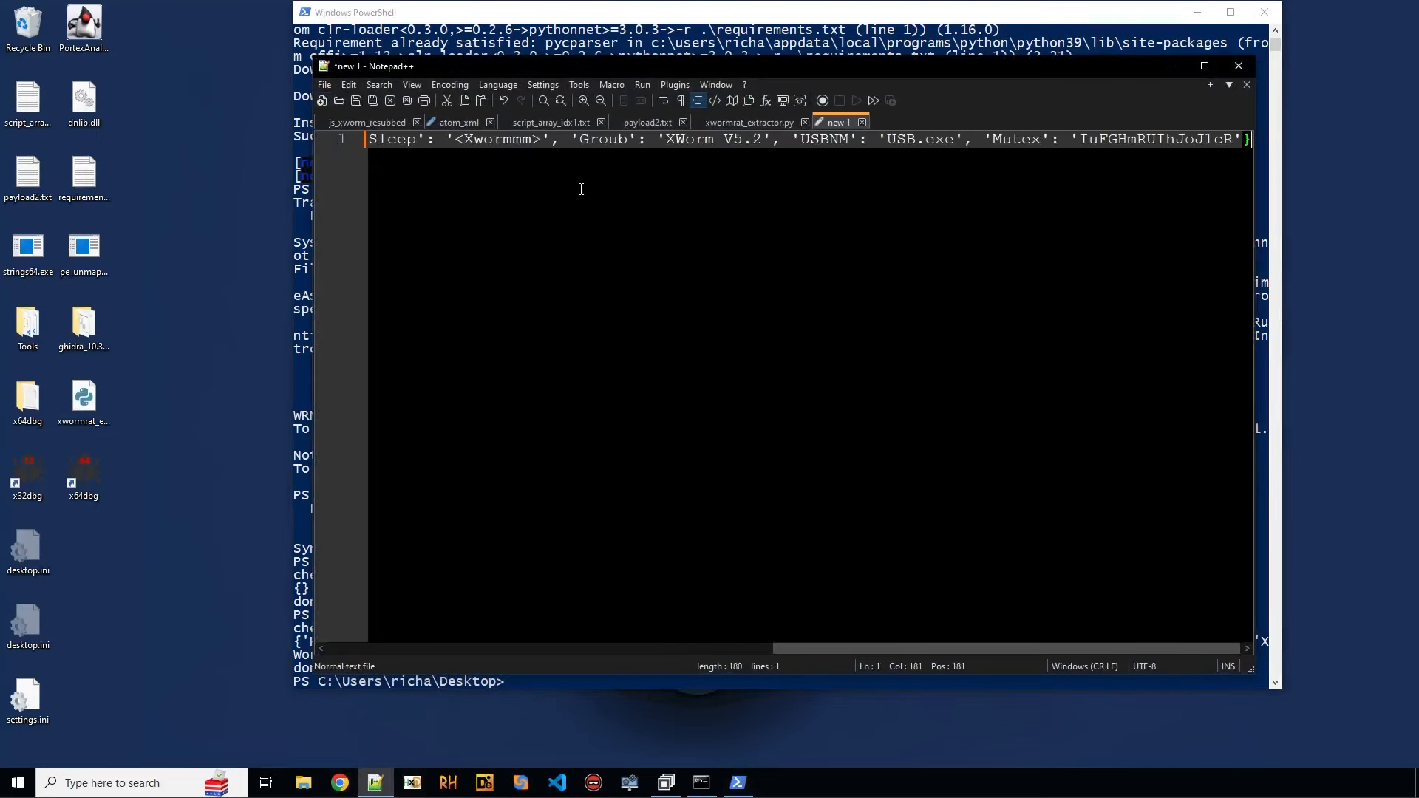
Step: Split the config onto separate lines and select the Port 1111 and SPL values
click(1204, 65)
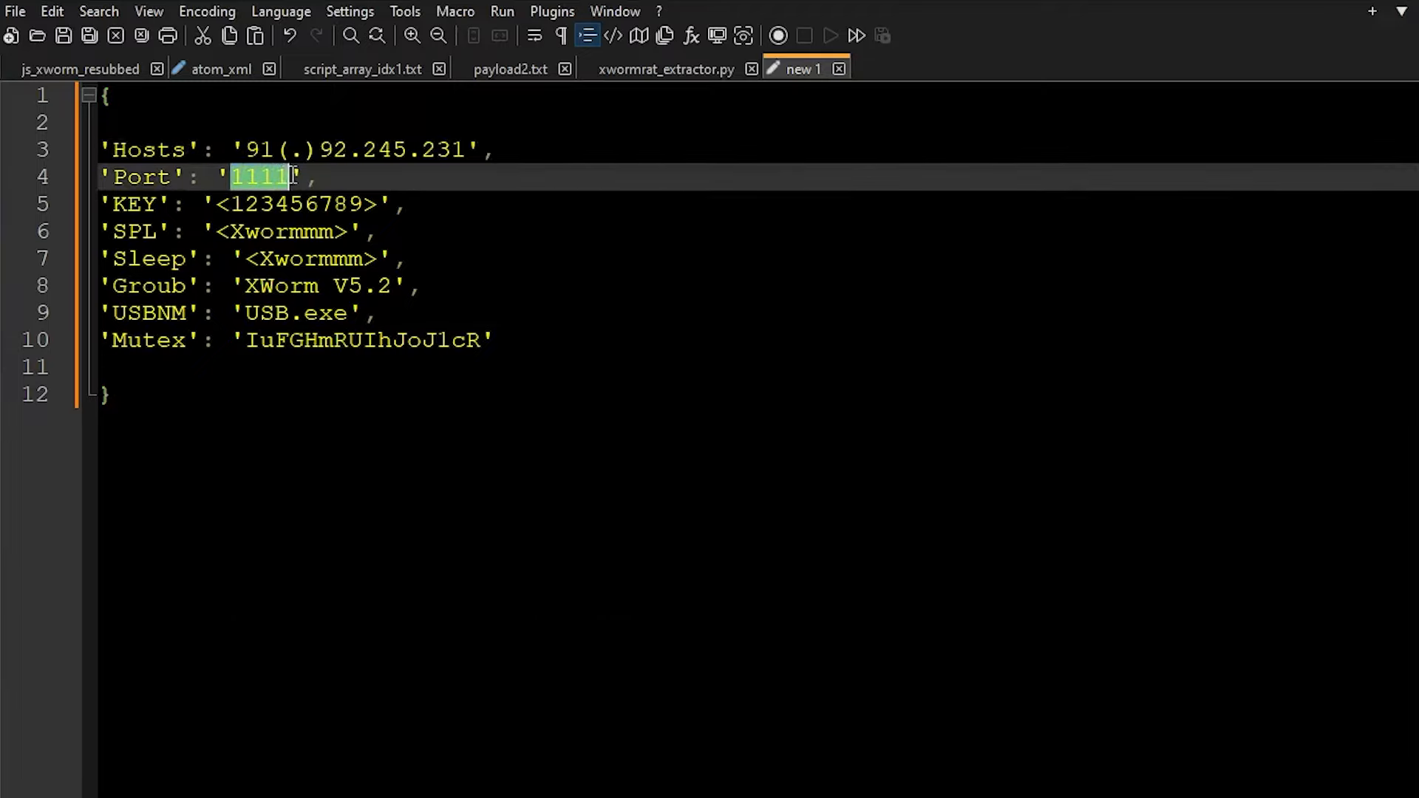
mouse_move(208, 198)
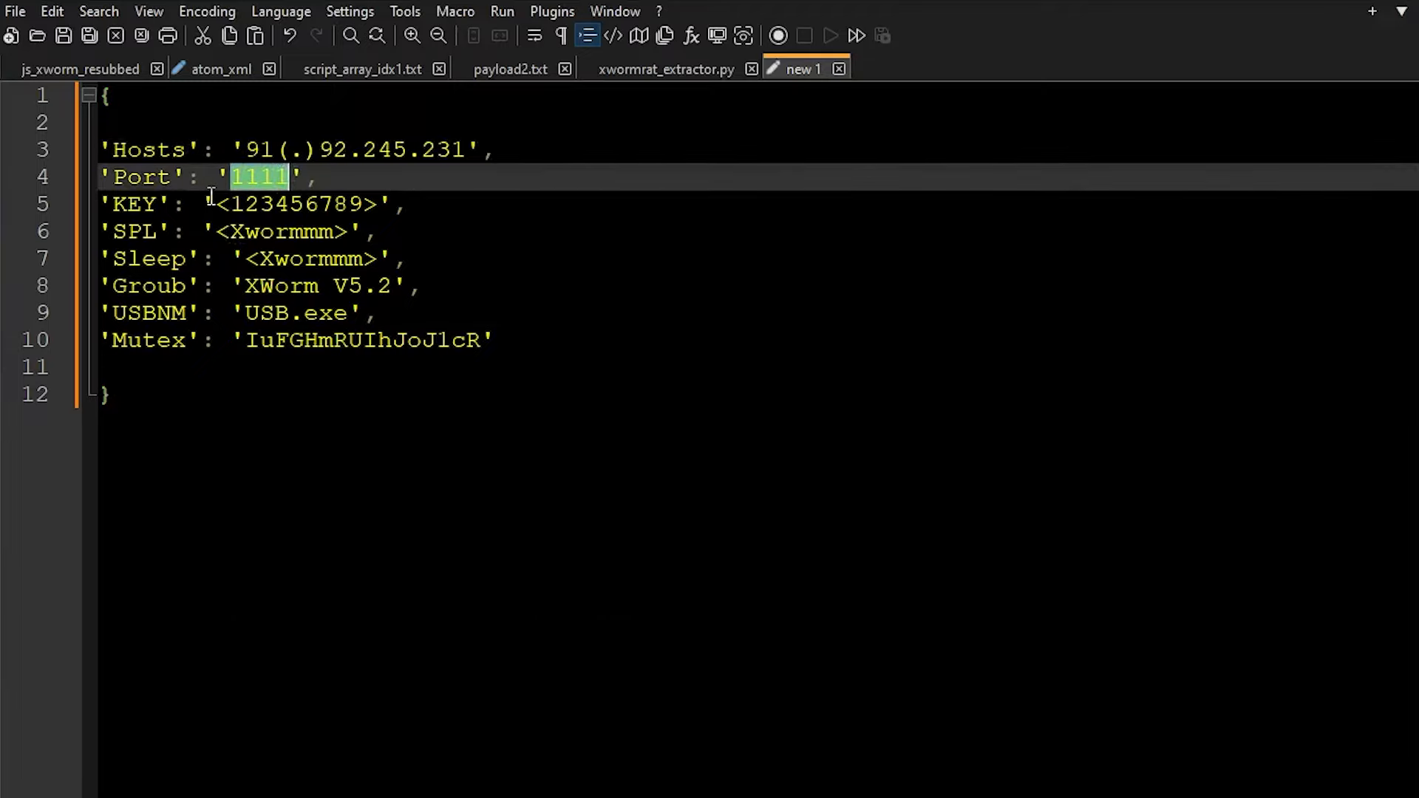
double_click(290, 204)
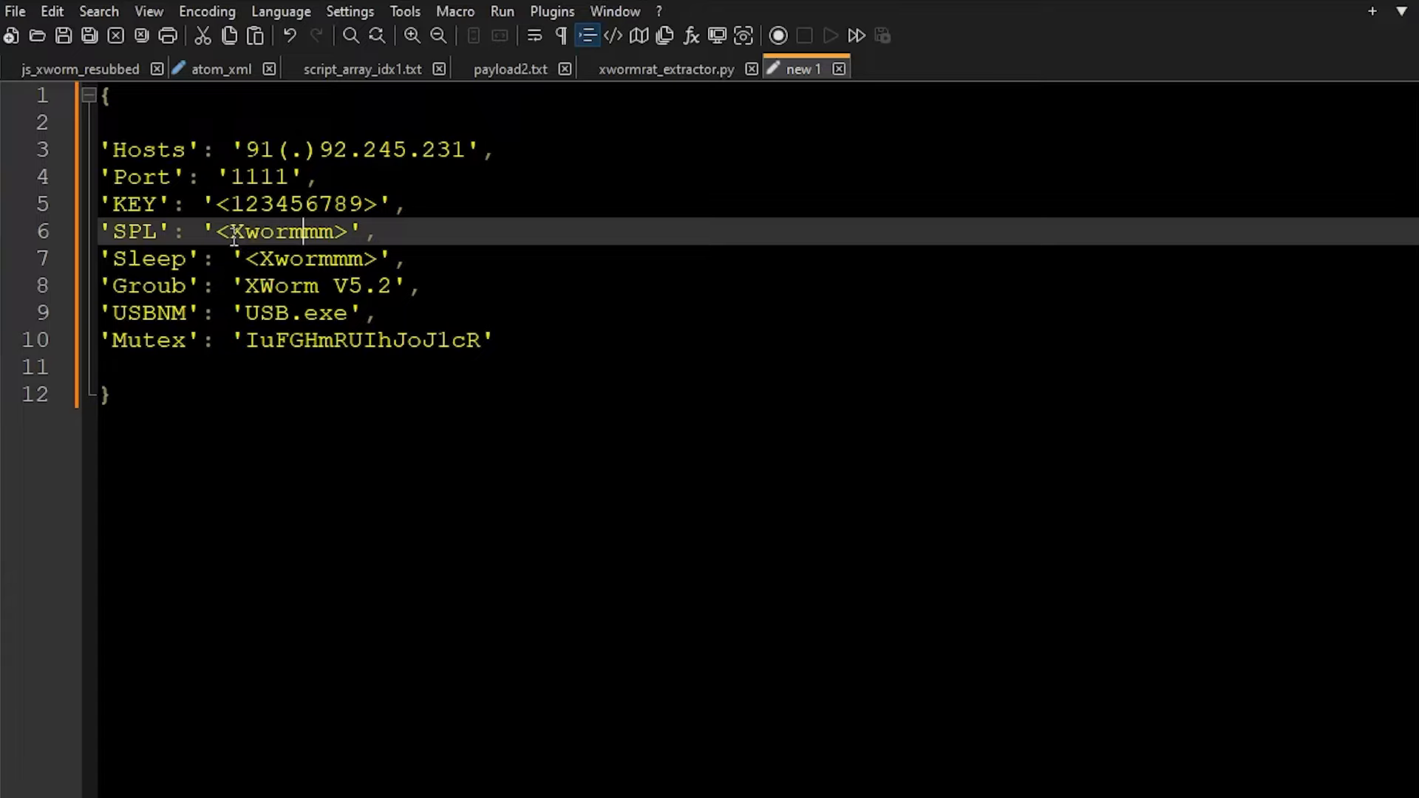
double_click(279, 231)
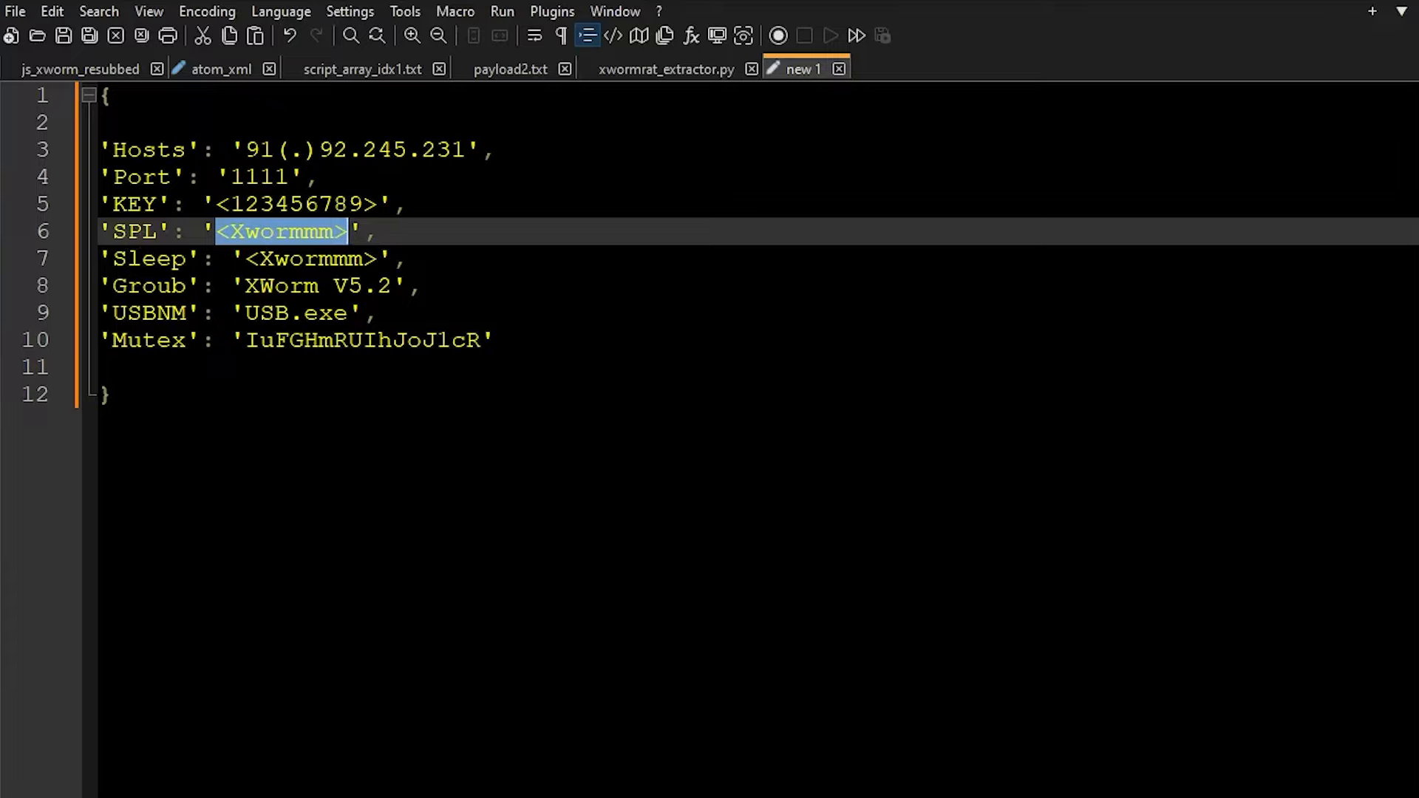
mouse_move(426, 200)
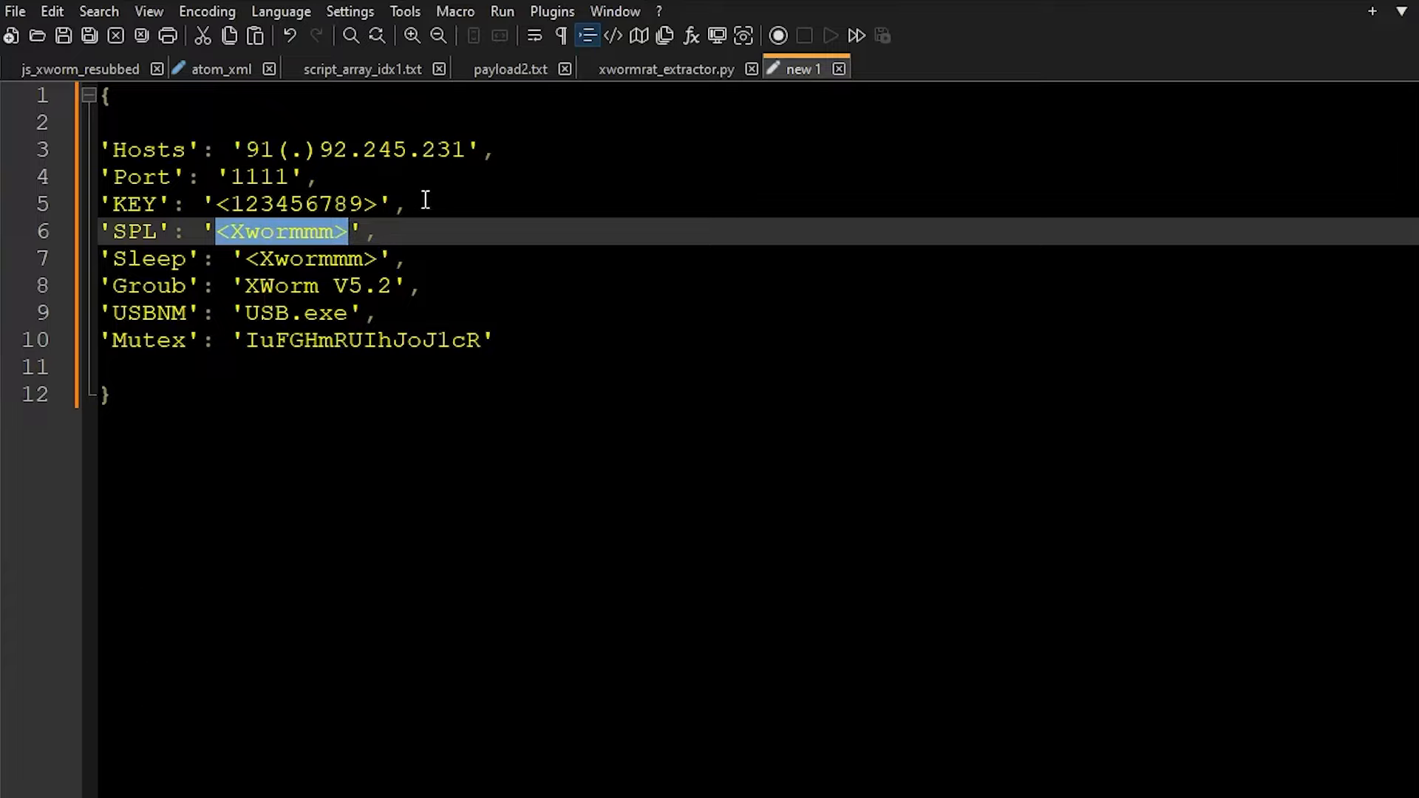
mouse_move(322, 244)
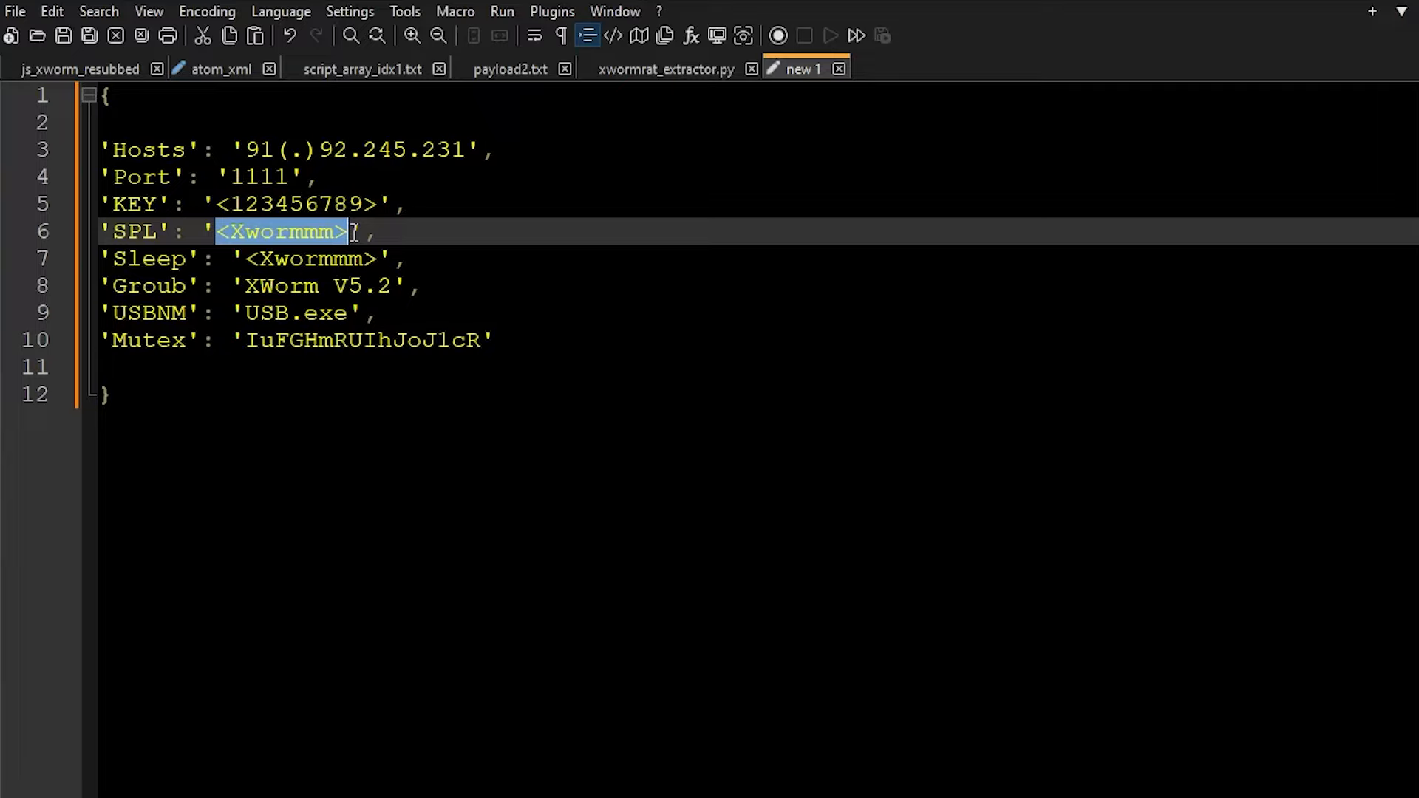
Step: Review the Sleep key and value, then the USBNM value USB.exe
click(317, 231)
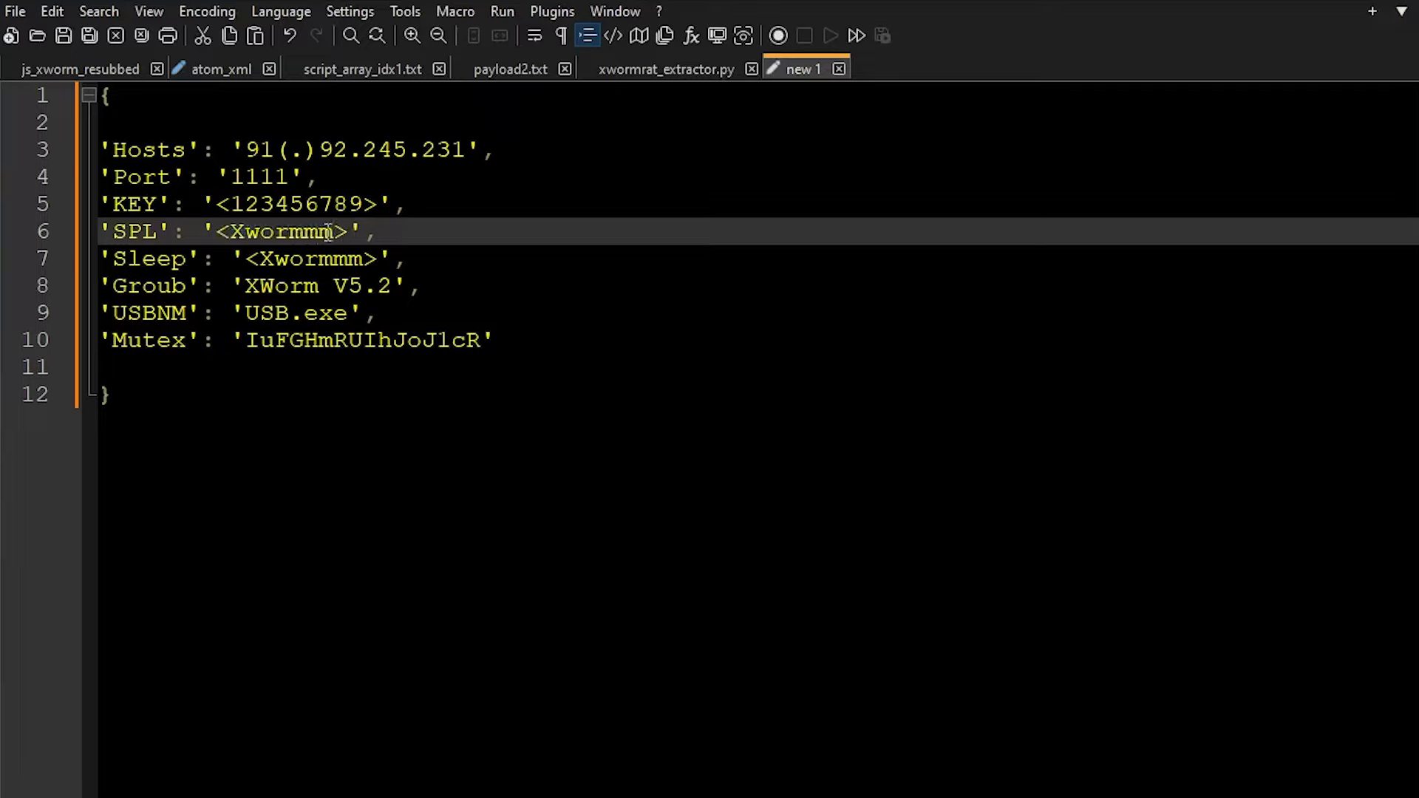
double_click(281, 231)
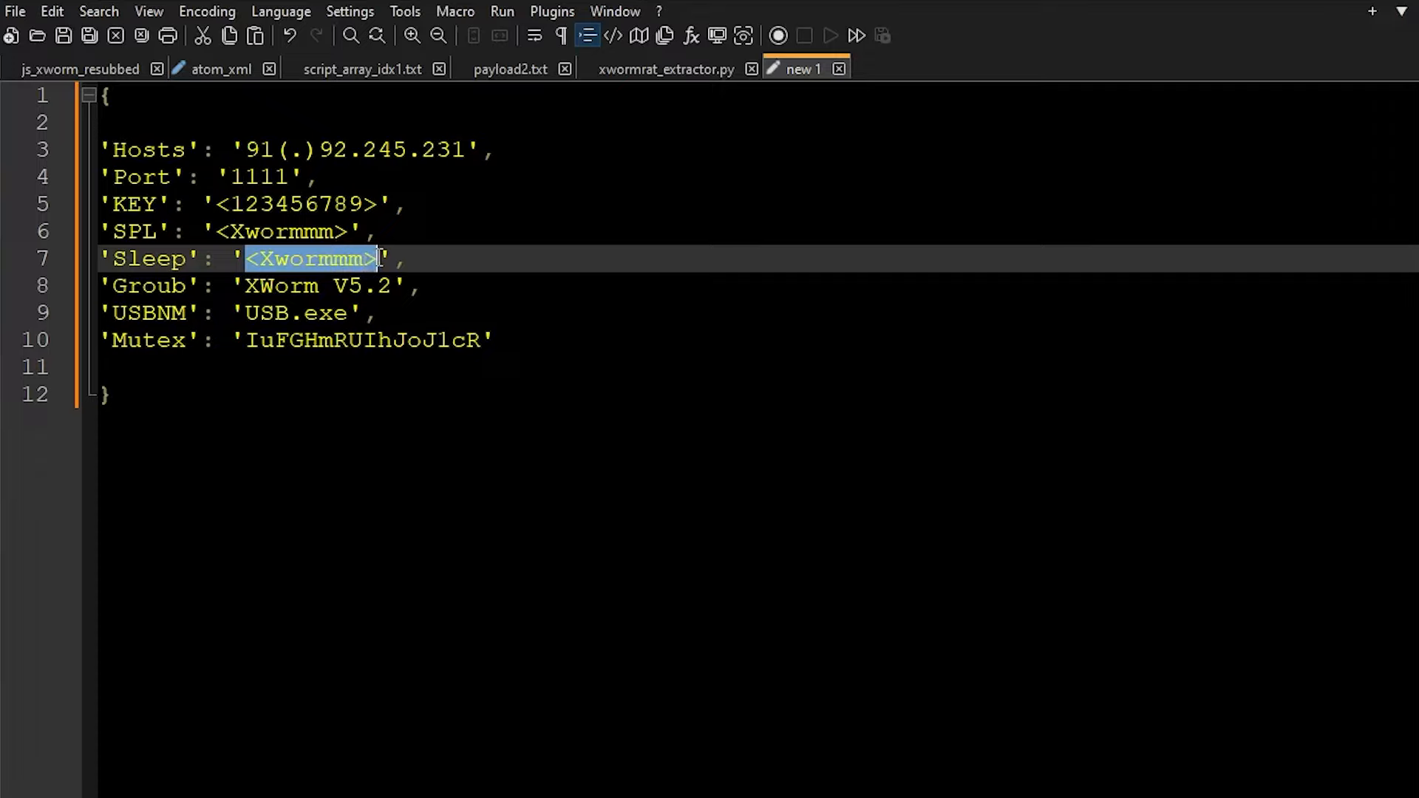
double_click(150, 259)
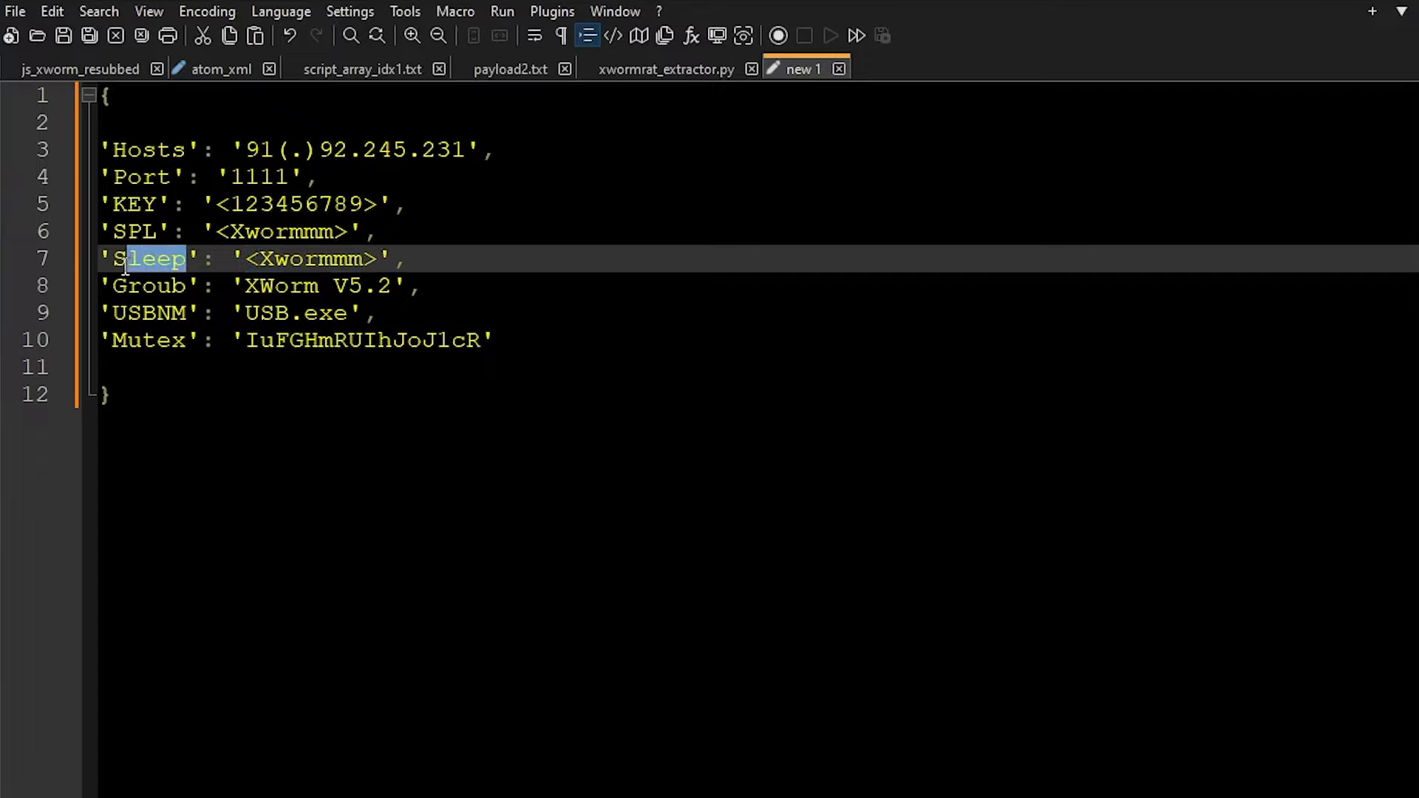
click(249, 259)
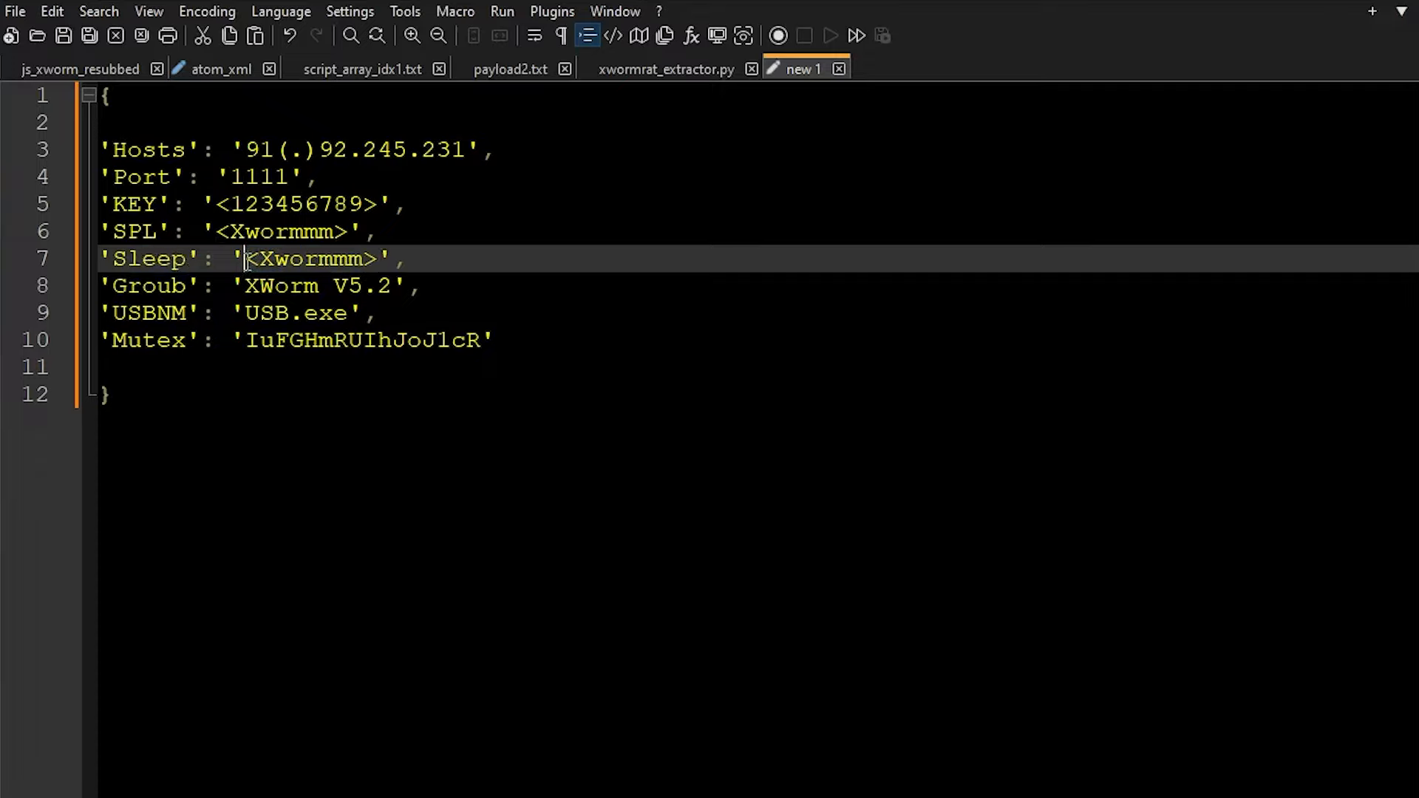
double_click(312, 259)
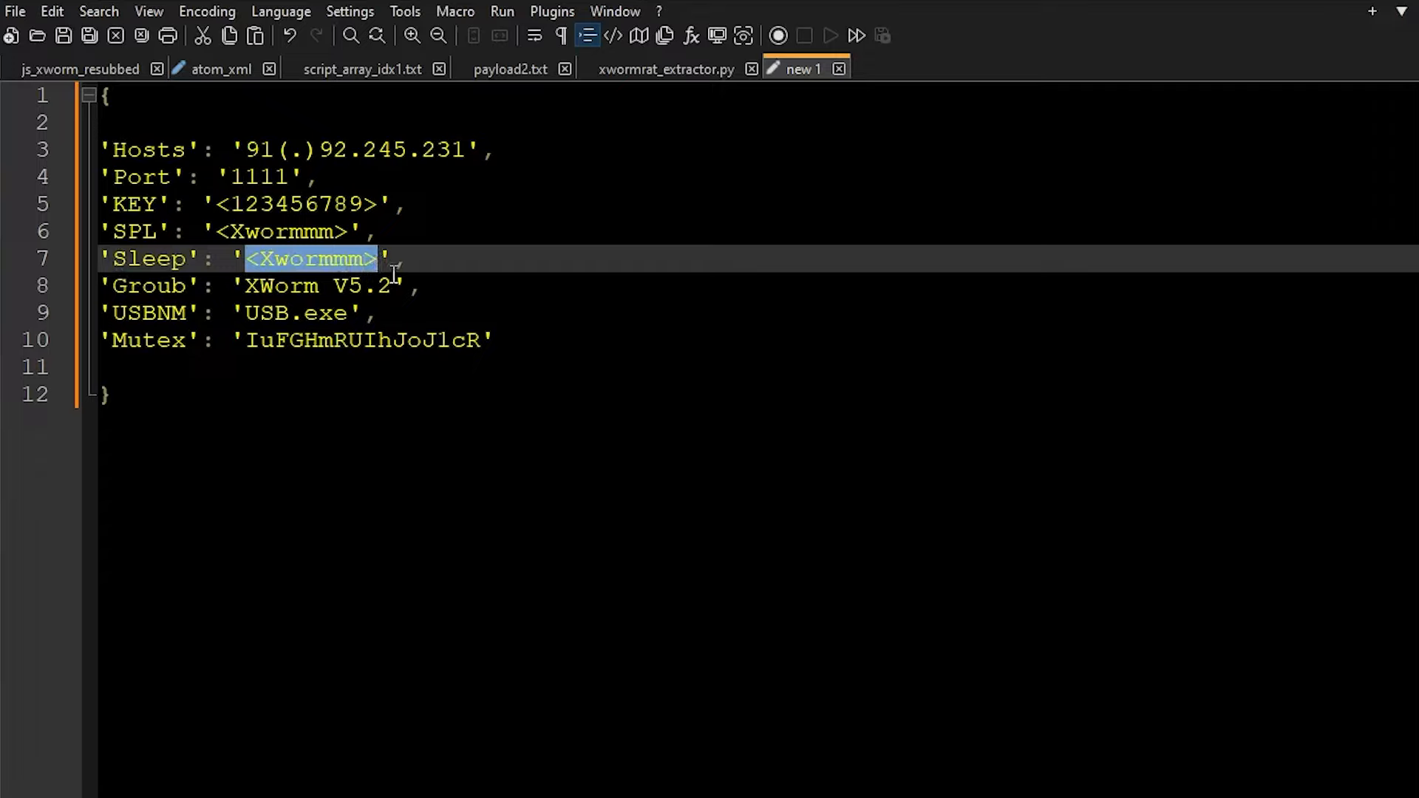
mouse_move(301, 335)
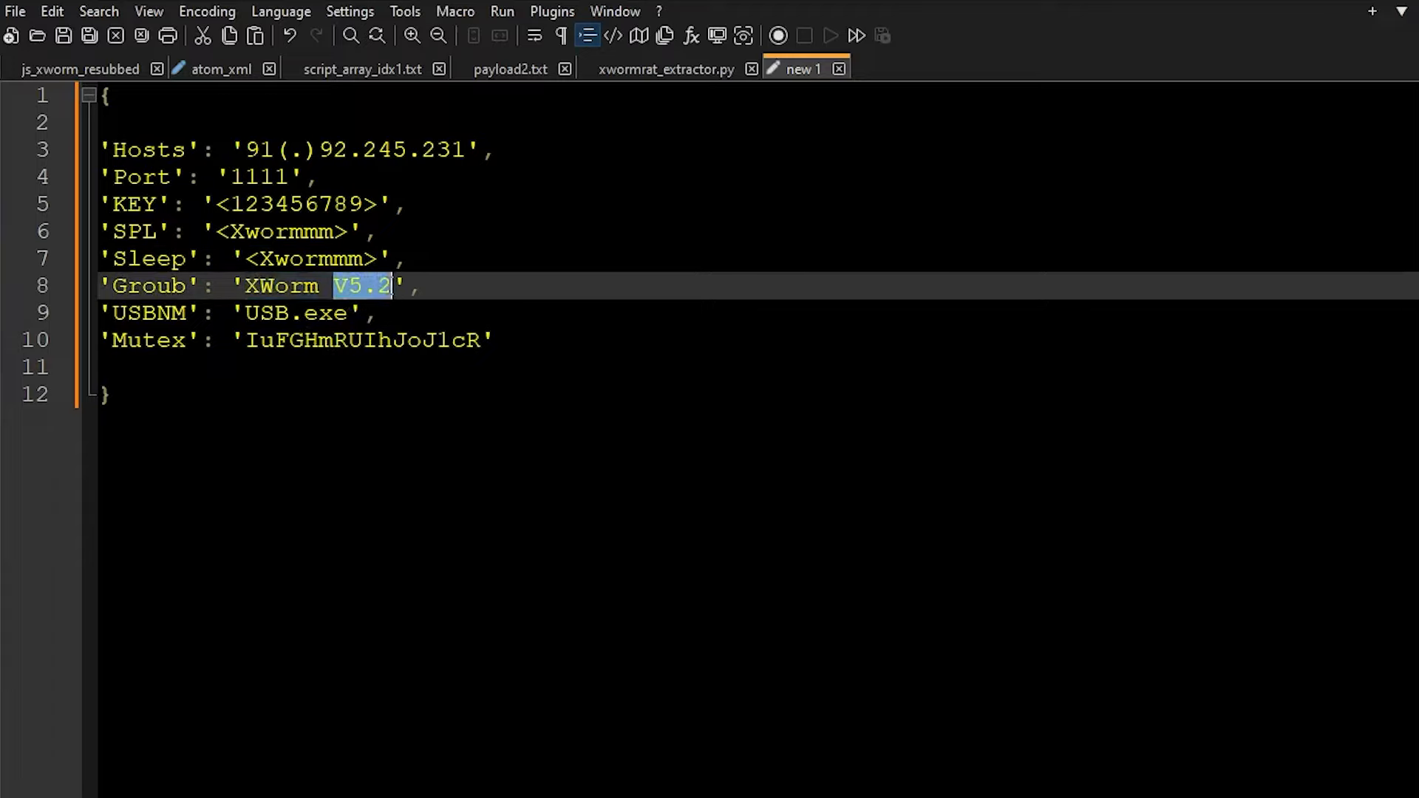
click(250, 313)
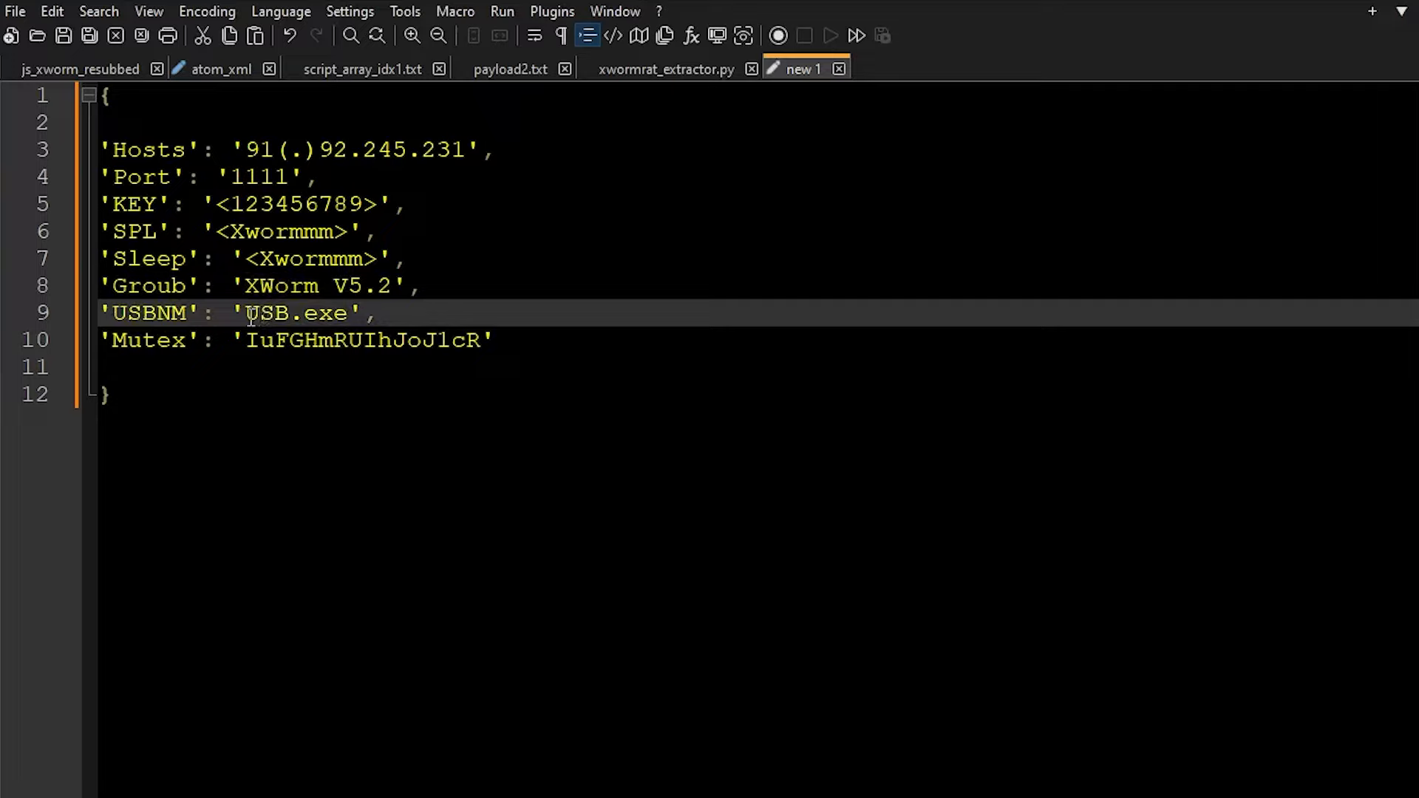
double_click(290, 313)
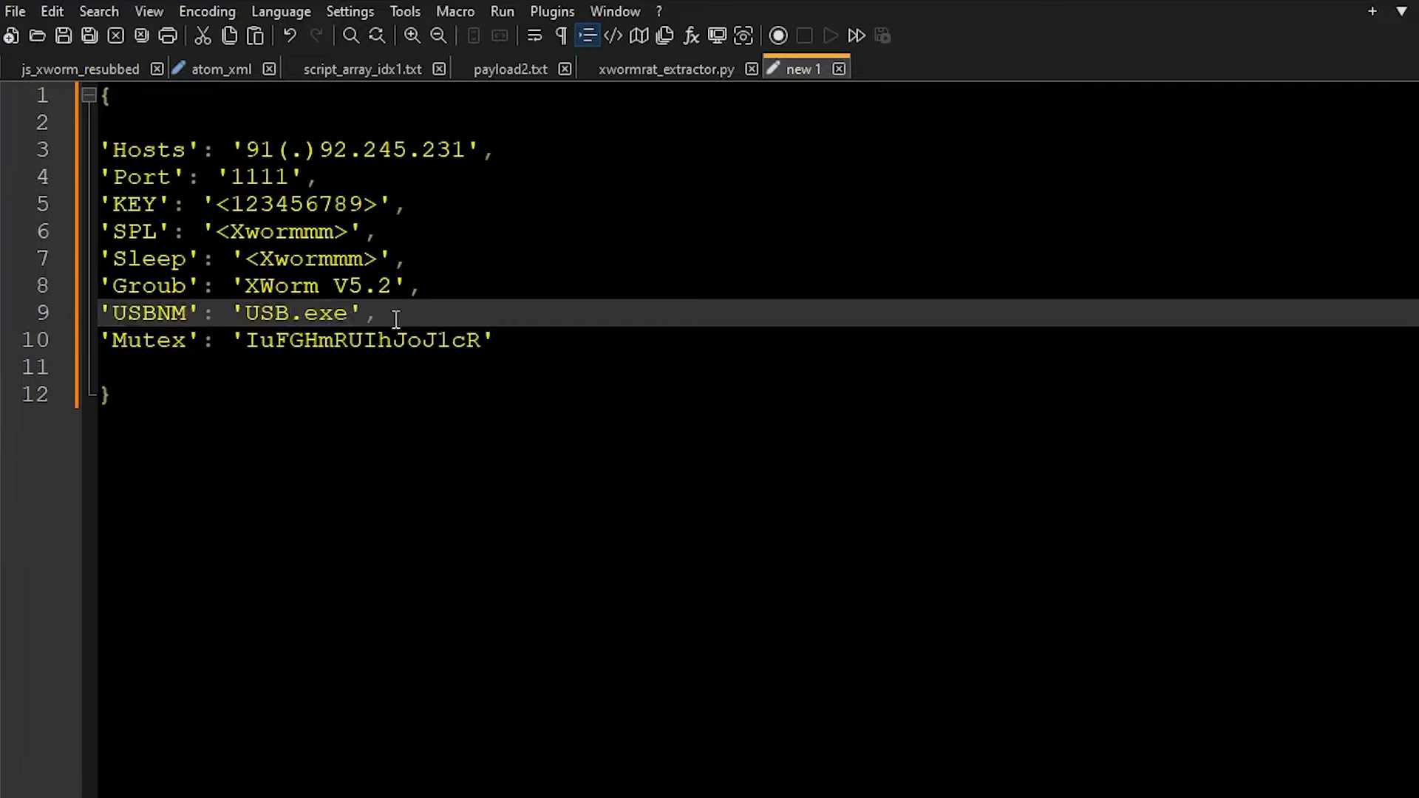
click(289, 313)
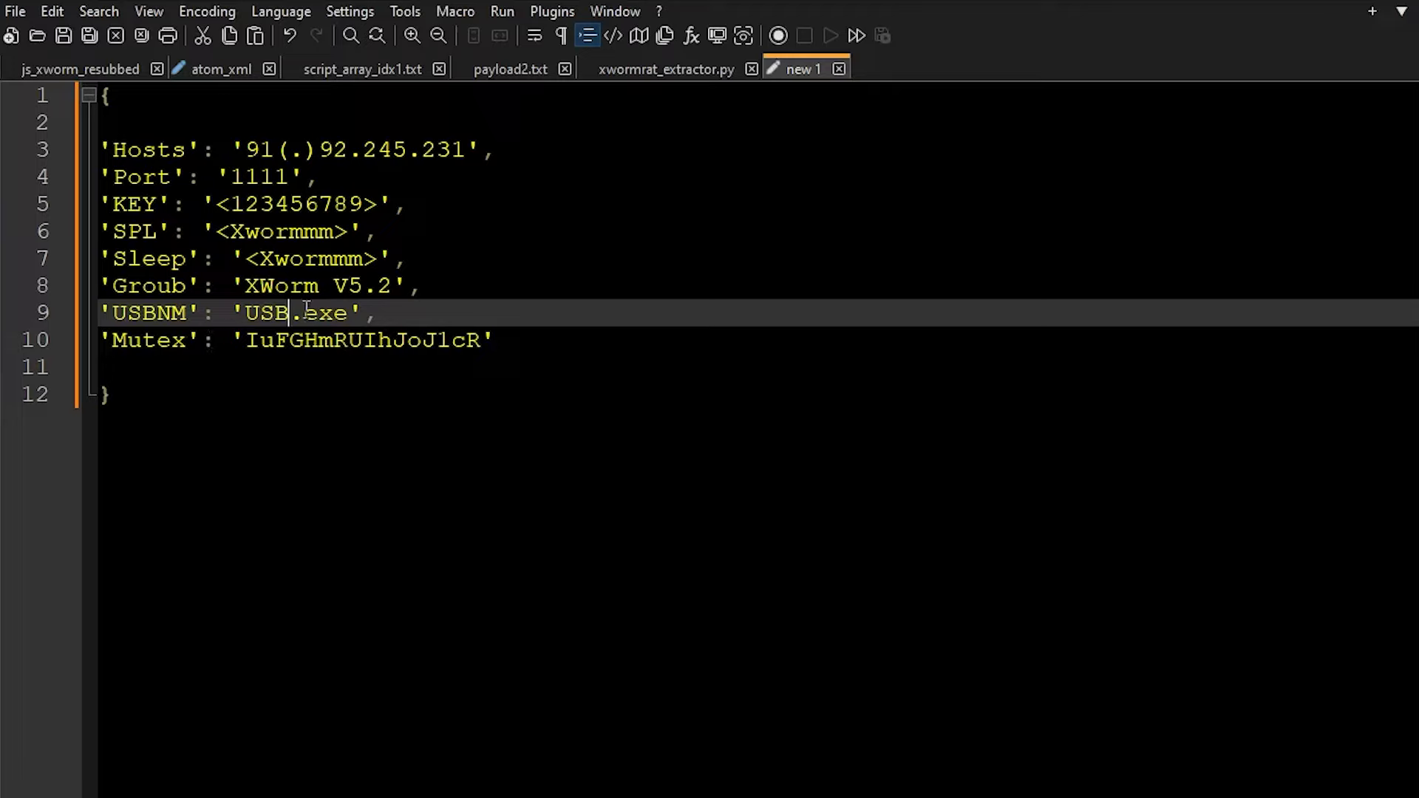